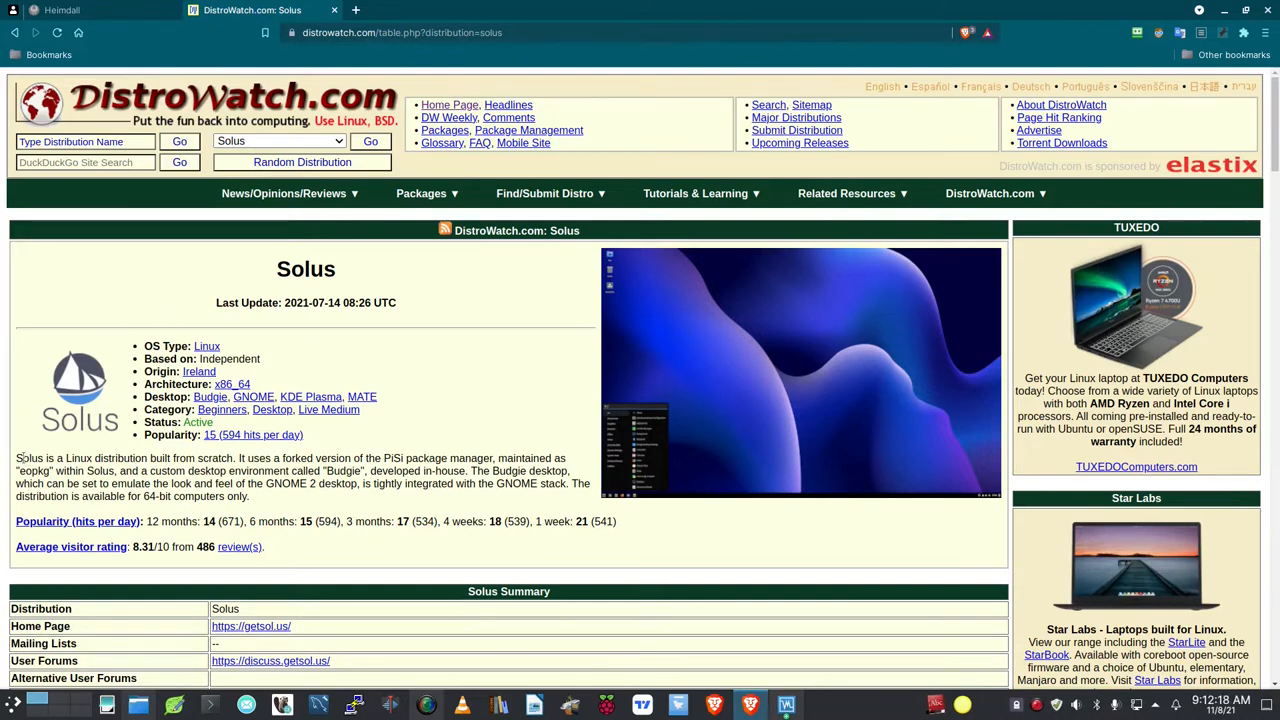
pyautogui.moveTo(12, 520)
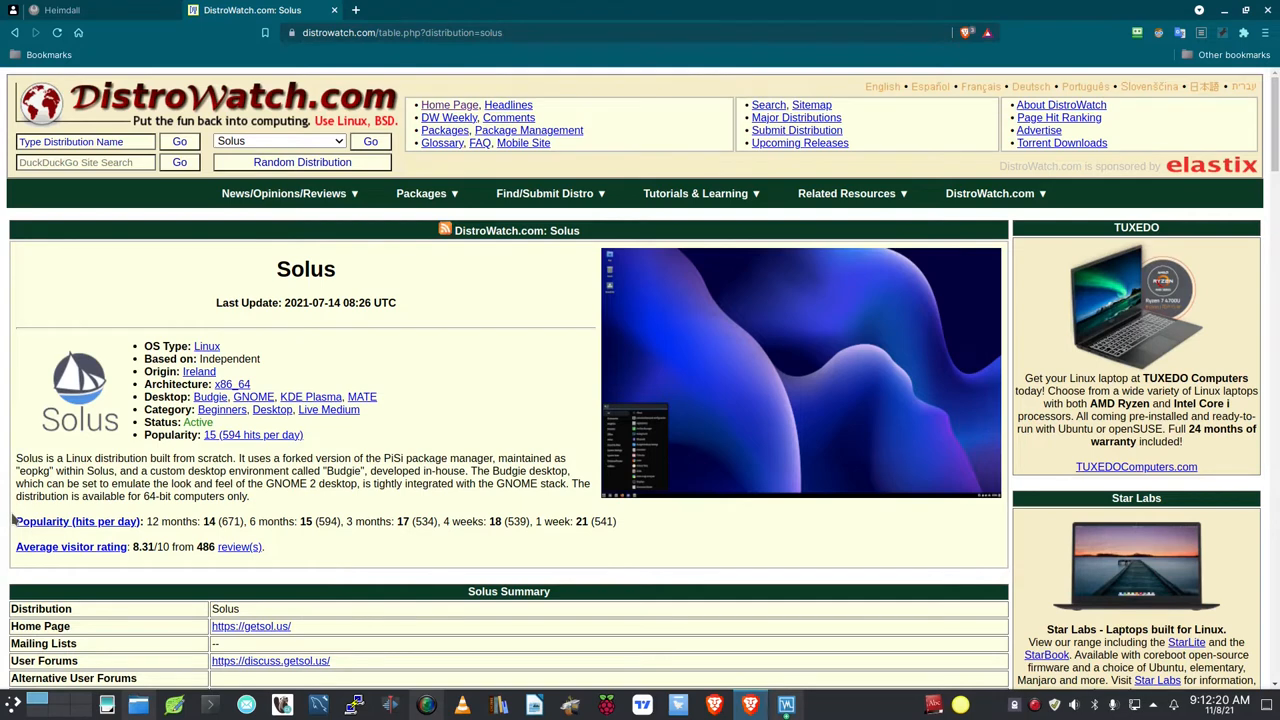
pyautogui.moveTo(8, 514)
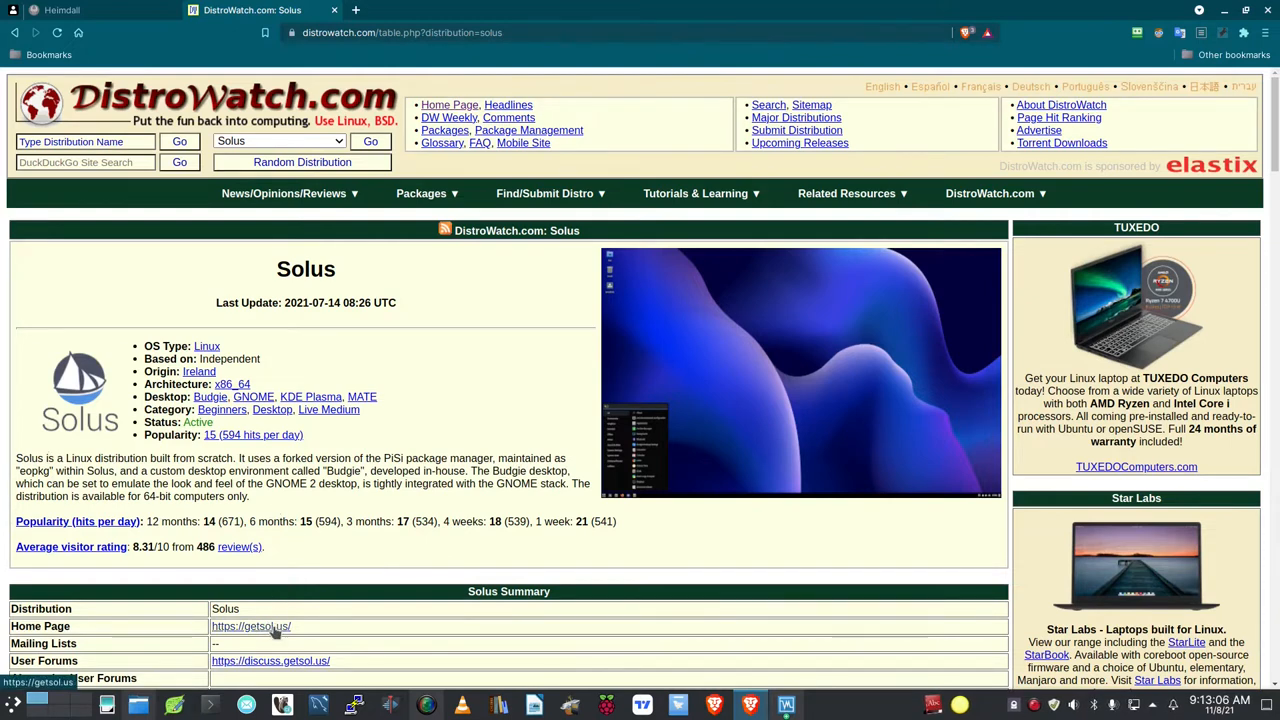
# Follow the DistroWatch Home Page link to getsol.us and read the homepage down to its footer and back.
pyautogui.click(250, 626)
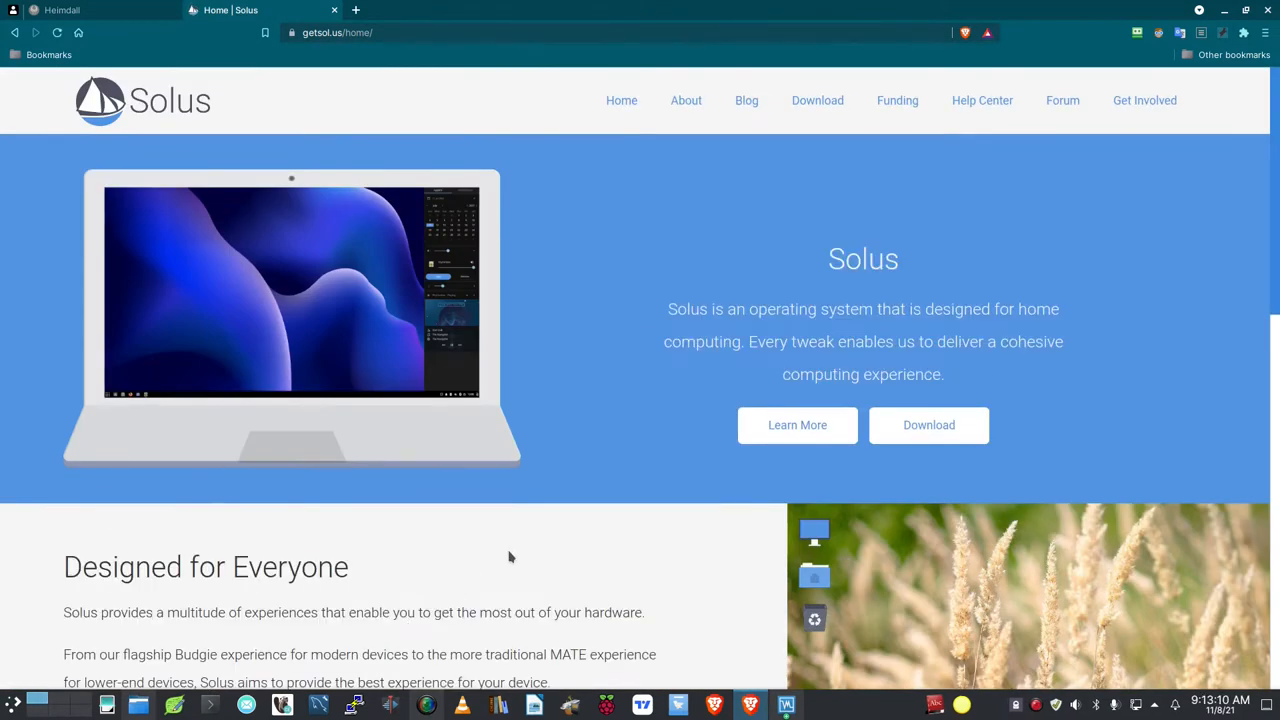
pyautogui.scroll(-3)
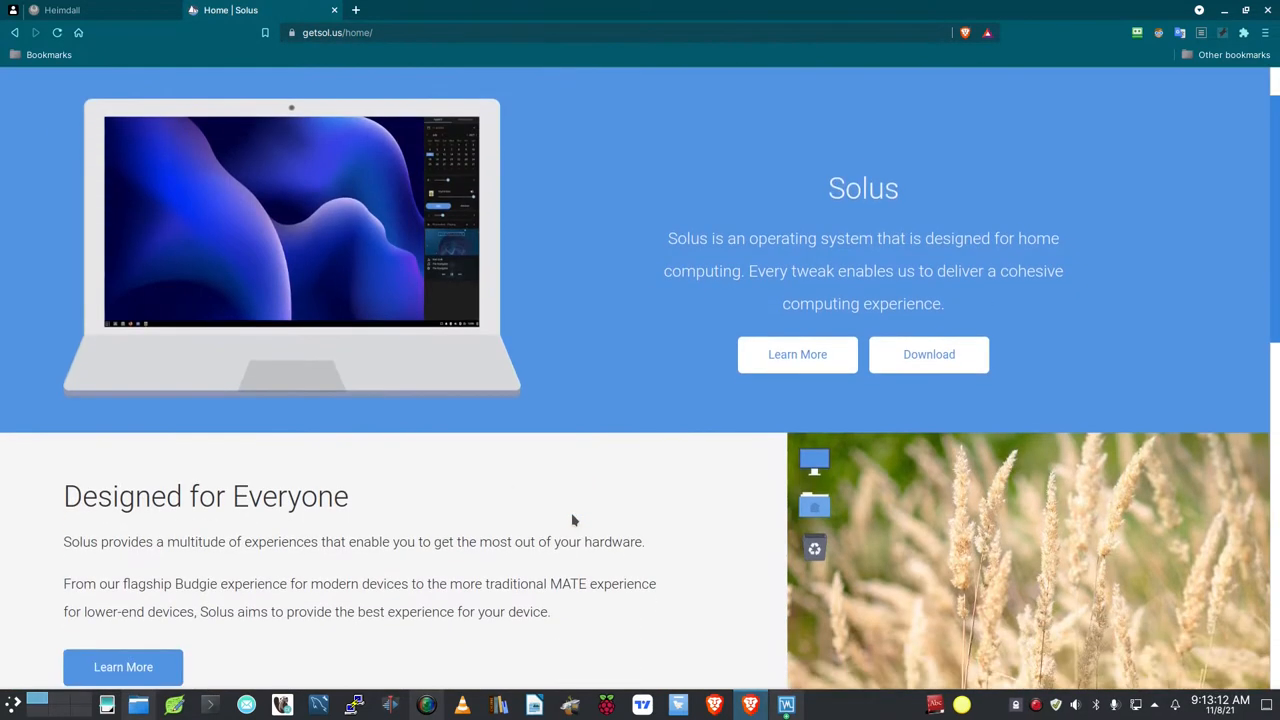
pyautogui.scroll(-3)
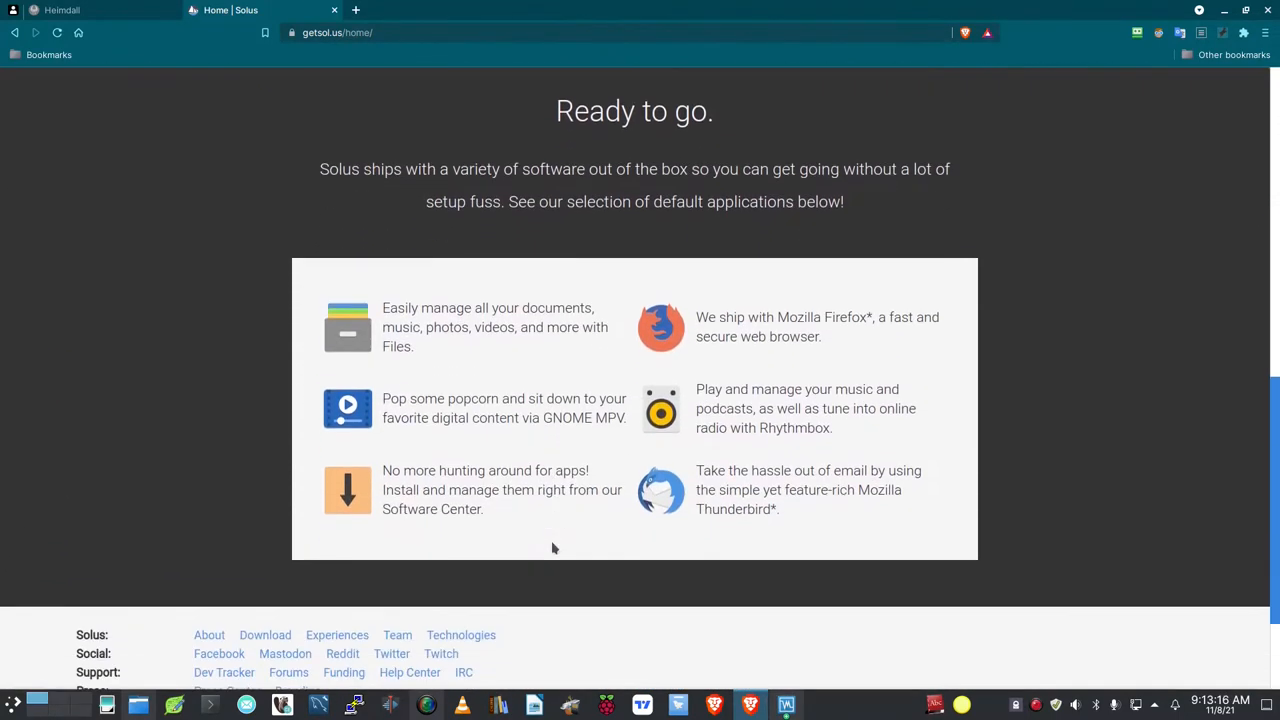
pyautogui.scroll(-3)
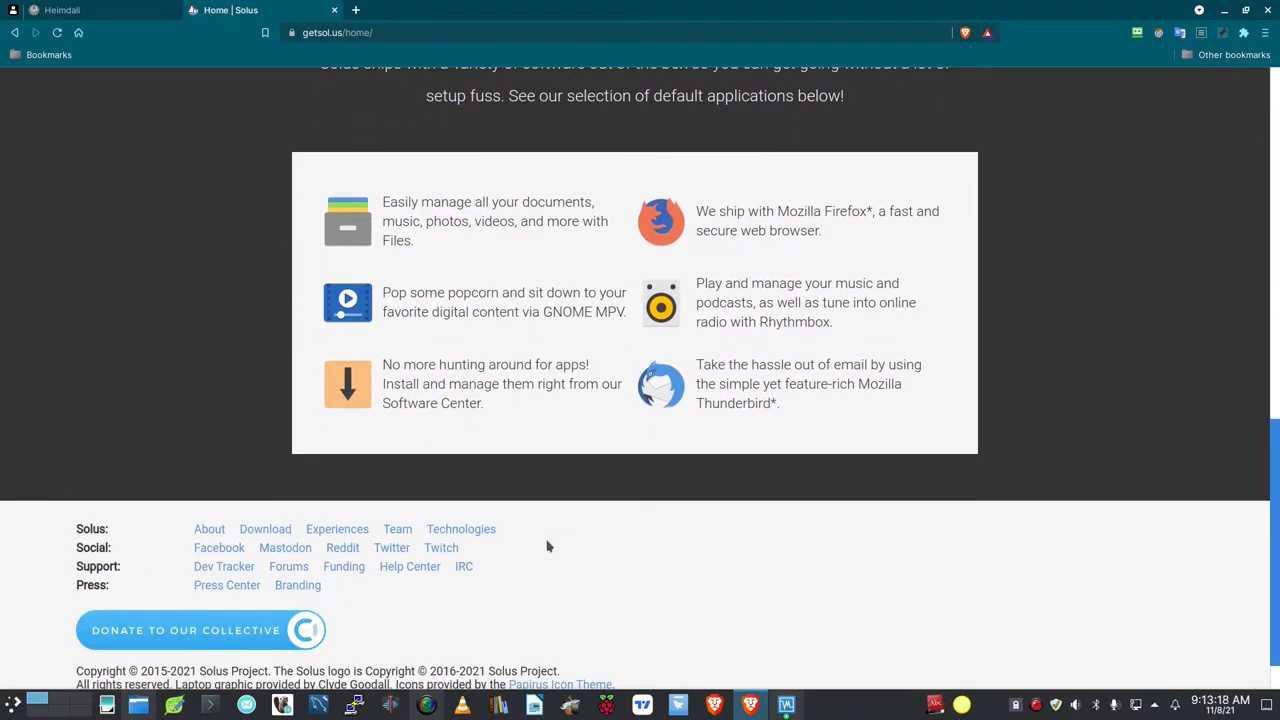
pyautogui.moveTo(540, 544)
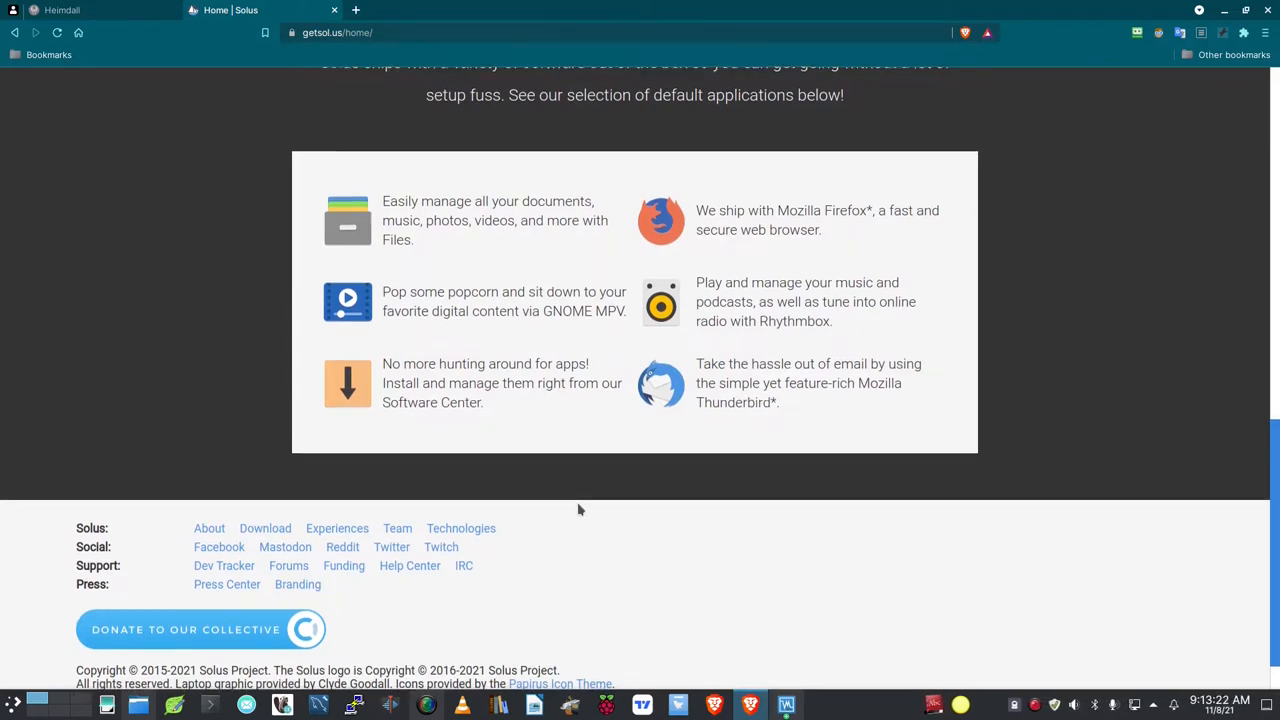
pyautogui.scroll(-3)
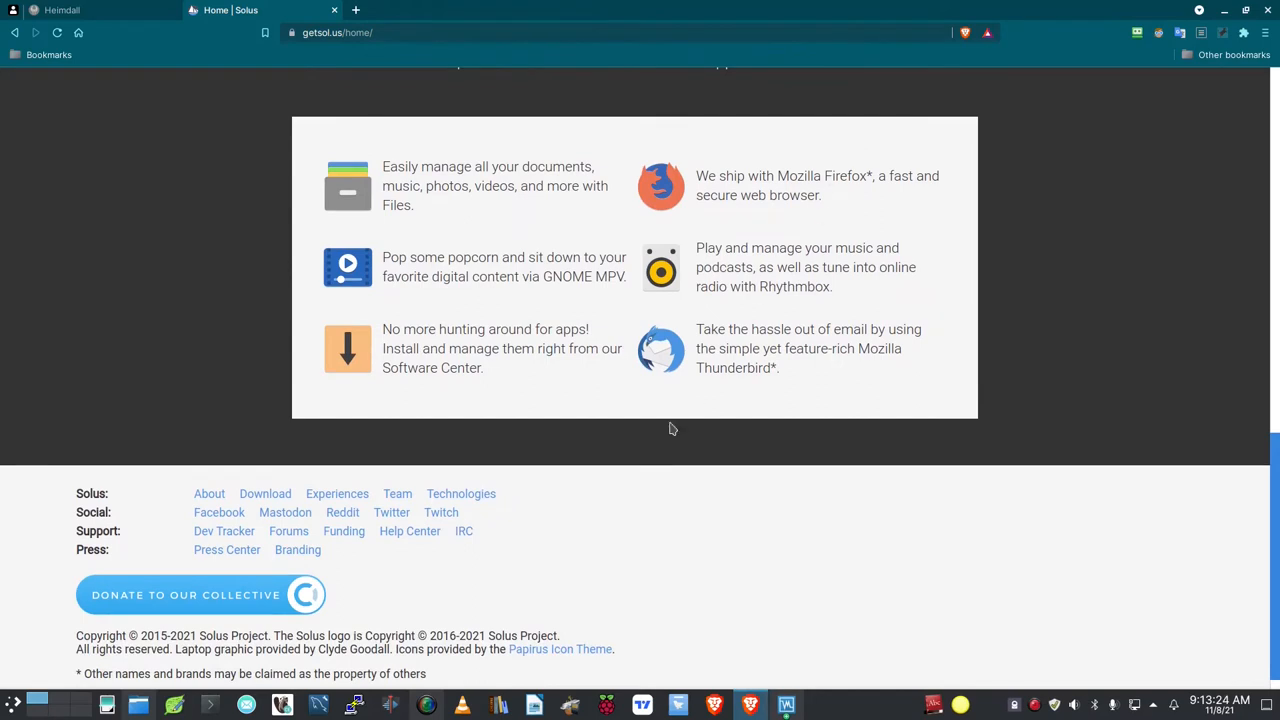
pyautogui.moveTo(748, 284)
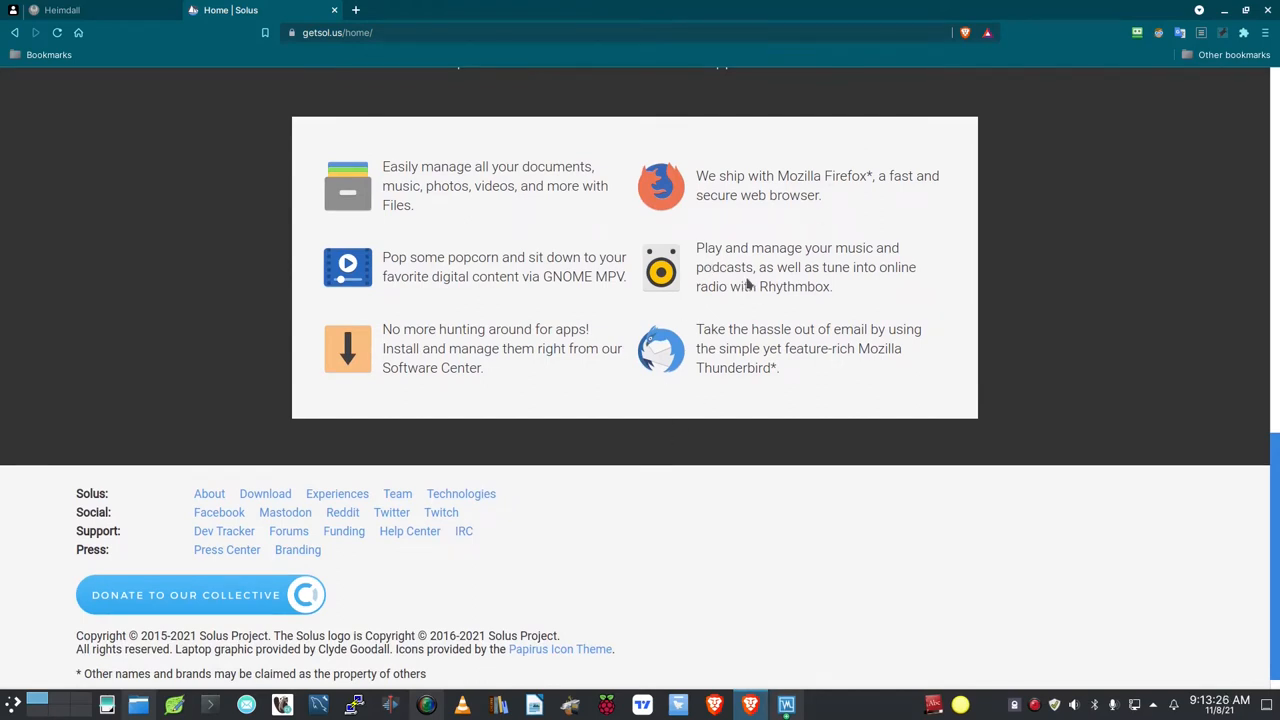
pyautogui.moveTo(594, 376)
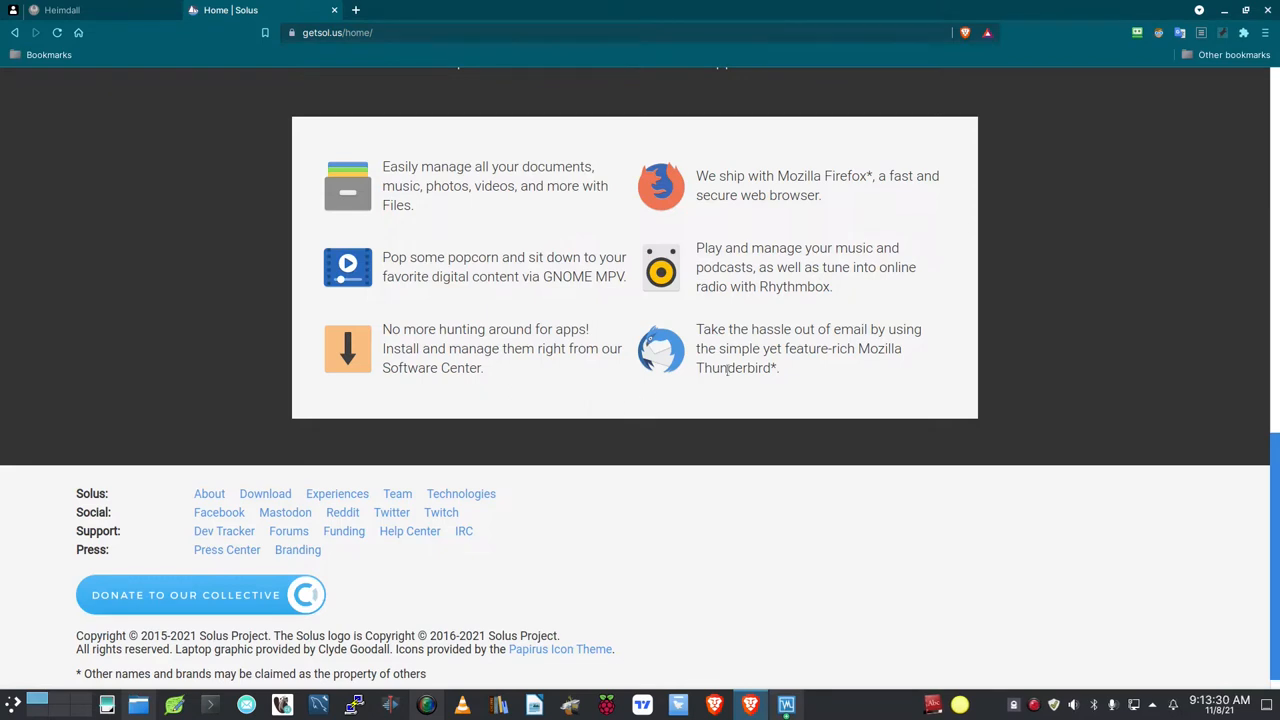
pyautogui.moveTo(596, 556)
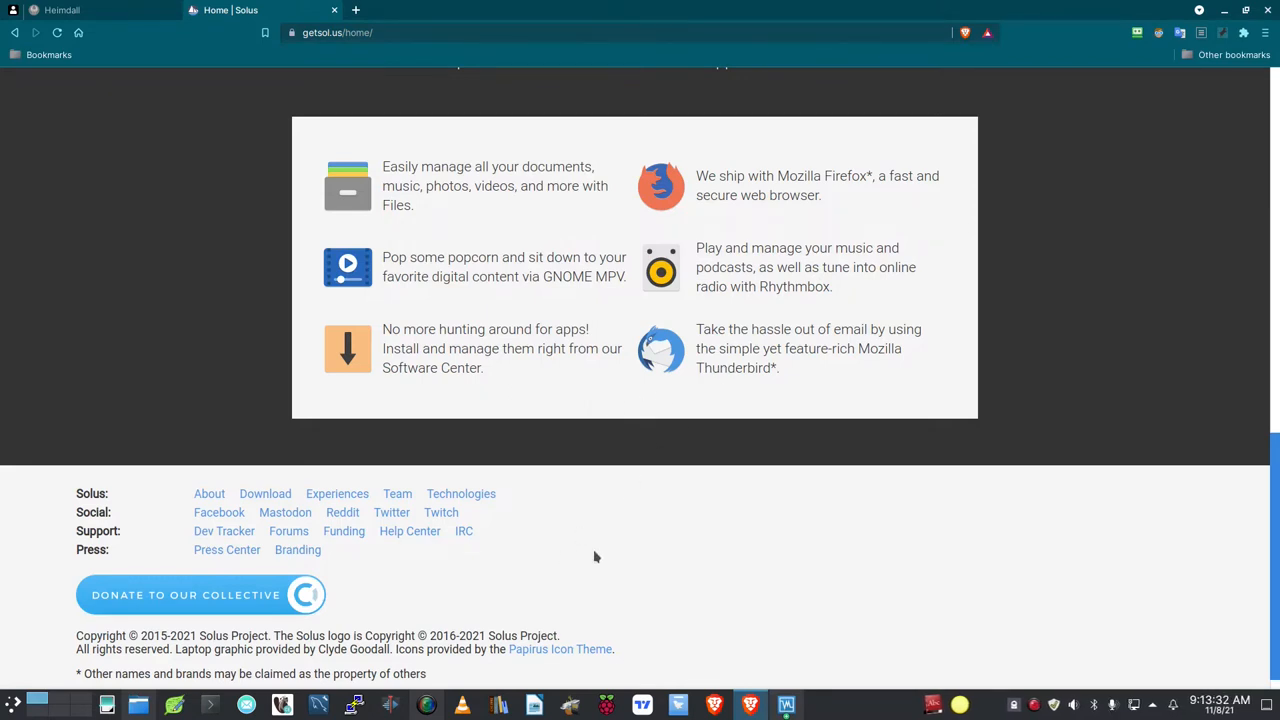
pyautogui.scroll(3)
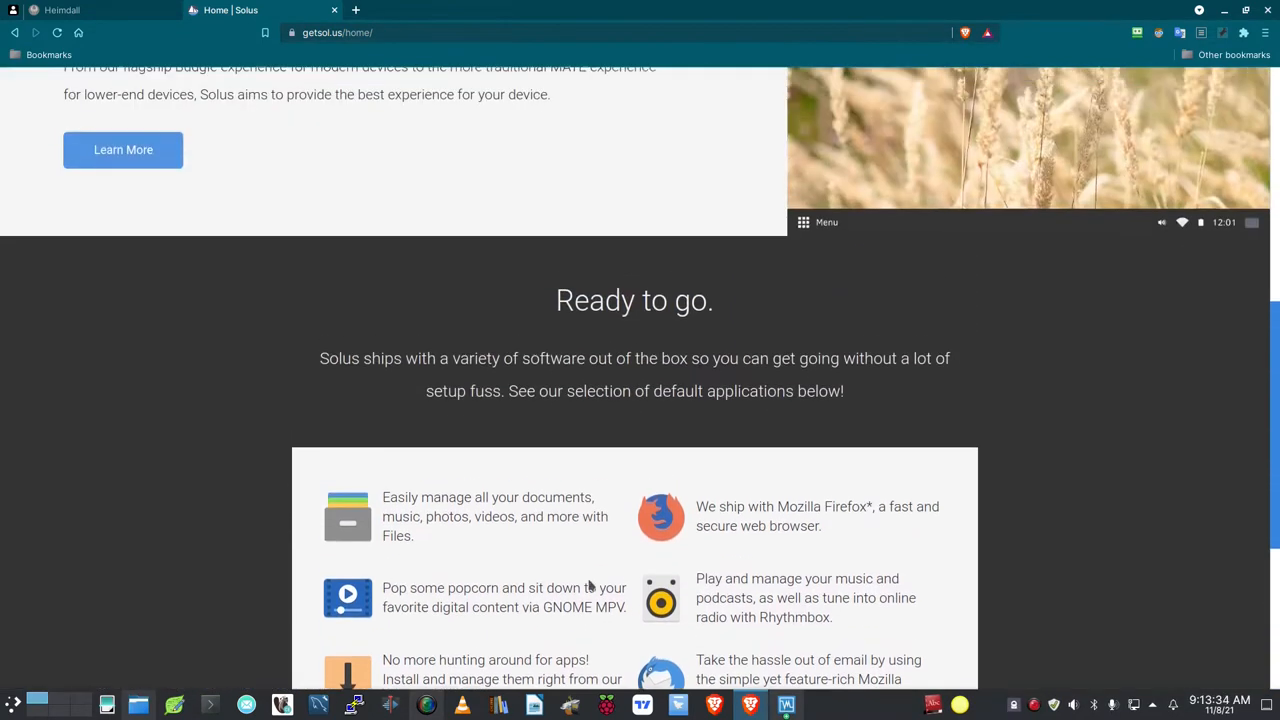
pyautogui.scroll(3)
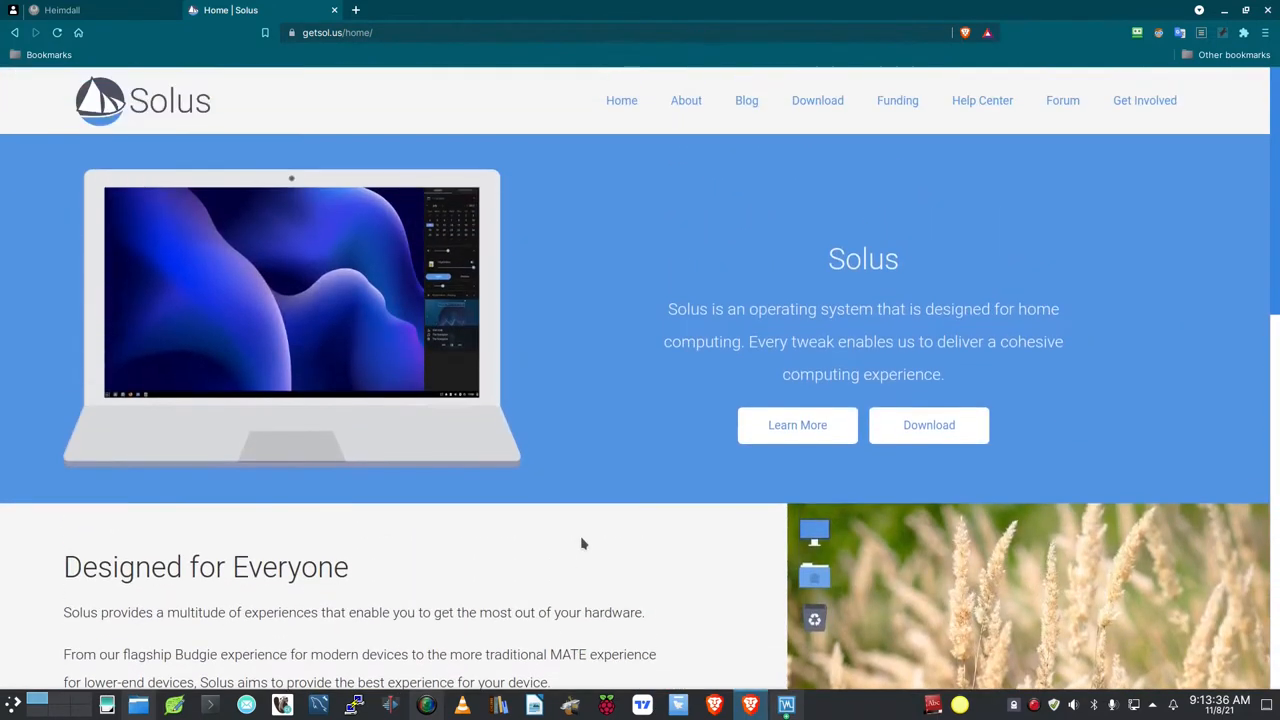
pyautogui.moveTo(808, 118)
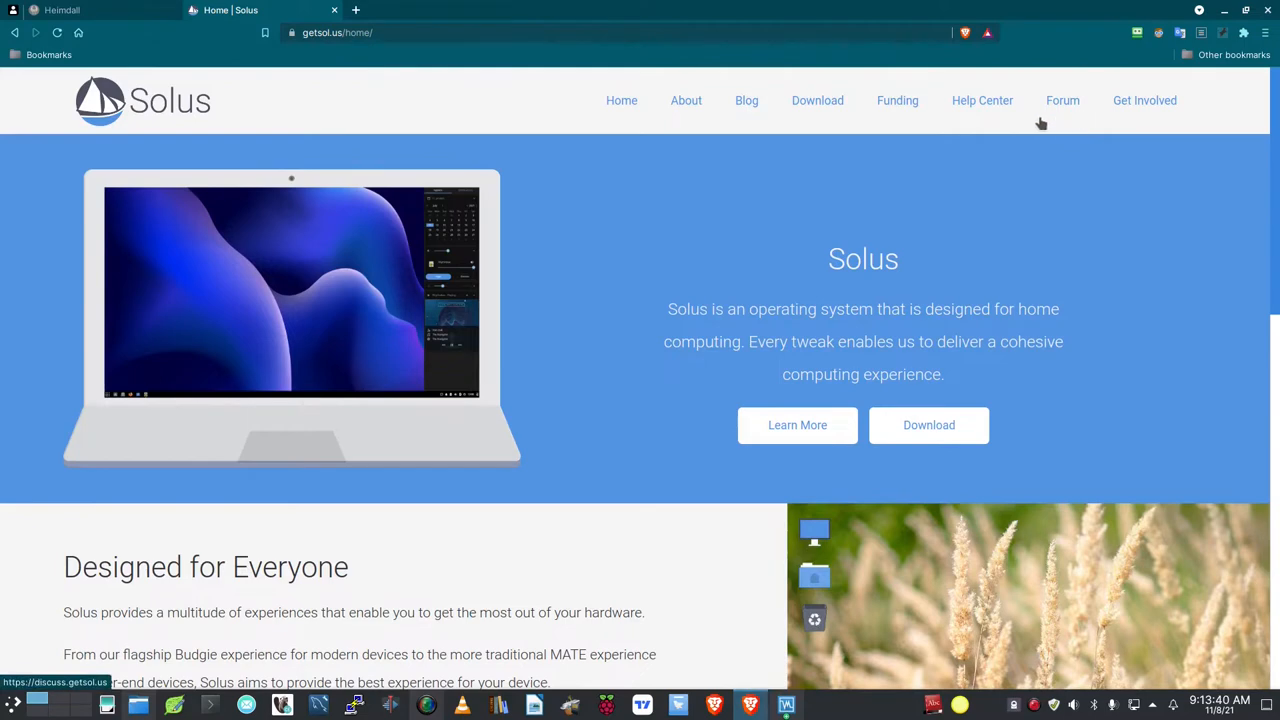
pyautogui.moveTo(894, 112)
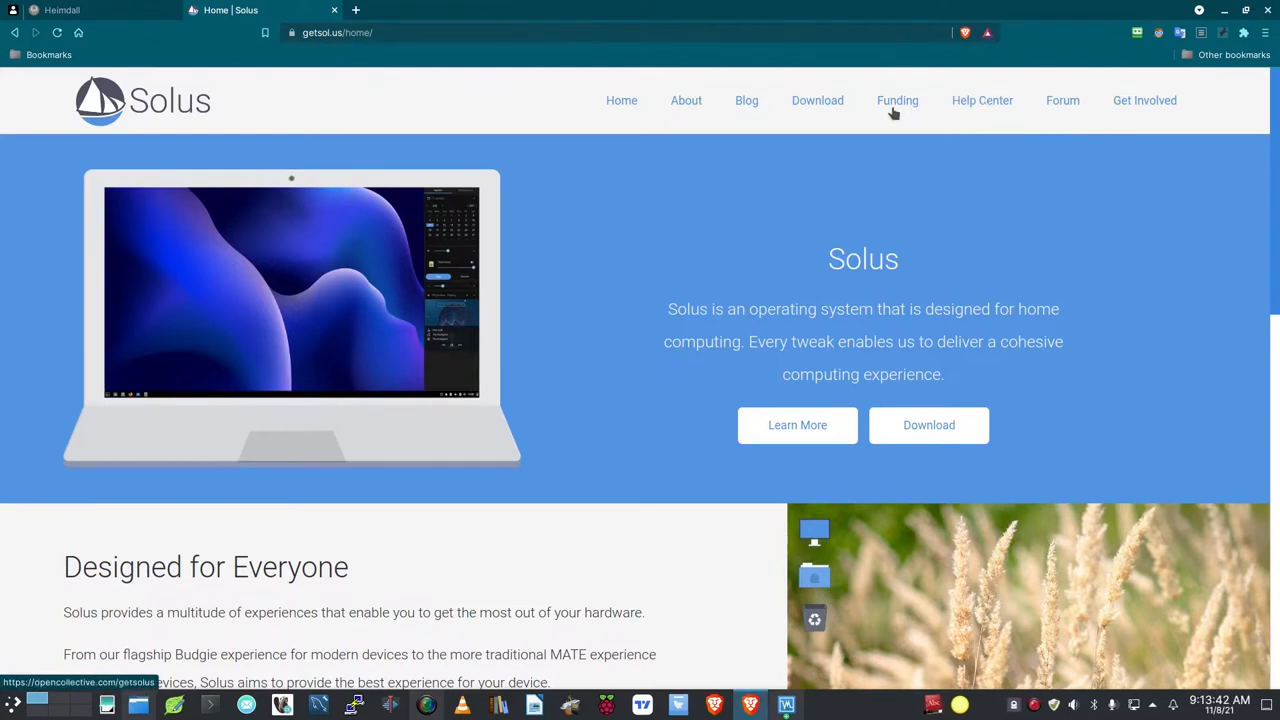
pyautogui.moveTo(1128, 108)
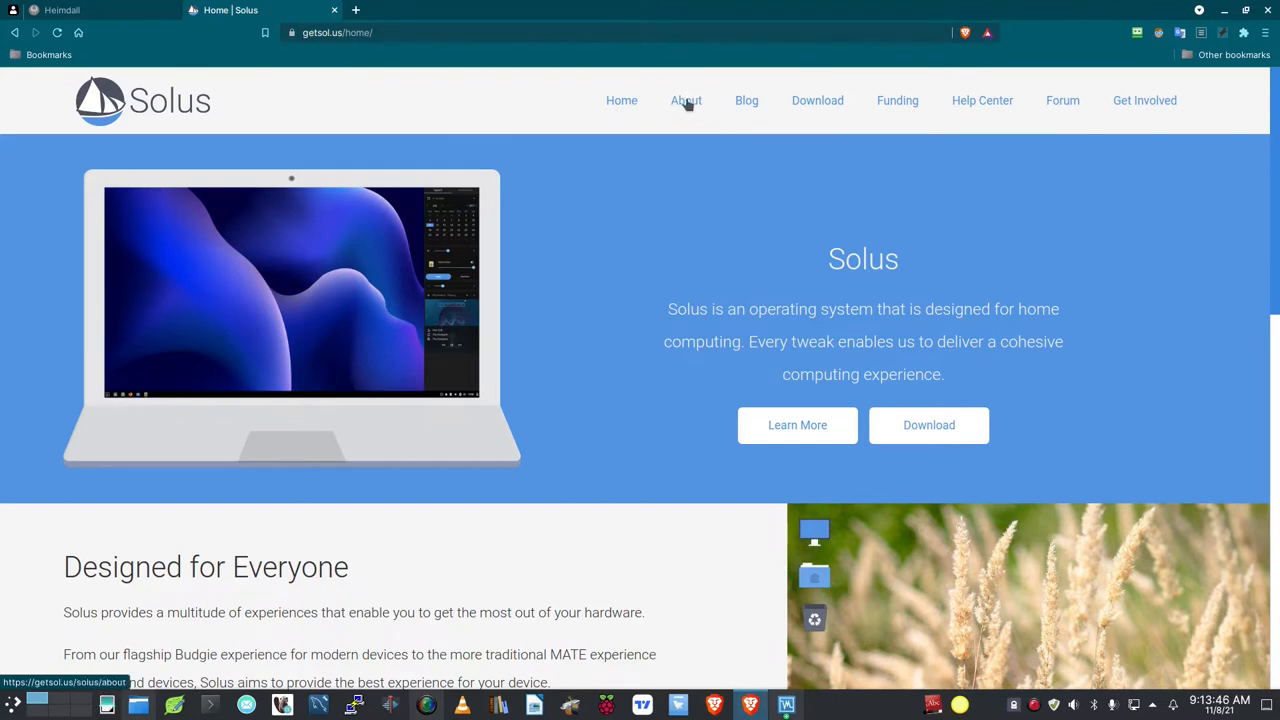
pyautogui.moveTo(686, 104)
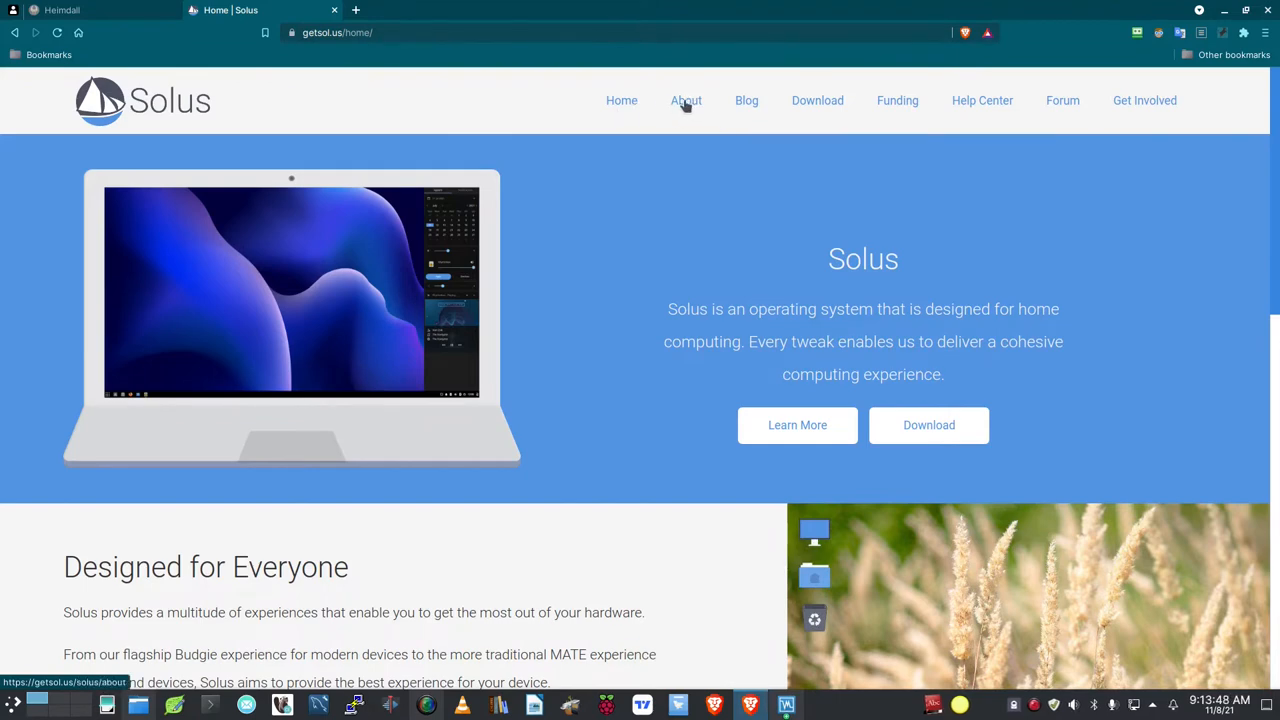
pyautogui.moveTo(706, 150)
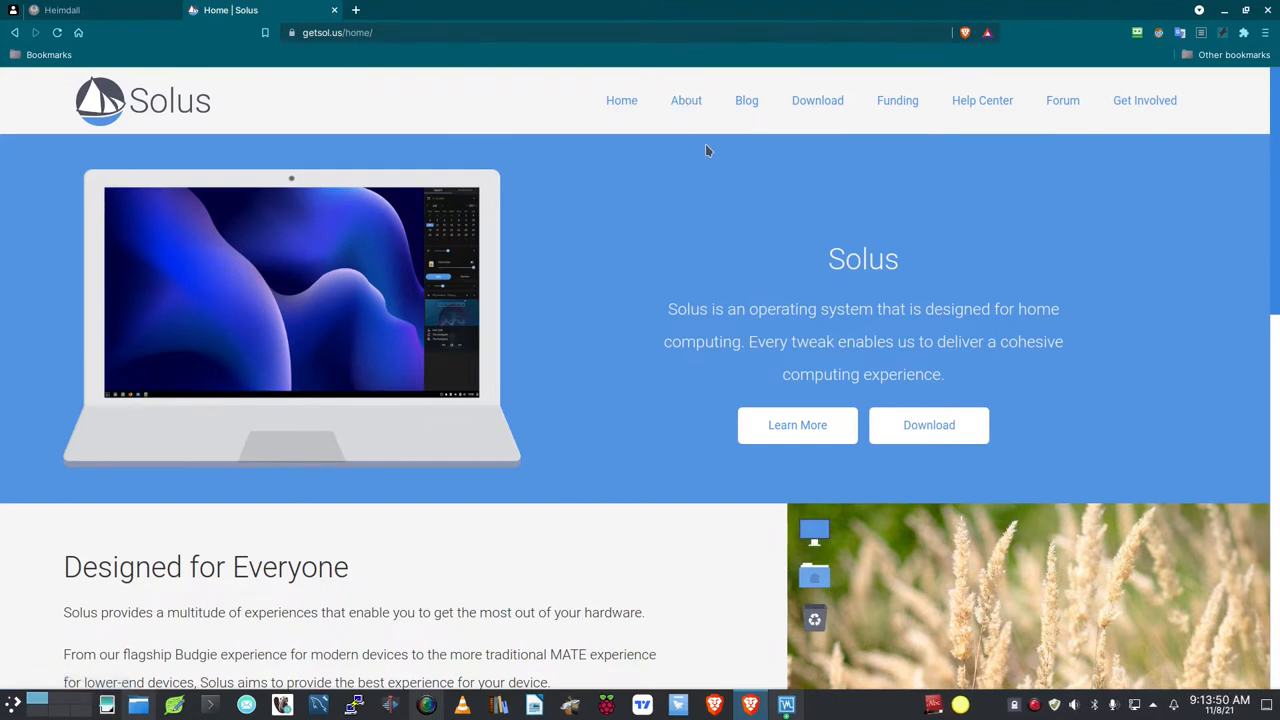
pyautogui.moveTo(802, 110)
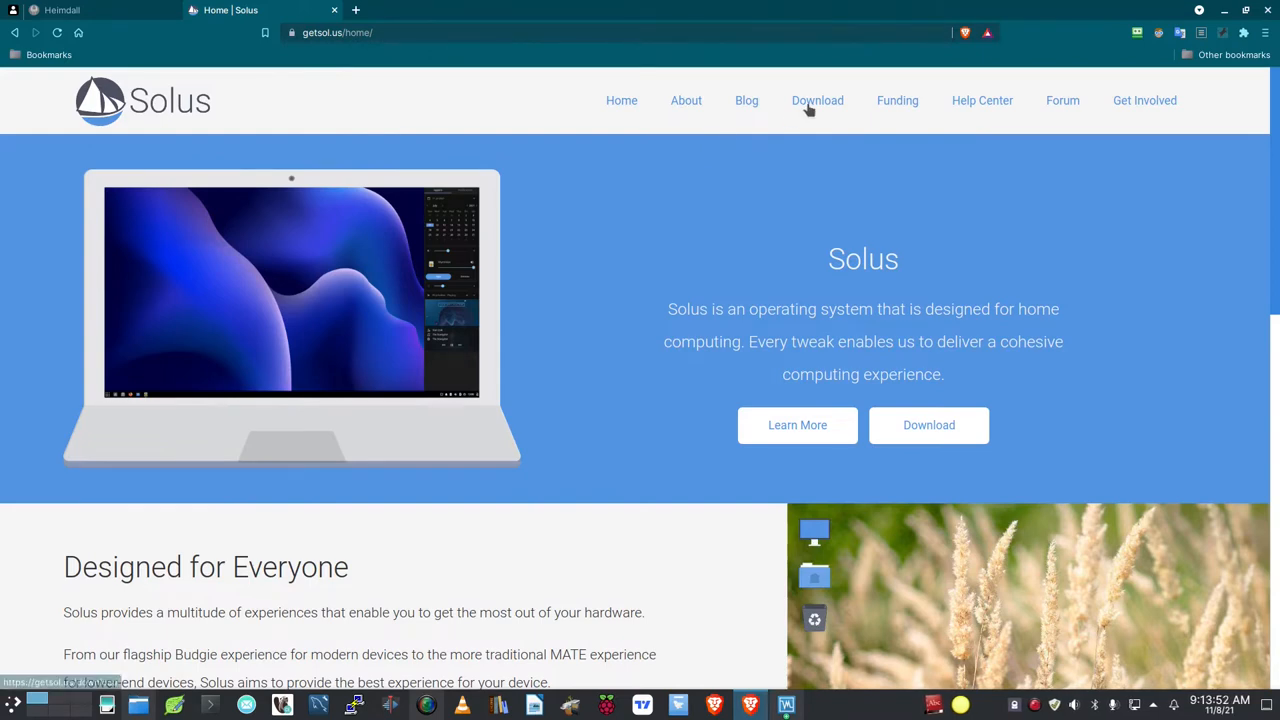
# Go to the Solus download page and scroll past Budgie and GNOME to the MATE and Plasma editions.
pyautogui.click(816, 100)
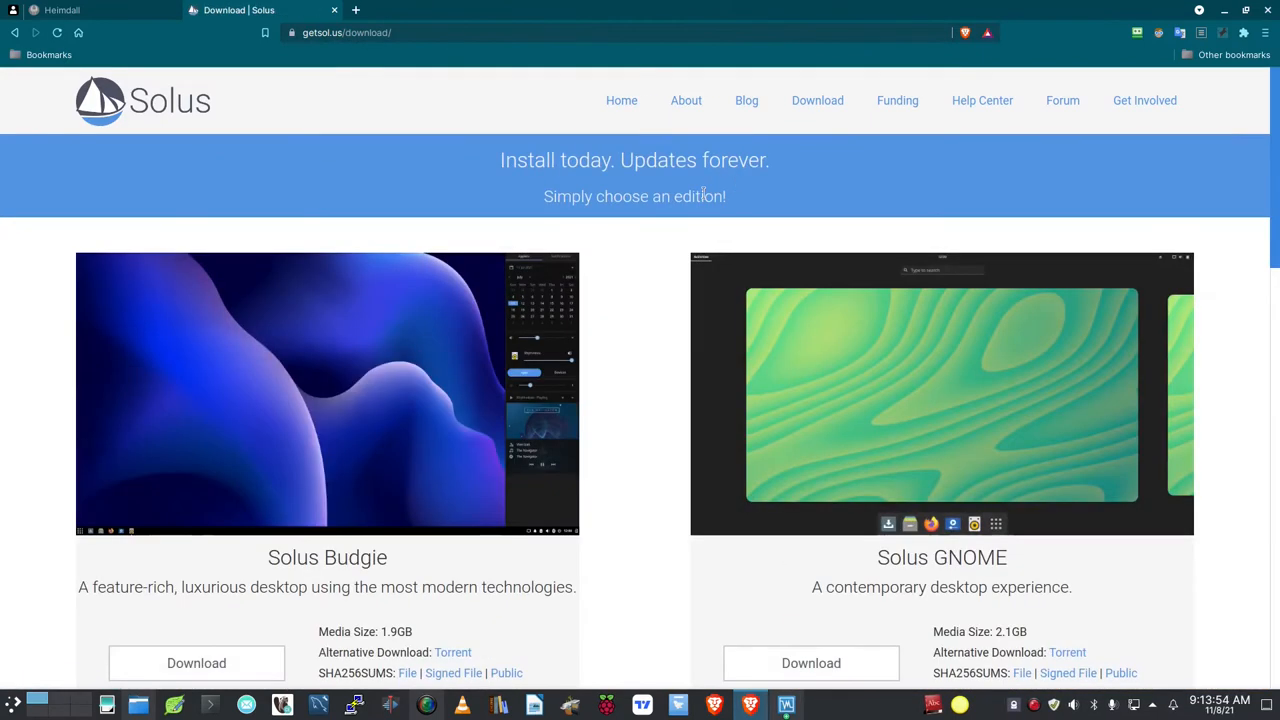
pyautogui.moveTo(632, 456)
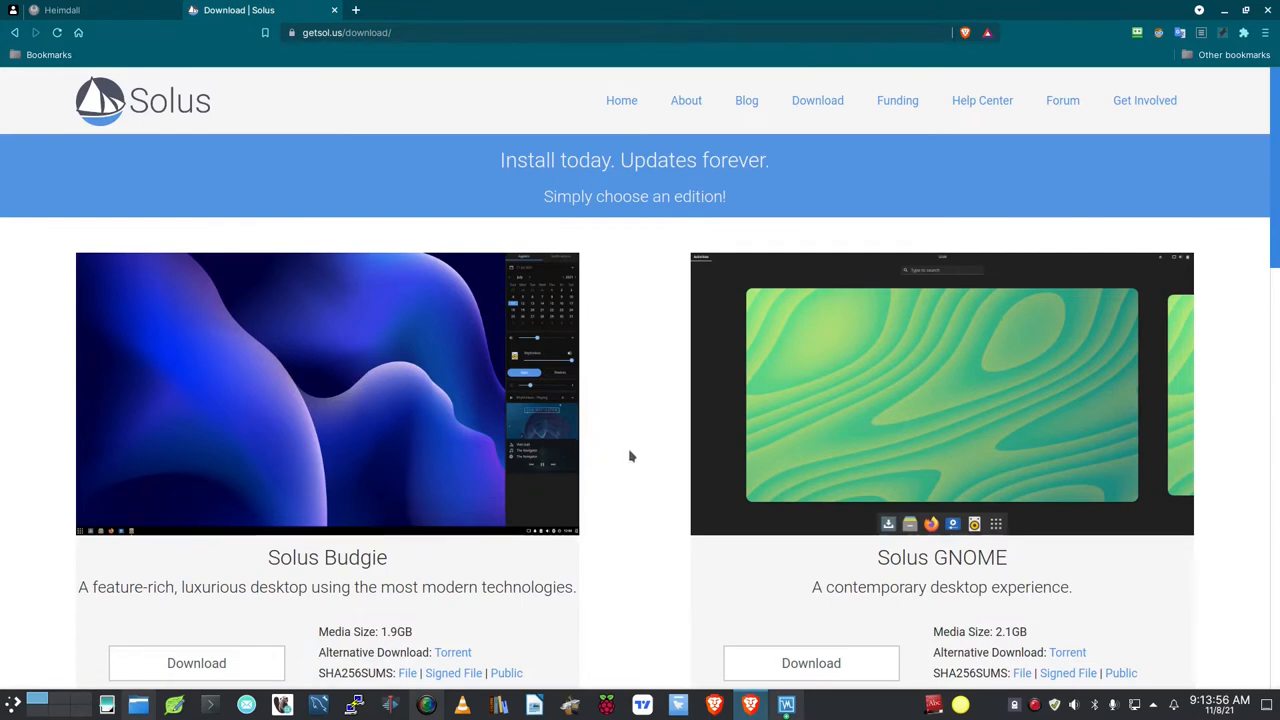
pyautogui.scroll(-3)
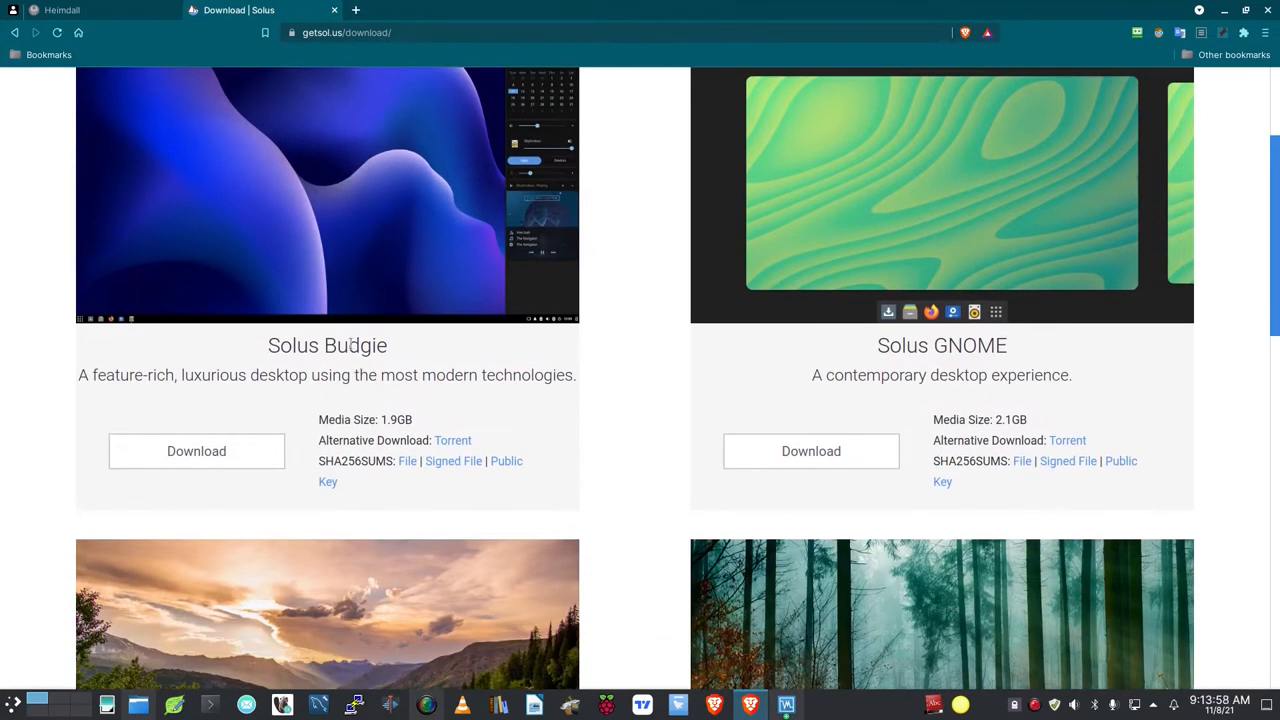
pyautogui.moveTo(228, 464)
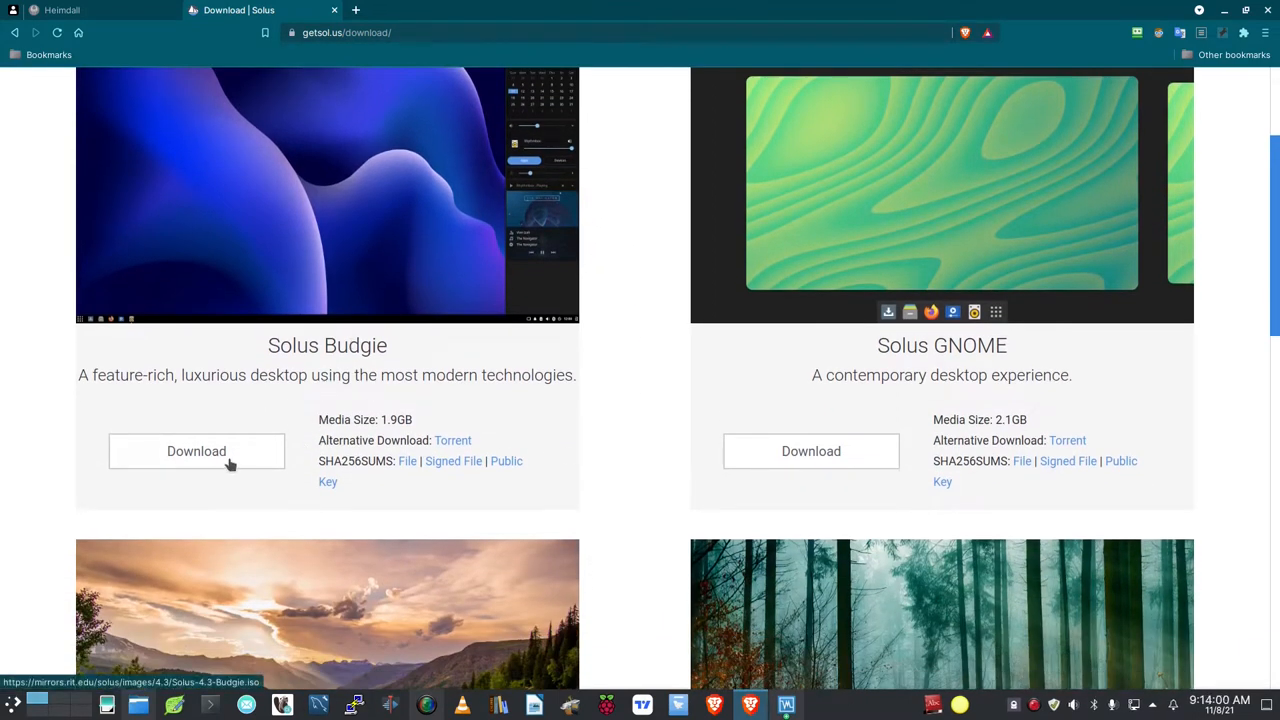
pyautogui.moveTo(266, 434)
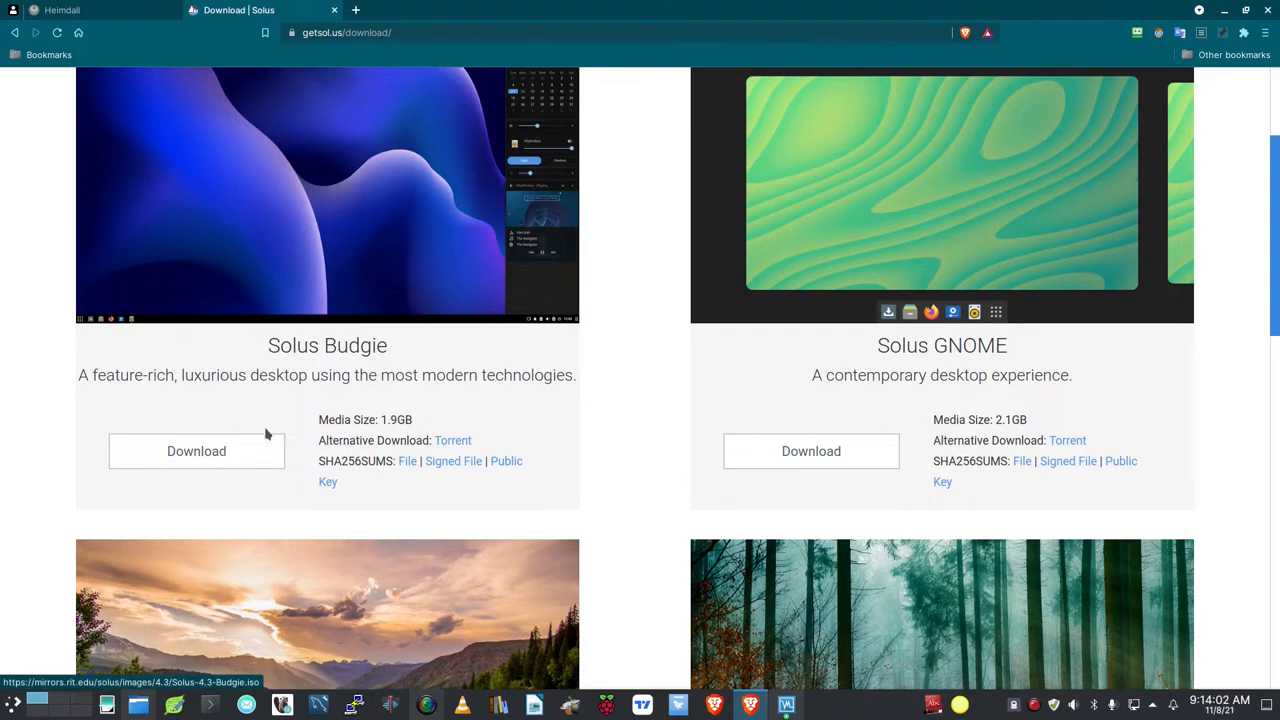
pyautogui.moveTo(902, 366)
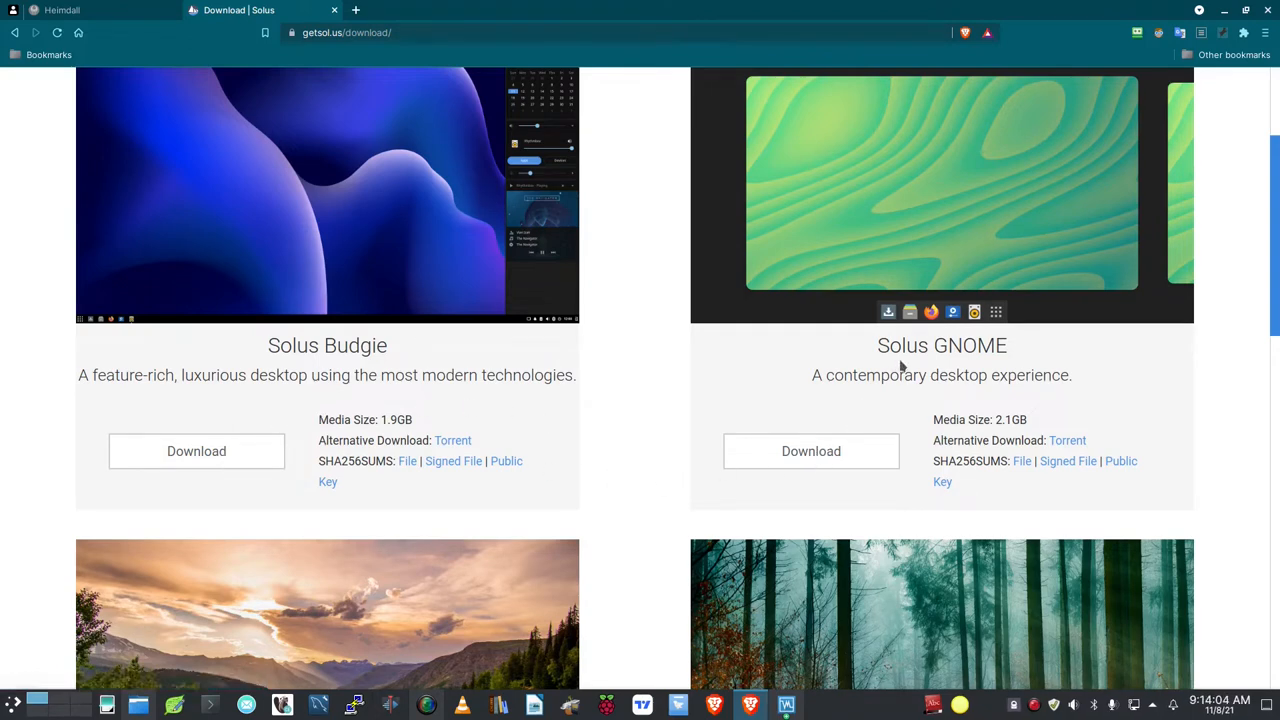
pyautogui.scroll(-3)
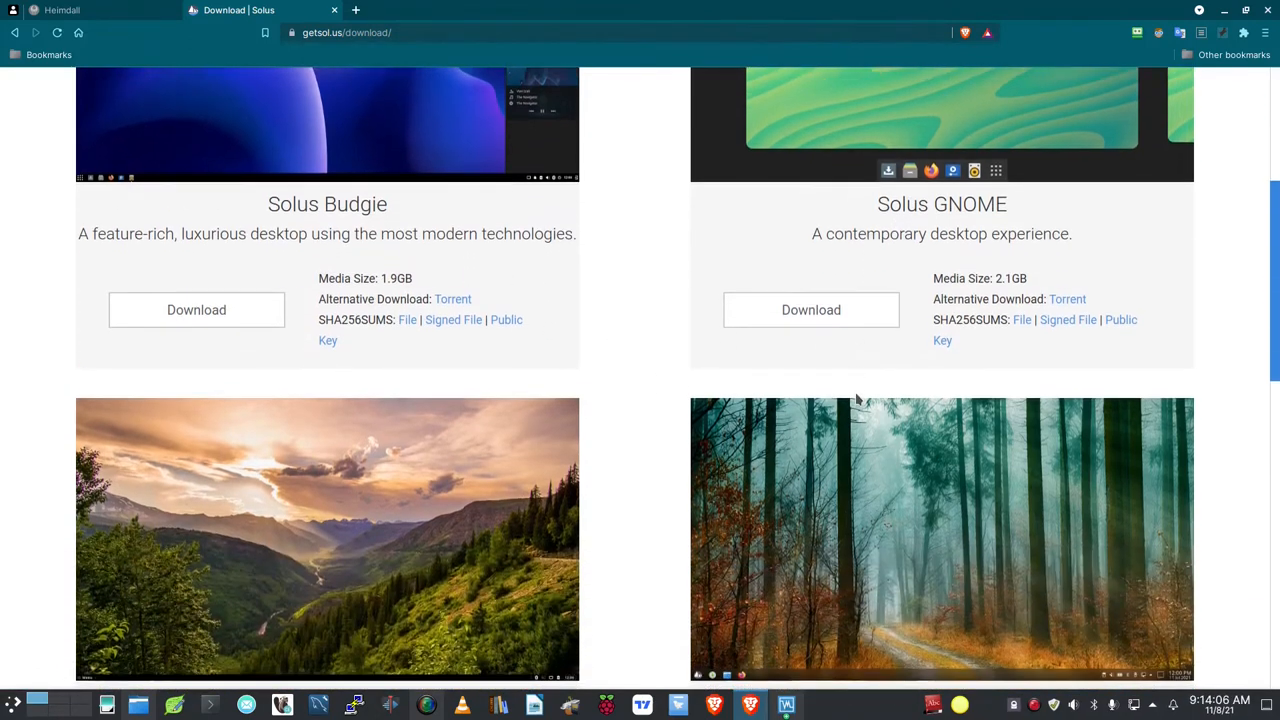
pyautogui.scroll(-3)
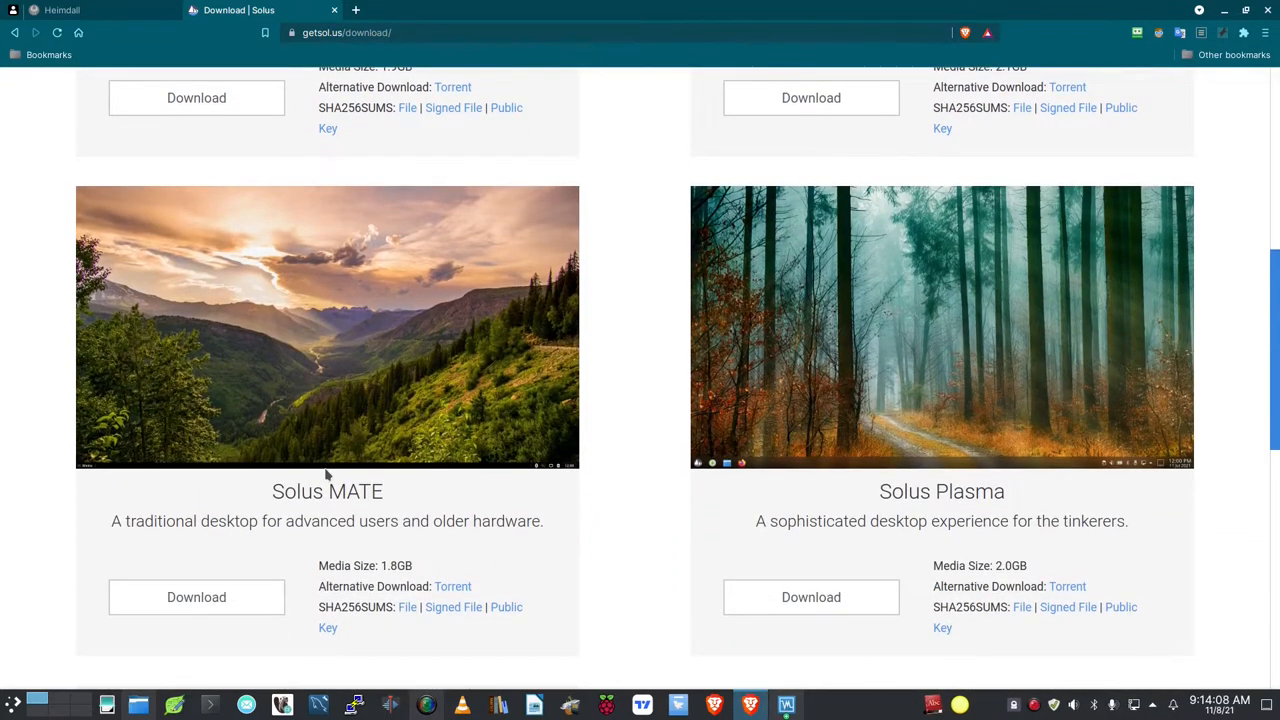
pyautogui.moveTo(922, 488)
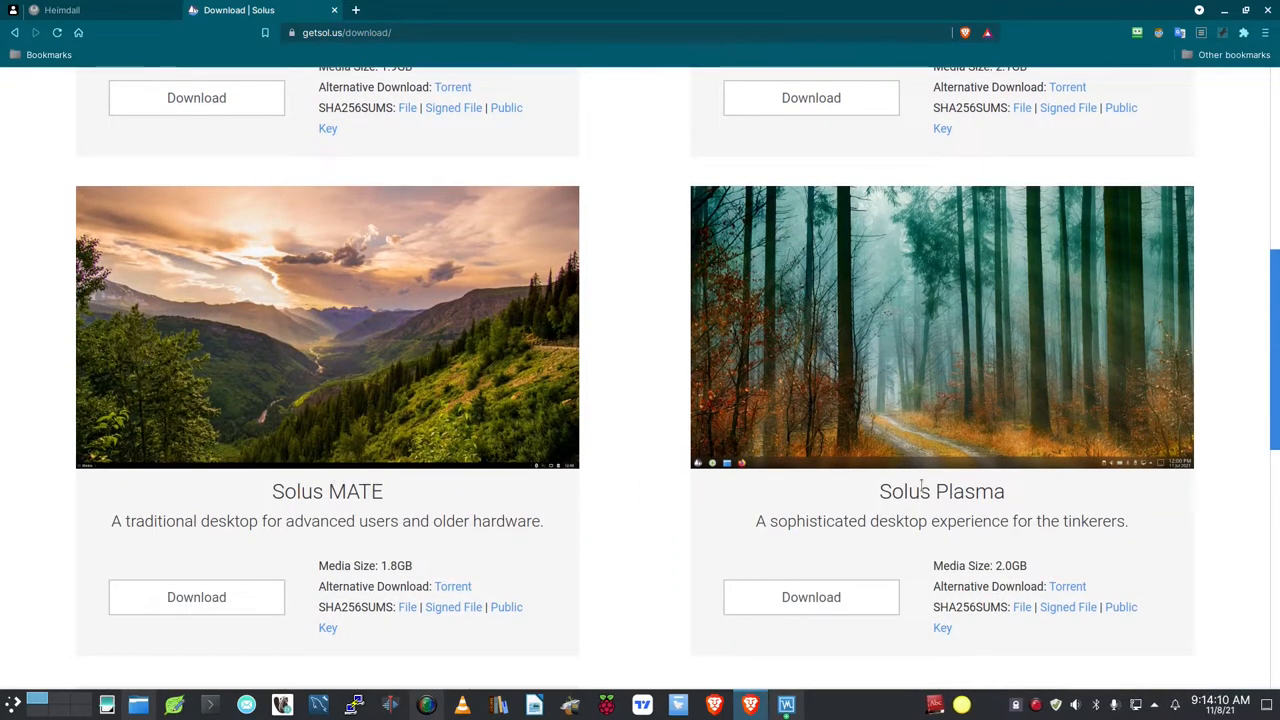
pyautogui.scroll(-3)
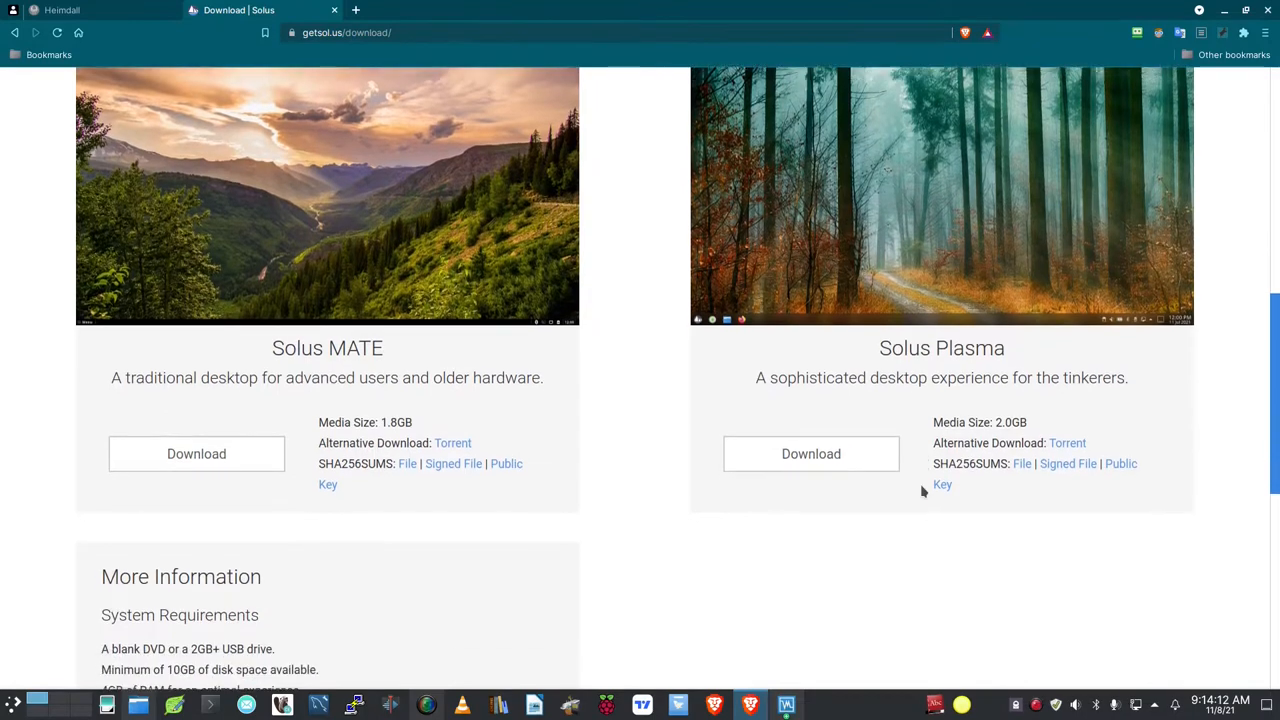
pyautogui.scroll(-3)
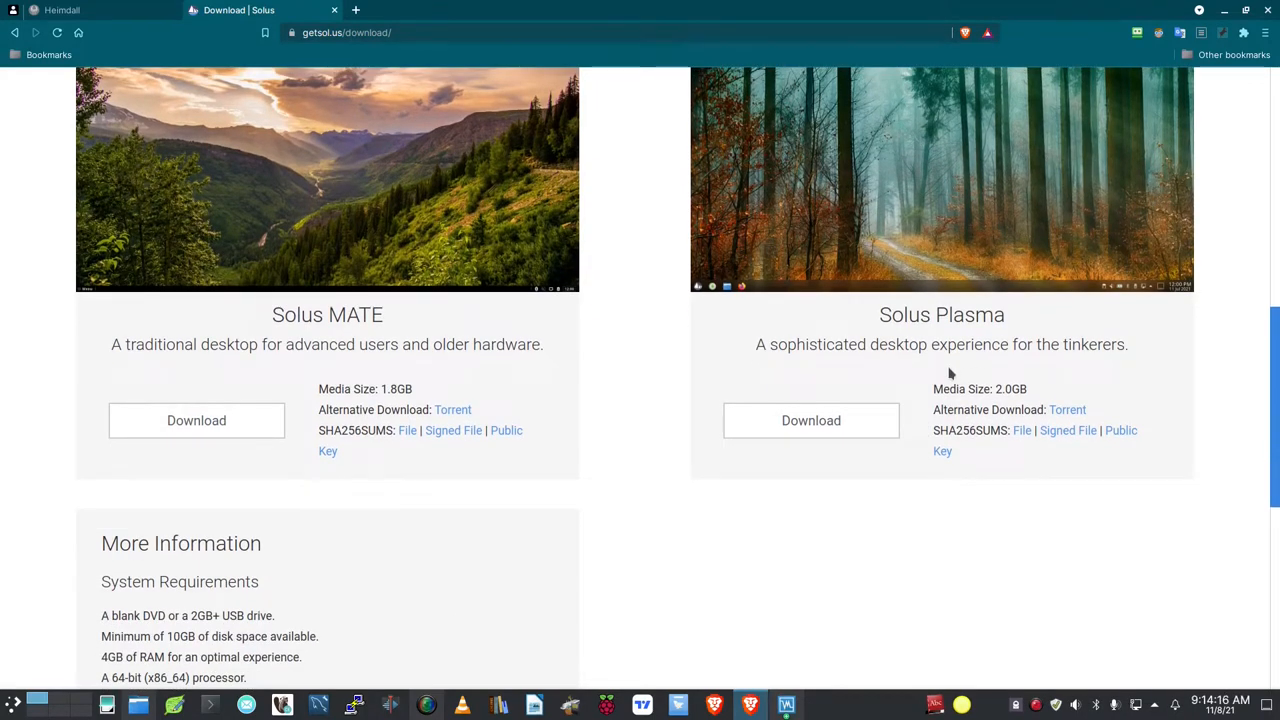
pyautogui.scroll(-3)
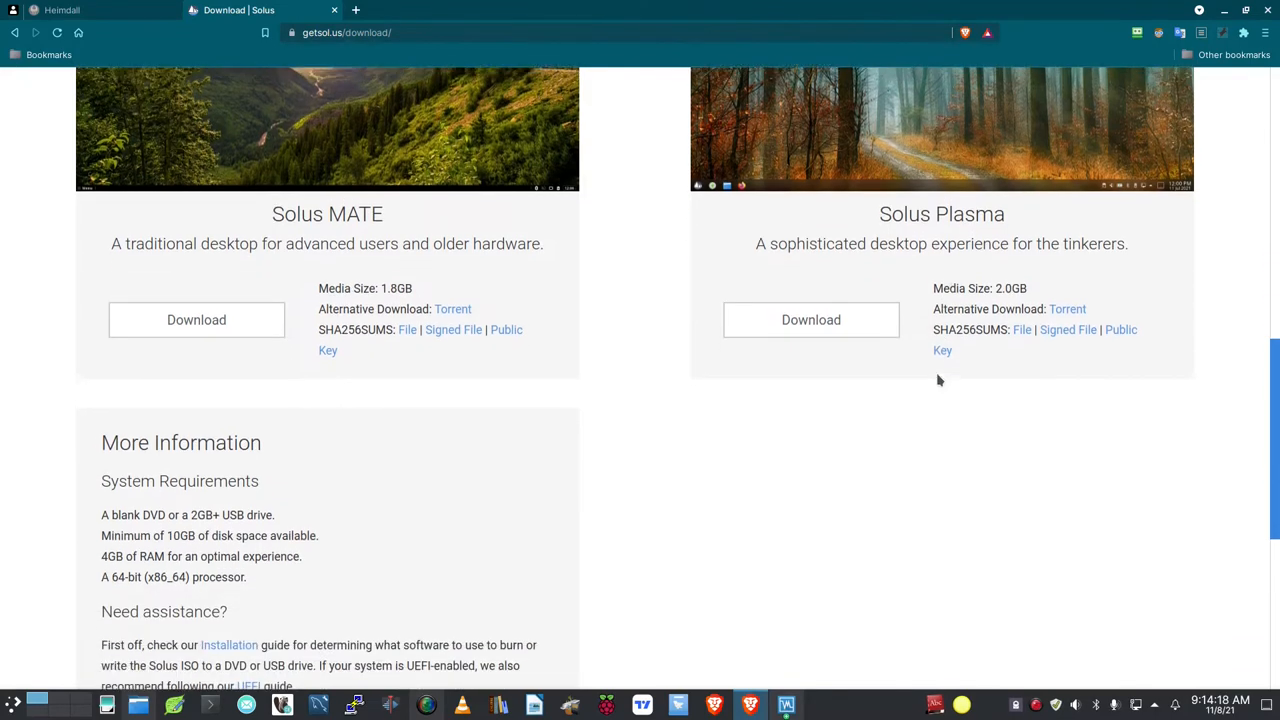
# Read on through More Information and Need assistance down to the download page footer.
pyautogui.scroll(-3)
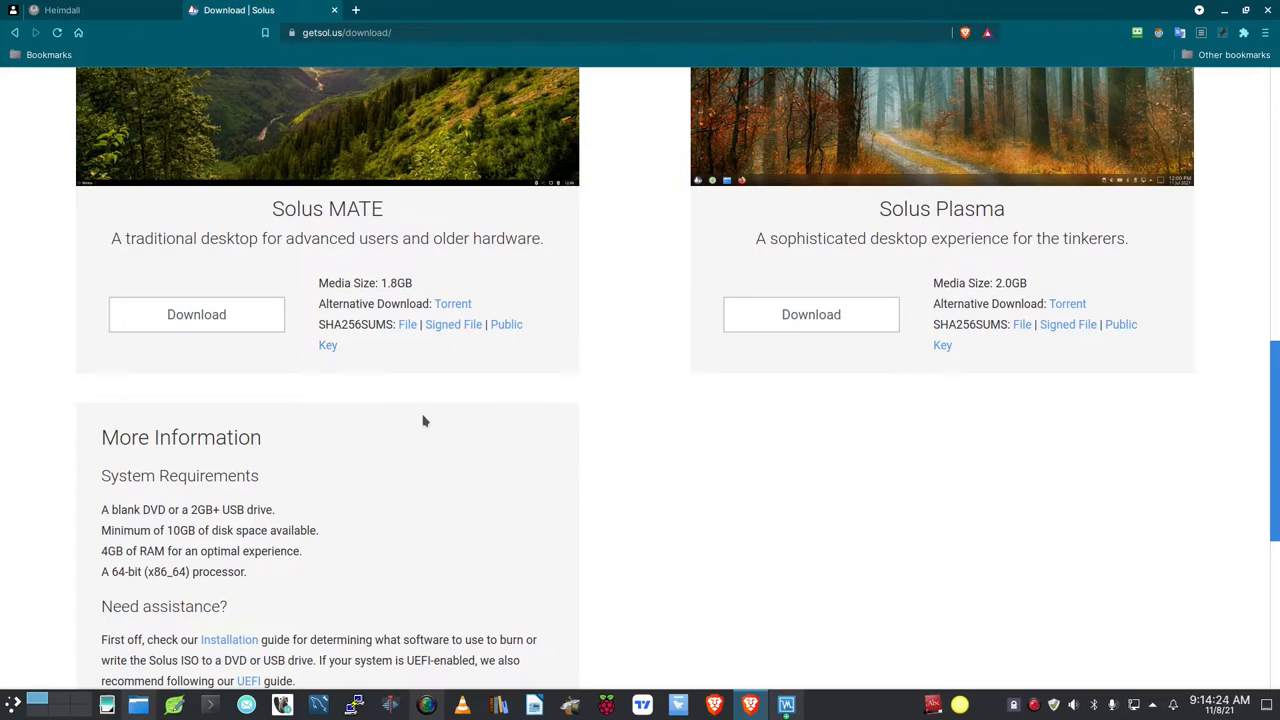
pyautogui.moveTo(432, 414)
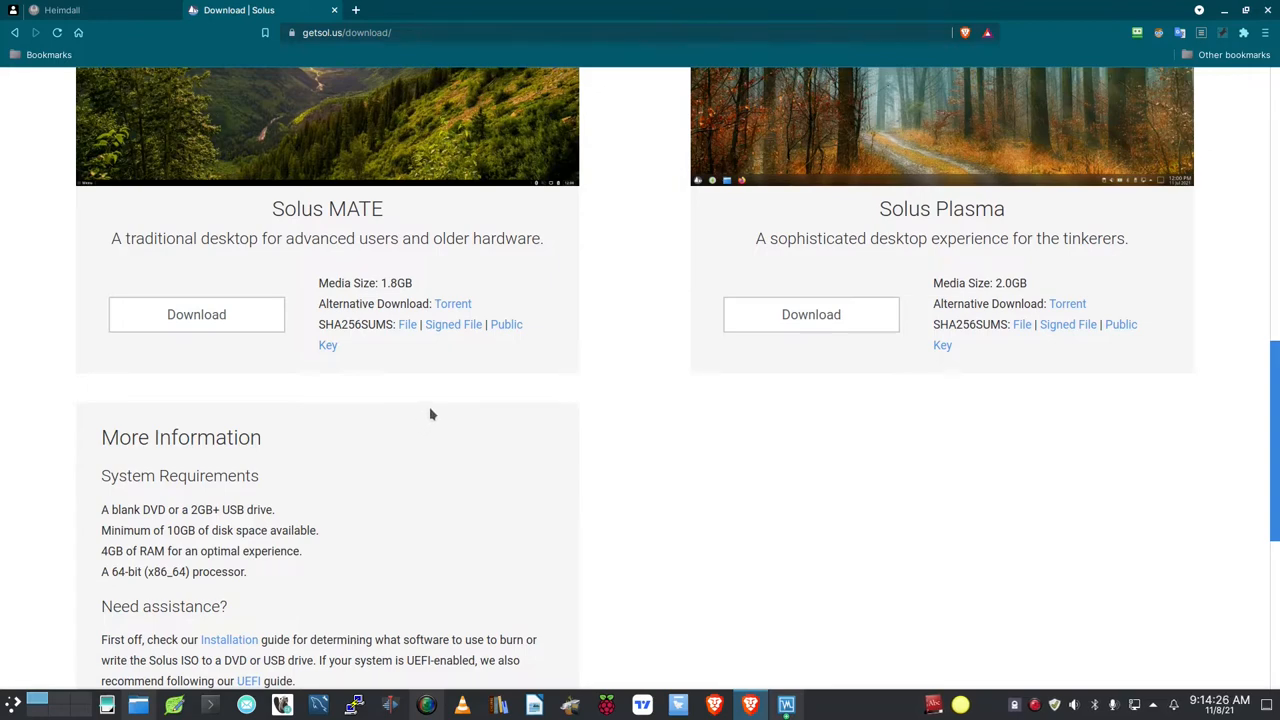
pyautogui.moveTo(436, 420)
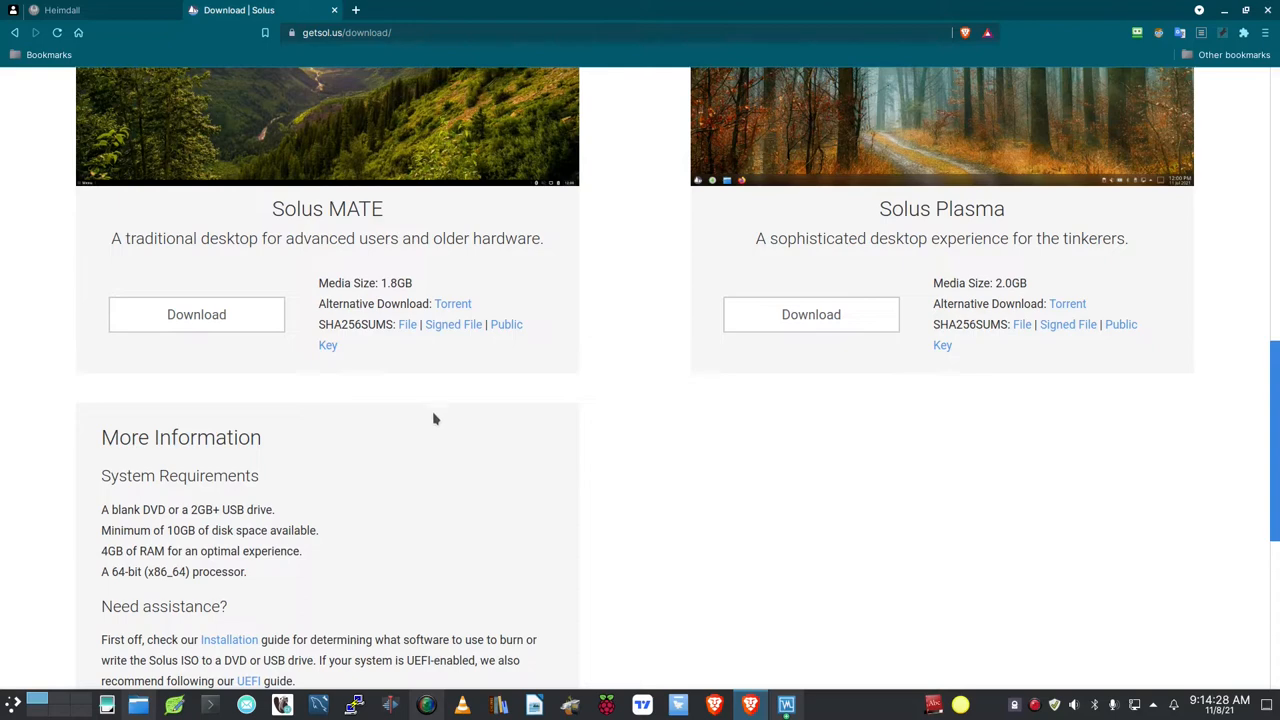
pyautogui.moveTo(472, 424)
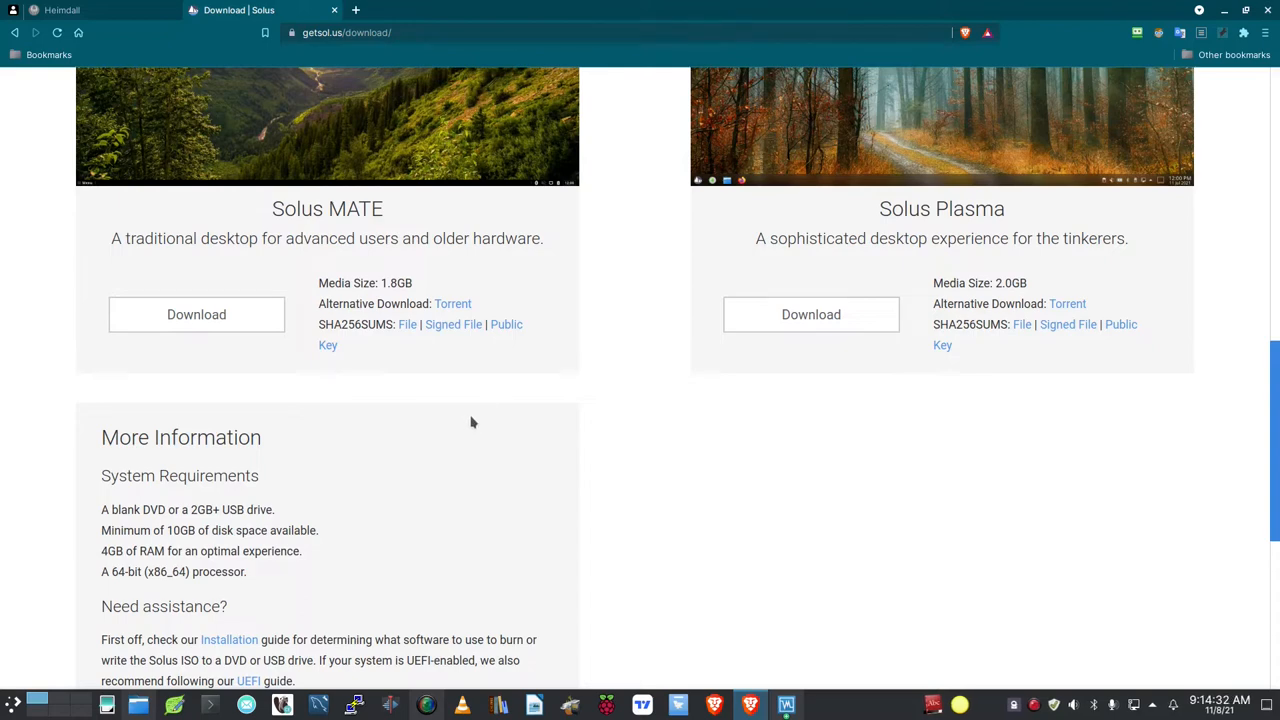
pyautogui.moveTo(478, 418)
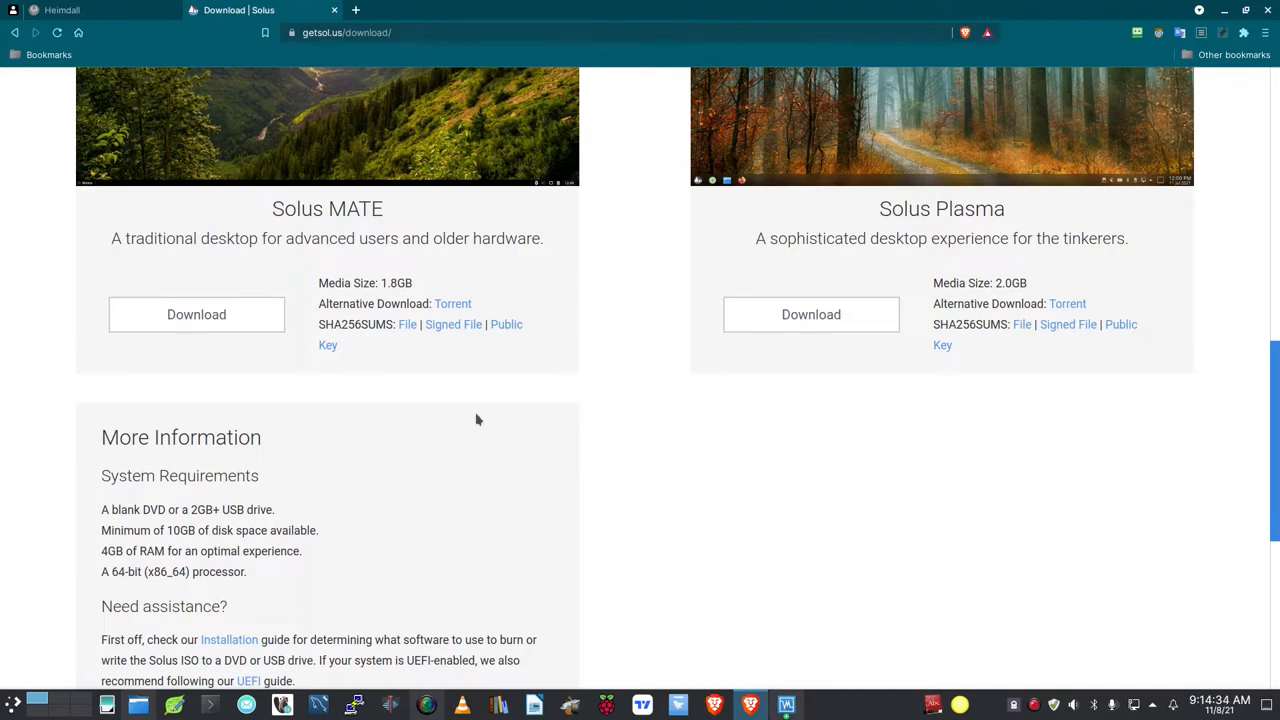
pyautogui.moveTo(480, 412)
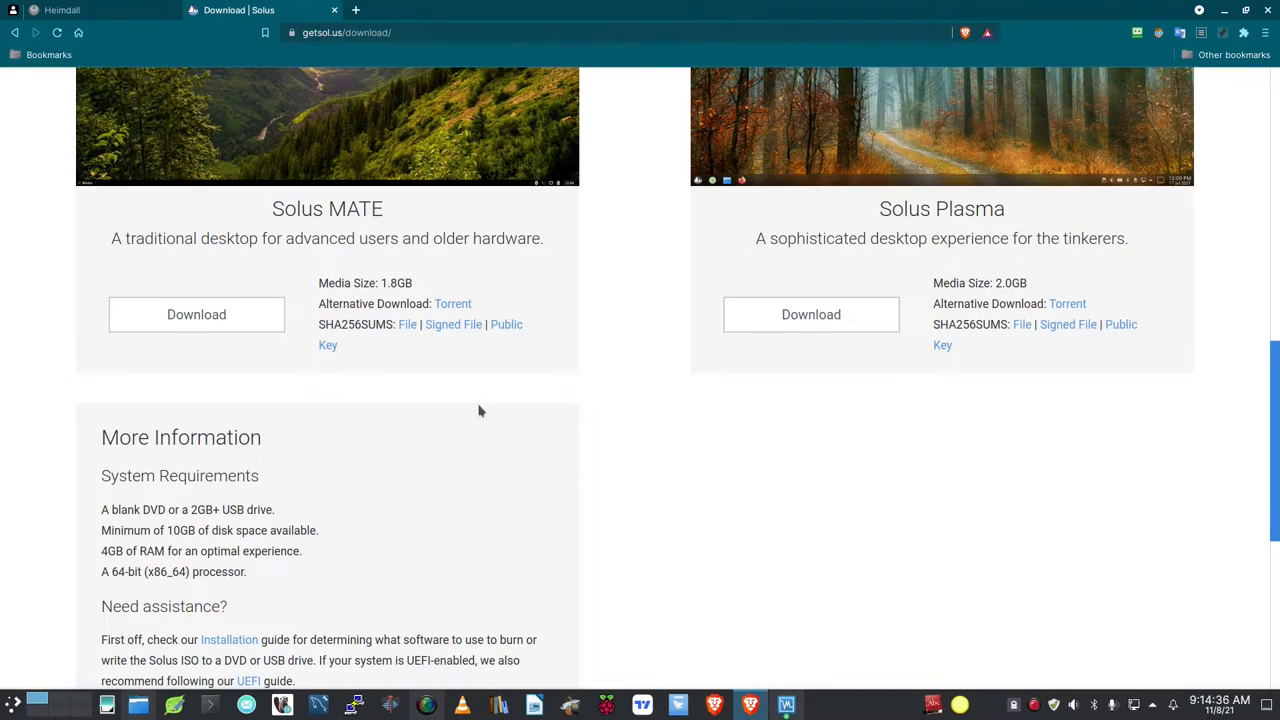
pyautogui.moveTo(478, 394)
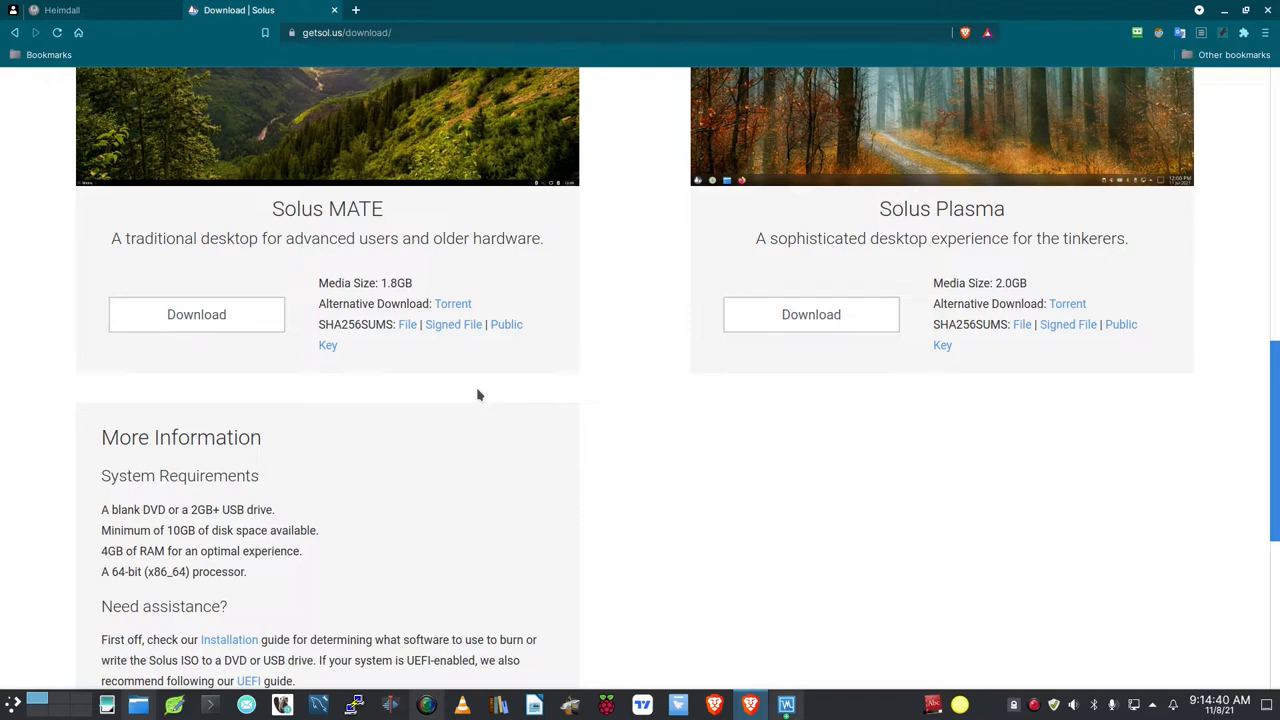
pyautogui.moveTo(478, 390)
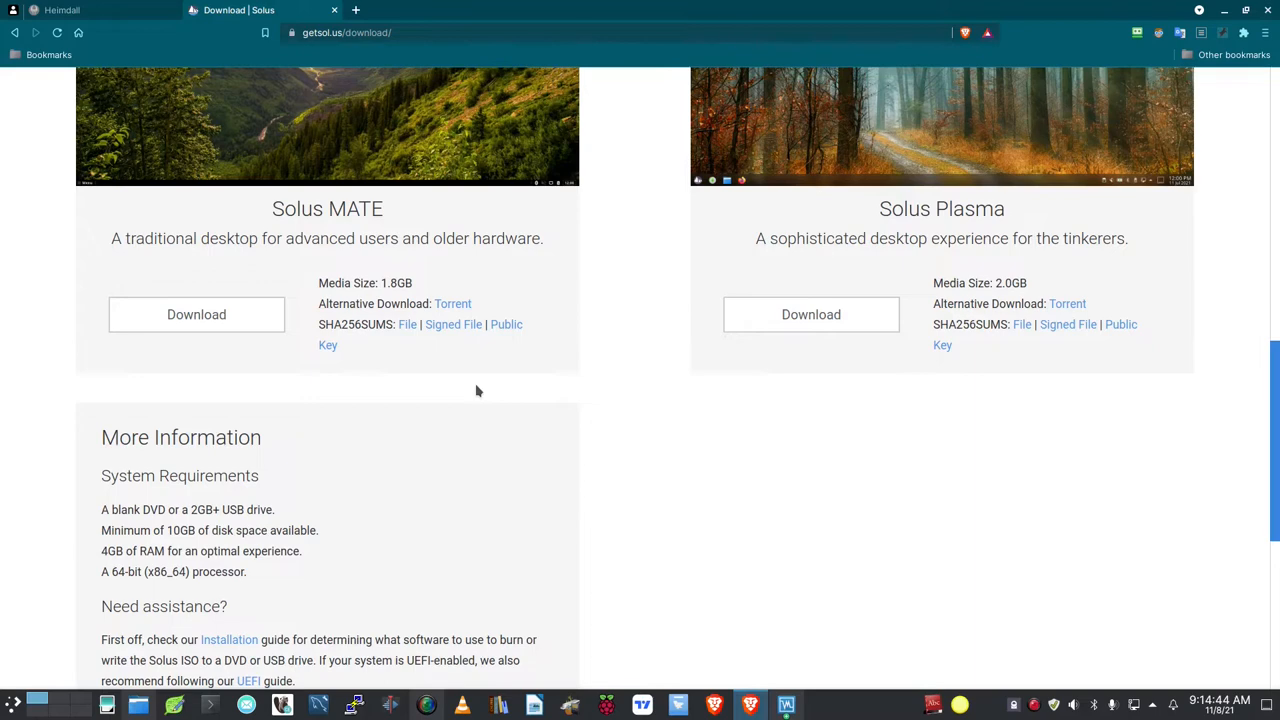
pyautogui.moveTo(372, 458)
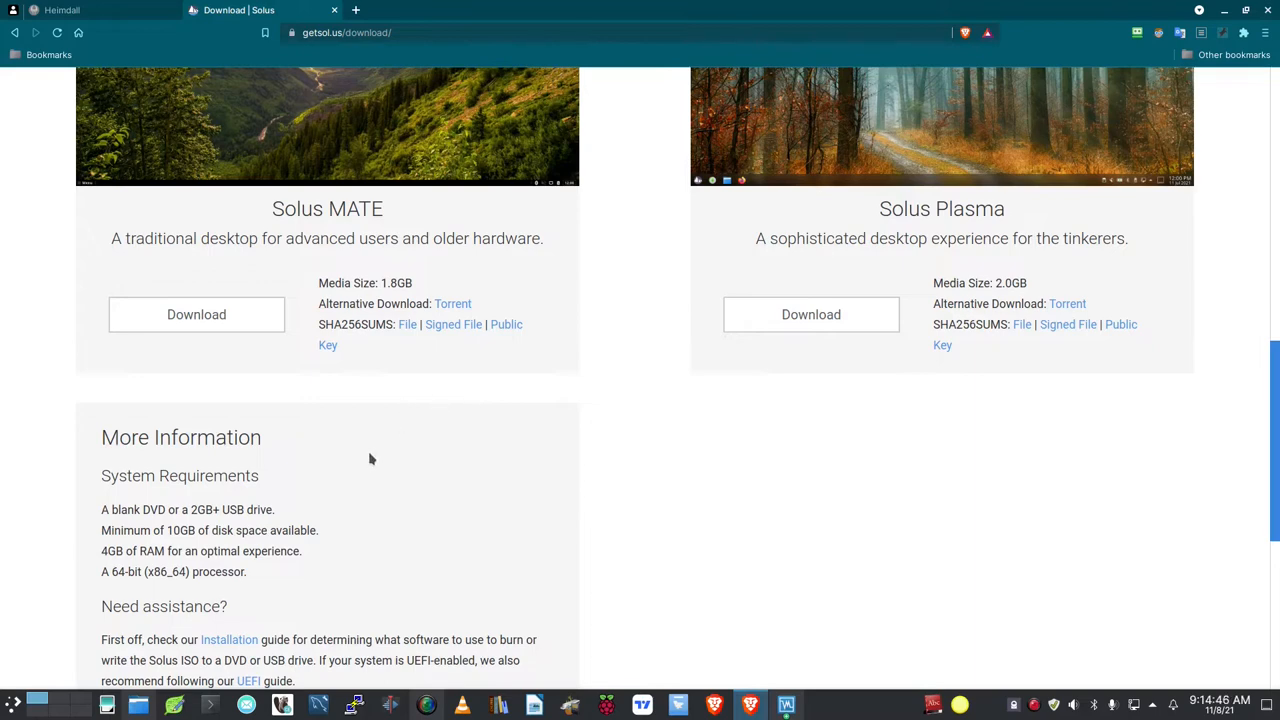
pyautogui.moveTo(314, 552)
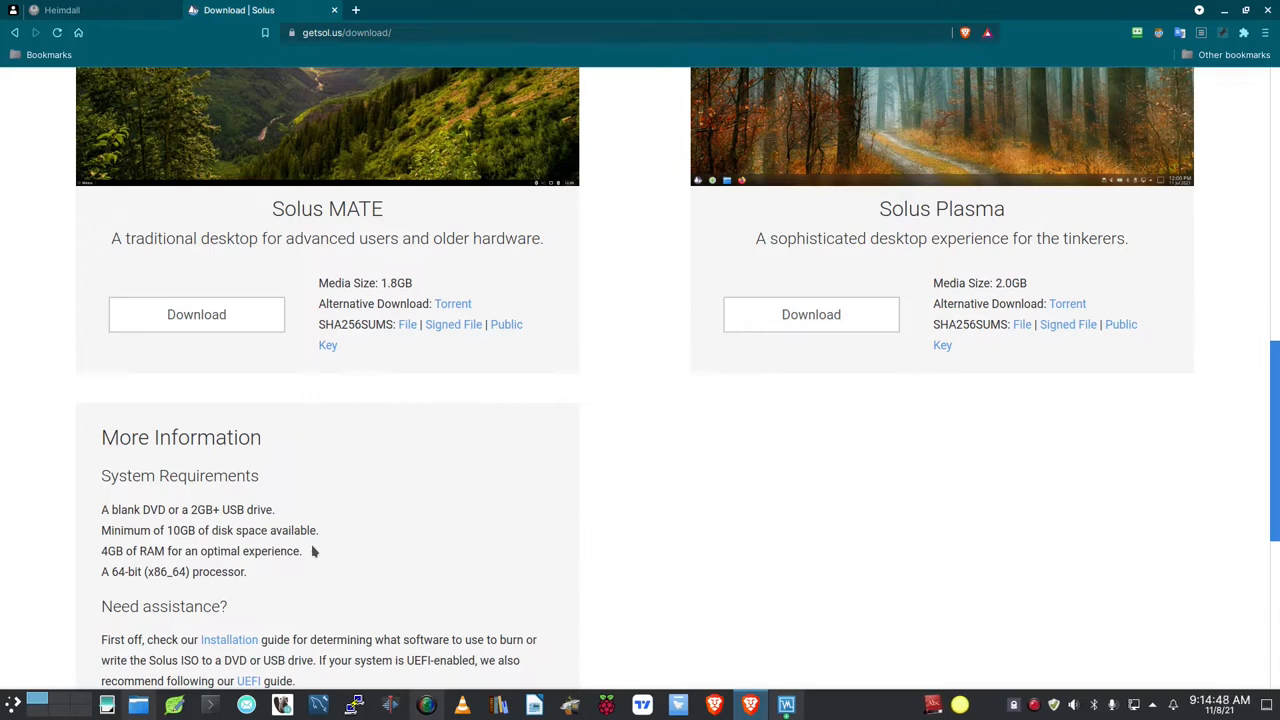
pyautogui.moveTo(296, 578)
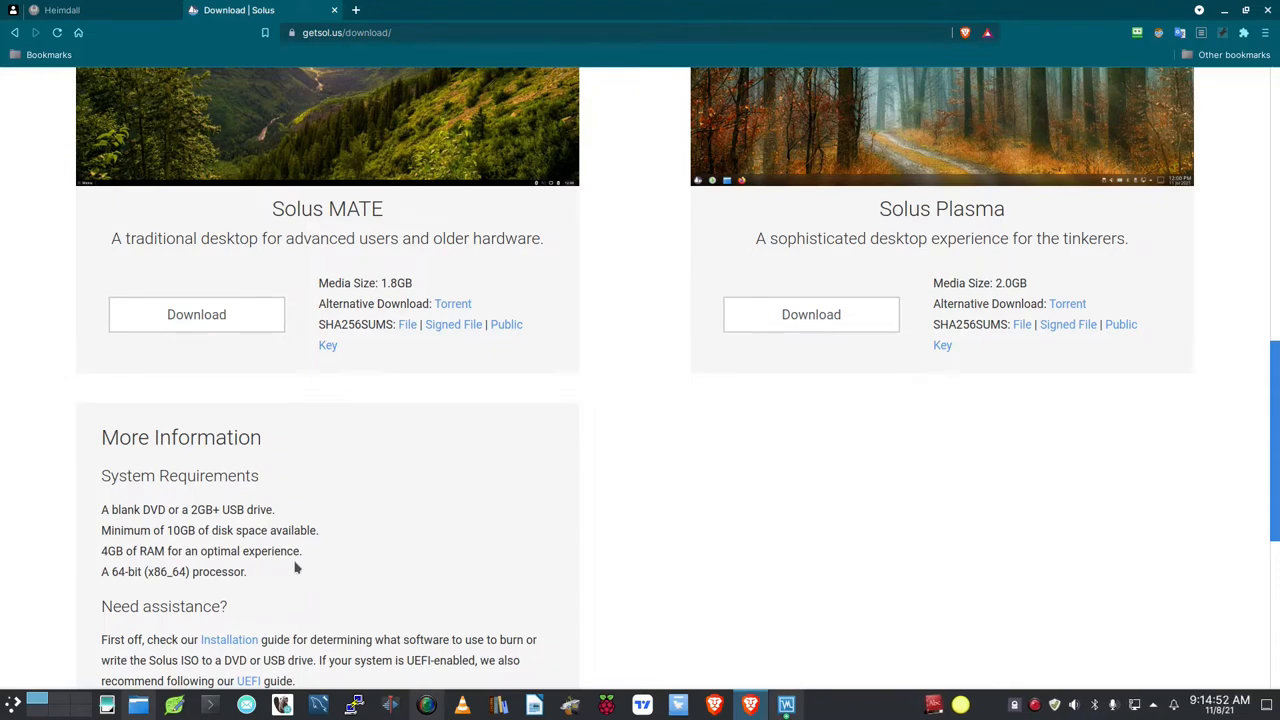
pyautogui.moveTo(296, 560)
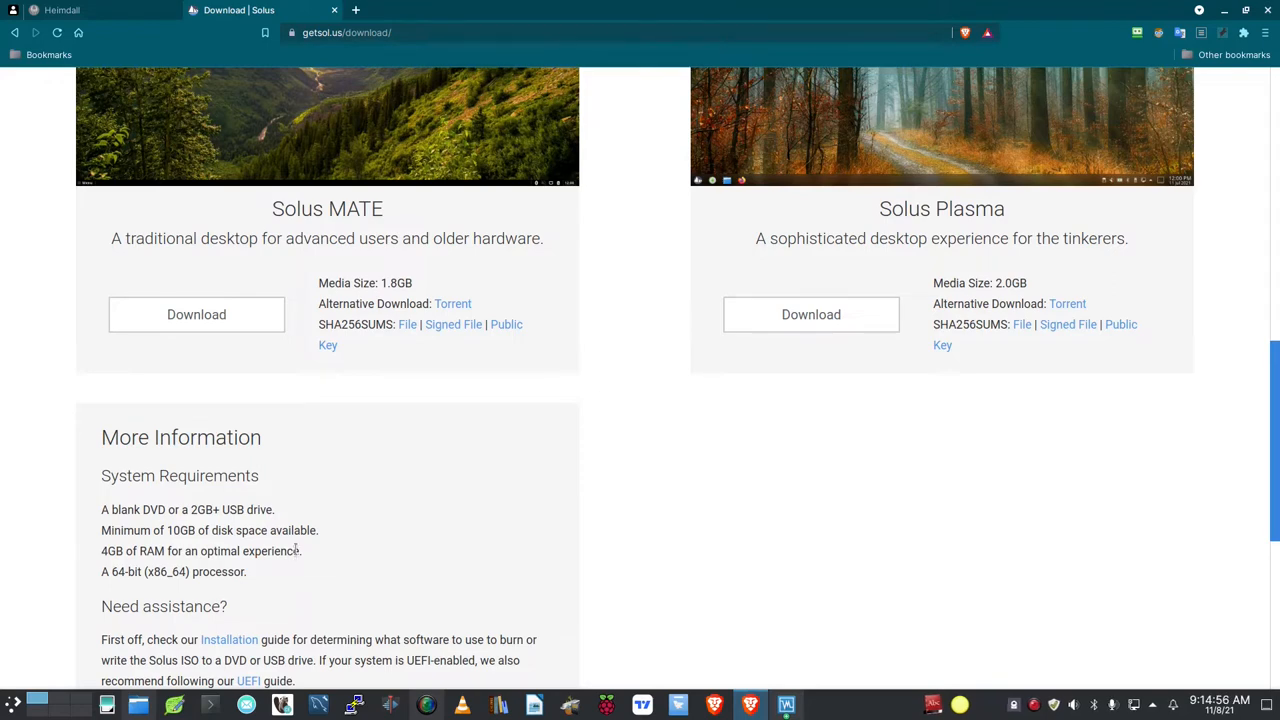
pyautogui.moveTo(290, 584)
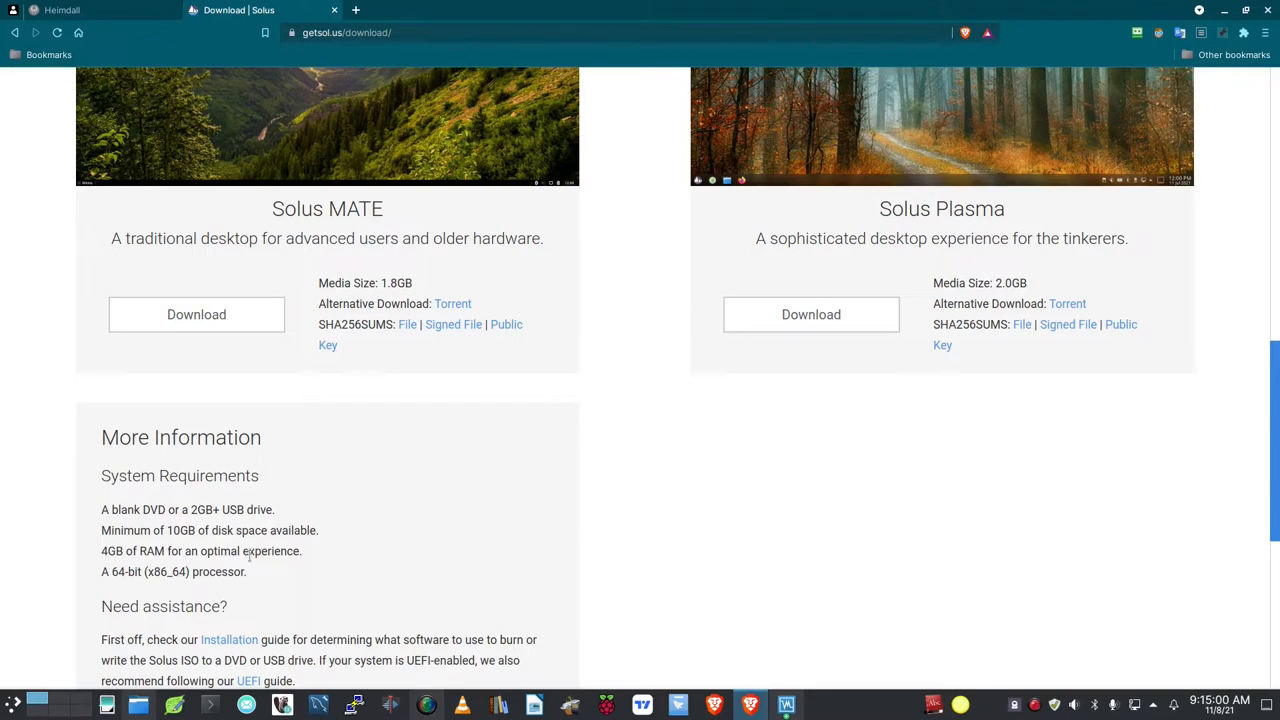
pyautogui.moveTo(304, 556)
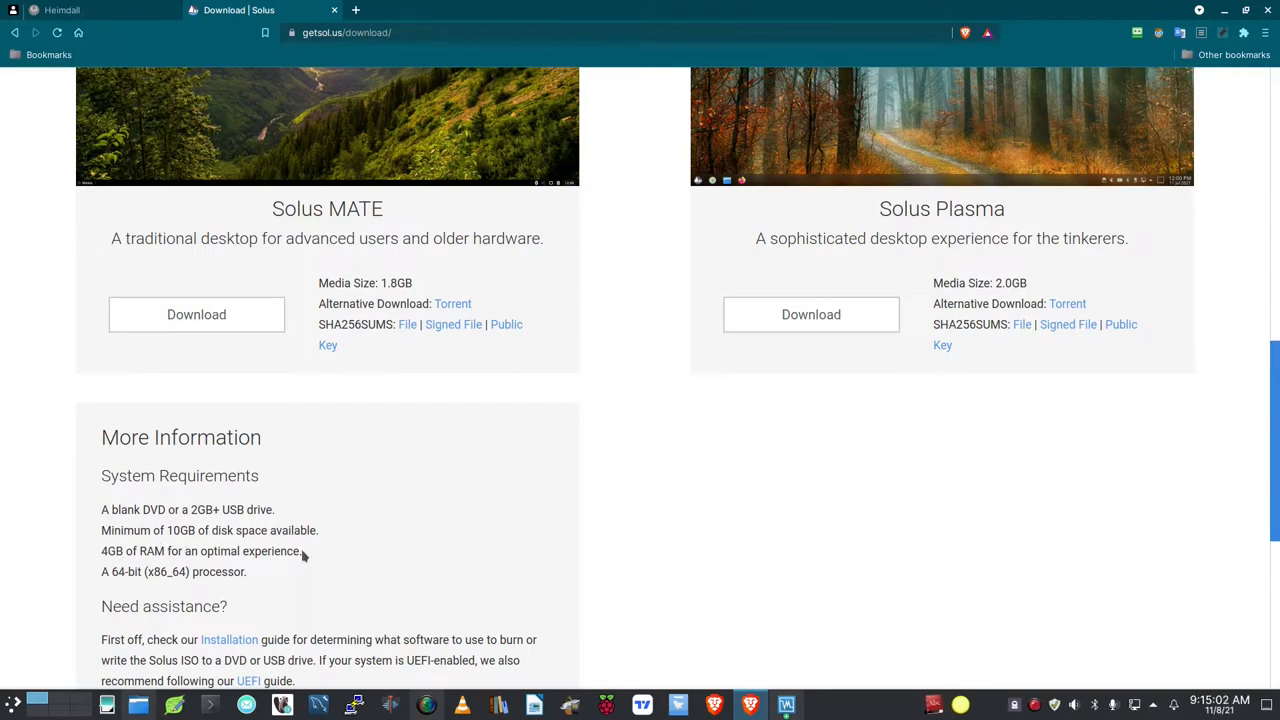
pyautogui.moveTo(348, 566)
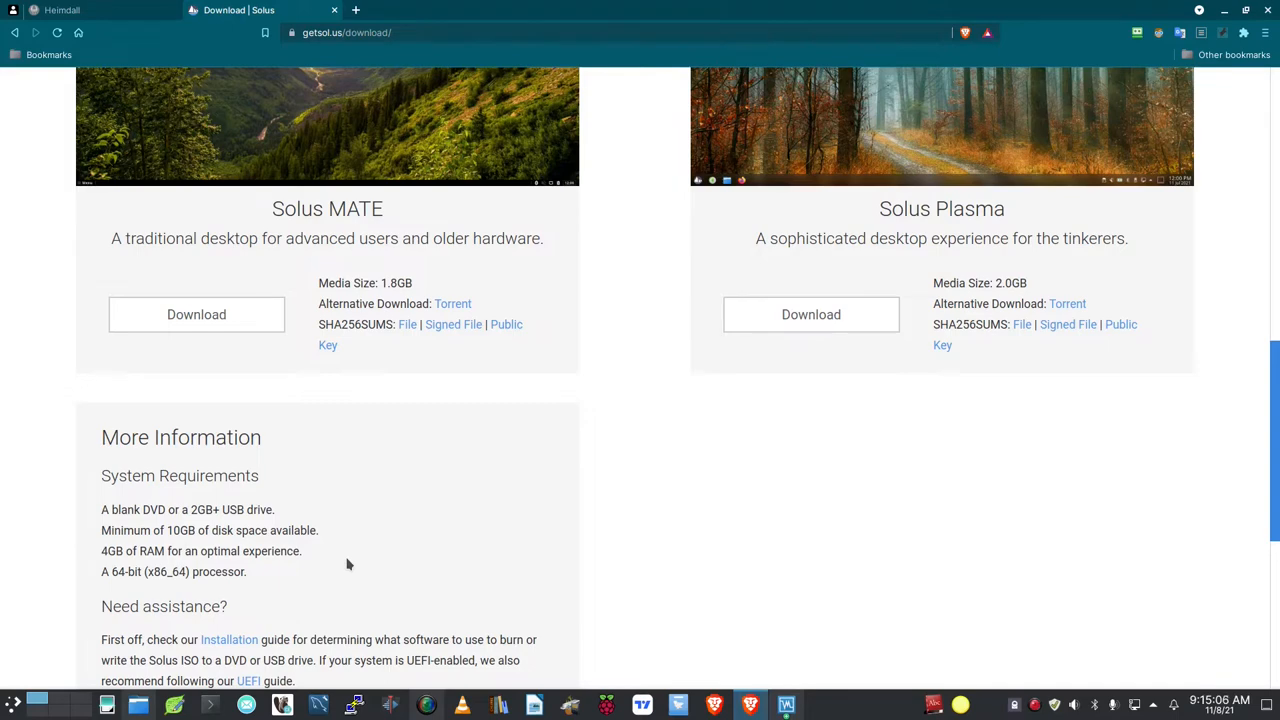
pyautogui.moveTo(352, 556)
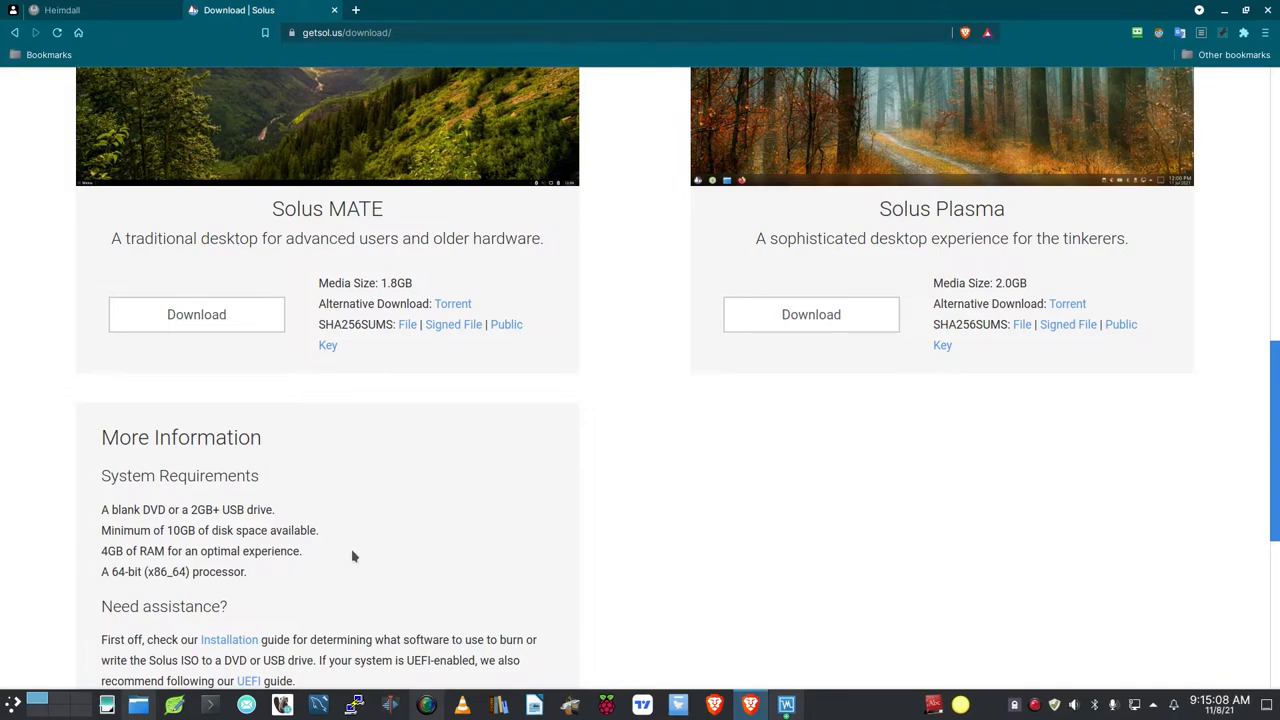
pyautogui.scroll(-3)
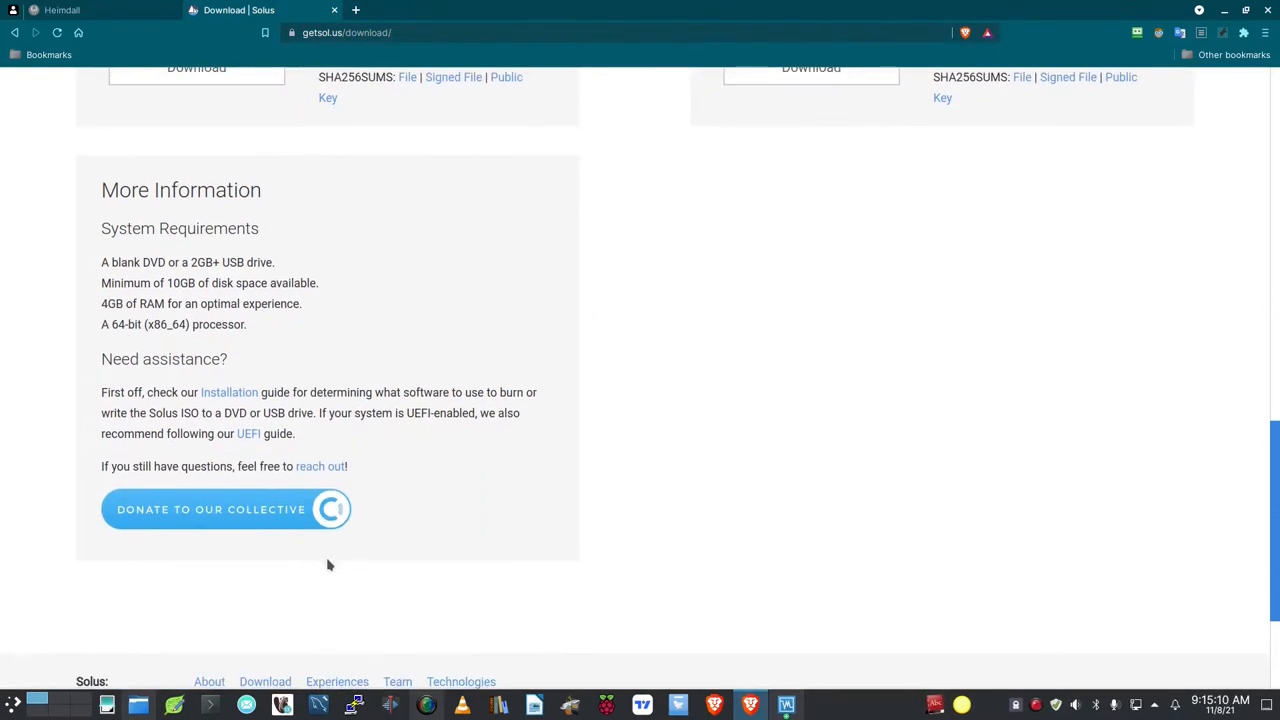
pyautogui.moveTo(208, 528)
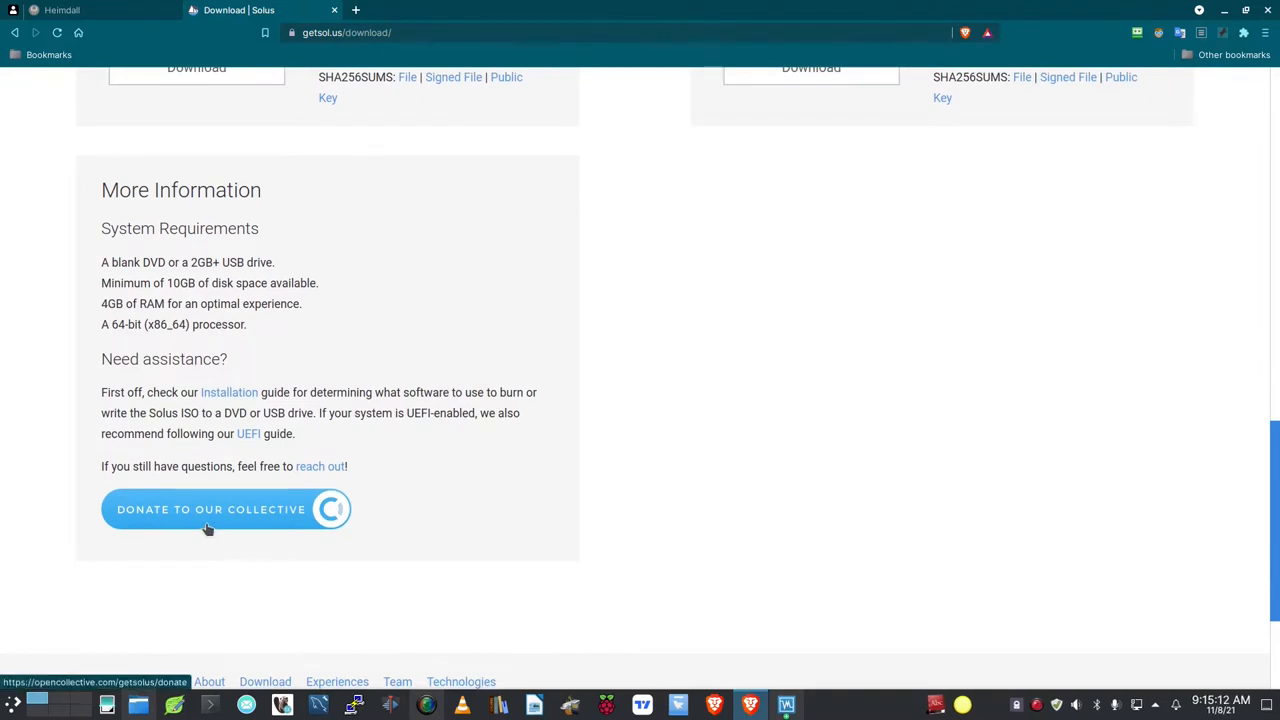
pyautogui.moveTo(220, 518)
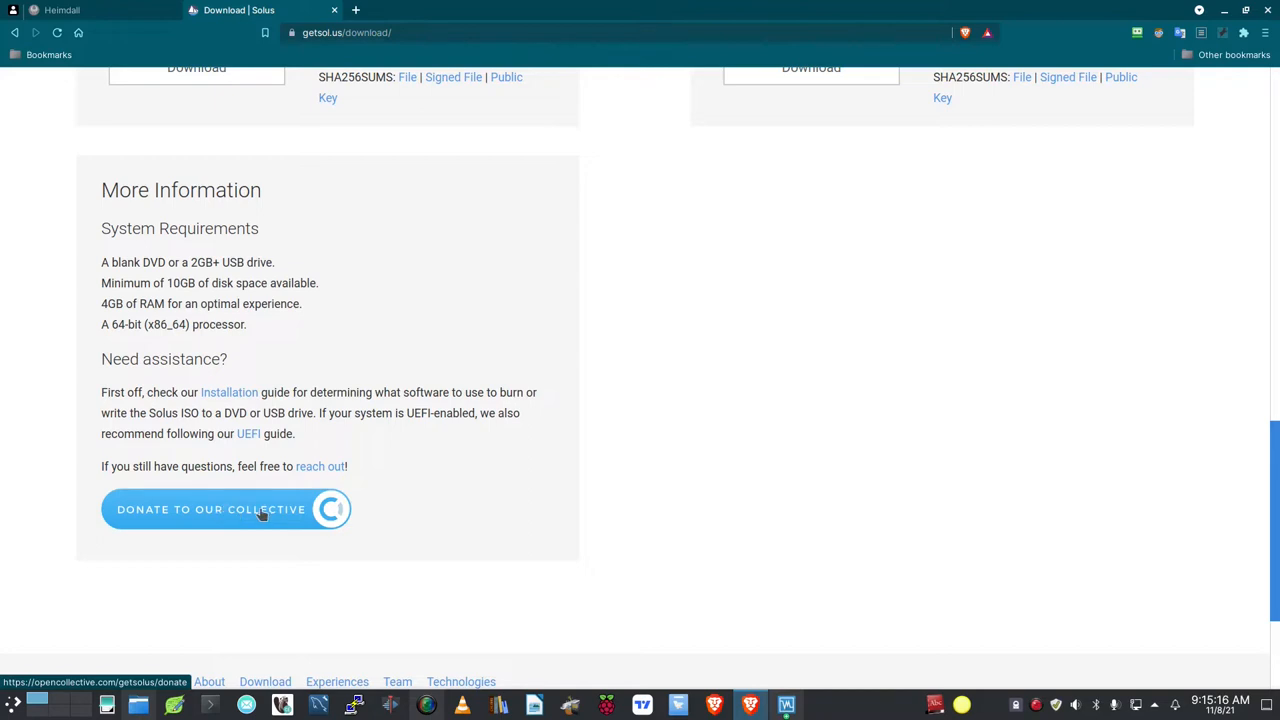
pyautogui.moveTo(392, 516)
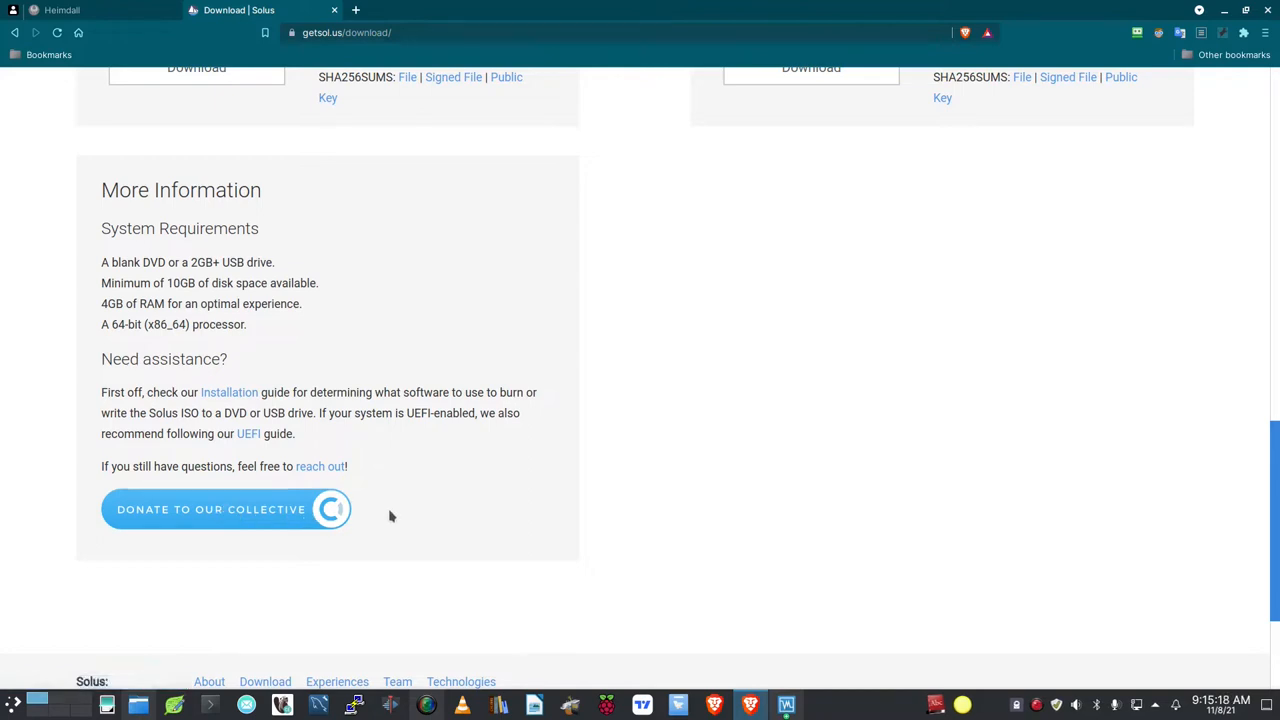
pyautogui.scroll(-3)
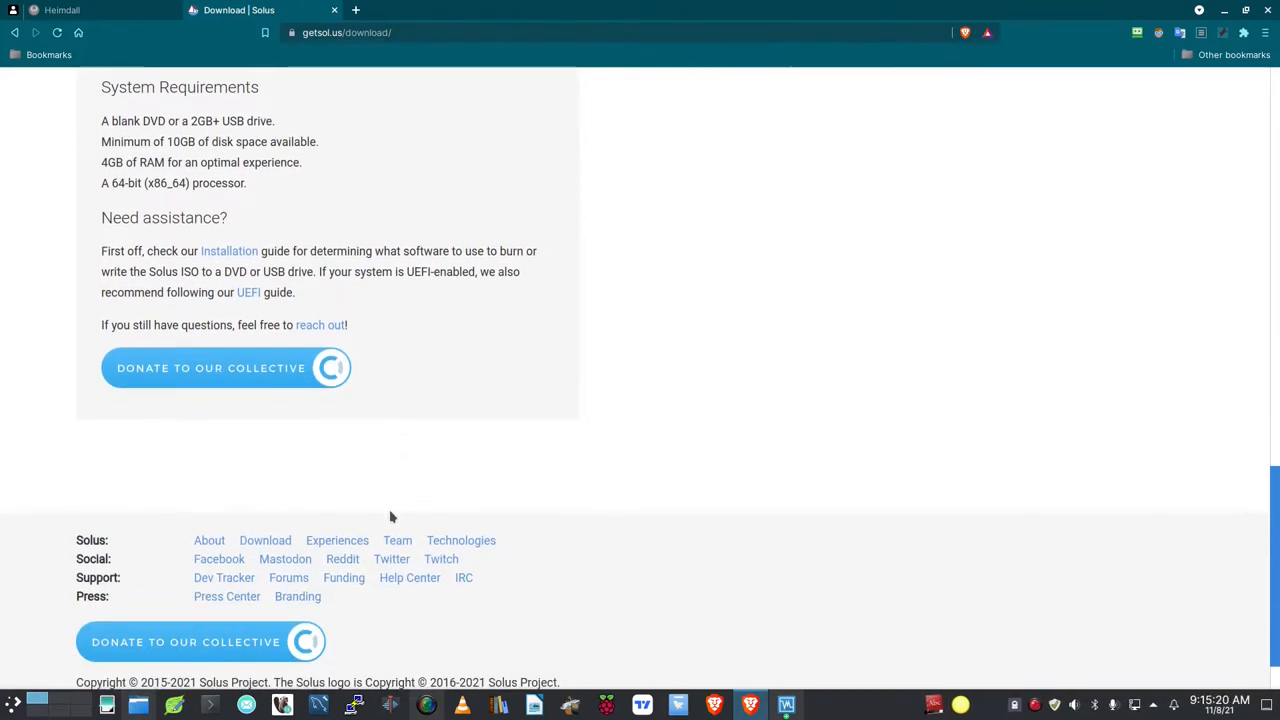
pyautogui.scroll(-3)
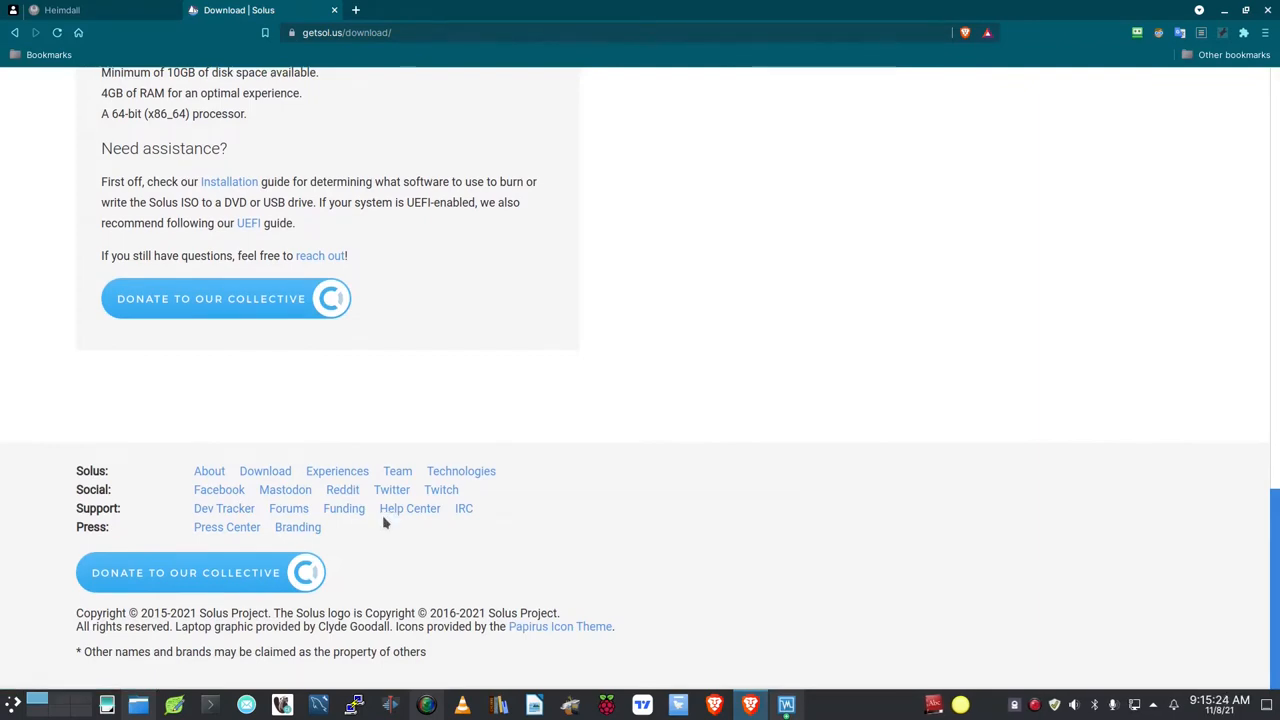
pyautogui.scroll(3)
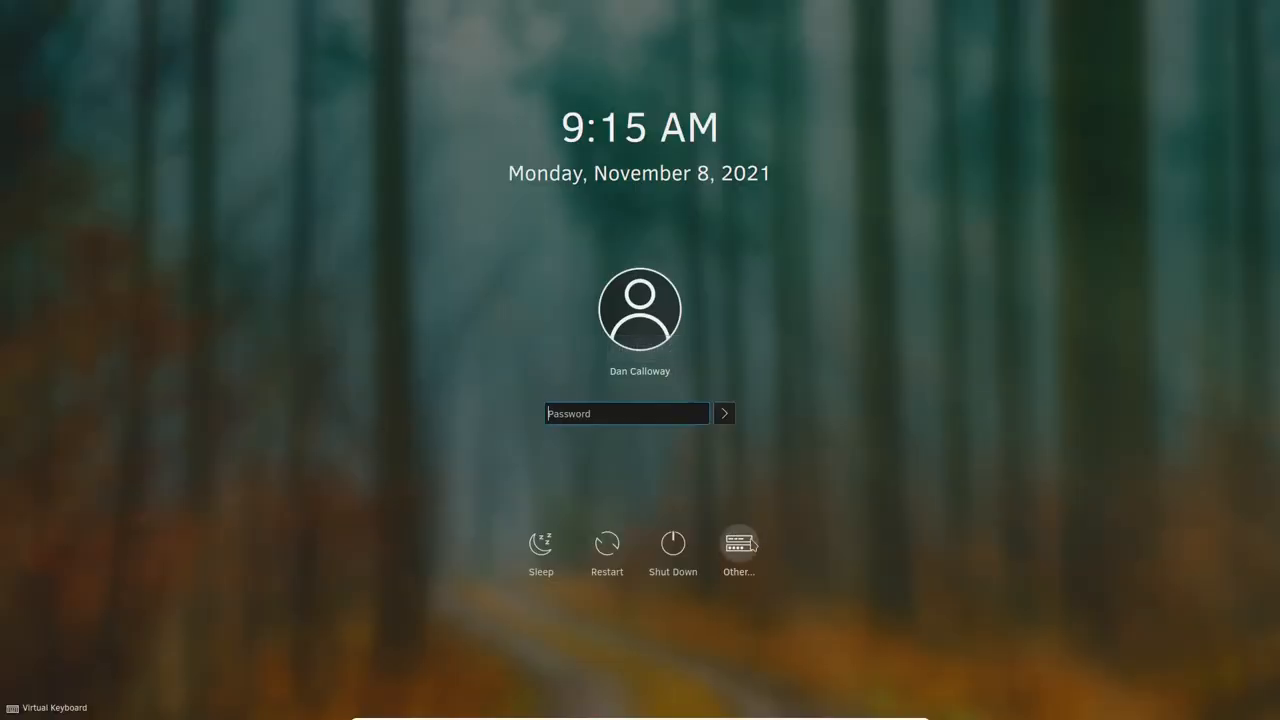
pyautogui.moveTo(1012, 552)
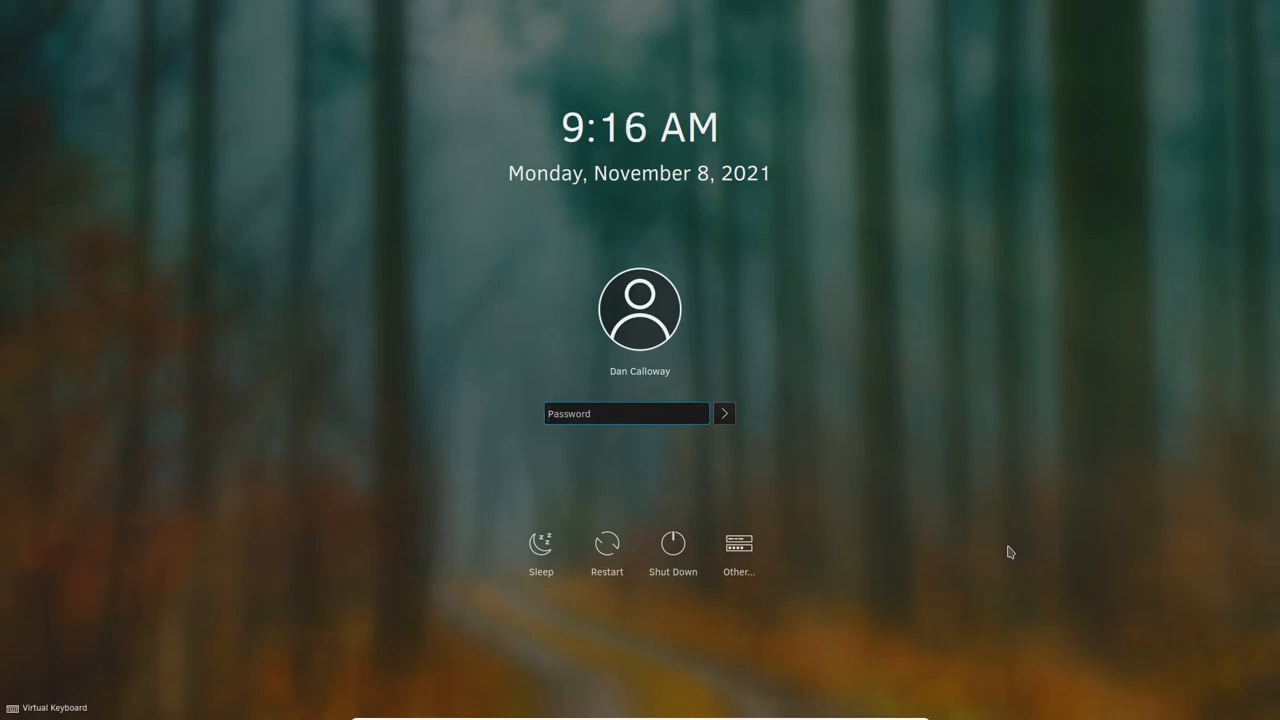
pyautogui.moveTo(984, 492)
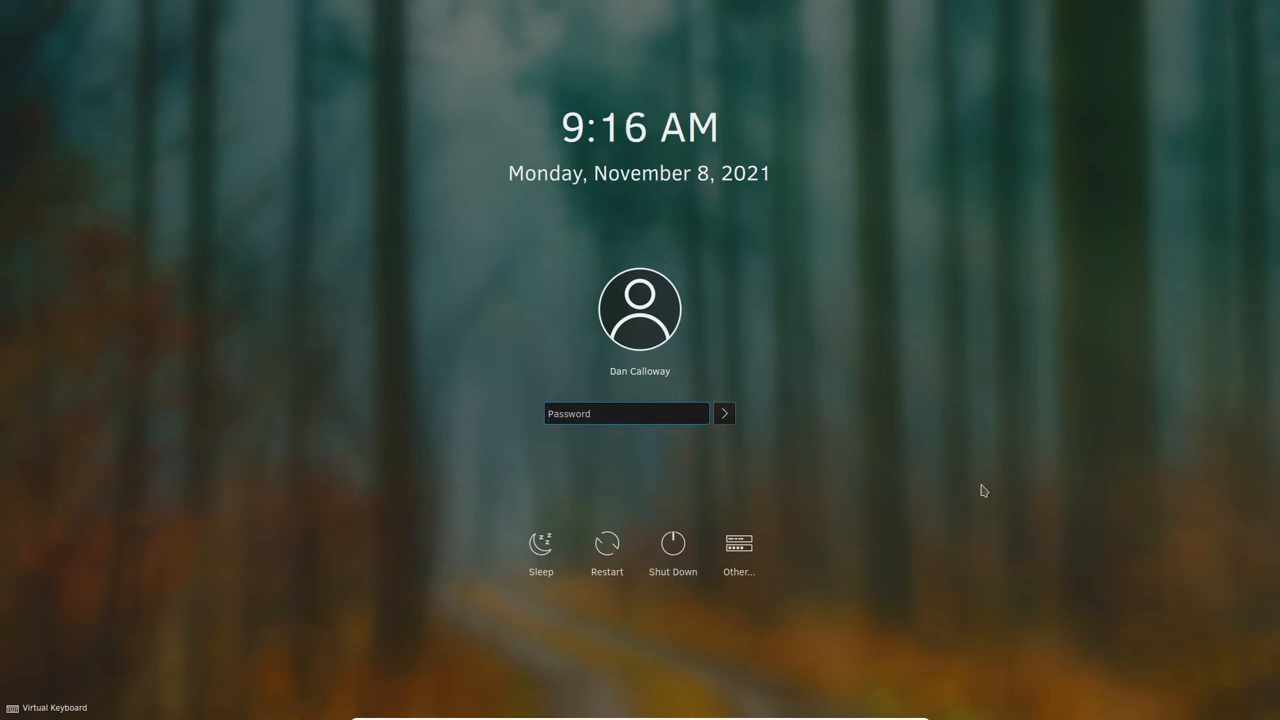
pyautogui.moveTo(968, 486)
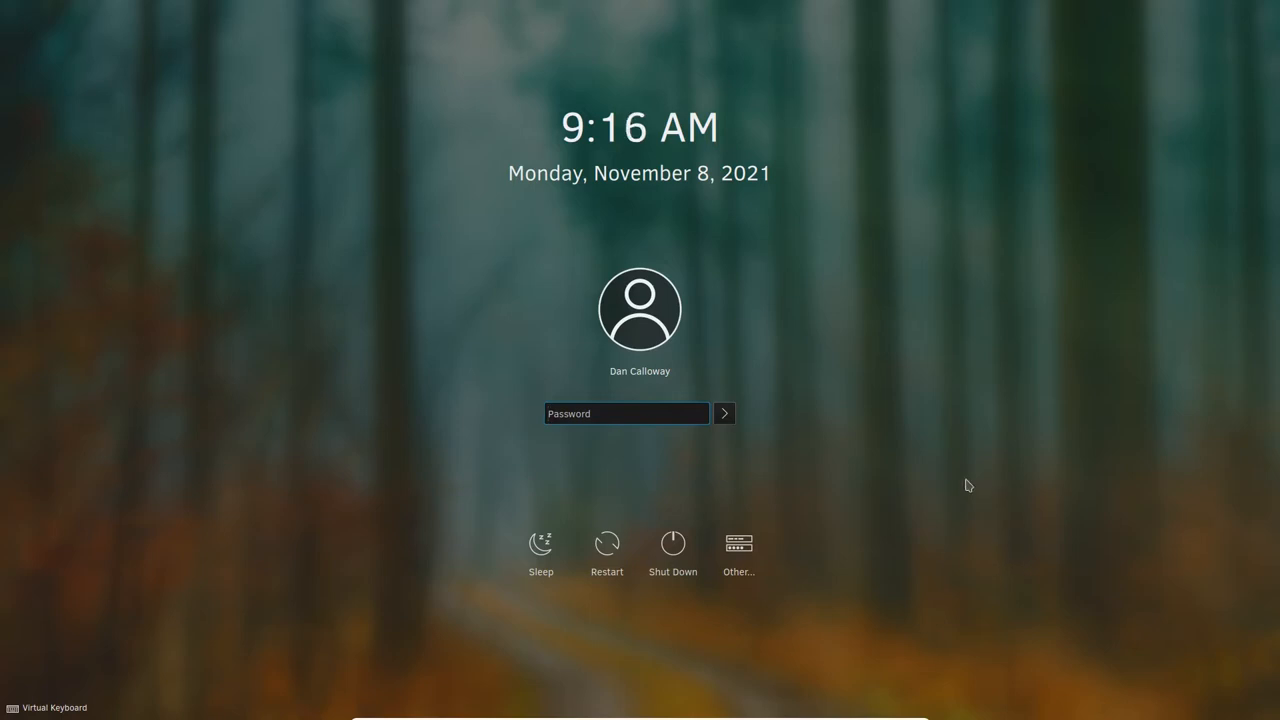
pyautogui.moveTo(904, 488)
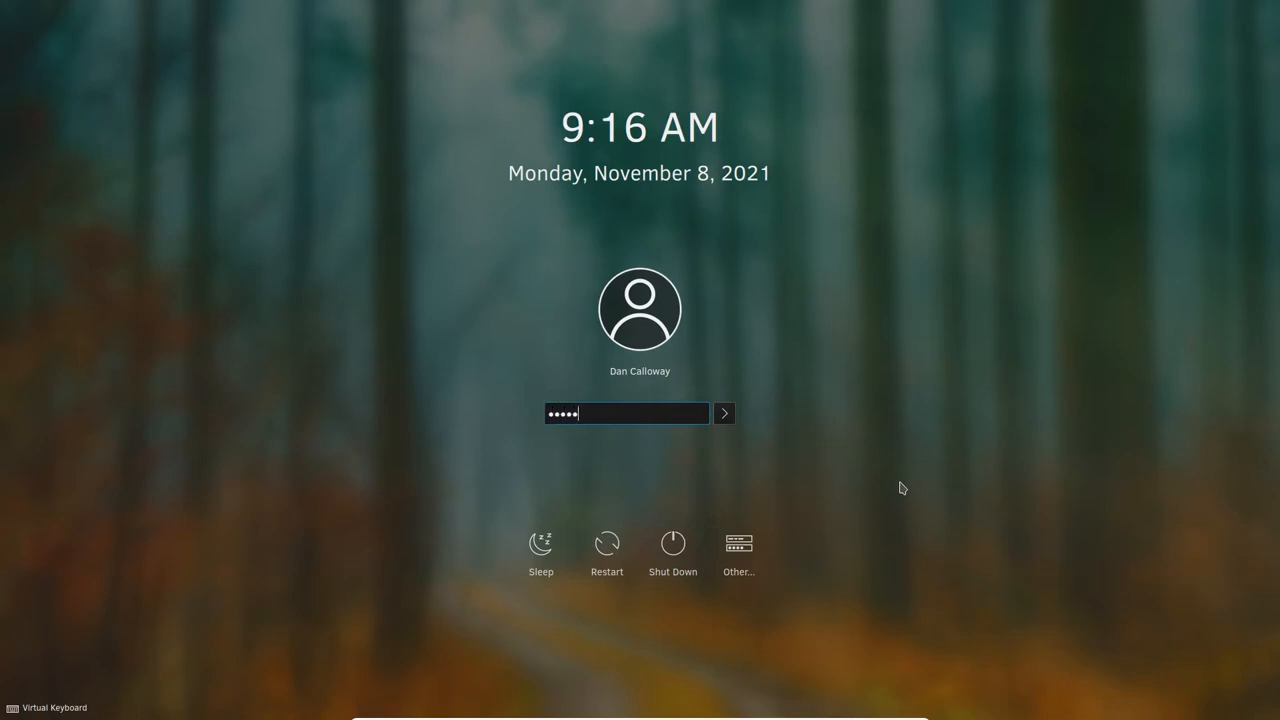
# Log in to the Solus Plasma VM with the account password.
pyautogui.click(724, 412)
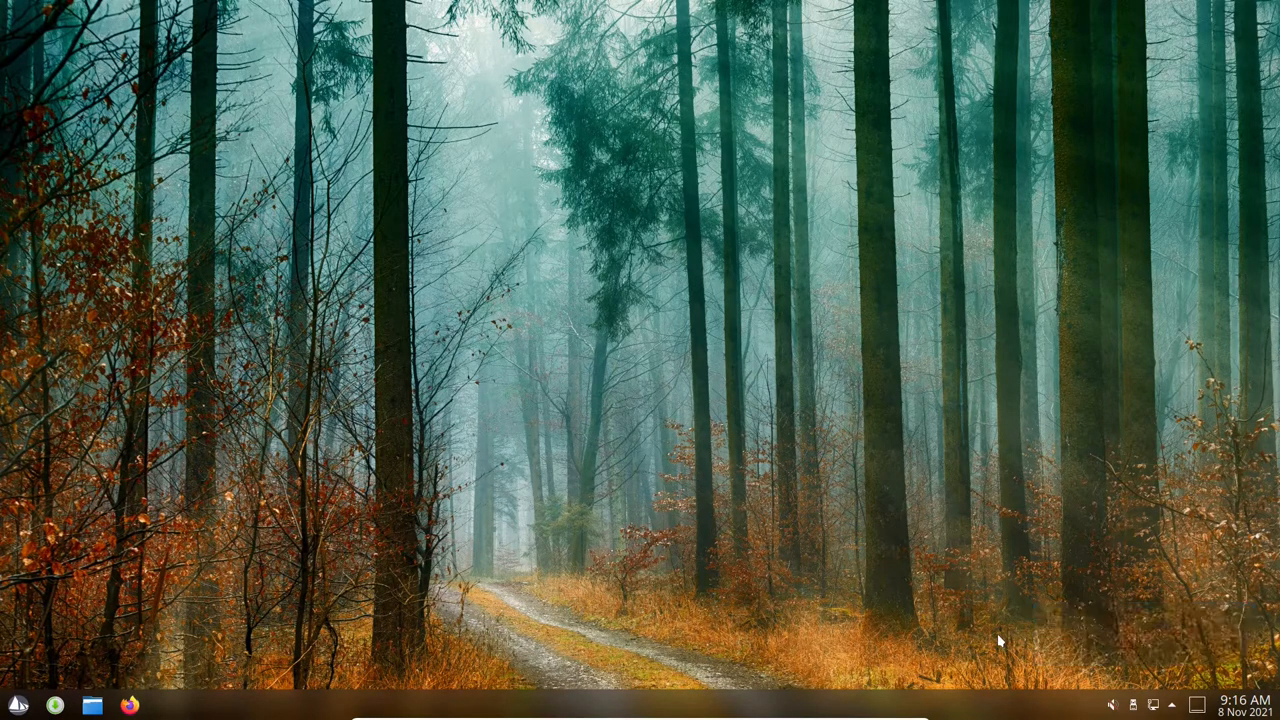
pyautogui.moveTo(976, 608)
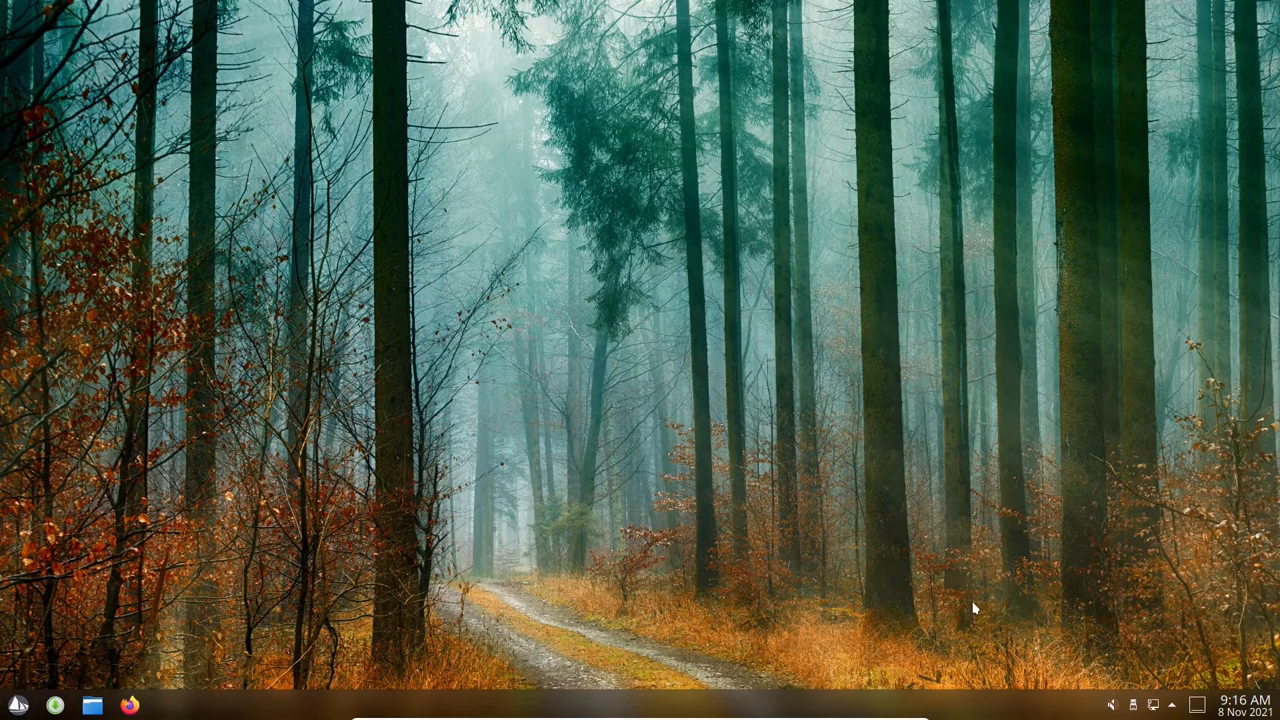
pyautogui.moveTo(256, 590)
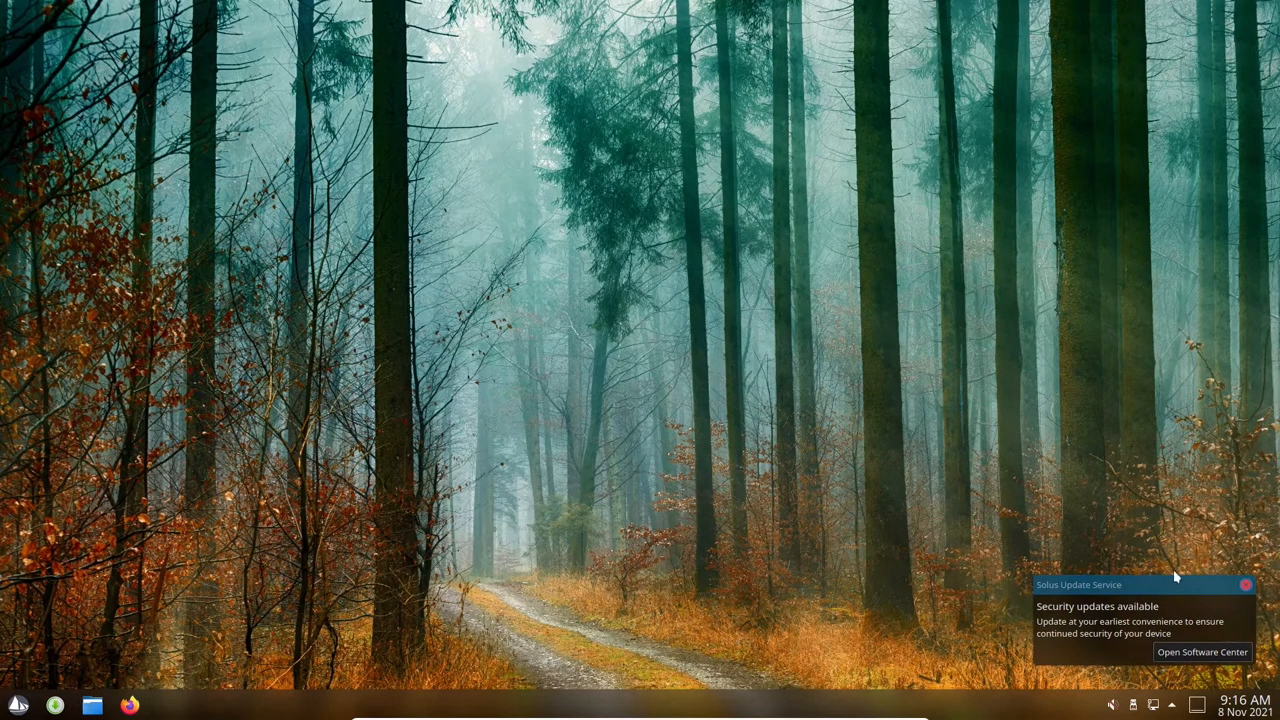
pyautogui.click(1244, 584)
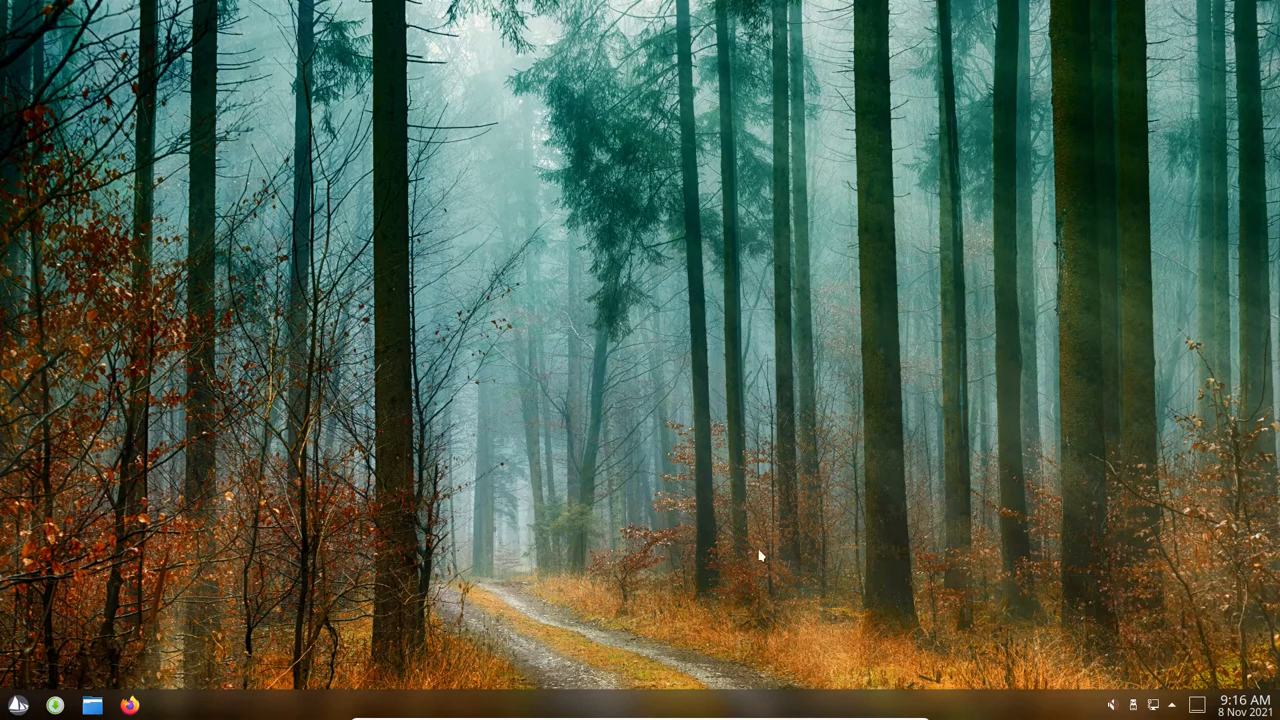
pyautogui.moveTo(18, 704)
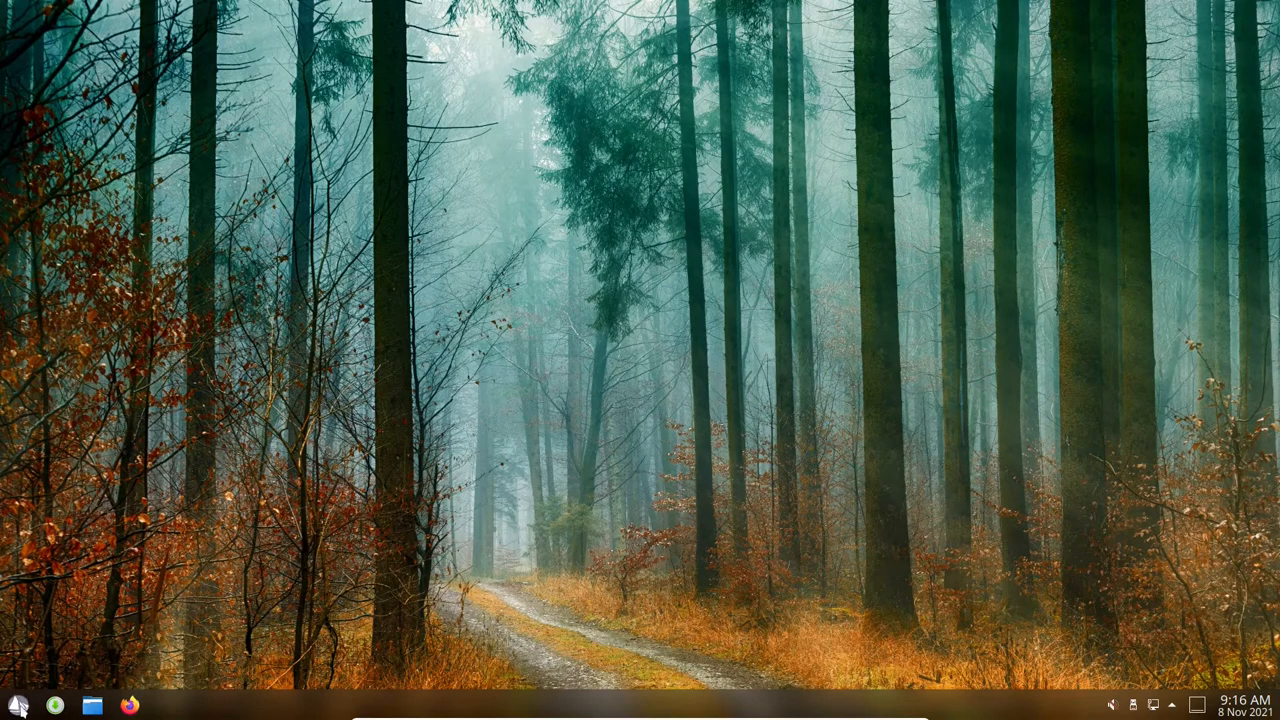
pyautogui.moveTo(16, 704)
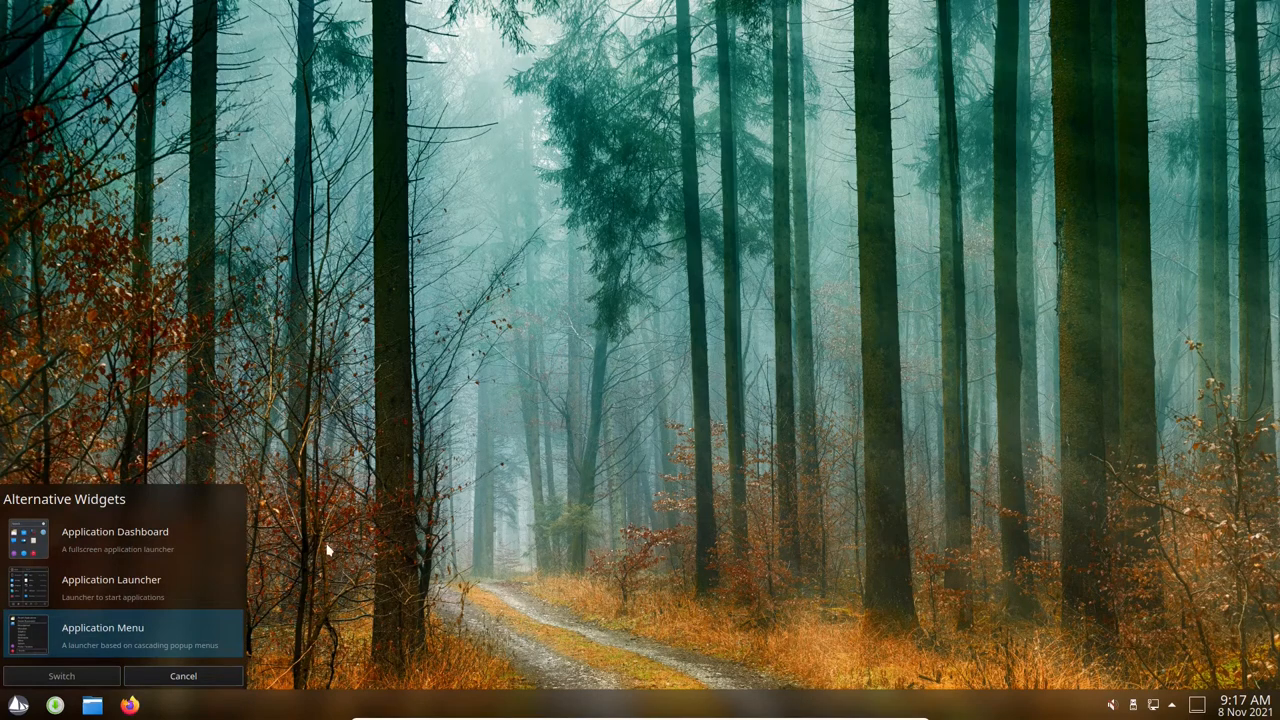
pyautogui.moveTo(344, 592)
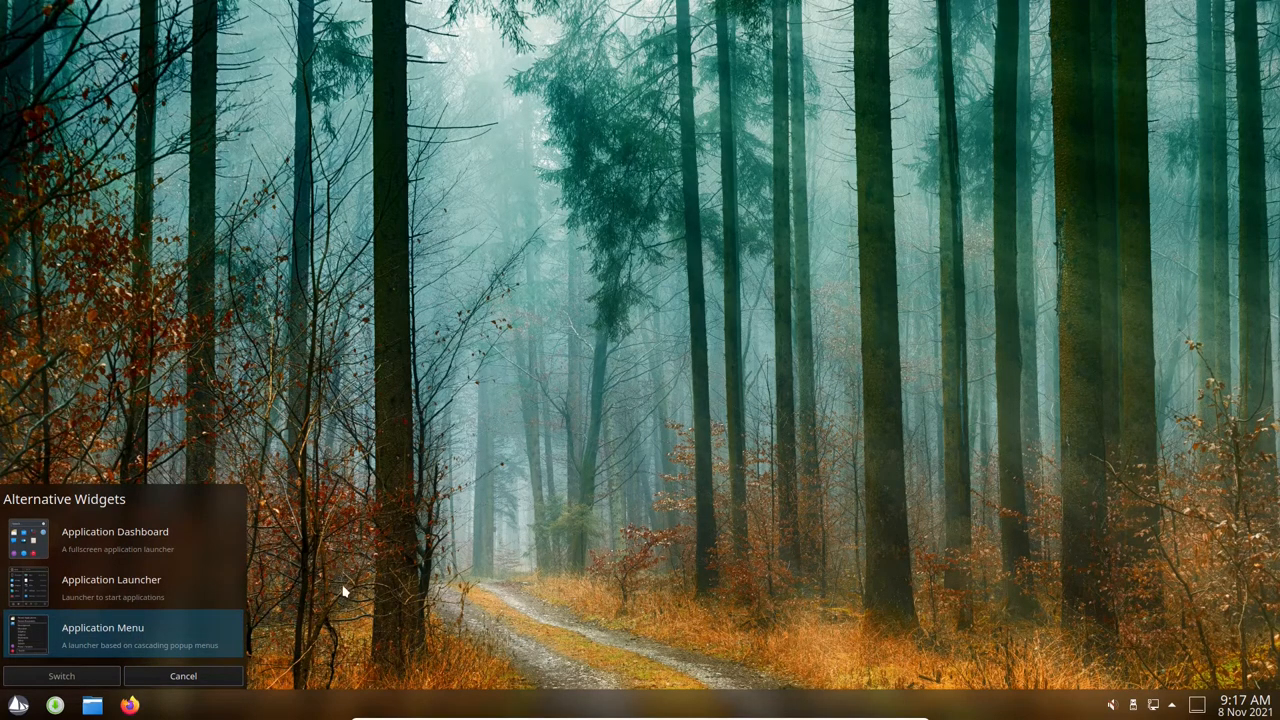
pyautogui.moveTo(152, 560)
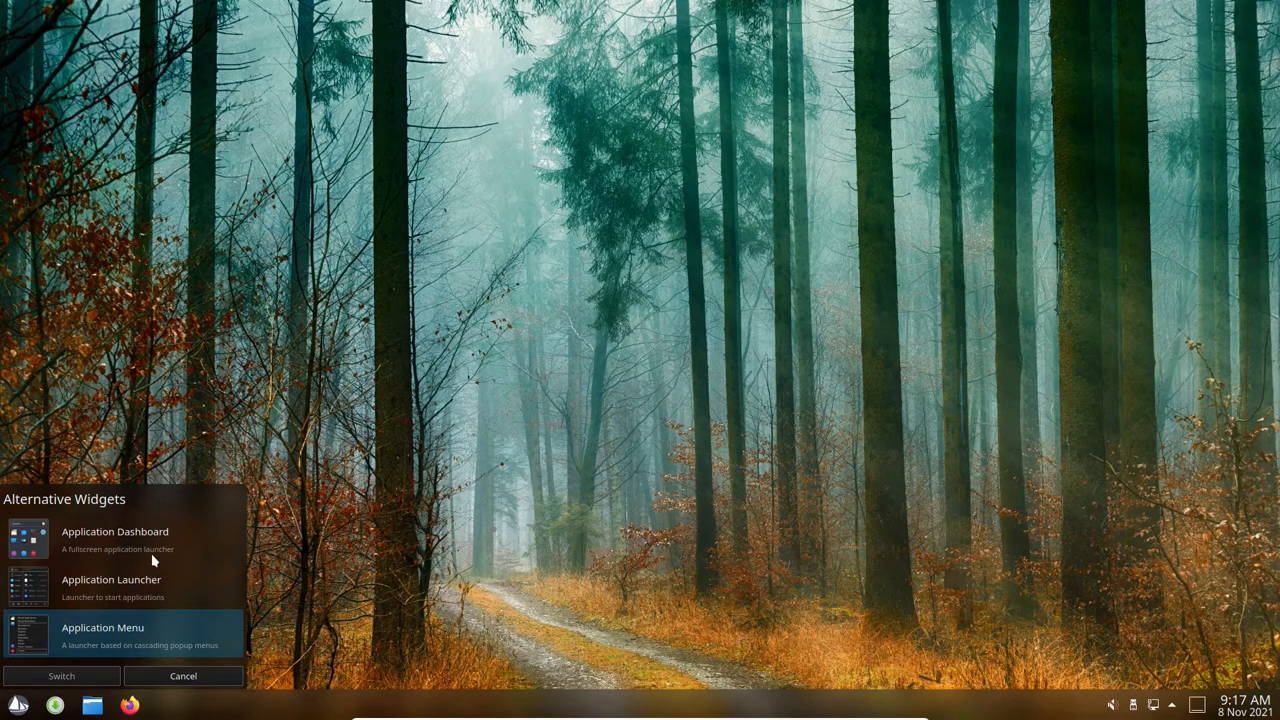
pyautogui.moveTo(168, 546)
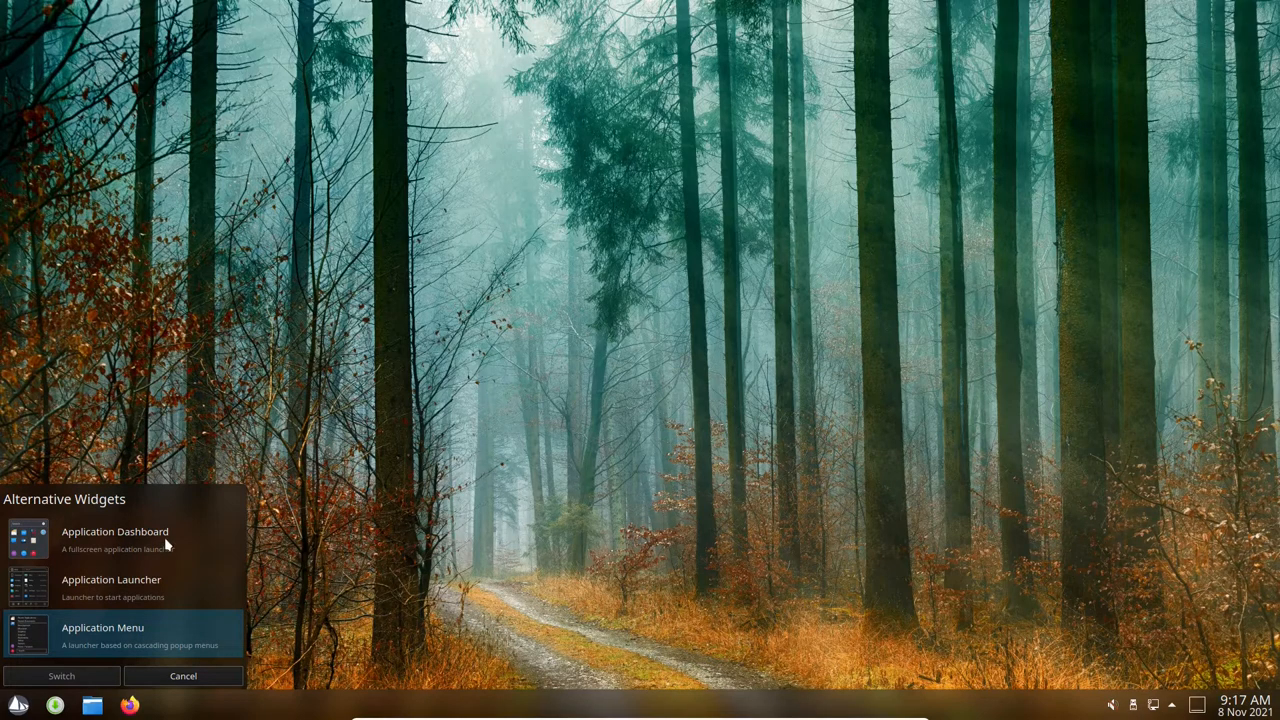
pyautogui.moveTo(108, 644)
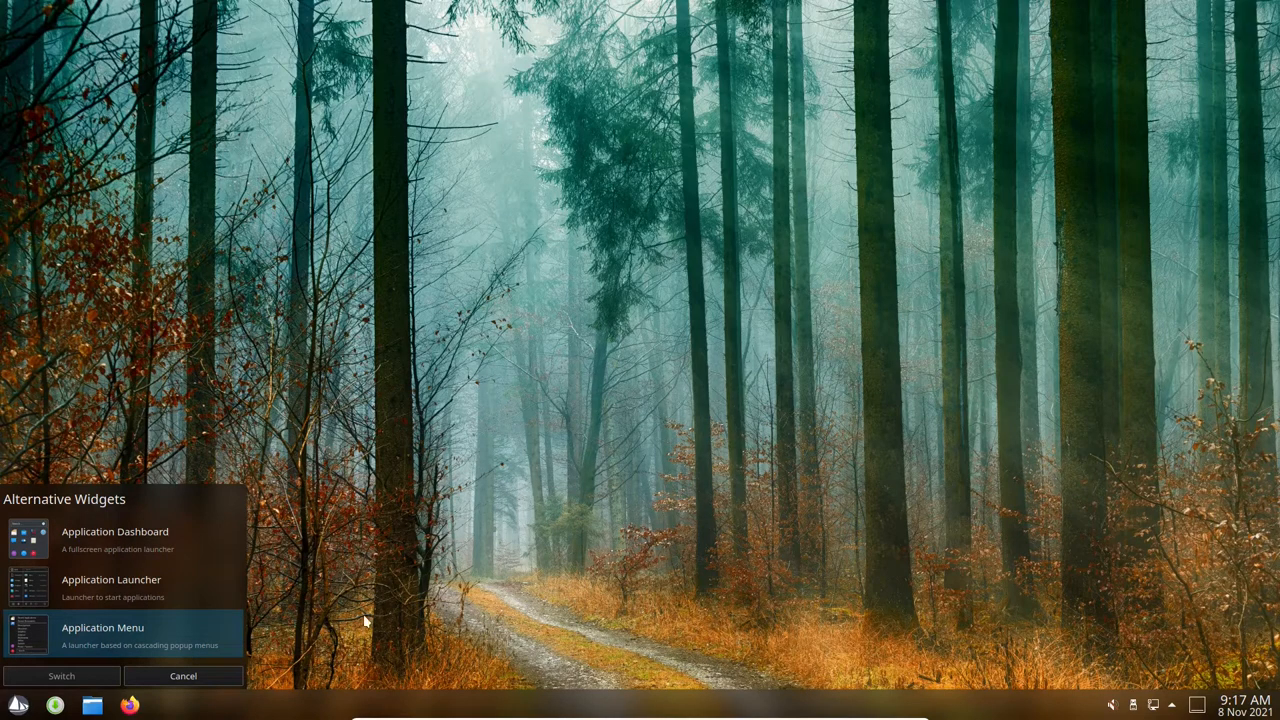
pyautogui.click(184, 676)
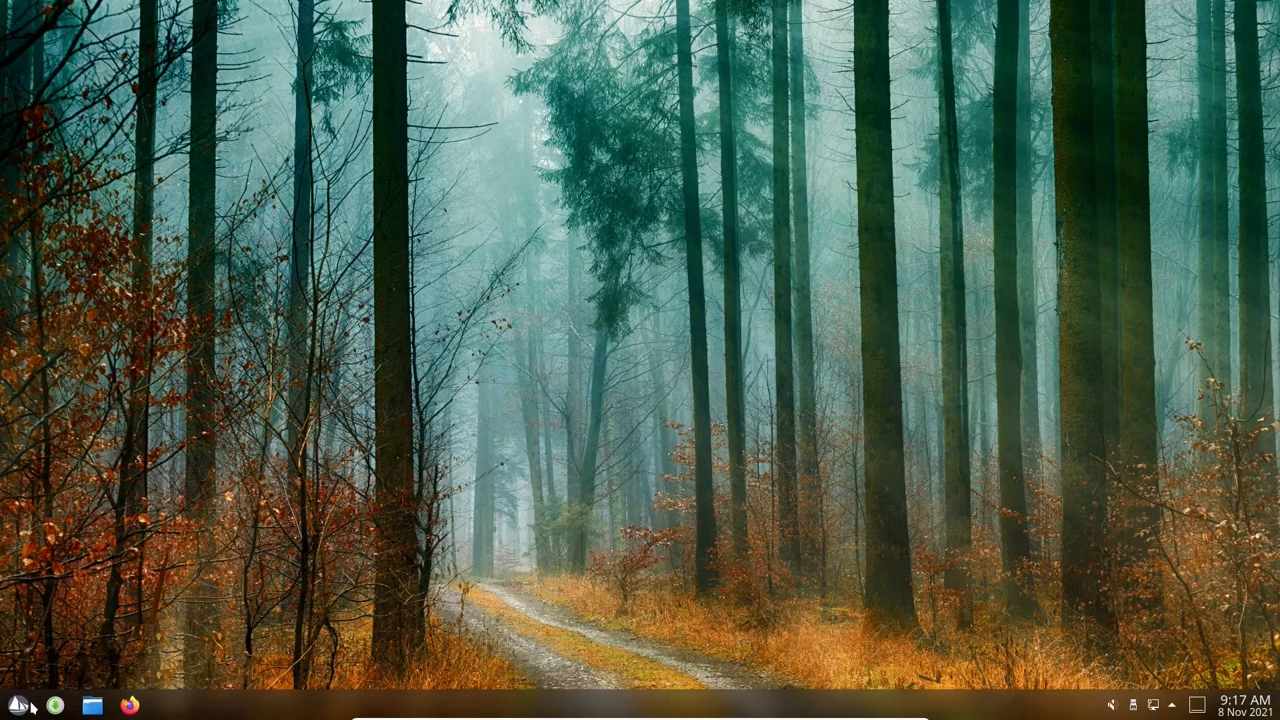
pyautogui.click(12, 704)
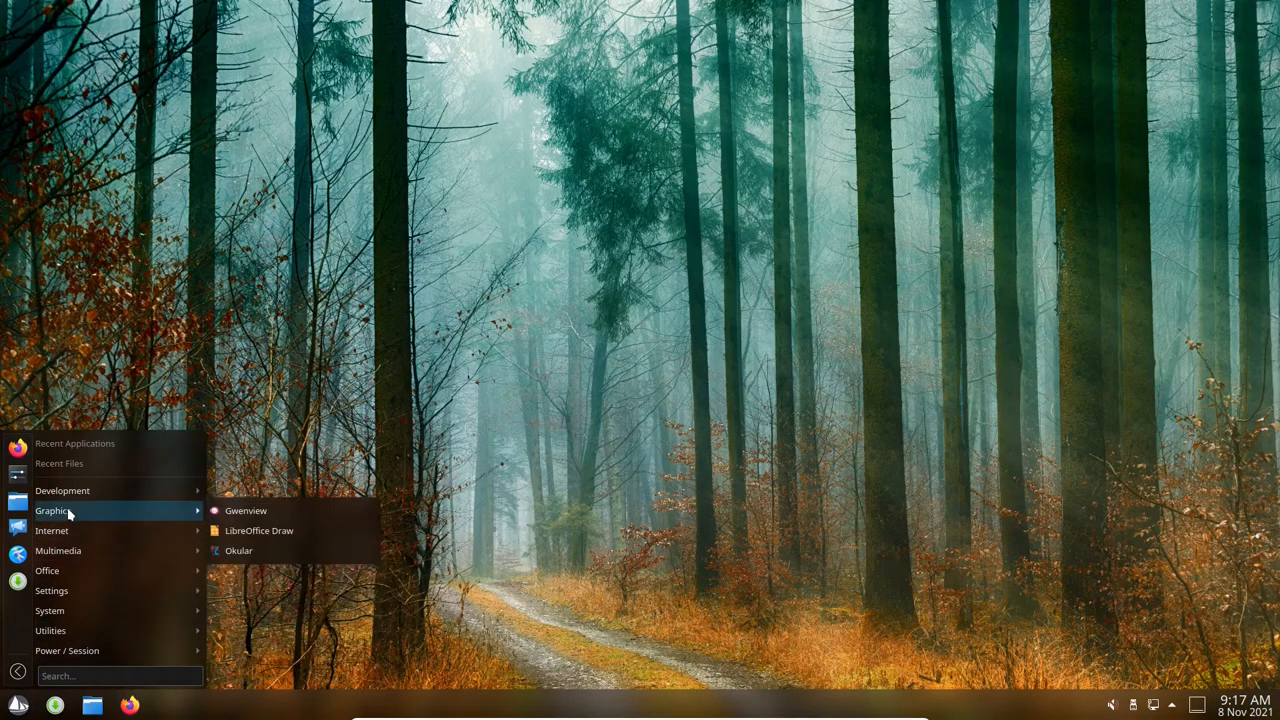
pyautogui.moveTo(112, 520)
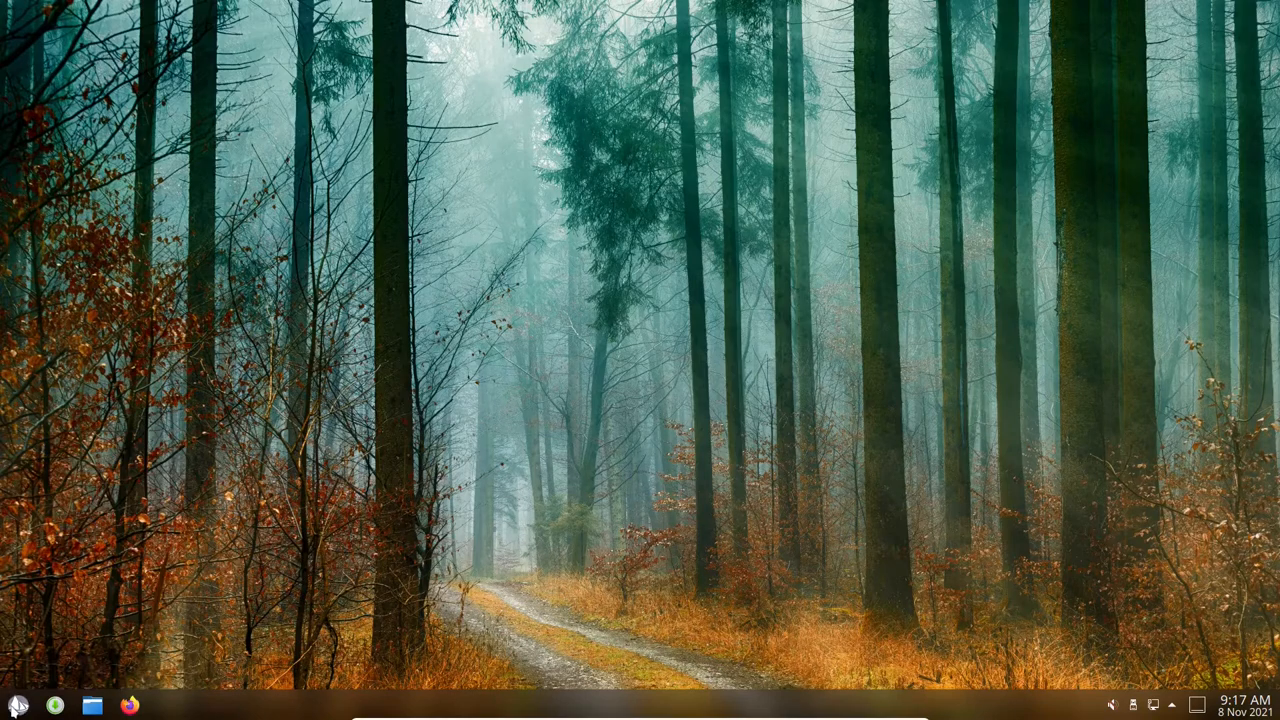
# Switch the start menu widget to the categorized Application Launcher via Show Alternatives.
pyautogui.rightClick(20, 704)
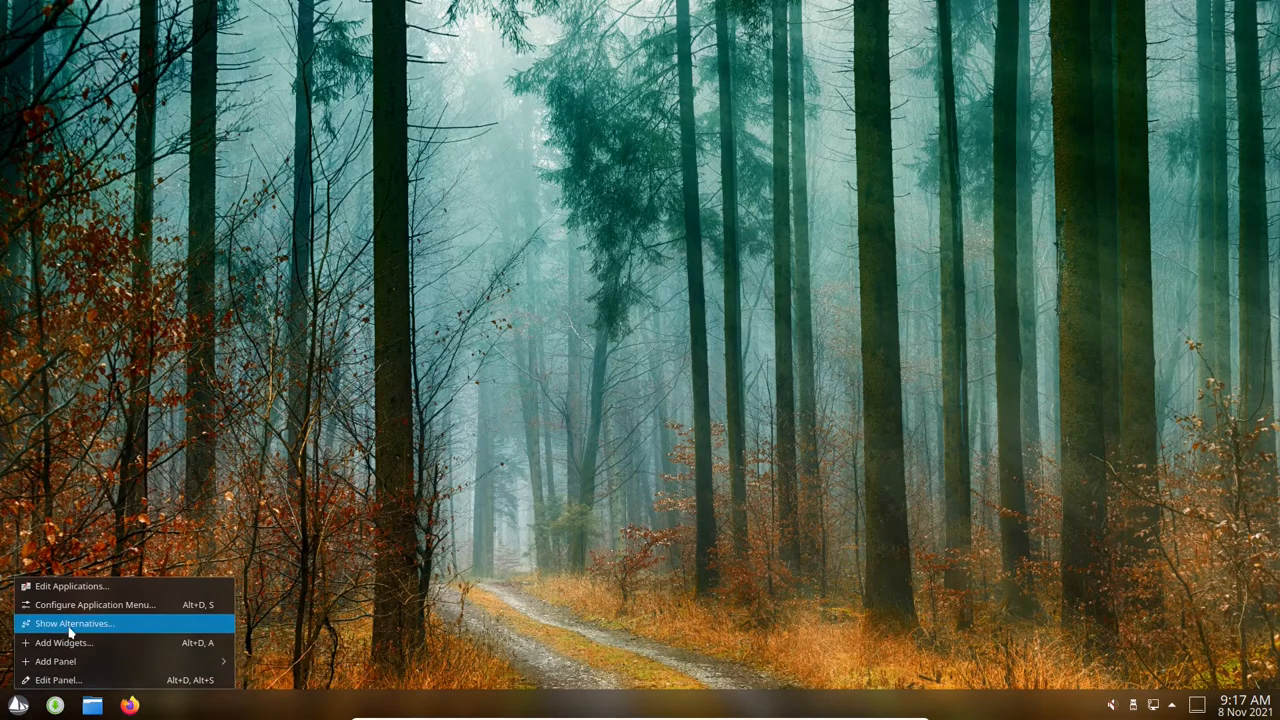
pyautogui.click(72, 624)
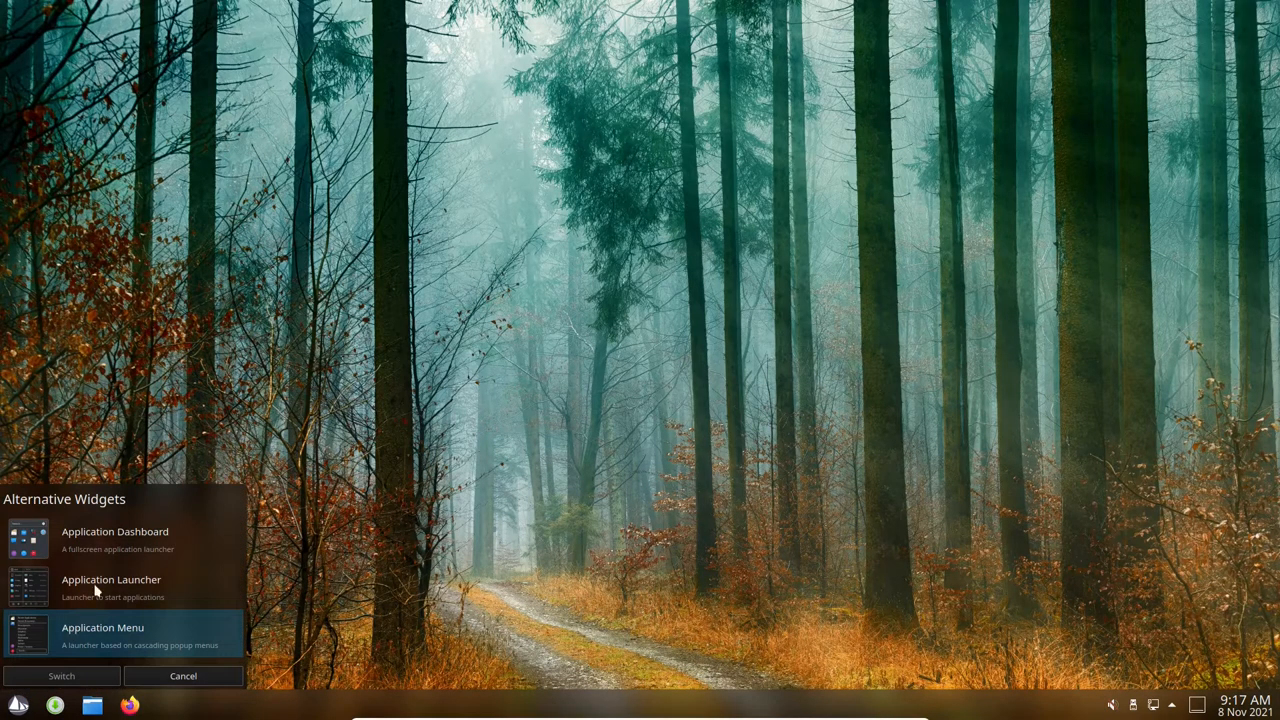
pyautogui.click(184, 676)
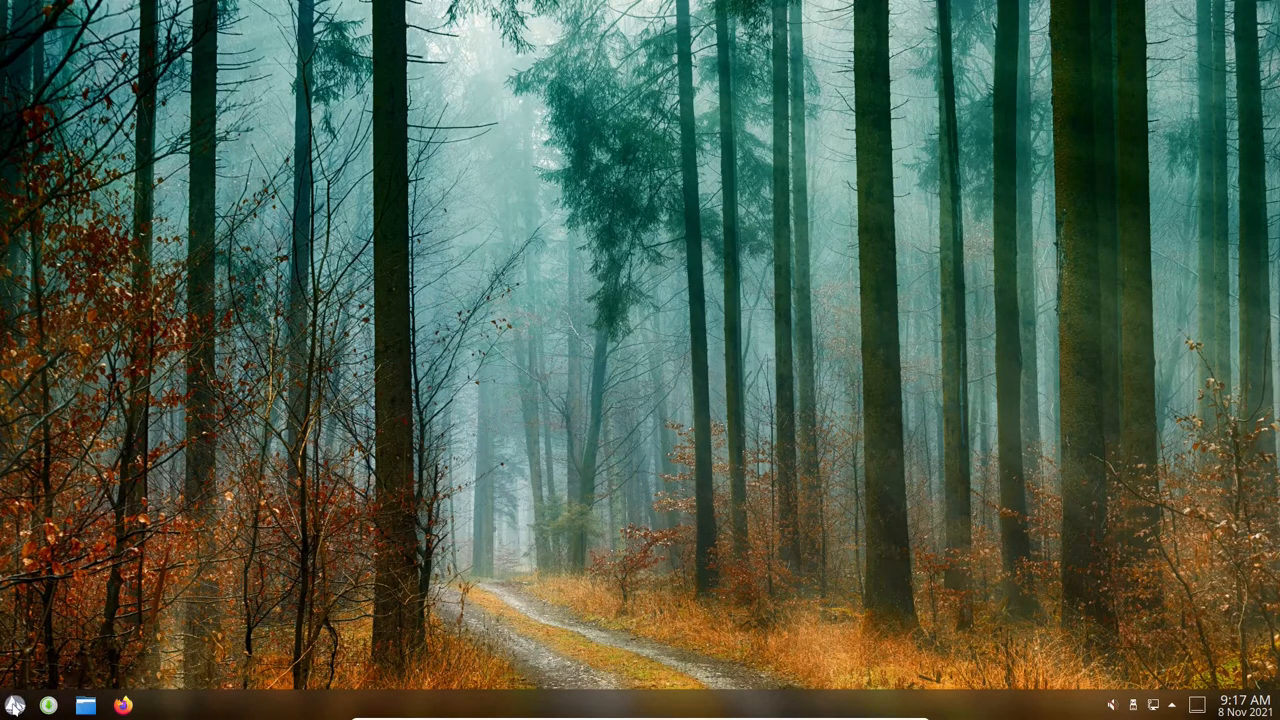
# Browse the launcher's Internet, Graphics and Utilities application categories.
pyautogui.click(12, 704)
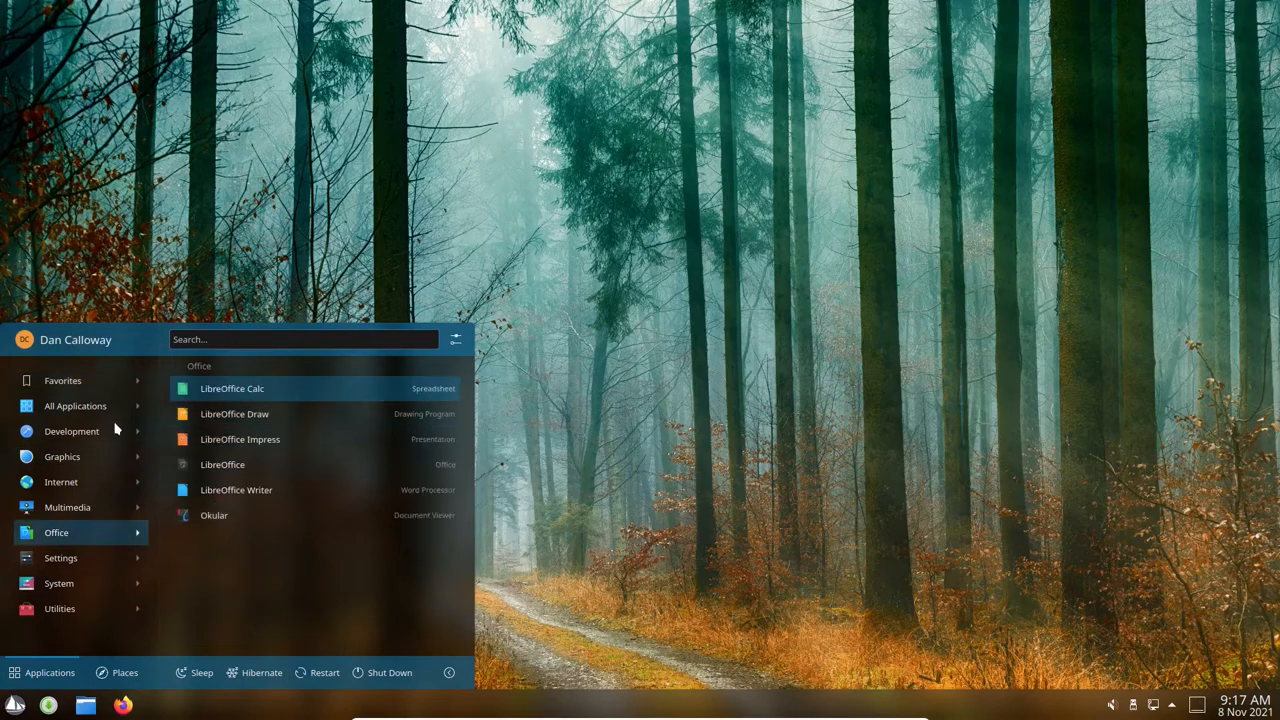
pyautogui.click(60, 482)
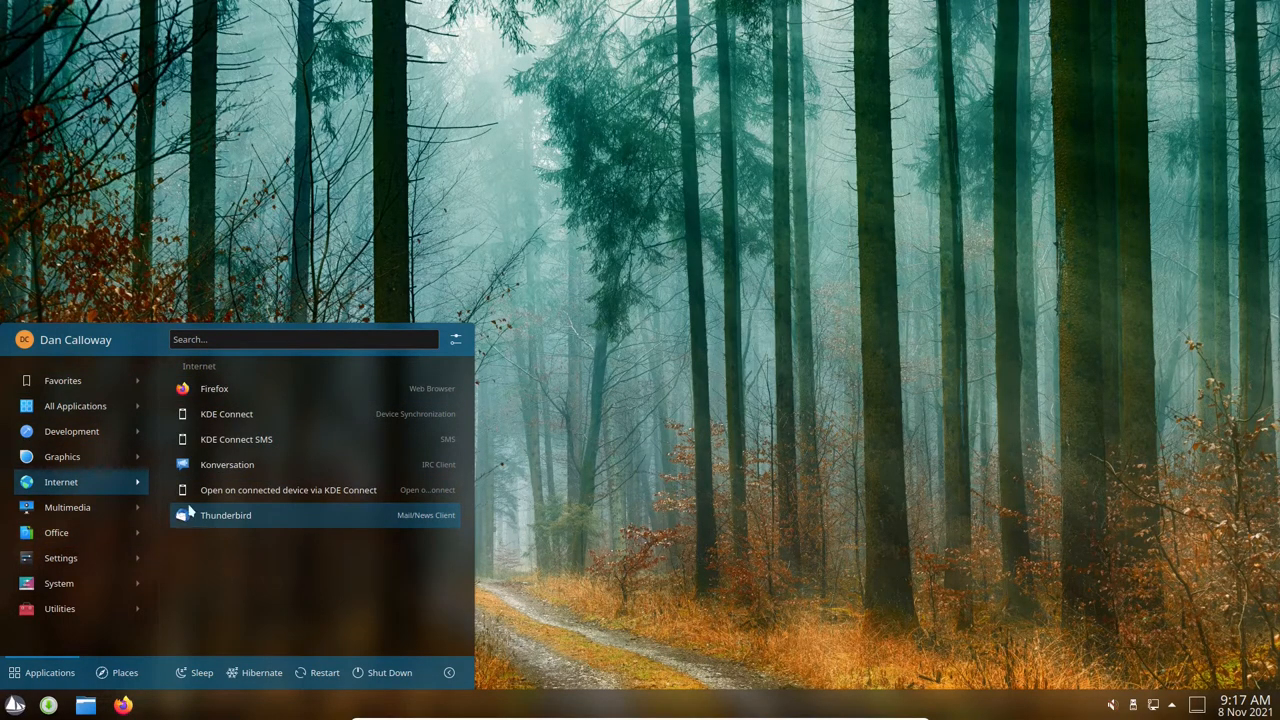
pyautogui.moveTo(214, 388)
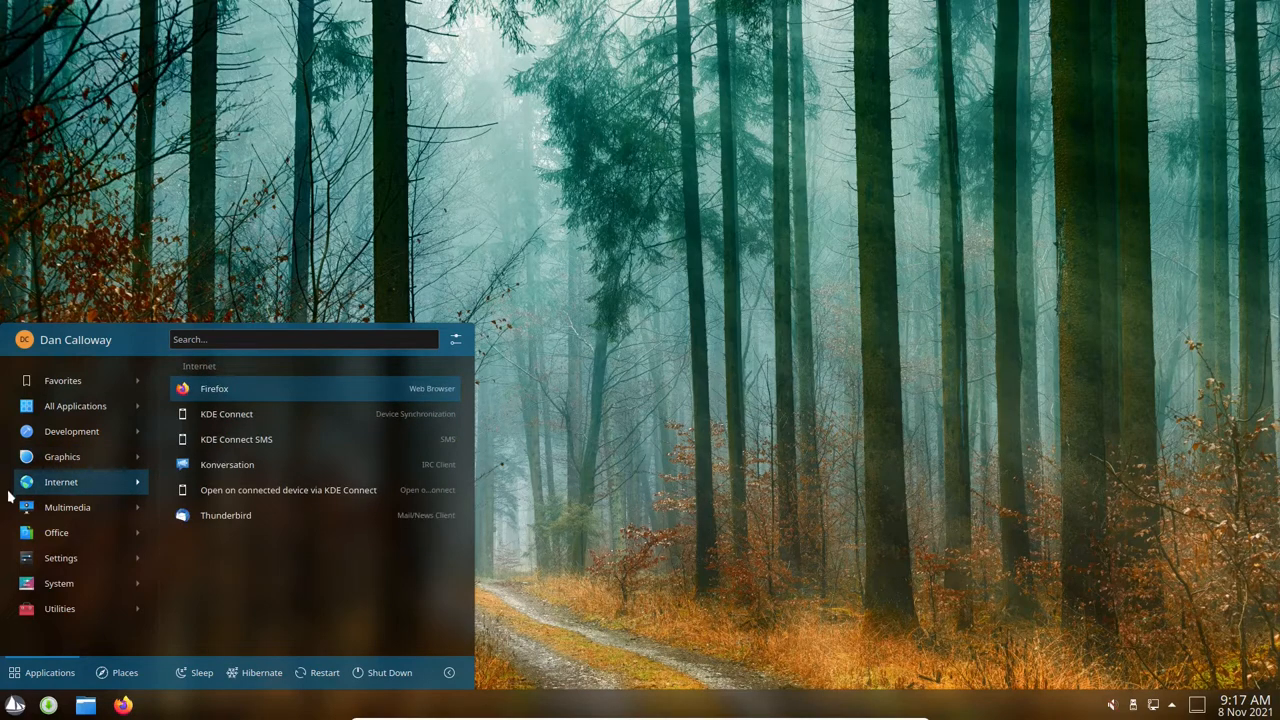
pyautogui.moveTo(92, 456)
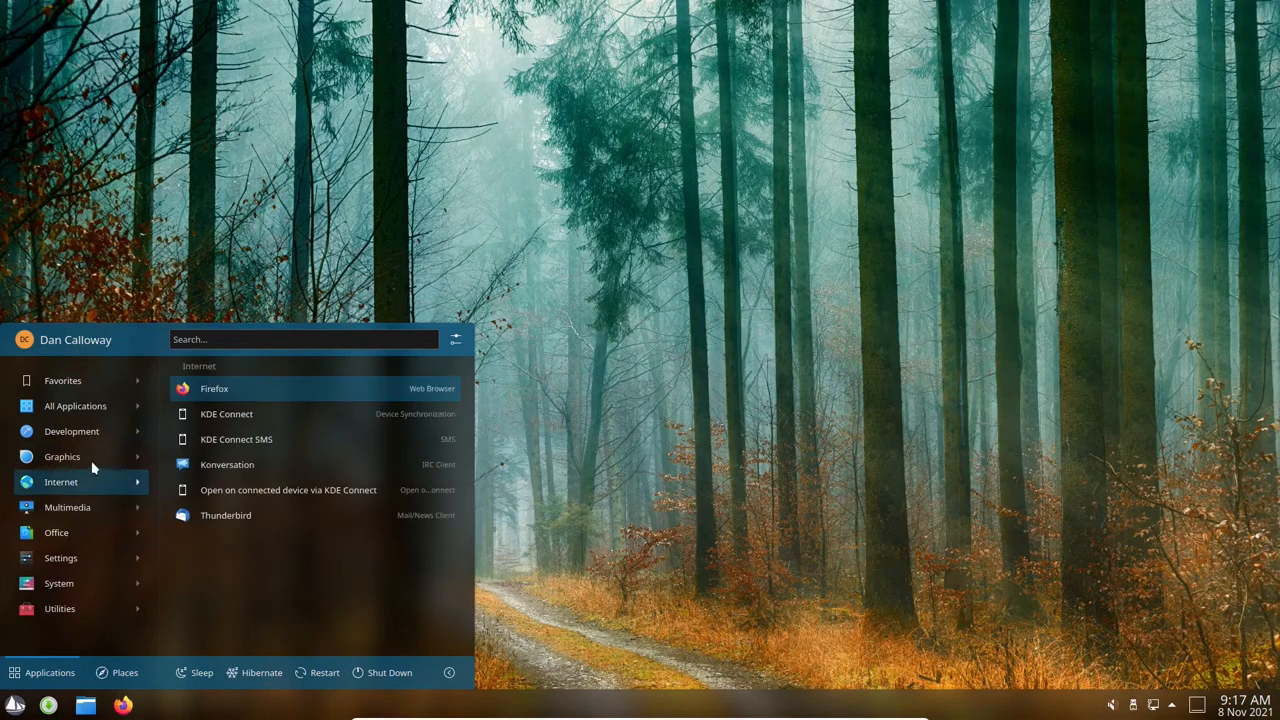
pyautogui.click(60, 456)
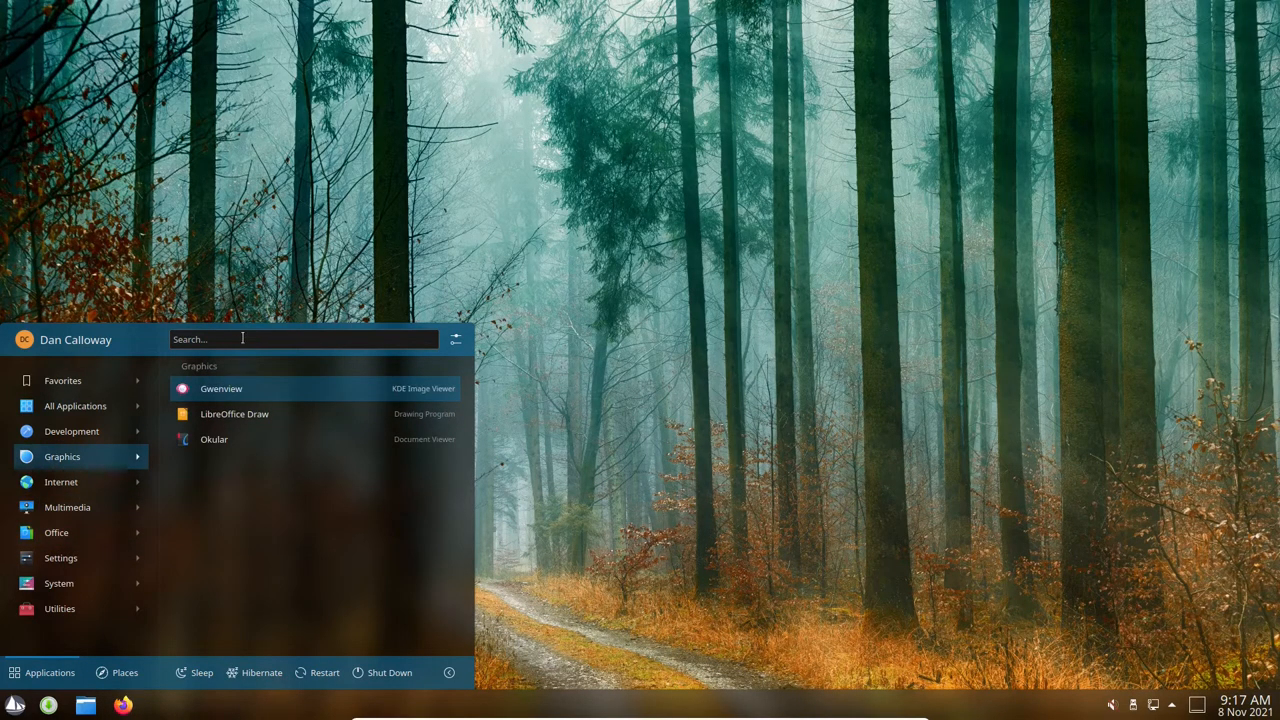
pyautogui.moveTo(216, 462)
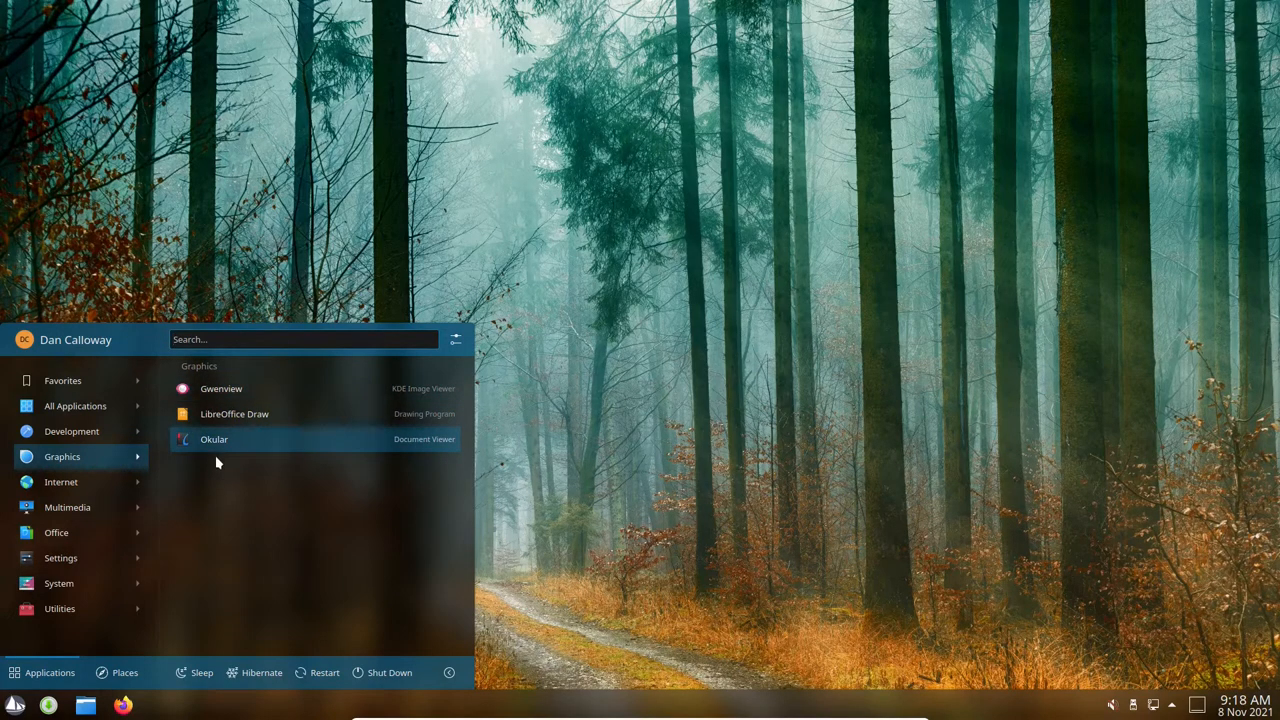
pyautogui.moveTo(54, 656)
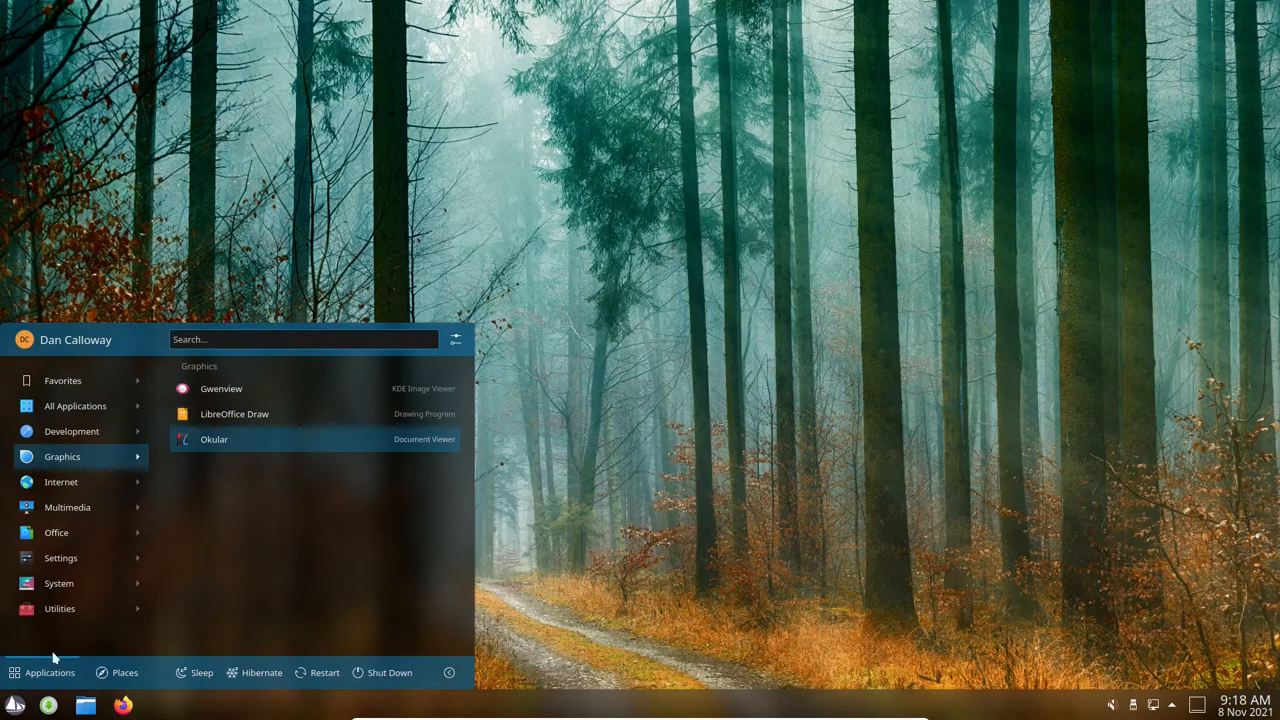
pyautogui.click(60, 608)
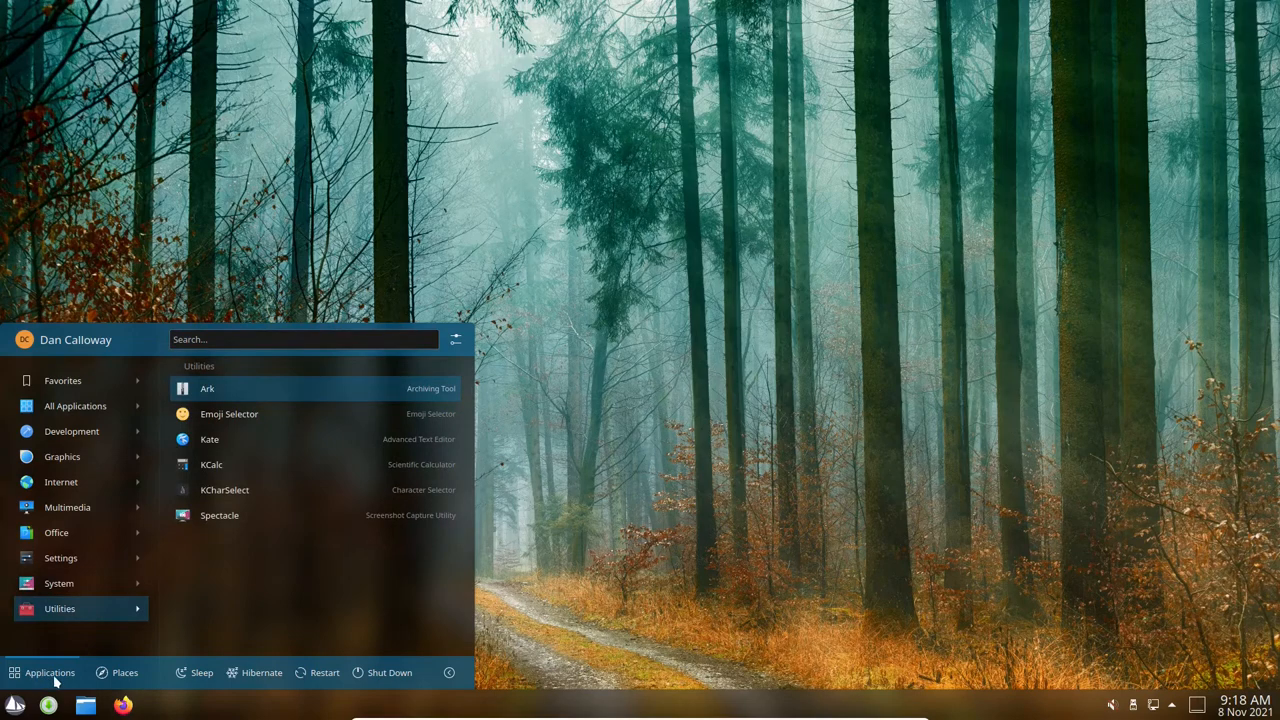
pyautogui.moveTo(140, 674)
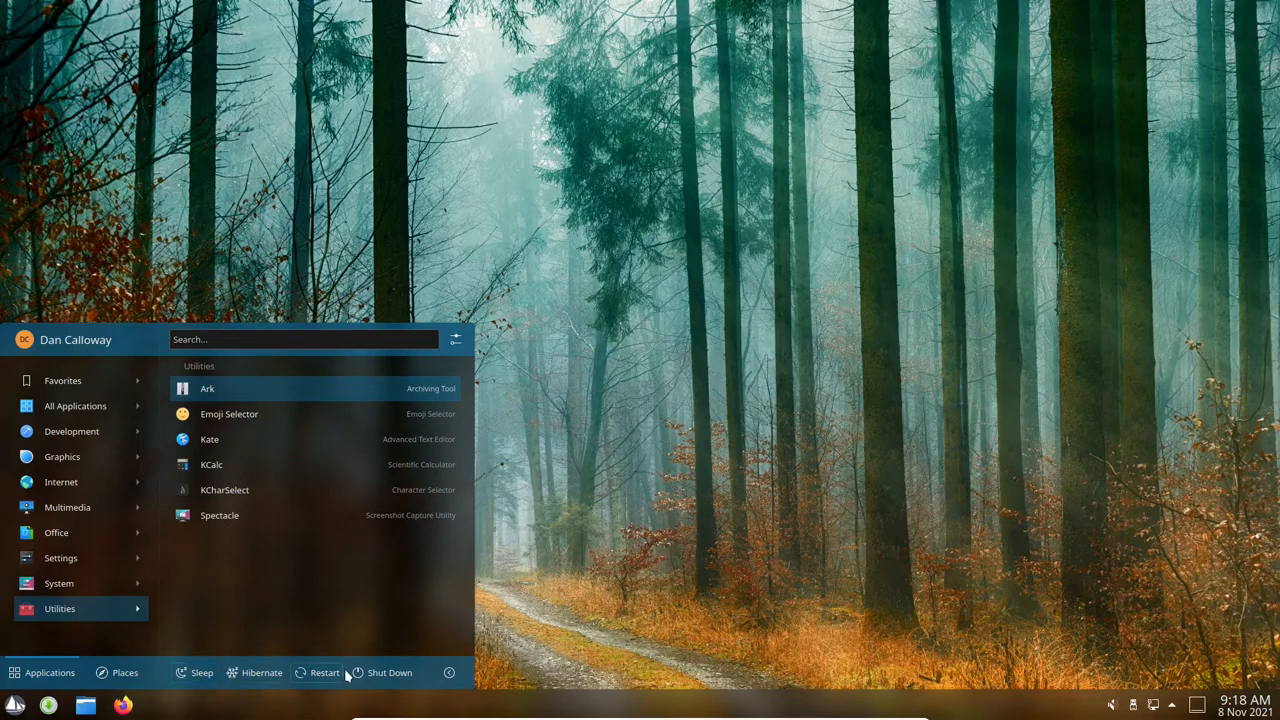
pyautogui.moveTo(676, 618)
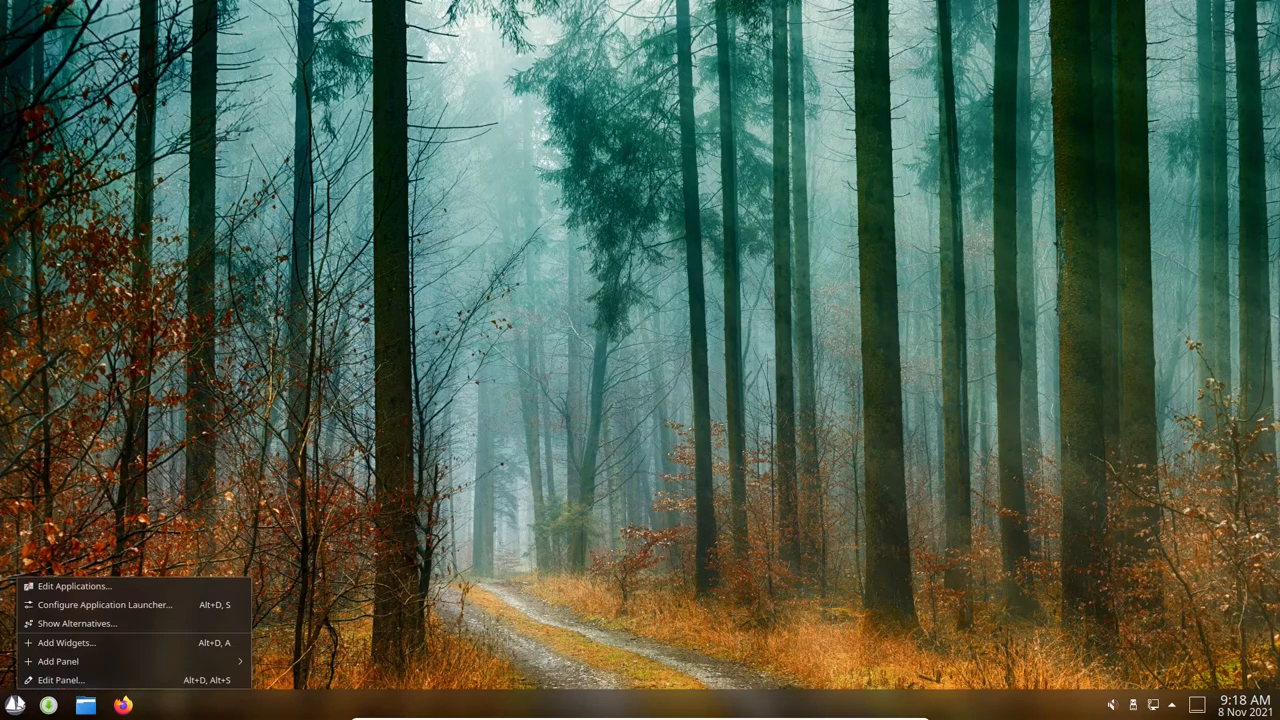
# Switch to the full-screen Application Dashboard, search it for htop, list all applications, then close it.
pyautogui.click(76, 624)
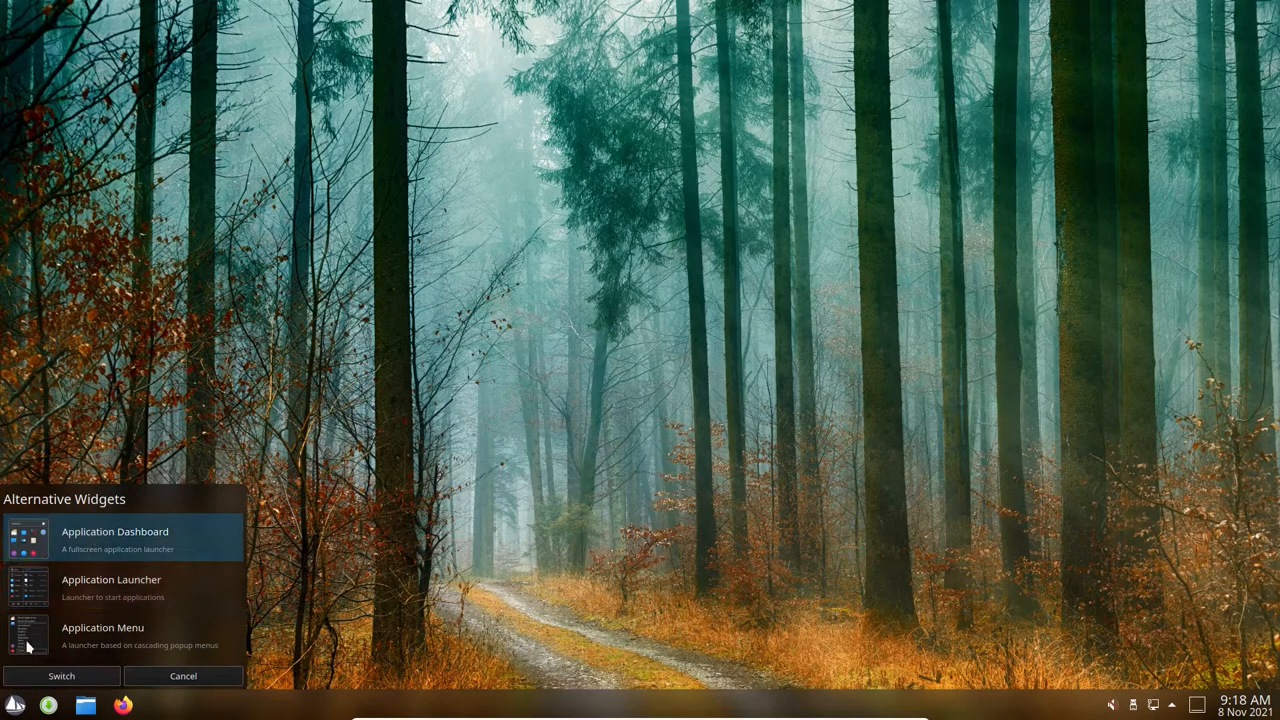
pyautogui.click(184, 676)
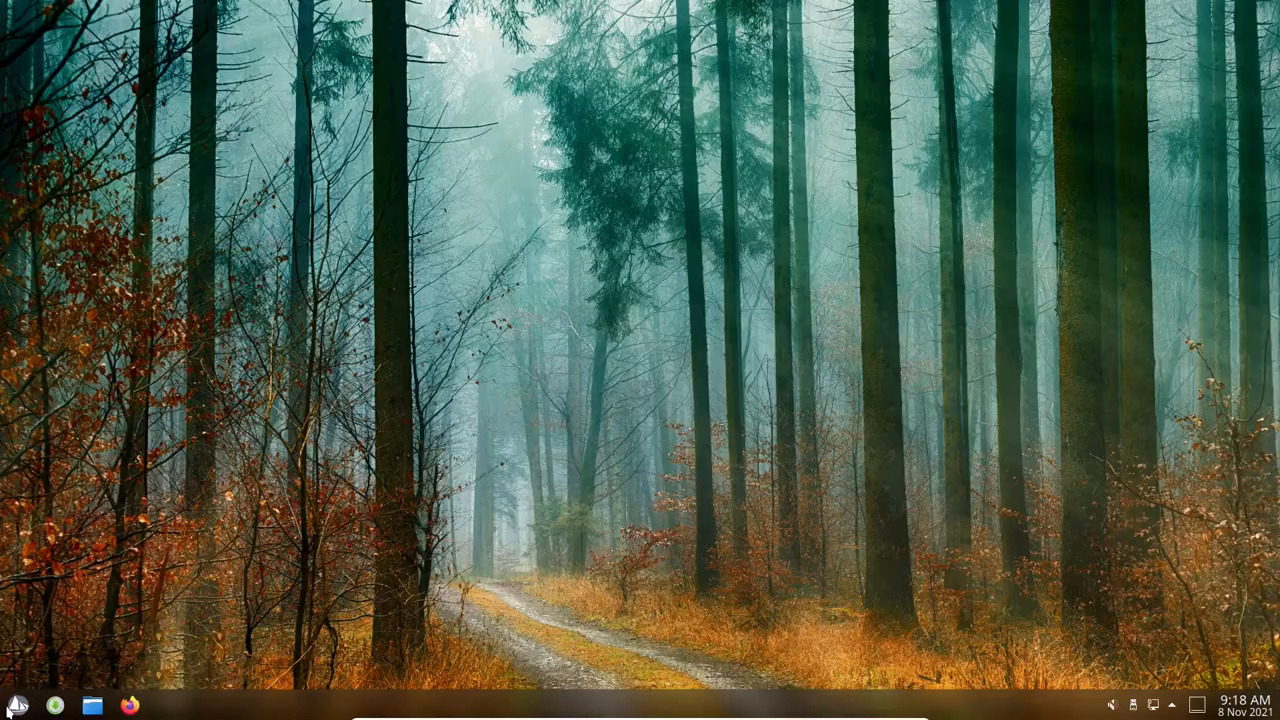
pyautogui.click(16, 702)
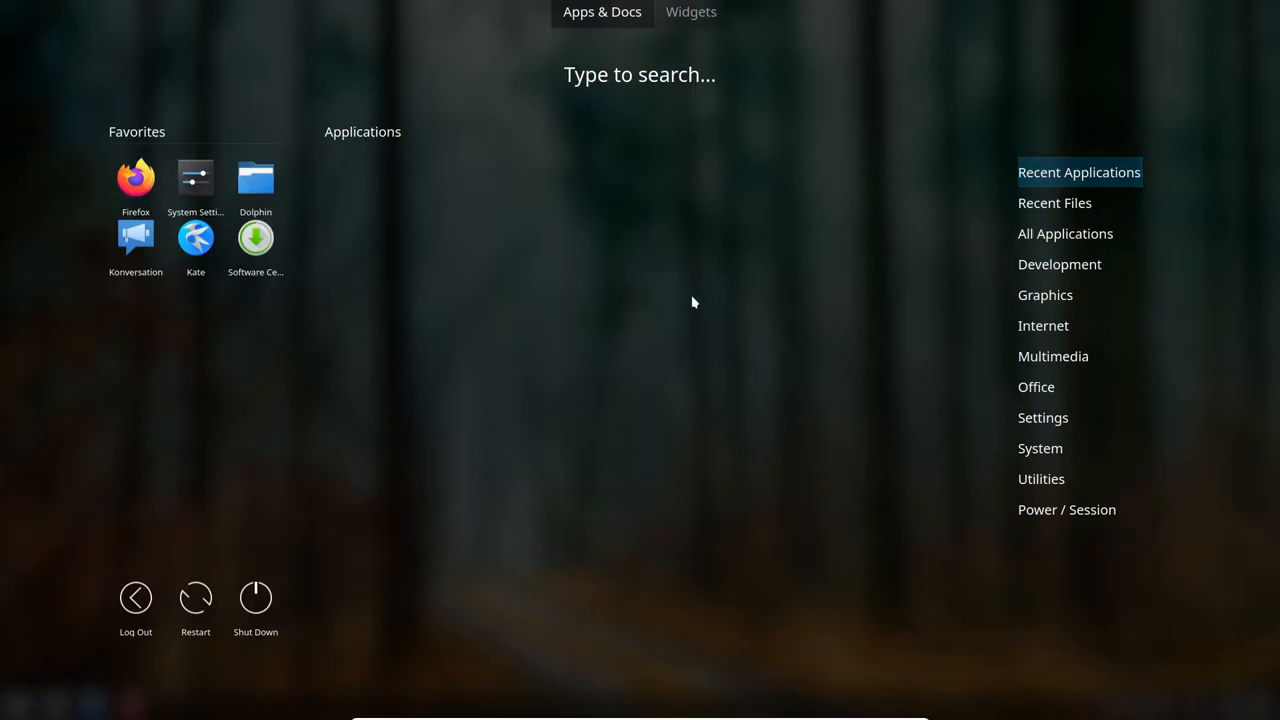
pyautogui.moveTo(680, 504)
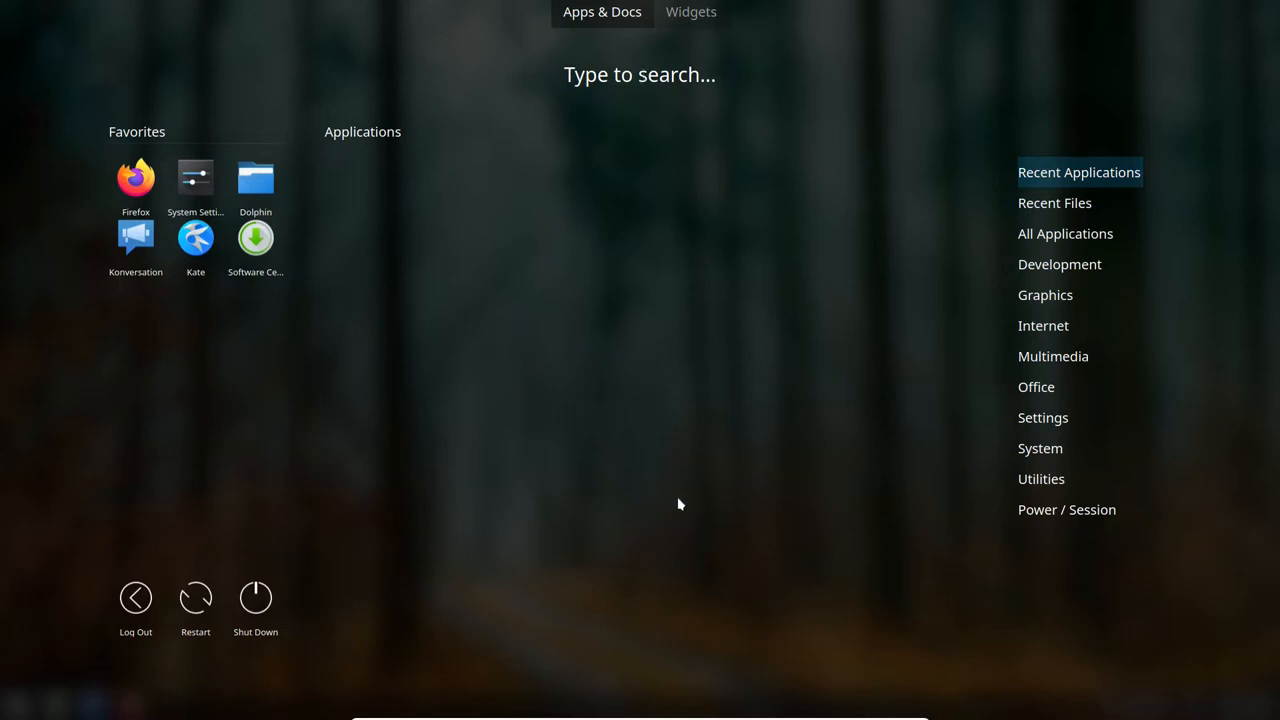
pyautogui.write("htop'")
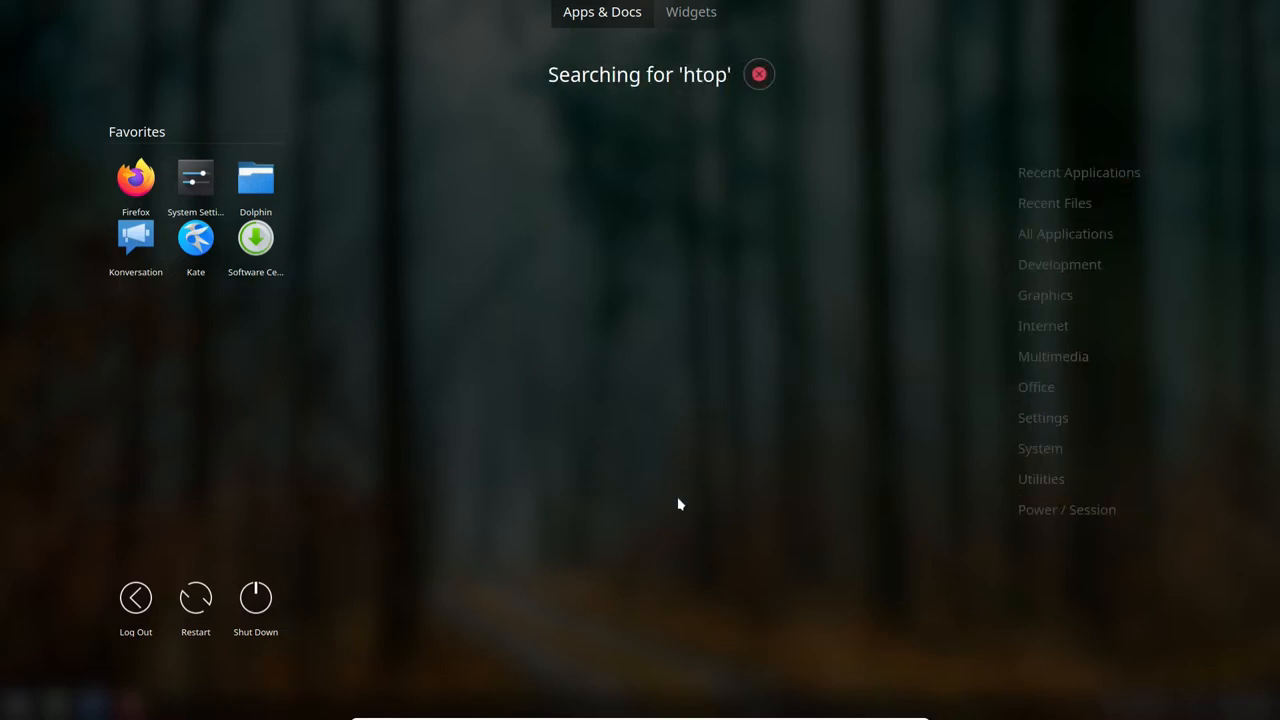
pyautogui.moveTo(938, 108)
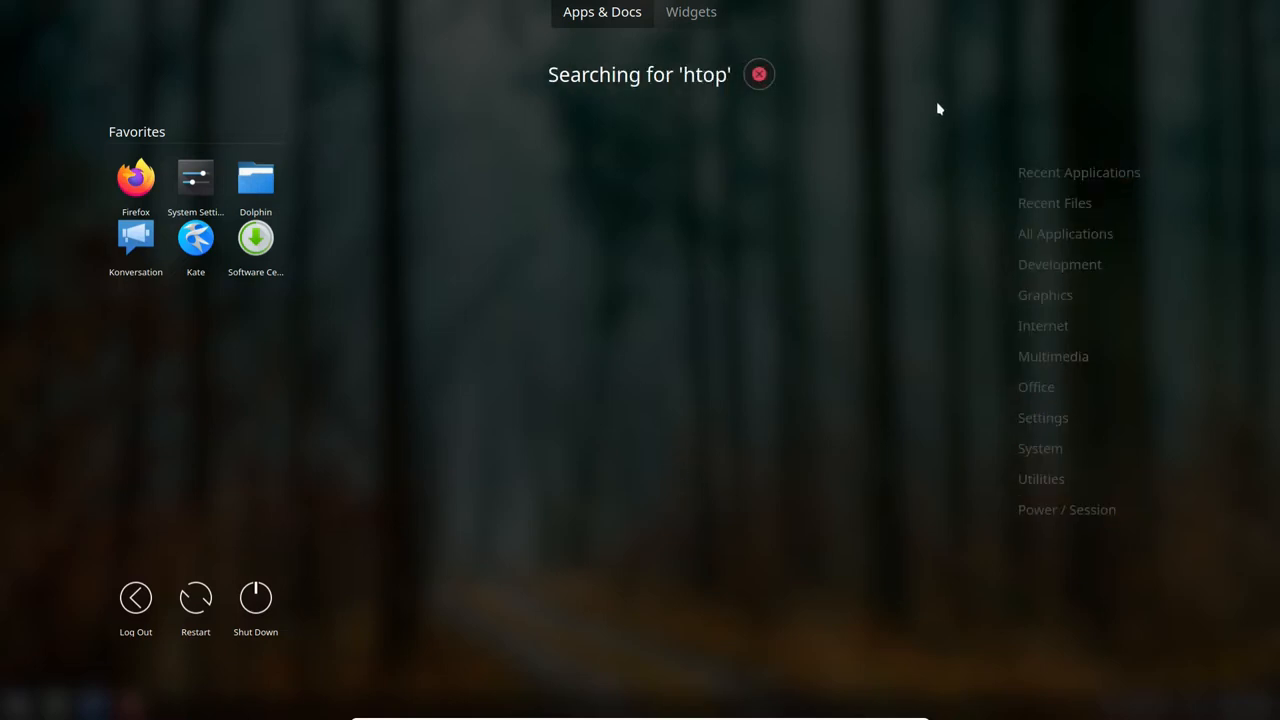
pyautogui.click(756, 74)
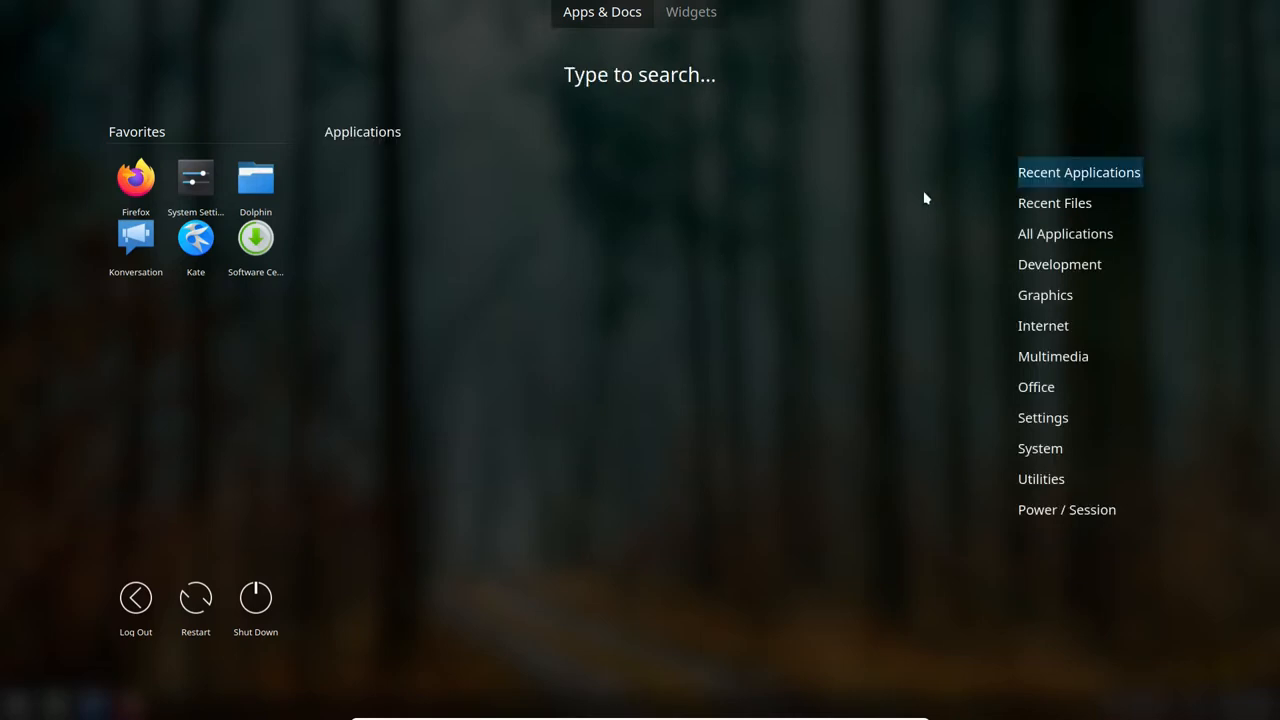
pyautogui.click(1064, 232)
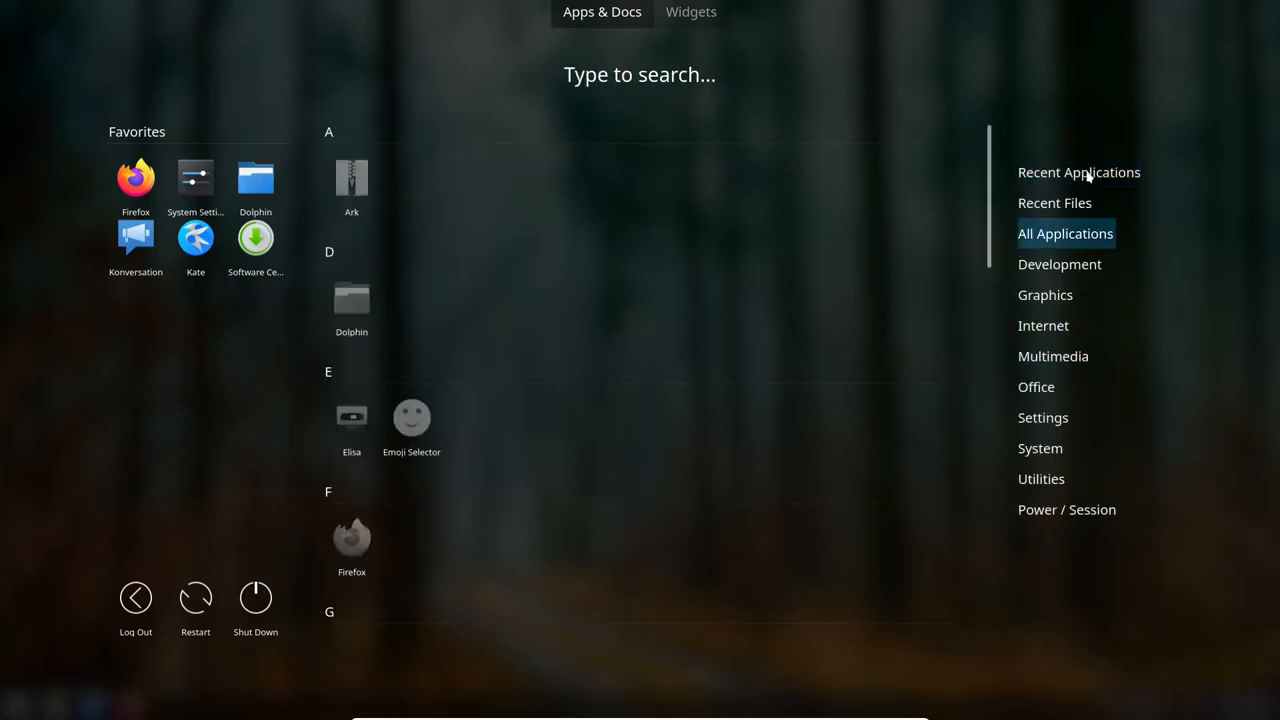
pyautogui.click(1054, 202)
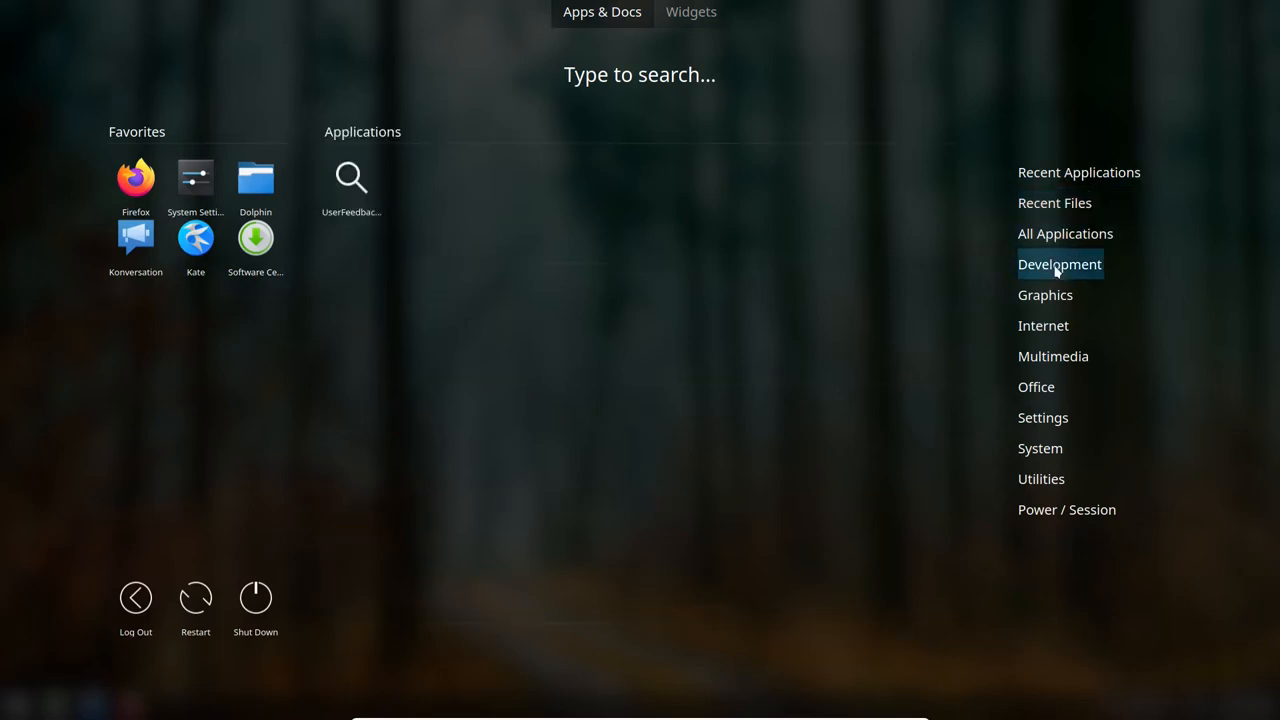
pyautogui.click(1044, 294)
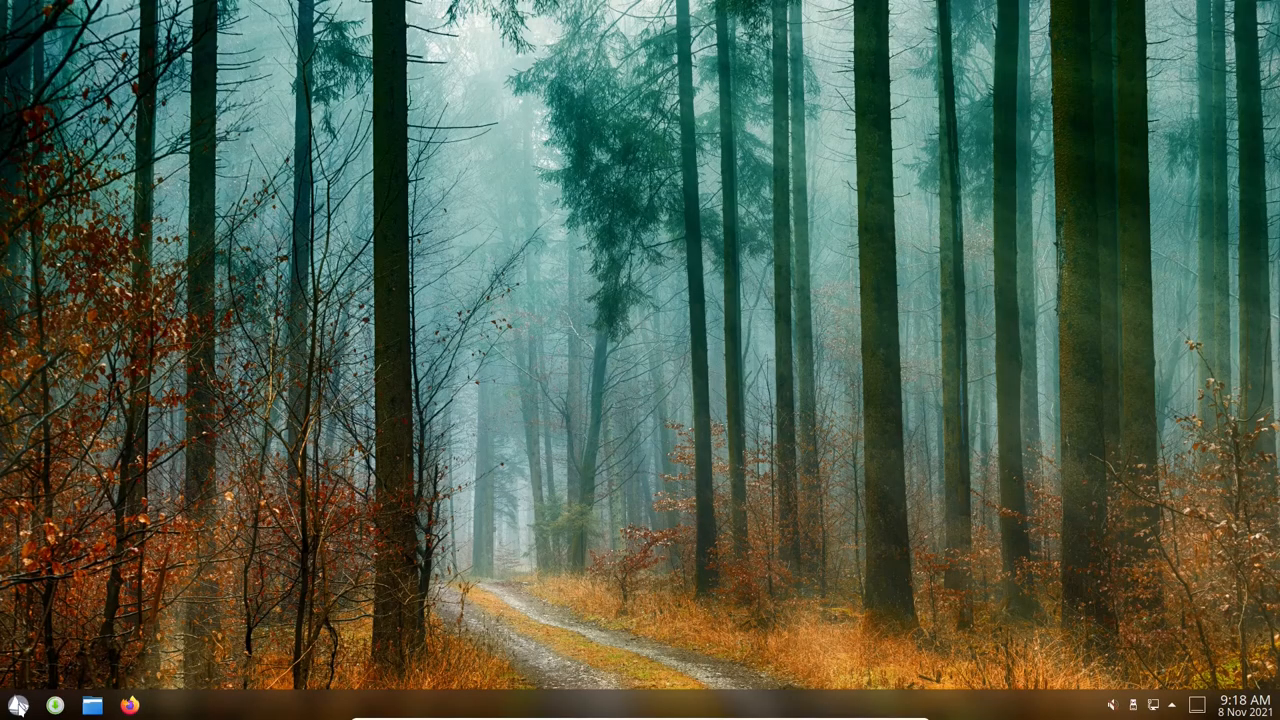
# Review the launcher's Show Alternatives list once more and dismiss it.
pyautogui.rightClick(18, 708)
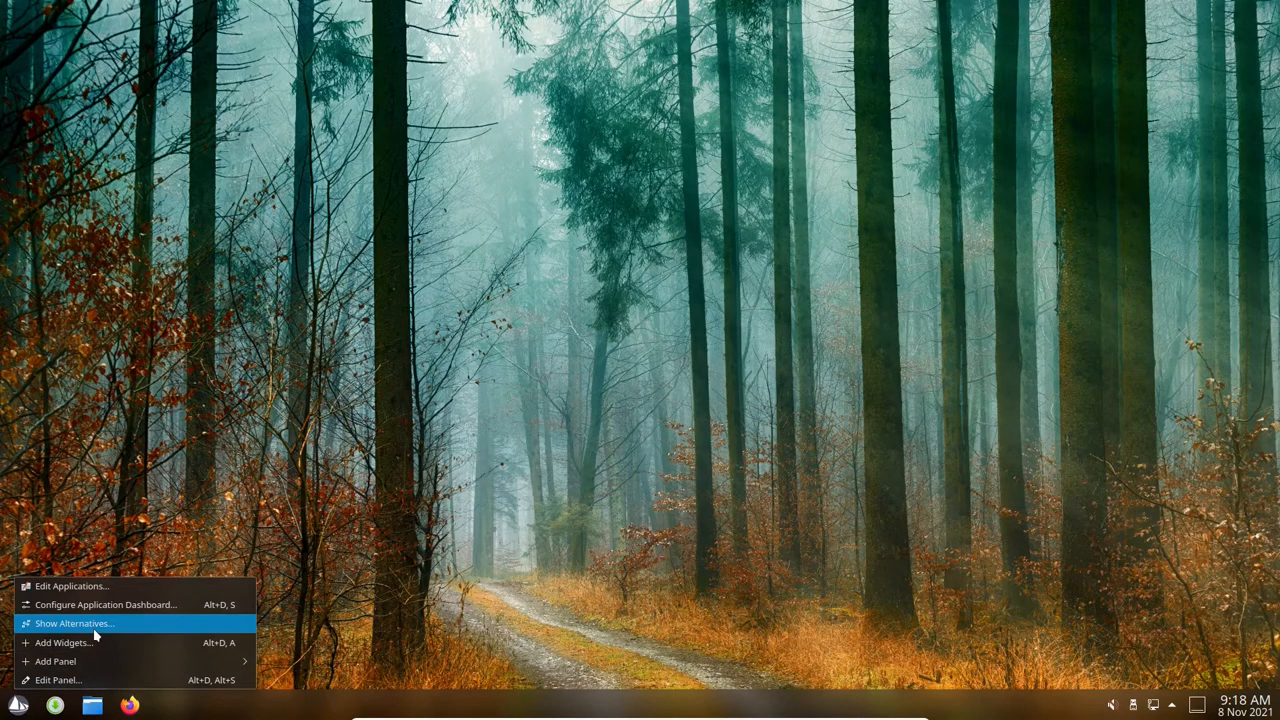
pyautogui.click(72, 624)
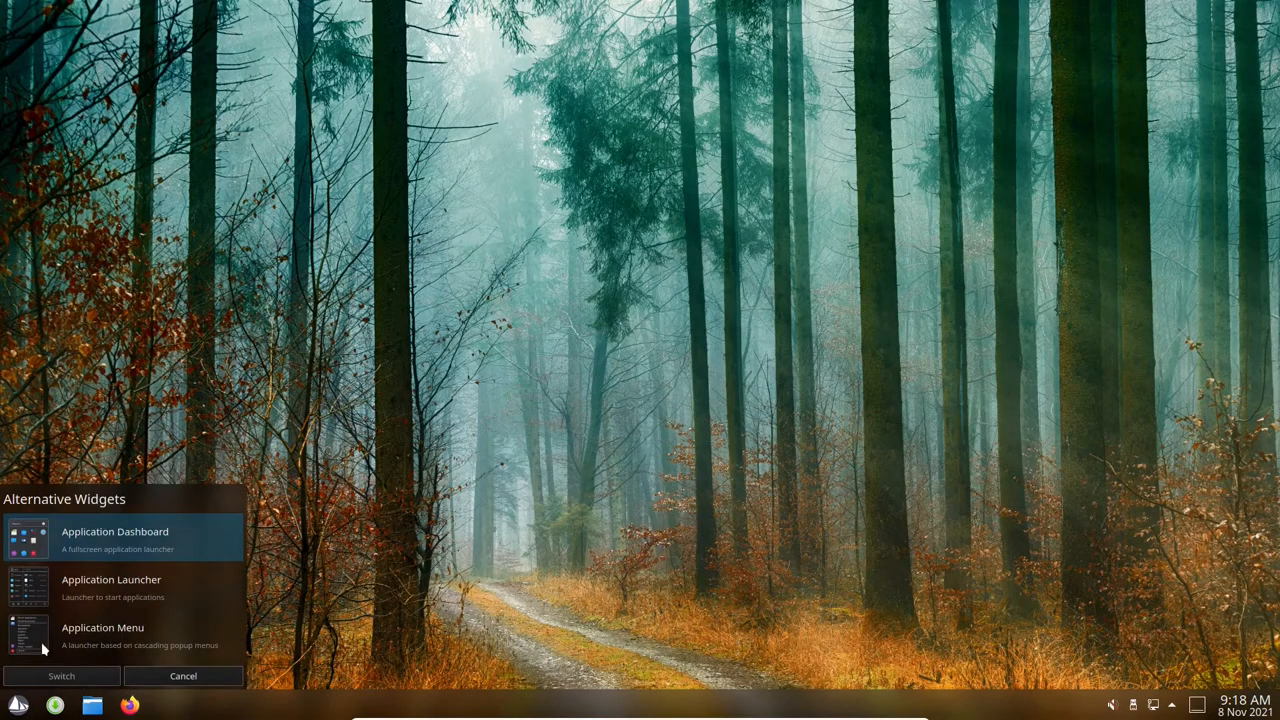
pyautogui.click(186, 676)
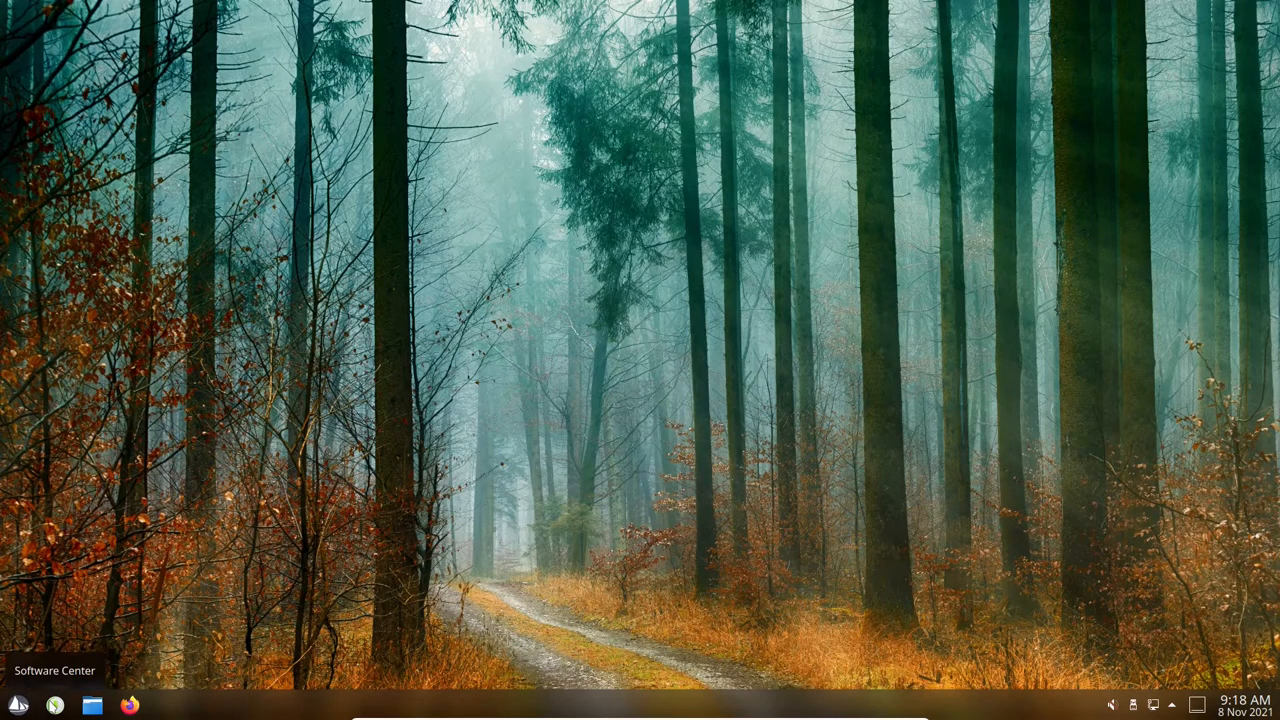
pyautogui.moveTo(348, 636)
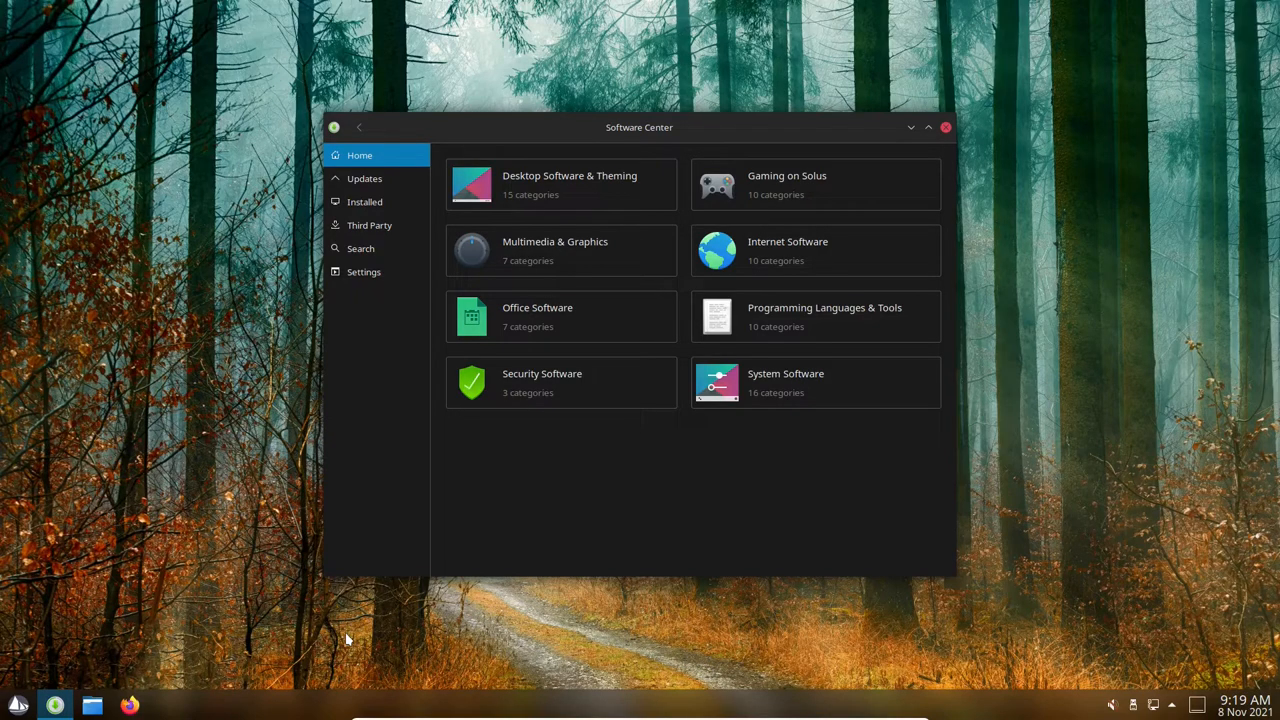
pyautogui.moveTo(392, 636)
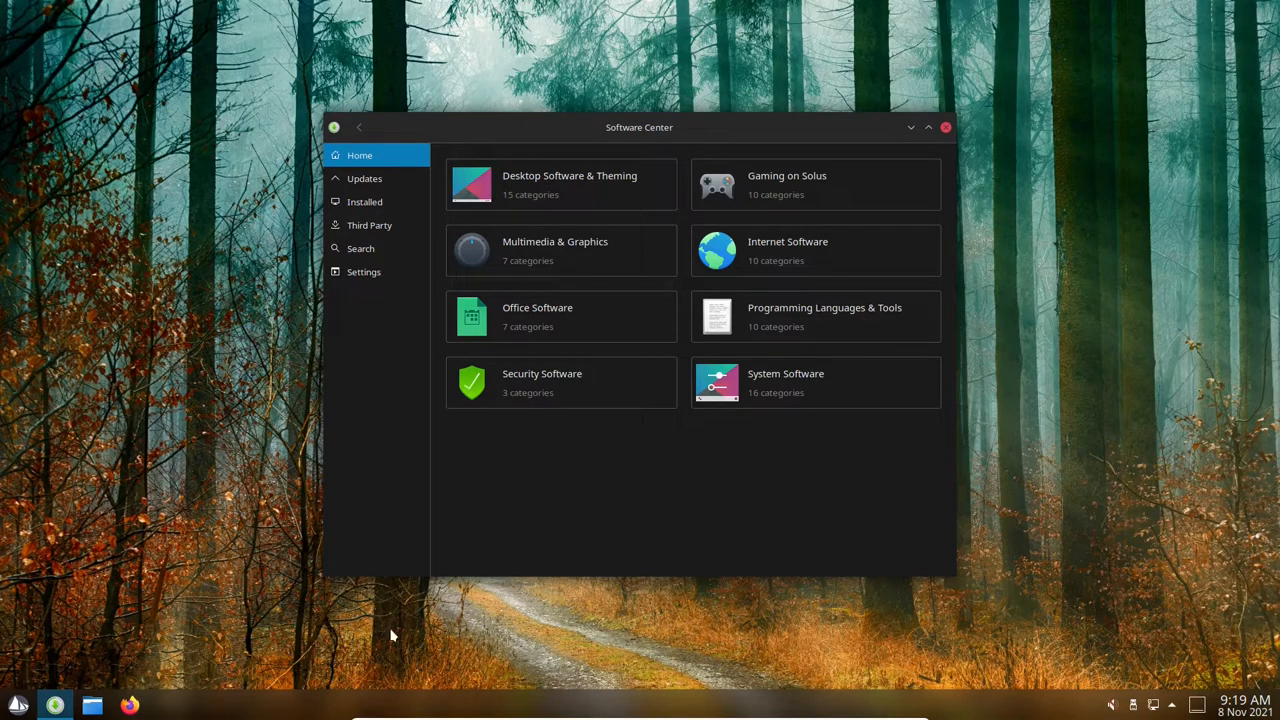
pyautogui.moveTo(522, 230)
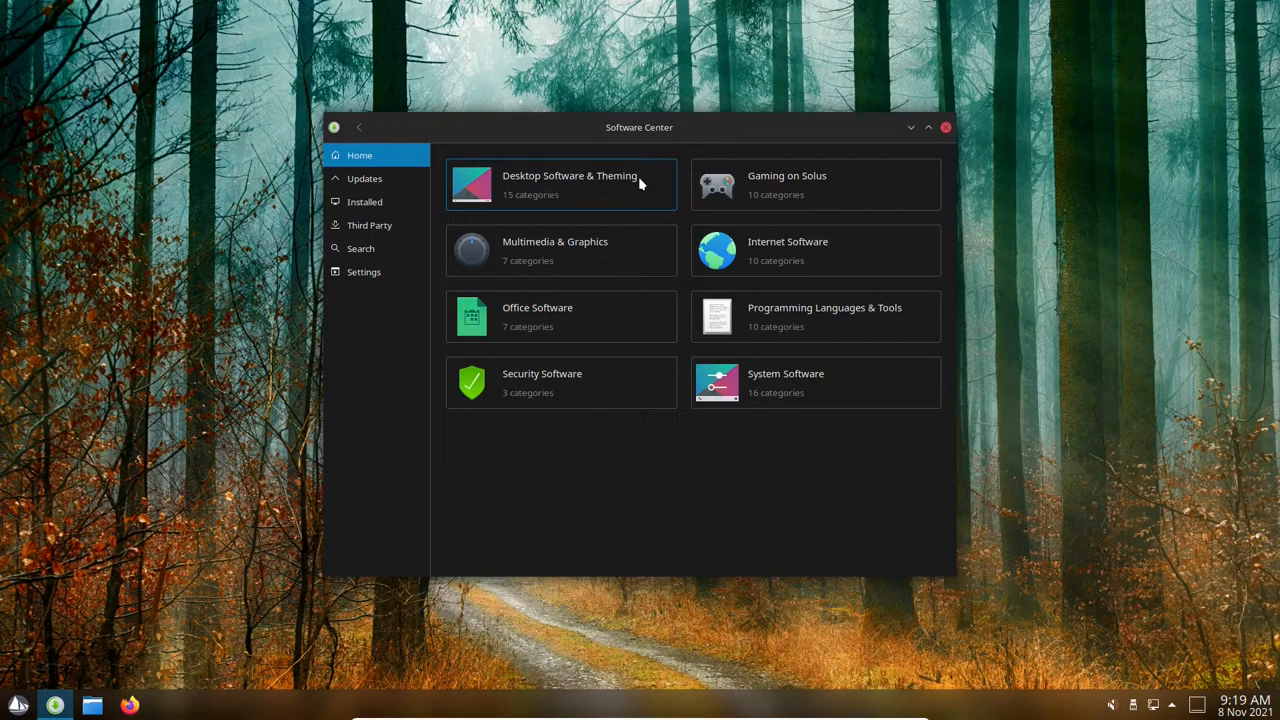
pyautogui.moveTo(532, 196)
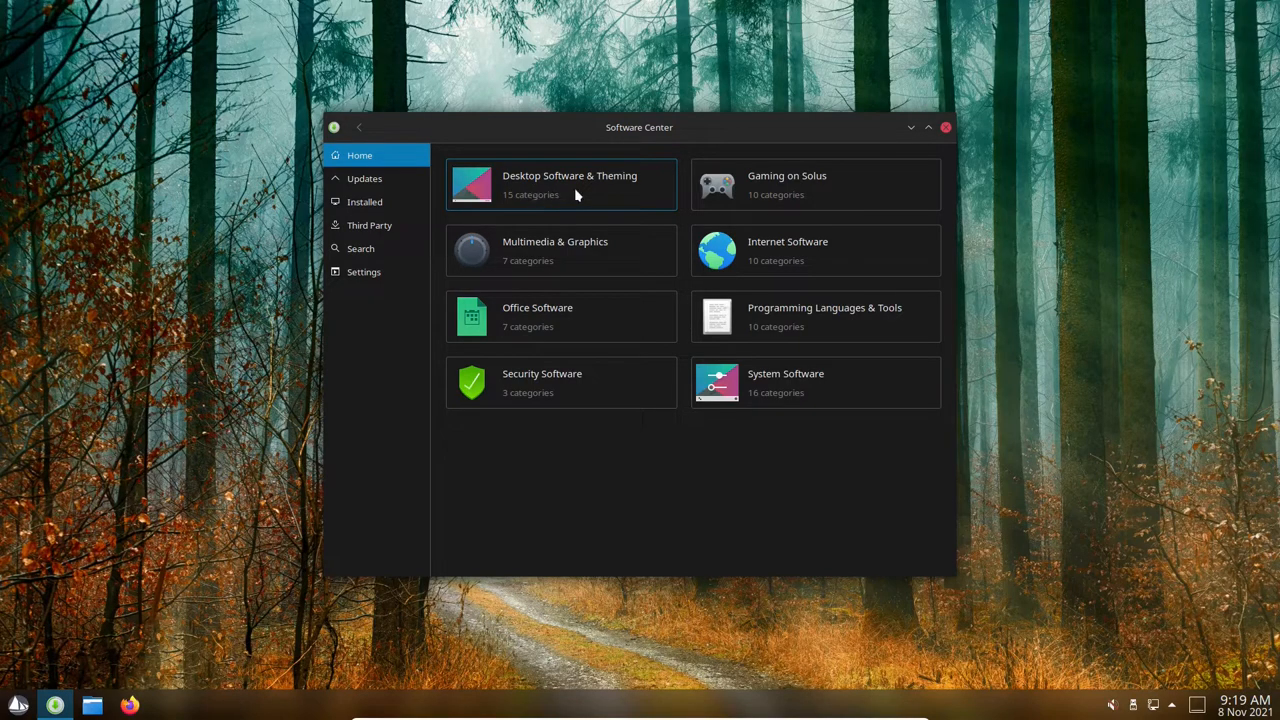
pyautogui.moveTo(818, 188)
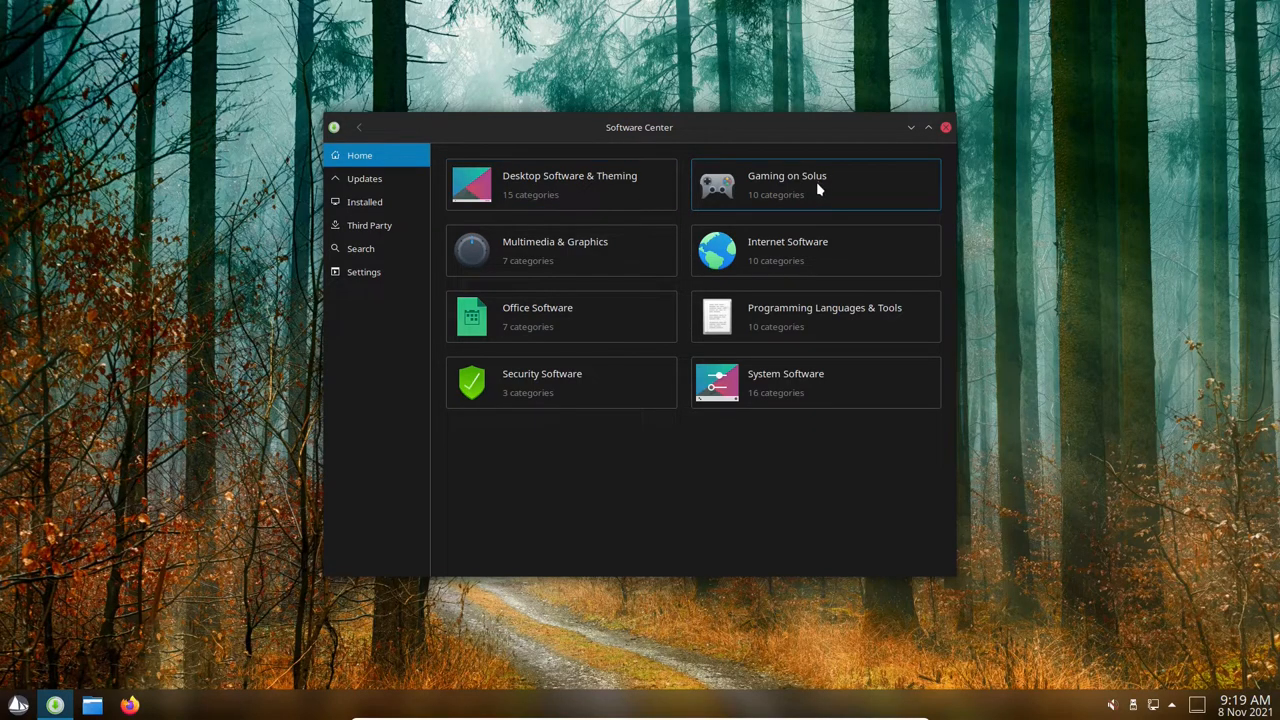
pyautogui.moveTo(564, 252)
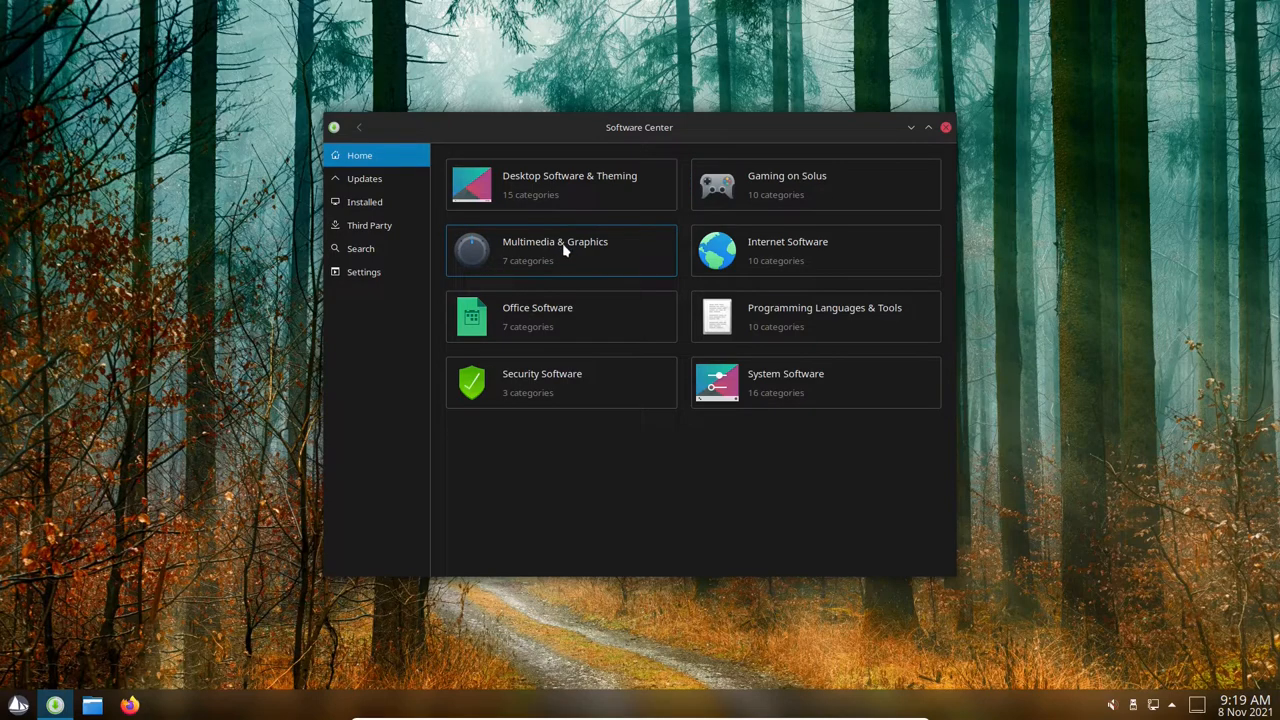
pyautogui.moveTo(792, 260)
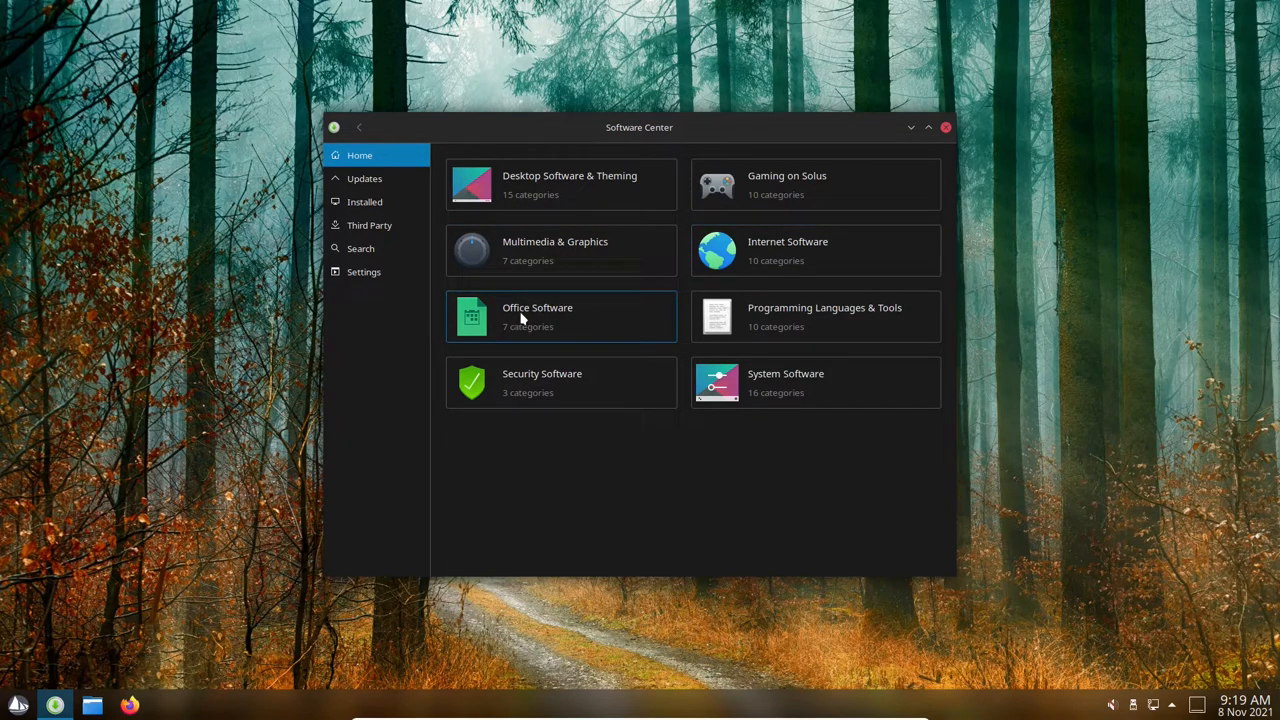
pyautogui.moveTo(780, 316)
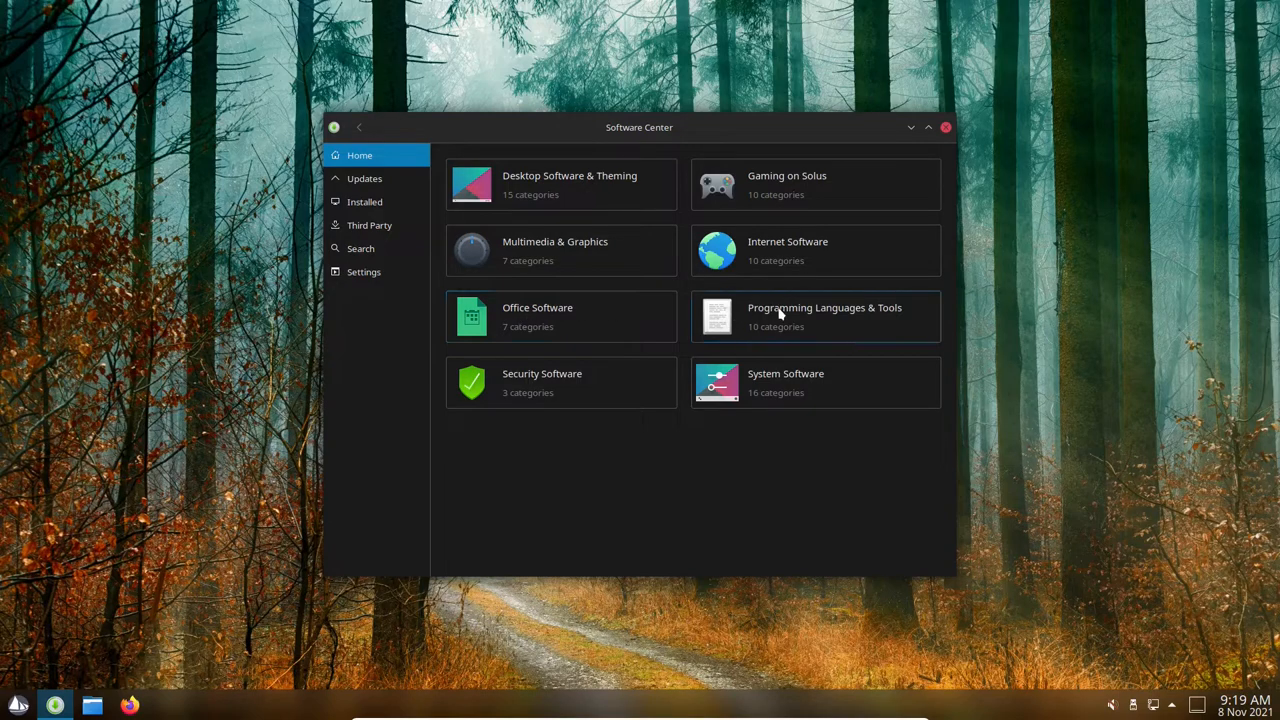
pyautogui.moveTo(784, 400)
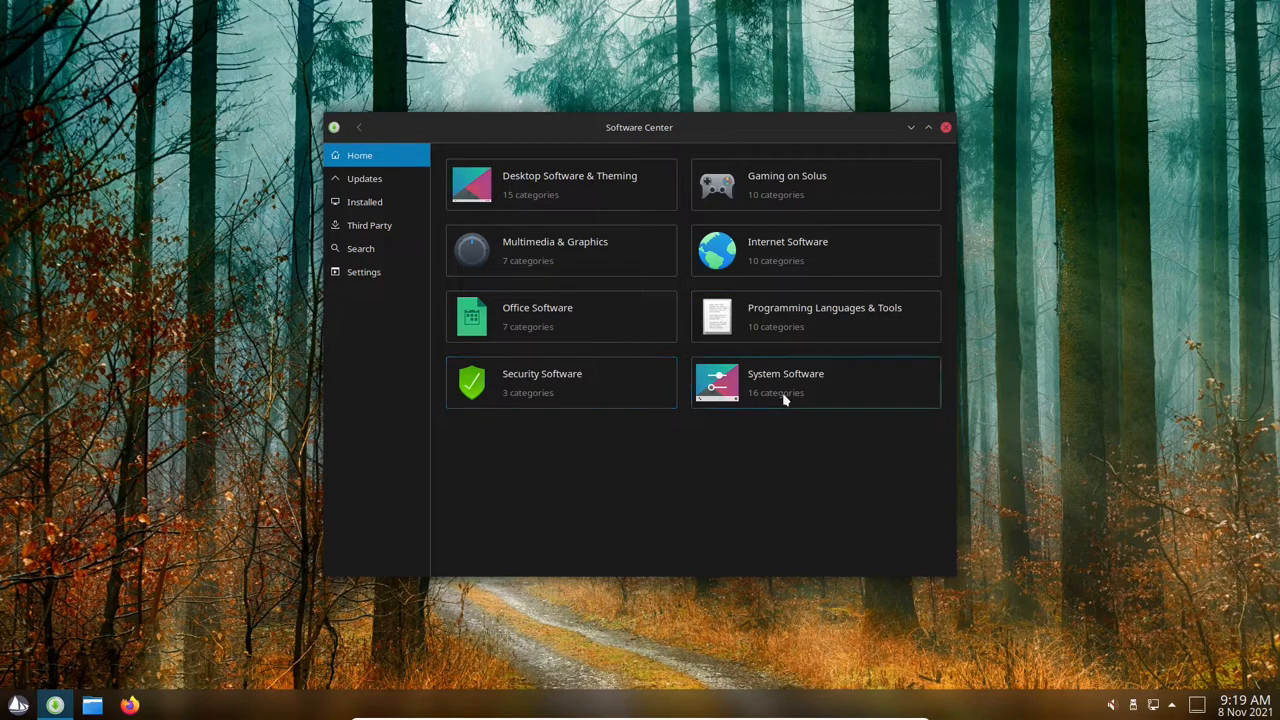
pyautogui.moveTo(576, 212)
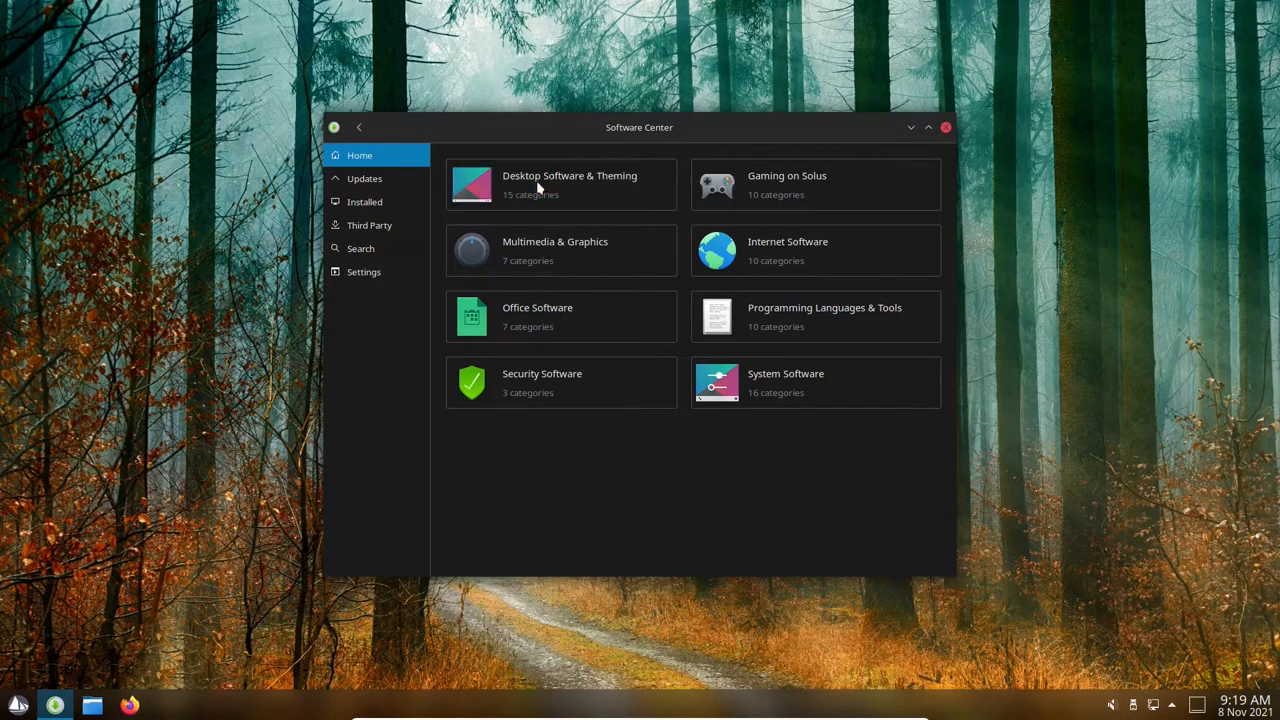
pyautogui.click(560, 184)
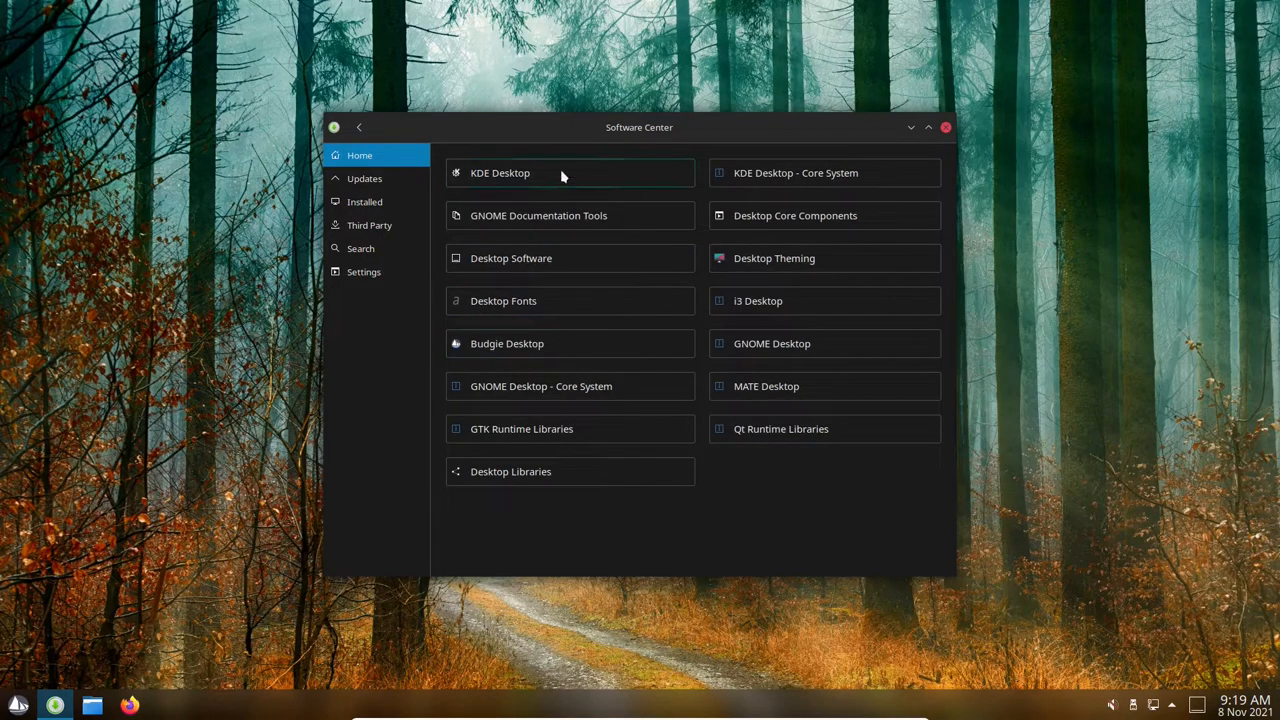
pyautogui.moveTo(560, 216)
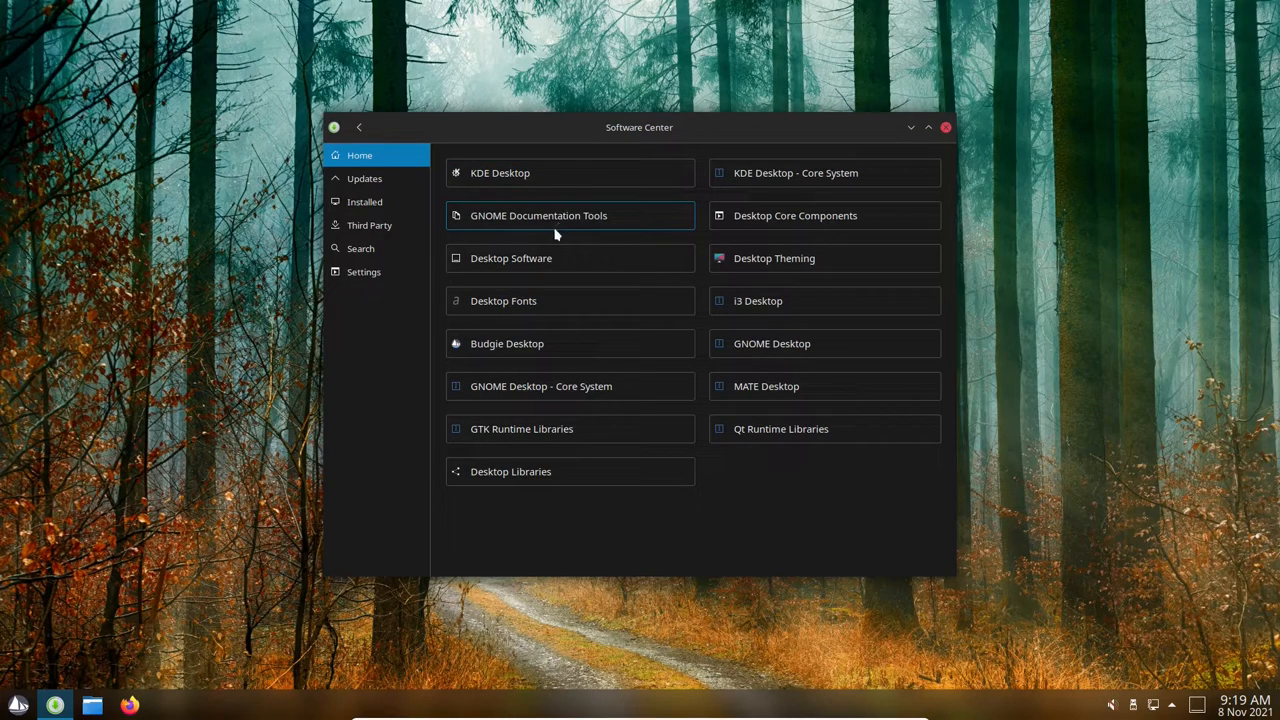
pyautogui.moveTo(532, 300)
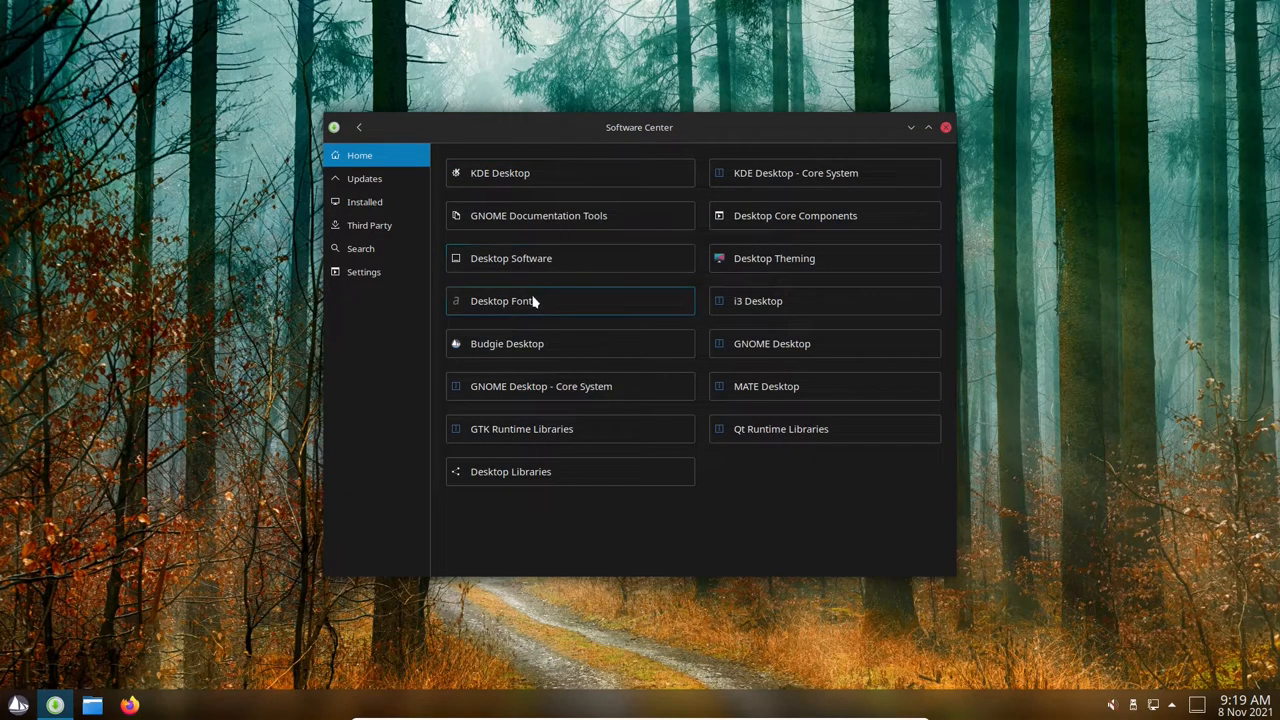
pyautogui.moveTo(520, 428)
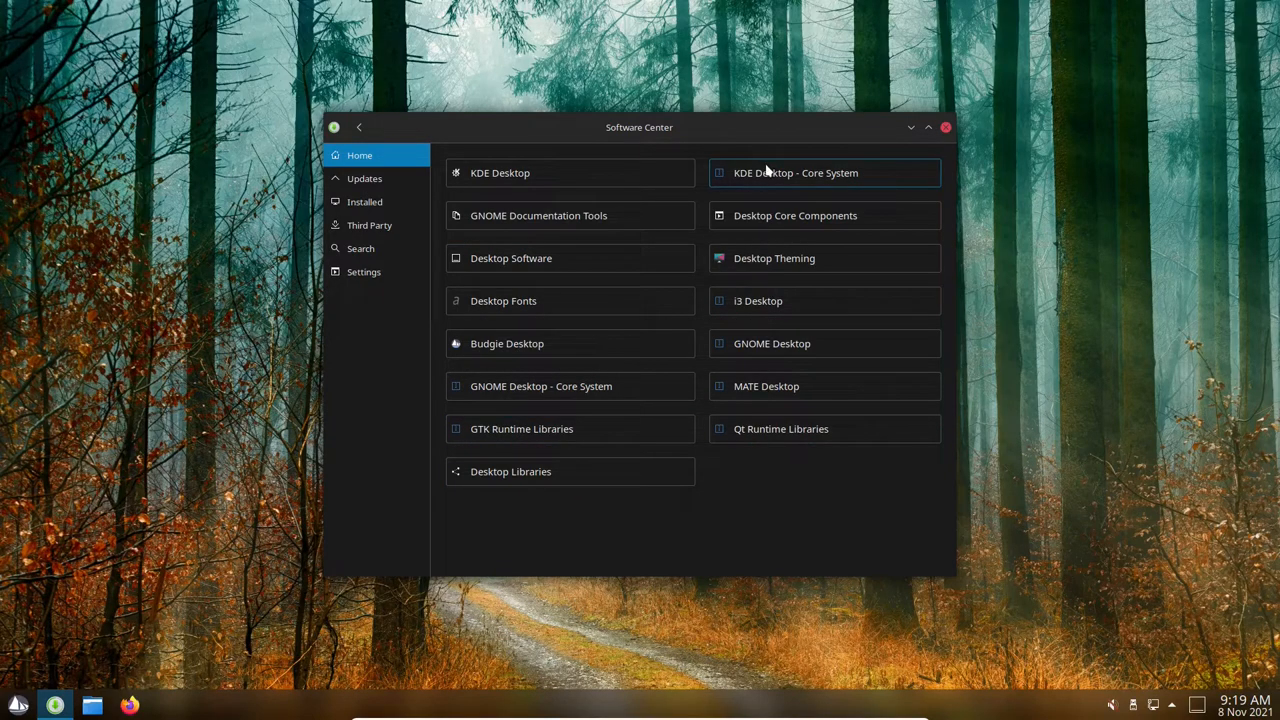
pyautogui.moveTo(750, 458)
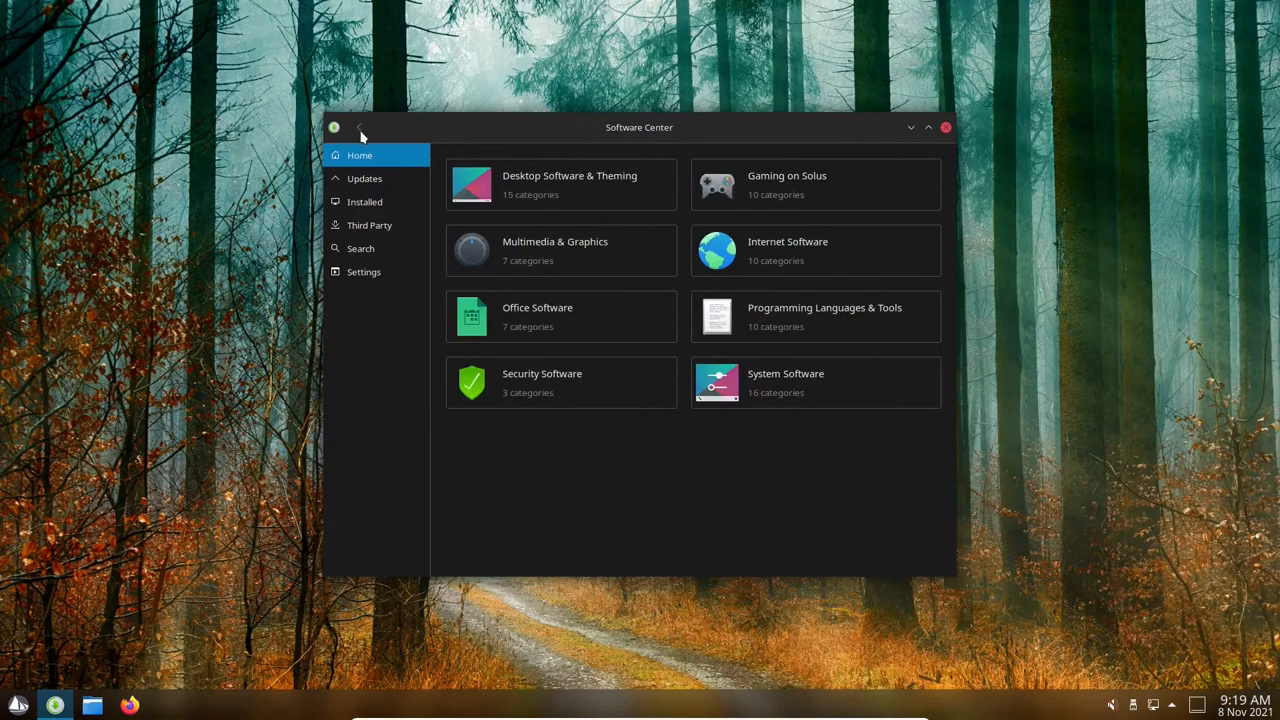
pyautogui.moveTo(584, 198)
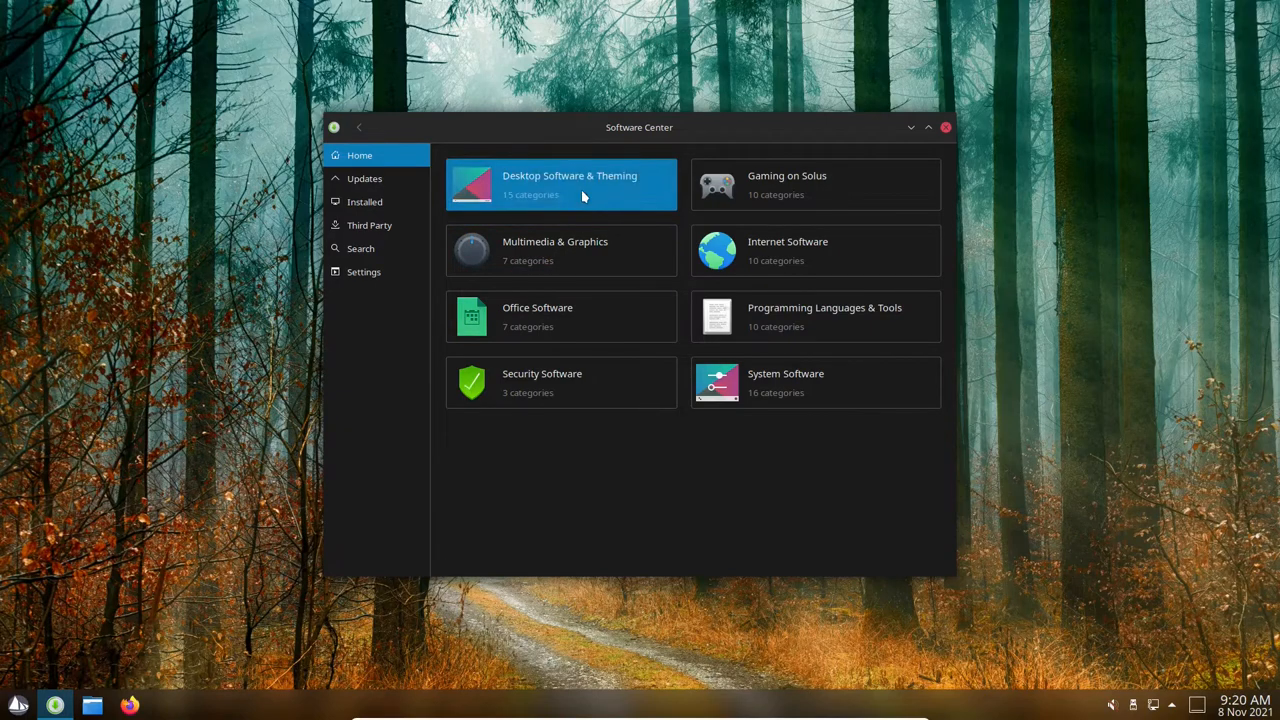
# Enter the Multimedia & Graphics category from the Software Center home page.
pyautogui.click(560, 184)
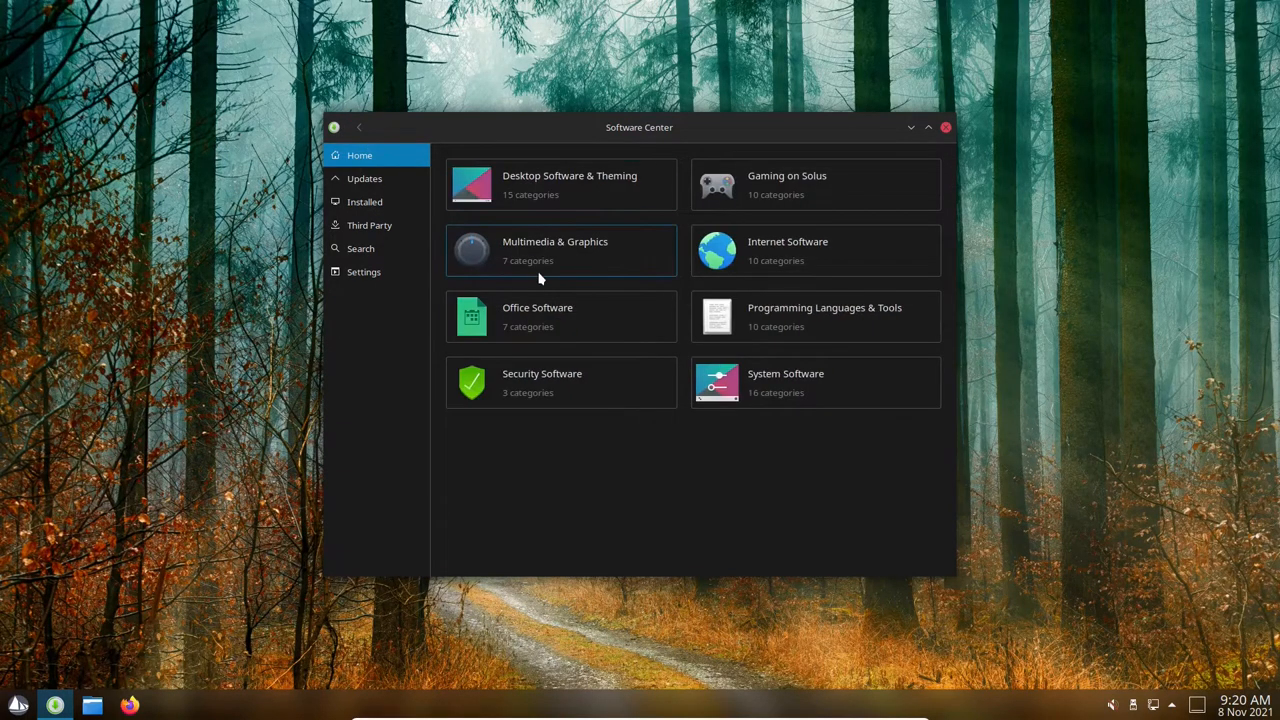
pyautogui.click(560, 250)
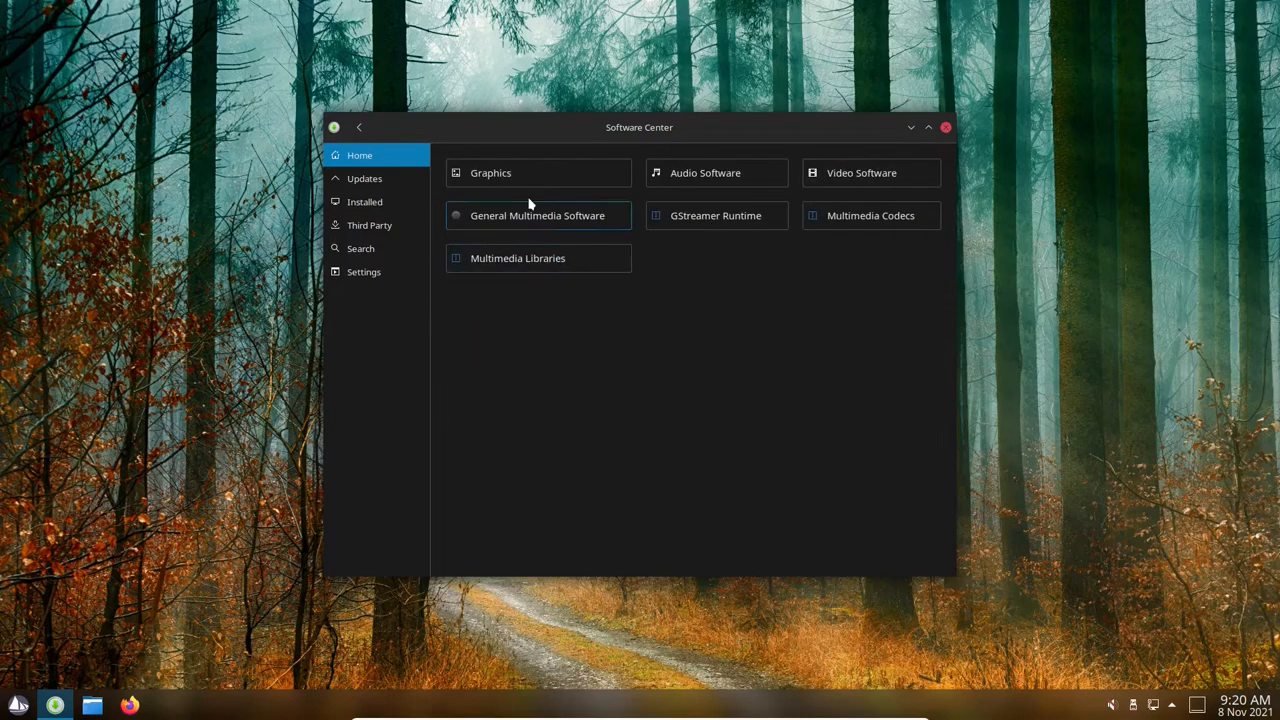
pyautogui.moveTo(528, 178)
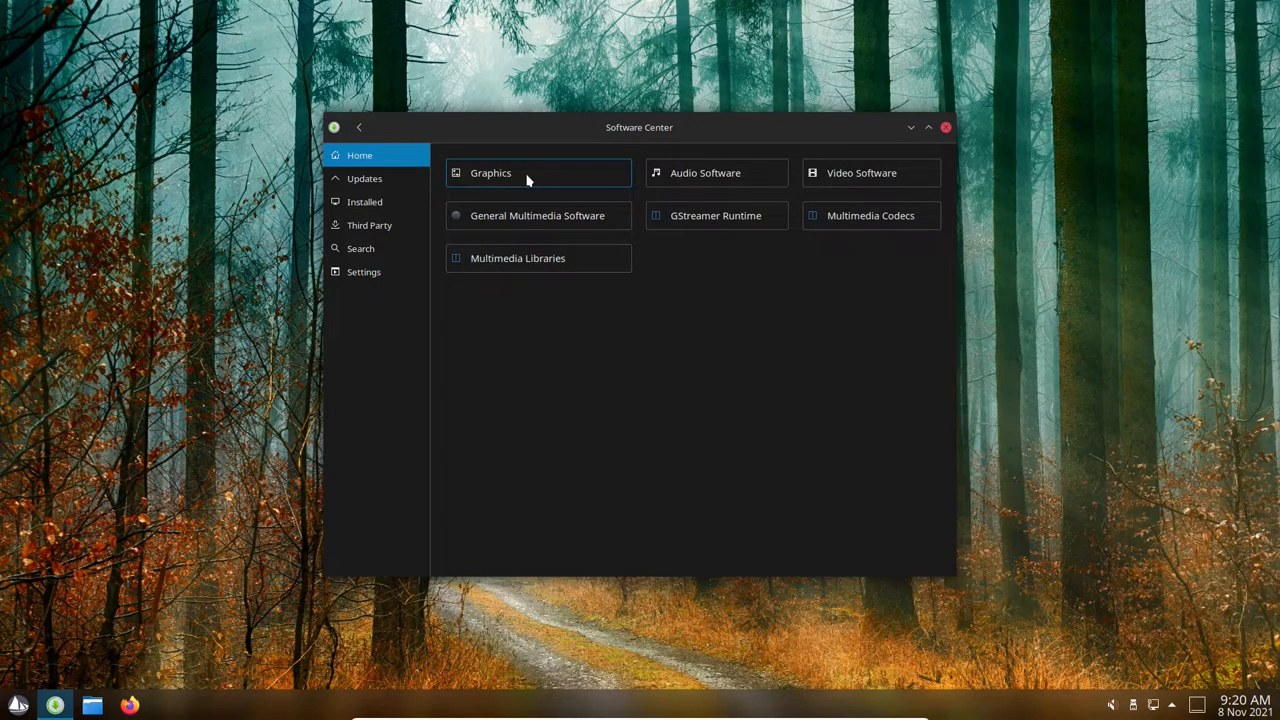
pyautogui.moveTo(804, 184)
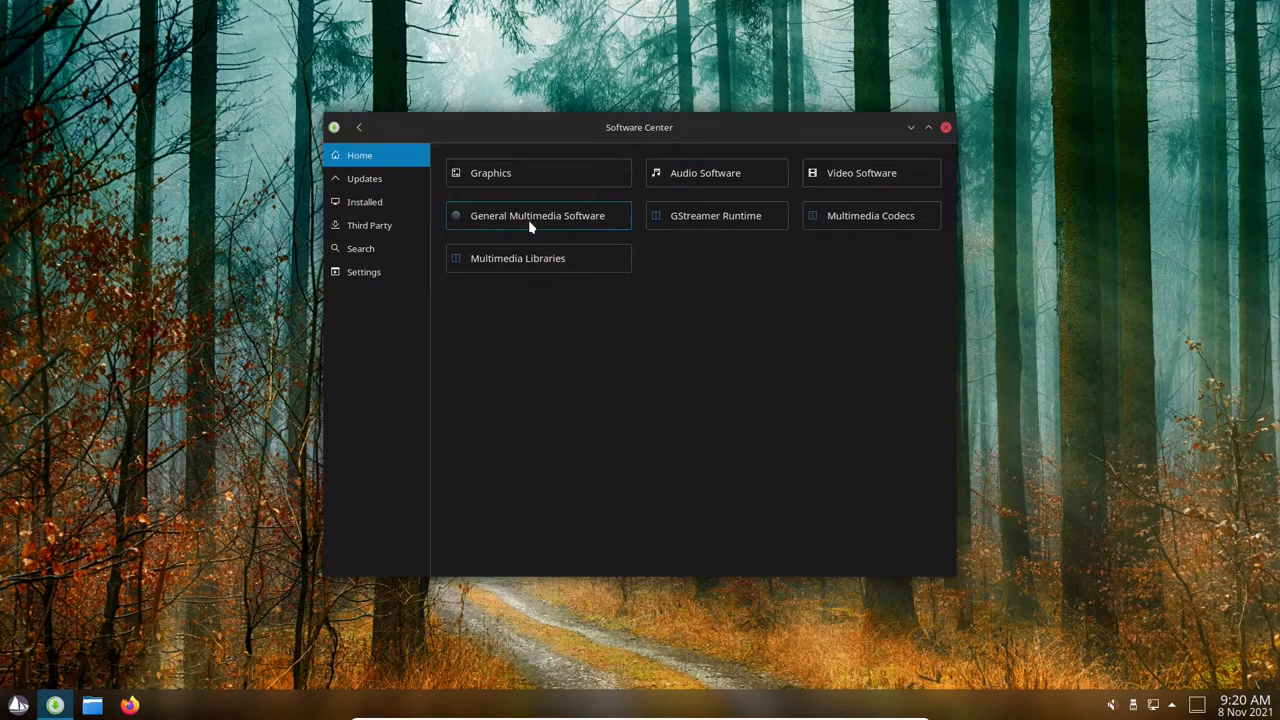
pyautogui.moveTo(892, 232)
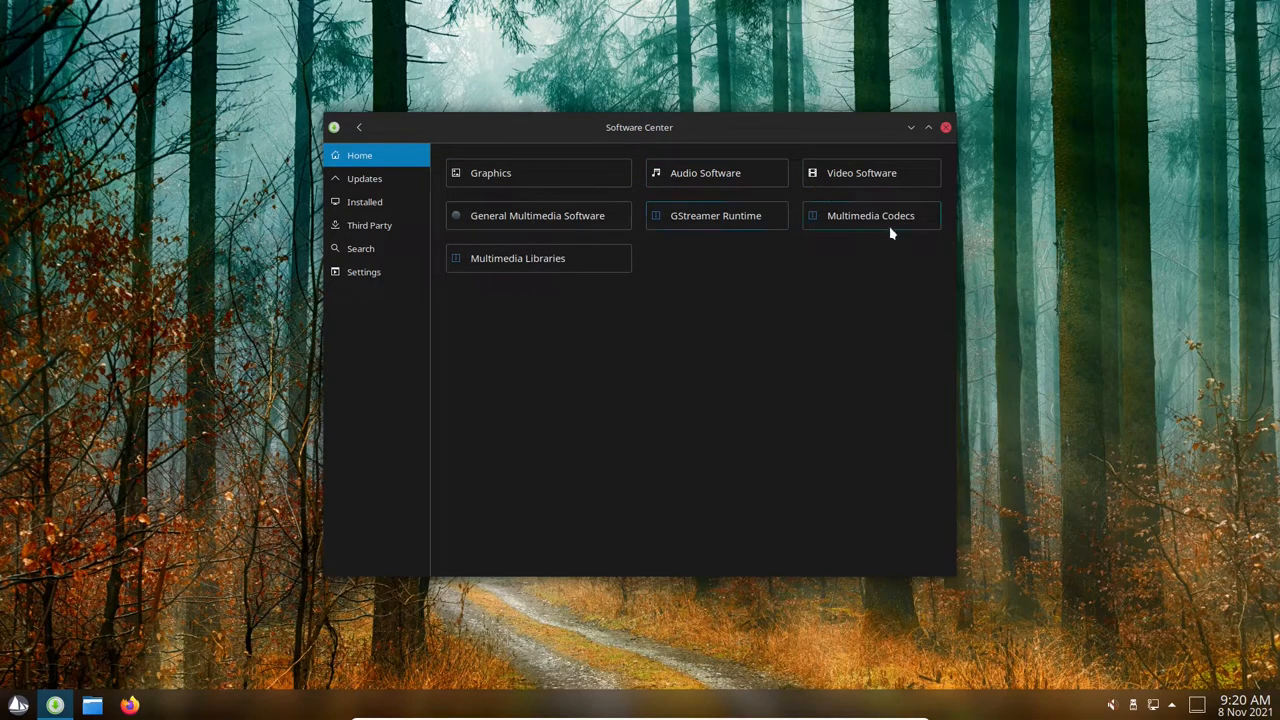
pyautogui.moveTo(530, 268)
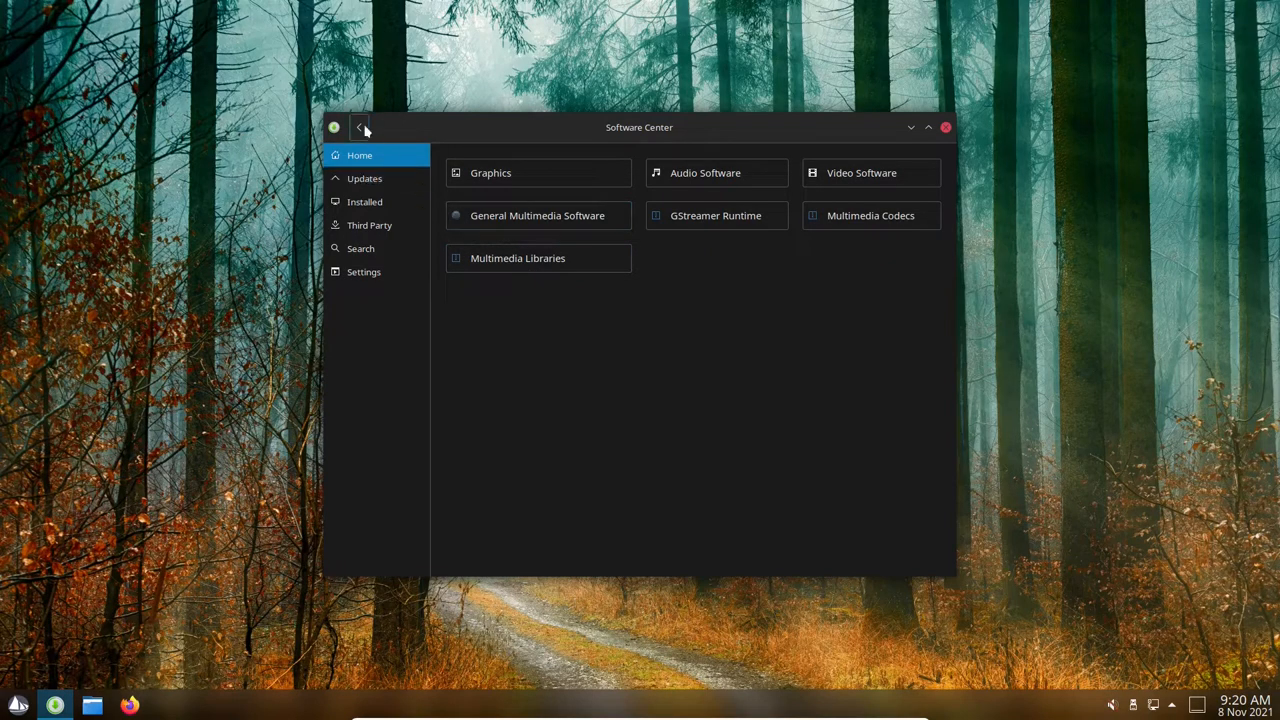
# Scroll the Graphics app list past Flameshot and GIMP, then return to the categories home page.
pyautogui.click(488, 172)
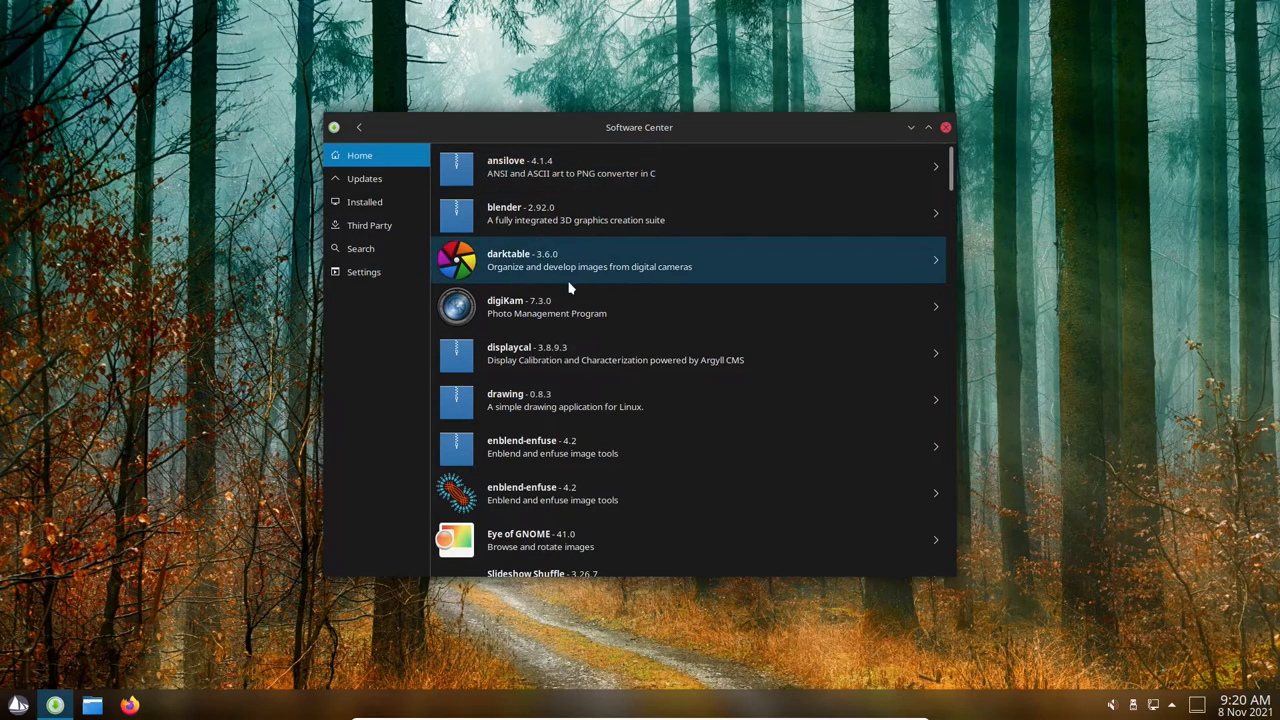
pyautogui.moveTo(570, 348)
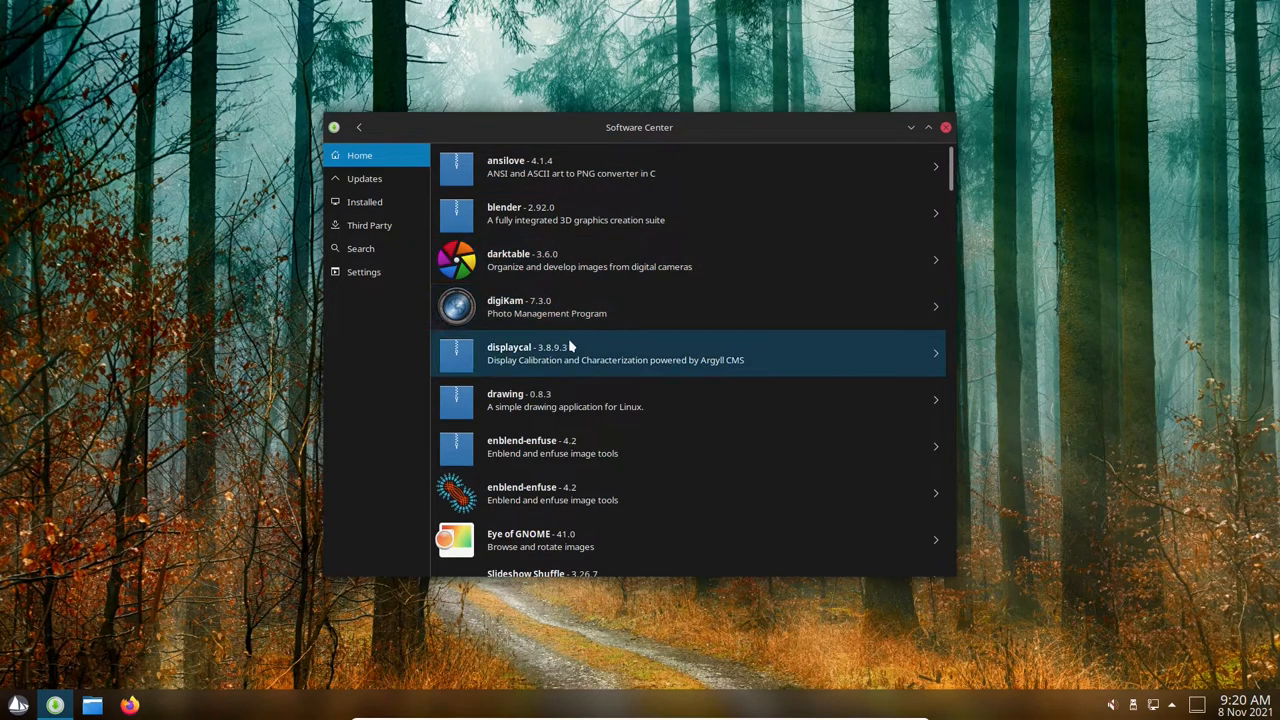
pyautogui.scroll(-3)
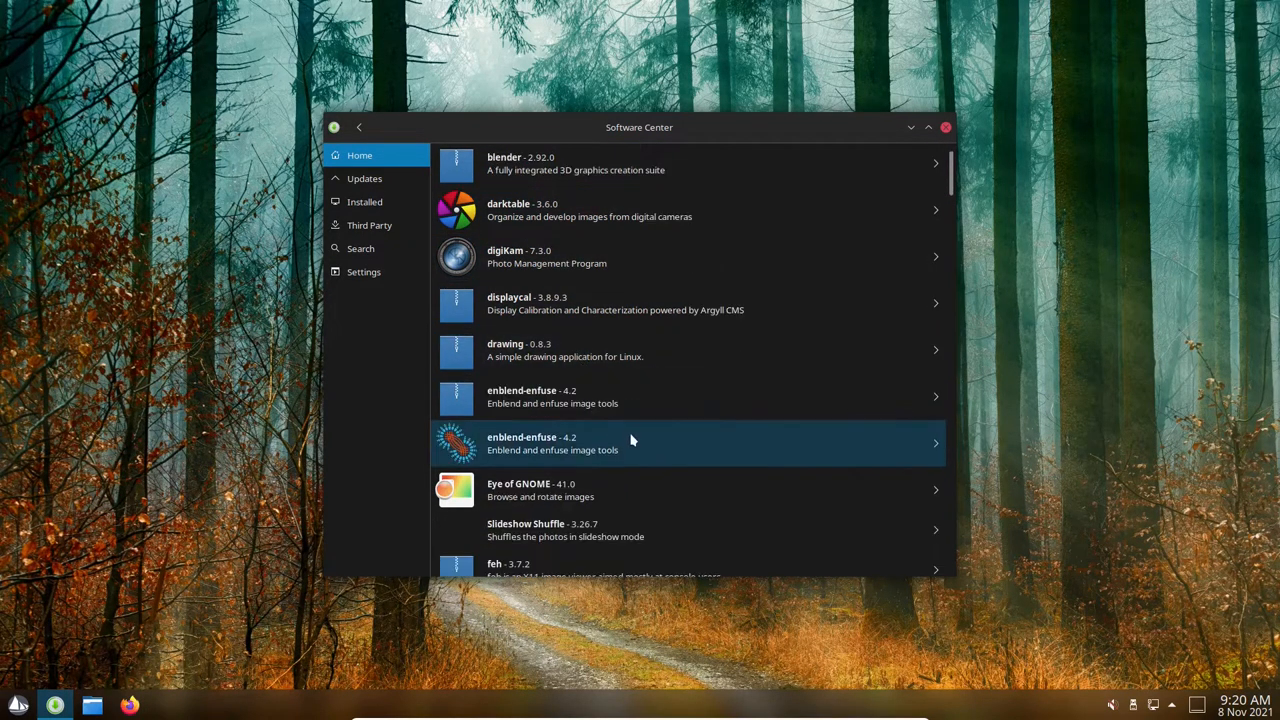
pyautogui.scroll(-3)
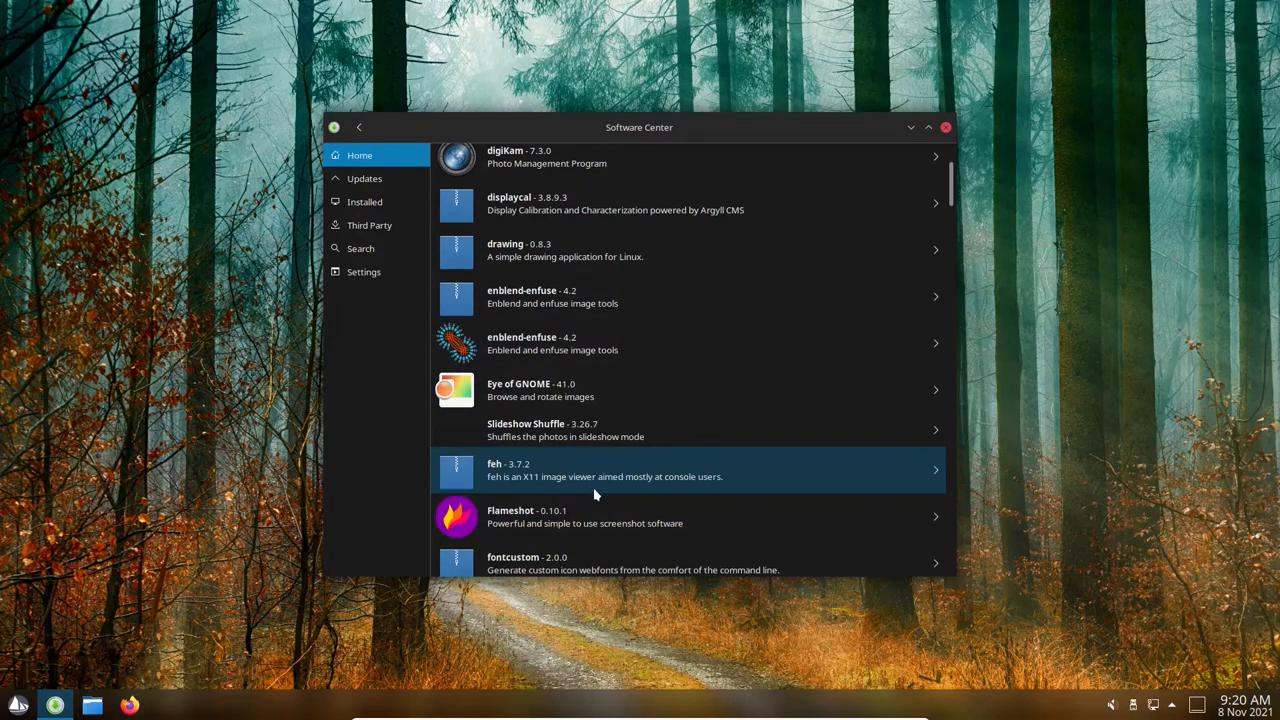
pyautogui.moveTo(578, 524)
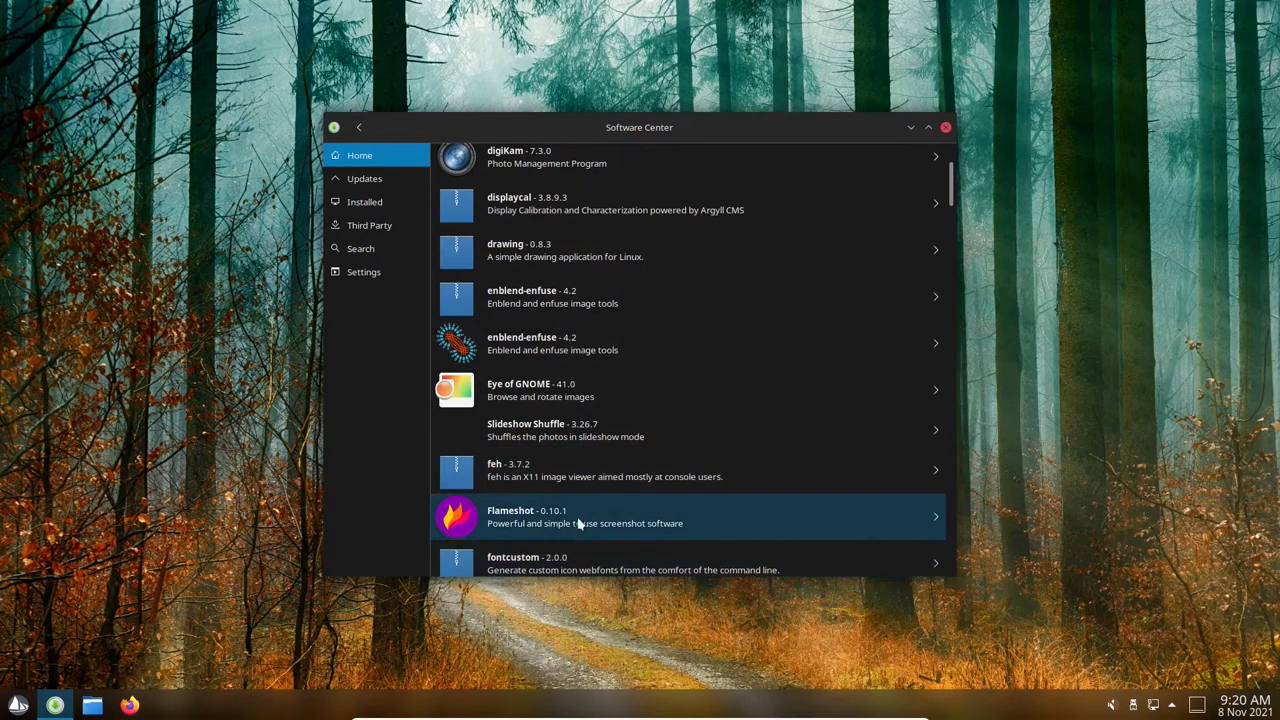
pyautogui.moveTo(572, 524)
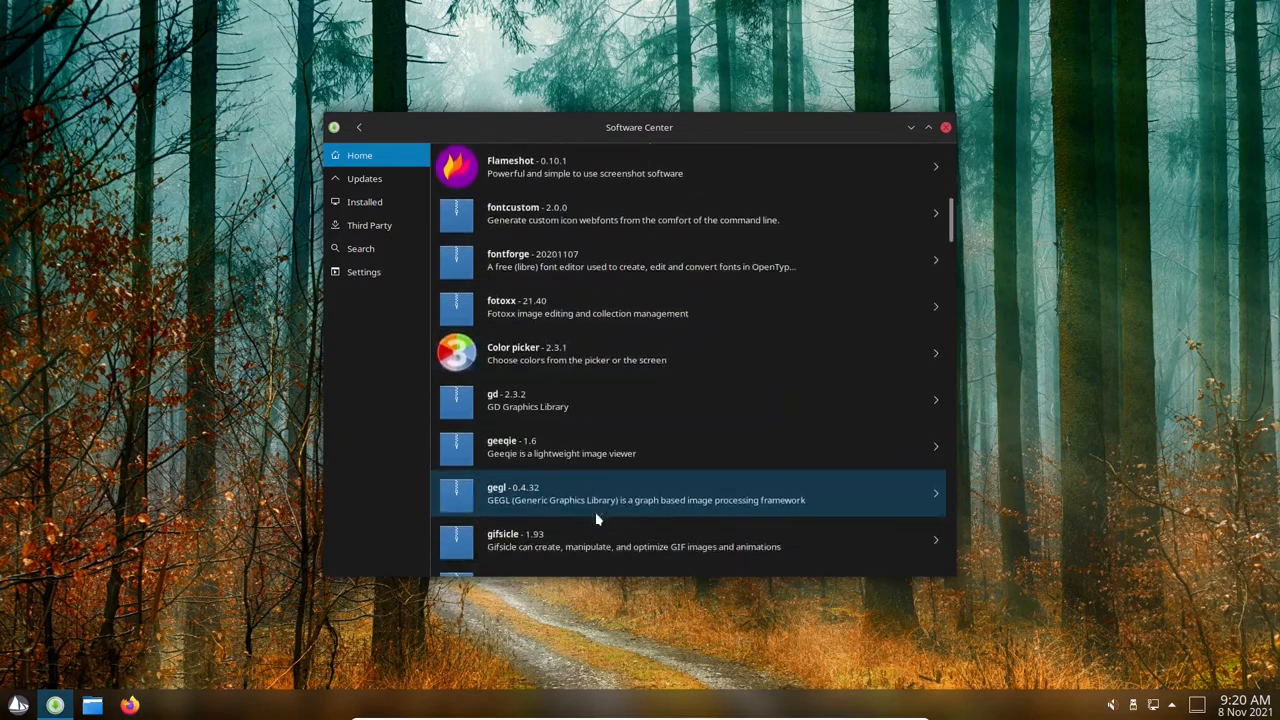
pyautogui.scroll(-3)
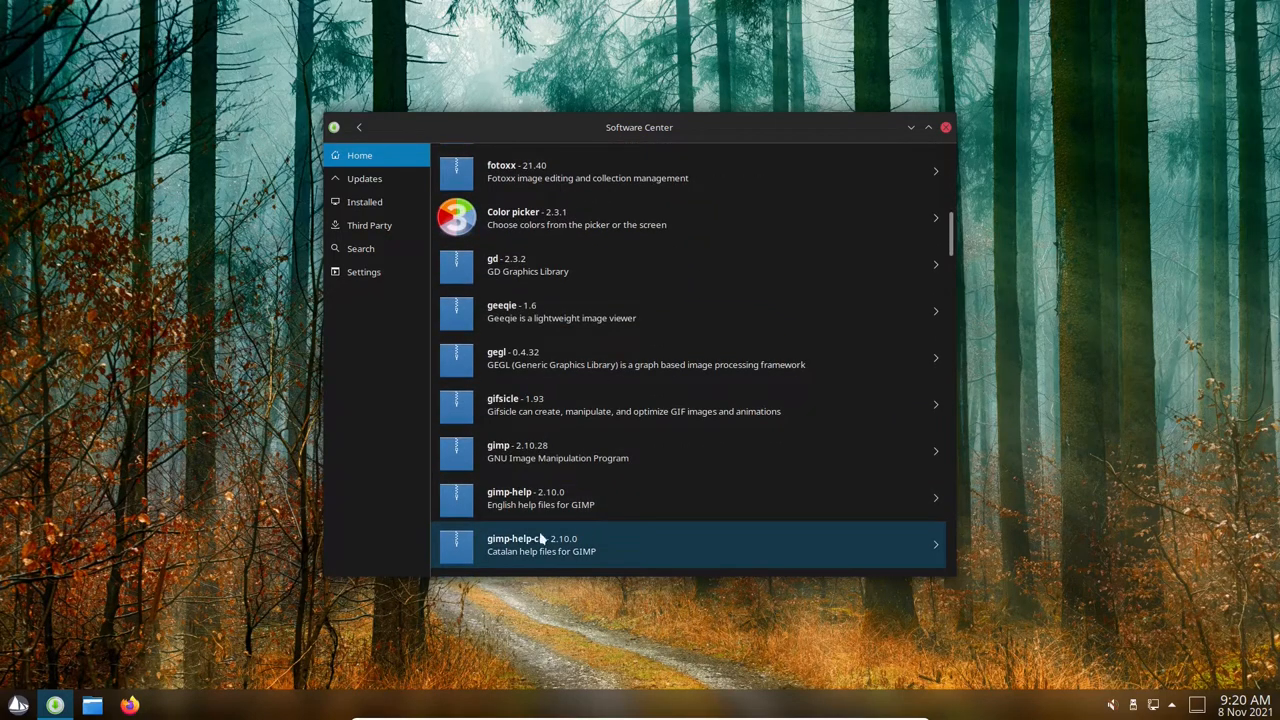
pyautogui.click(360, 128)
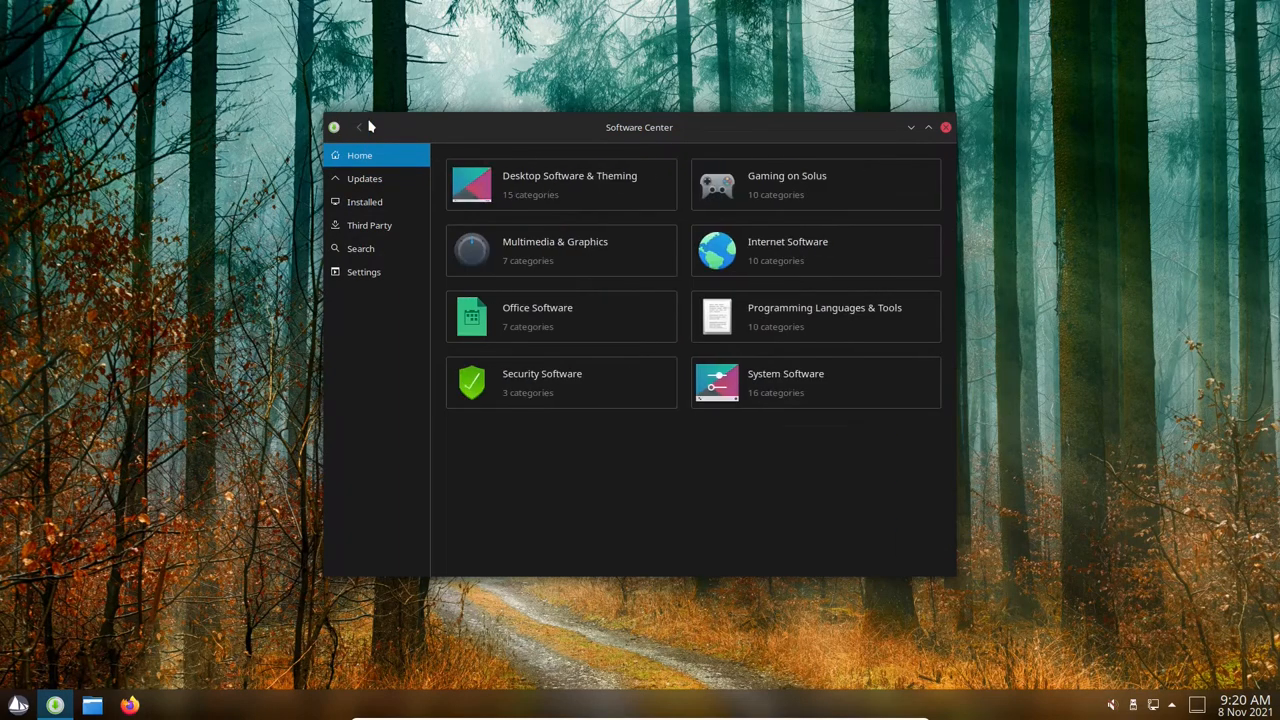
pyautogui.moveTo(616, 226)
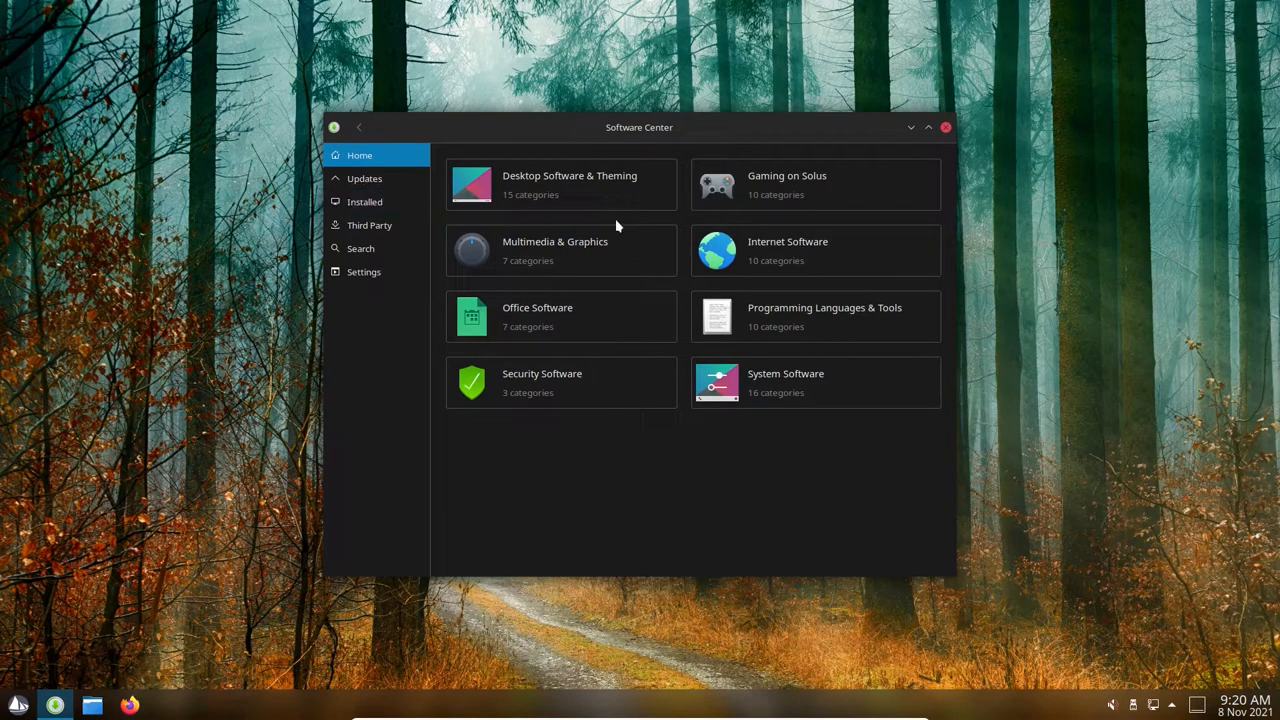
pyautogui.click(816, 184)
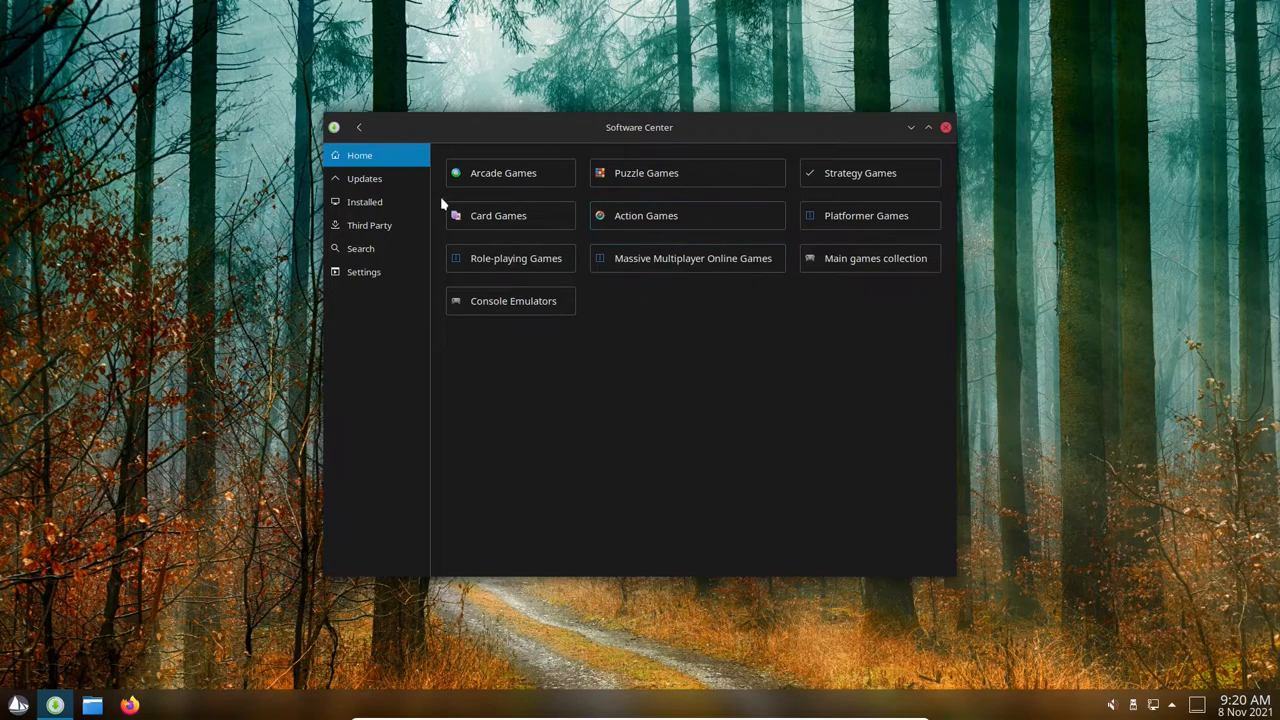
pyautogui.moveTo(624, 172)
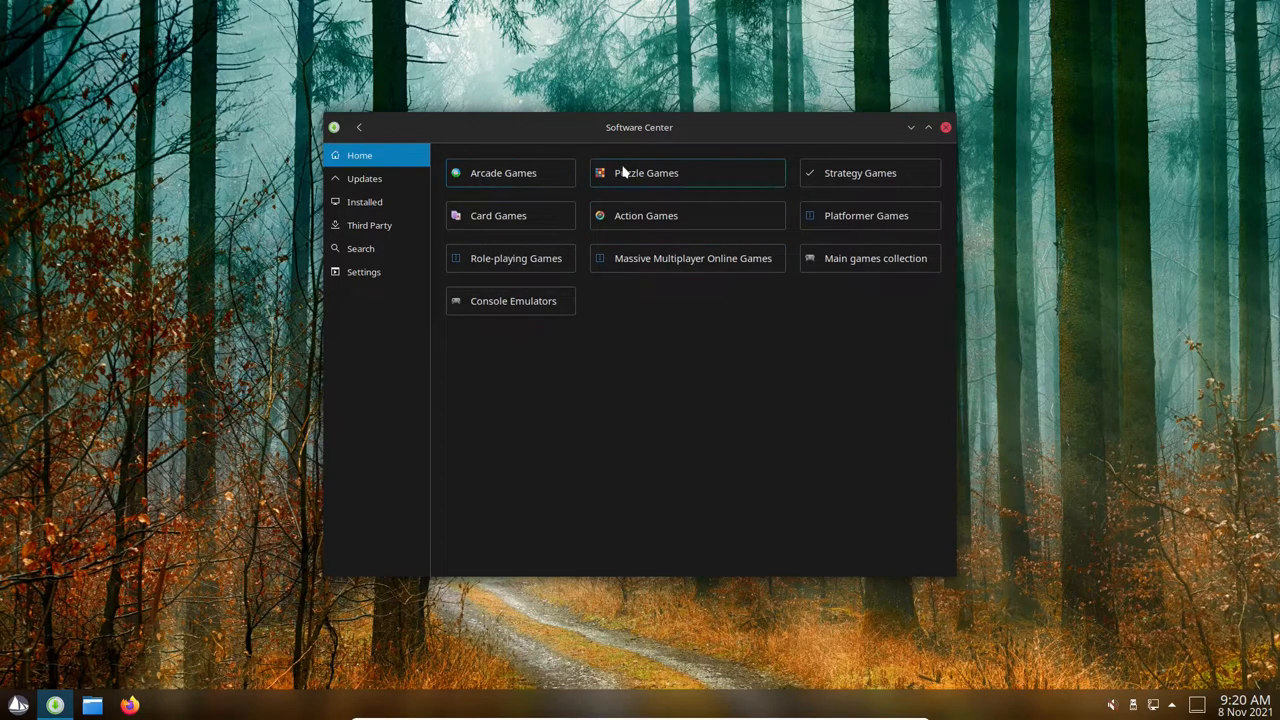
pyautogui.moveTo(806, 174)
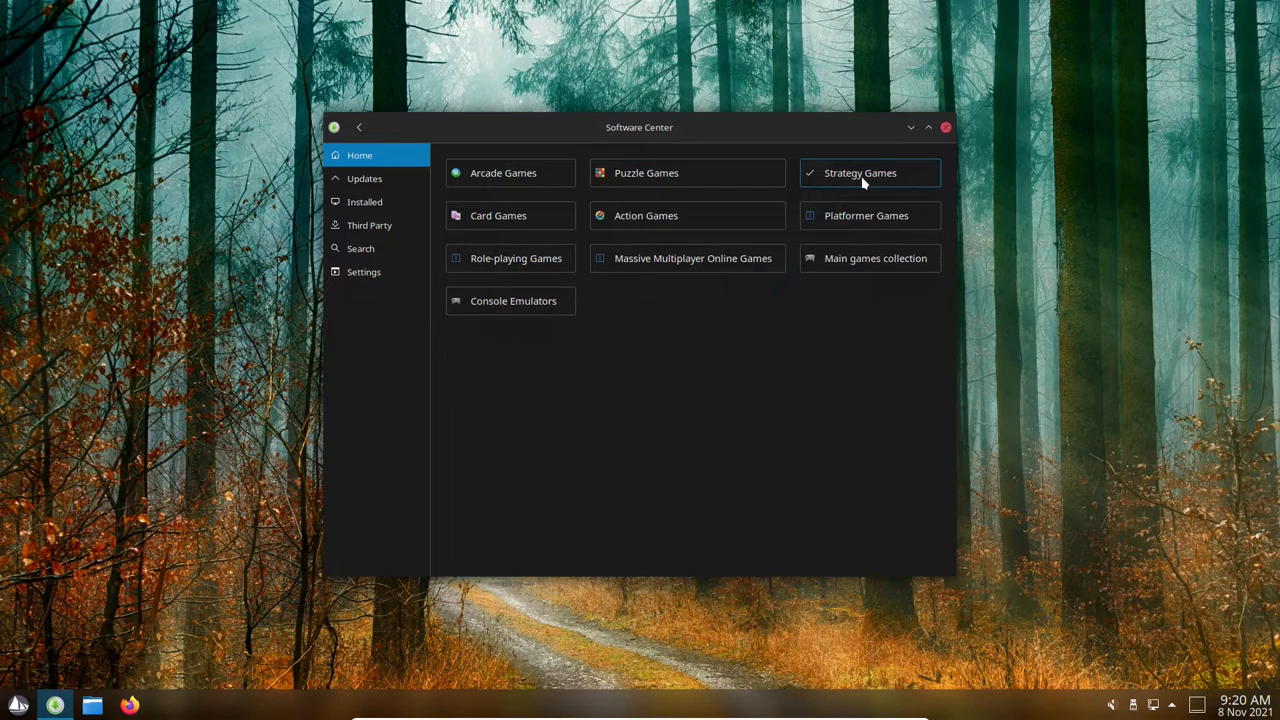
pyautogui.moveTo(476, 228)
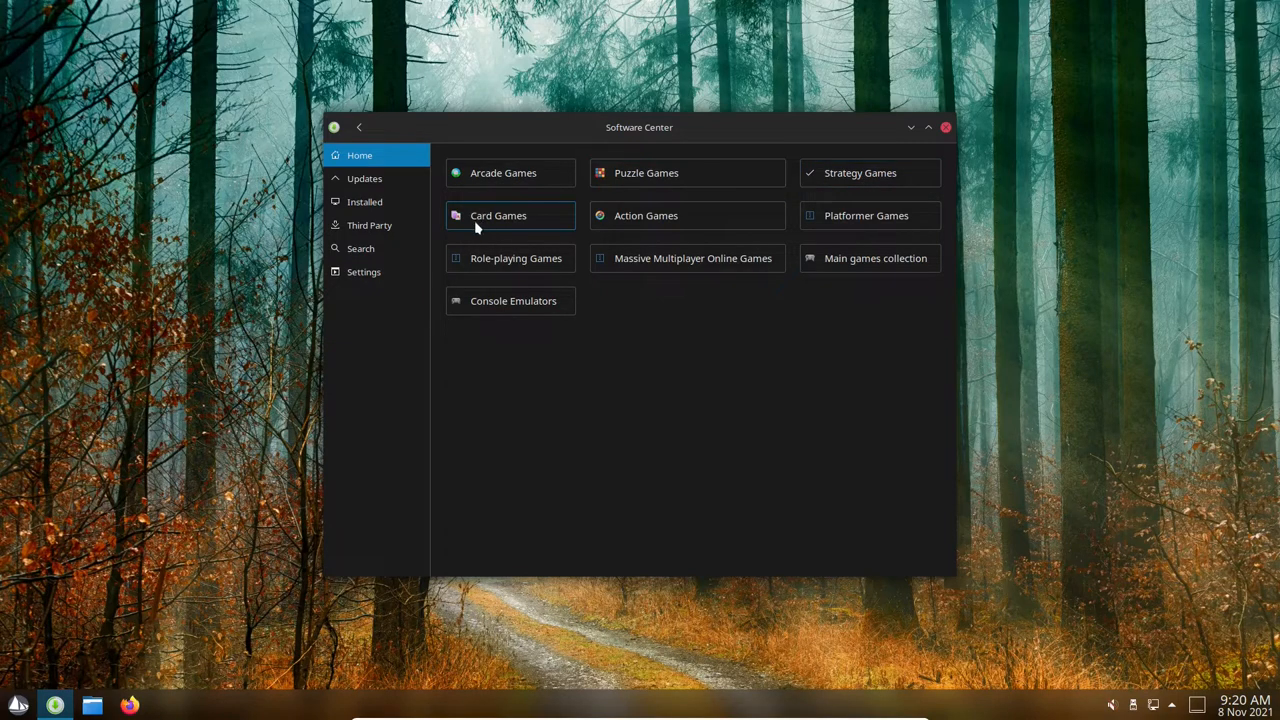
pyautogui.moveTo(828, 216)
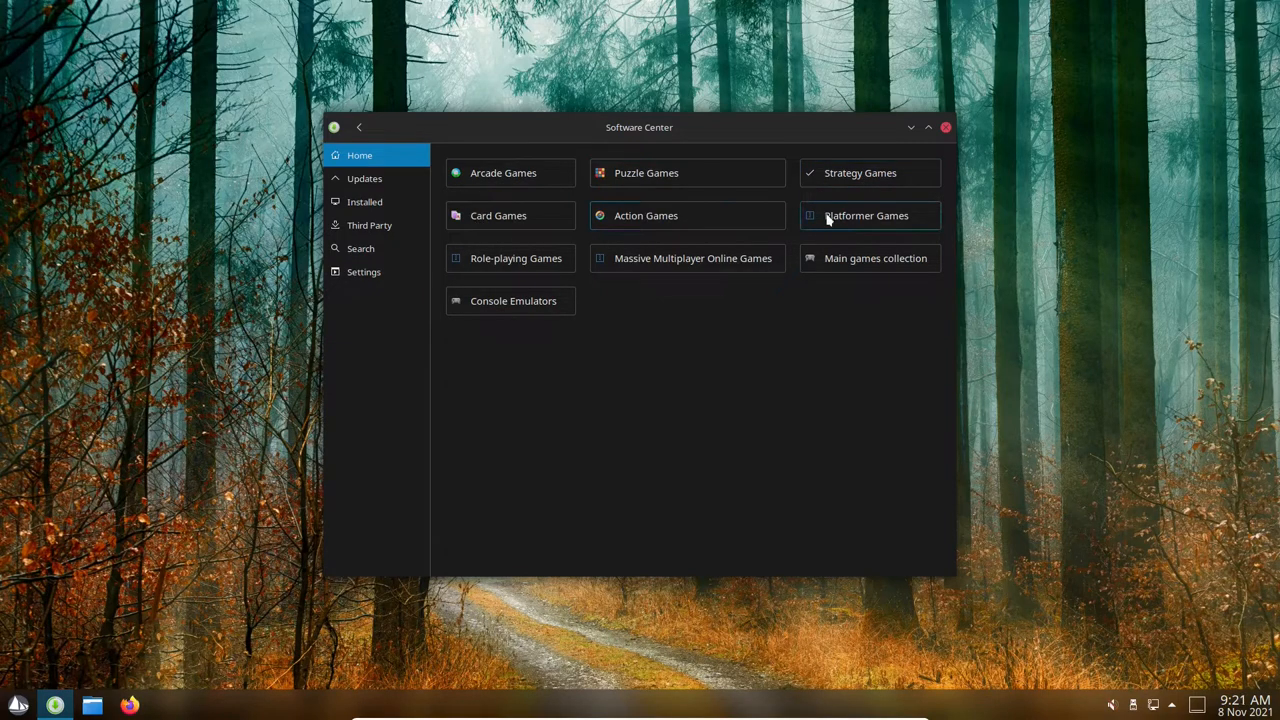
pyautogui.moveTo(490, 258)
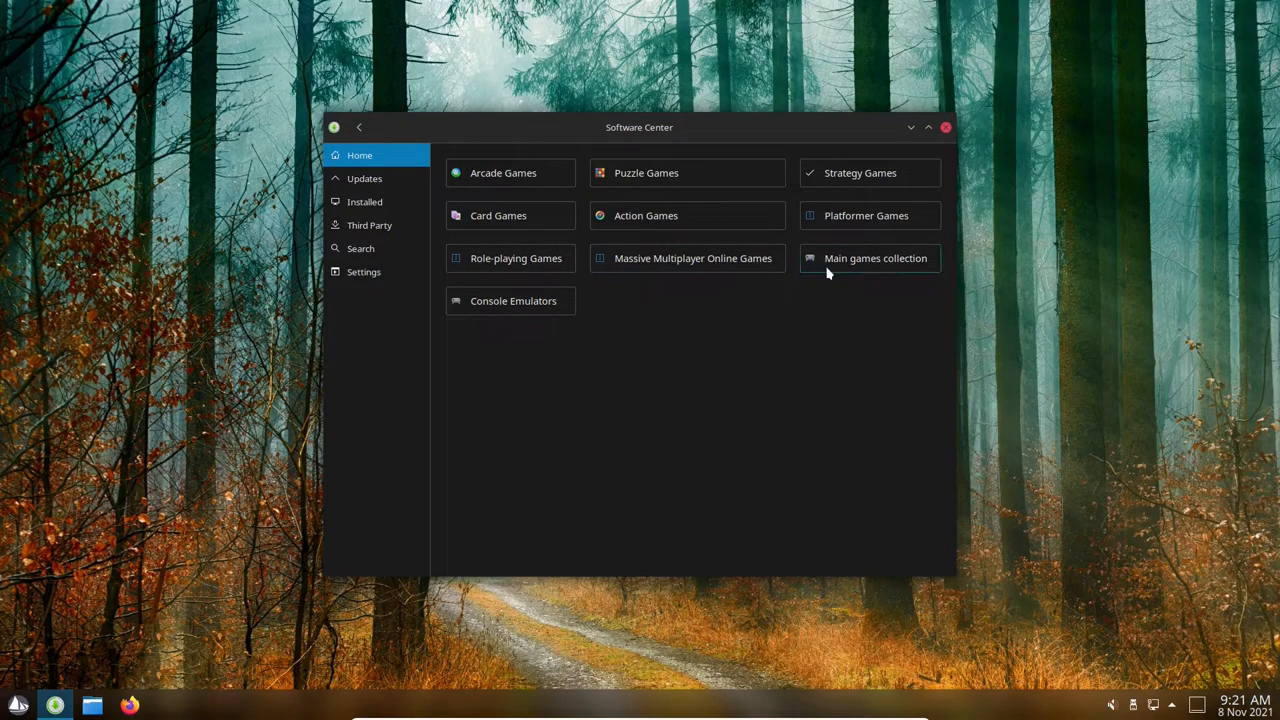
pyautogui.moveTo(524, 312)
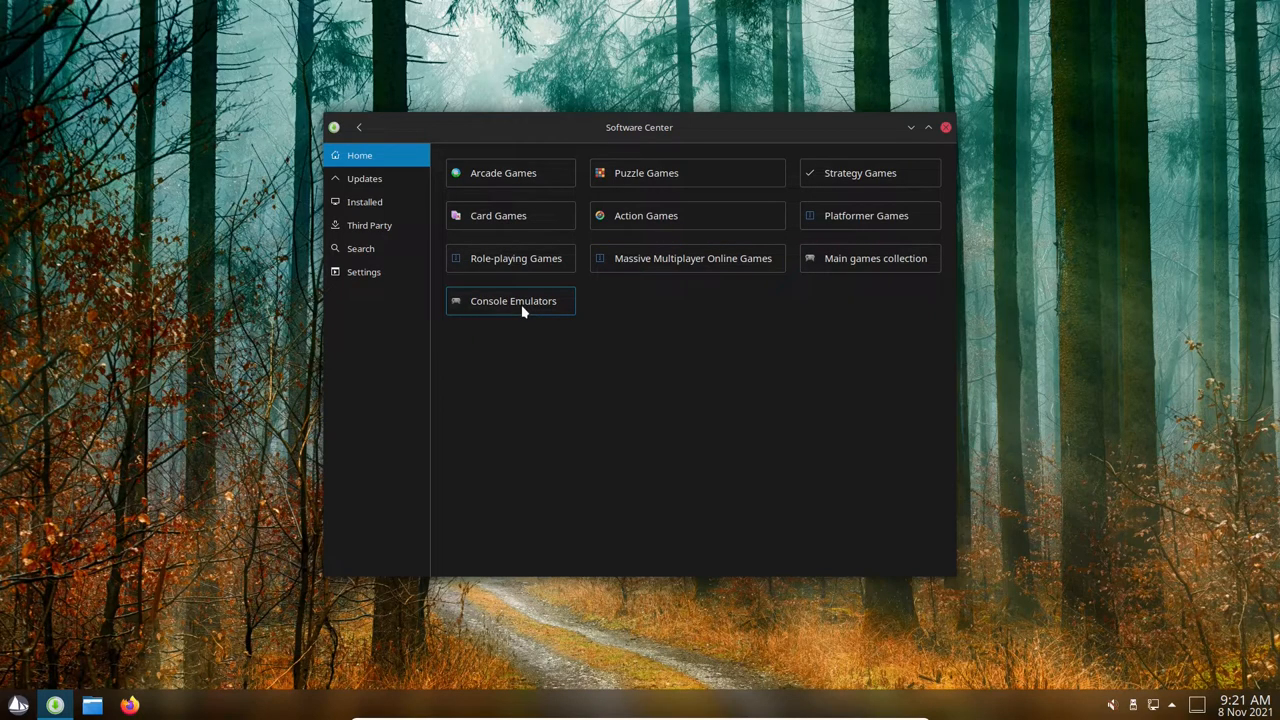
pyautogui.moveTo(544, 258)
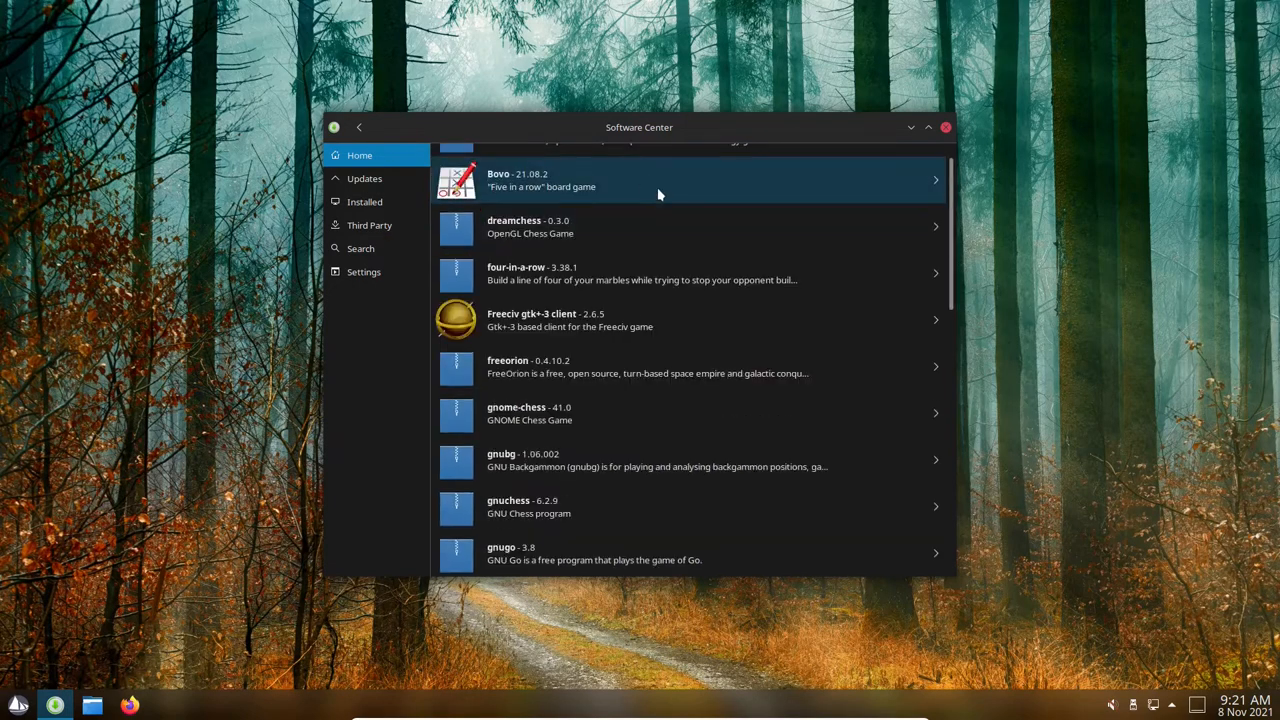
pyautogui.moveTo(570, 490)
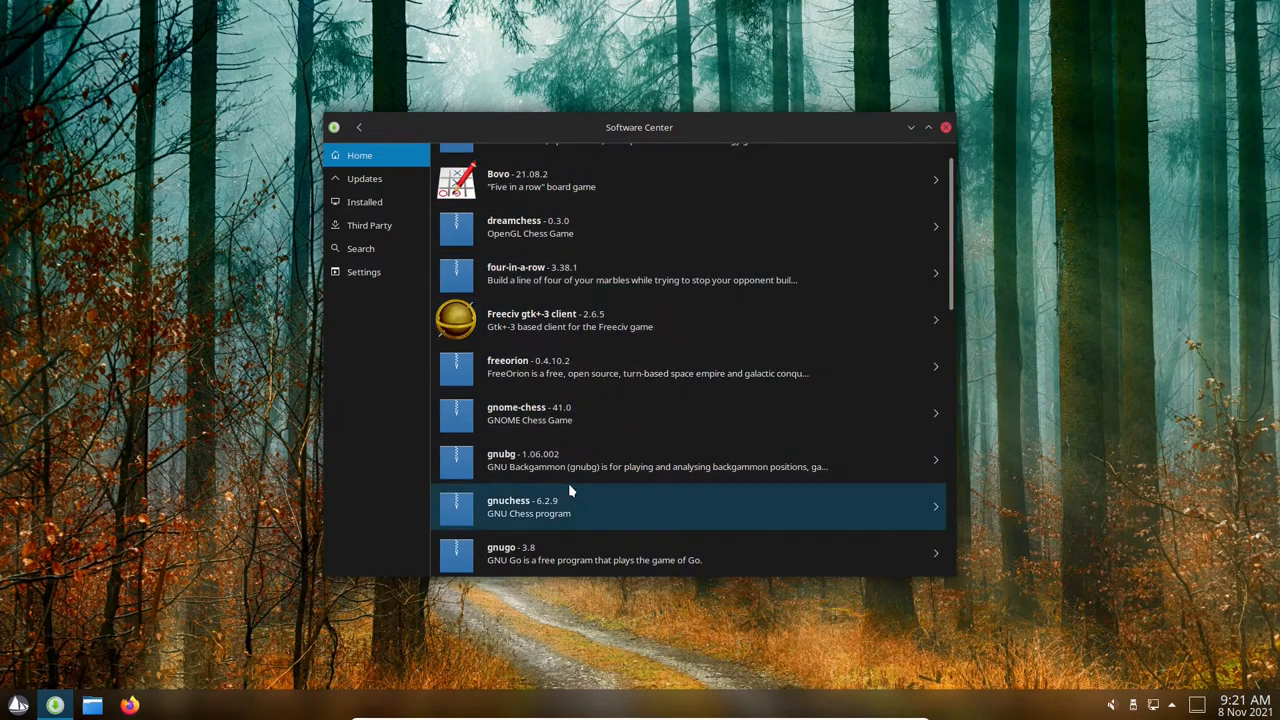
pyautogui.moveTo(648, 424)
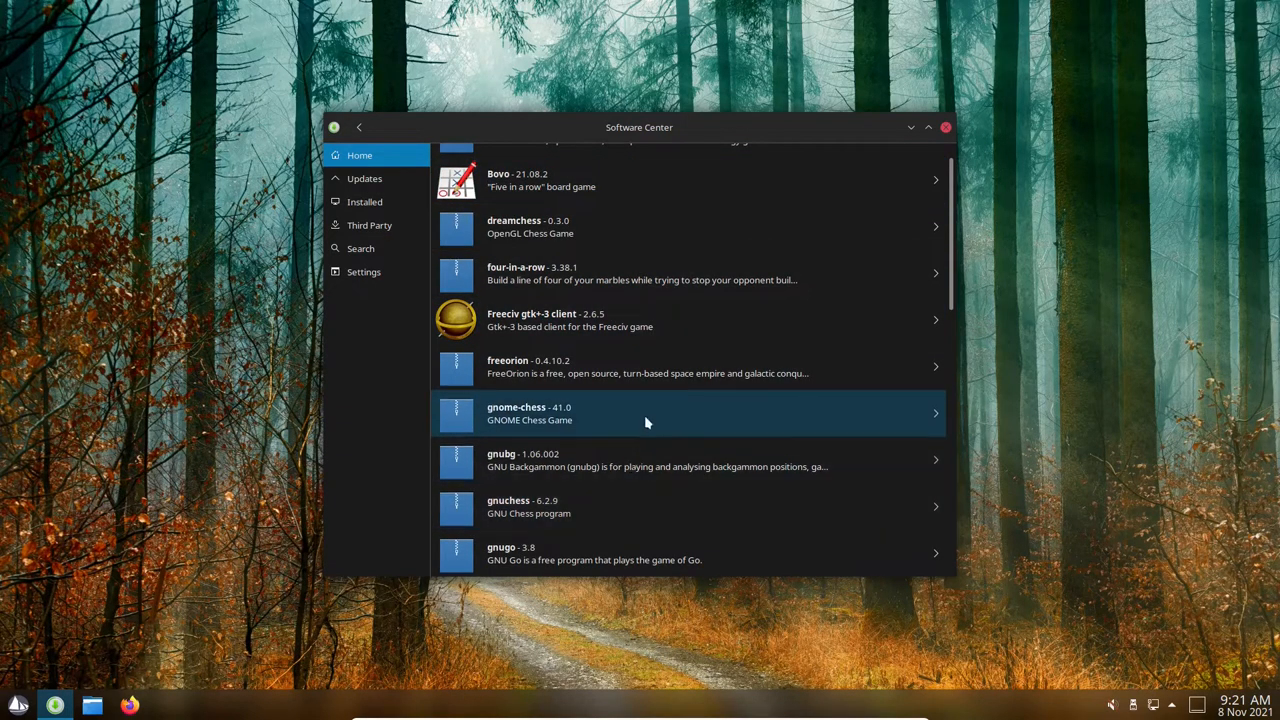
pyautogui.moveTo(584, 374)
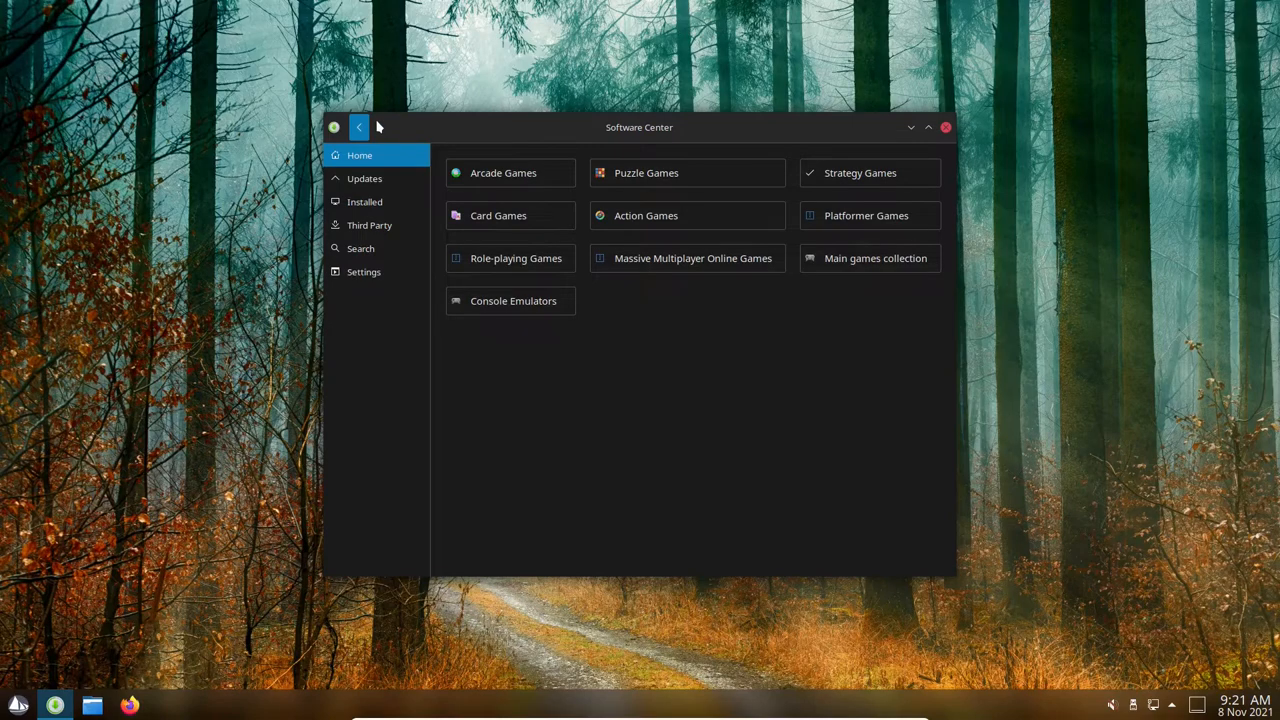
pyautogui.click(358, 128)
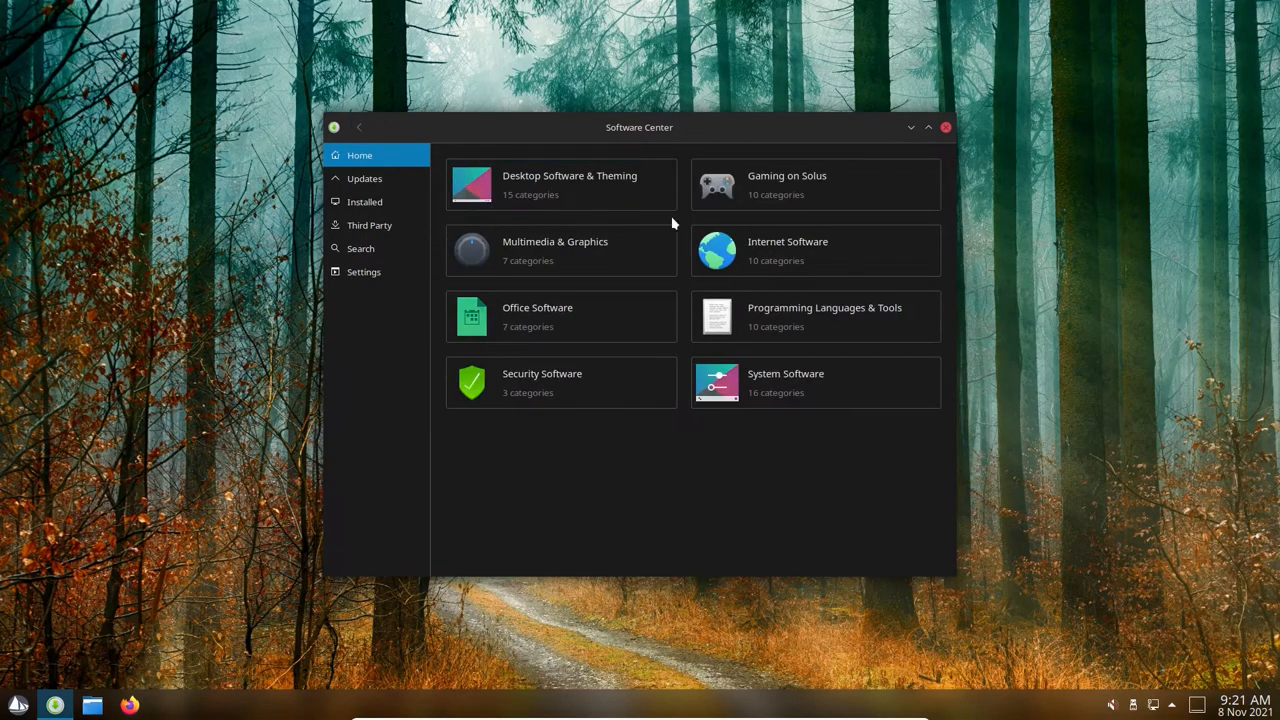
pyautogui.moveTo(770, 258)
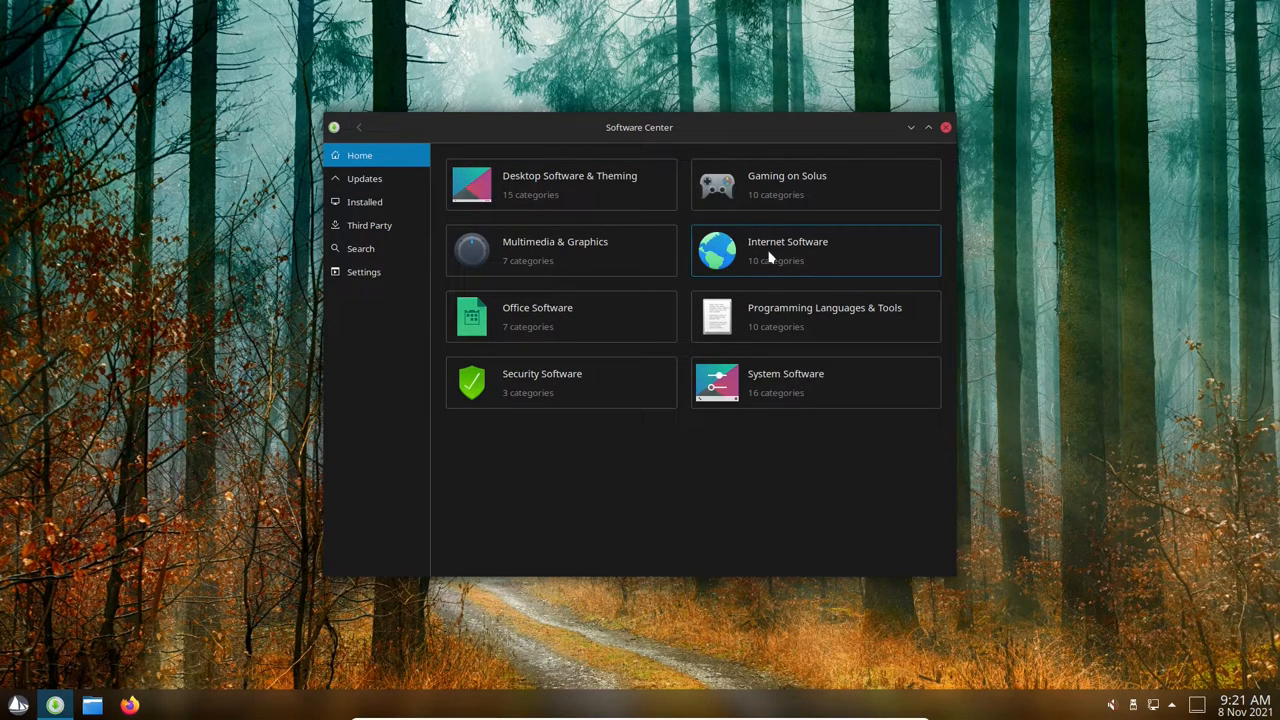
# Enter the Internet Software category listing Web browsers, Email and IRC clients.
pyautogui.click(814, 250)
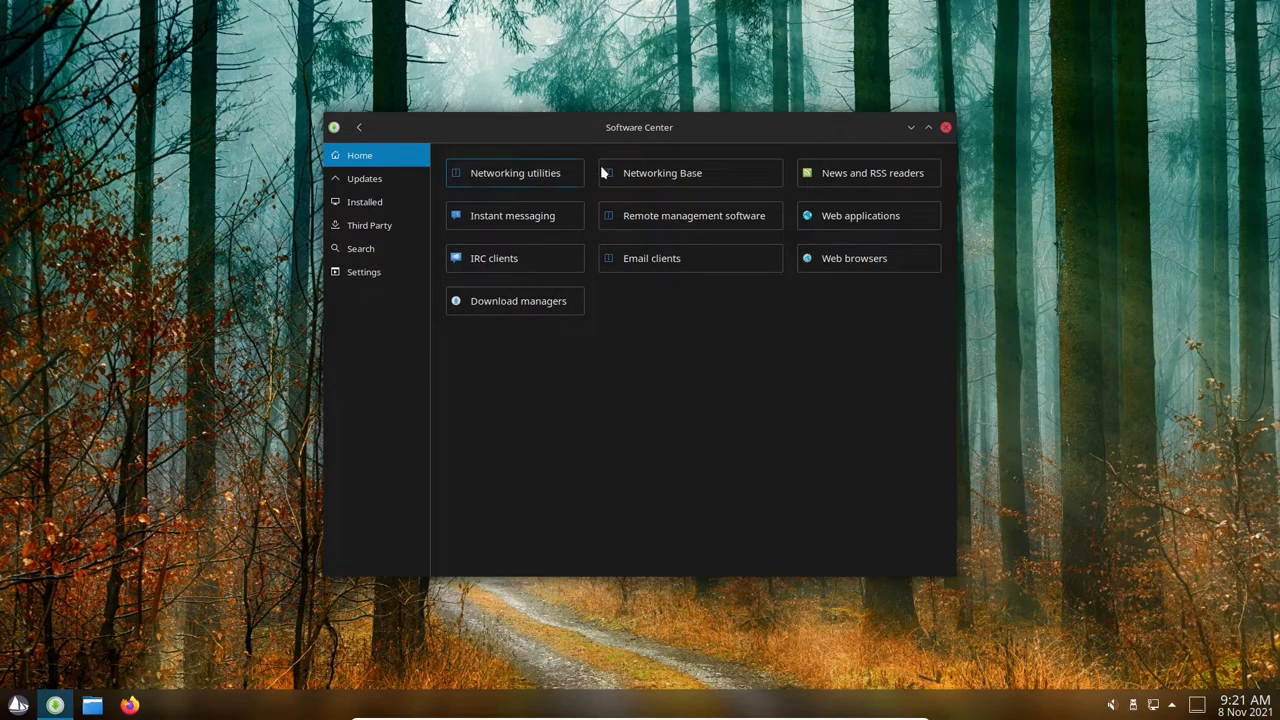
pyautogui.moveTo(840, 176)
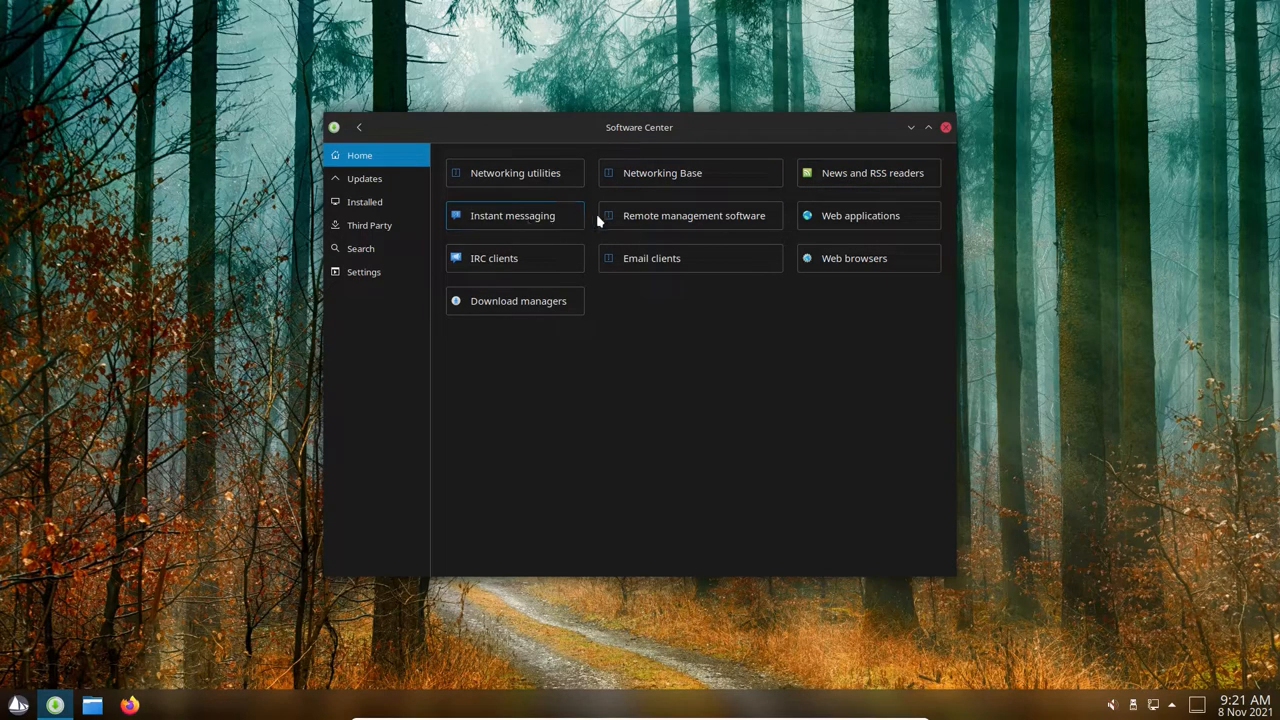
pyautogui.moveTo(766, 246)
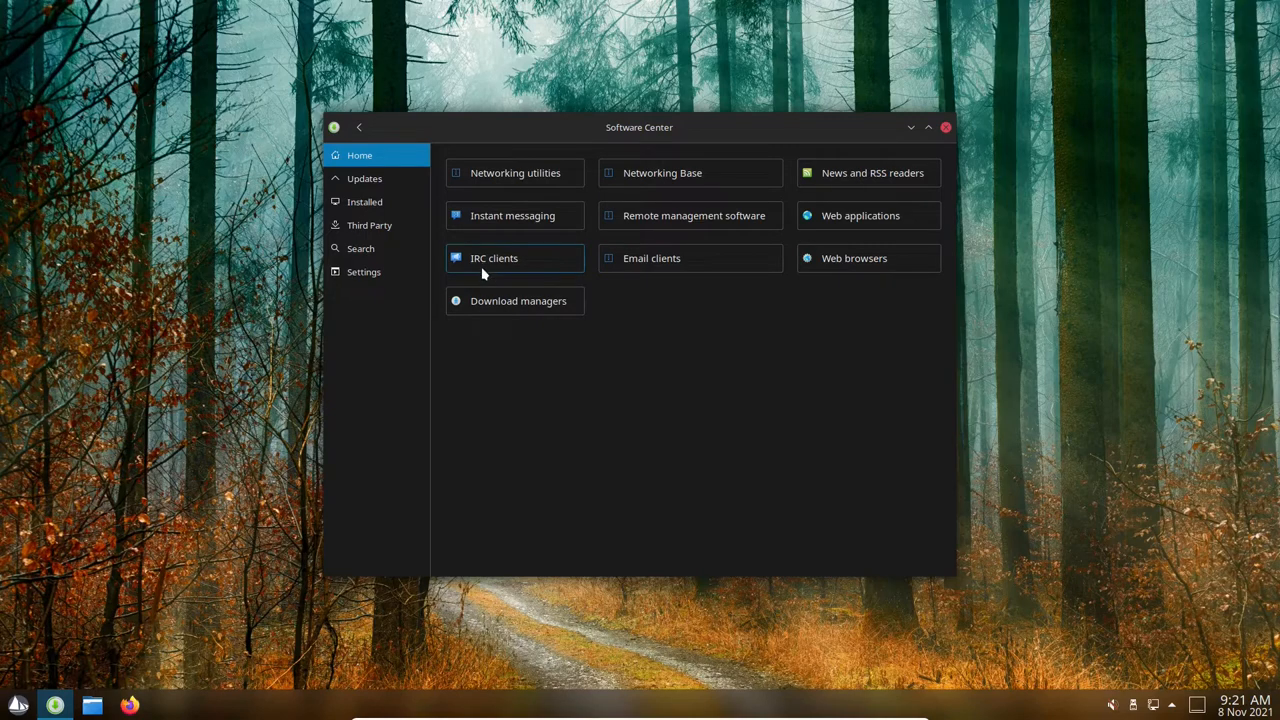
pyautogui.moveTo(712, 270)
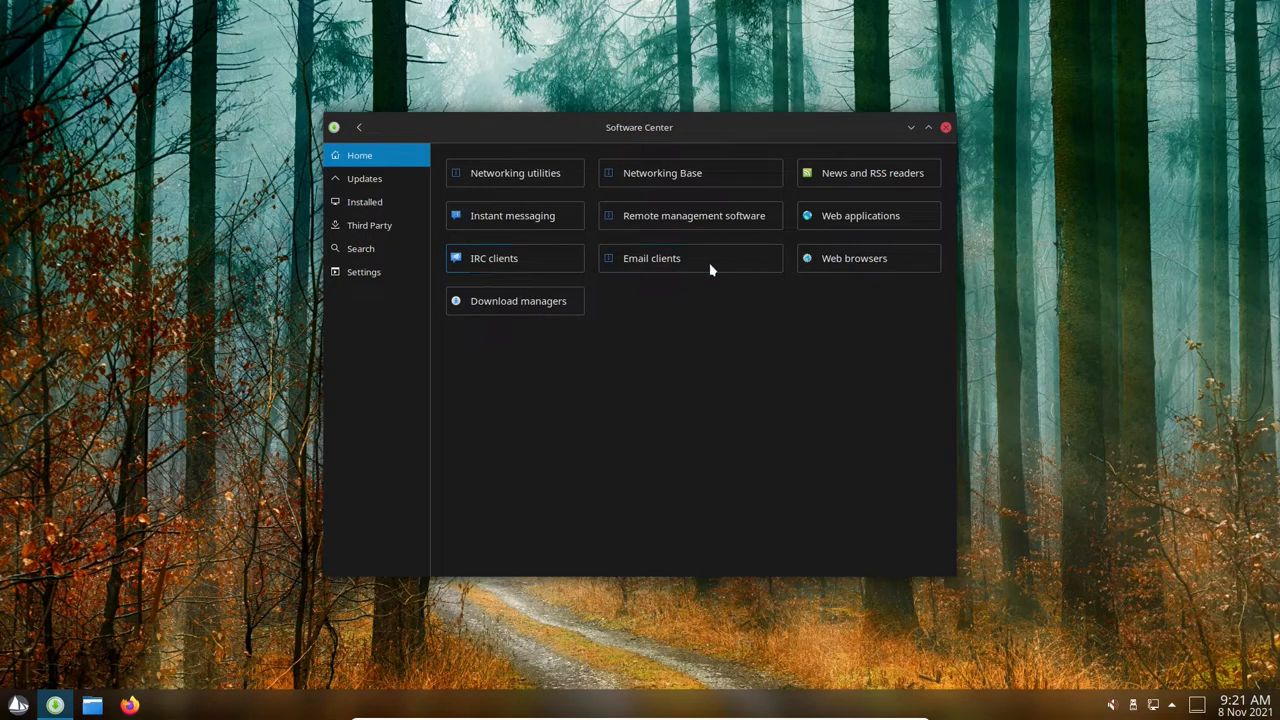
# List the installable Web browsers and scroll down past Vivaldi to w3m.
pyautogui.click(854, 258)
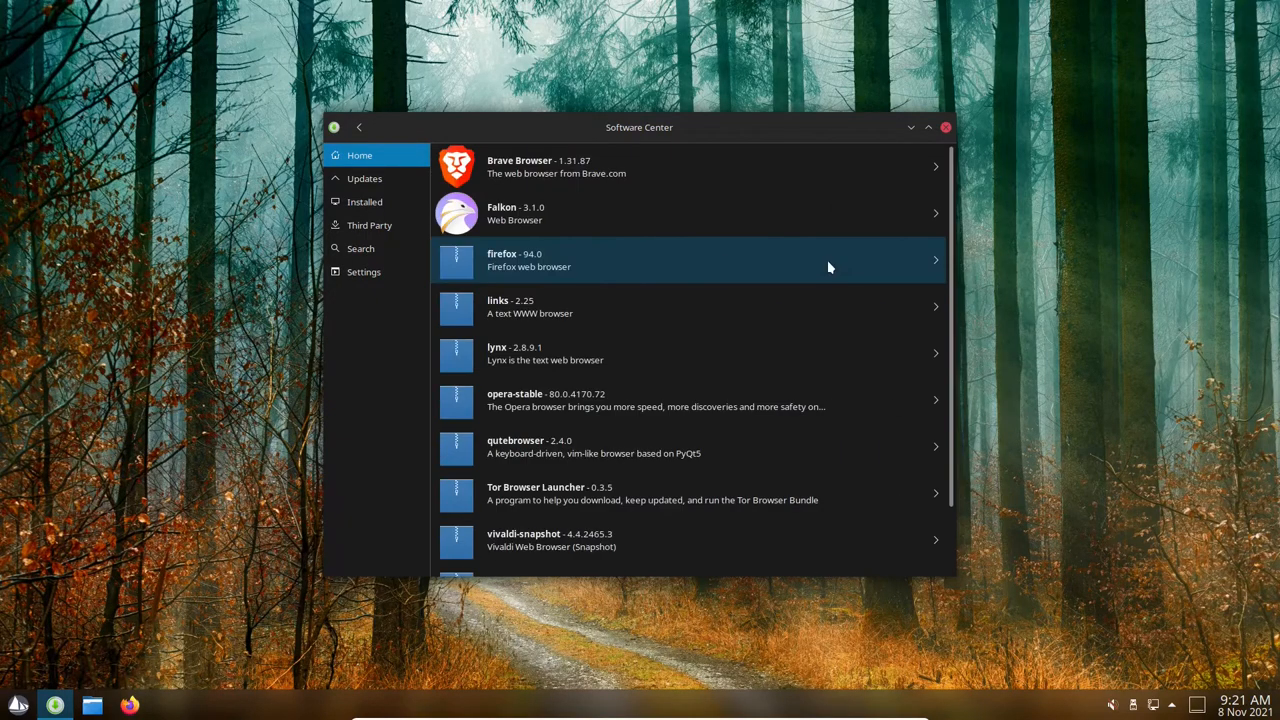
pyautogui.moveTo(616, 244)
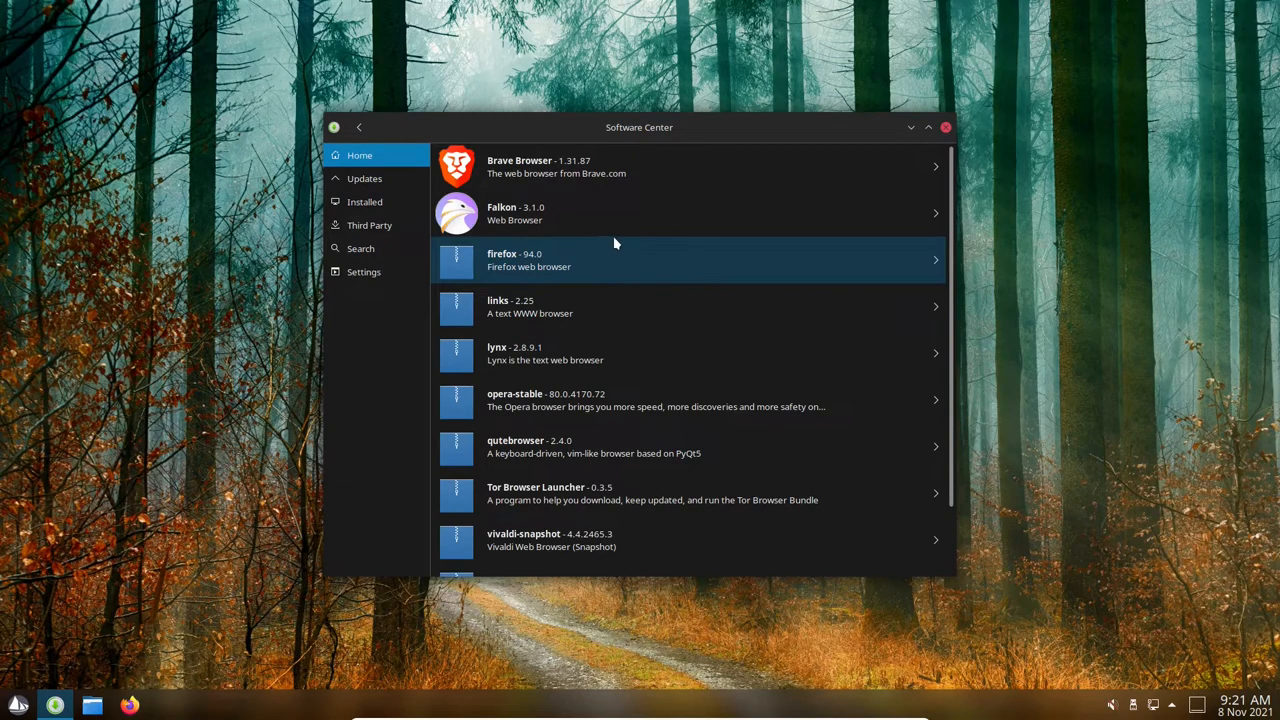
pyautogui.moveTo(508, 172)
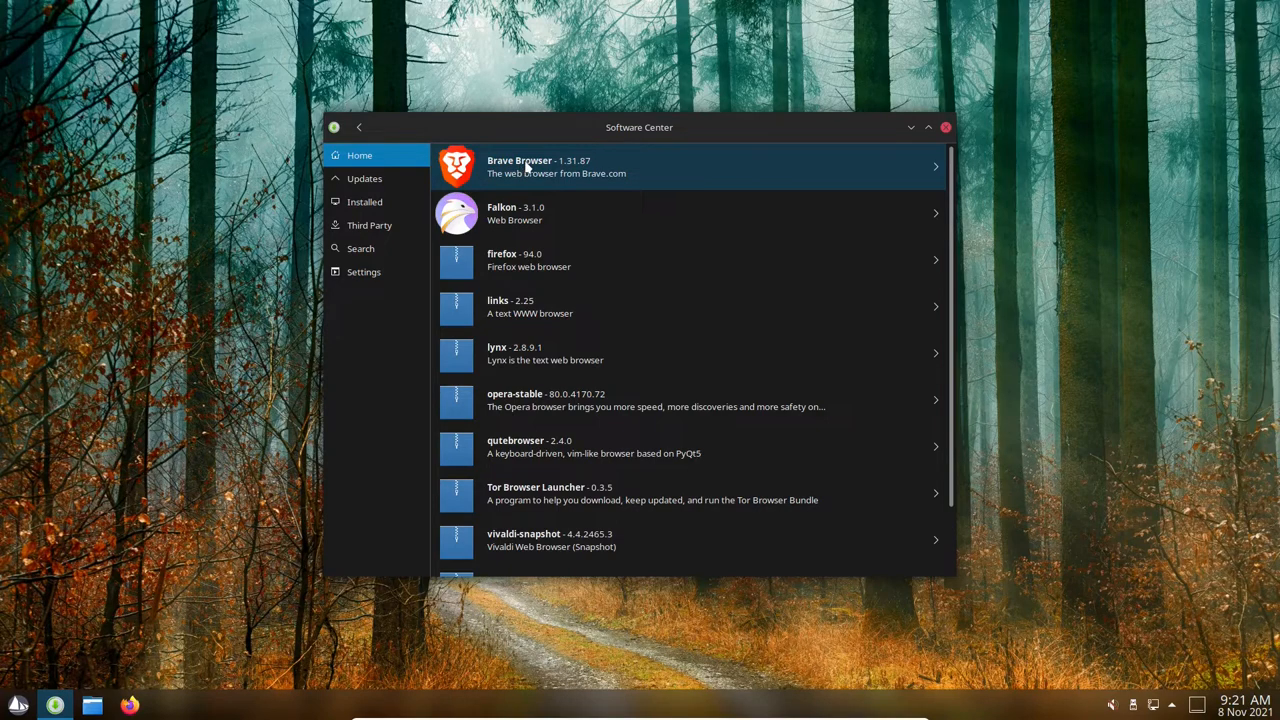
pyautogui.moveTo(532, 176)
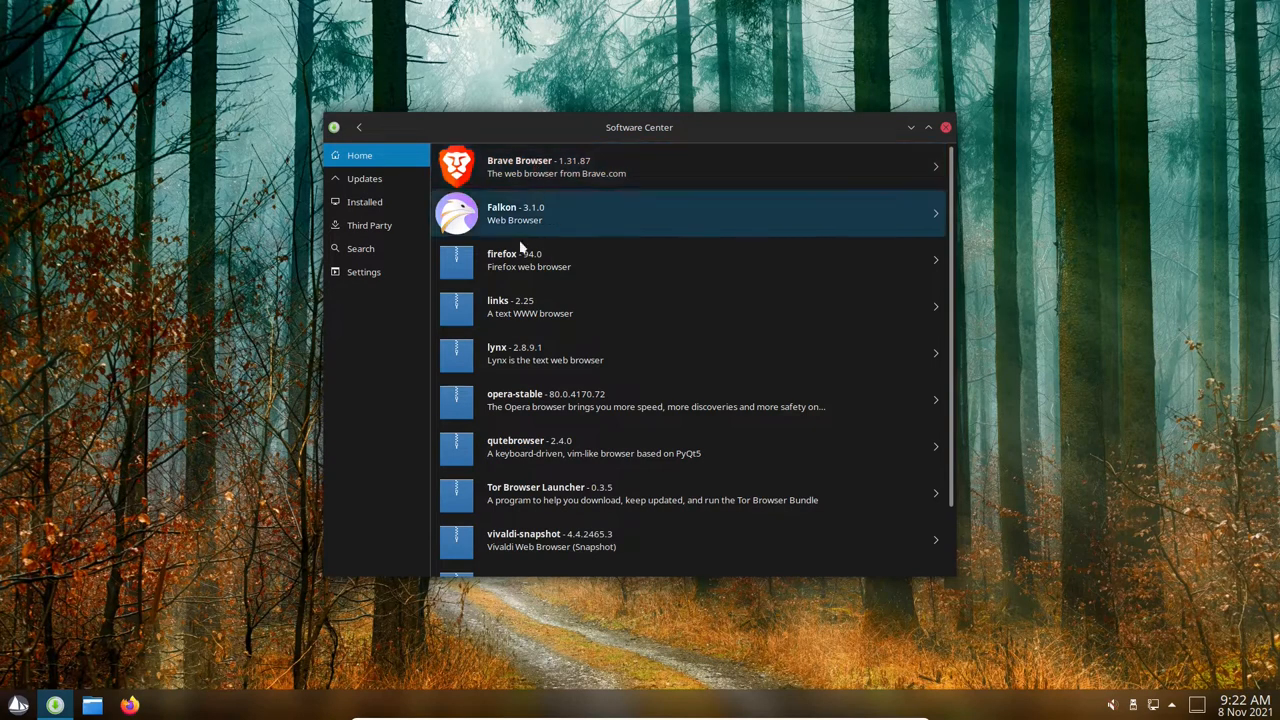
pyautogui.moveTo(520, 440)
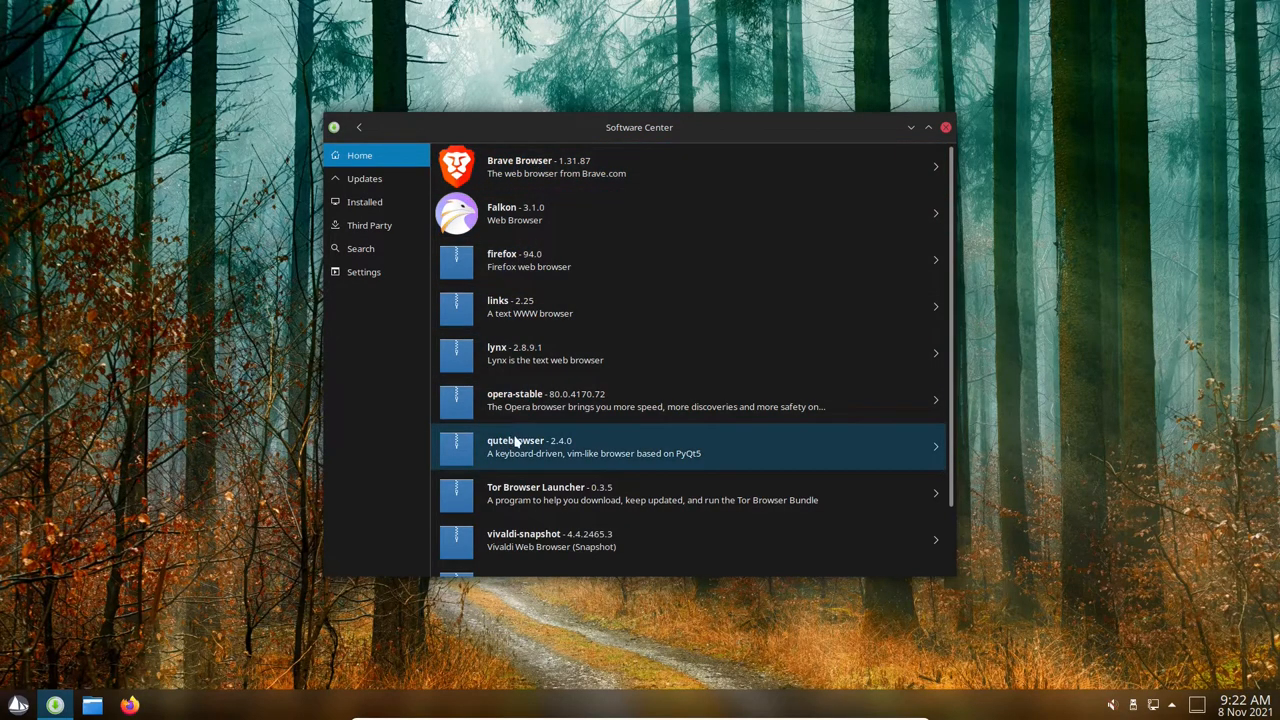
pyautogui.moveTo(552, 176)
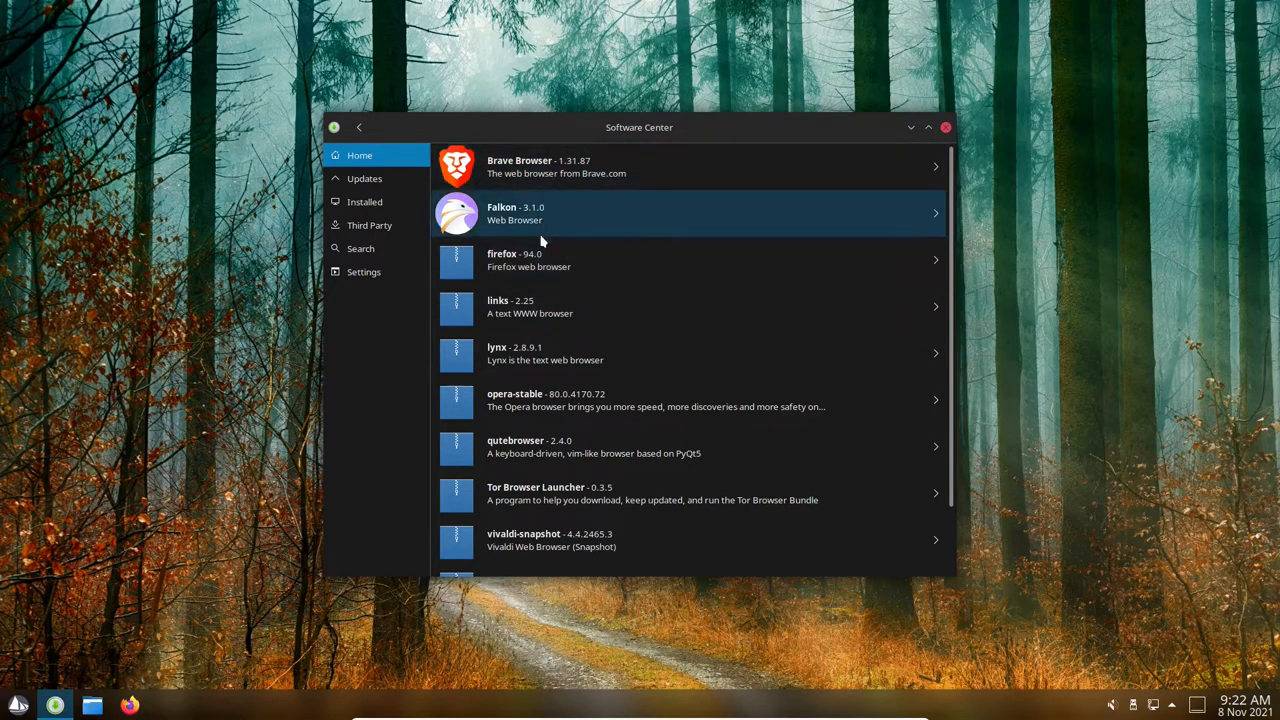
pyautogui.scroll(-3)
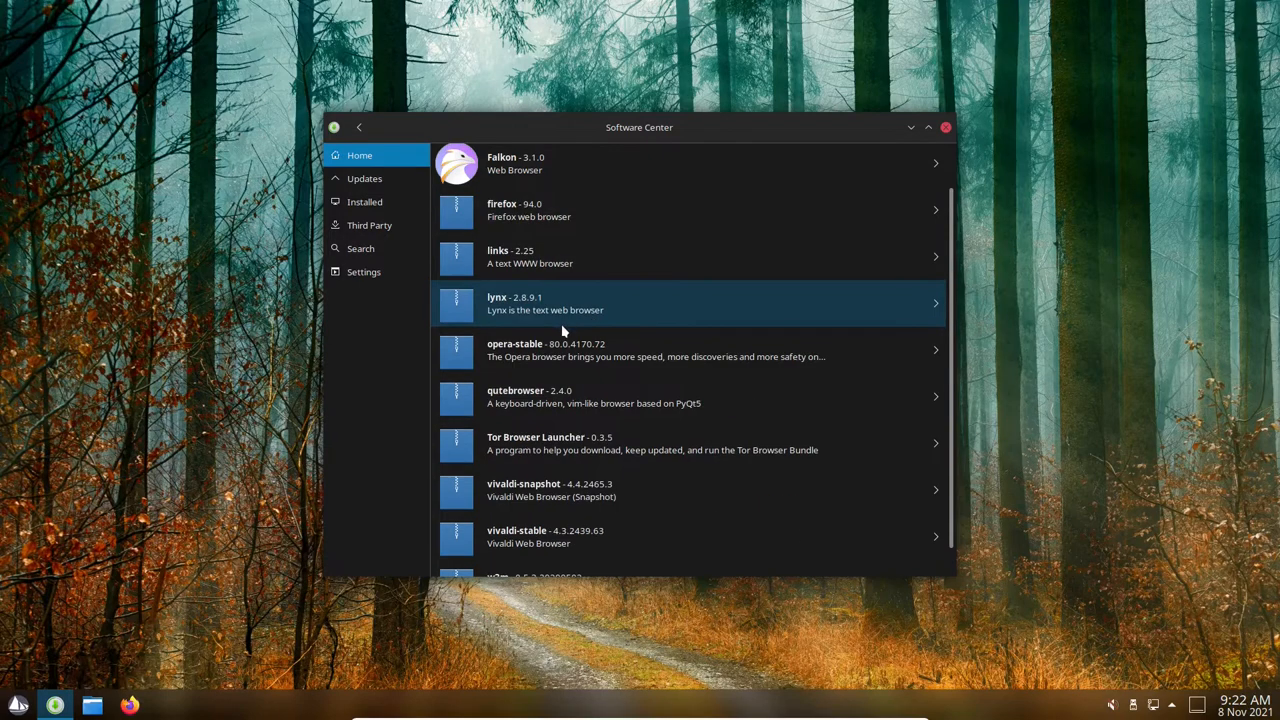
pyautogui.moveTo(570, 504)
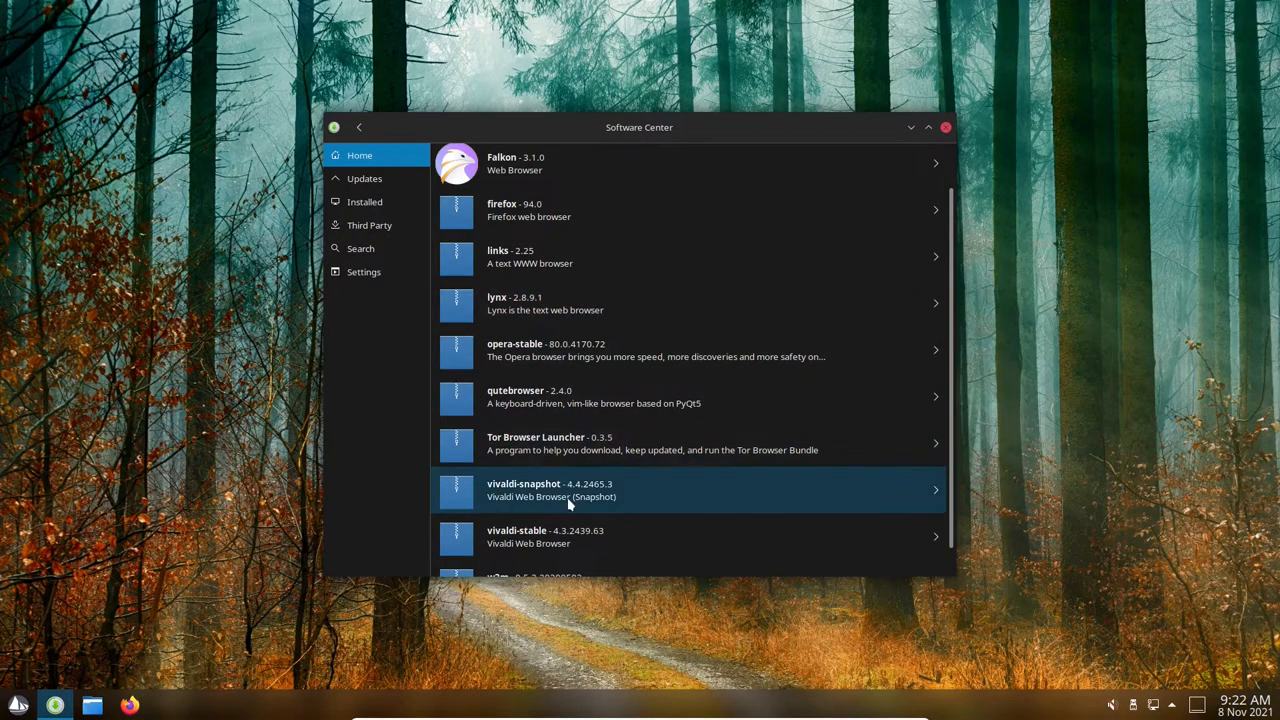
pyautogui.scroll(-3)
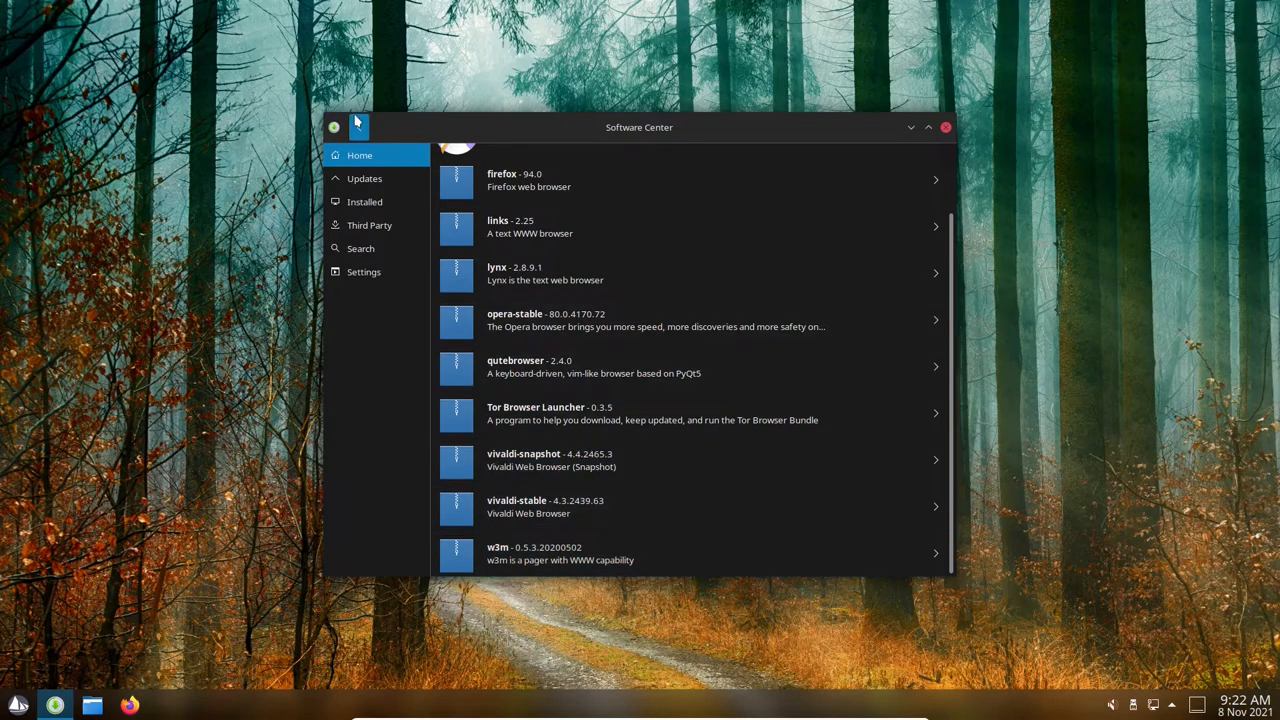
# Browse the Email clients list down past Geary and KMail to mutt and notmuch.
pyautogui.click(358, 128)
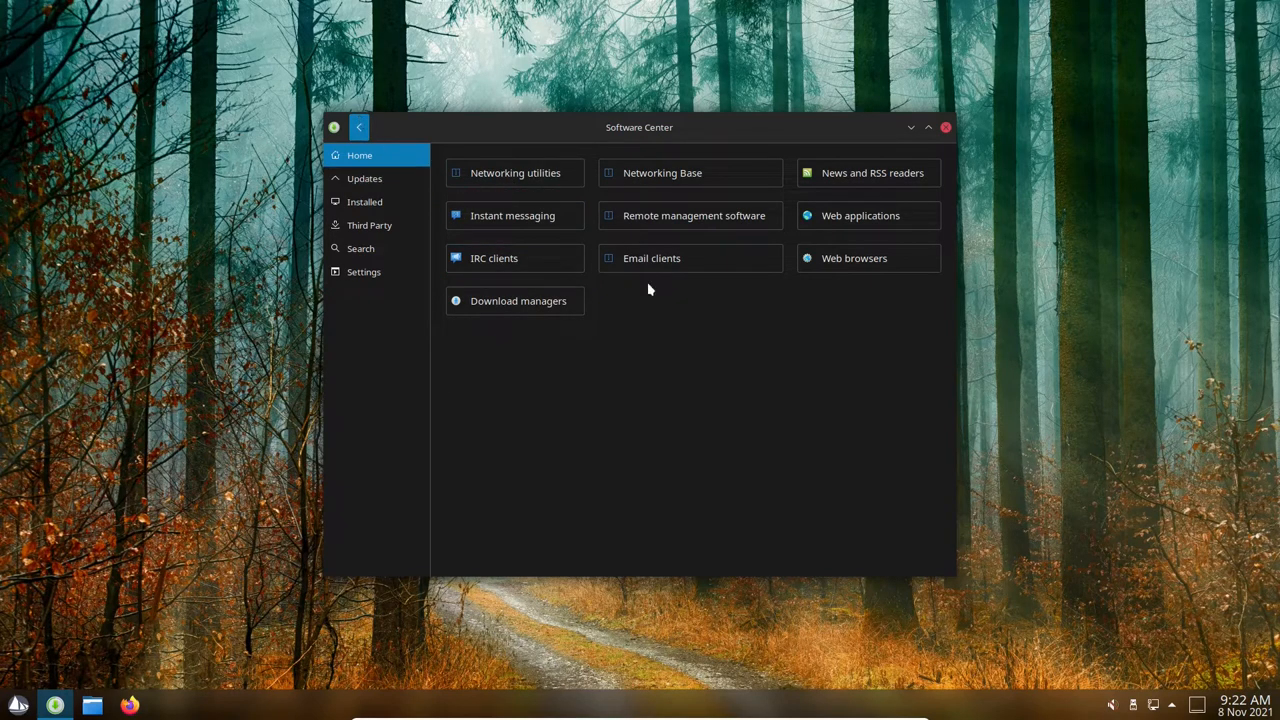
pyautogui.click(650, 258)
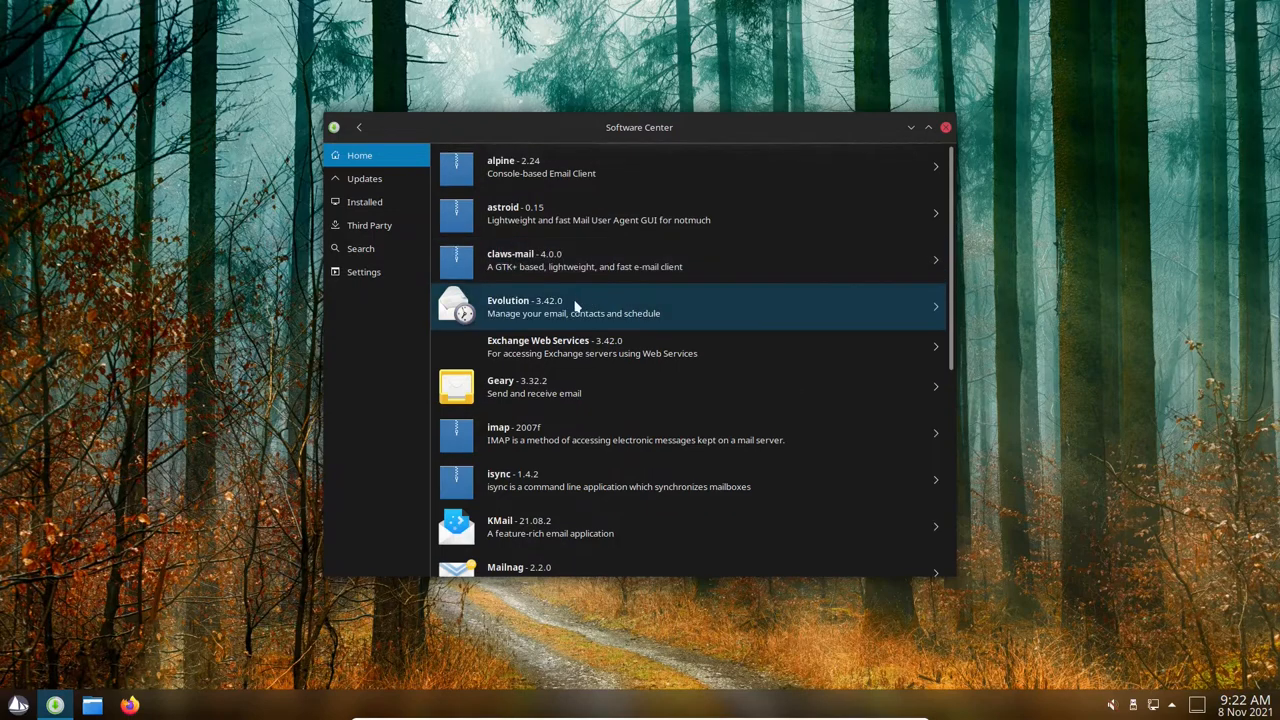
pyautogui.moveTo(556, 260)
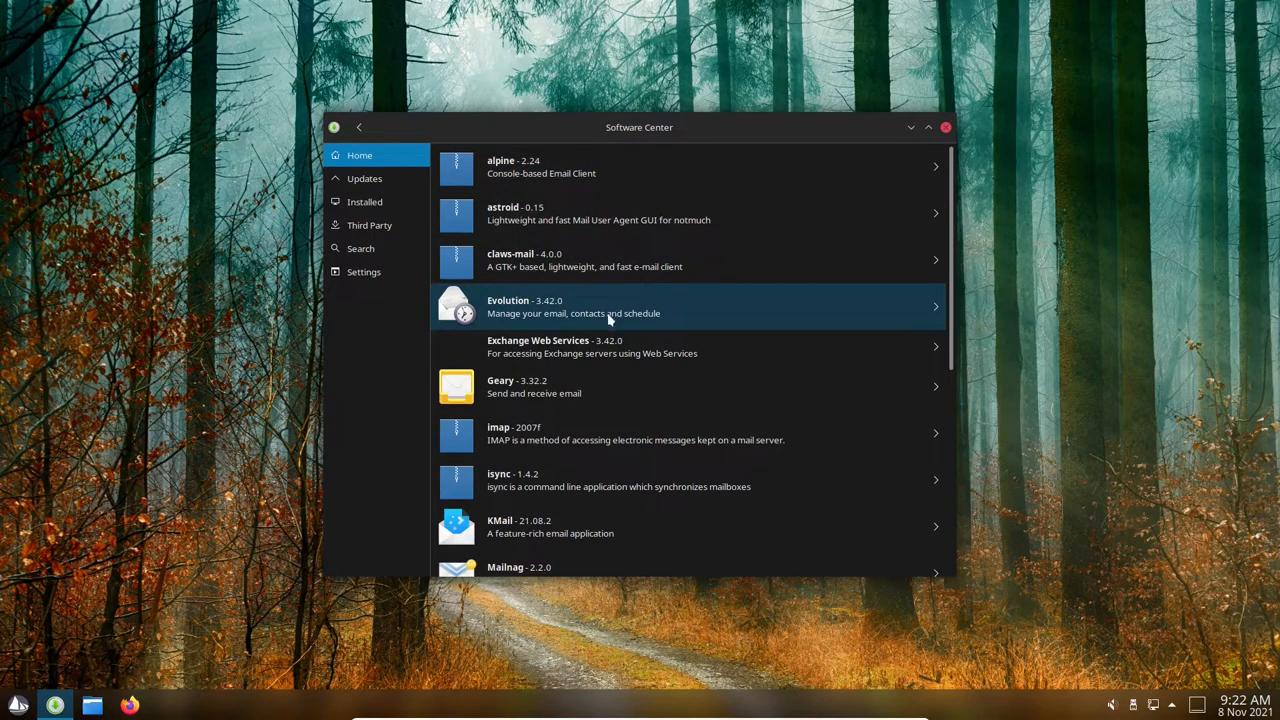
pyautogui.moveTo(610, 308)
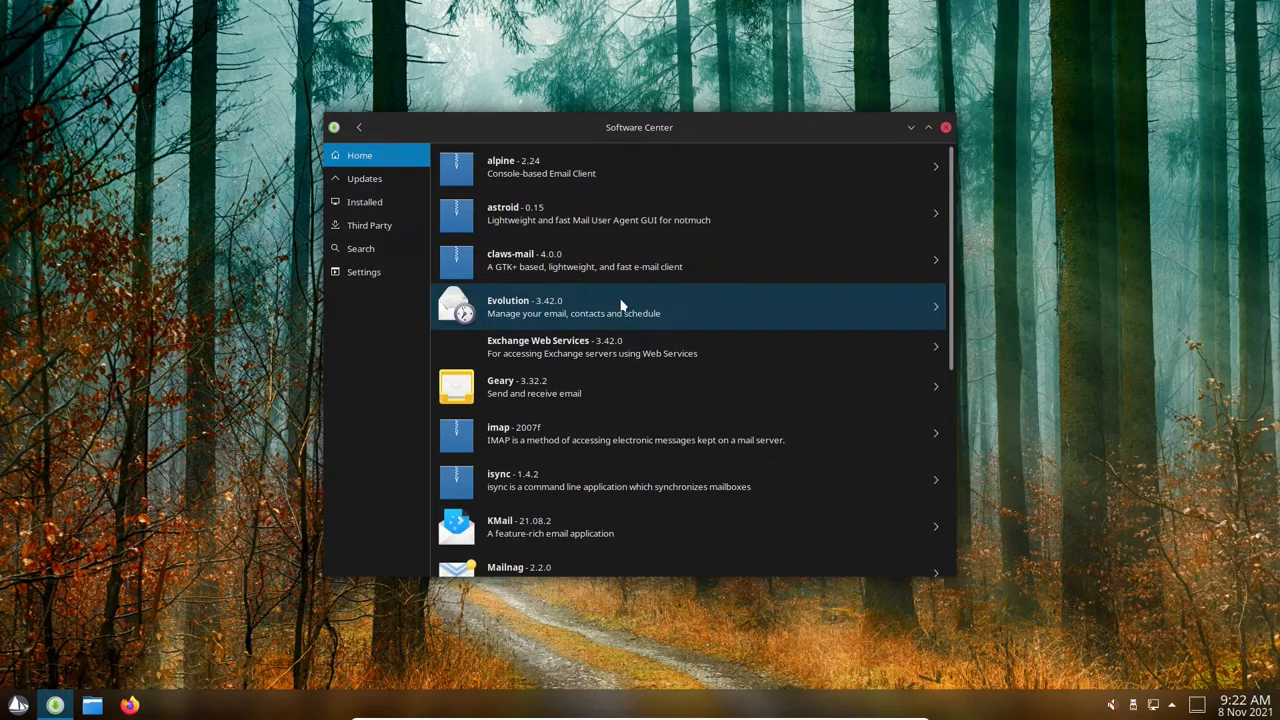
pyautogui.scroll(-3)
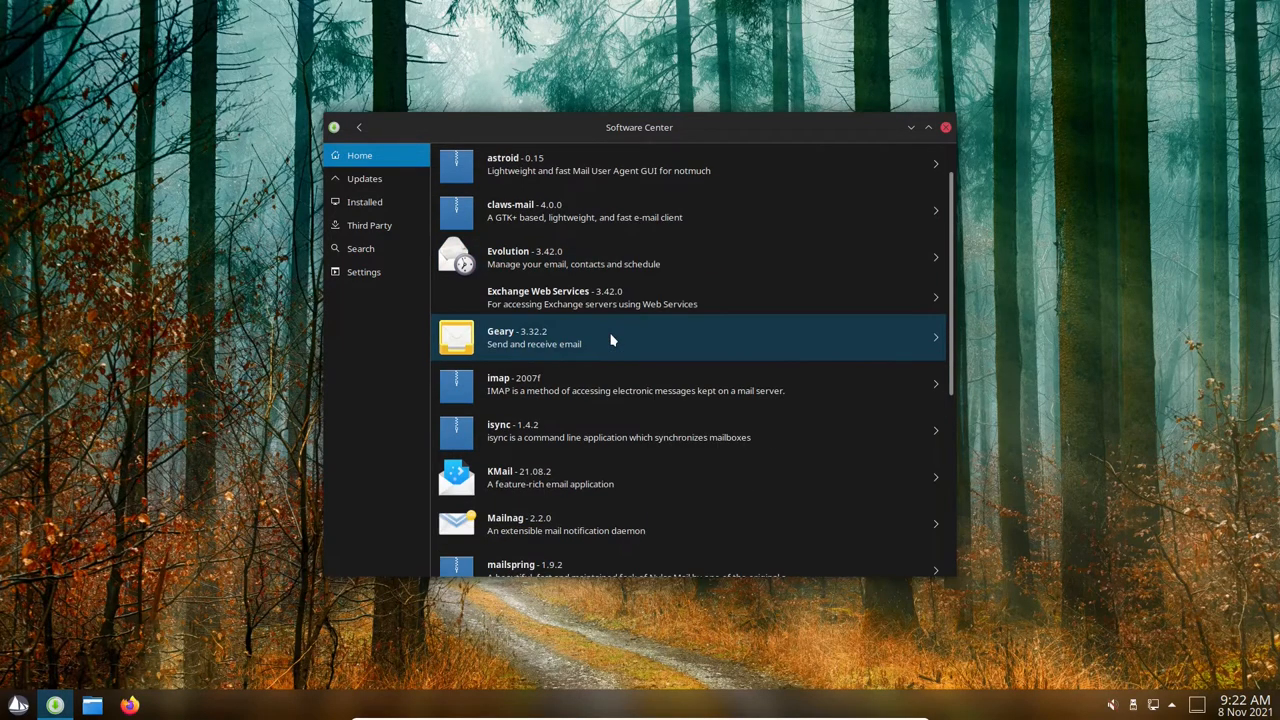
pyautogui.scroll(-3)
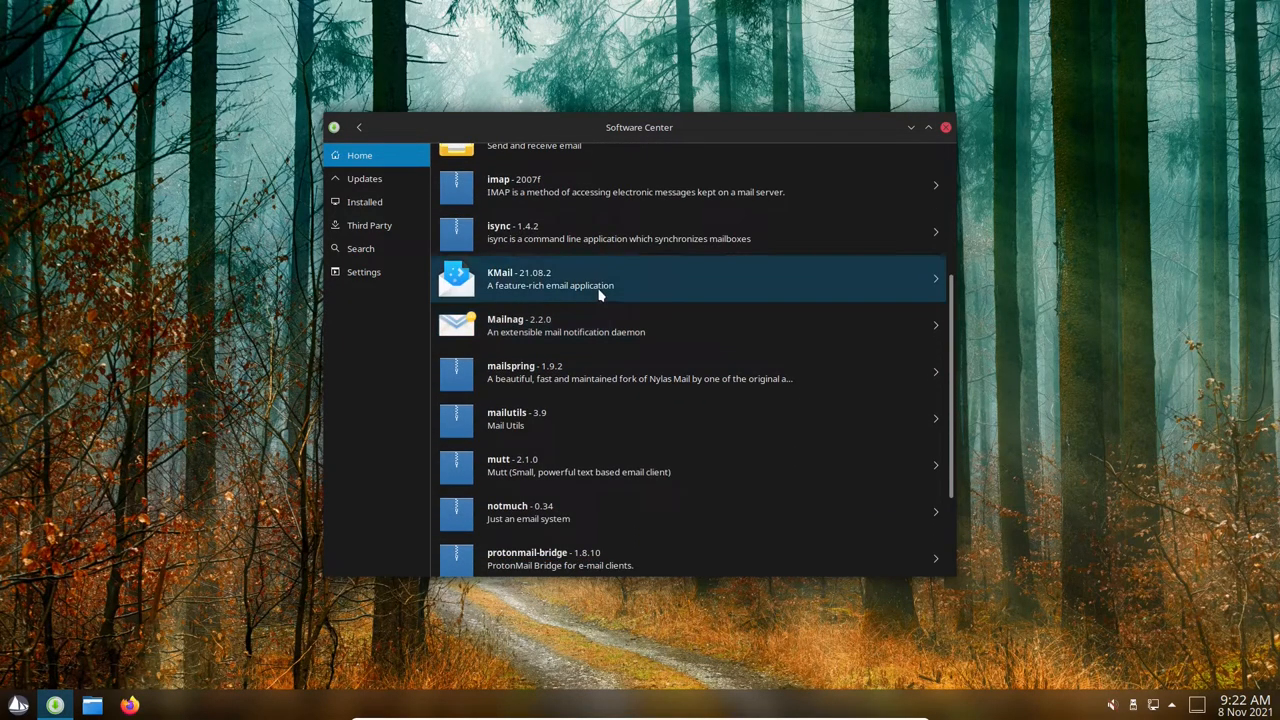
pyautogui.moveTo(612, 378)
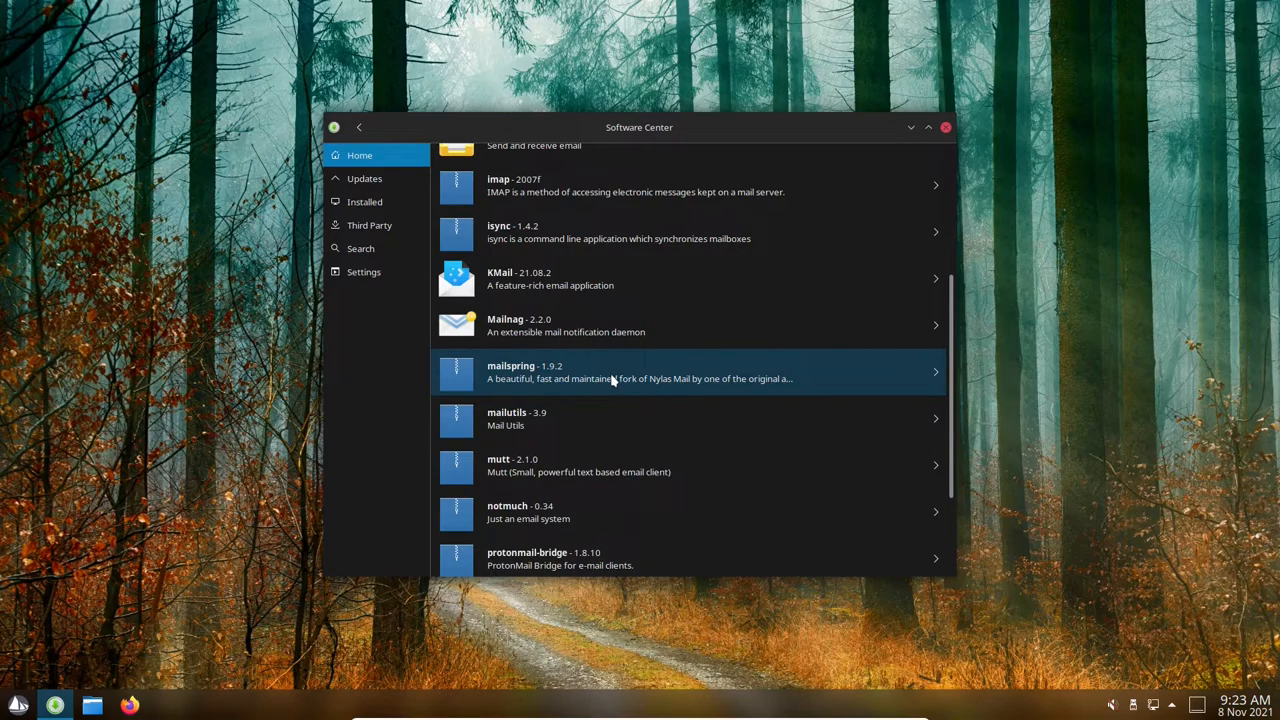
pyautogui.moveTo(606, 384)
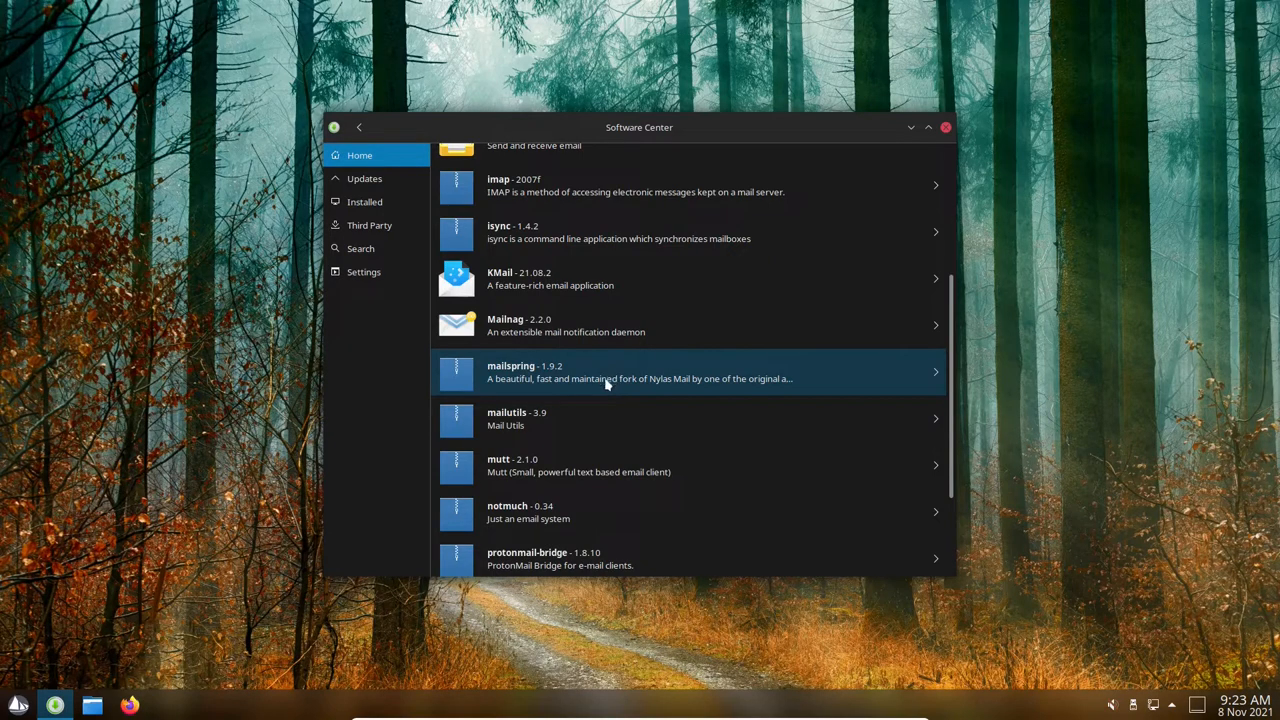
pyautogui.moveTo(544, 384)
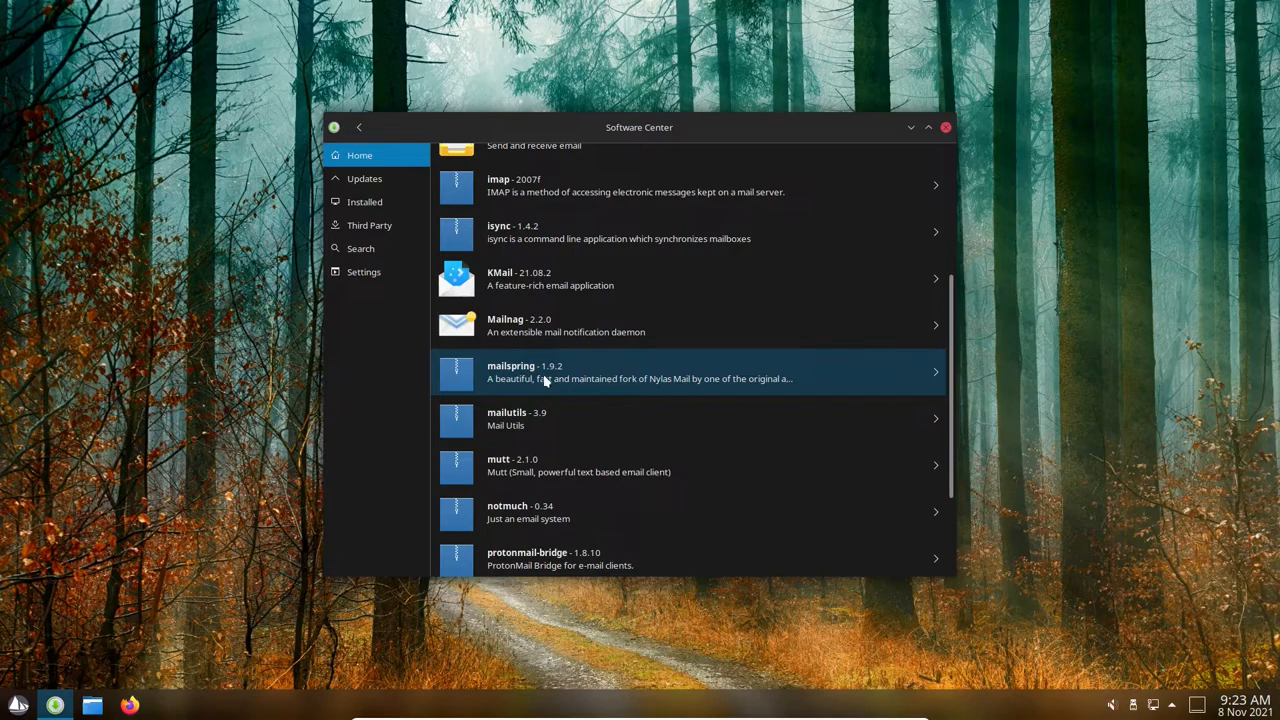
pyautogui.moveTo(544, 384)
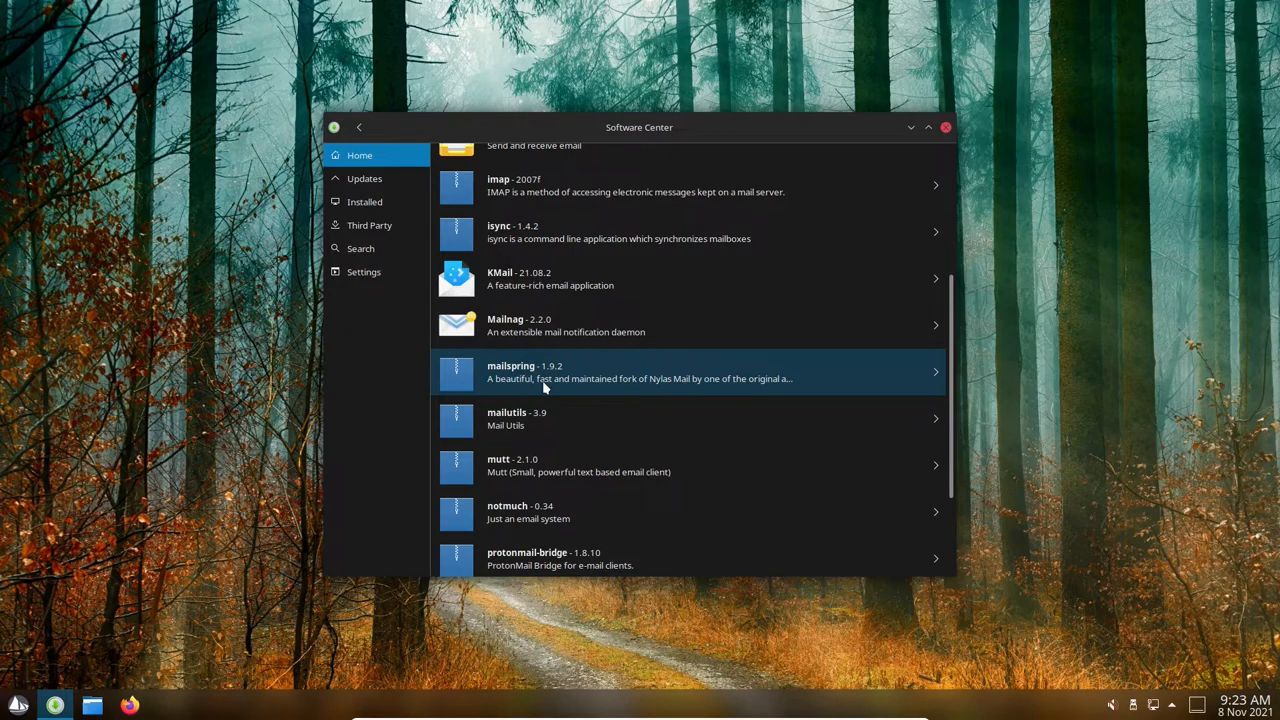
pyautogui.moveTo(584, 464)
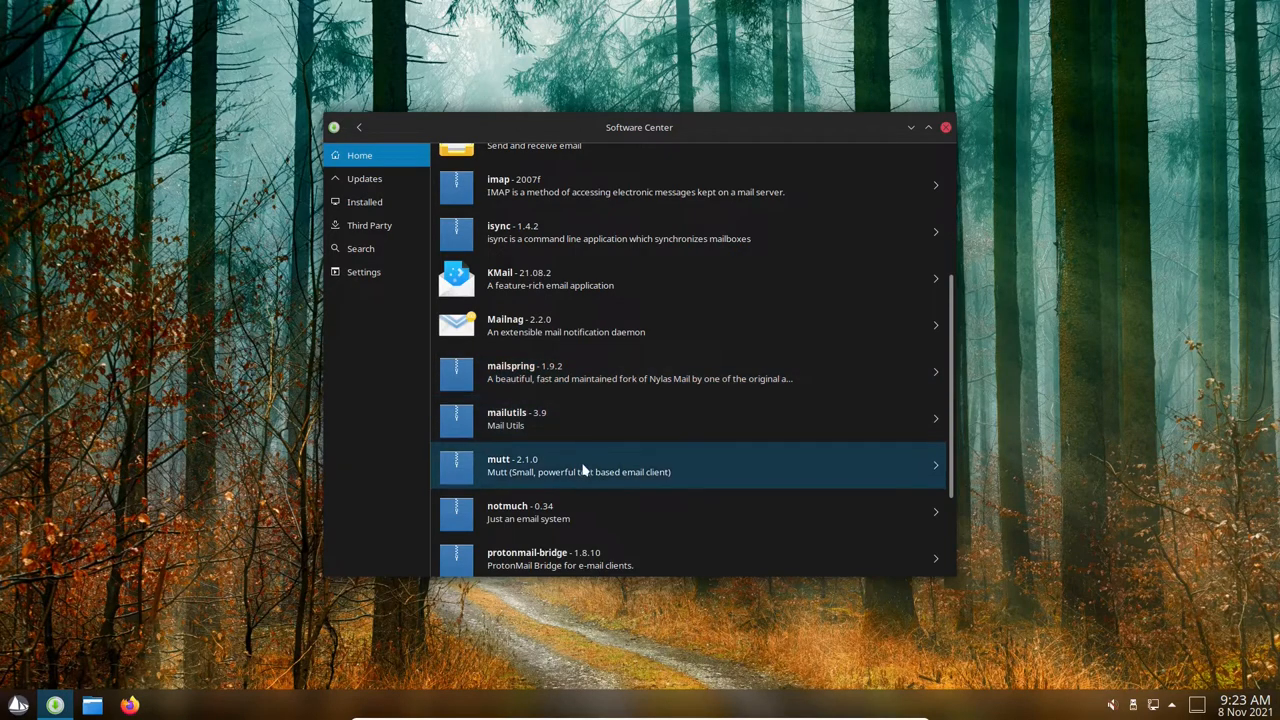
pyautogui.moveTo(590, 572)
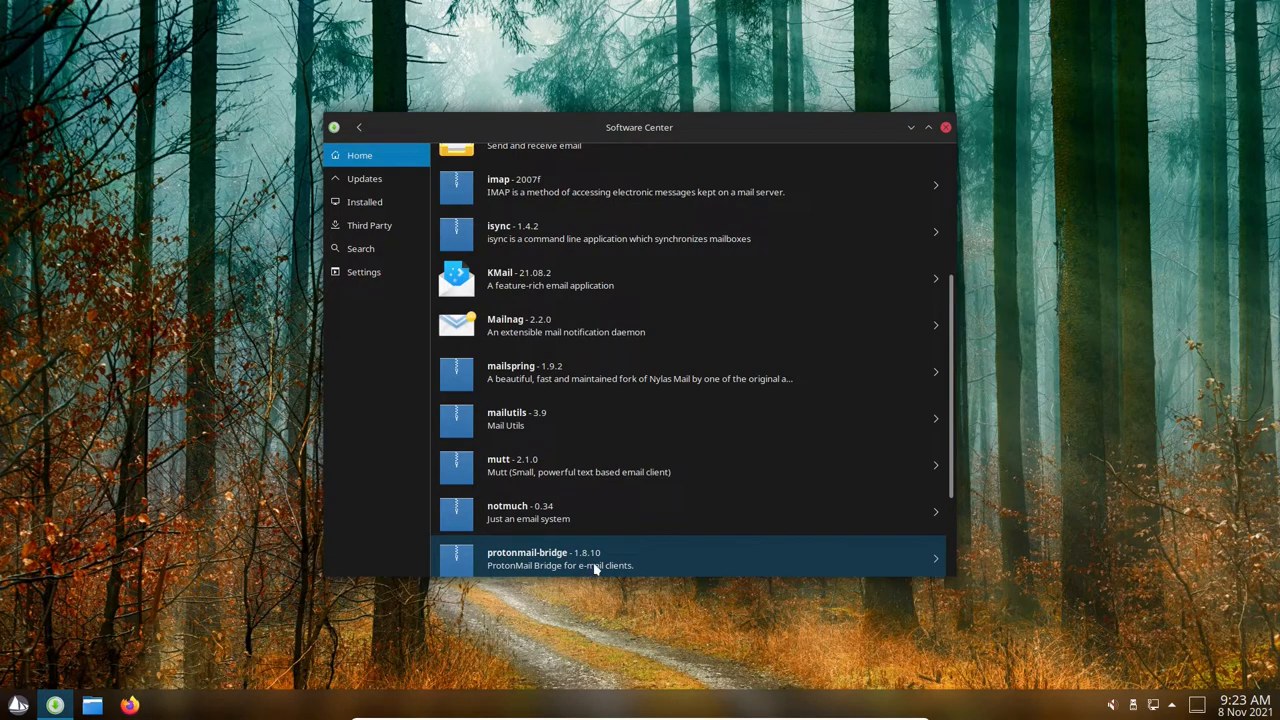
pyautogui.moveTo(448, 592)
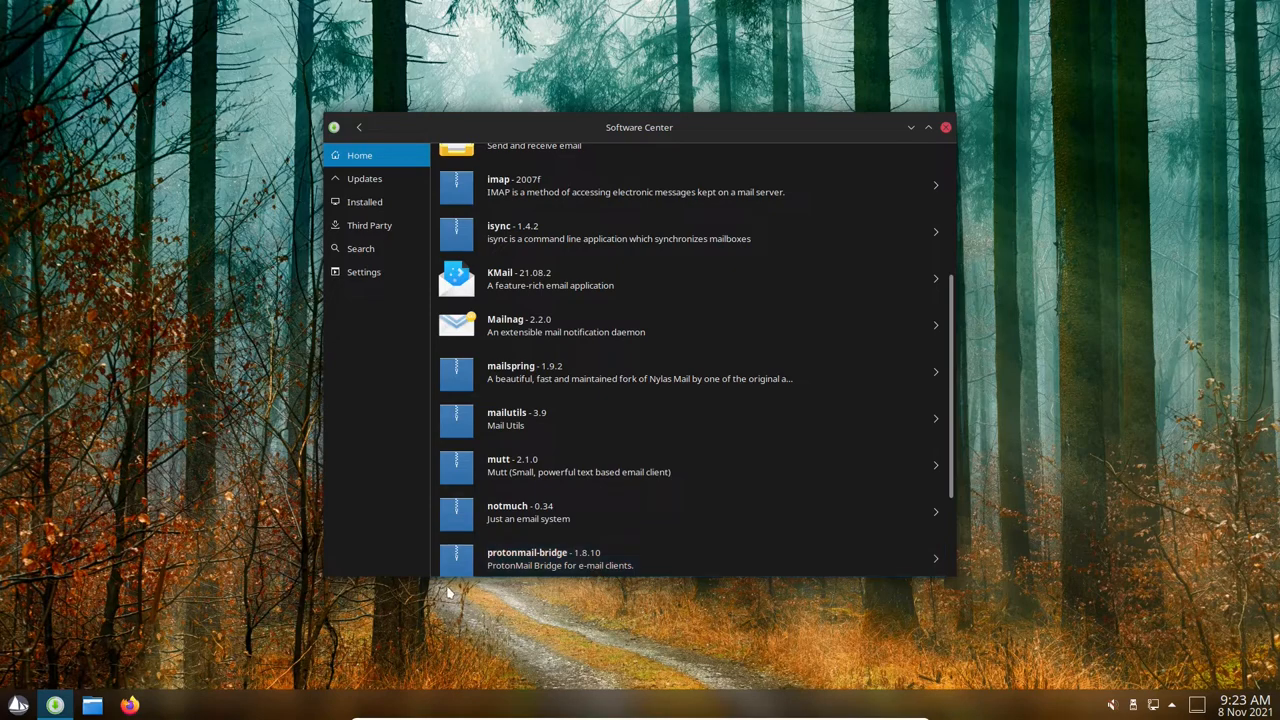
pyautogui.moveTo(620, 408)
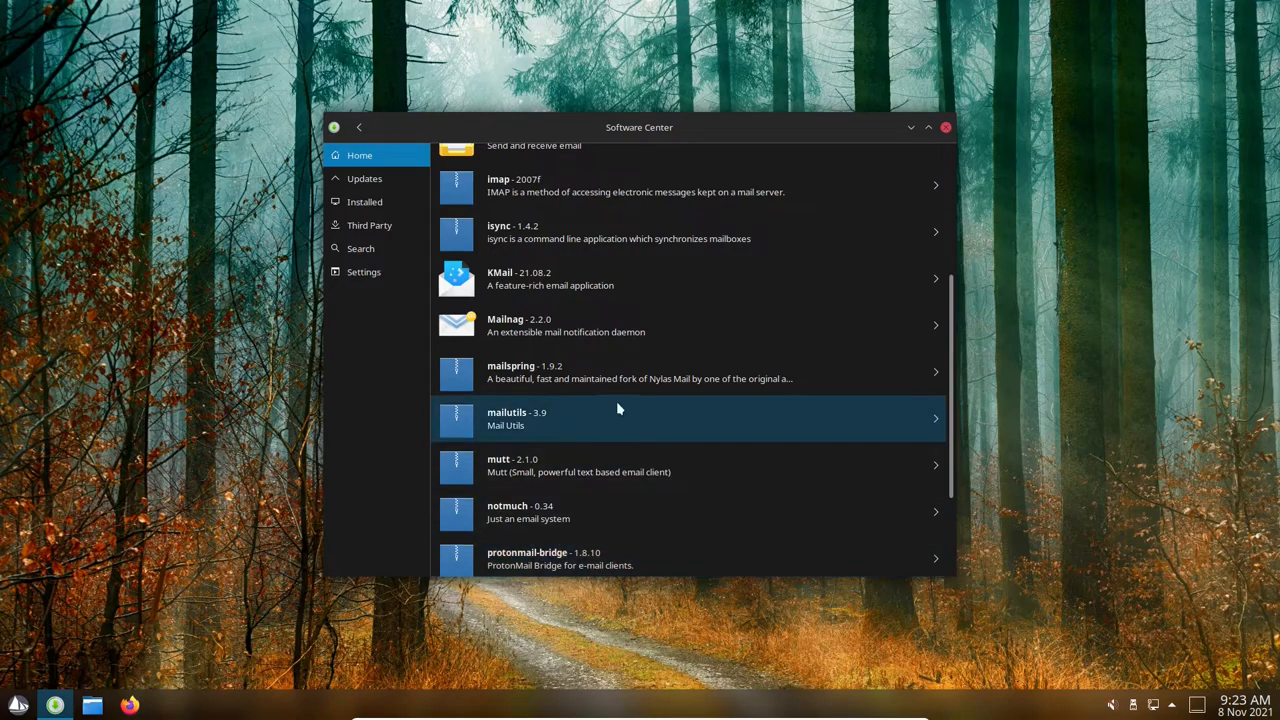
# Browse Download managers past qbittorrent and Transmission down to uget and youtube-dl.
pyautogui.click(358, 128)
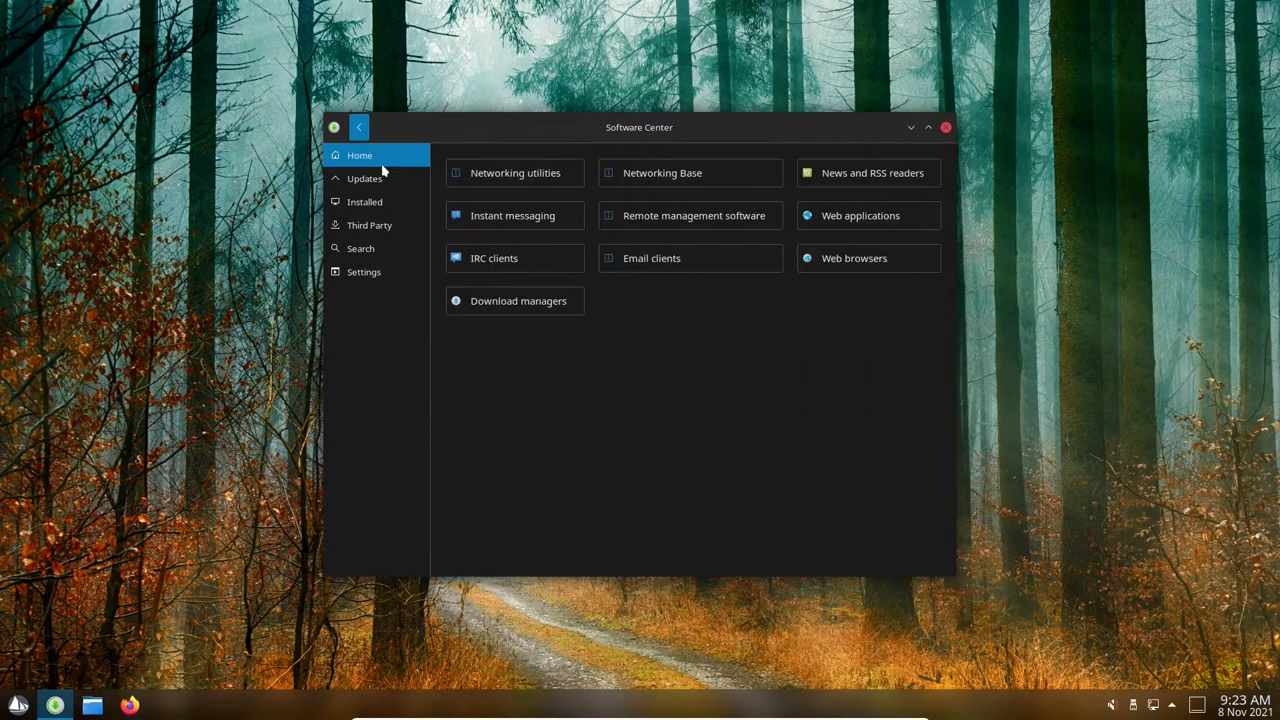
pyautogui.moveTo(632, 312)
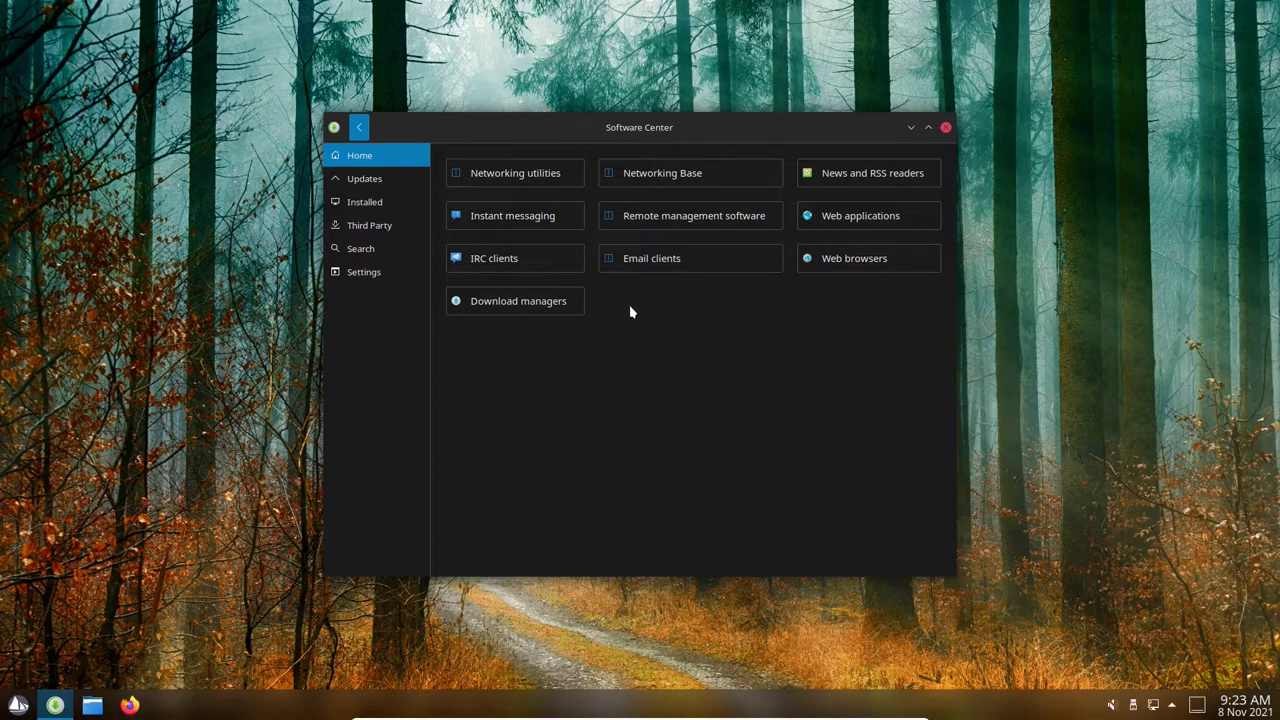
pyautogui.click(514, 300)
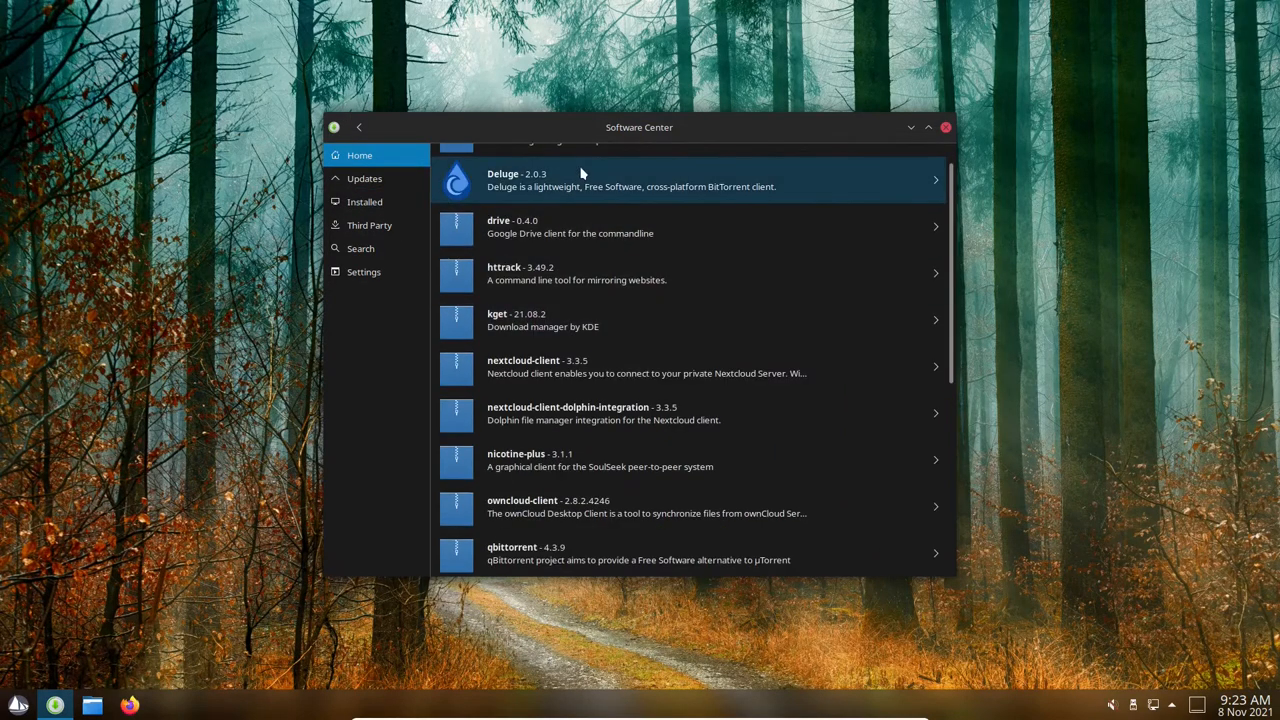
pyautogui.moveTo(672, 412)
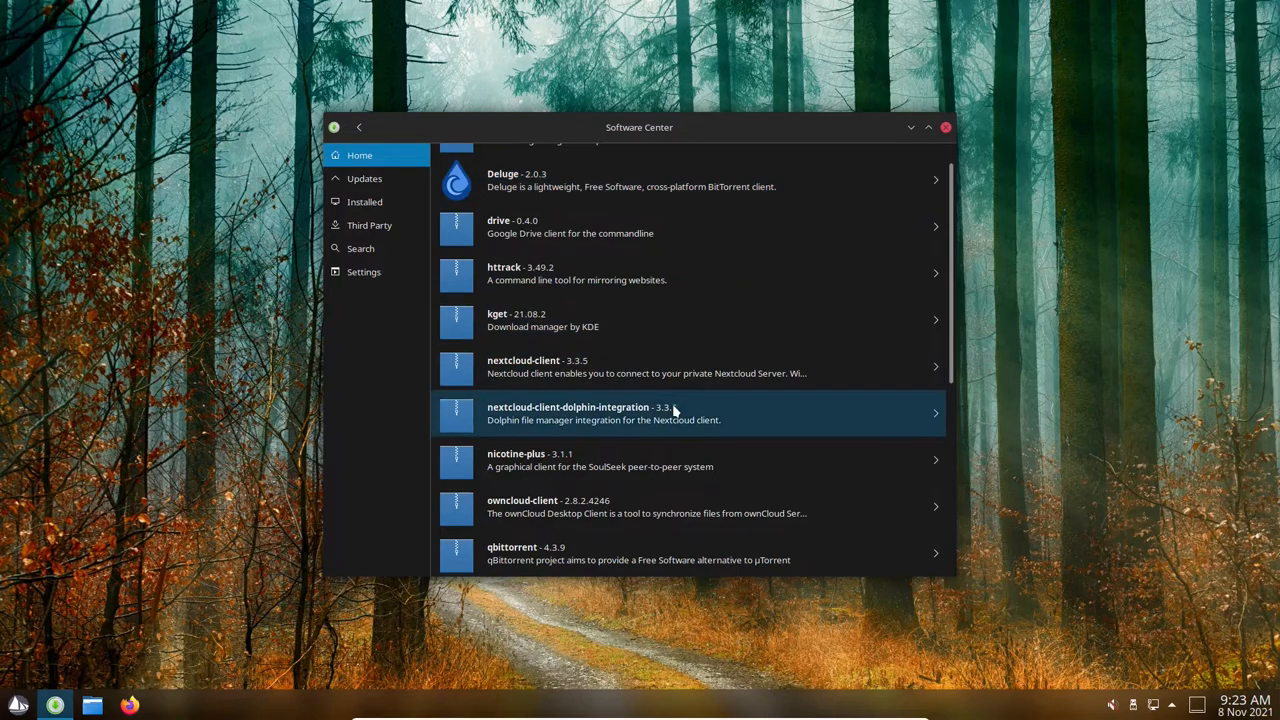
pyautogui.moveTo(652, 520)
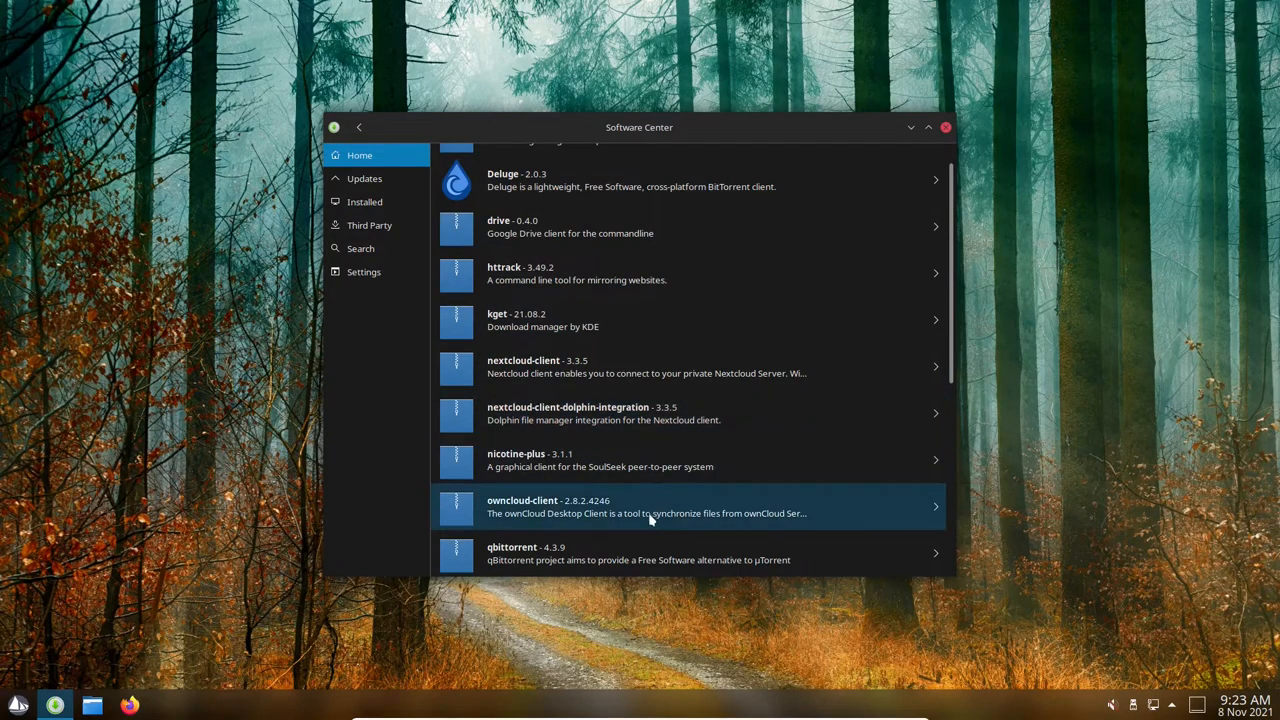
pyautogui.scroll(-3)
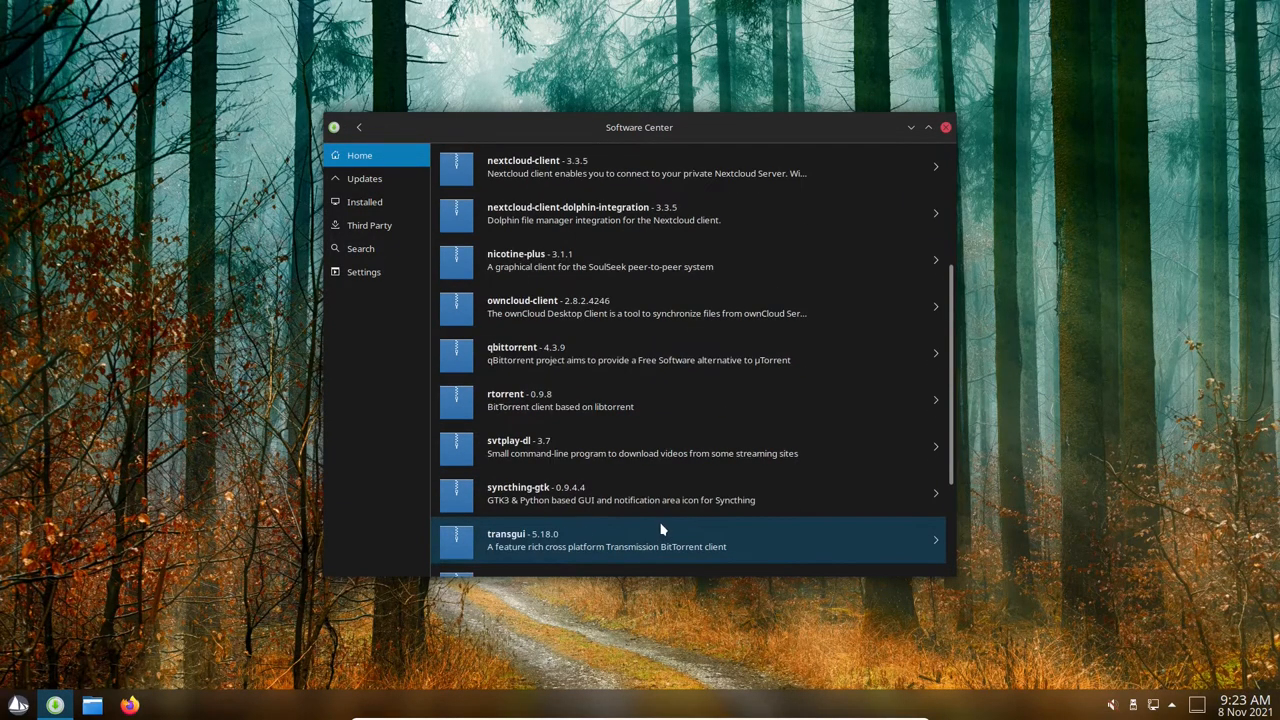
pyautogui.scroll(-3)
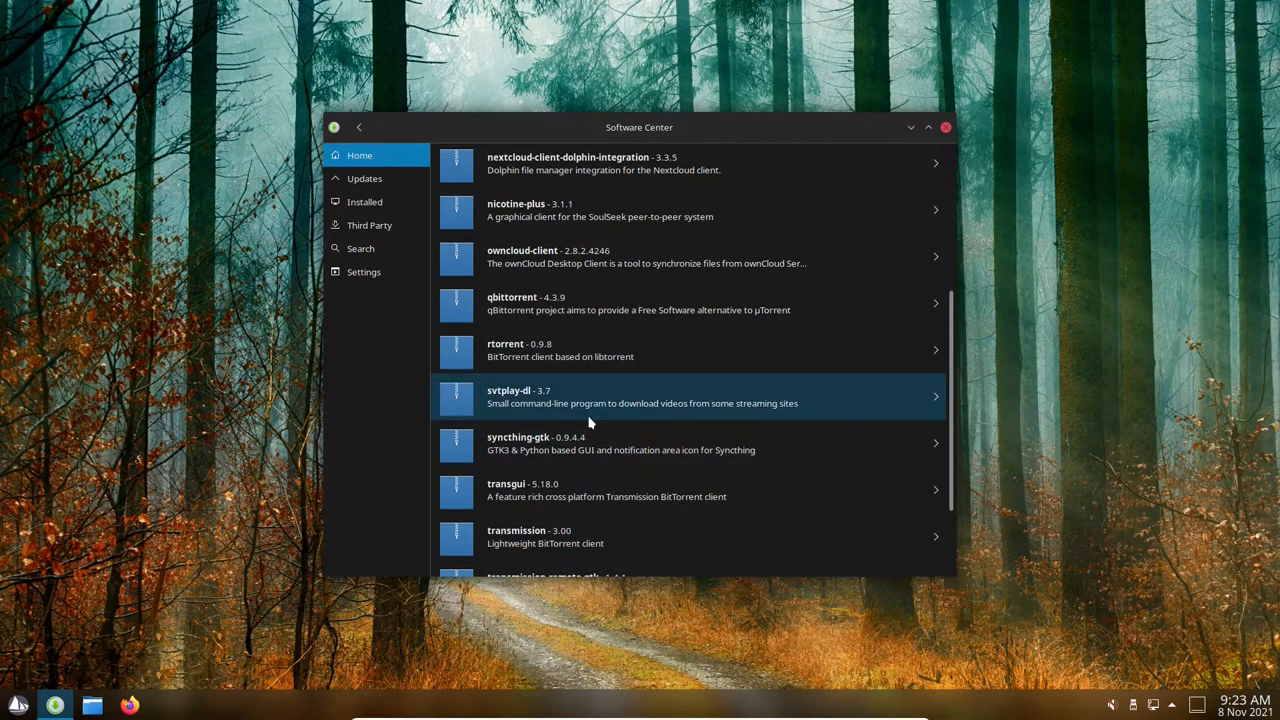
pyautogui.moveTo(582, 486)
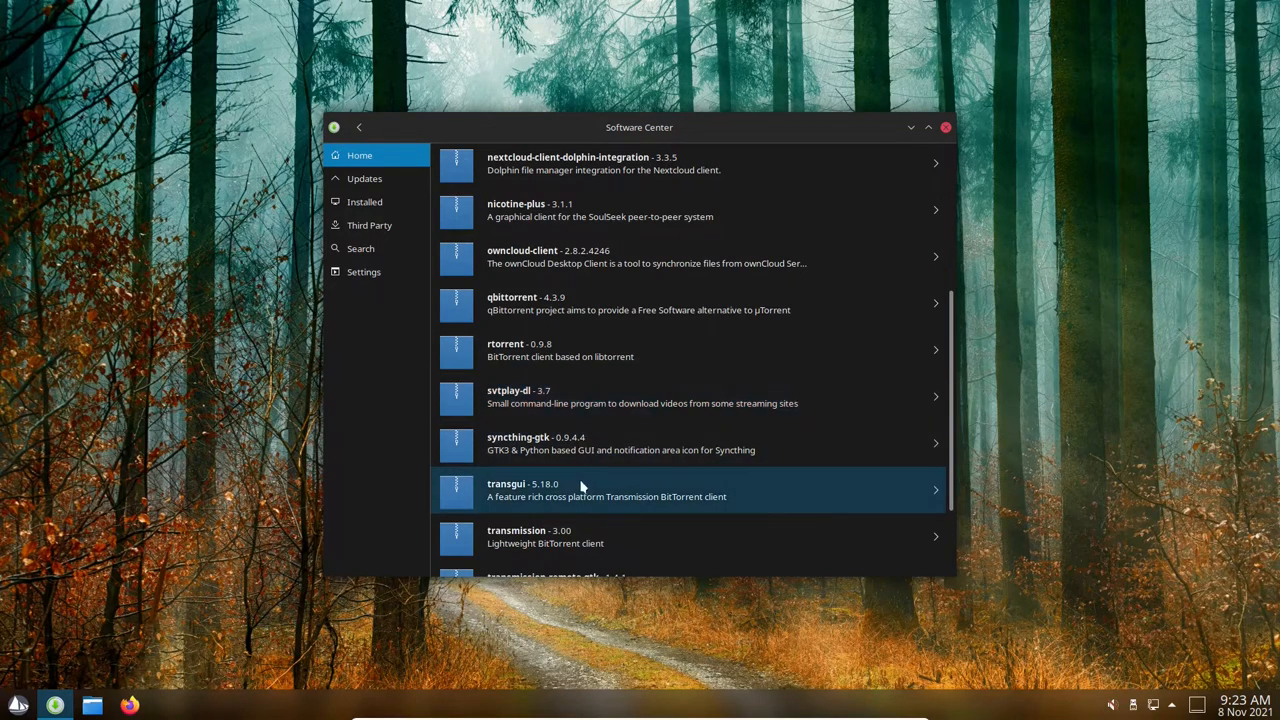
pyautogui.scroll(-3)
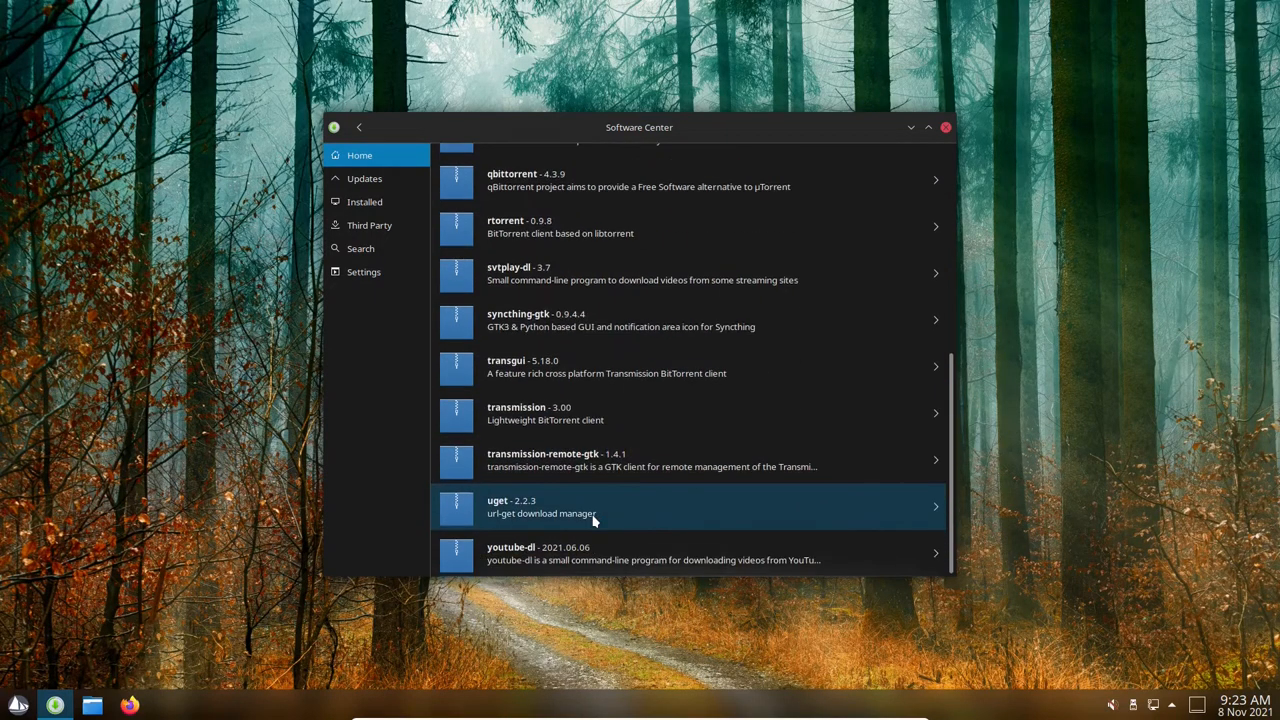
pyautogui.moveTo(570, 512)
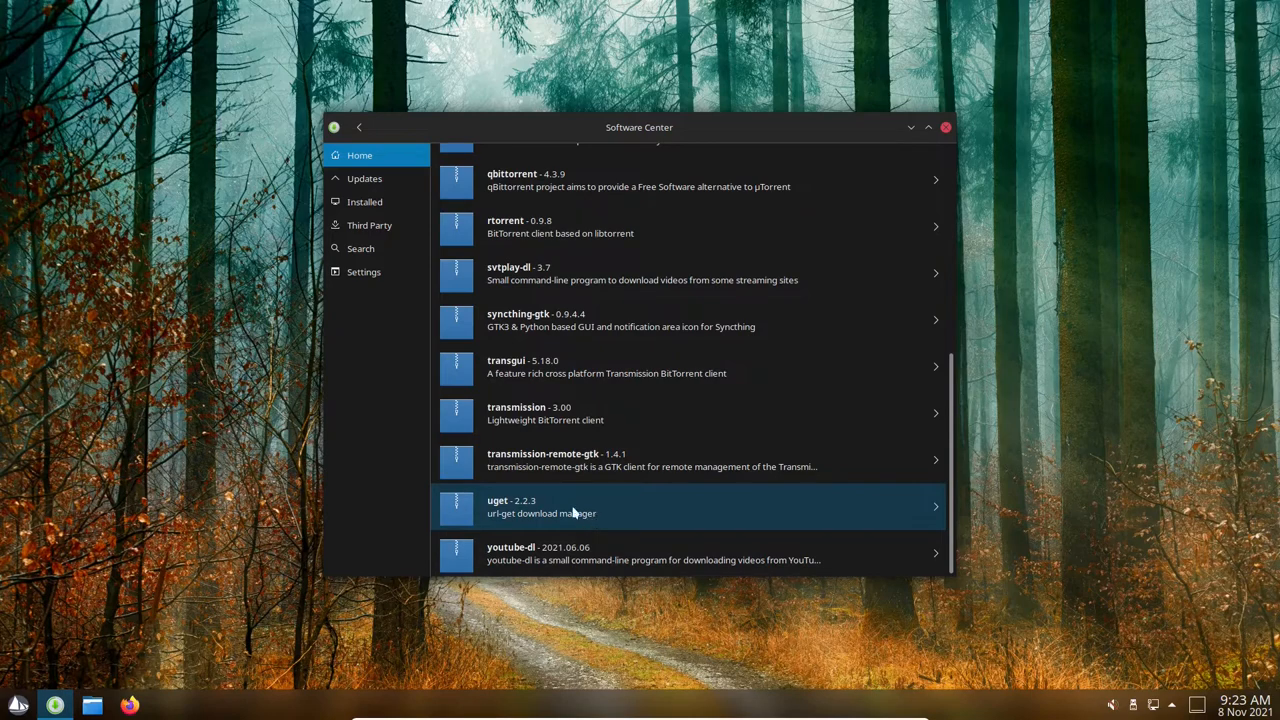
pyautogui.moveTo(548, 452)
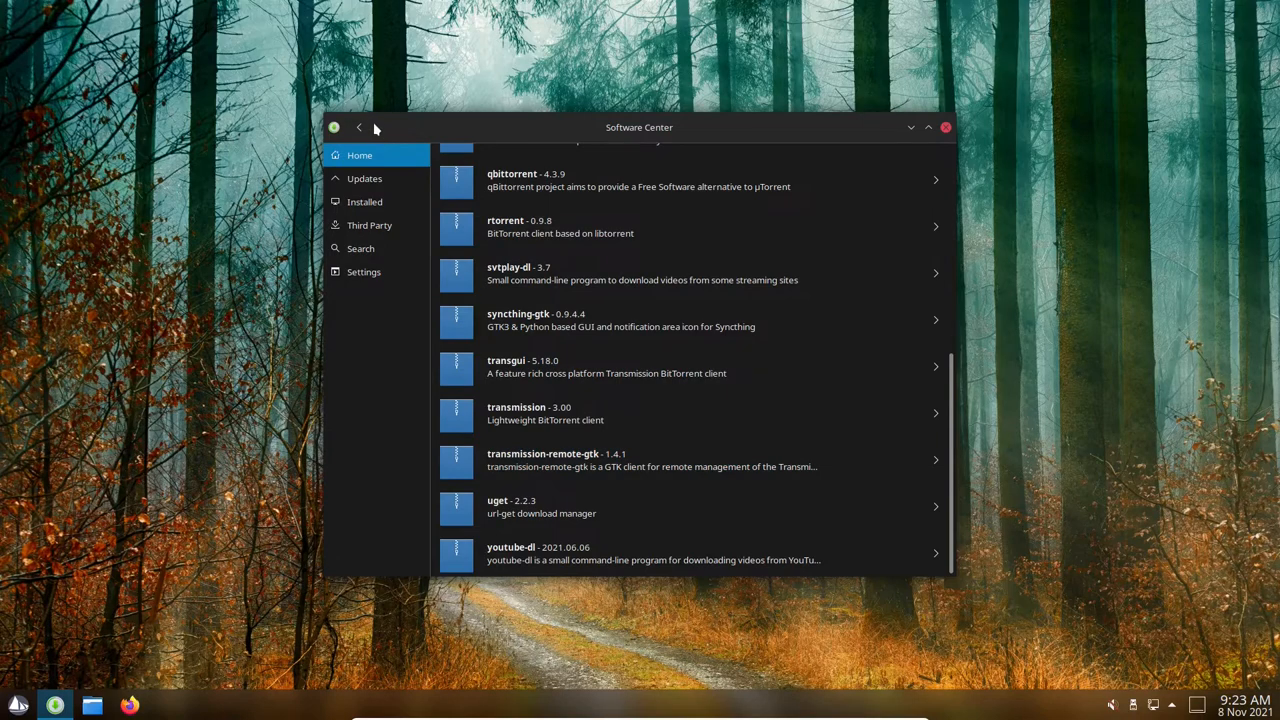
pyautogui.click(358, 128)
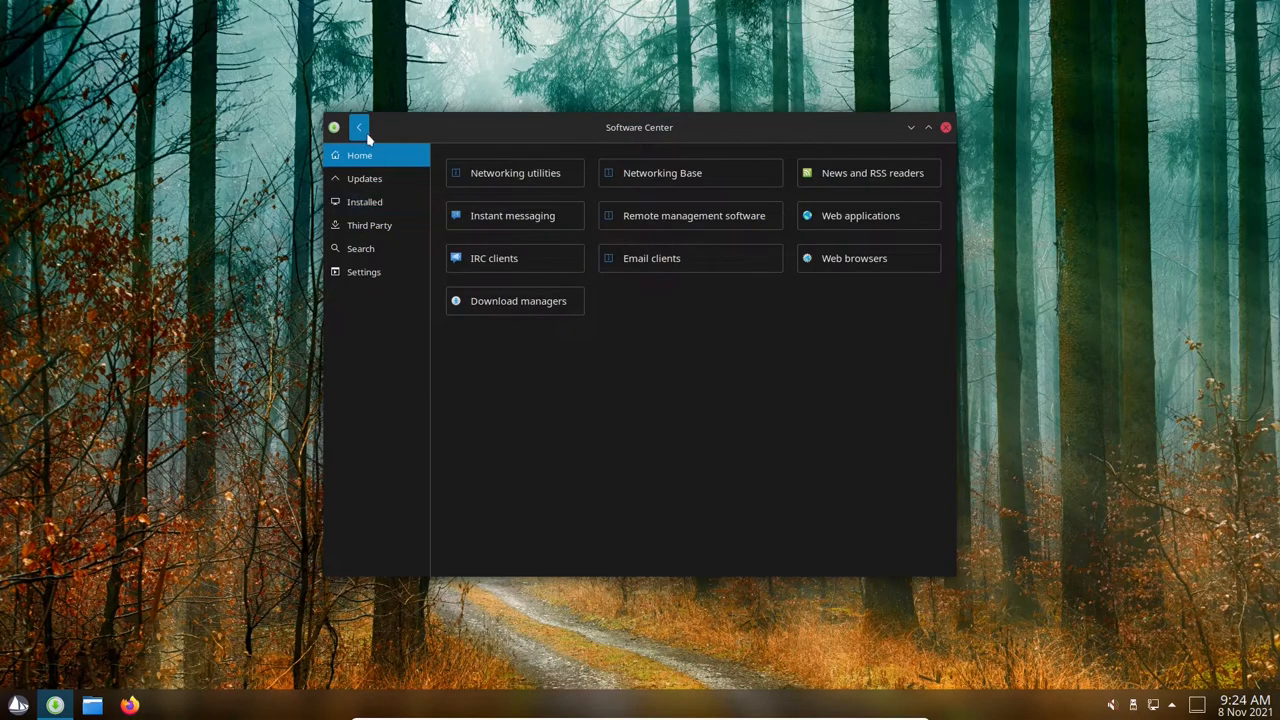
pyautogui.click(358, 128)
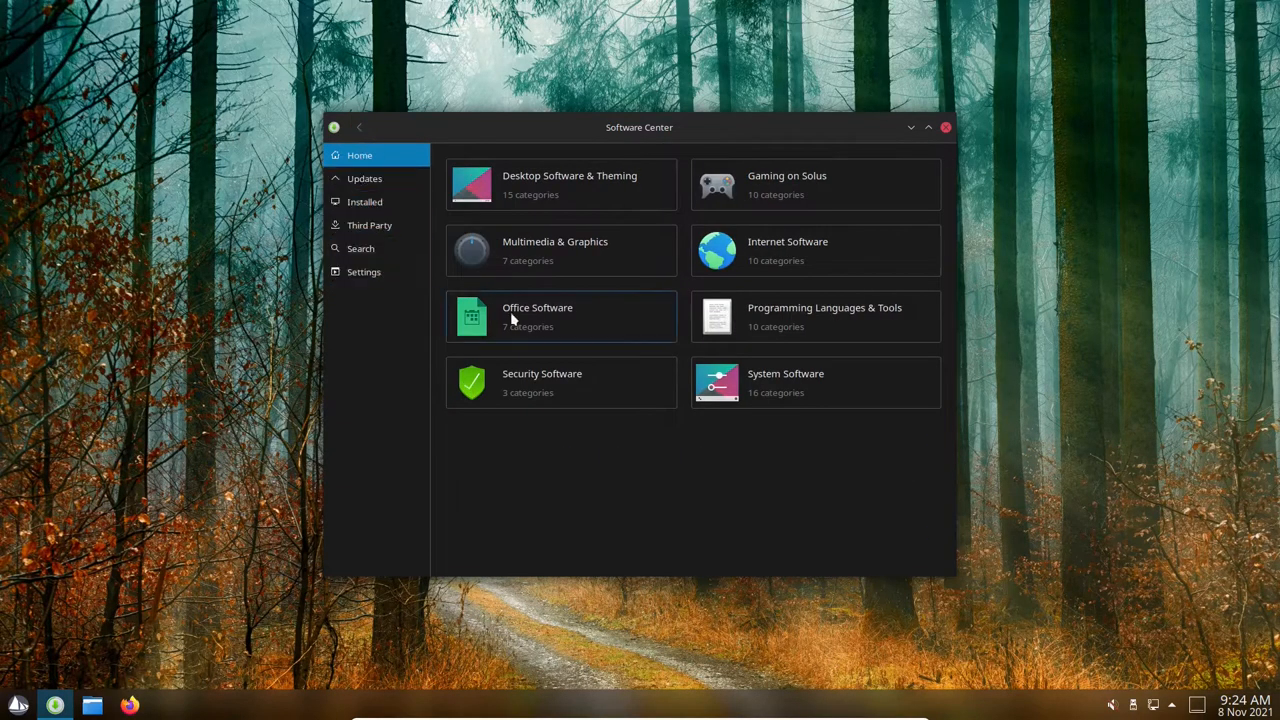
pyautogui.click(536, 316)
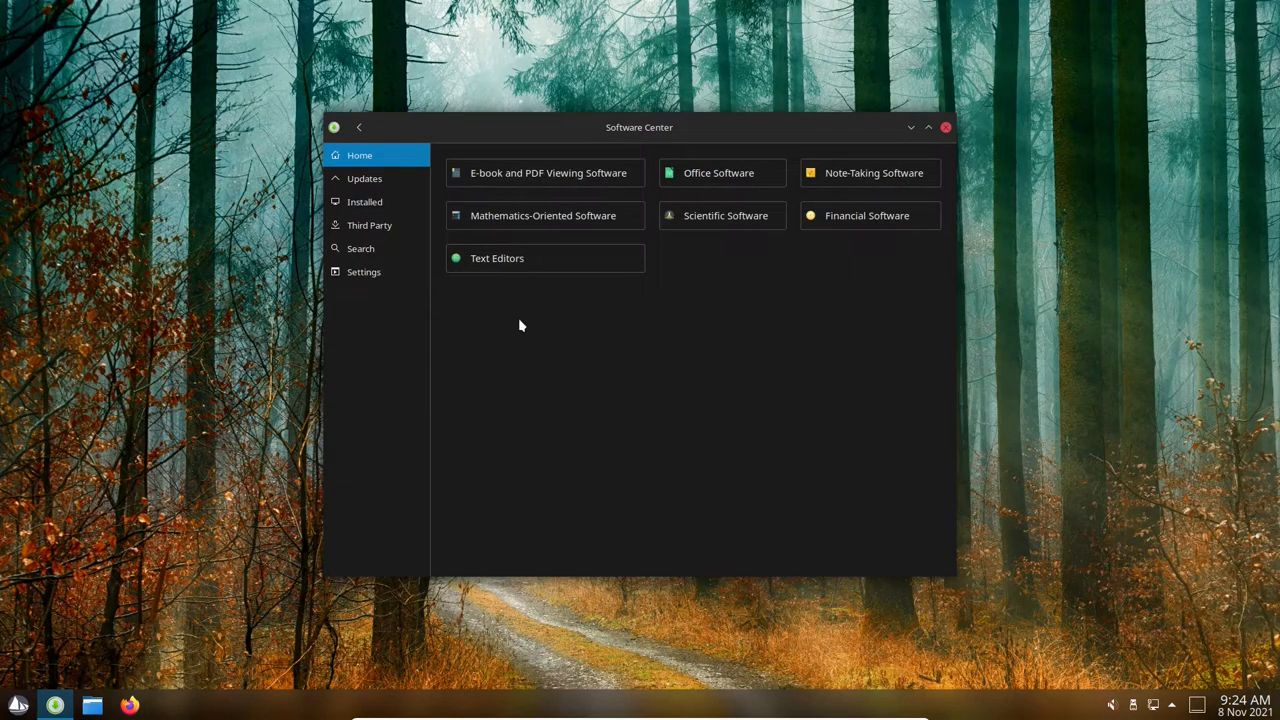
pyautogui.moveTo(704, 172)
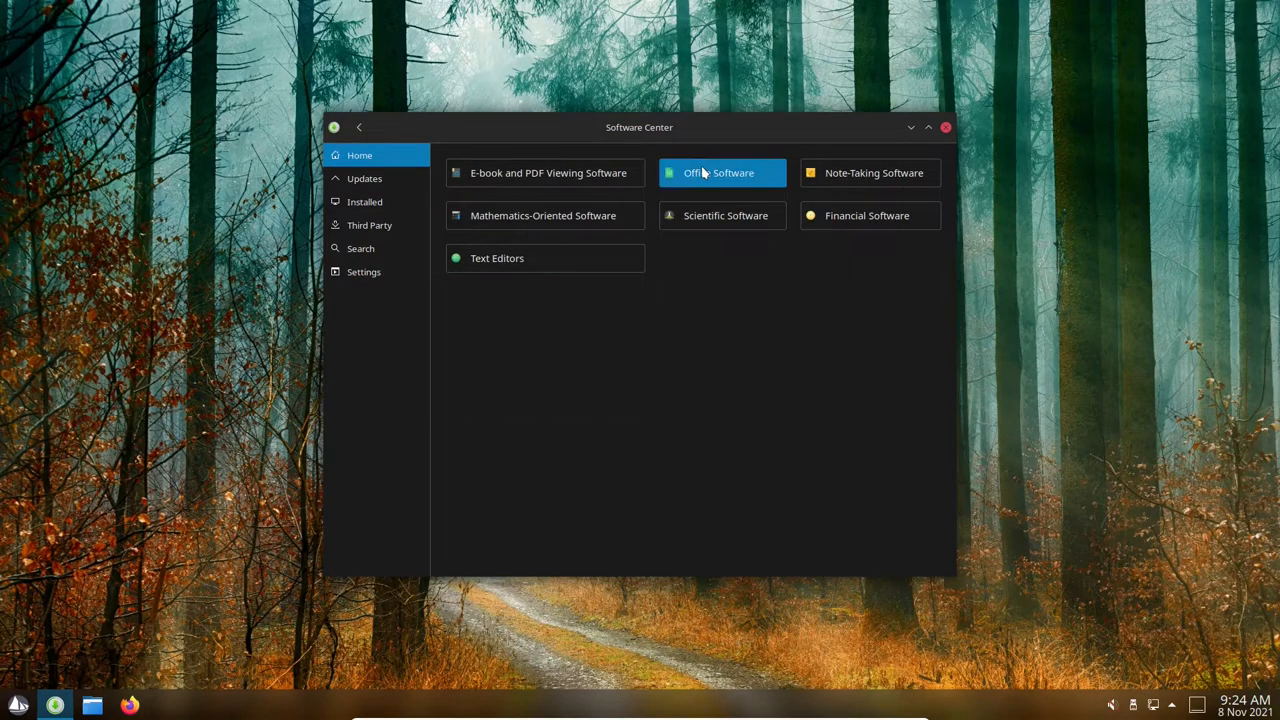
pyautogui.click(720, 172)
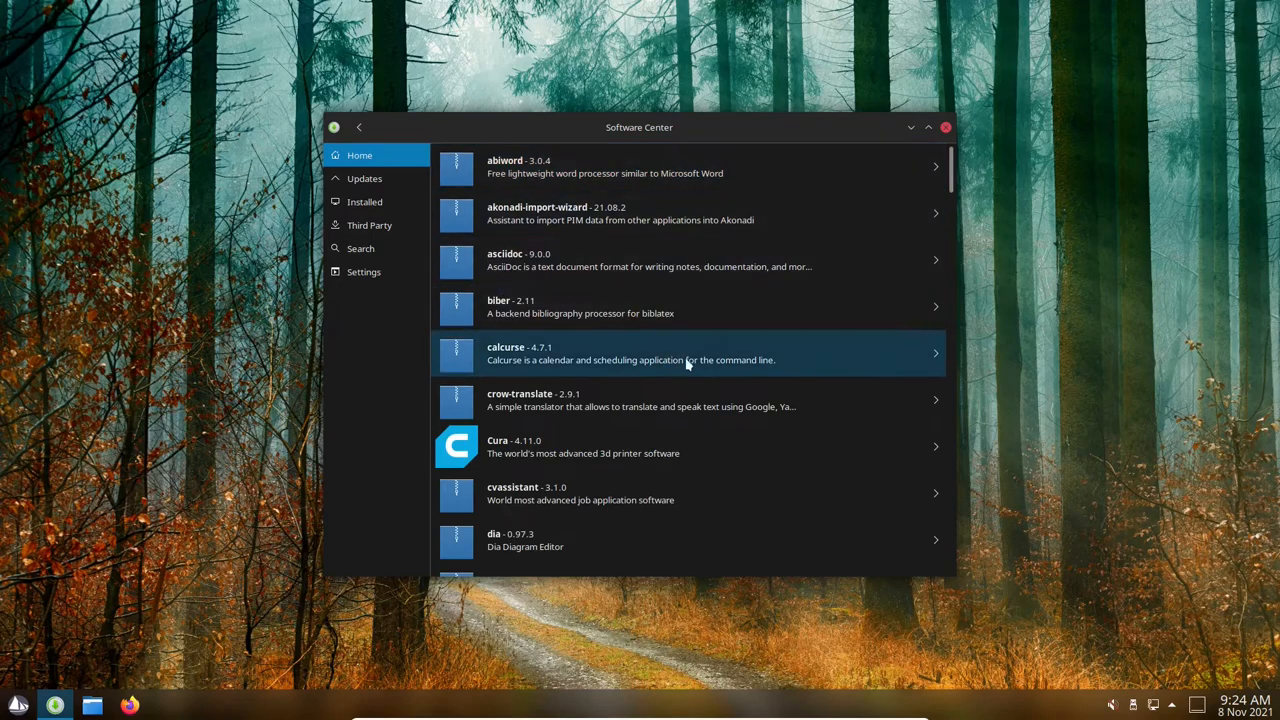
pyautogui.moveTo(706, 388)
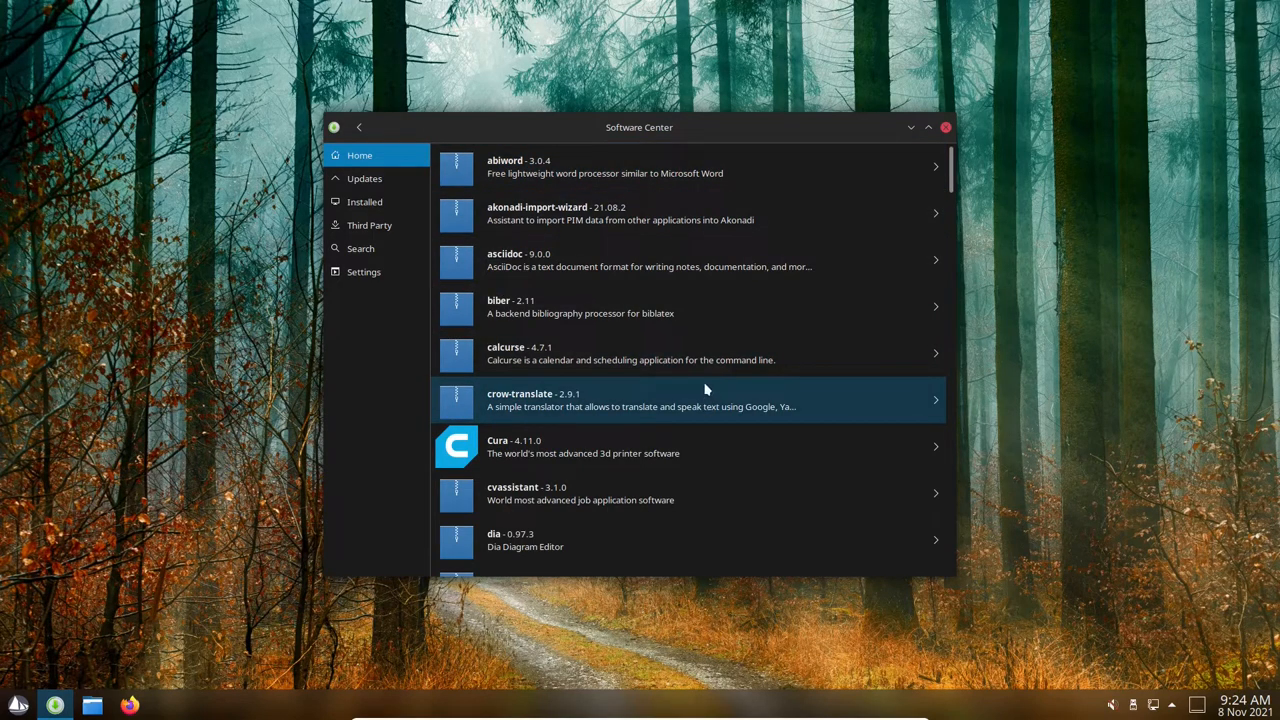
pyautogui.moveTo(618, 488)
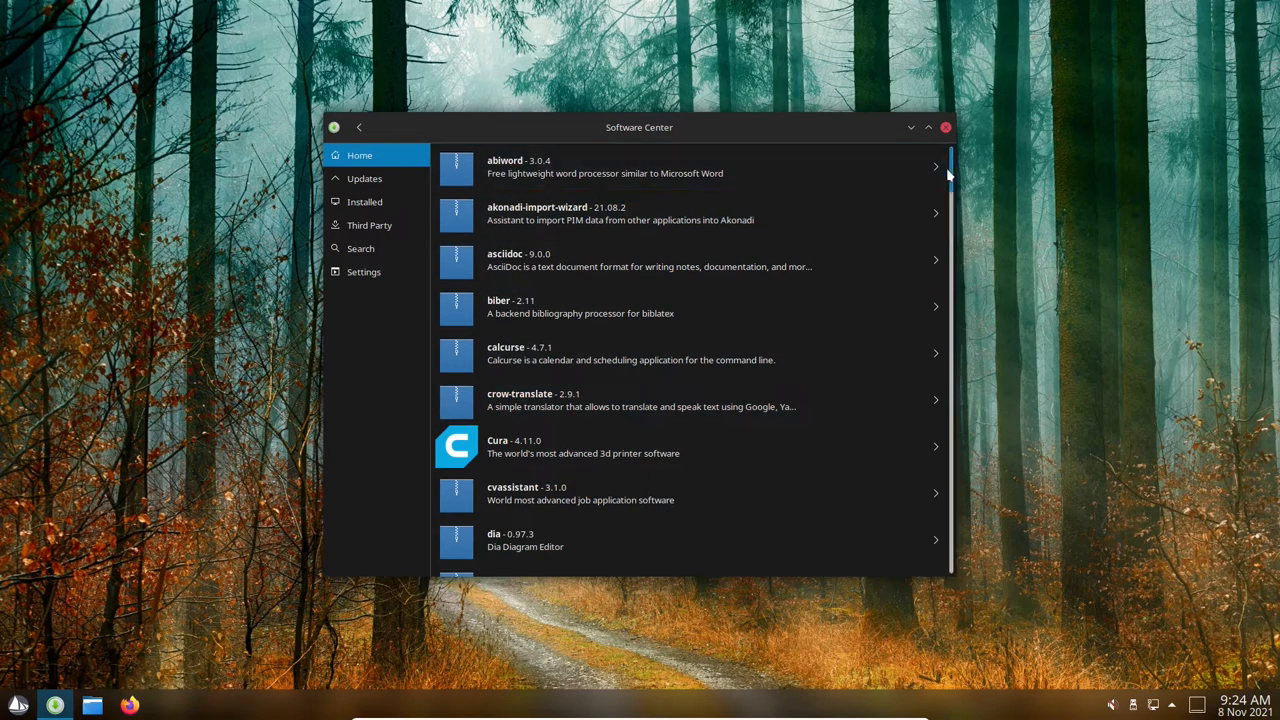
pyautogui.scroll(-3)
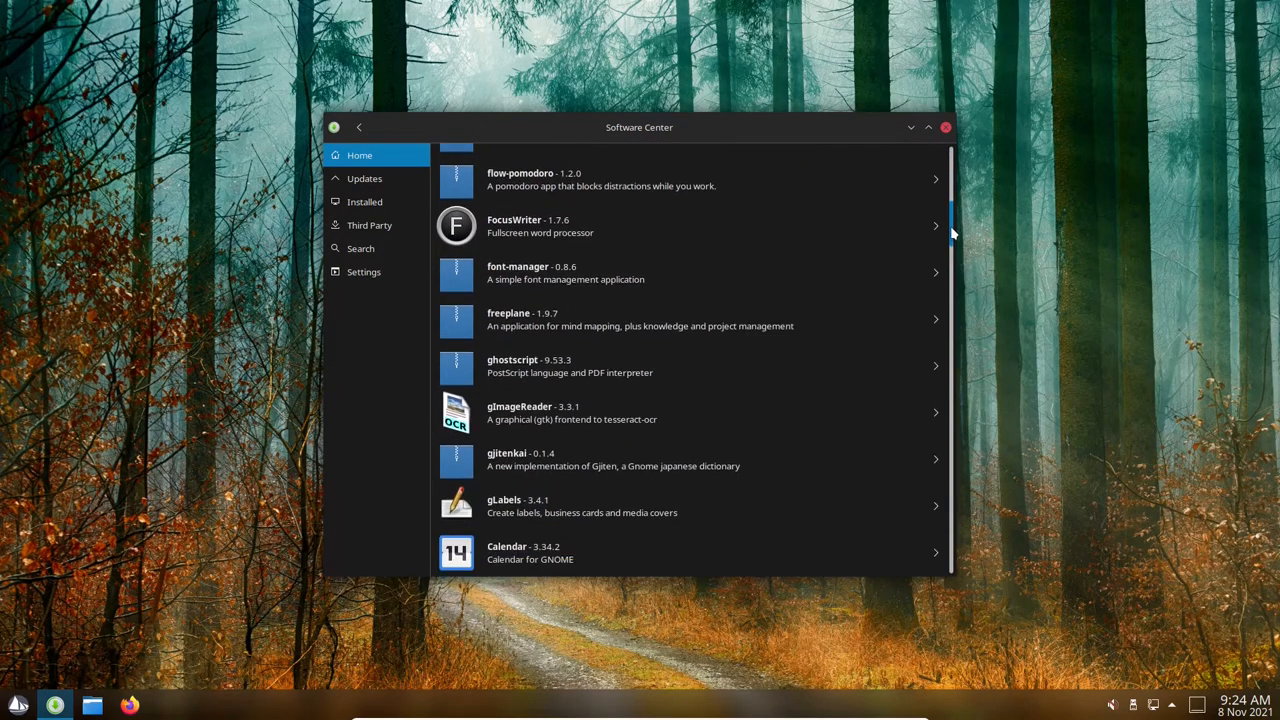
pyautogui.scroll(-3)
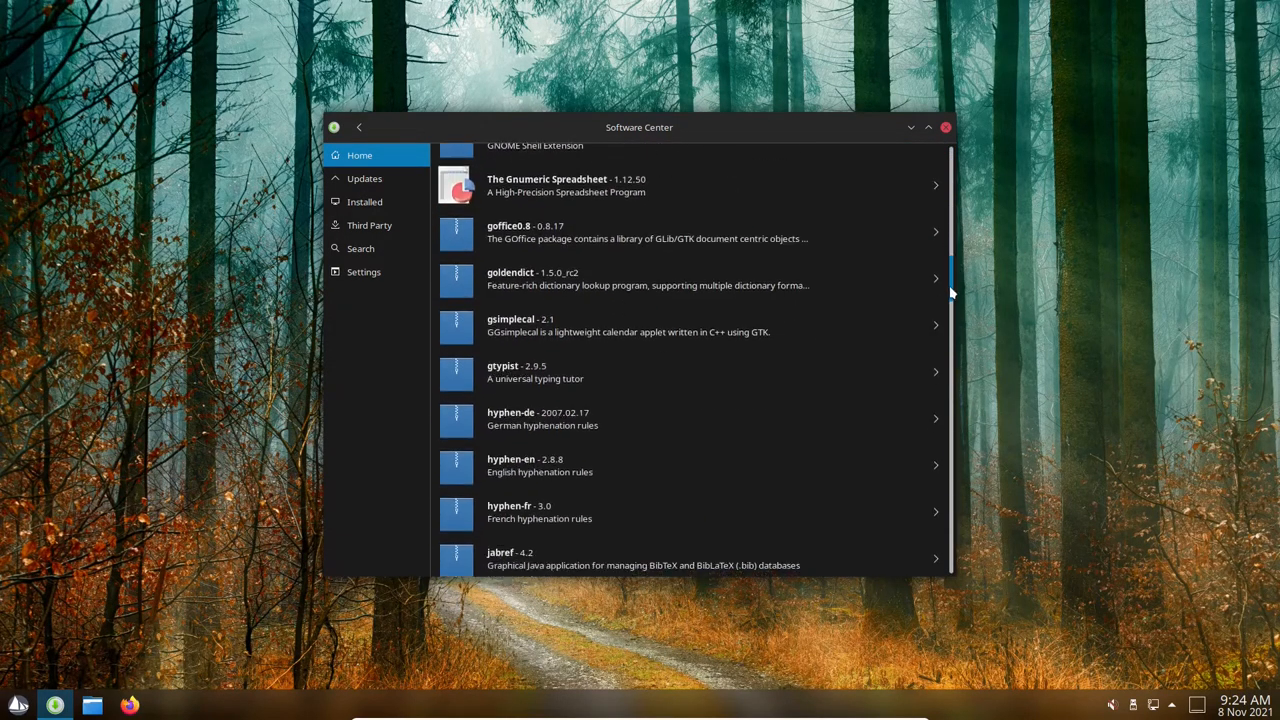
pyautogui.scroll(-3)
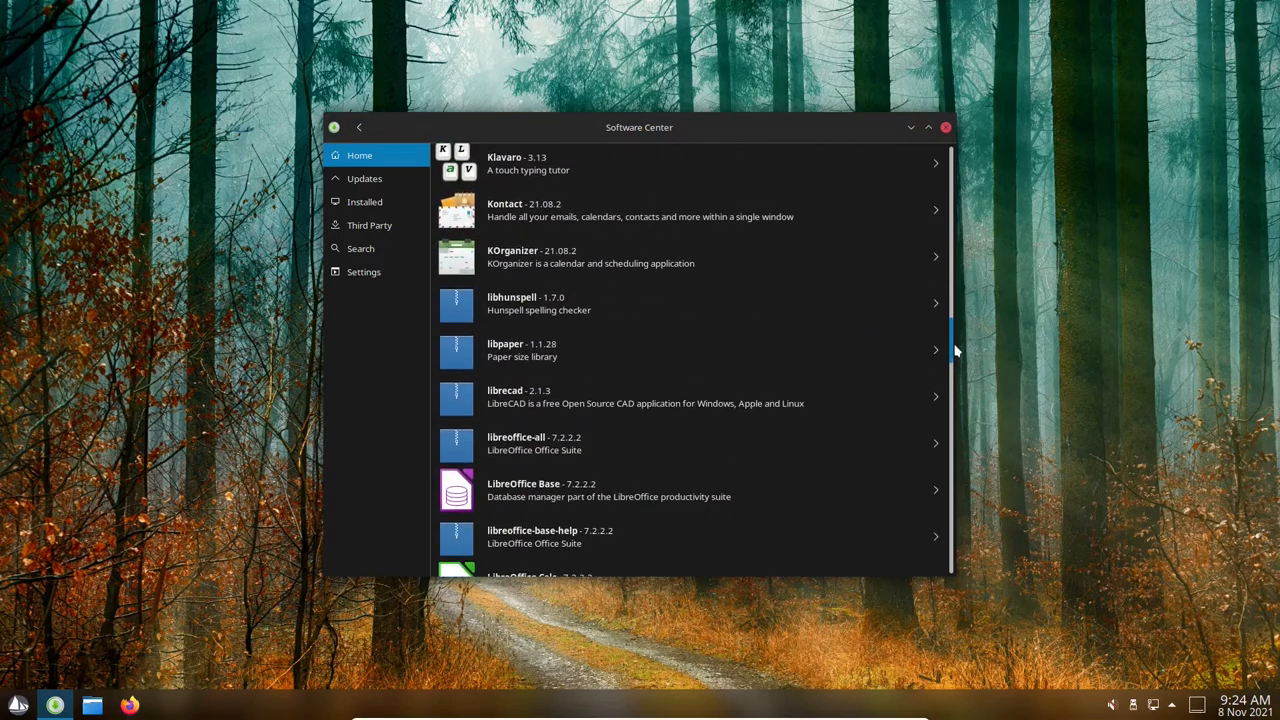
pyautogui.scroll(-3)
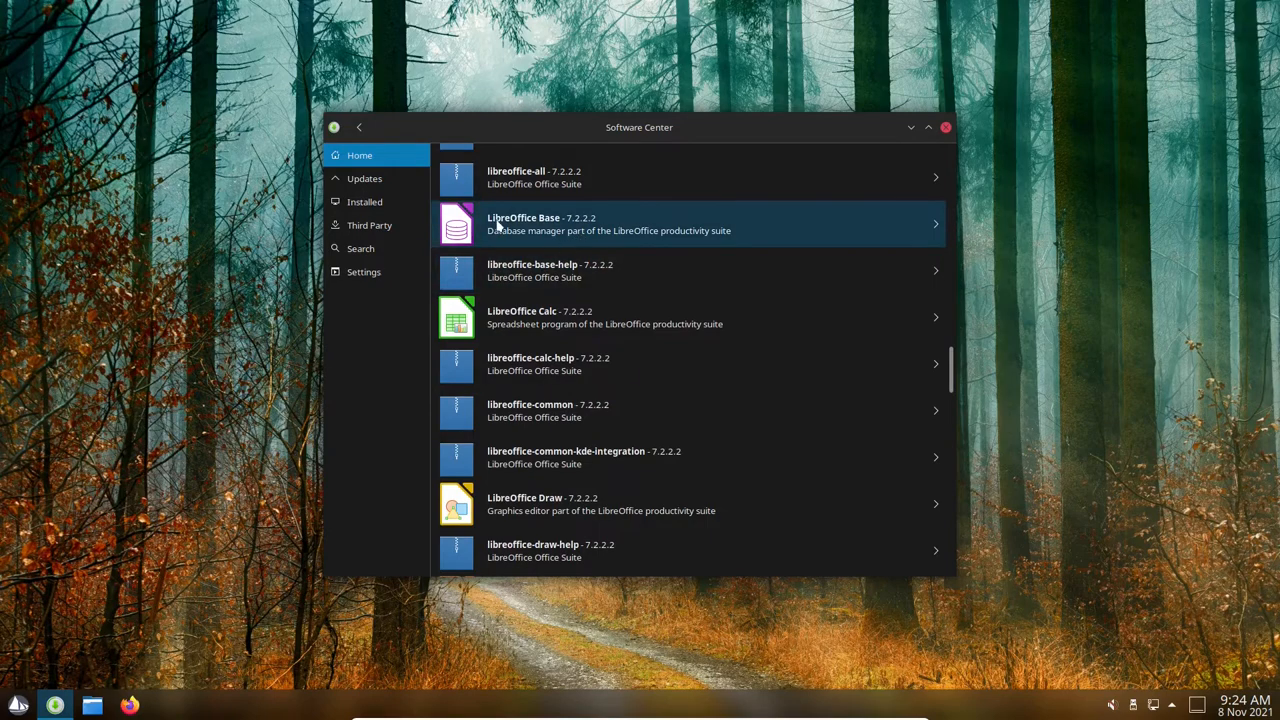
pyautogui.moveTo(536, 252)
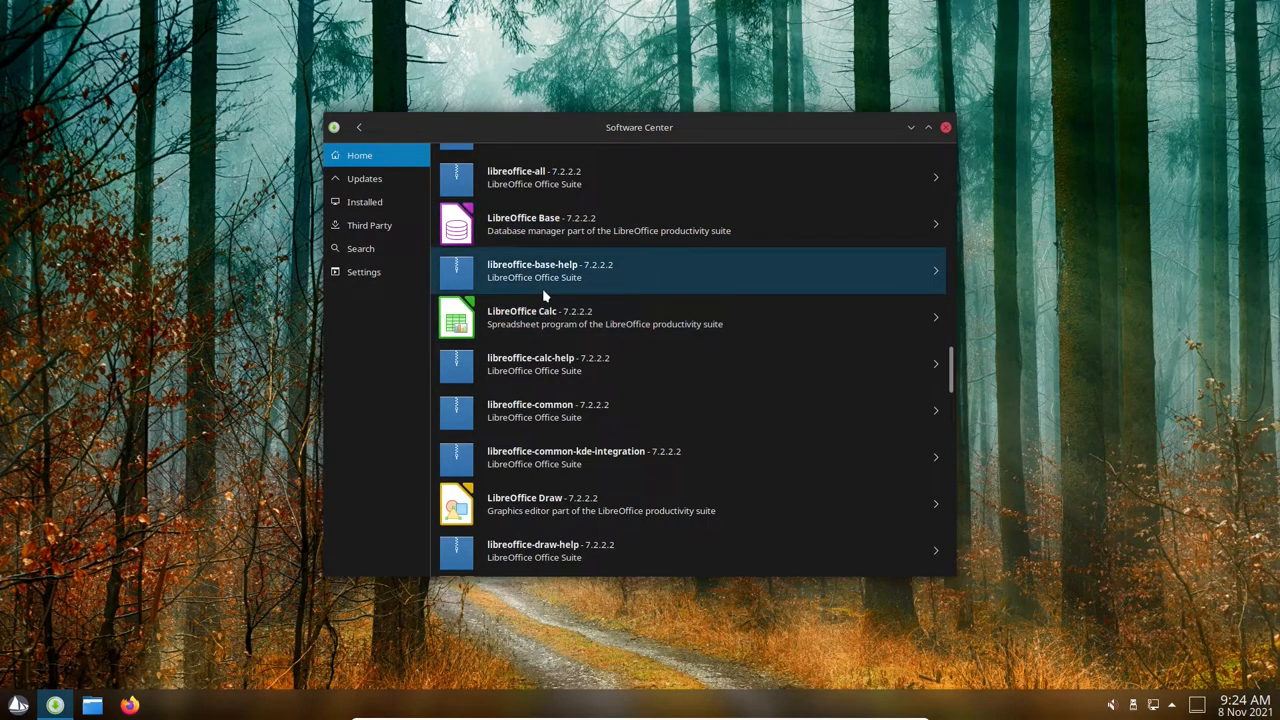
pyautogui.moveTo(478, 270)
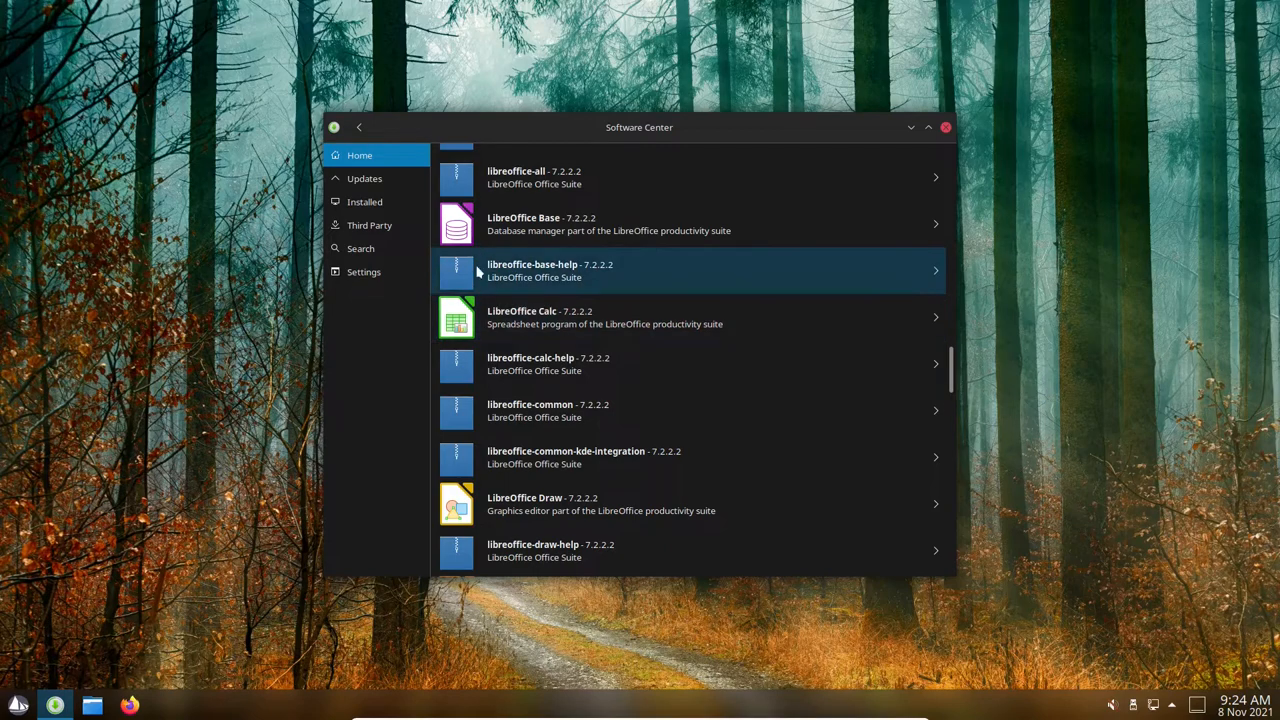
pyautogui.moveTo(644, 456)
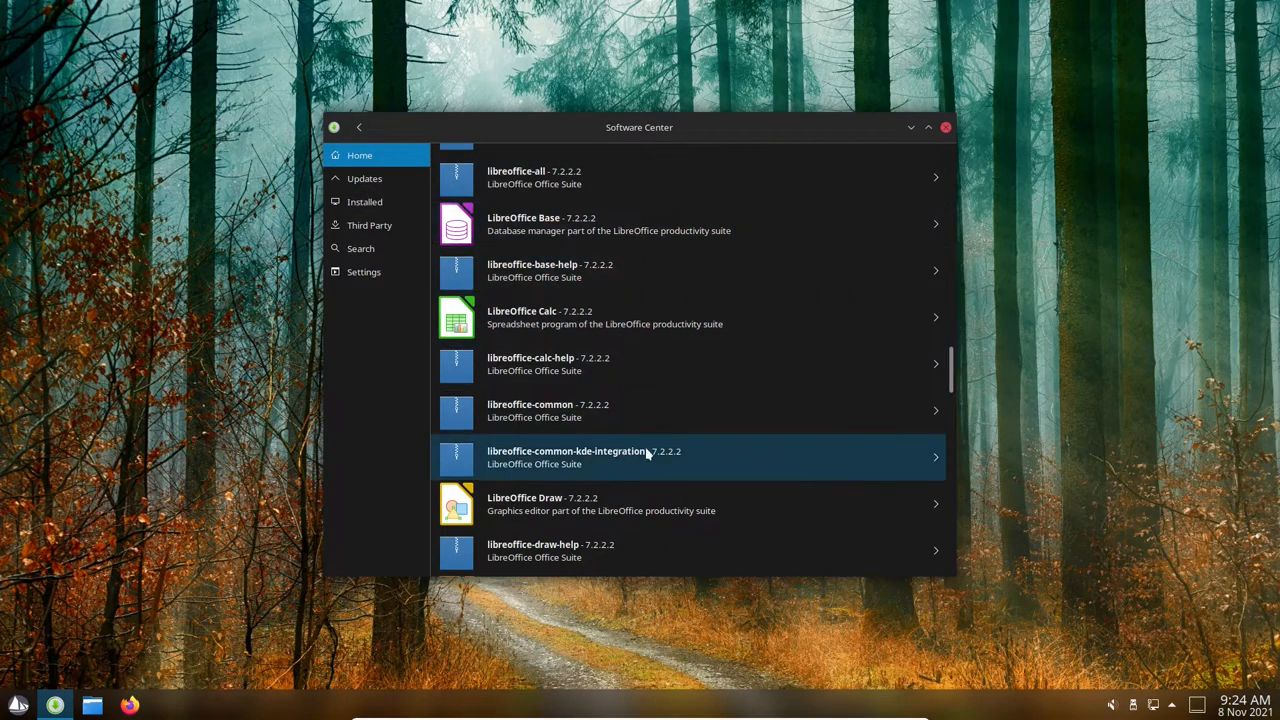
pyautogui.scroll(-3)
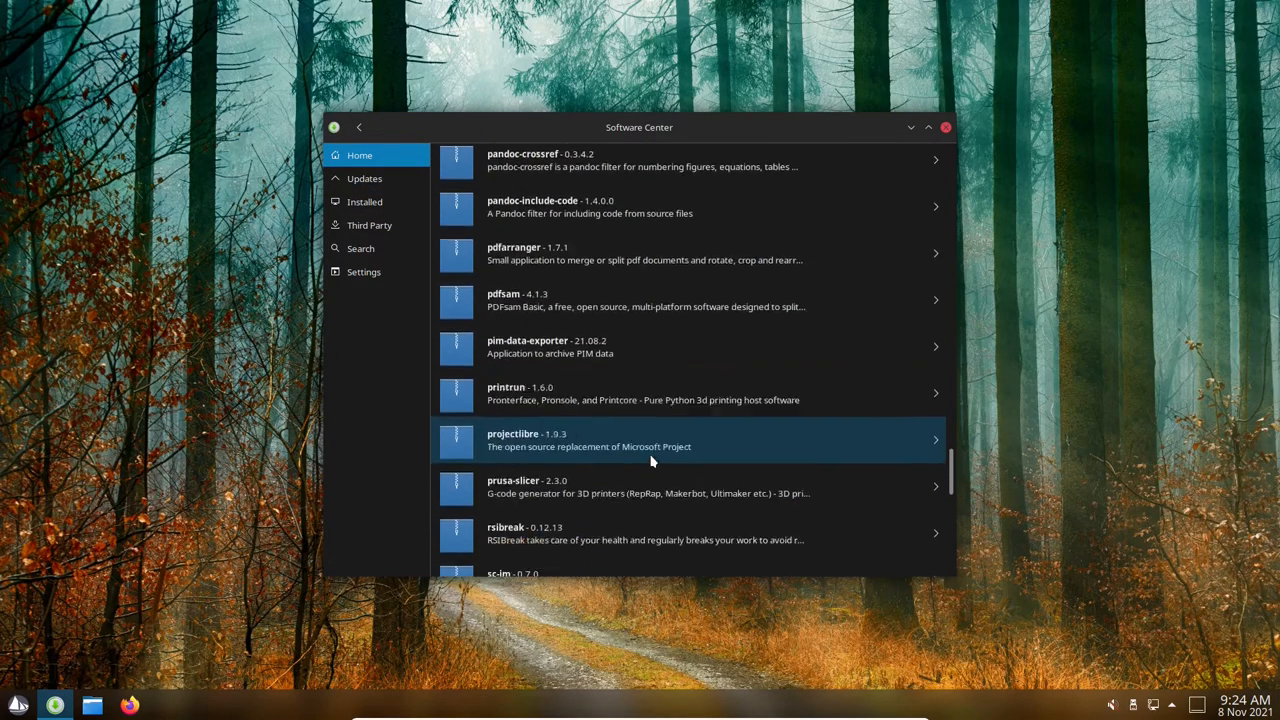
pyautogui.scroll(-3)
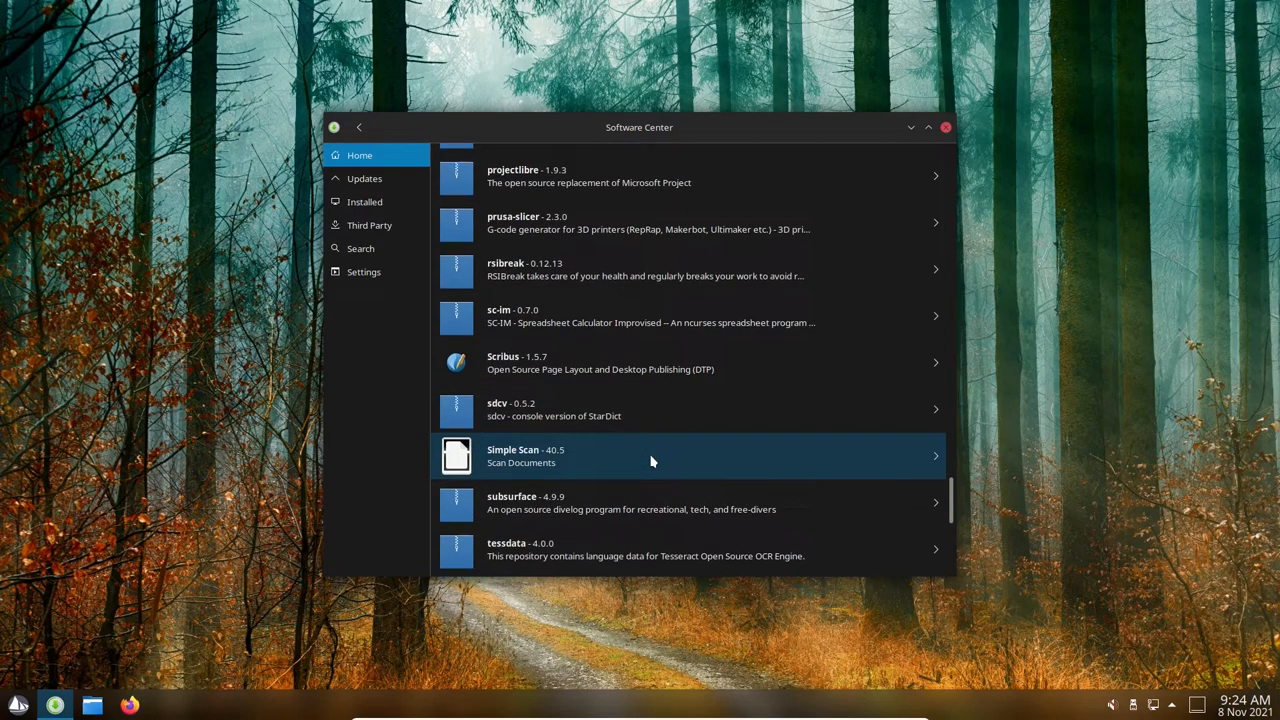
pyautogui.moveTo(610, 362)
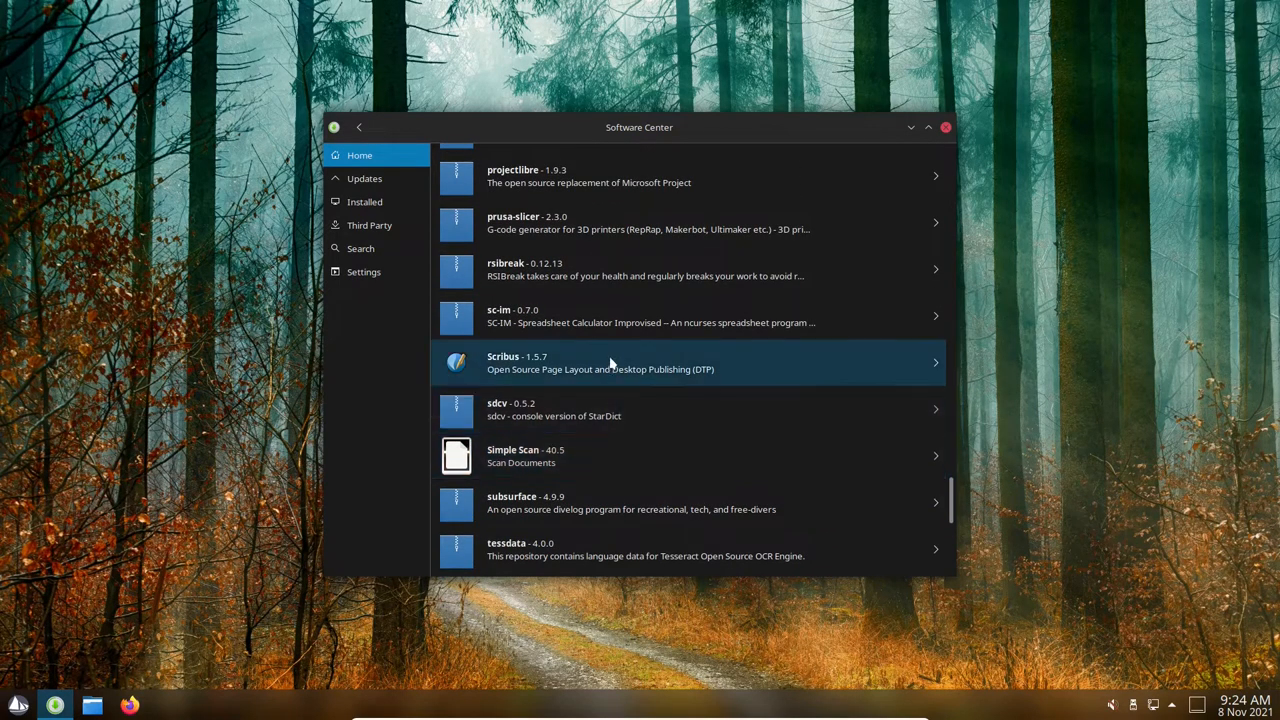
pyautogui.moveTo(644, 492)
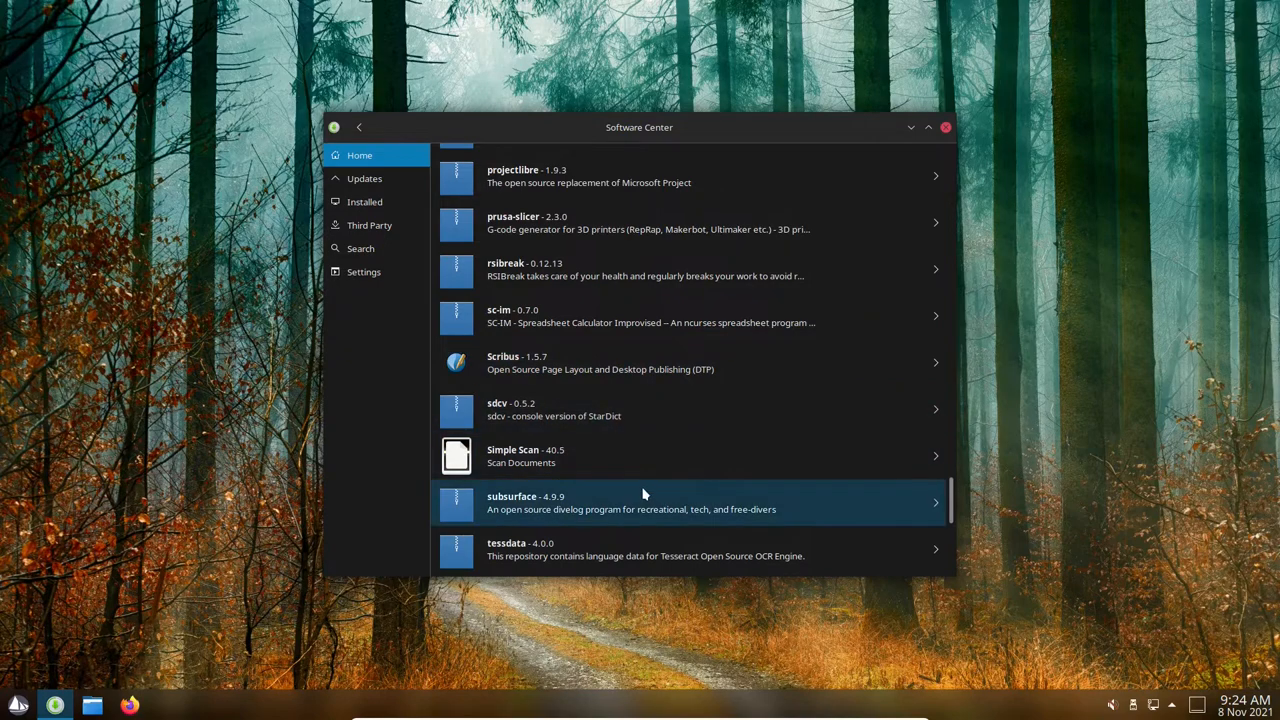
pyautogui.moveTo(648, 468)
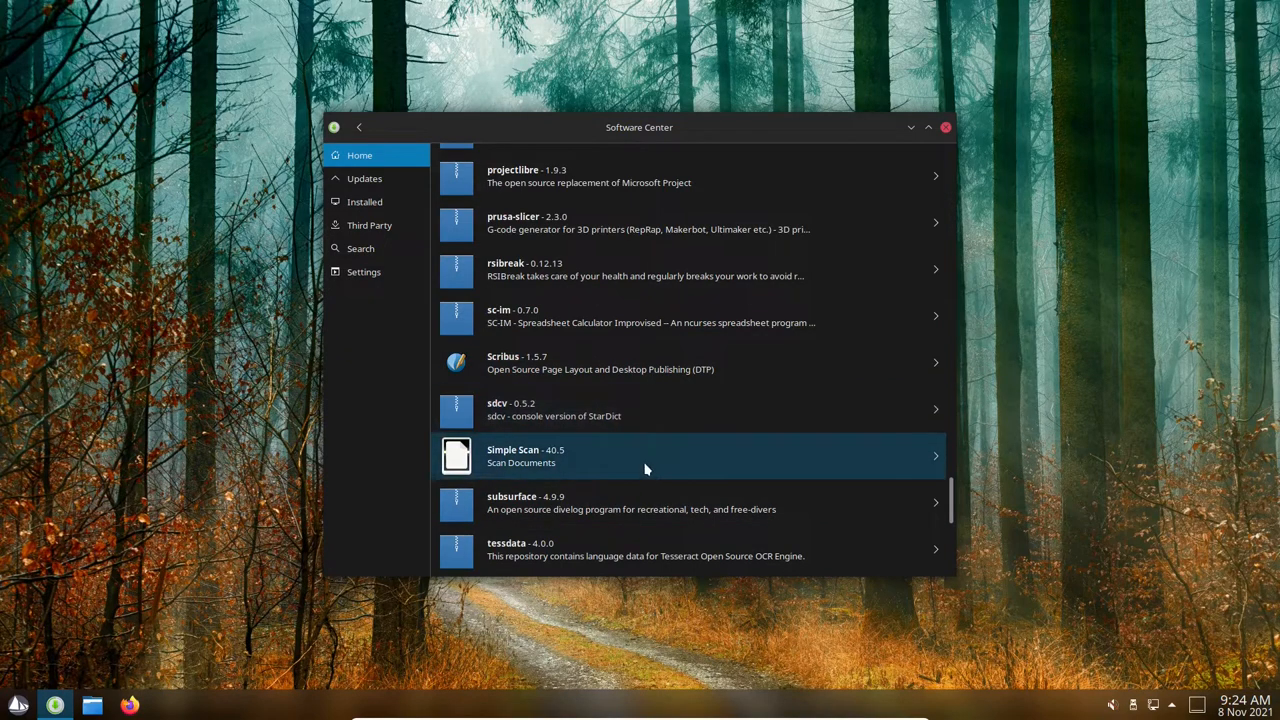
# Browse Text Editors past geany, micro and Notepadqq down to vim and vis.
pyautogui.click(358, 128)
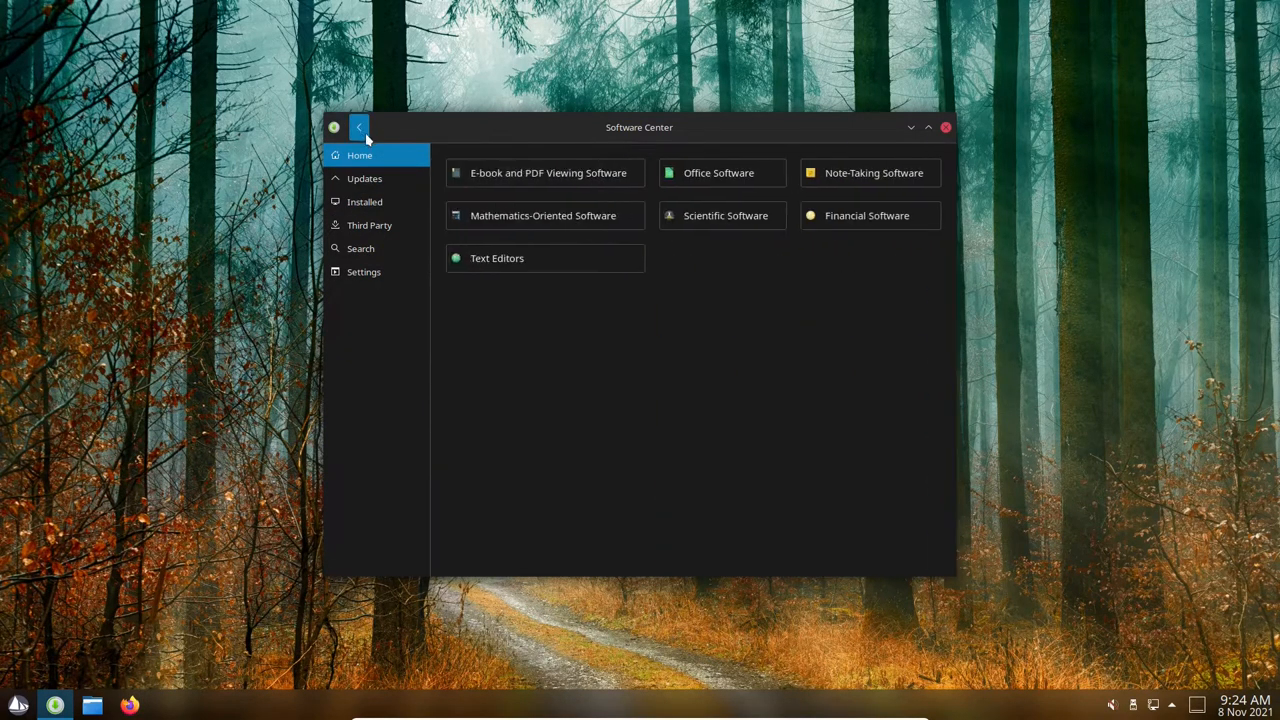
pyautogui.click(496, 258)
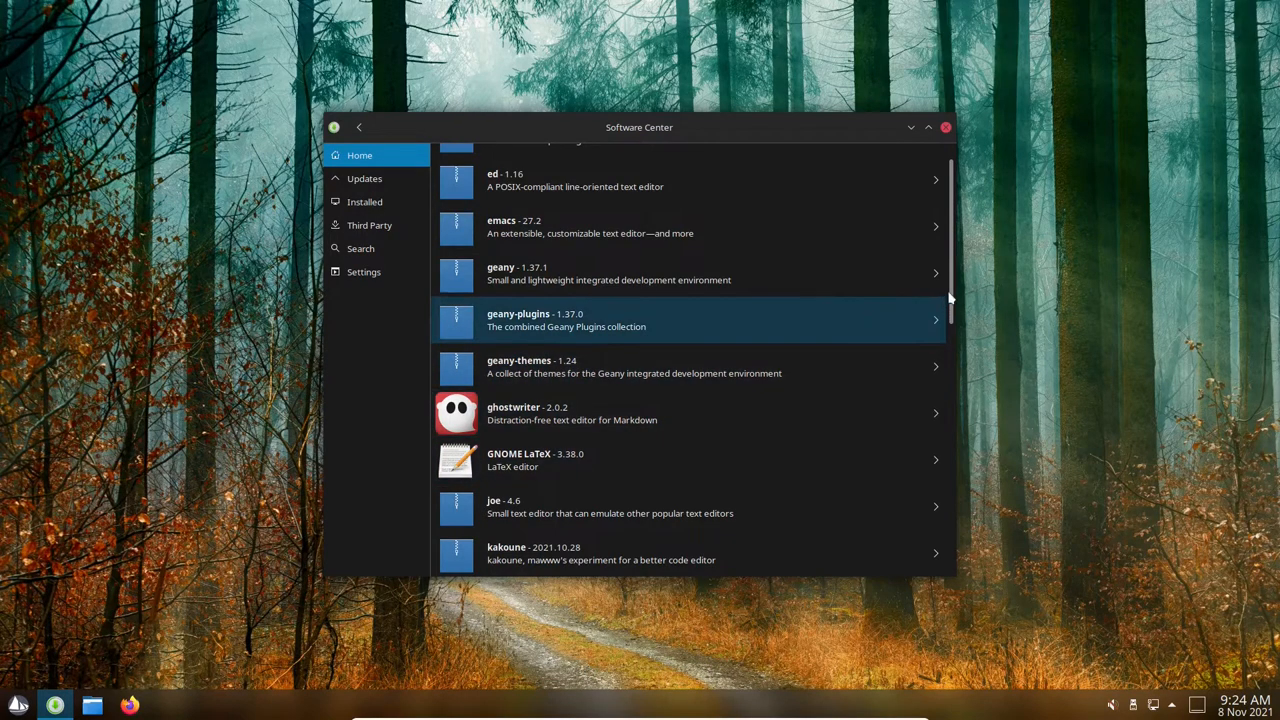
pyautogui.scroll(-3)
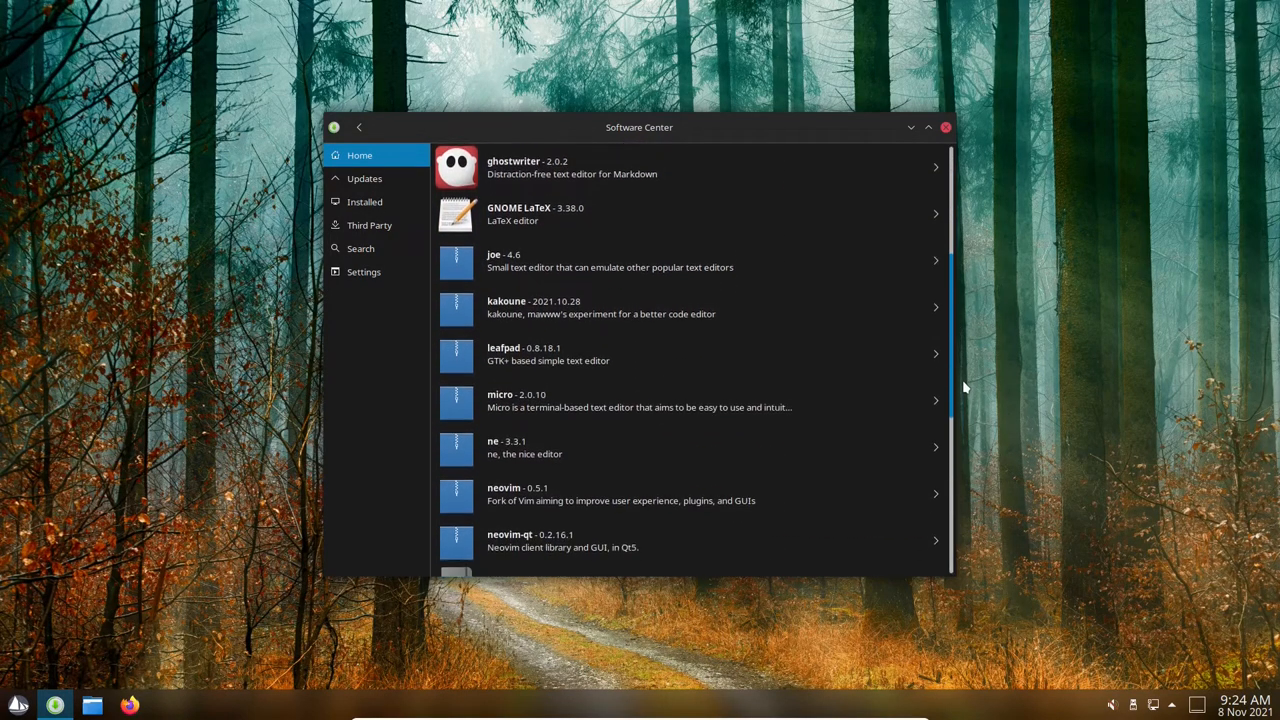
pyautogui.scroll(-3)
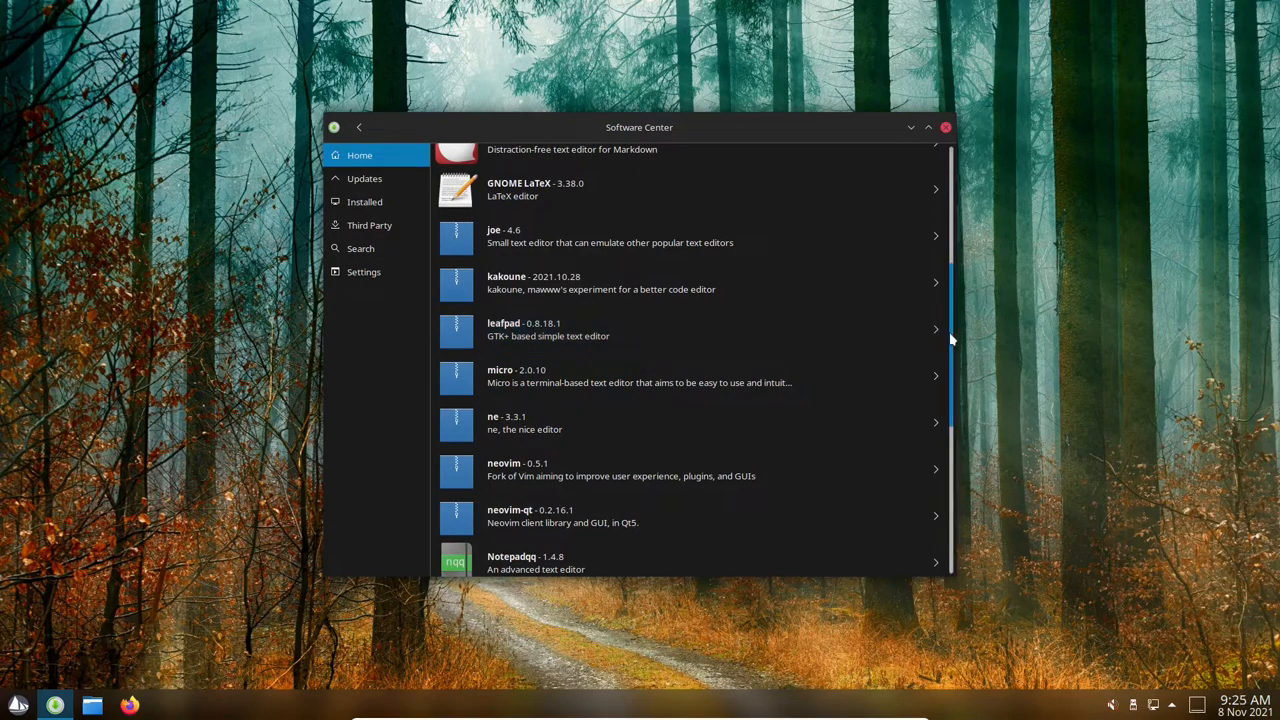
pyautogui.scroll(-3)
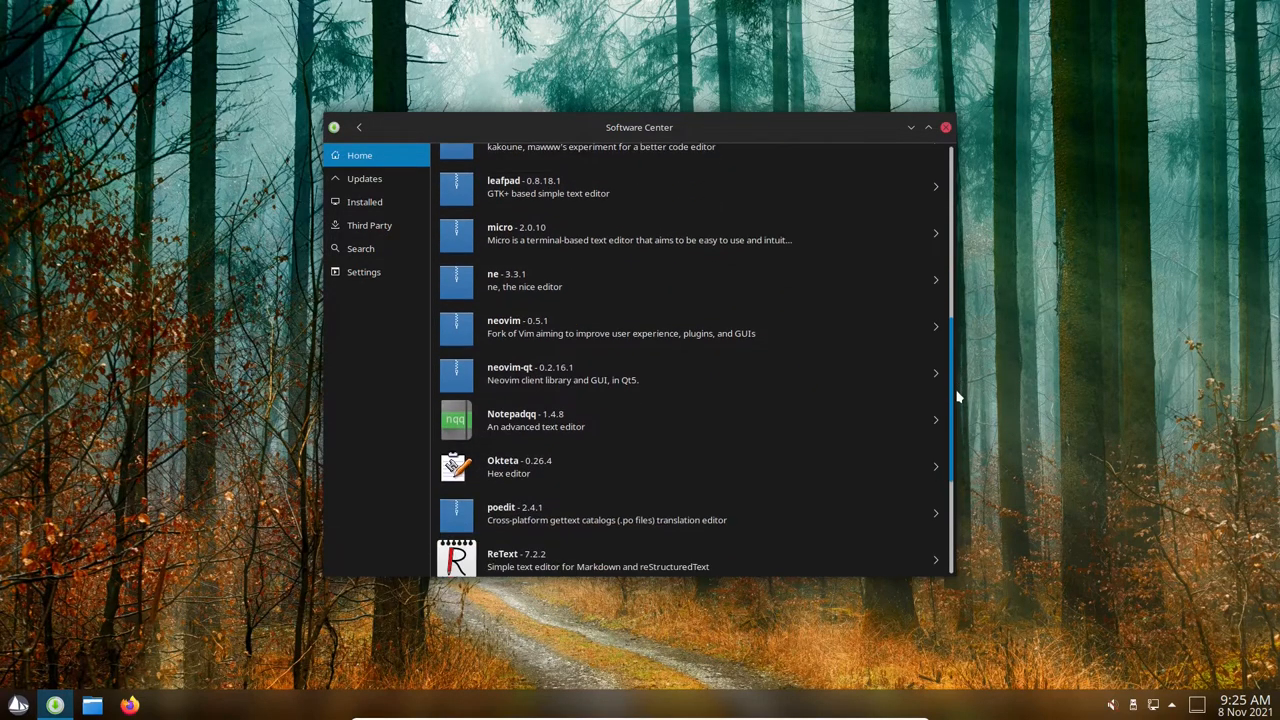
pyautogui.scroll(-3)
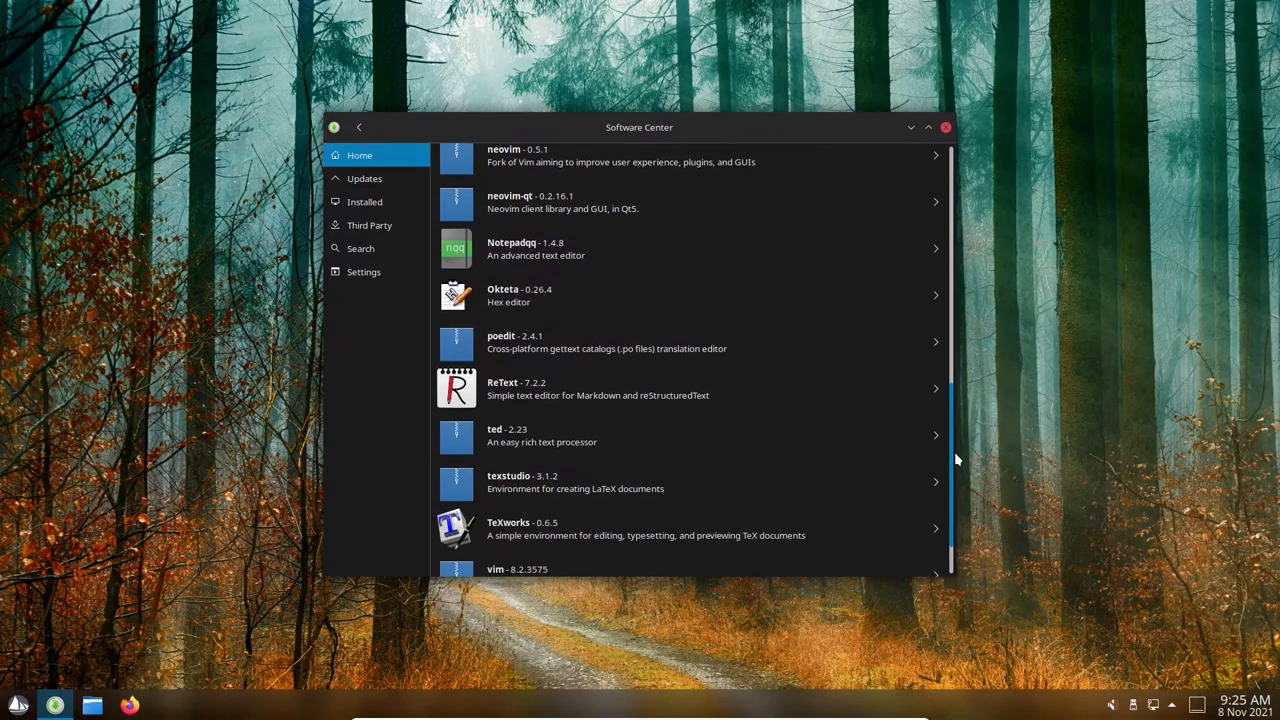
pyautogui.scroll(-3)
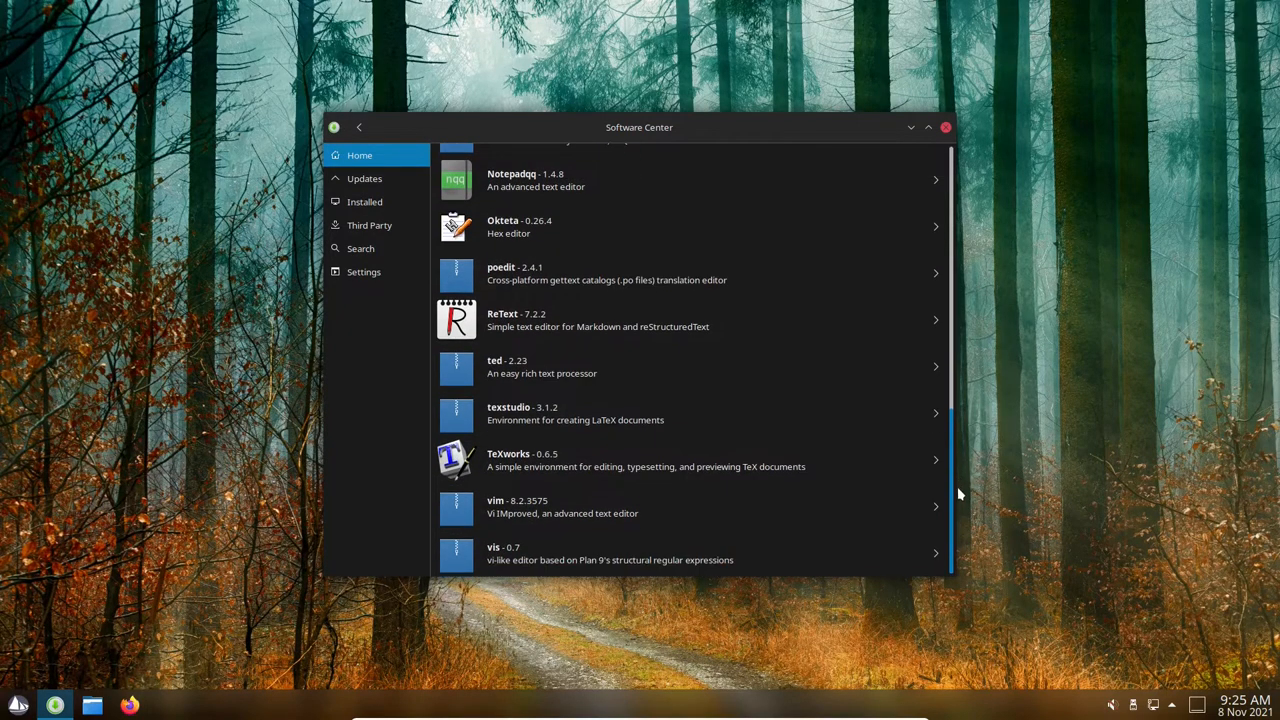
pyautogui.moveTo(584, 560)
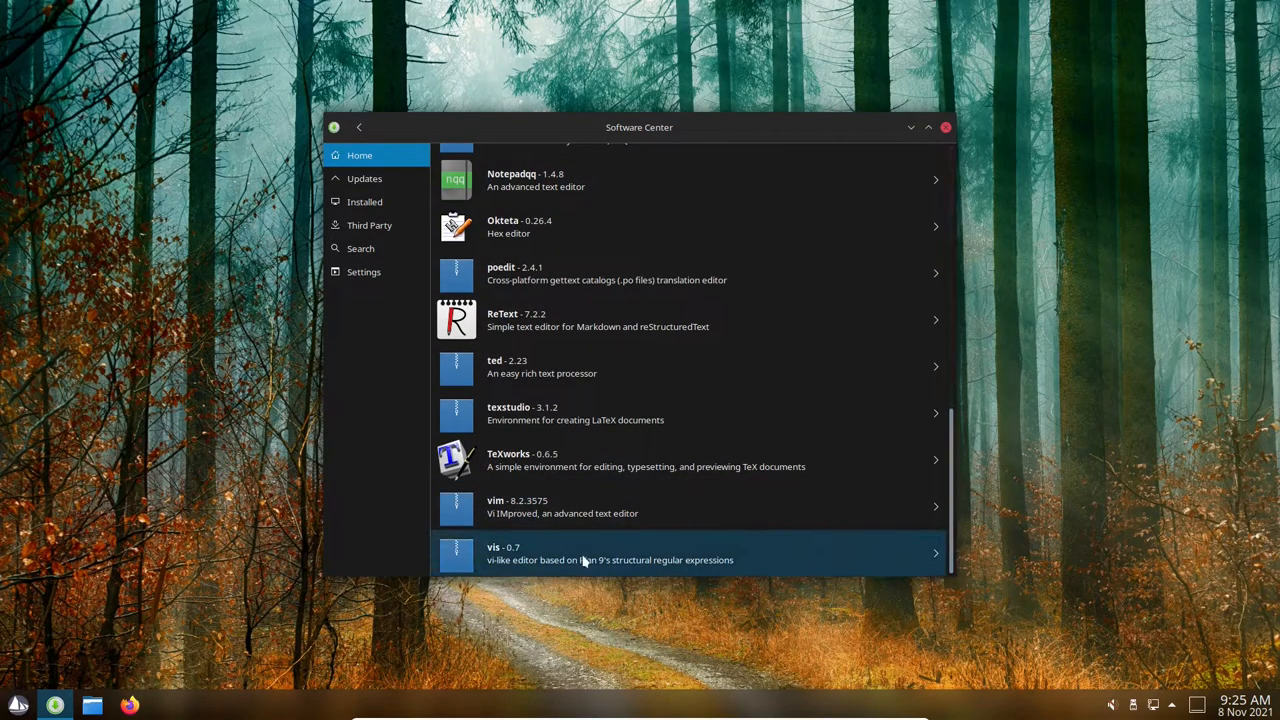
pyautogui.moveTo(560, 412)
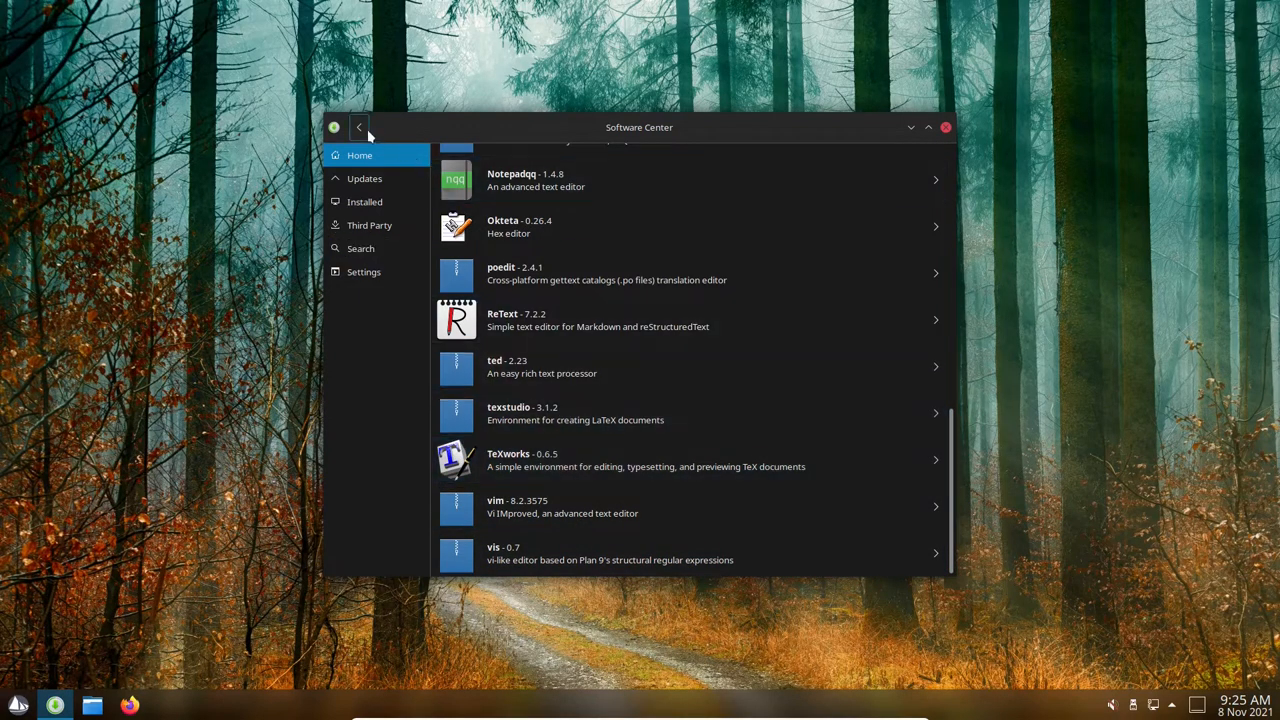
# Show Mathematics-Oriented Software such as calc, gretl, maxima, SpeedCrunch and wxmaxima.
pyautogui.click(358, 128)
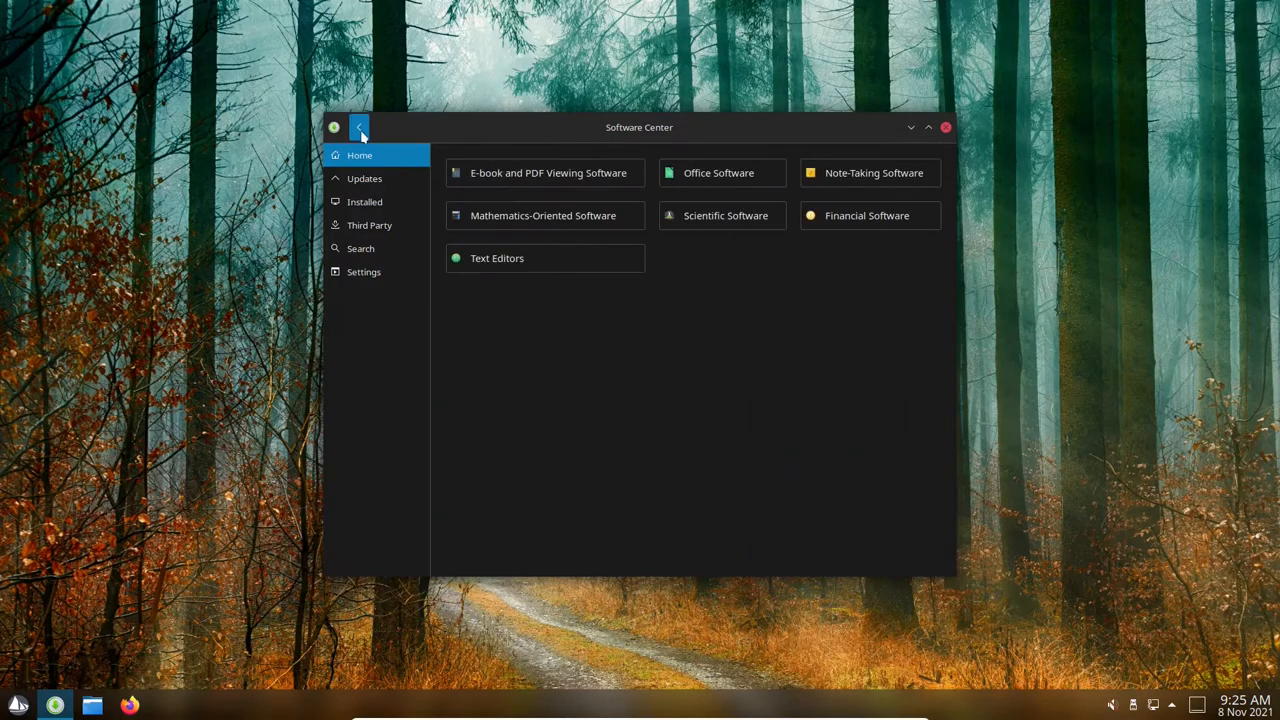
pyautogui.moveTo(376, 136)
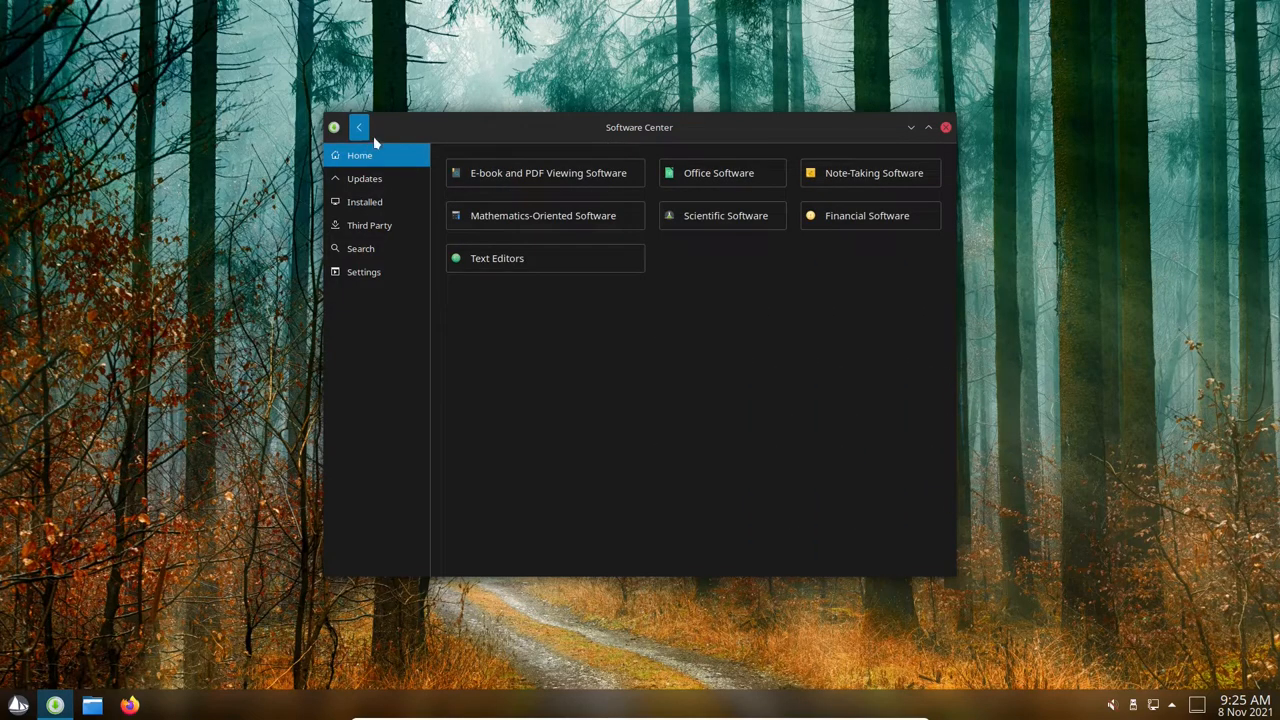
pyautogui.moveTo(760, 216)
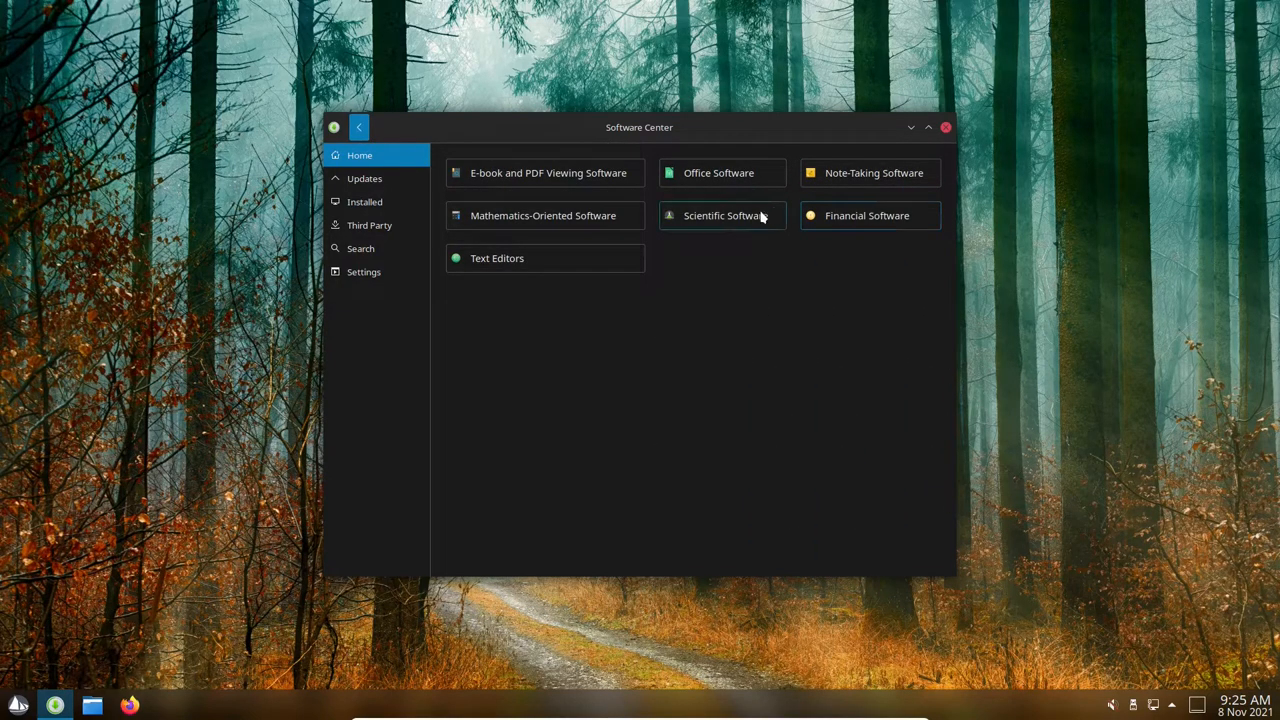
pyautogui.moveTo(532, 216)
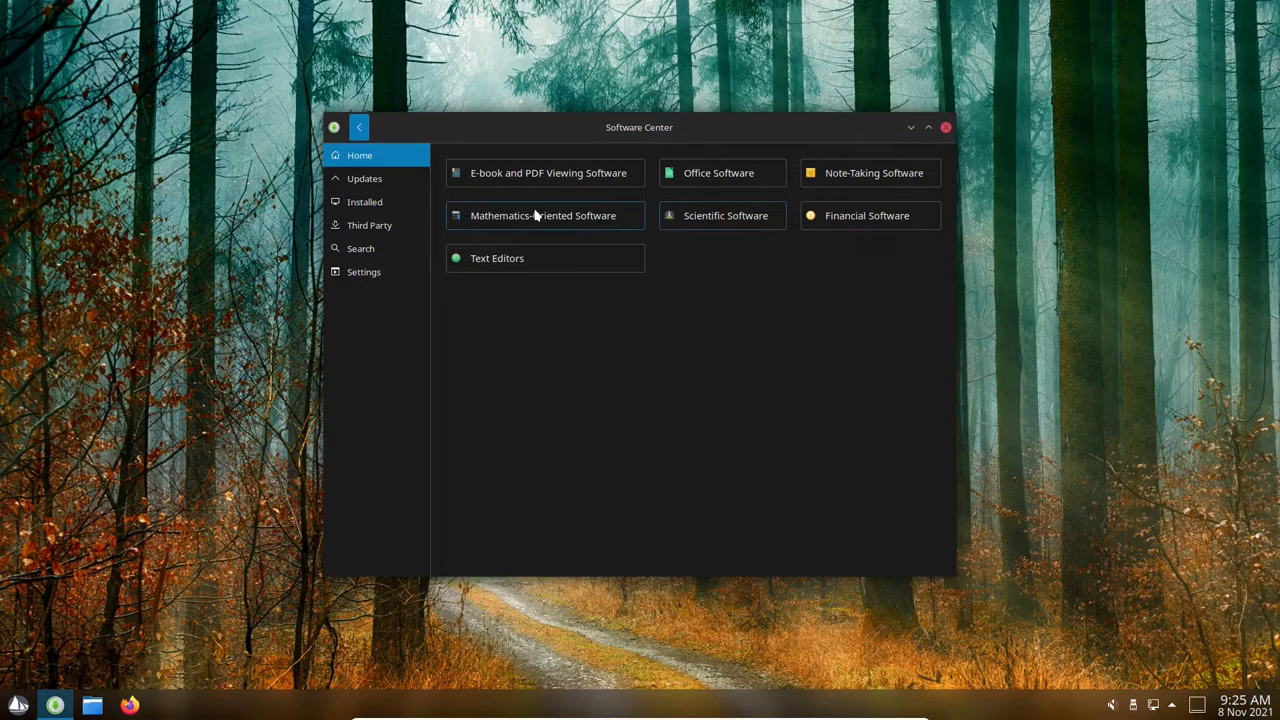
pyautogui.click(544, 216)
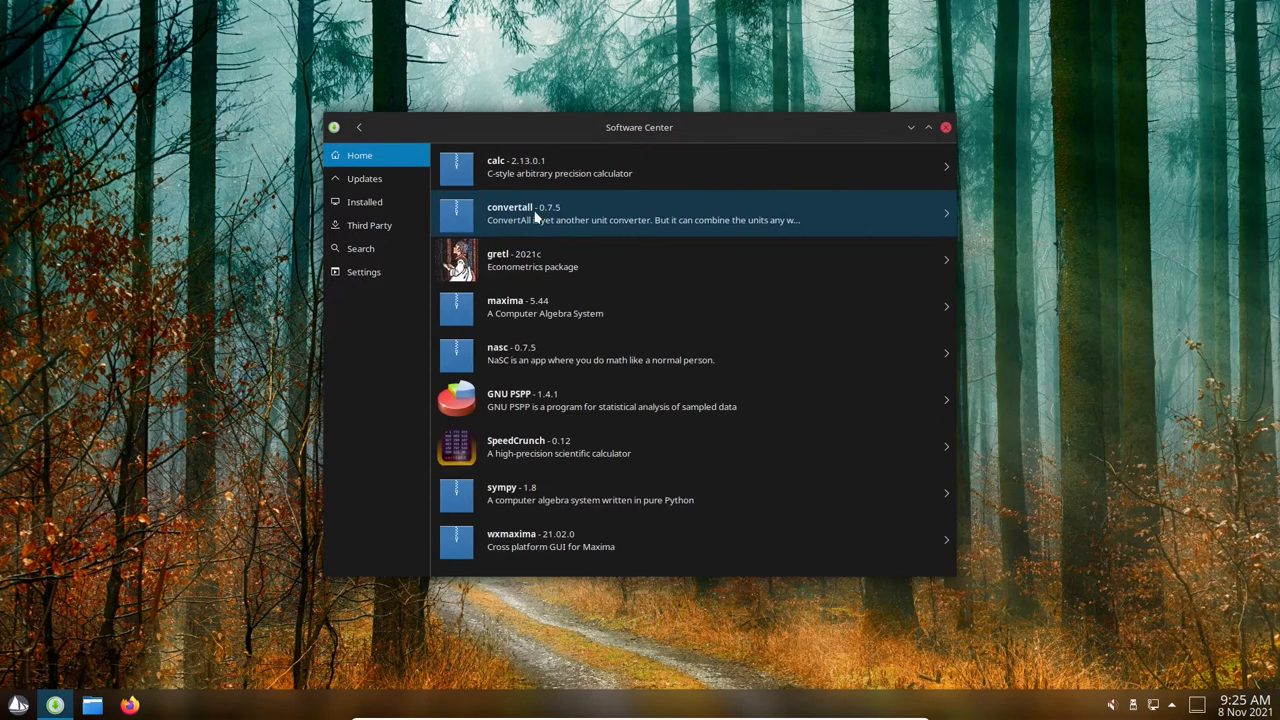
pyautogui.moveTo(580, 320)
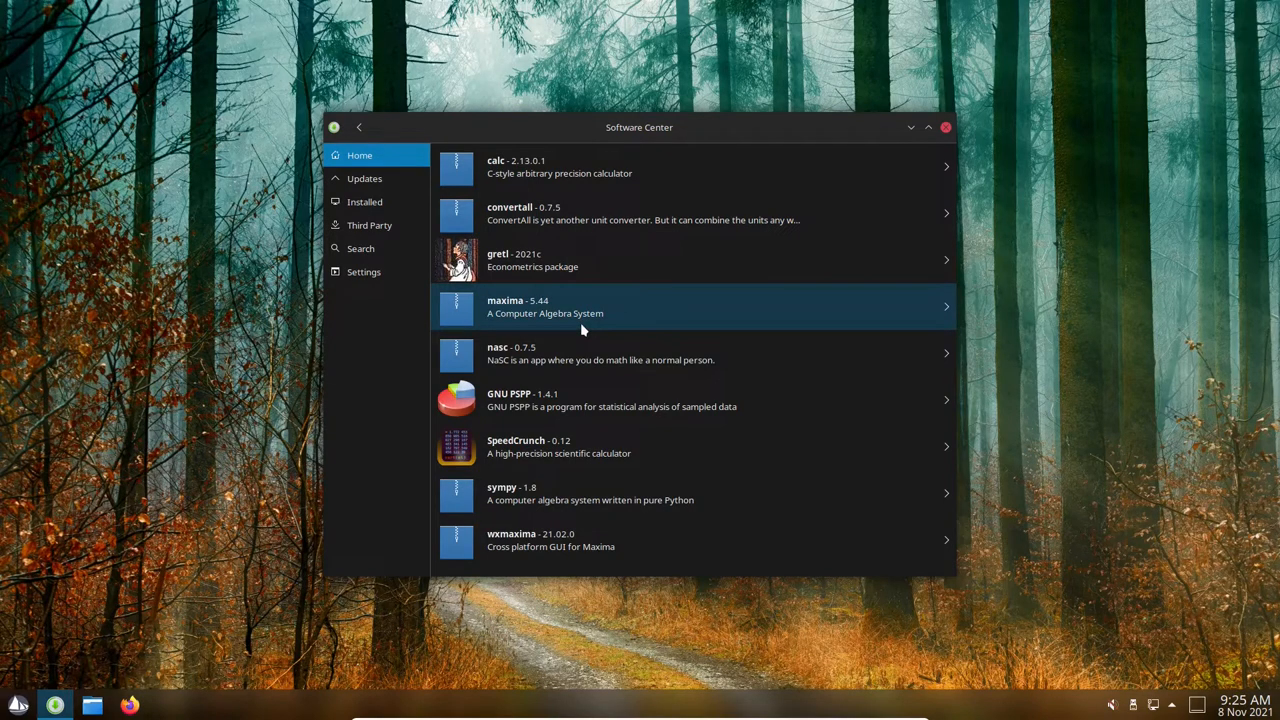
pyautogui.moveTo(708, 400)
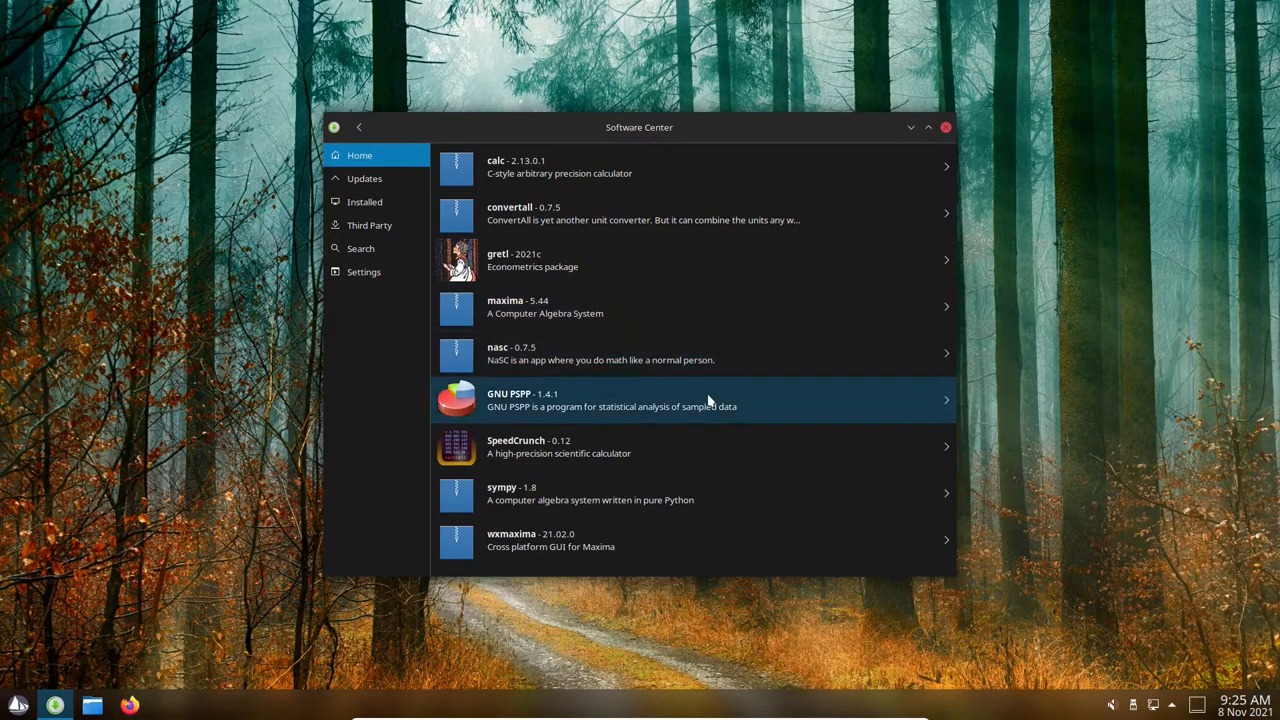
pyautogui.moveTo(810, 426)
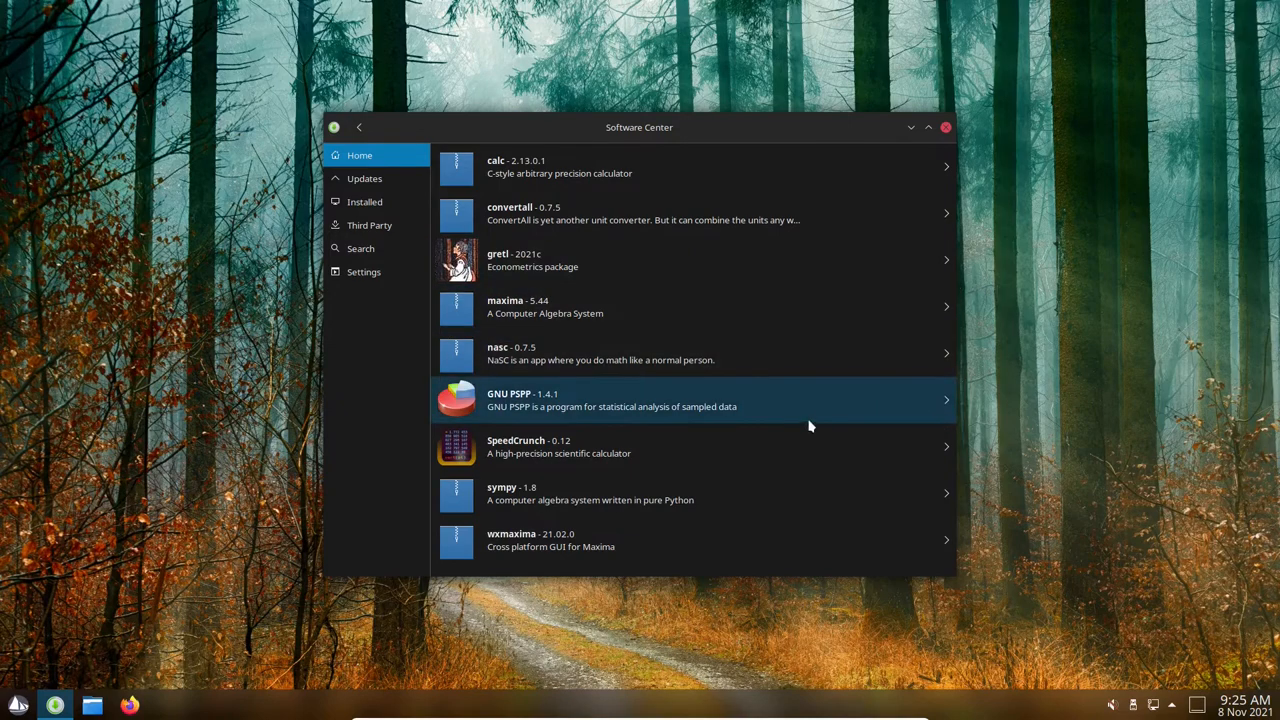
pyautogui.moveTo(308, 144)
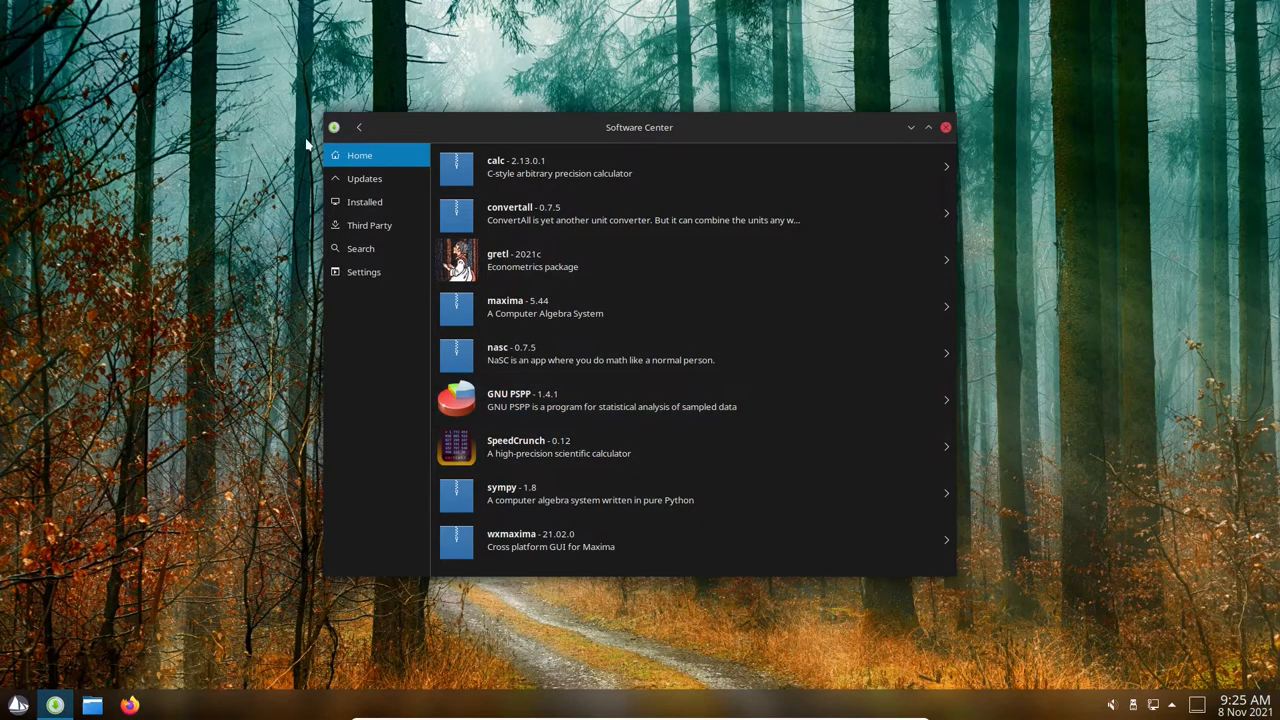
pyautogui.click(360, 128)
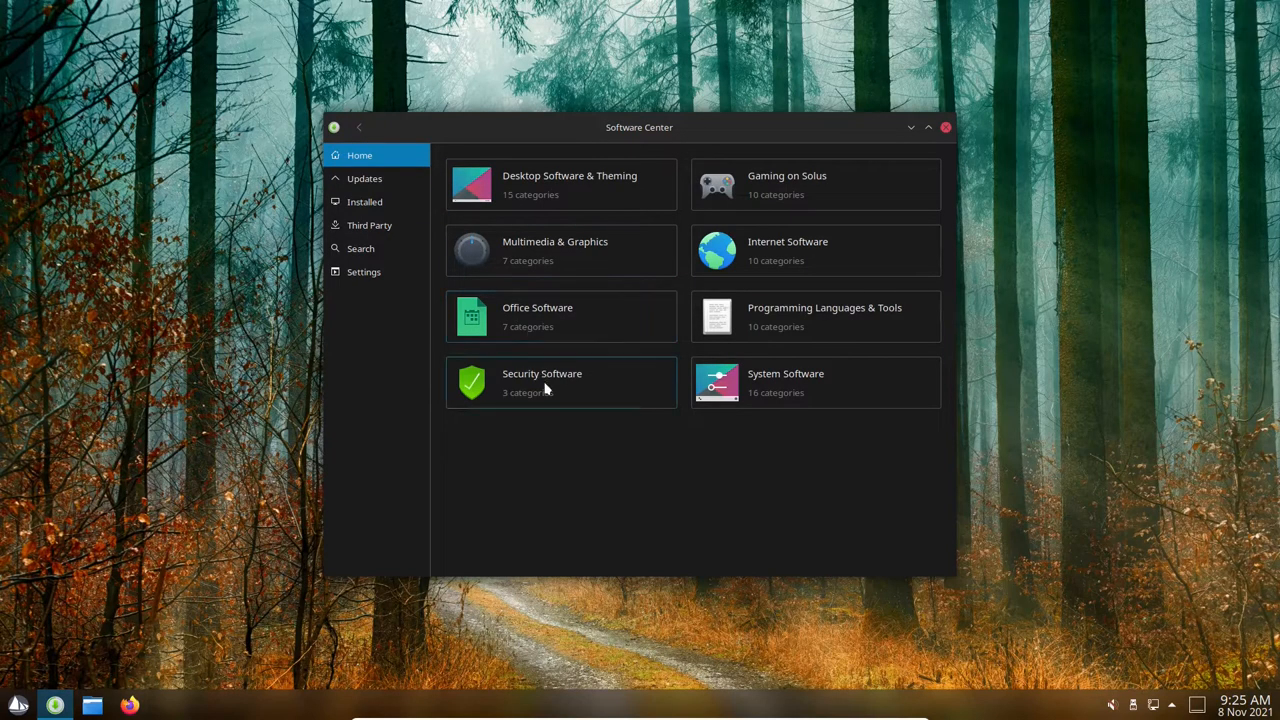
pyautogui.click(560, 384)
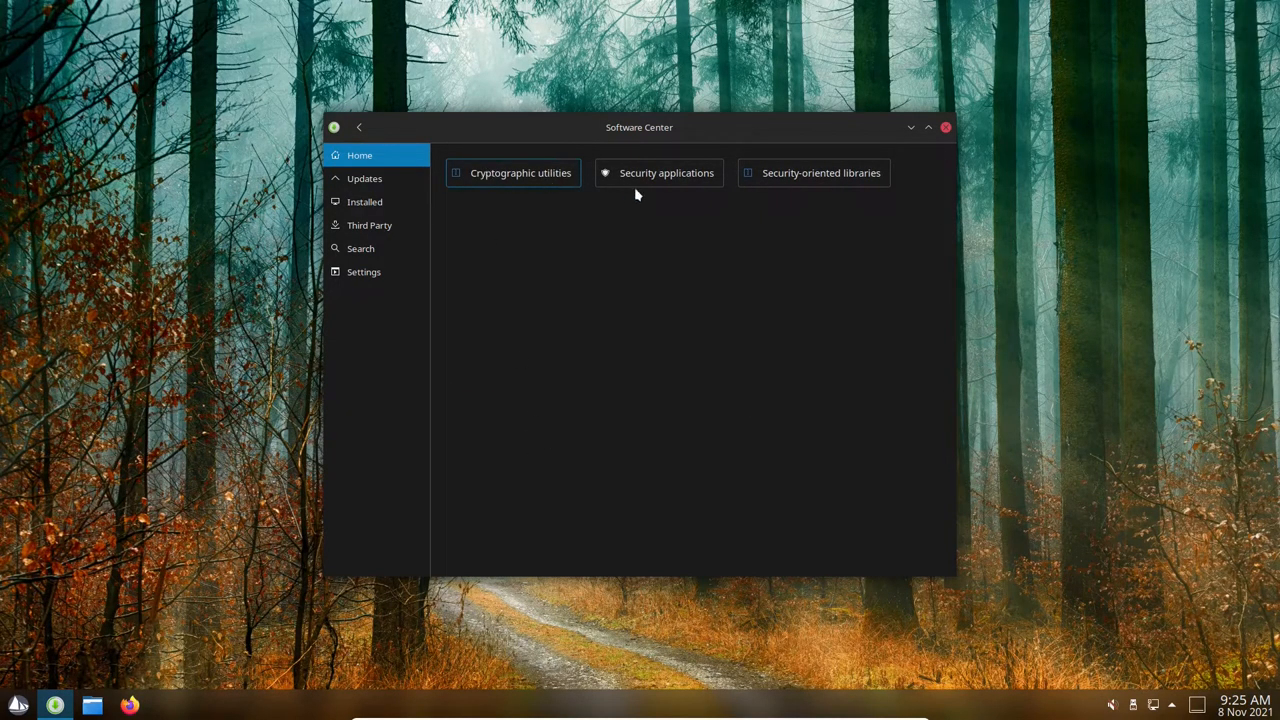
pyautogui.moveTo(752, 172)
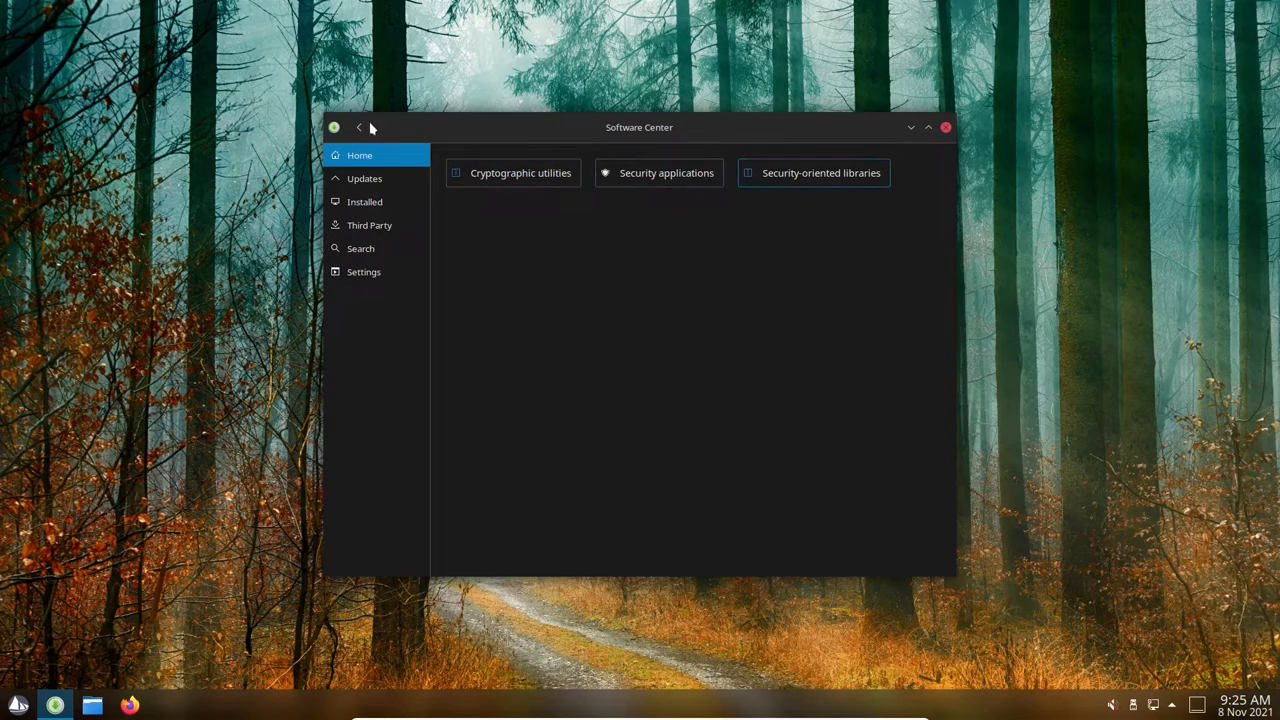
pyautogui.click(358, 128)
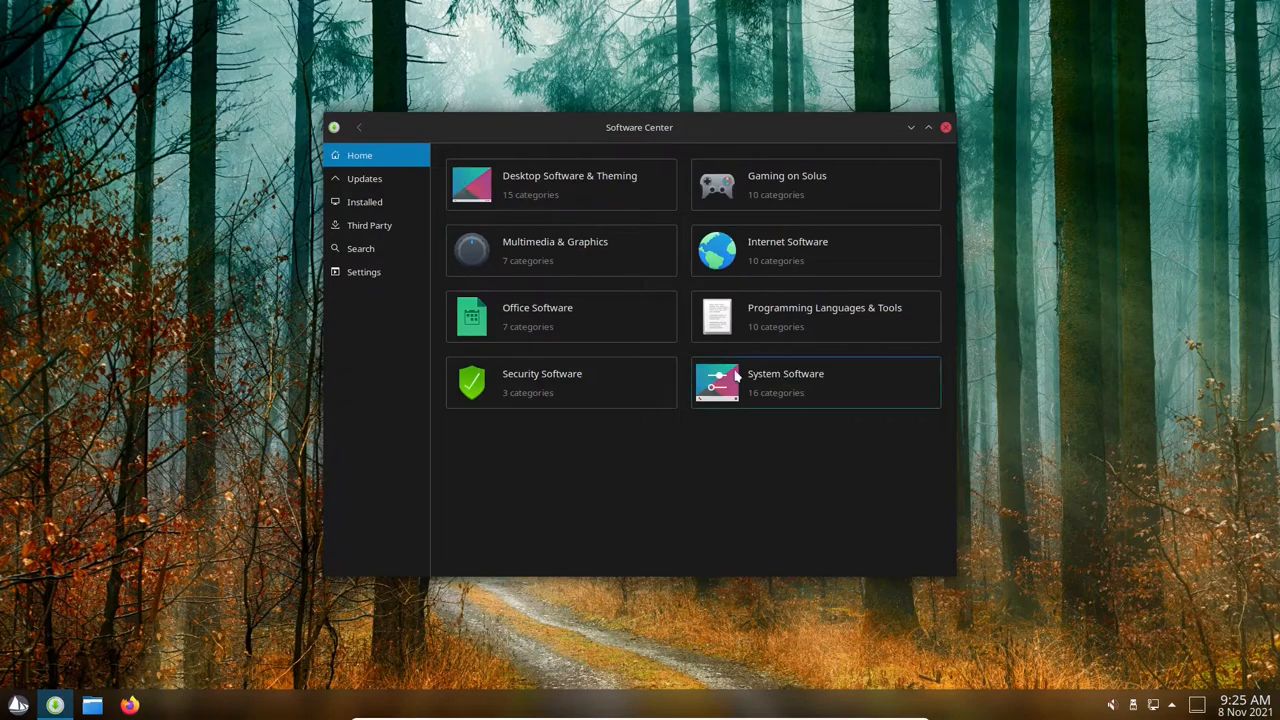
pyautogui.click(560, 382)
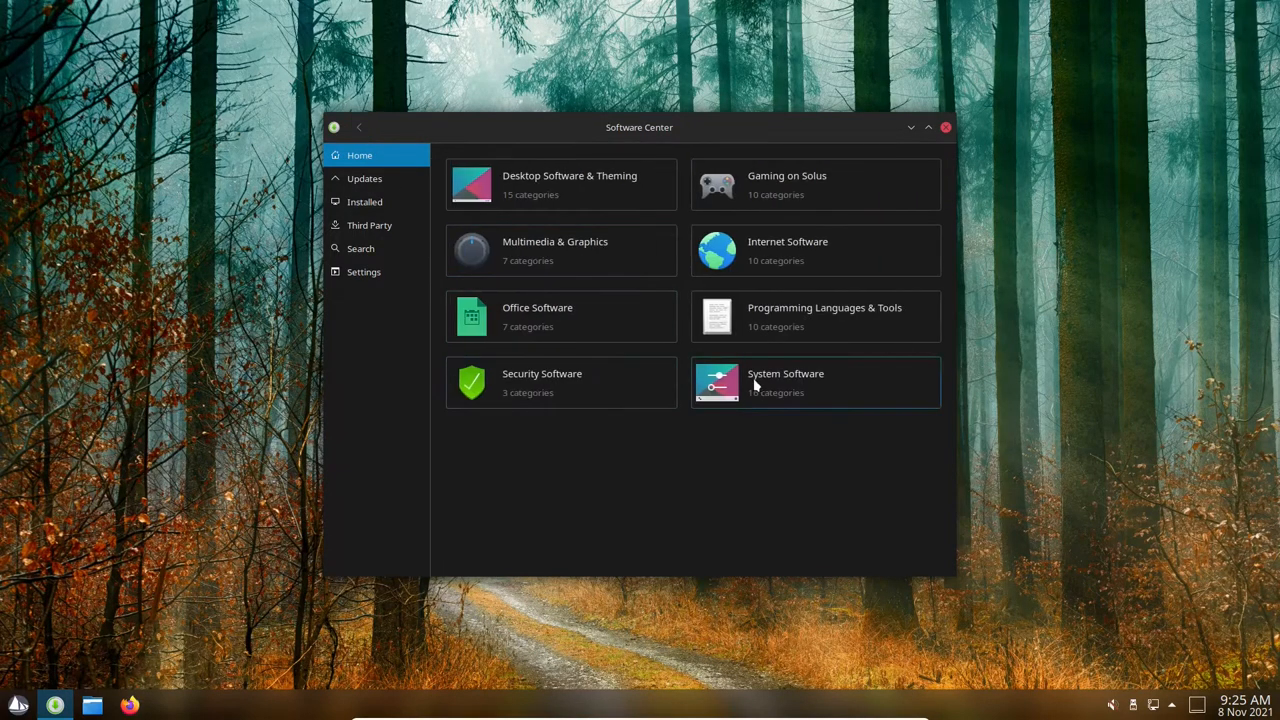
# Show System Software subcategories like Kernel Drivers, Boot utilities and X.Org Server.
pyautogui.click(816, 382)
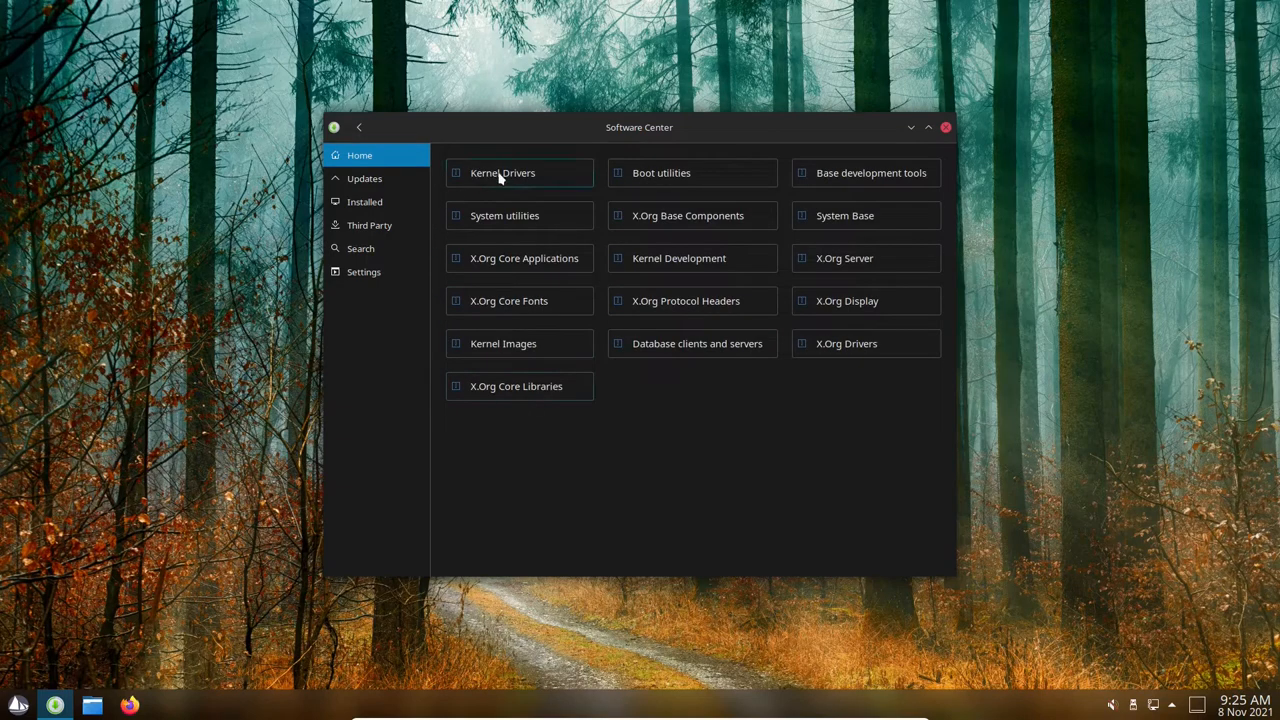
pyautogui.moveTo(848, 172)
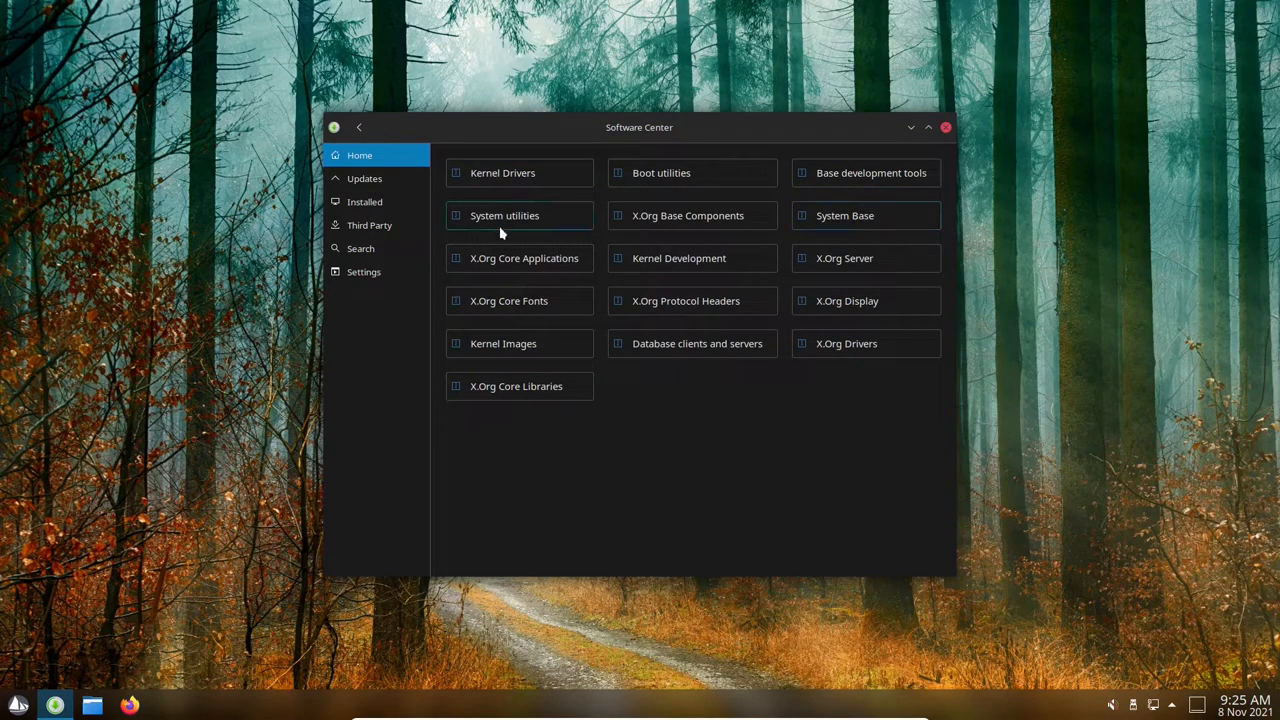
pyautogui.moveTo(564, 300)
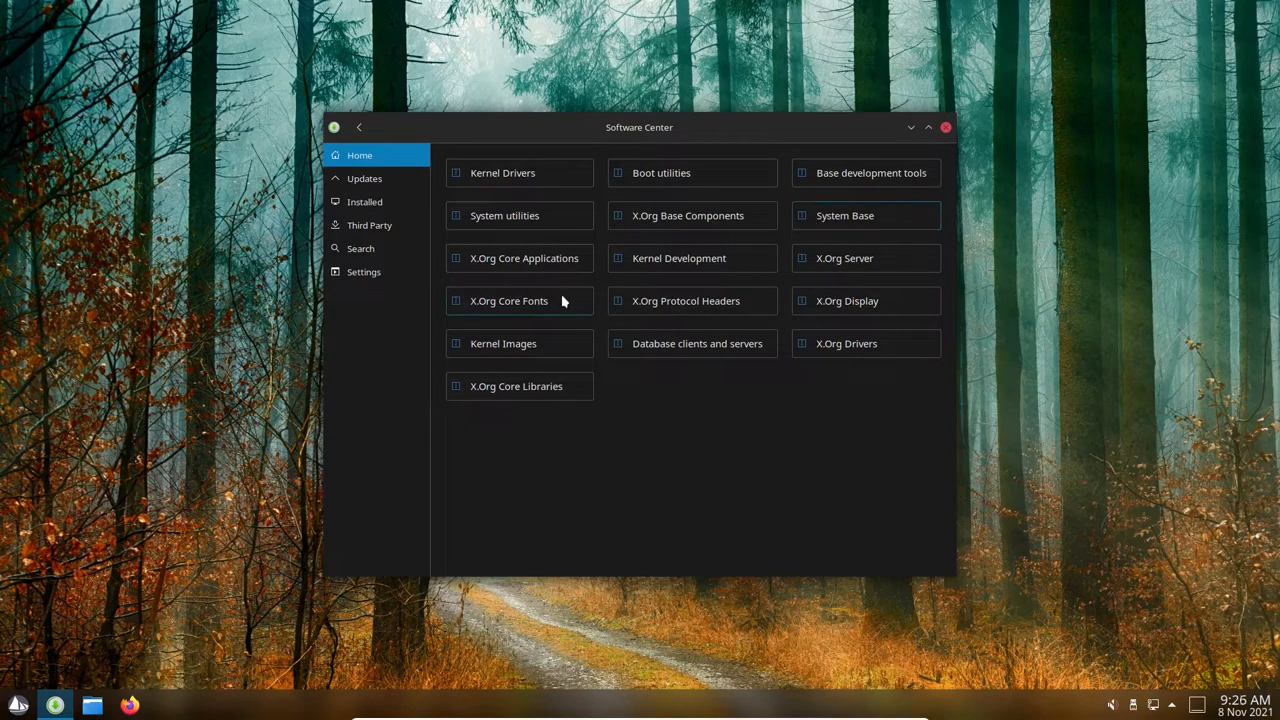
pyautogui.moveTo(690, 318)
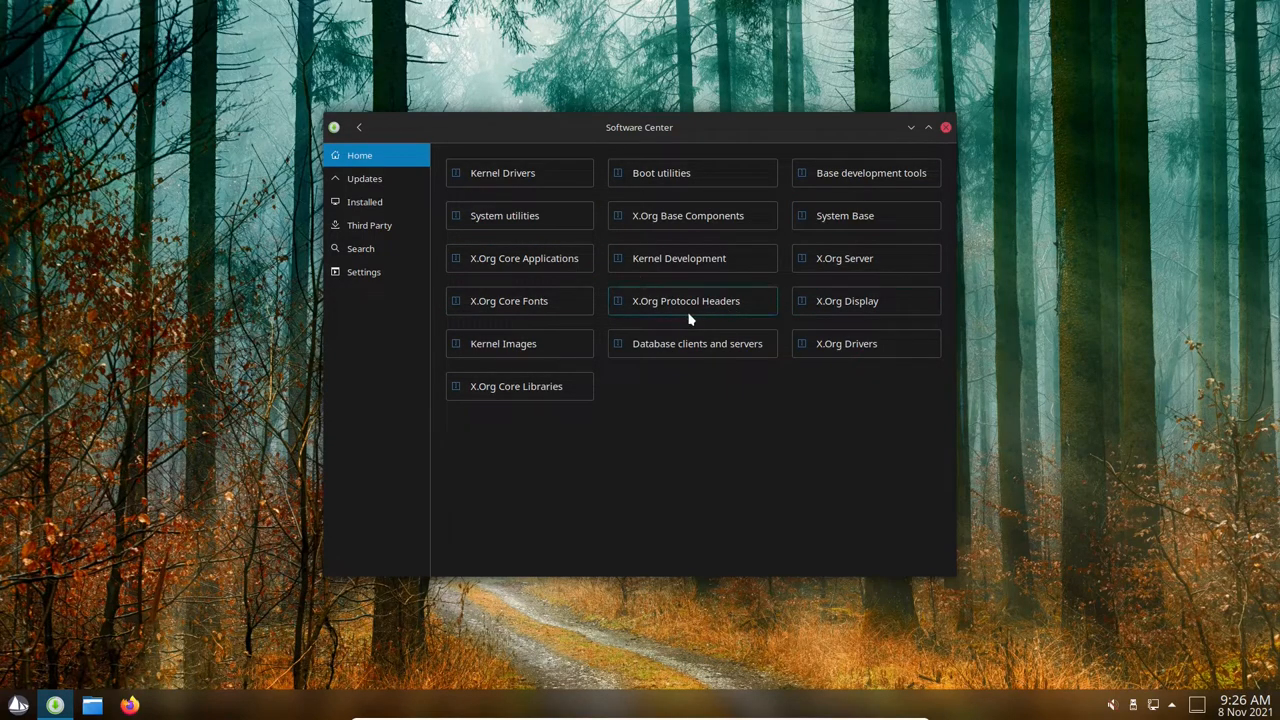
pyautogui.moveTo(622, 352)
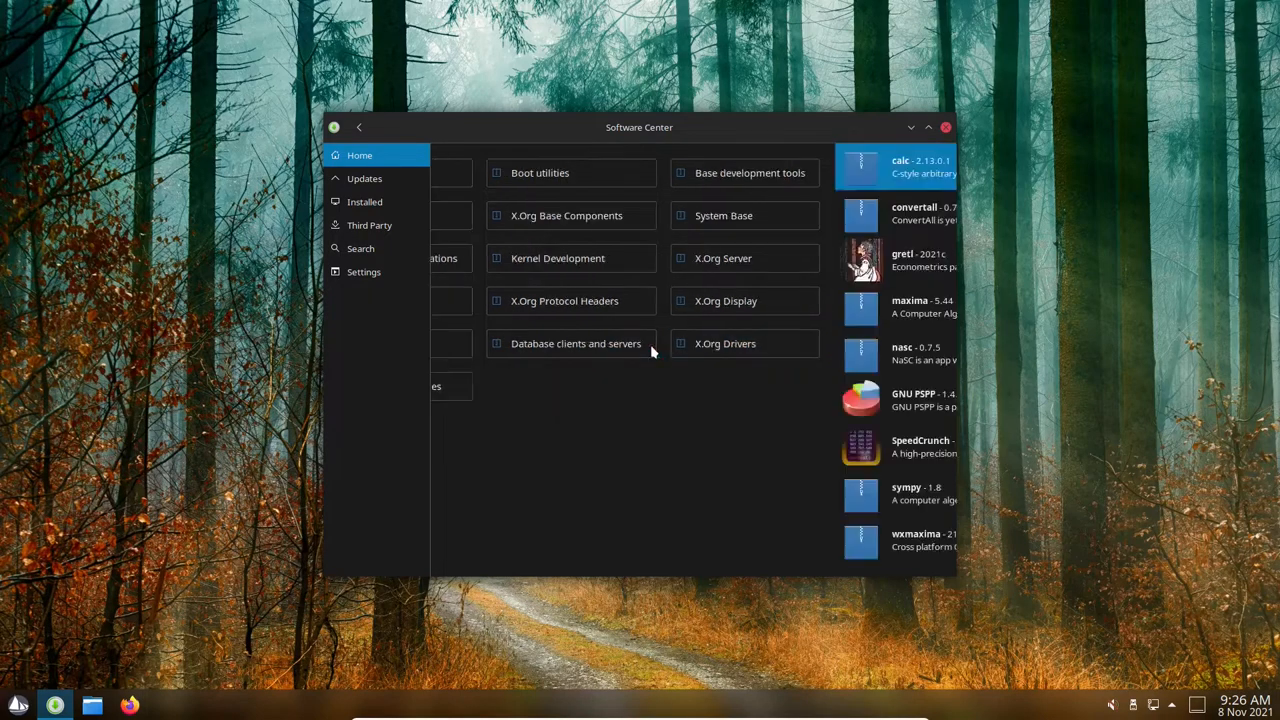
pyautogui.click(568, 344)
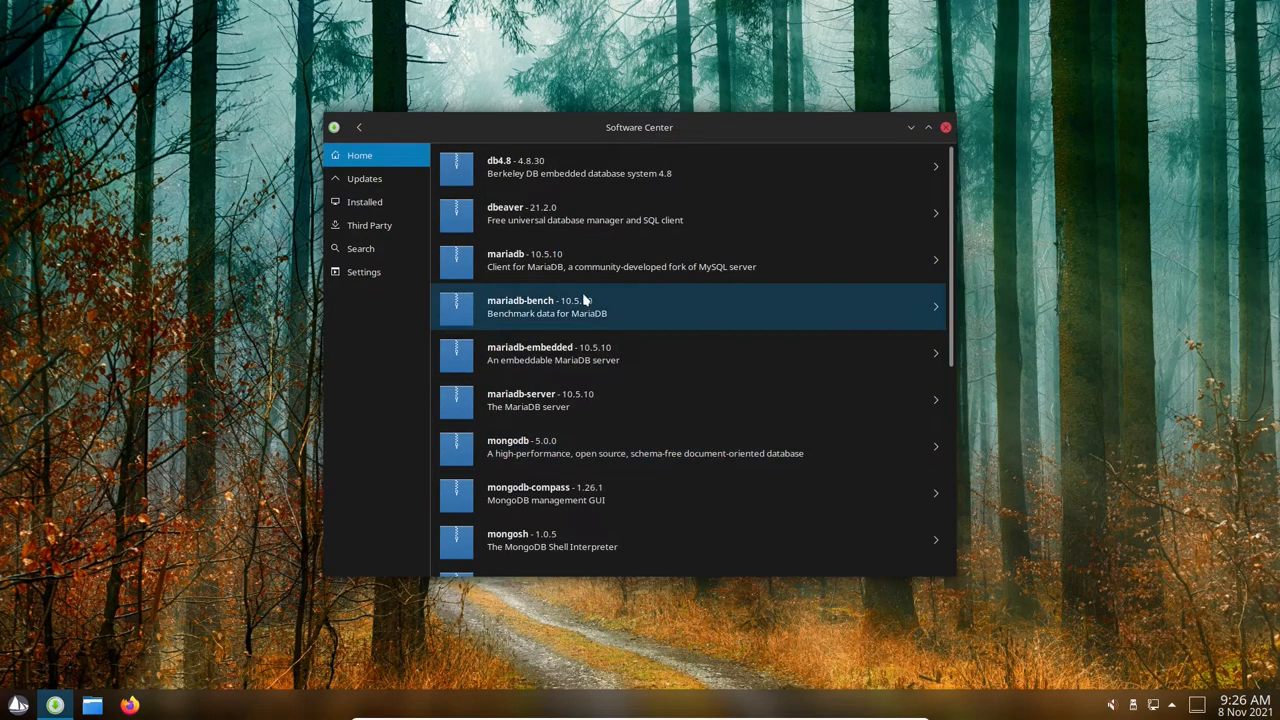
pyautogui.moveTo(542, 212)
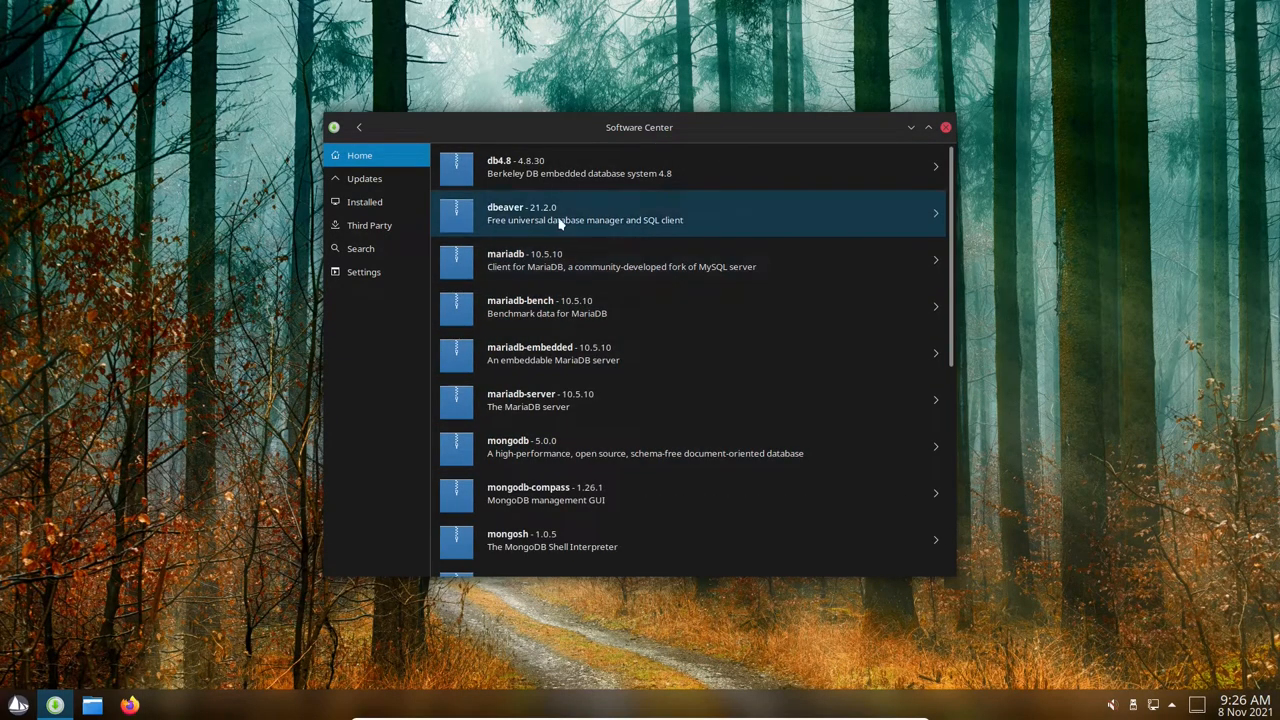
pyautogui.moveTo(632, 308)
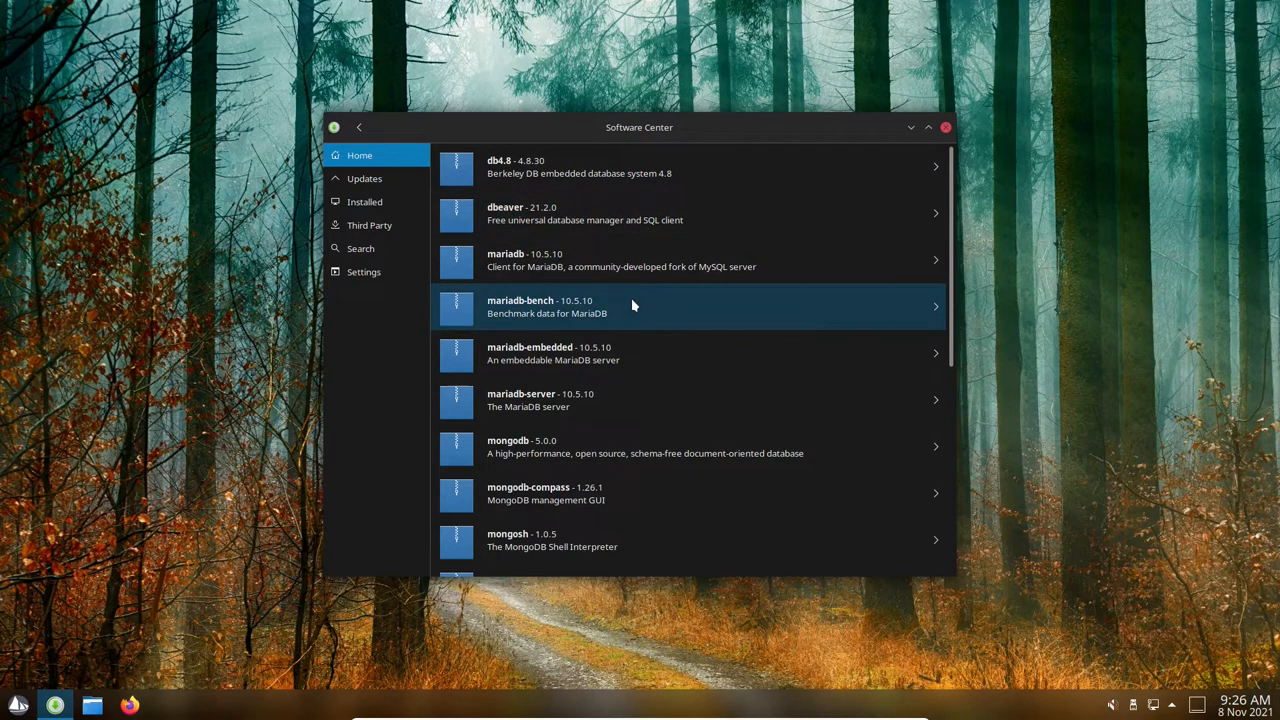
pyautogui.moveTo(638, 320)
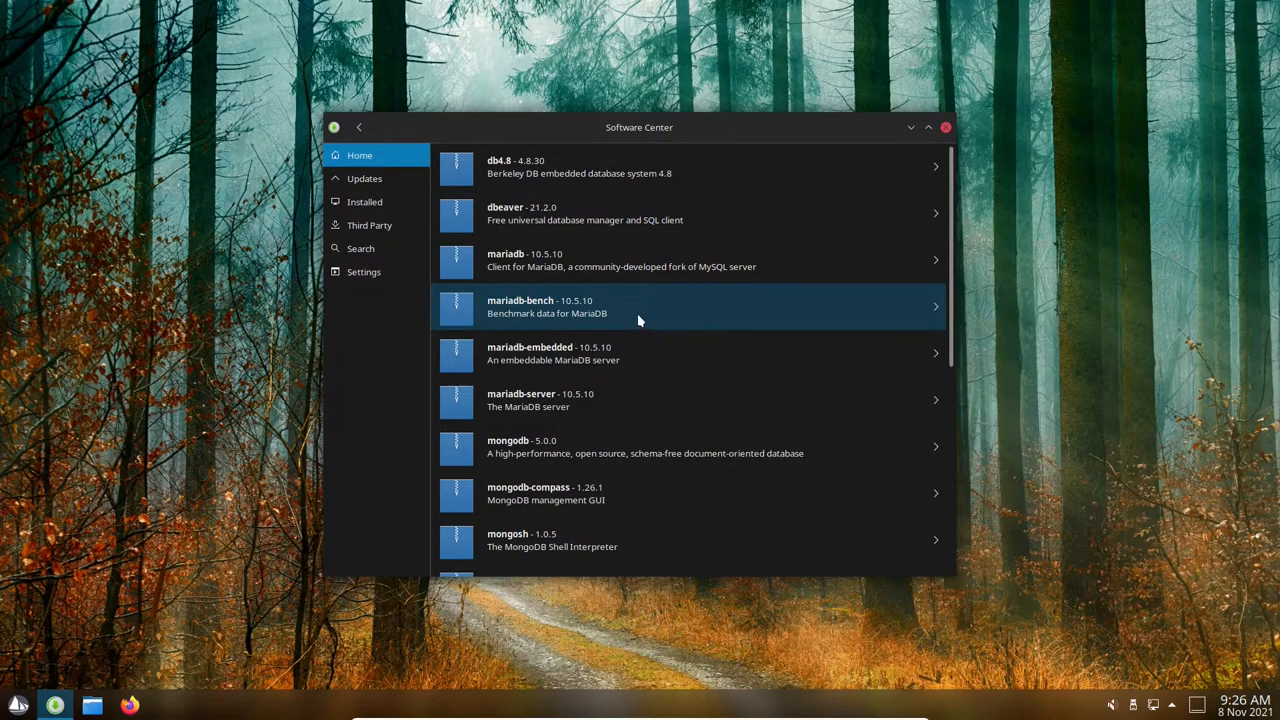
pyautogui.moveTo(652, 436)
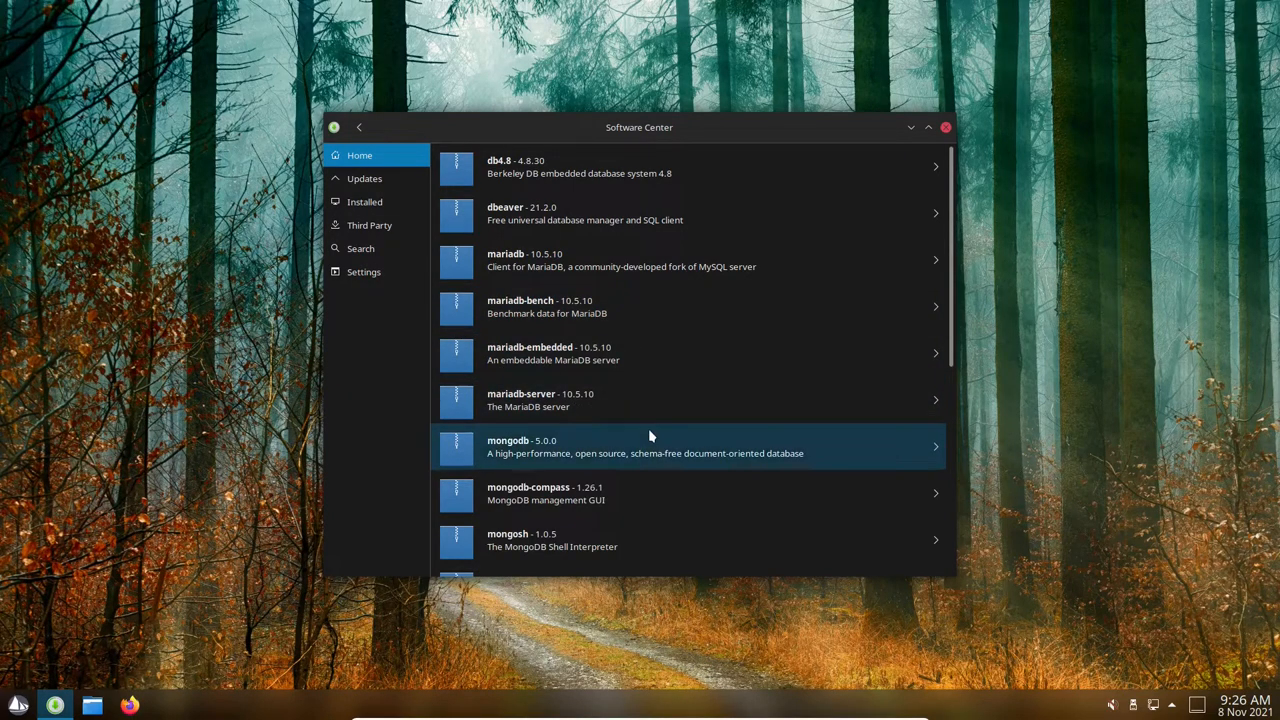
pyautogui.moveTo(656, 468)
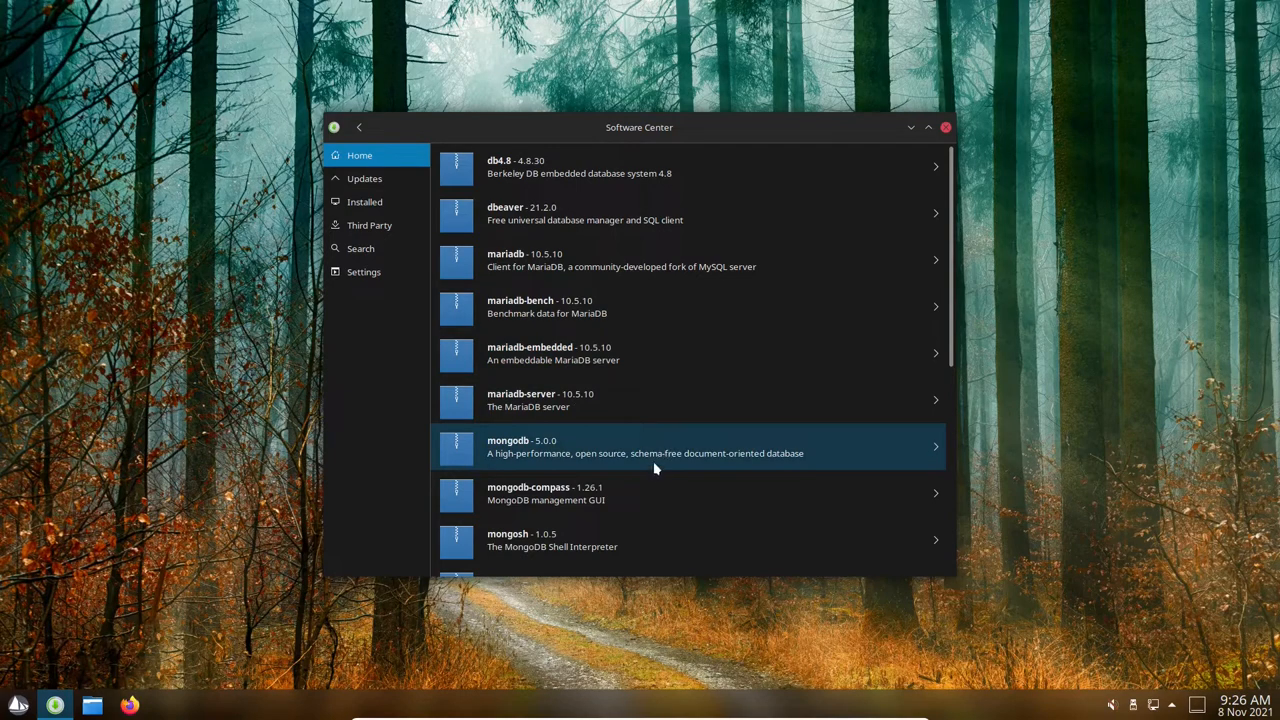
pyautogui.scroll(-3)
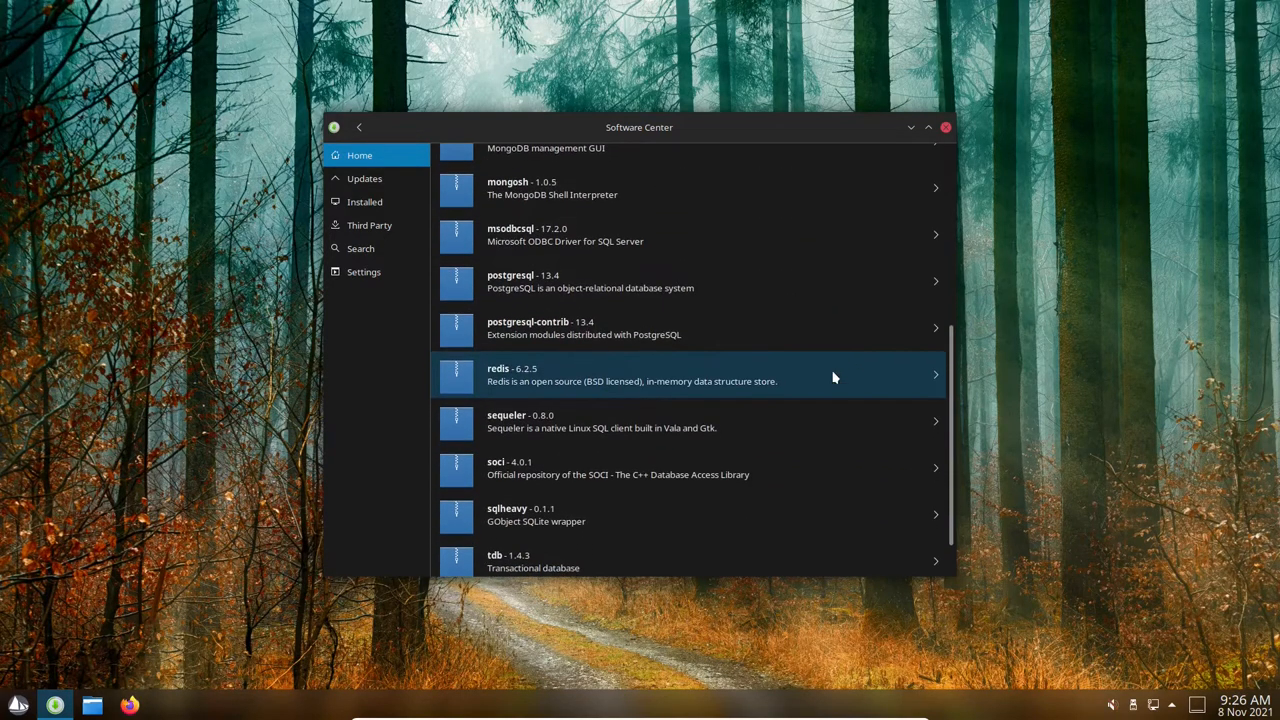
pyautogui.moveTo(800, 382)
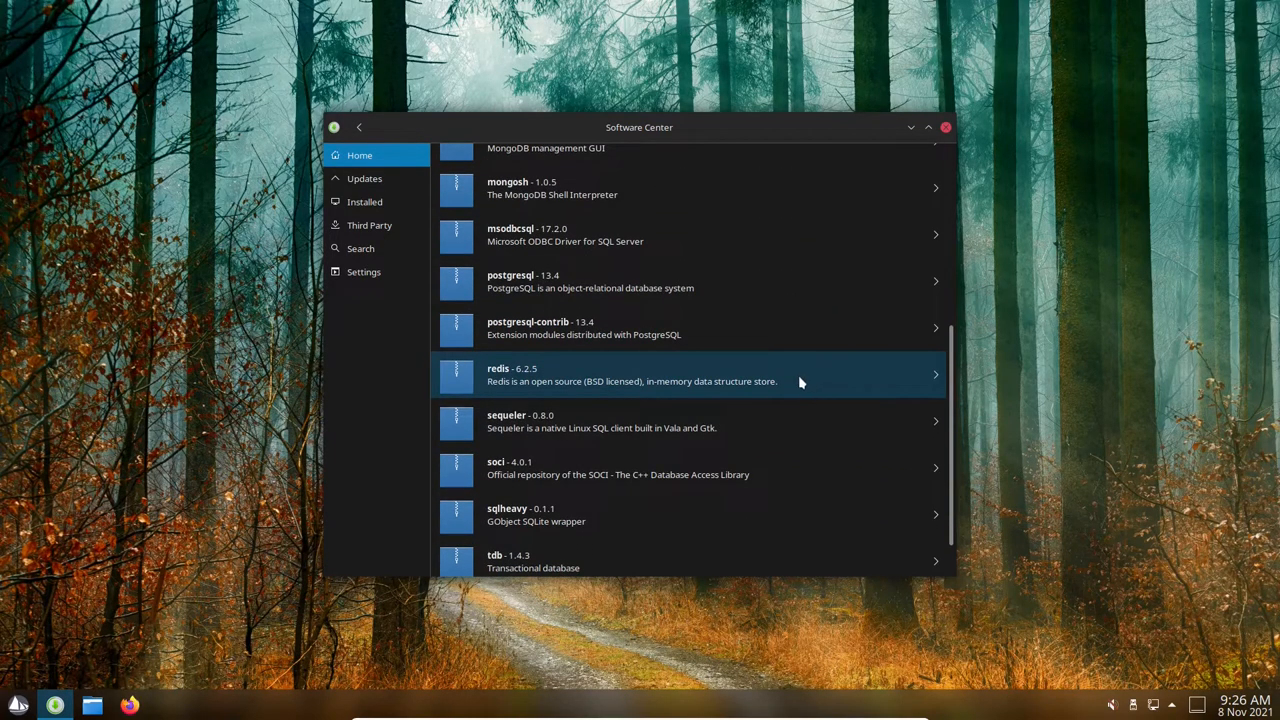
pyautogui.moveTo(532, 328)
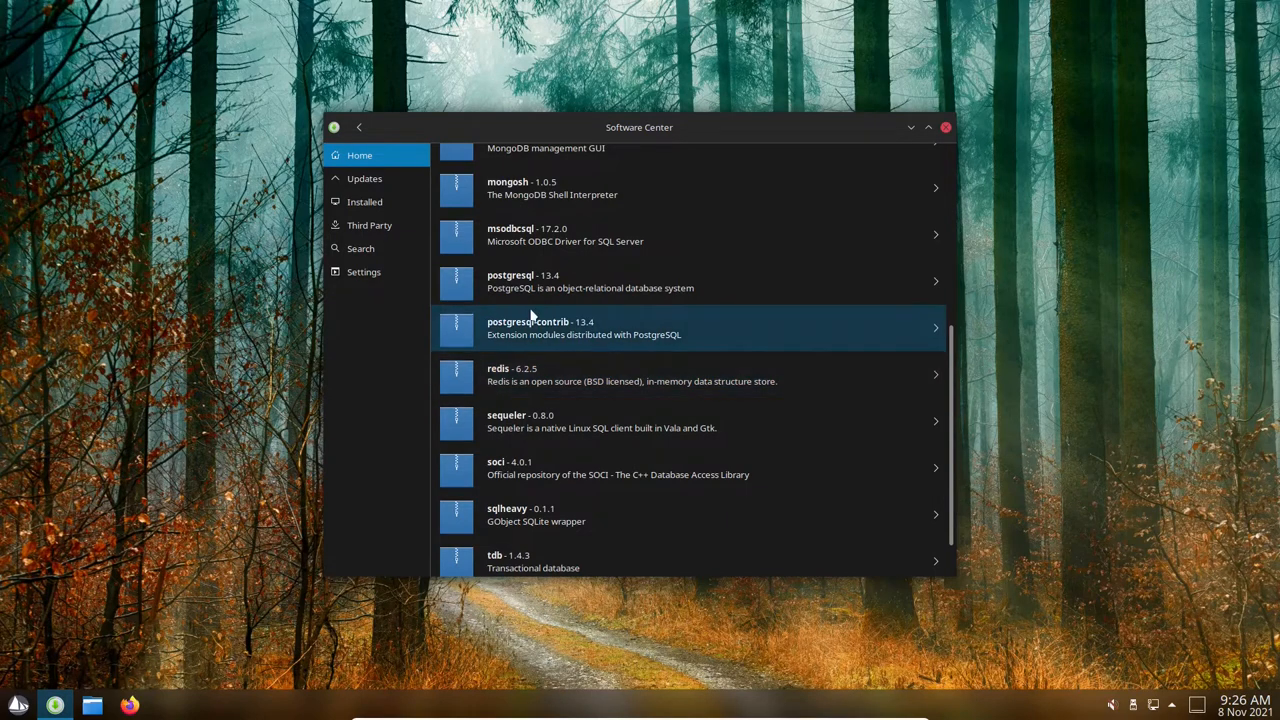
pyautogui.moveTo(360, 144)
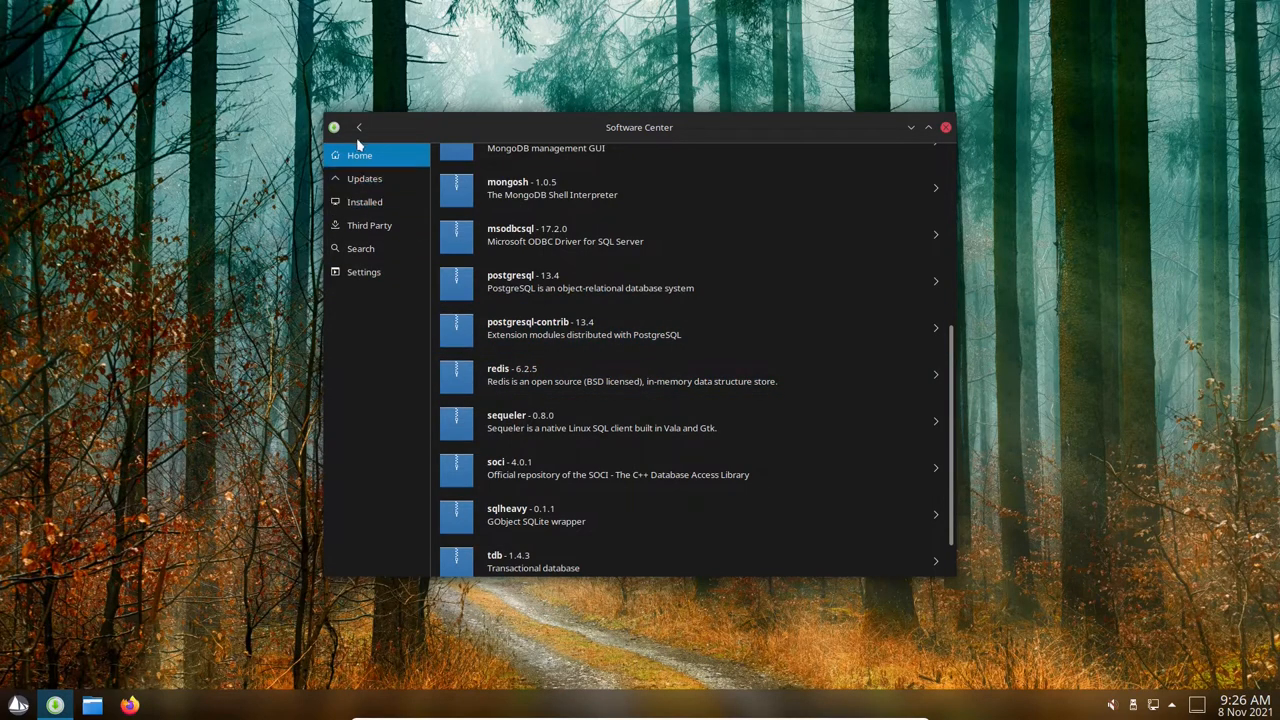
pyautogui.click(360, 128)
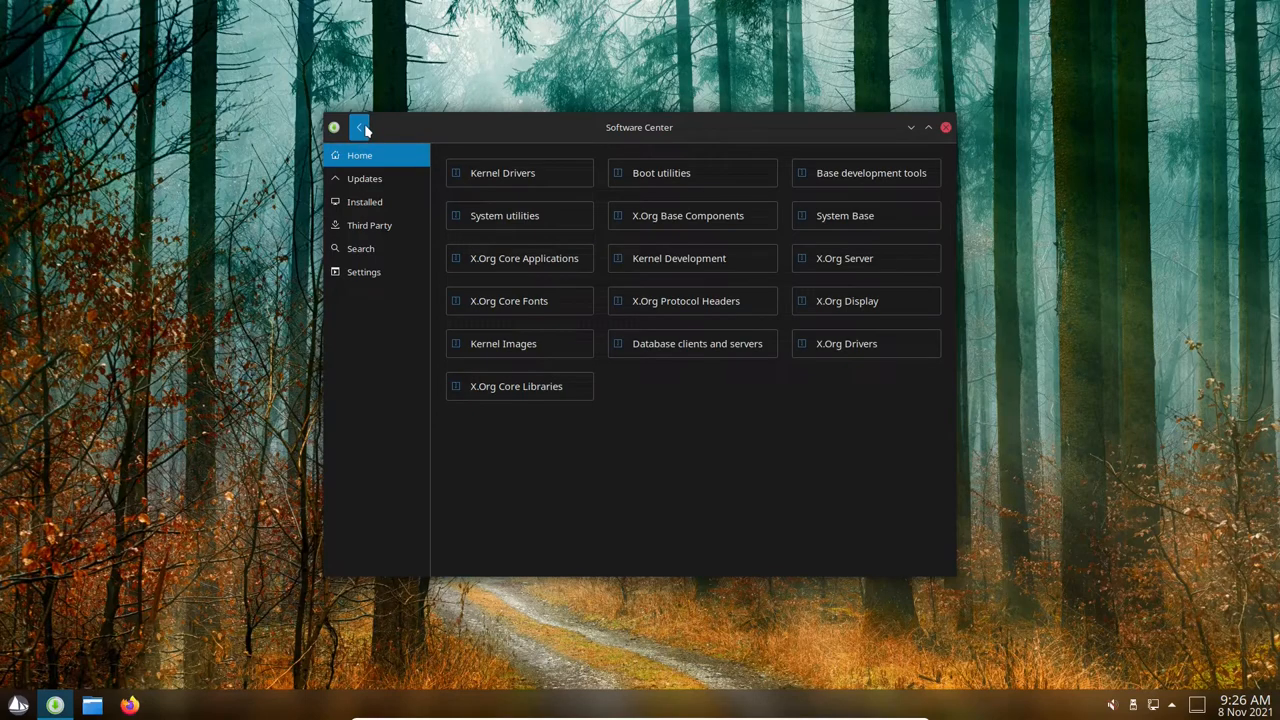
pyautogui.moveTo(866, 138)
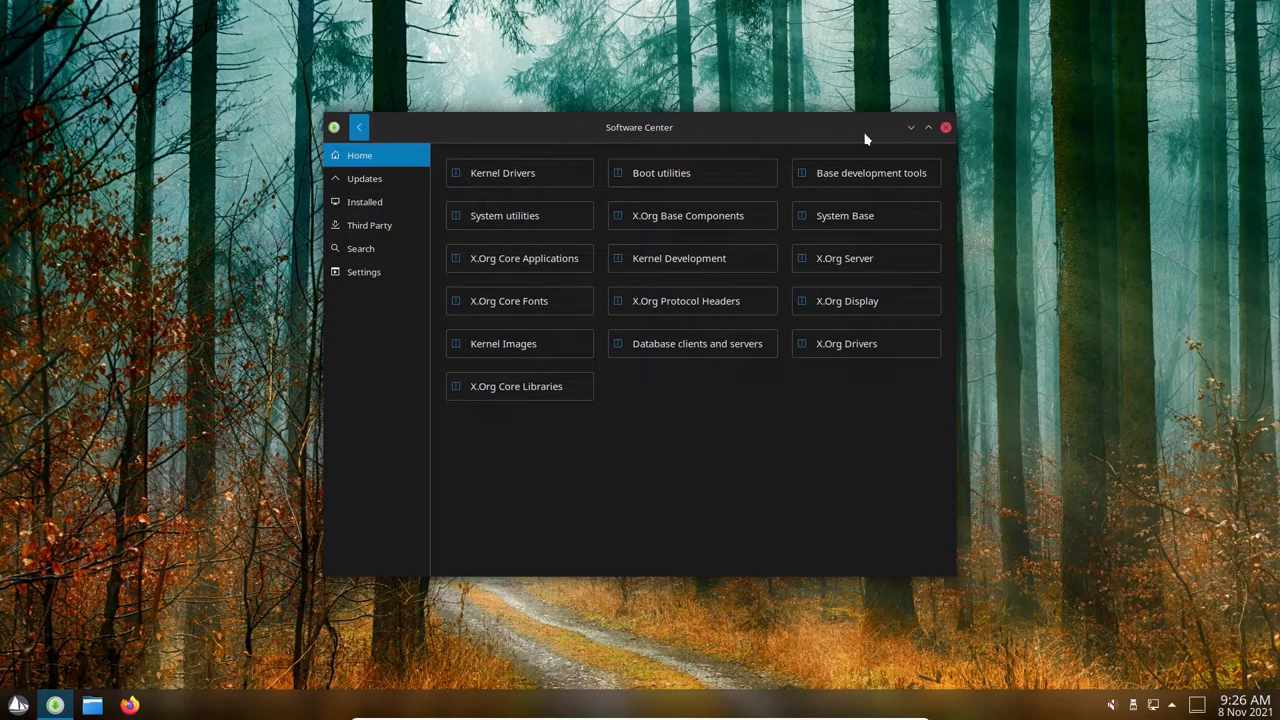
pyautogui.moveTo(946, 128)
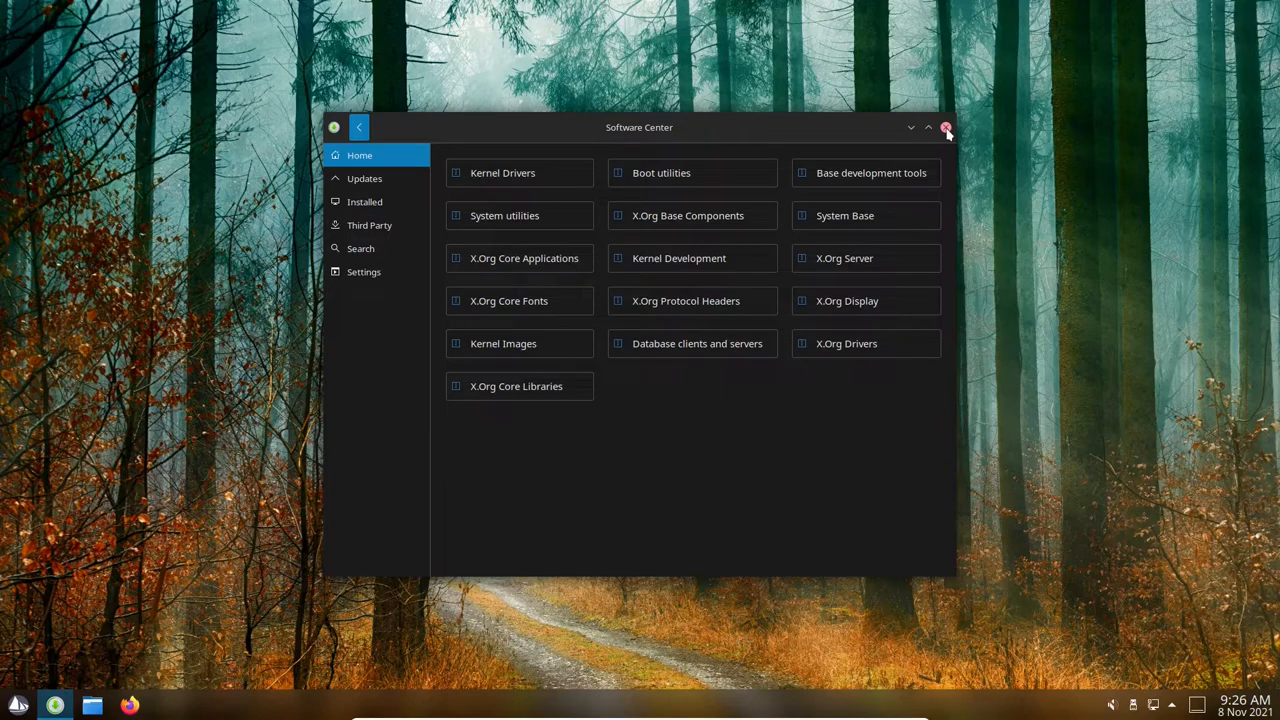
# Close Software Center and bring up Dolphin on the Home folder, moved slightly right.
pyautogui.click(948, 128)
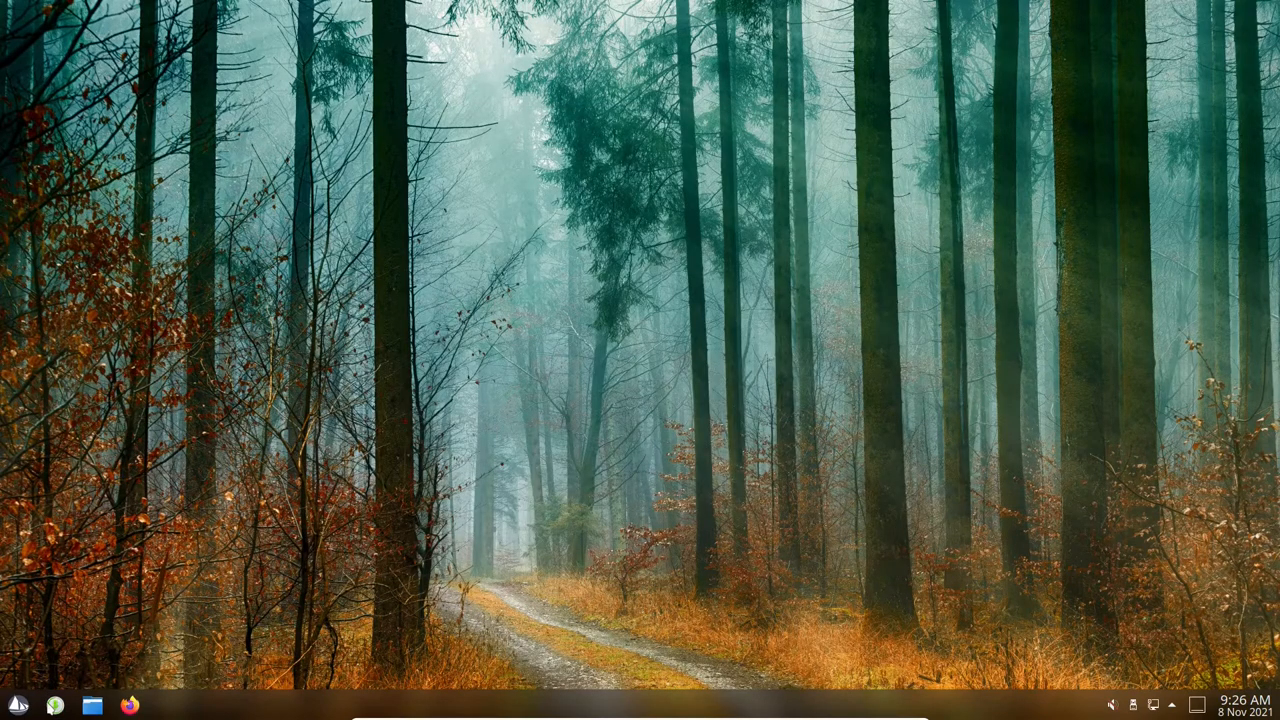
pyautogui.moveTo(54, 704)
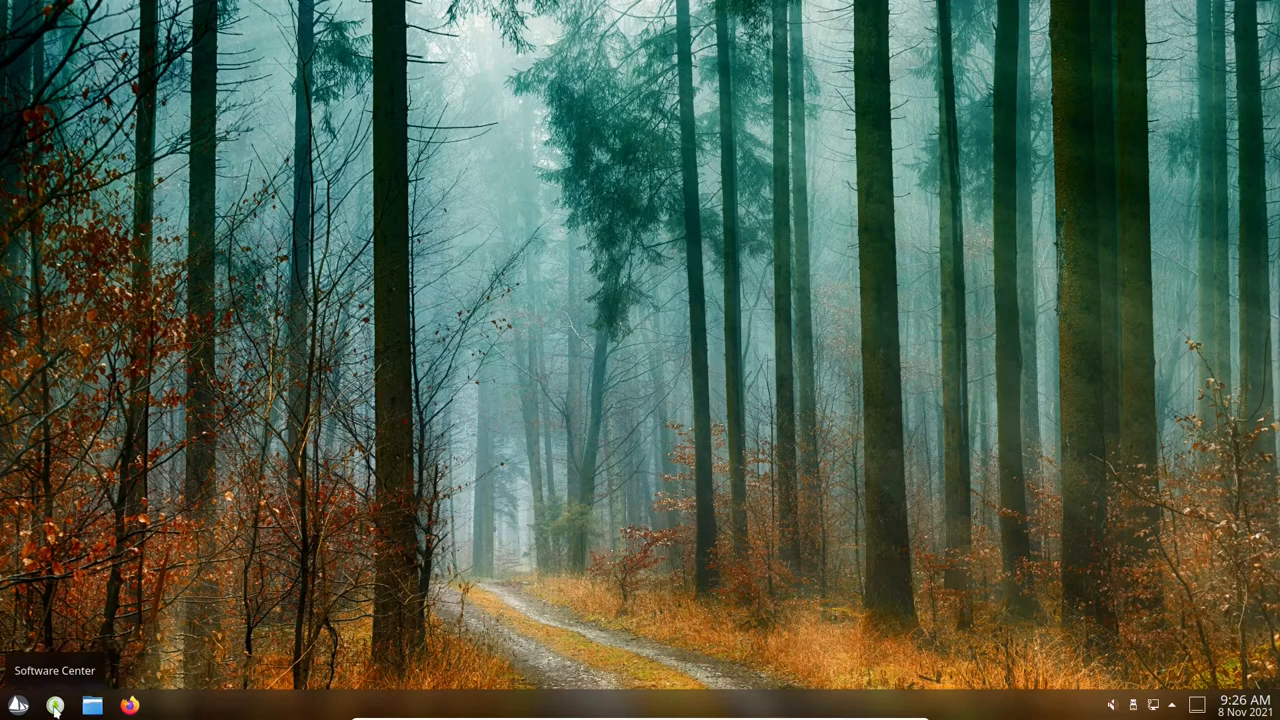
pyautogui.moveTo(92, 704)
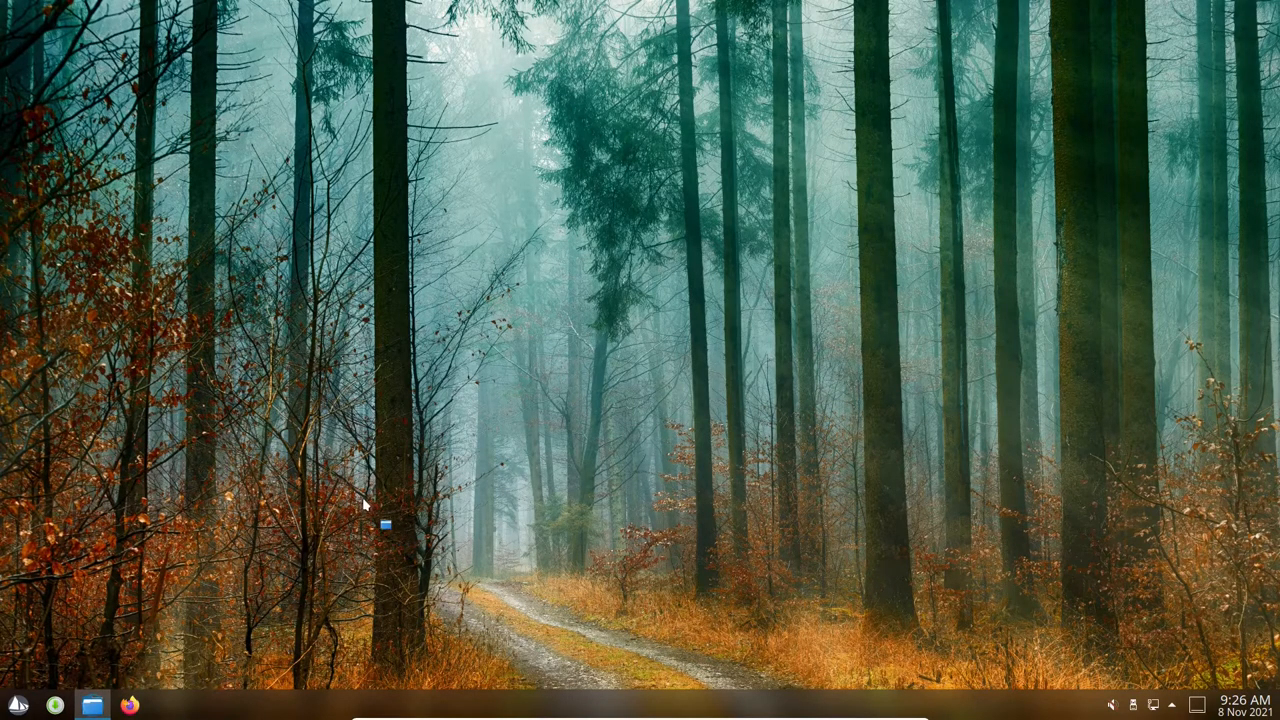
pyautogui.click(92, 708)
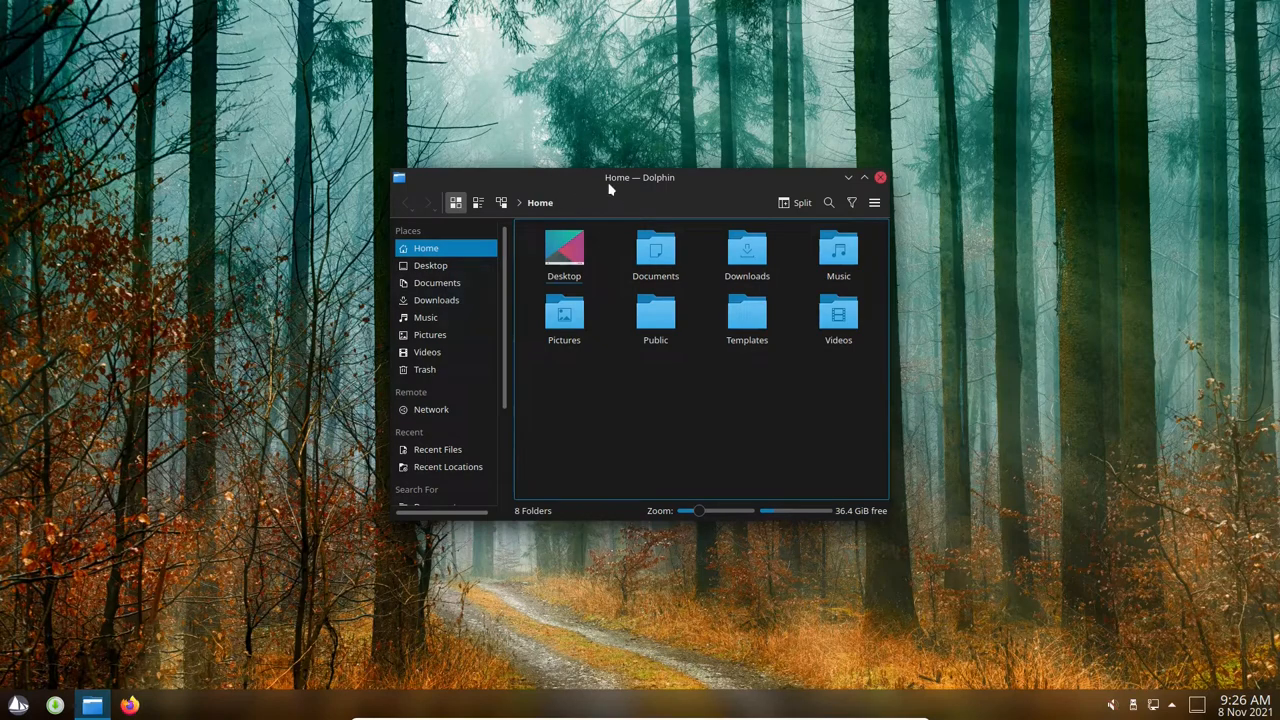
pyautogui.moveTo(640, 176); pyautogui.dragTo(754, 186)
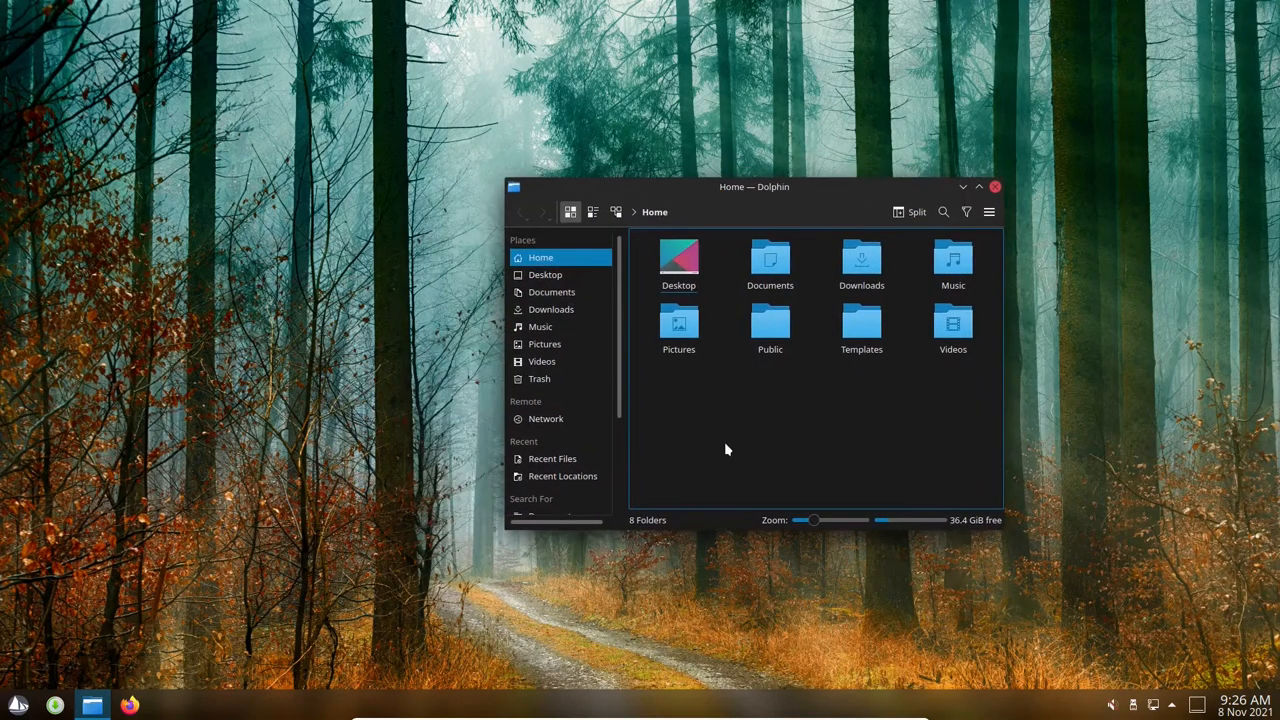
pyautogui.moveTo(740, 428)
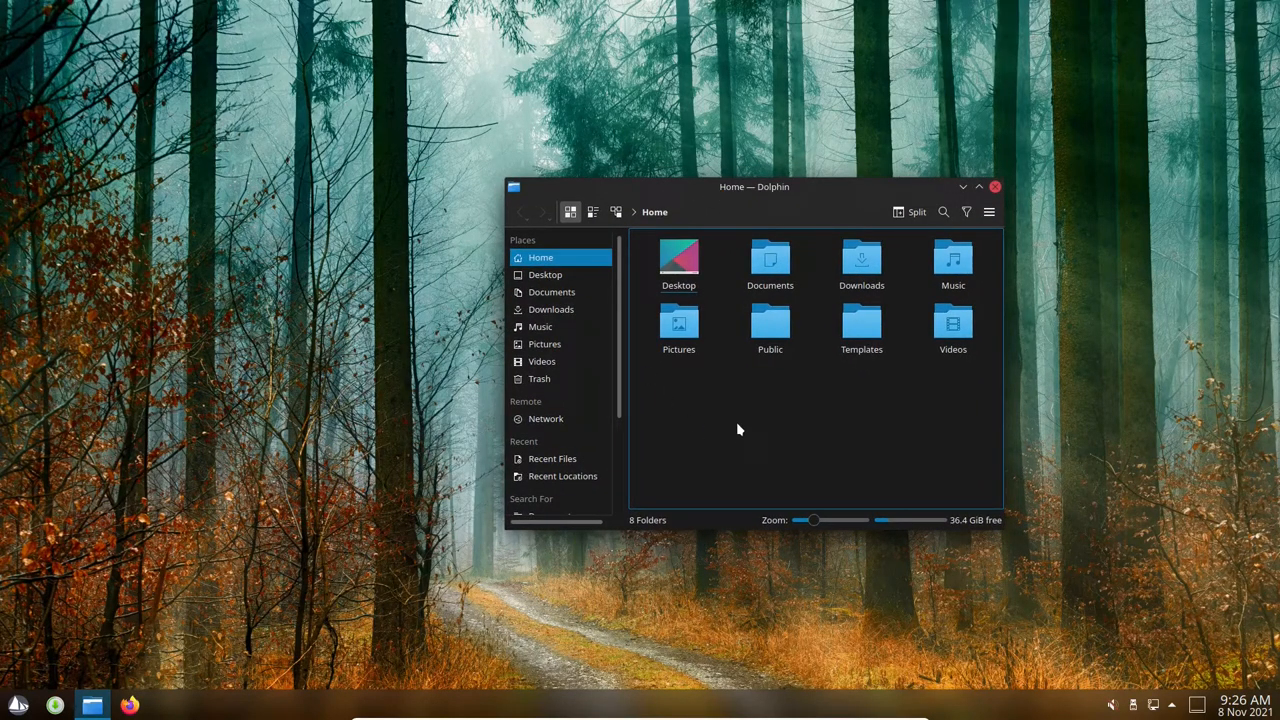
pyautogui.moveTo(748, 390)
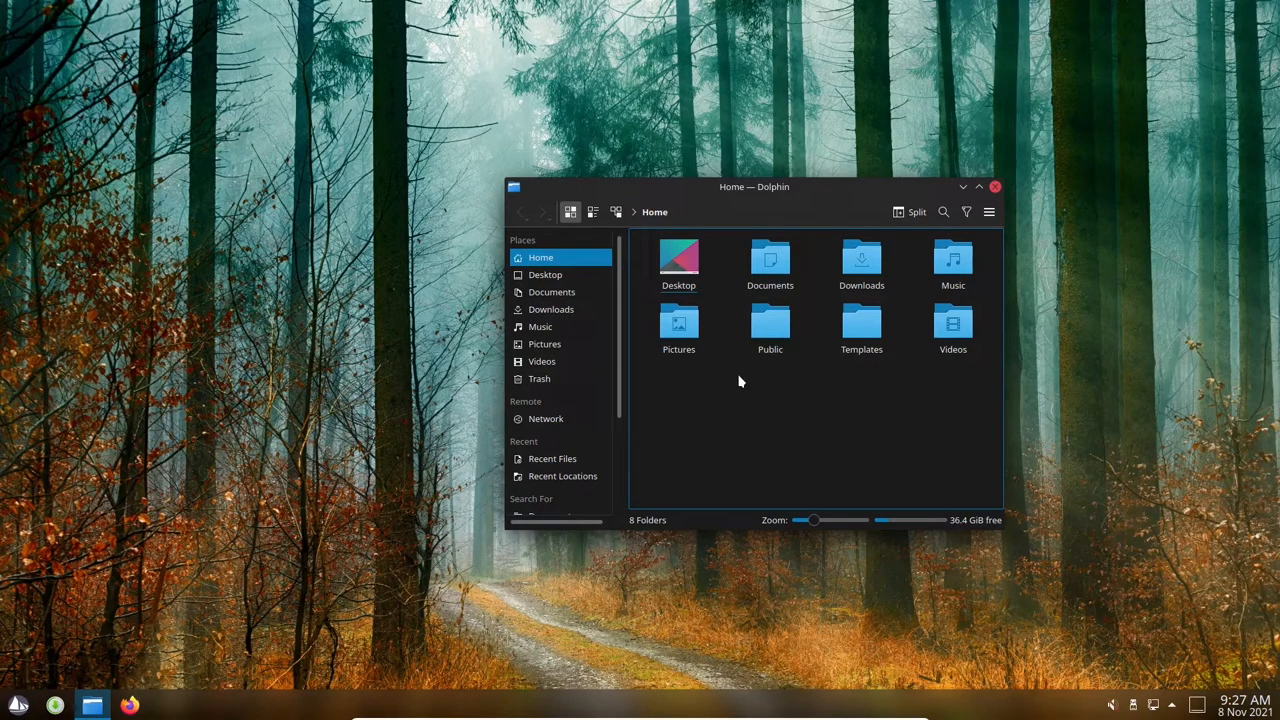
pyautogui.moveTo(740, 374)
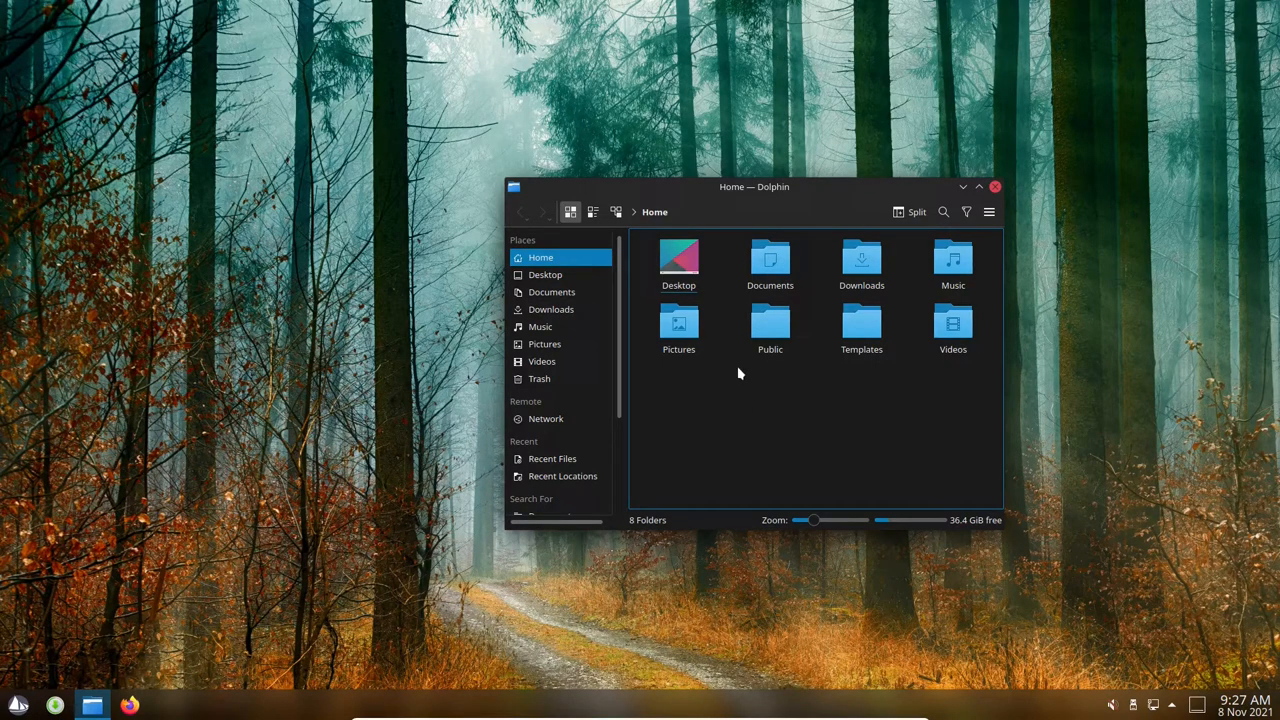
pyautogui.moveTo(736, 356)
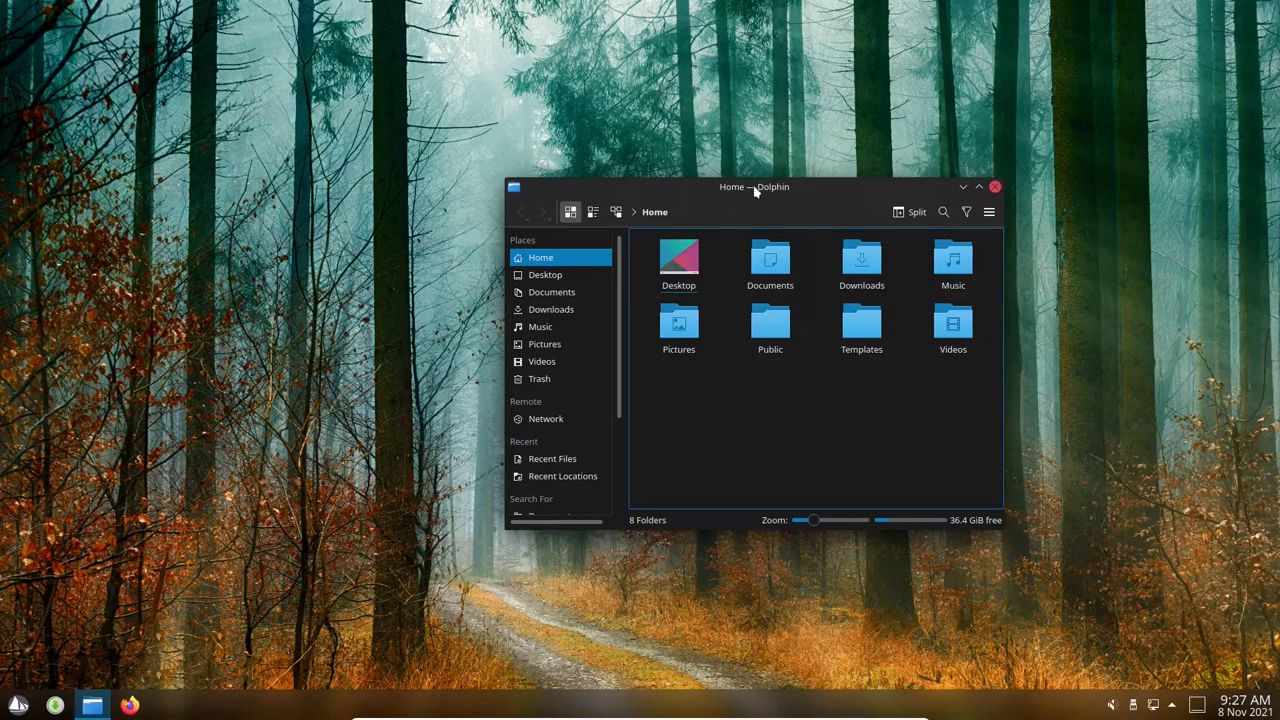
pyautogui.moveTo(828, 402)
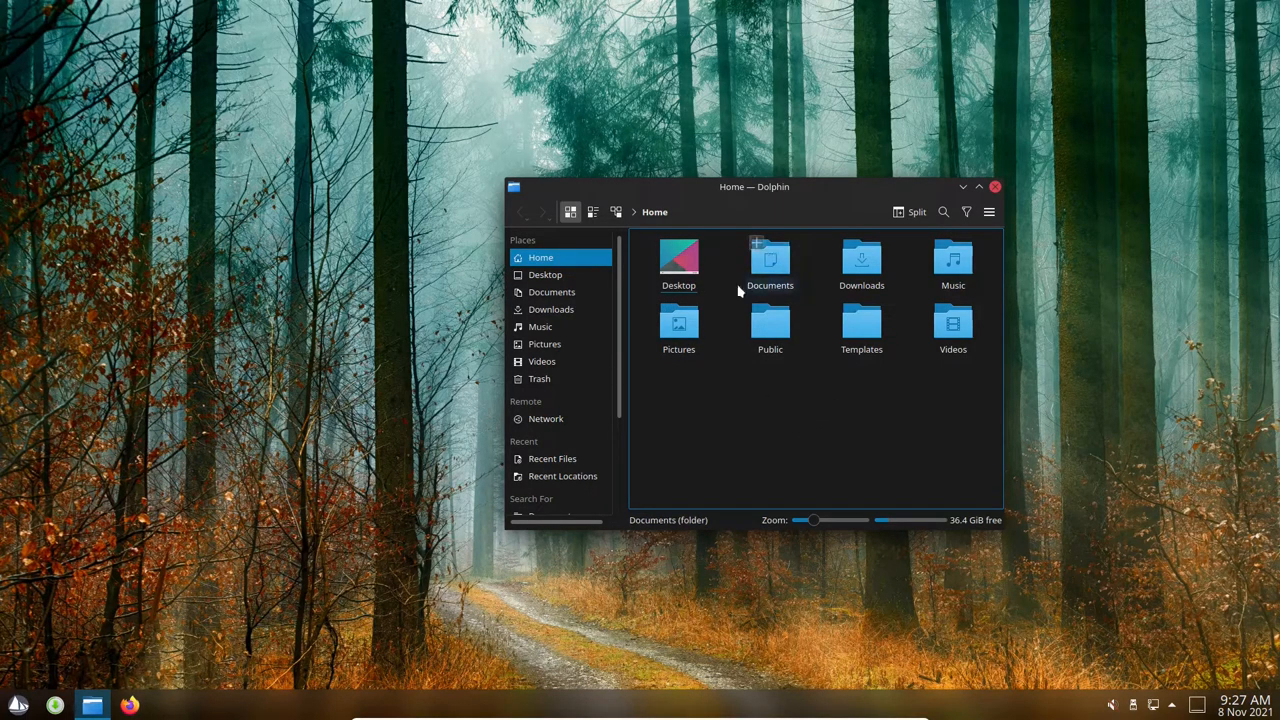
pyautogui.moveTo(718, 294)
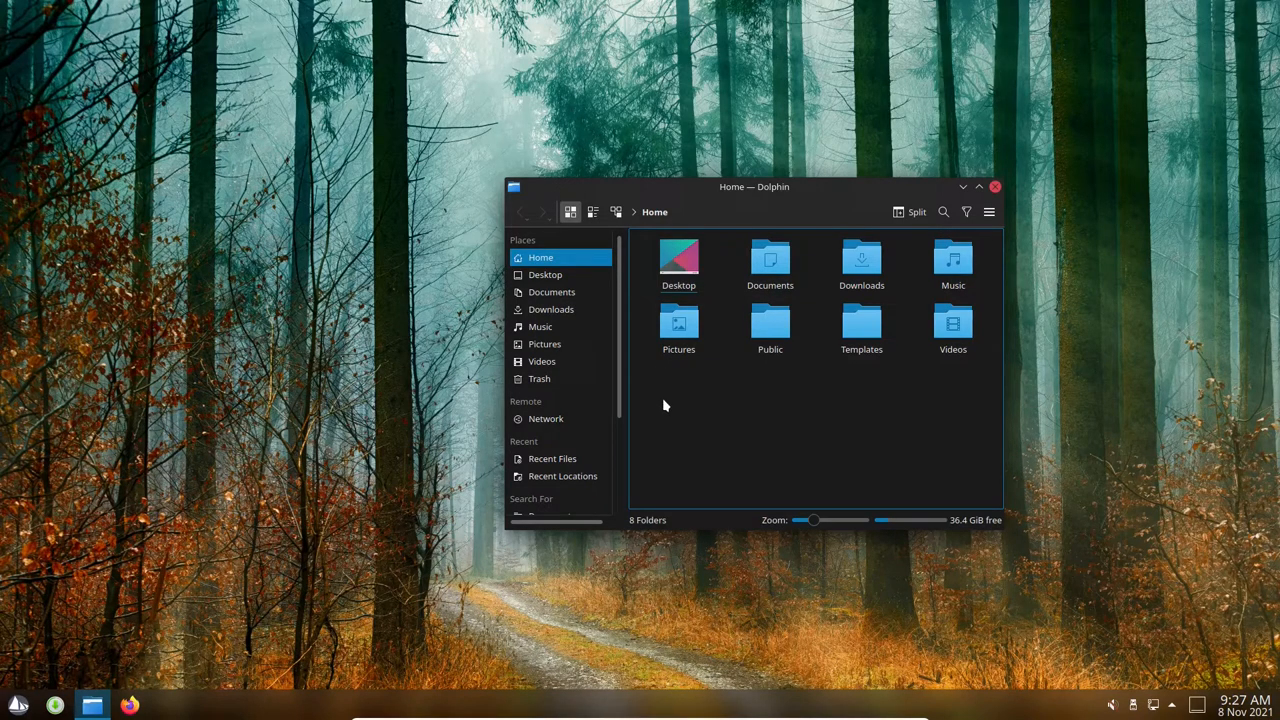
pyautogui.moveTo(576, 264)
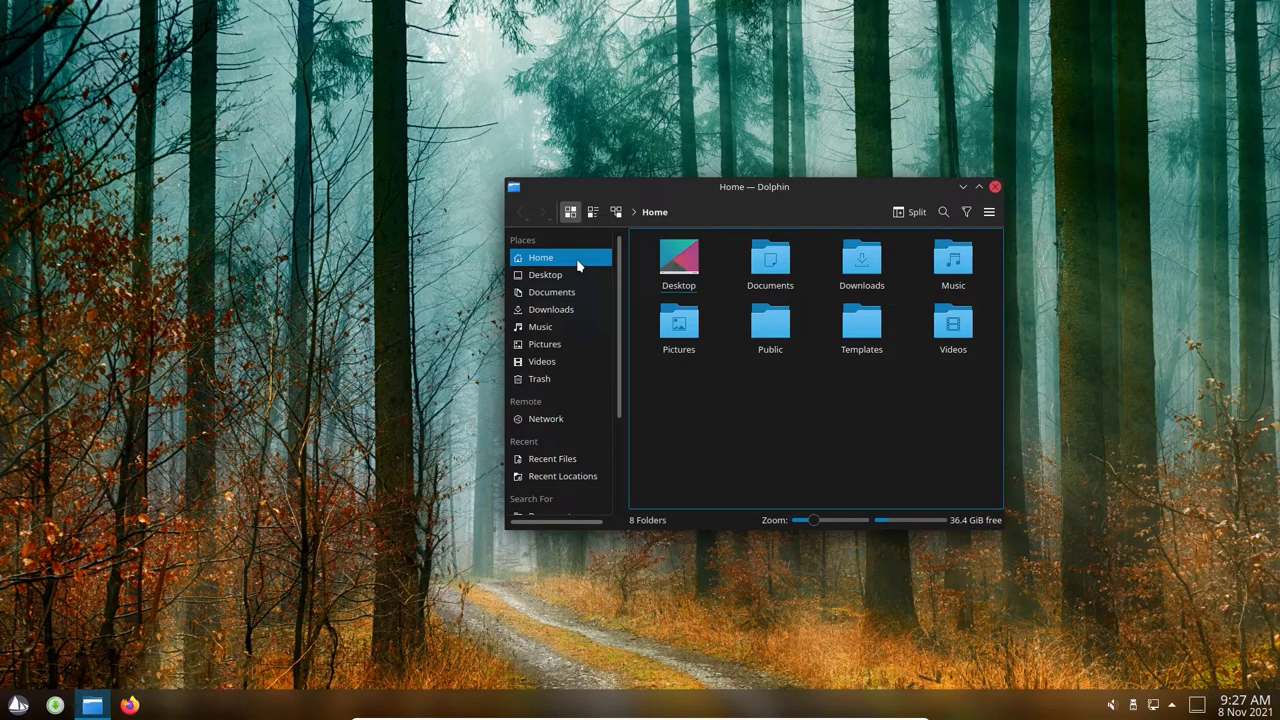
pyautogui.moveTo(546, 420)
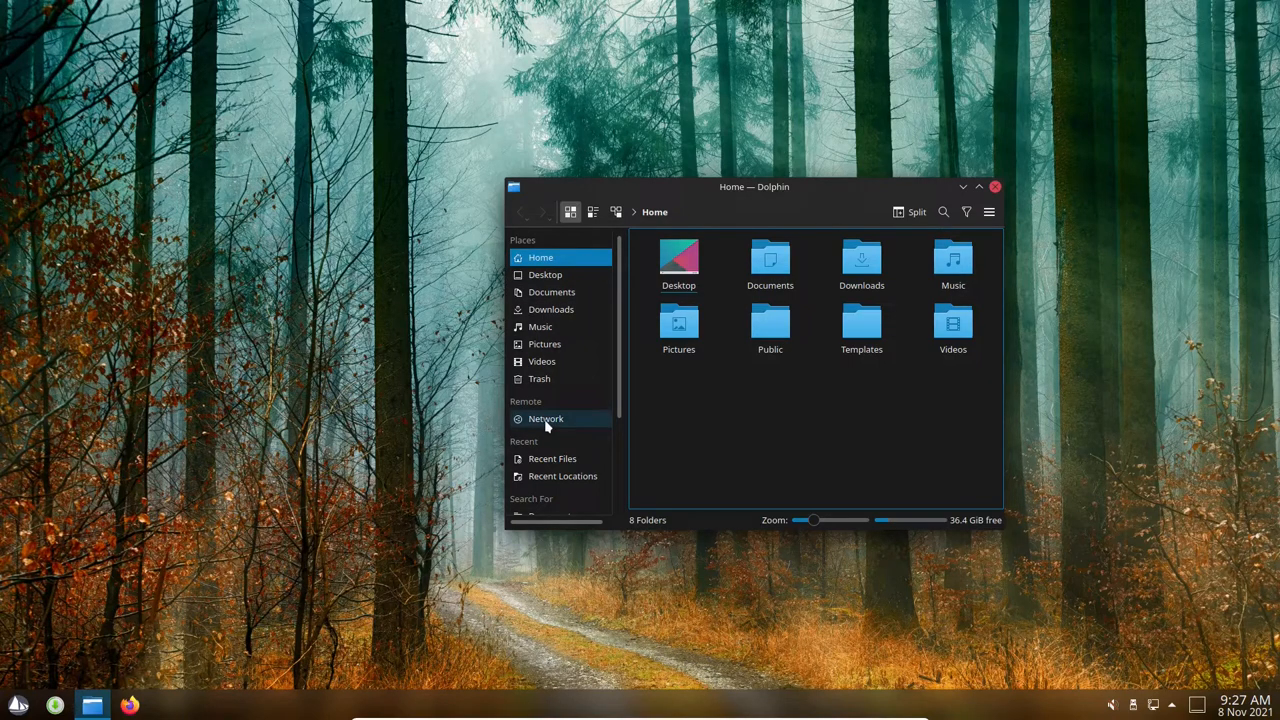
pyautogui.moveTo(548, 426)
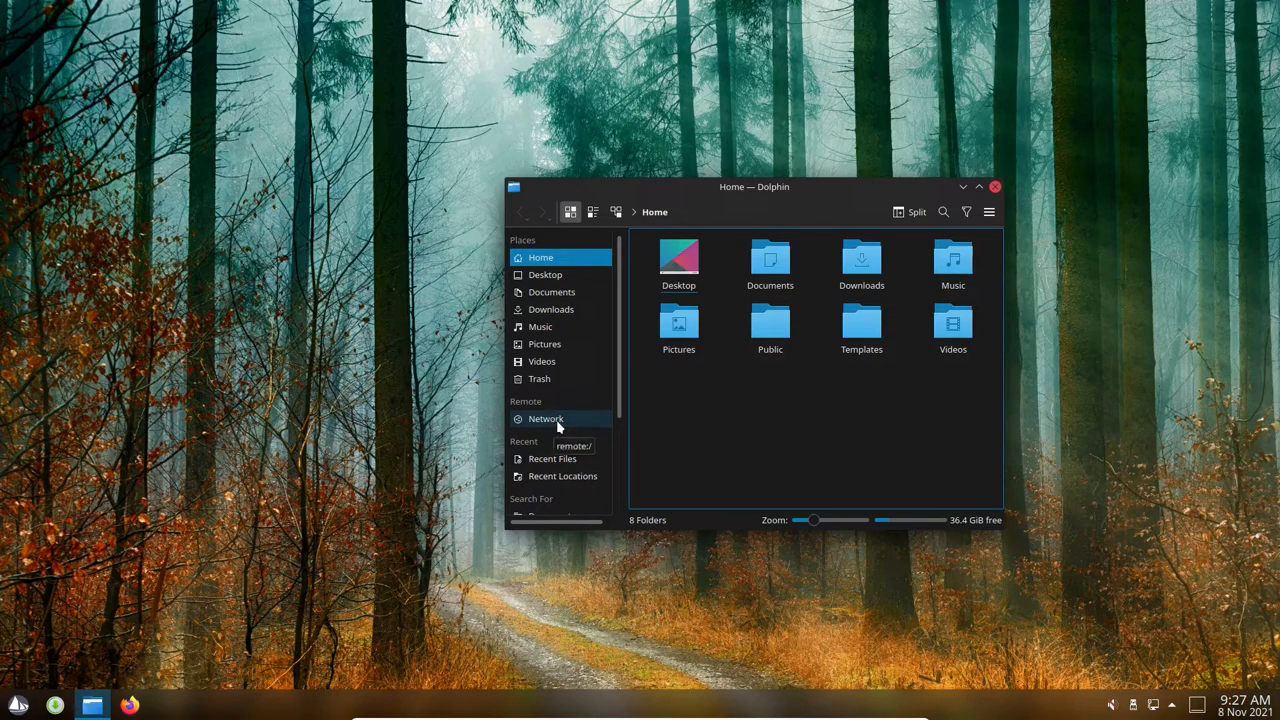
pyautogui.moveTo(556, 424)
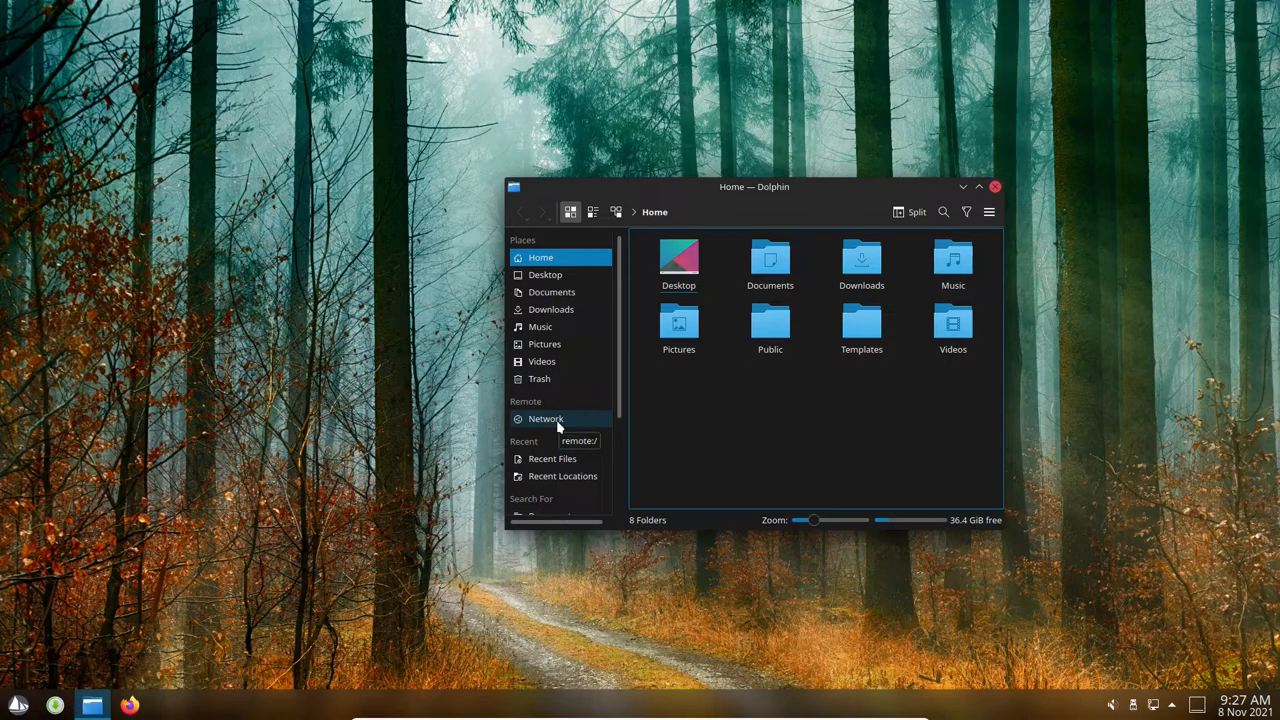
# Browse Network SMB shares to raspberrypi.local and select the LinuxStore share.
pyautogui.click(544, 420)
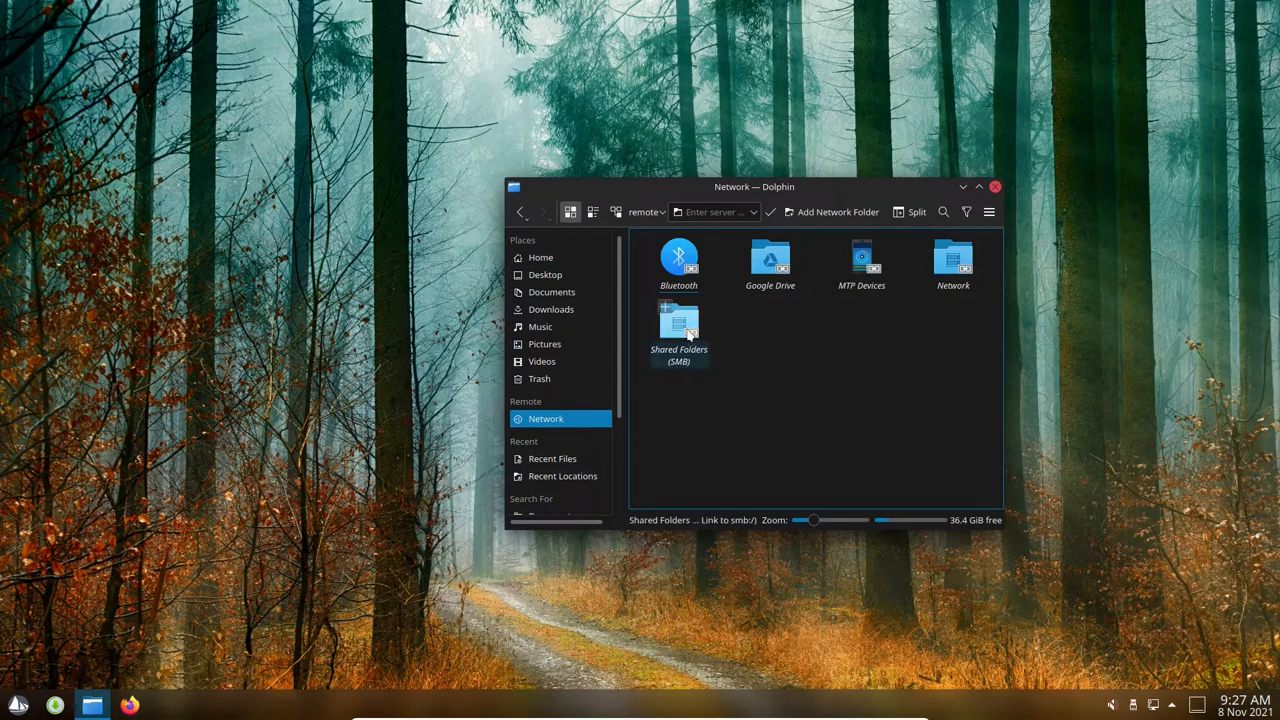
pyautogui.doubleClick(678, 322)
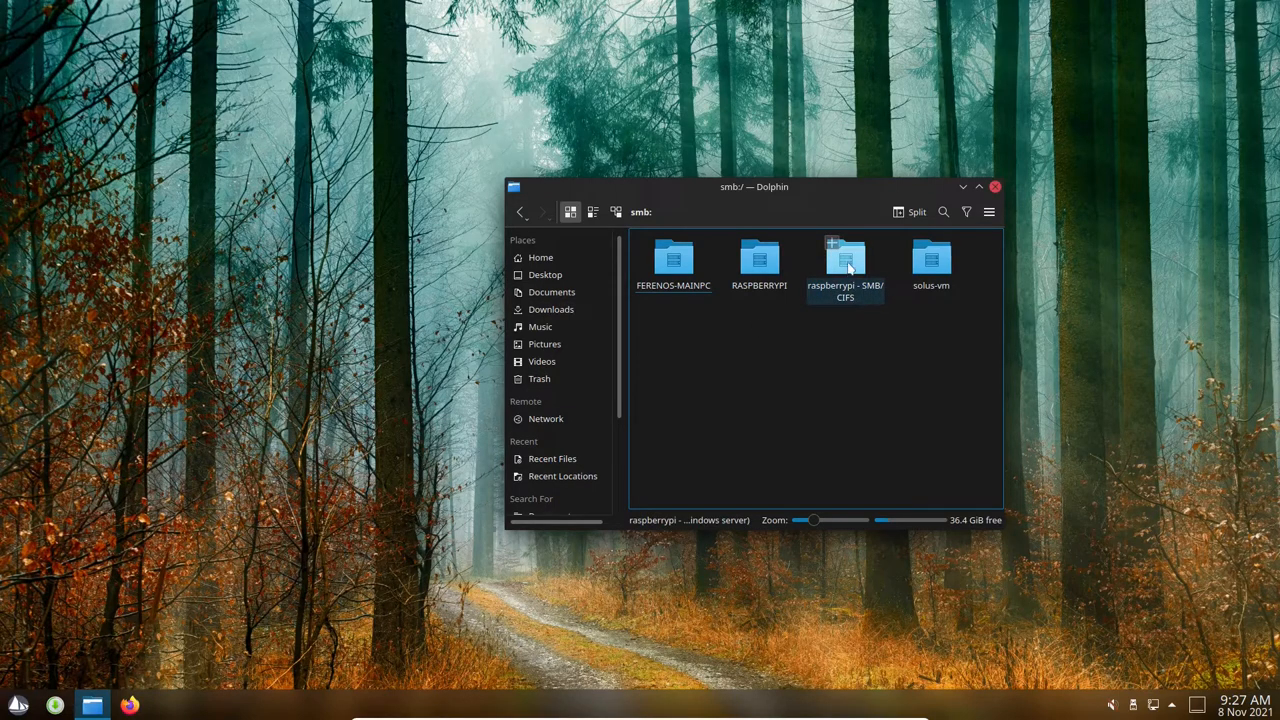
pyautogui.doubleClick(844, 258)
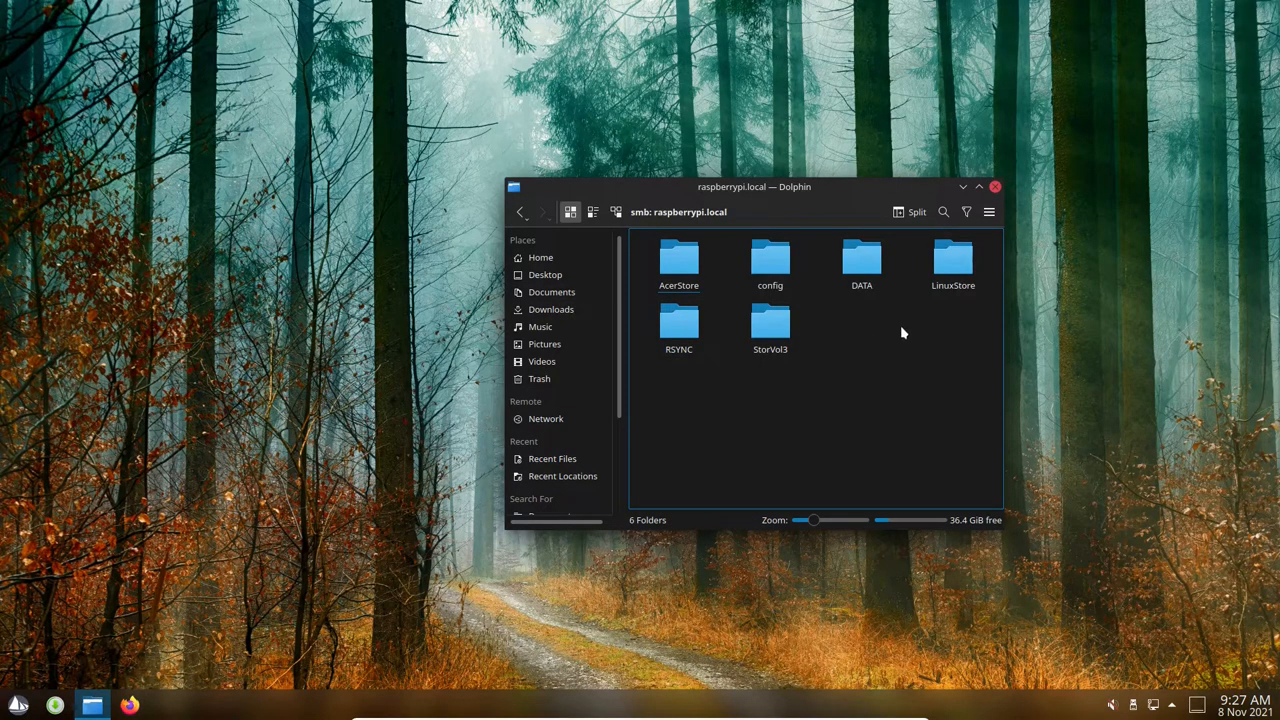
pyautogui.click(952, 260)
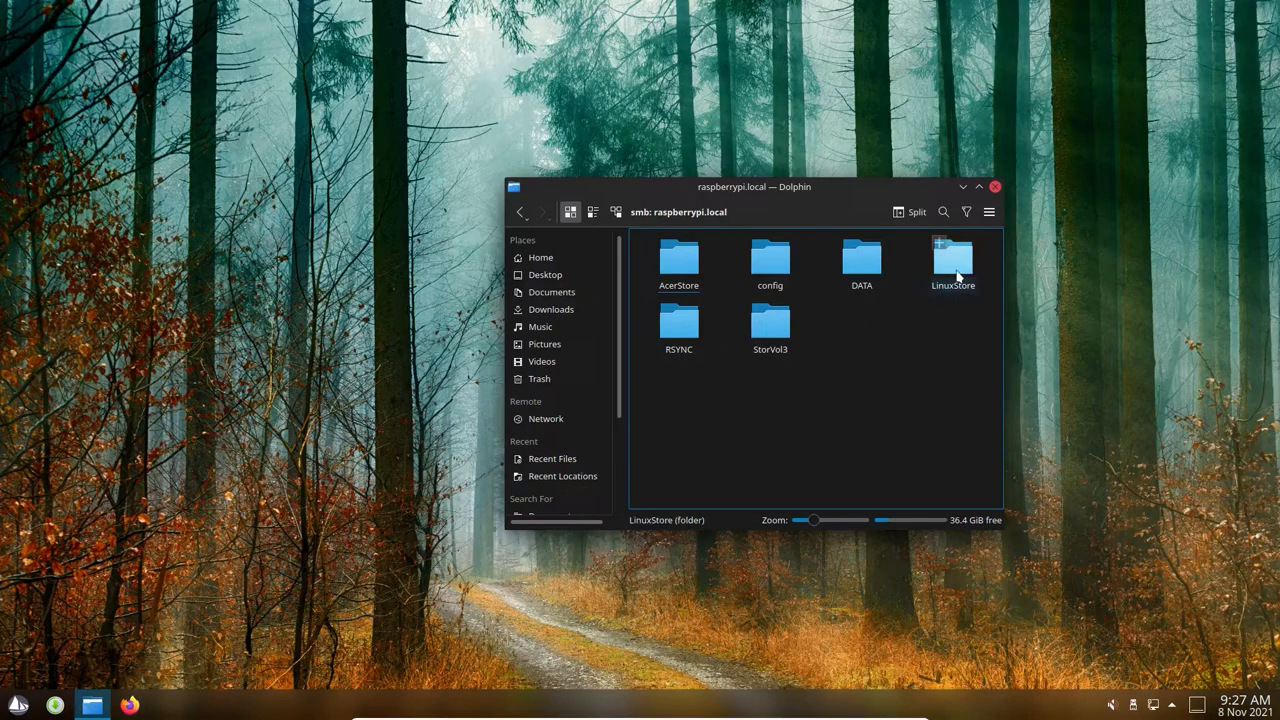
# Sign in to LinuxStore as 'datapionee' and show its contents maximized.
pyautogui.doubleClick(952, 258)
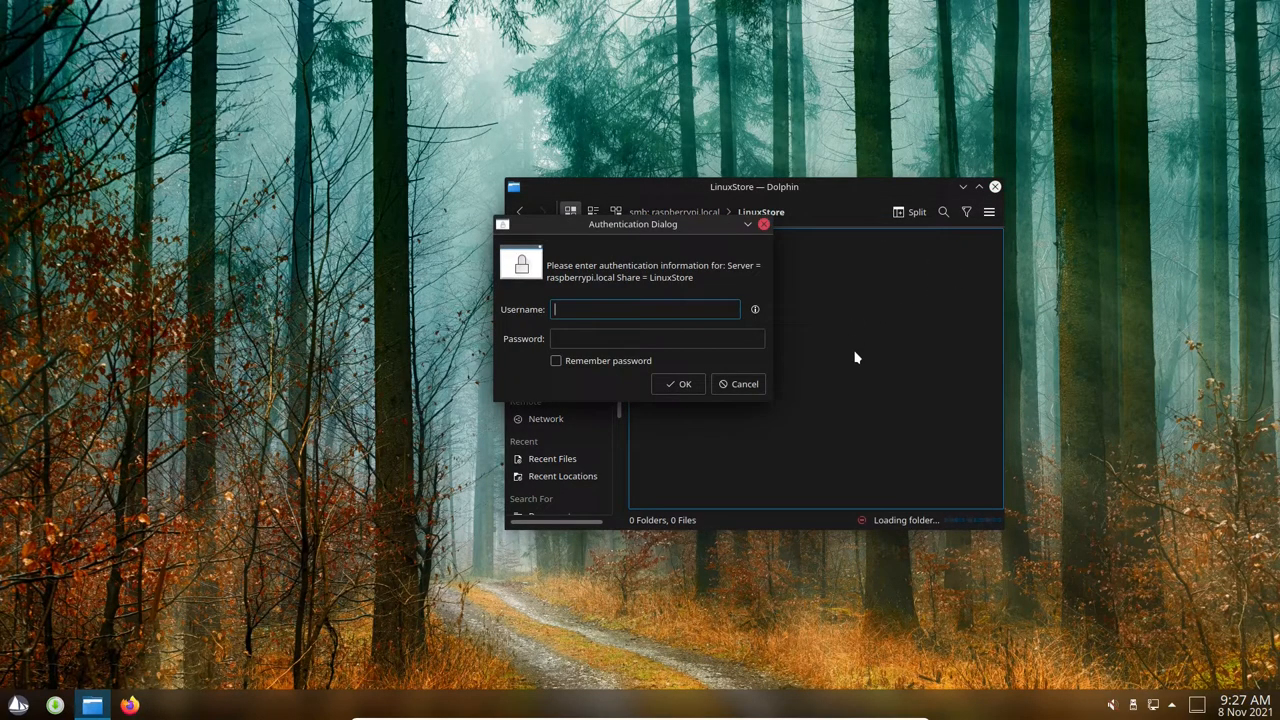
pyautogui.write('datapionee')
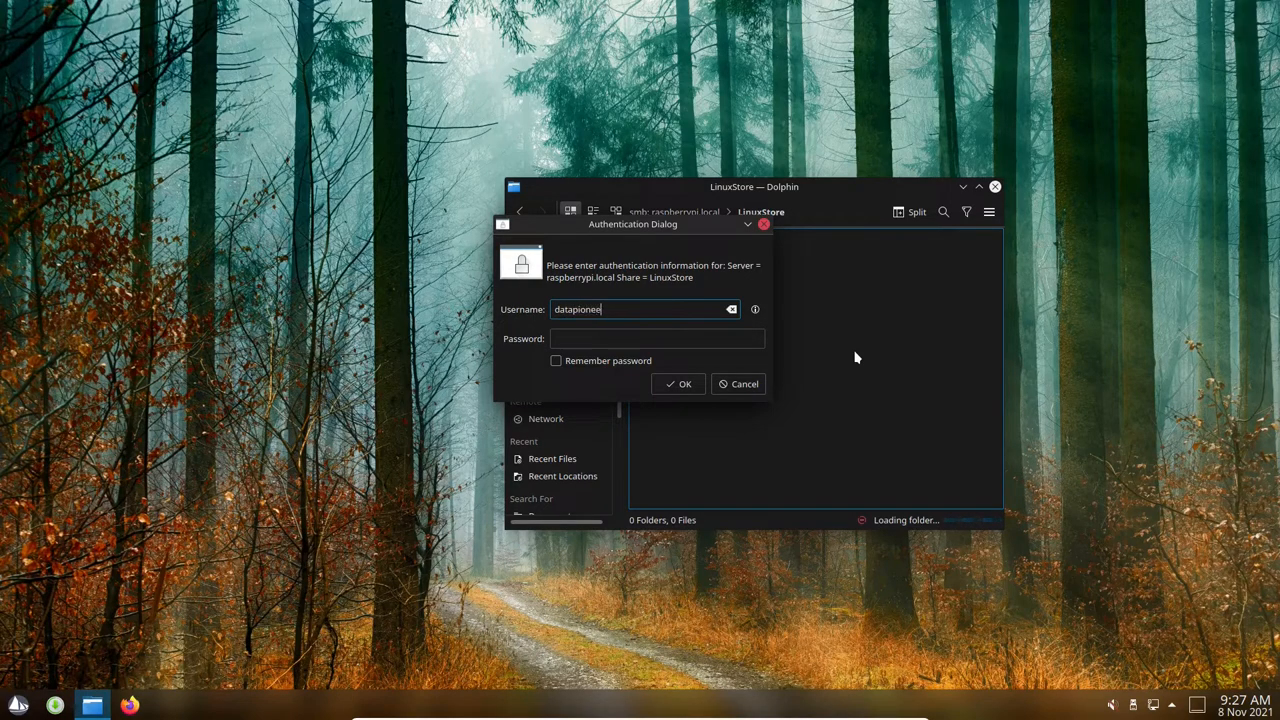
pyautogui.write('password')
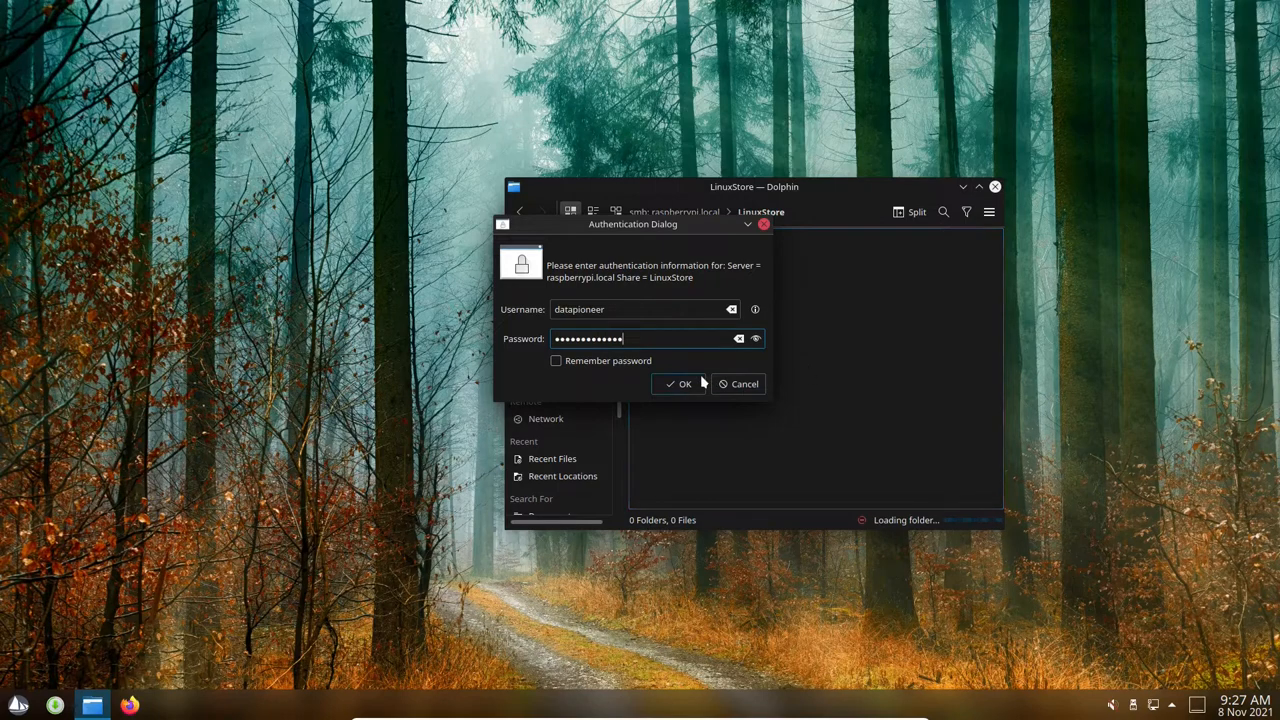
pyautogui.click(676, 384)
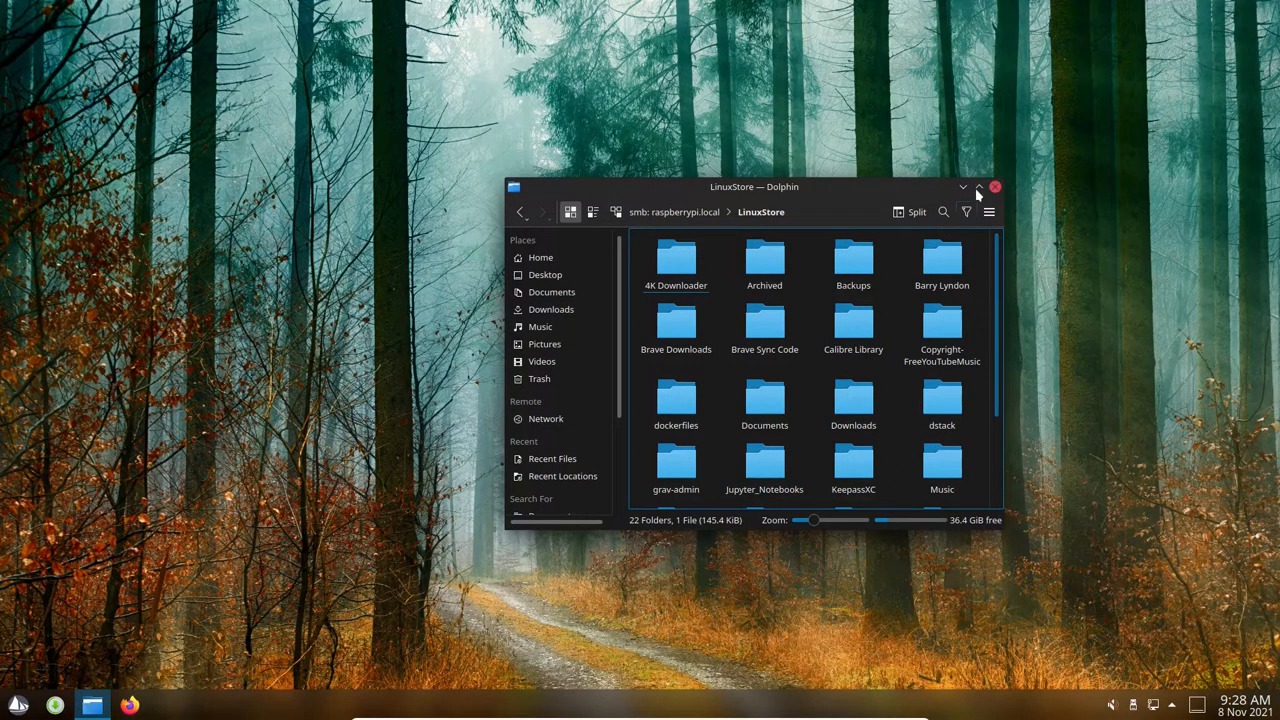
pyautogui.click(978, 188)
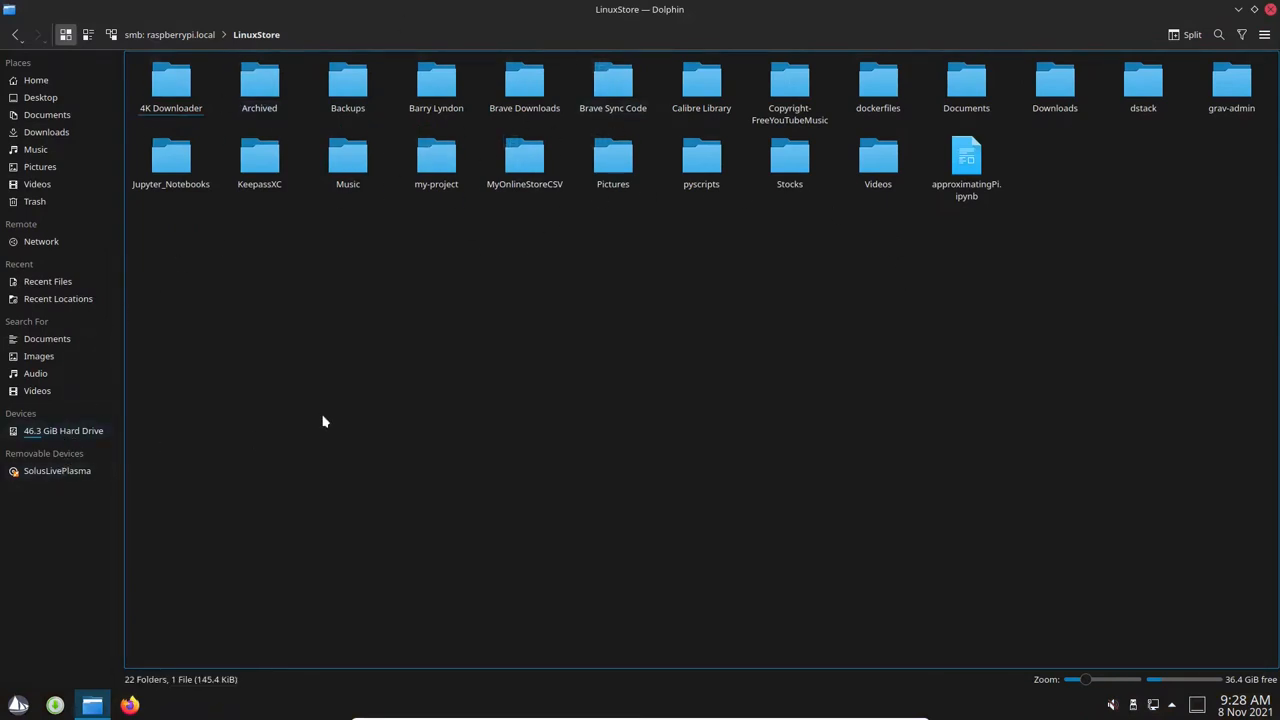
pyautogui.moveTo(396, 388)
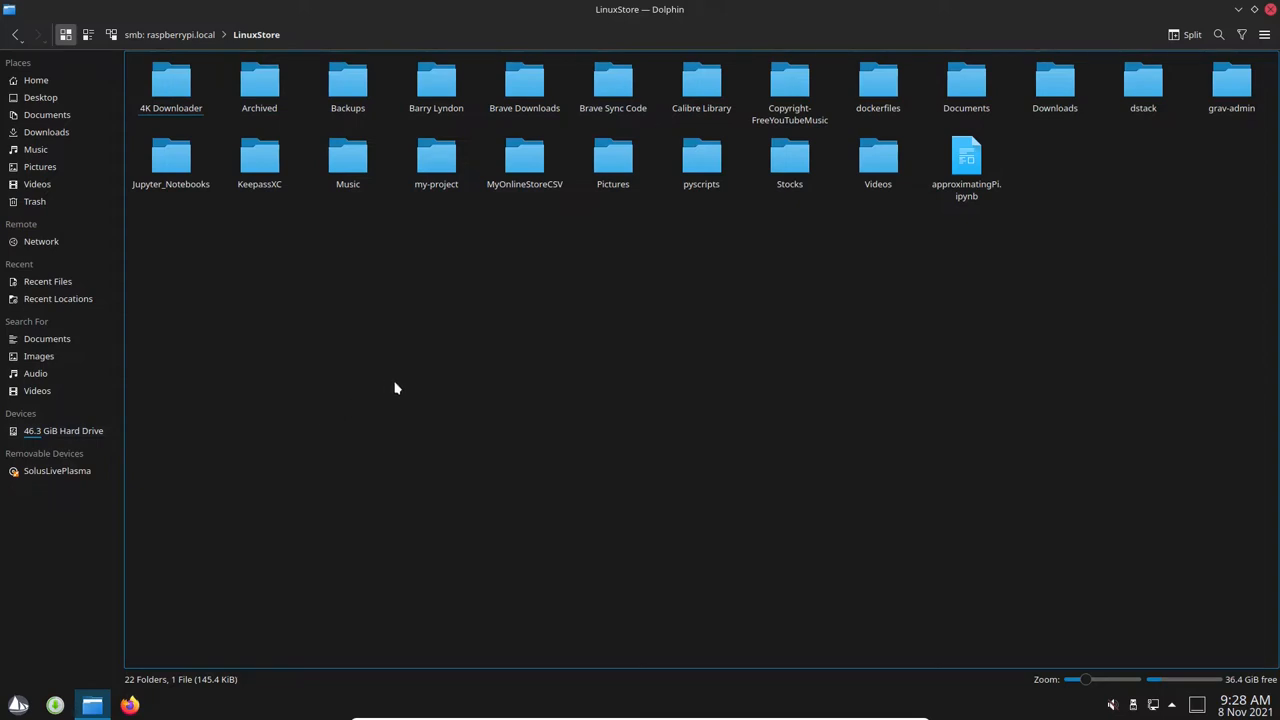
pyautogui.moveTo(572, 248)
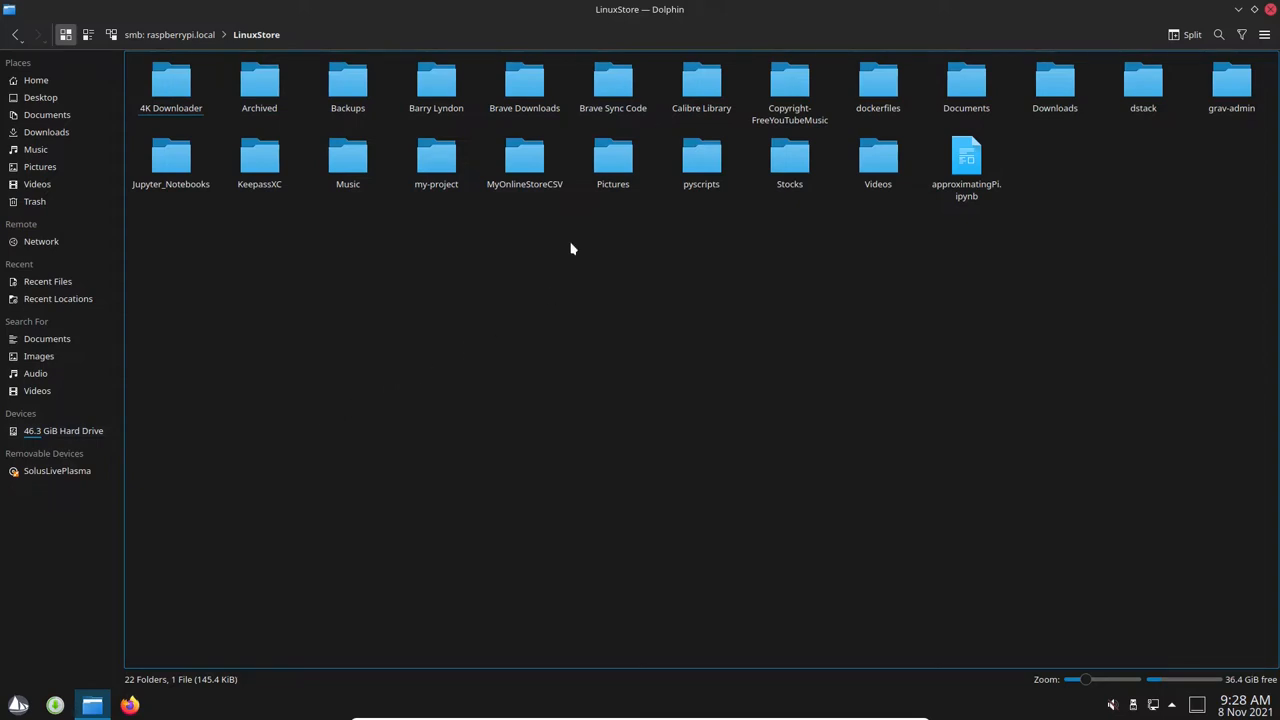
pyautogui.moveTo(344, 228)
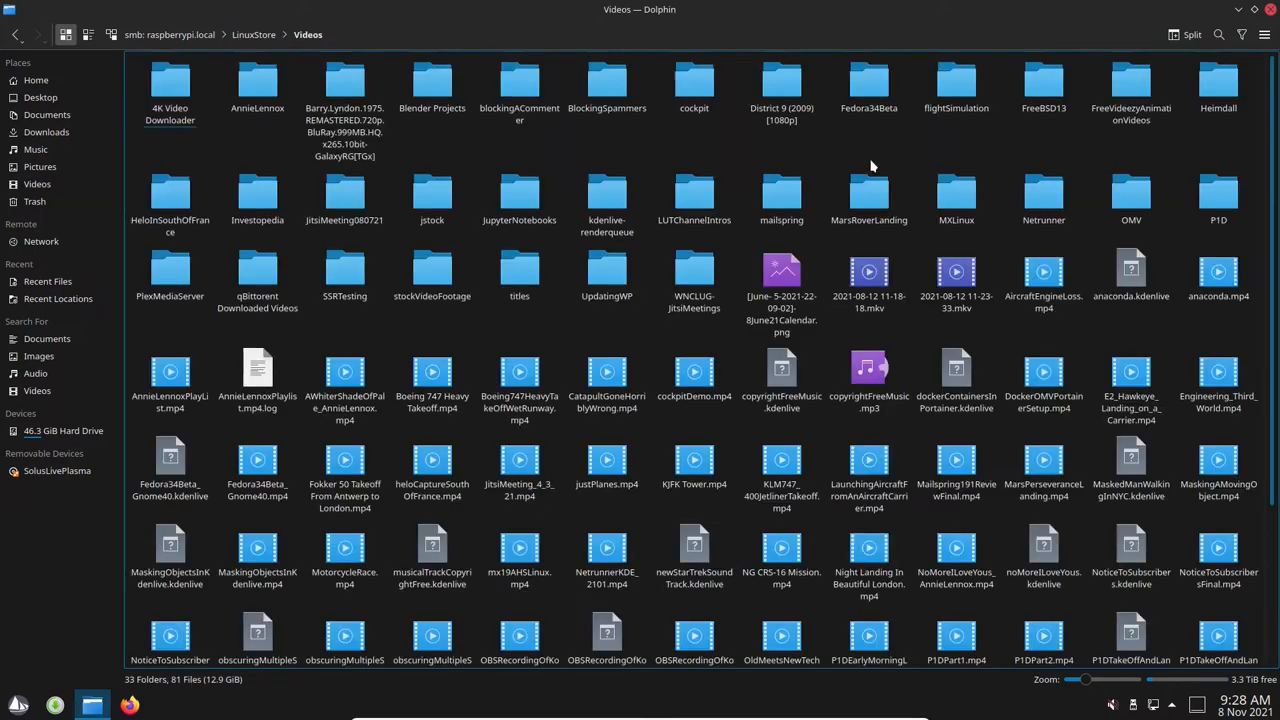
pyautogui.moveTo(352, 236)
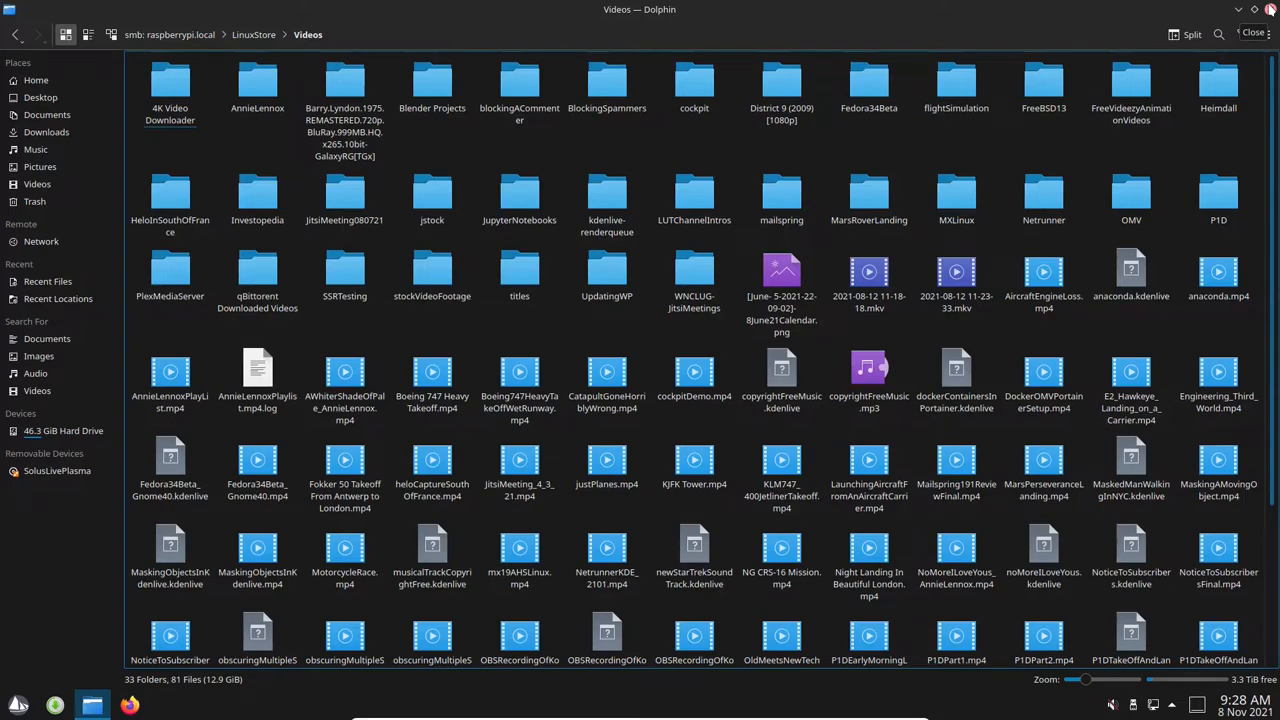
# Close Dolphin, leaving the empty desktop.
pyautogui.click(1268, 32)
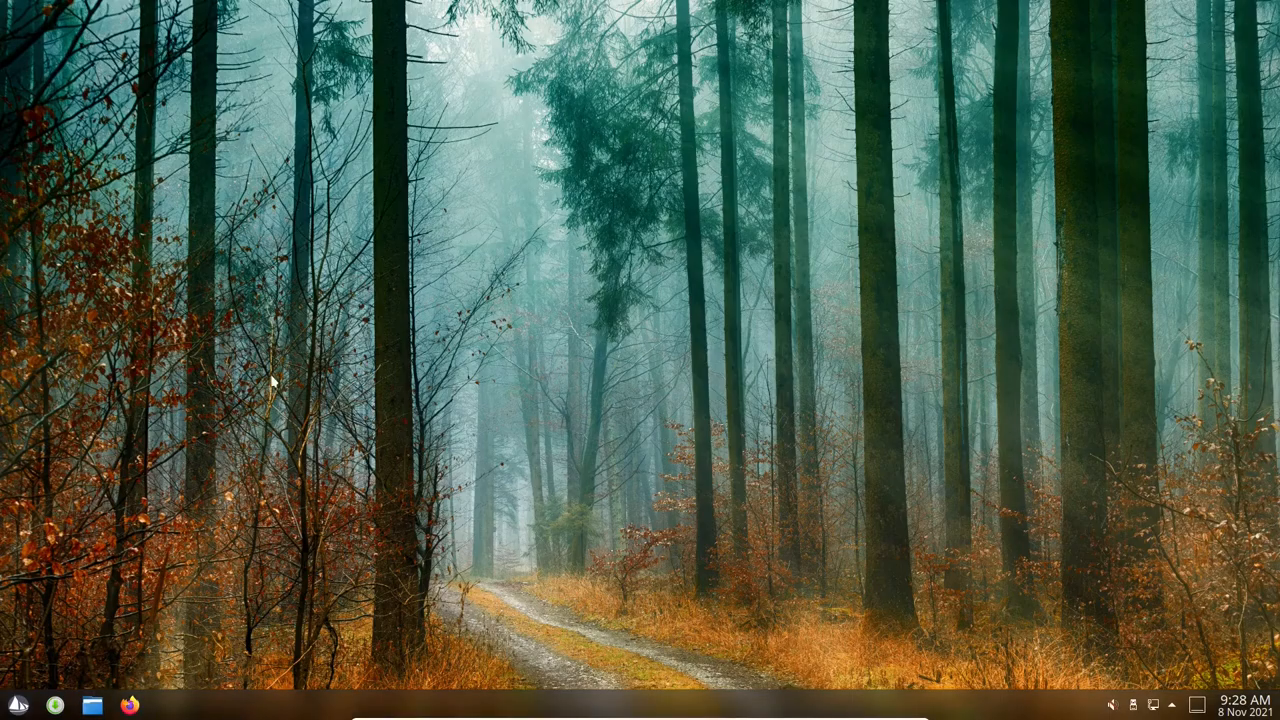
pyautogui.moveTo(224, 668)
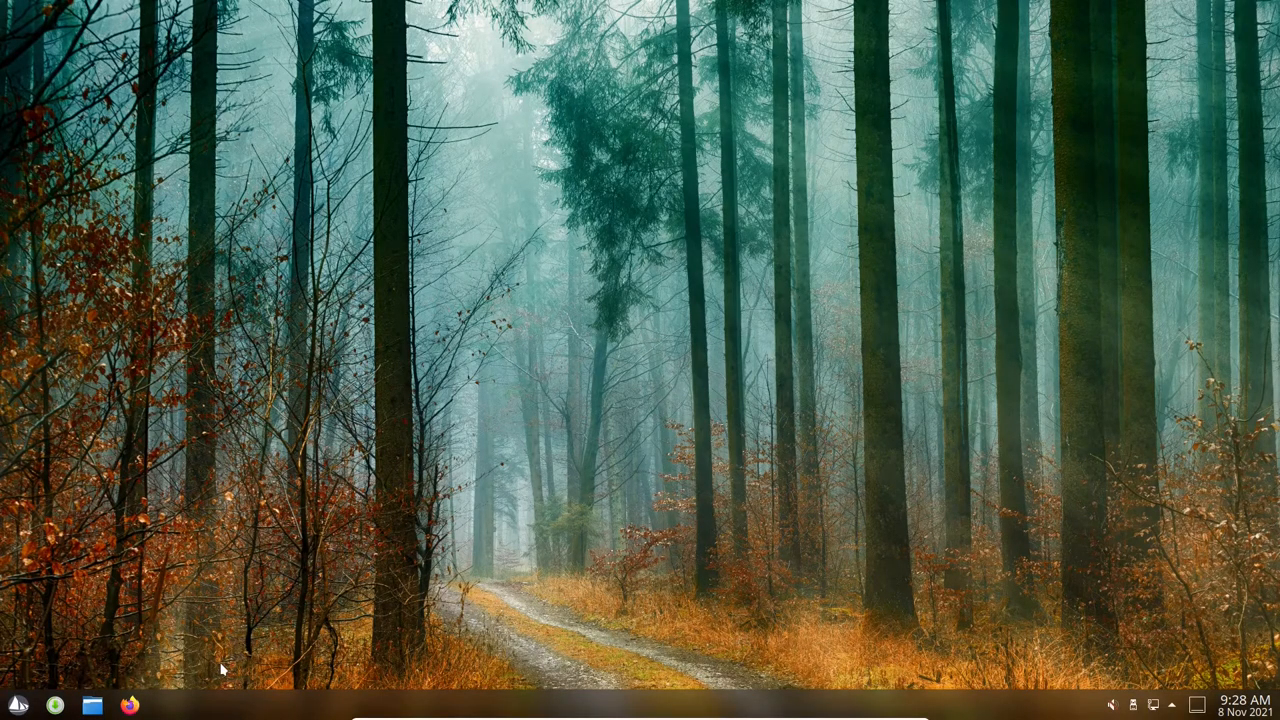
pyautogui.moveTo(218, 640)
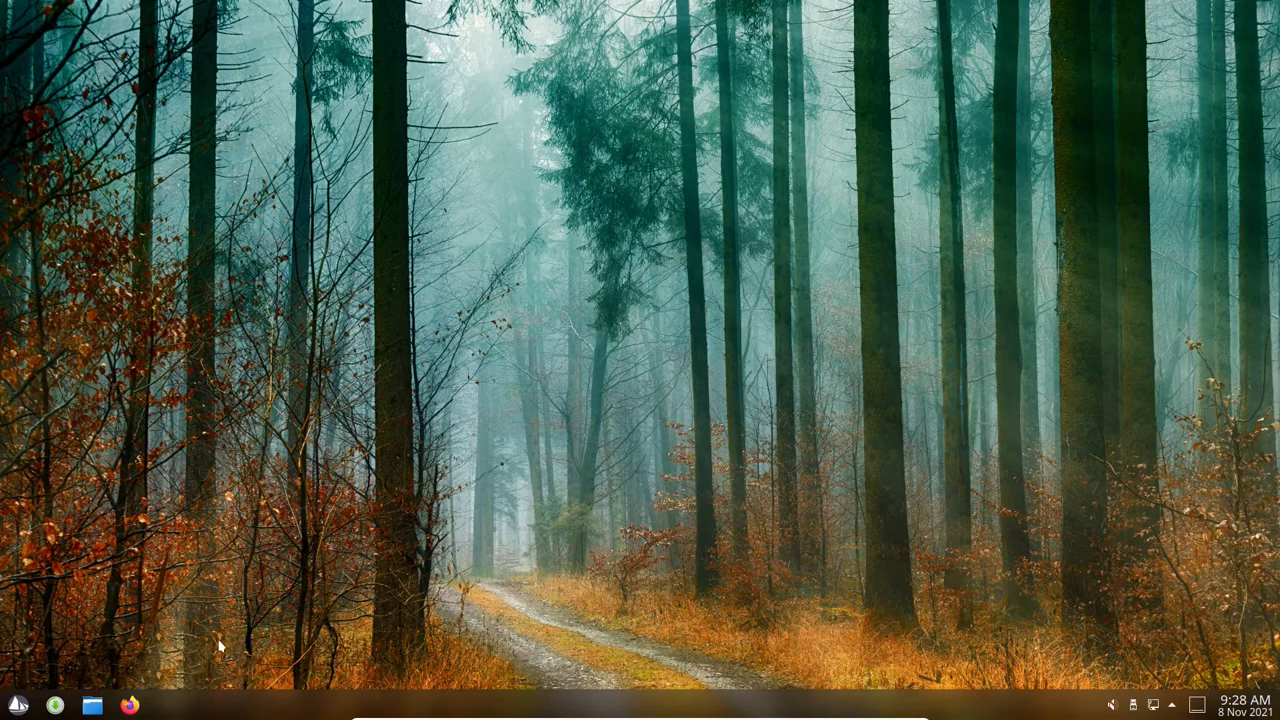
pyautogui.moveTo(92, 704)
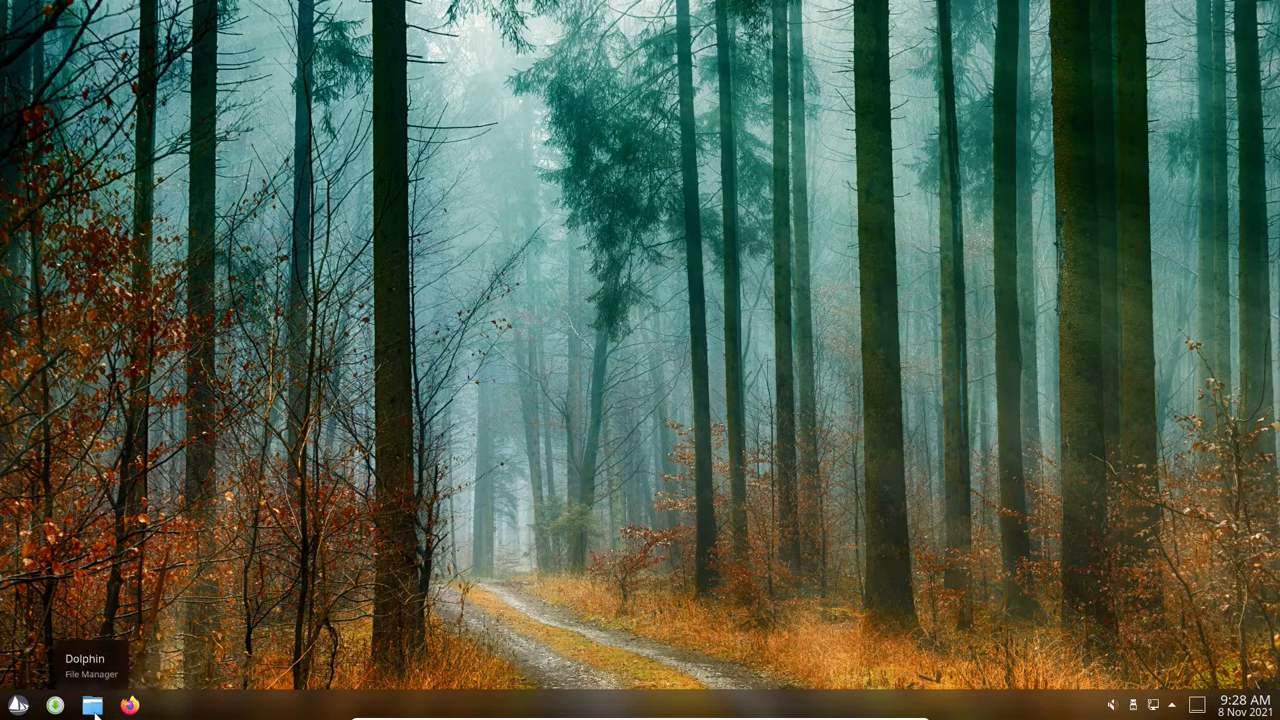
pyautogui.moveTo(128, 708)
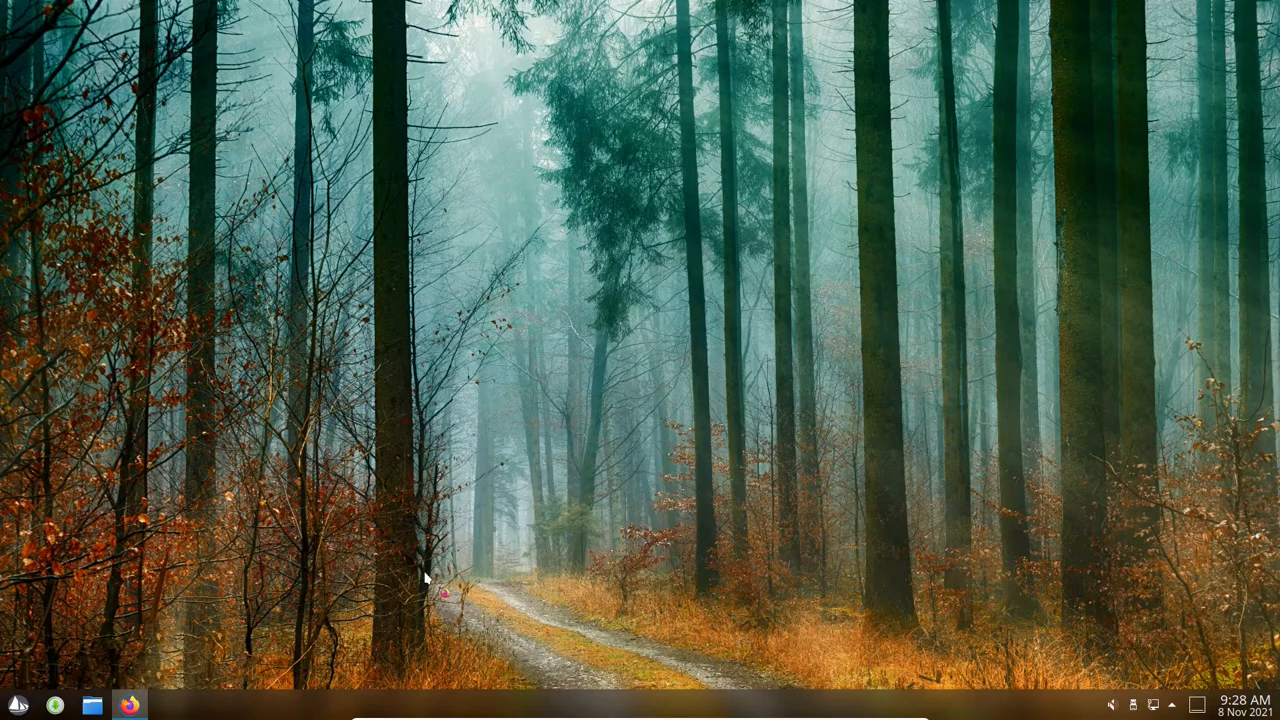
pyautogui.moveTo(414, 594)
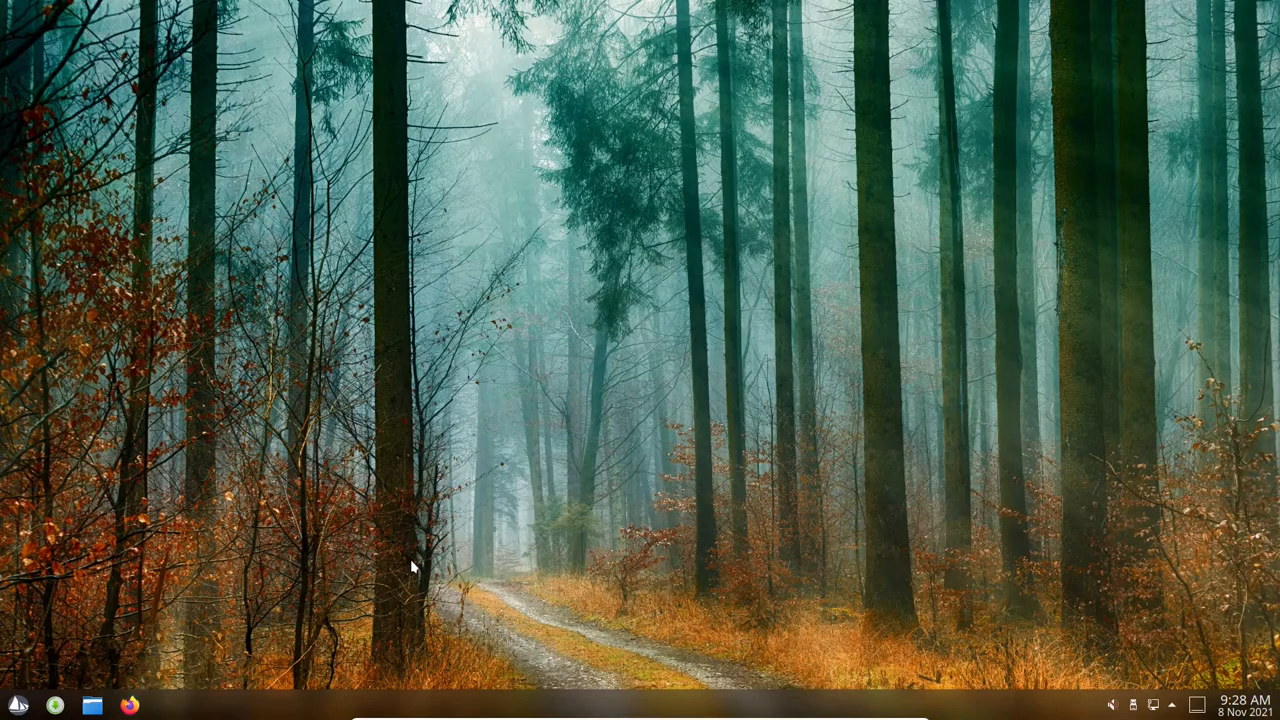
# Launch Firefox and show About Firefox with version 89.0.2 (64-bit).
pyautogui.click(128, 704)
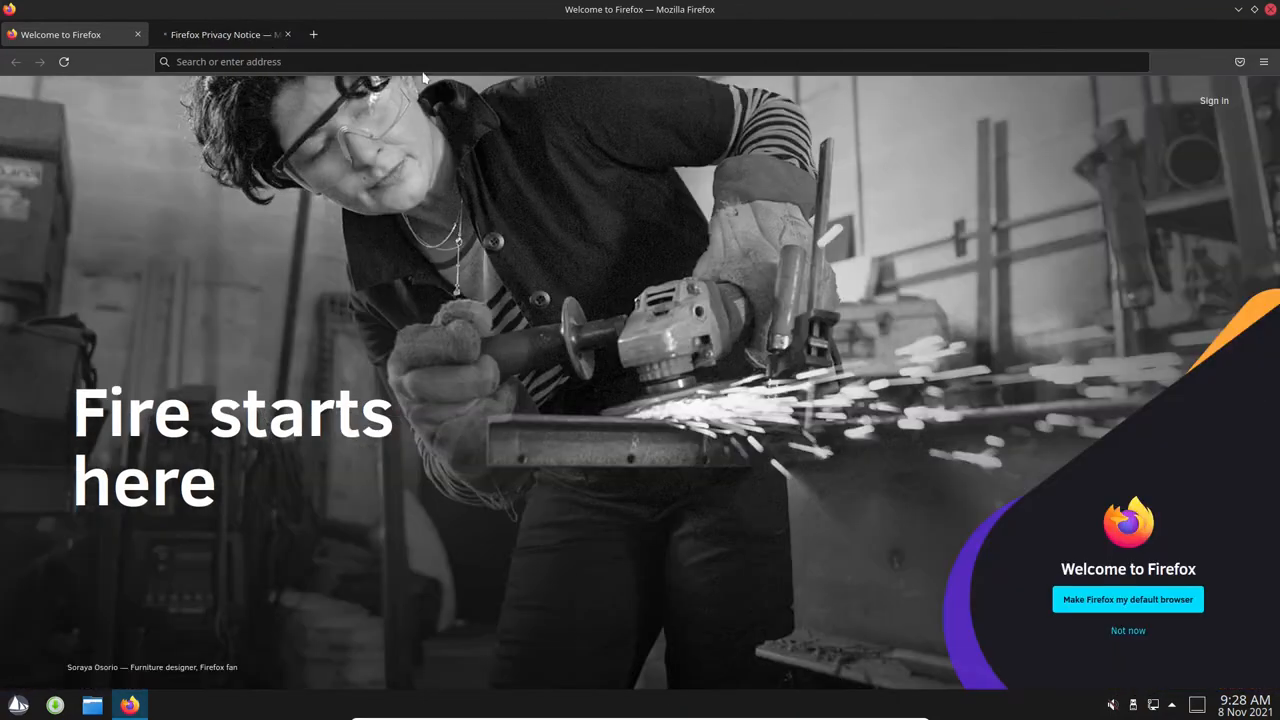
pyautogui.moveTo(1204, 68)
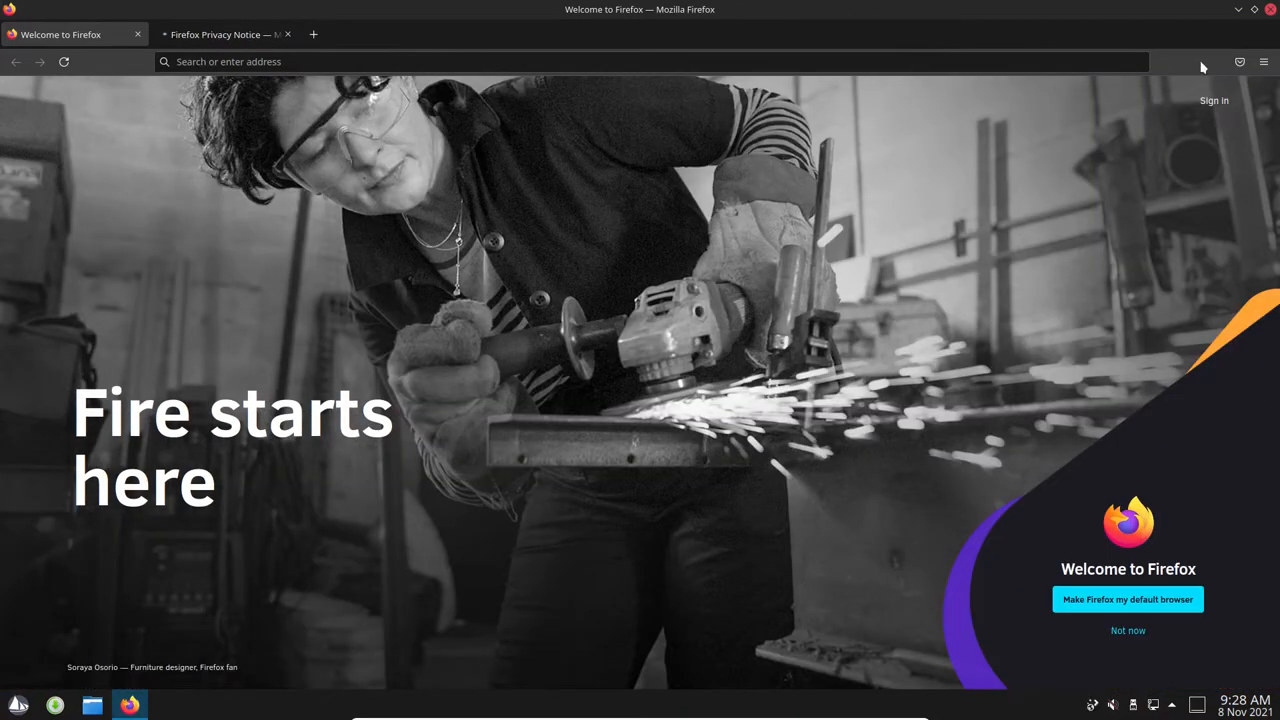
pyautogui.click(1264, 62)
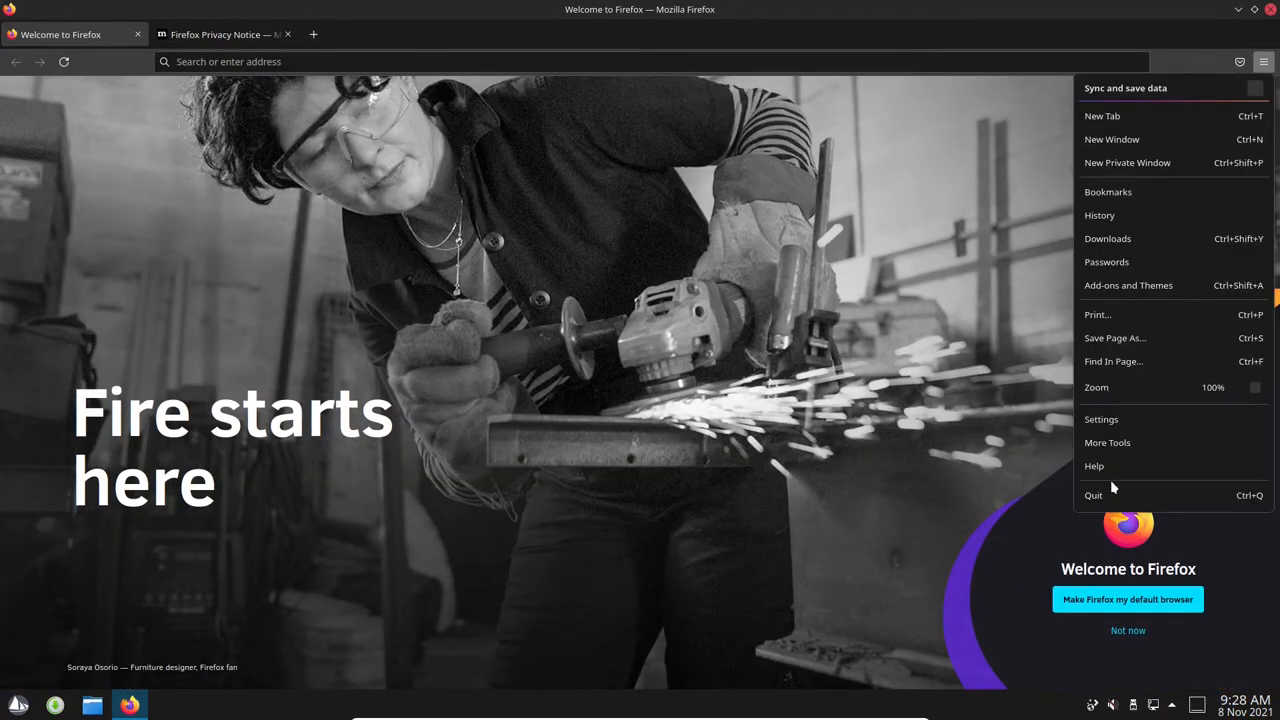
pyautogui.click(1092, 466)
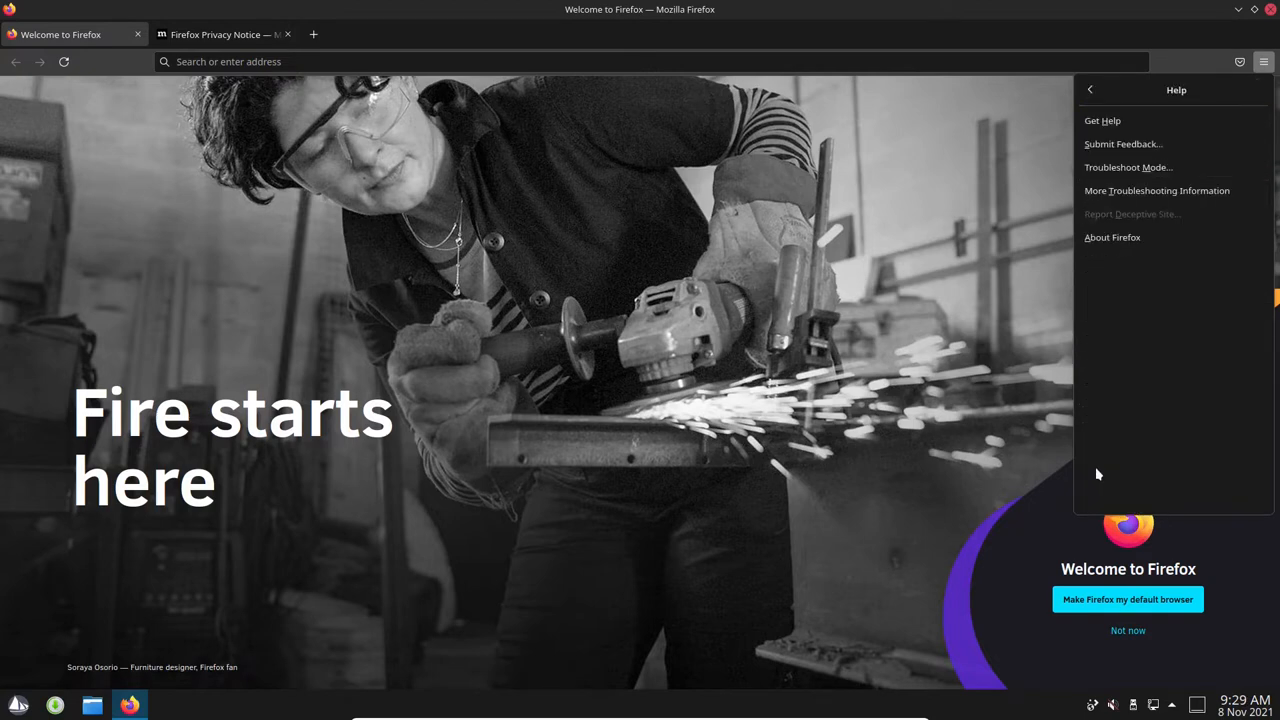
pyautogui.click(1112, 236)
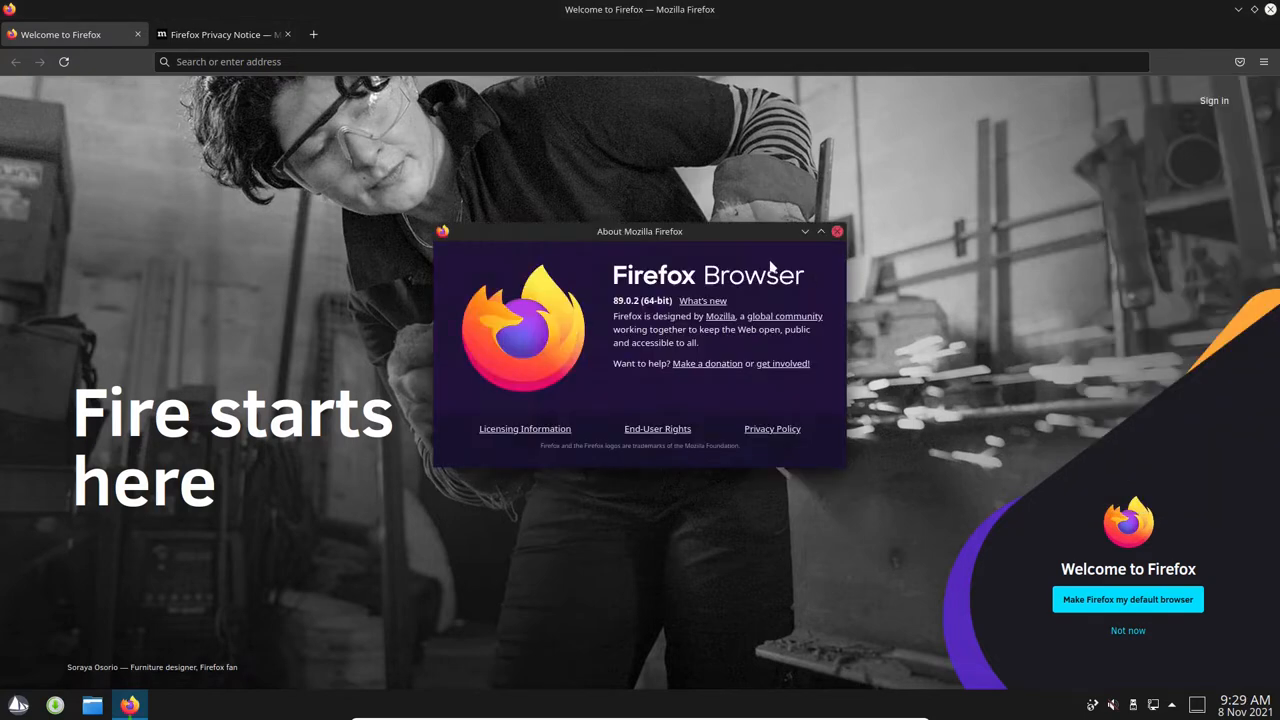
pyautogui.moveTo(628, 322)
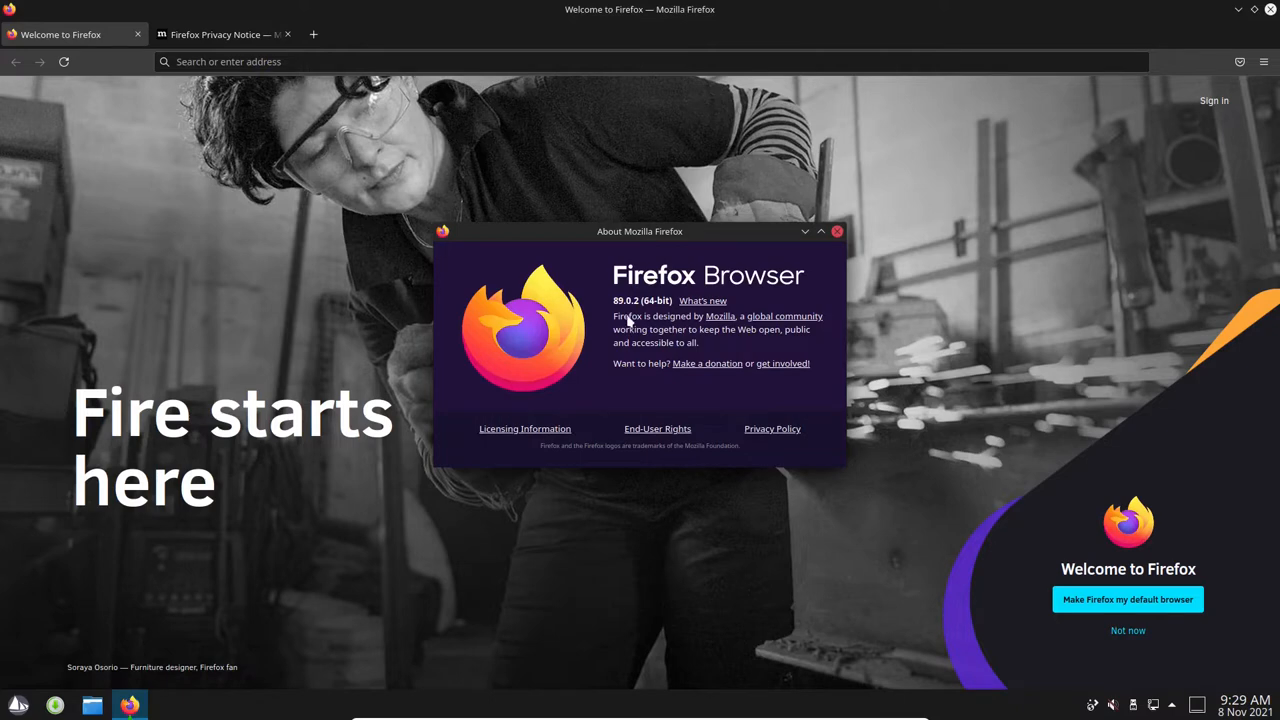
pyautogui.moveTo(670, 306)
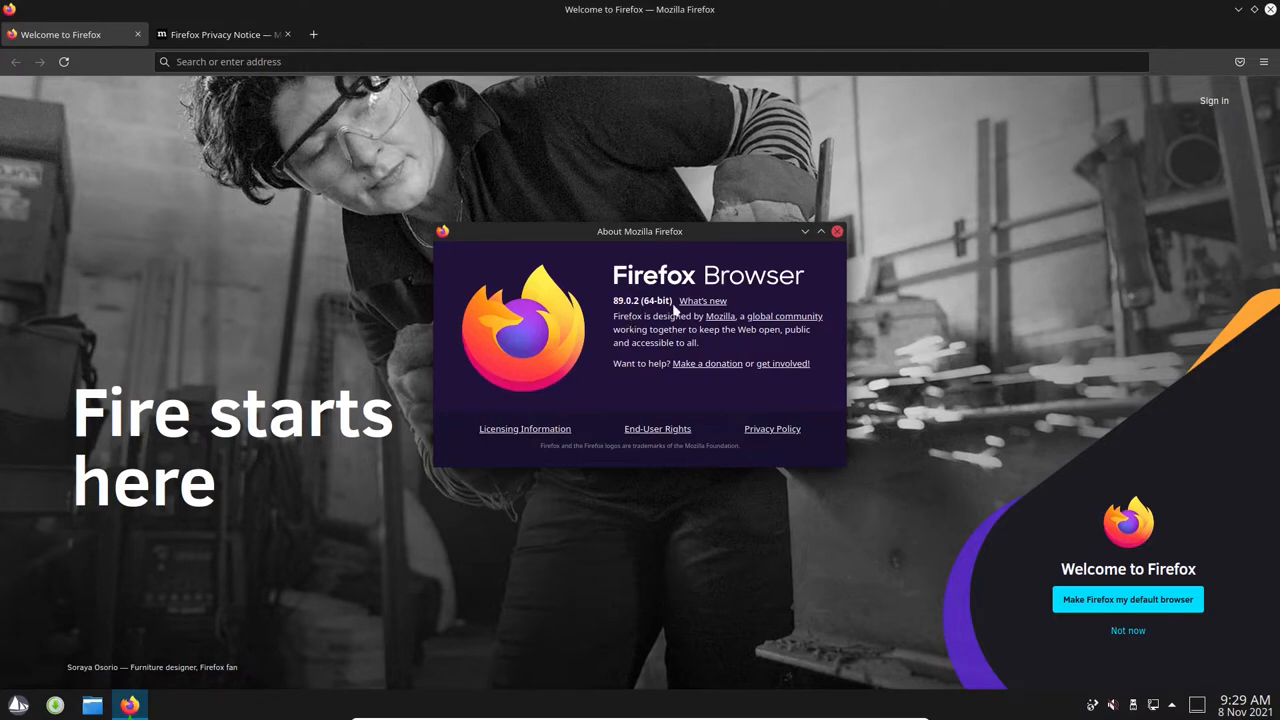
pyautogui.moveTo(712, 366)
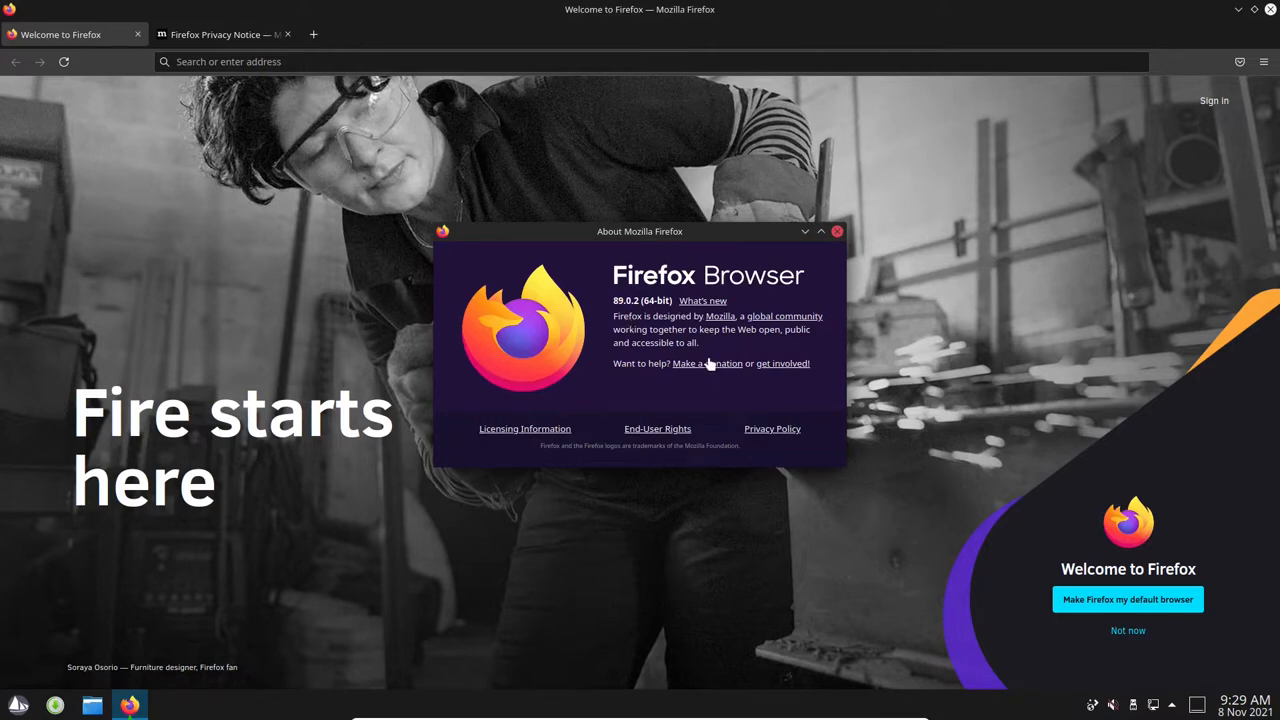
pyautogui.moveTo(708, 356)
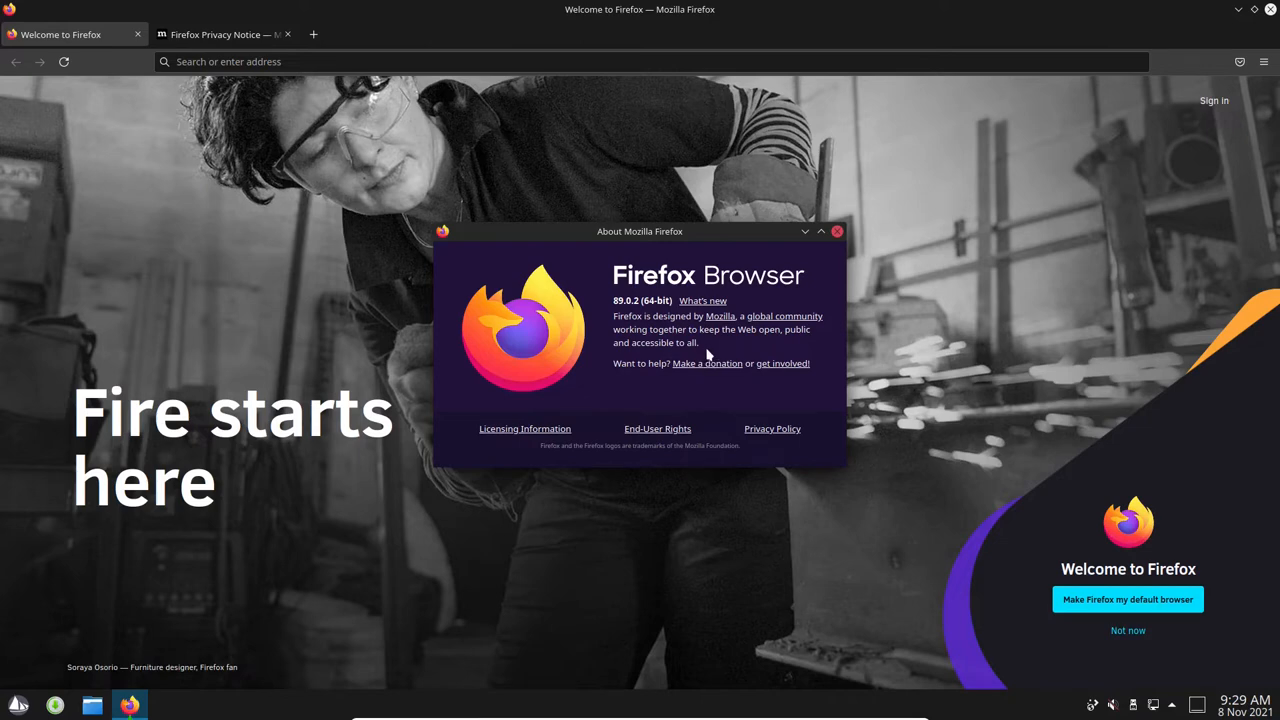
pyautogui.moveTo(710, 348)
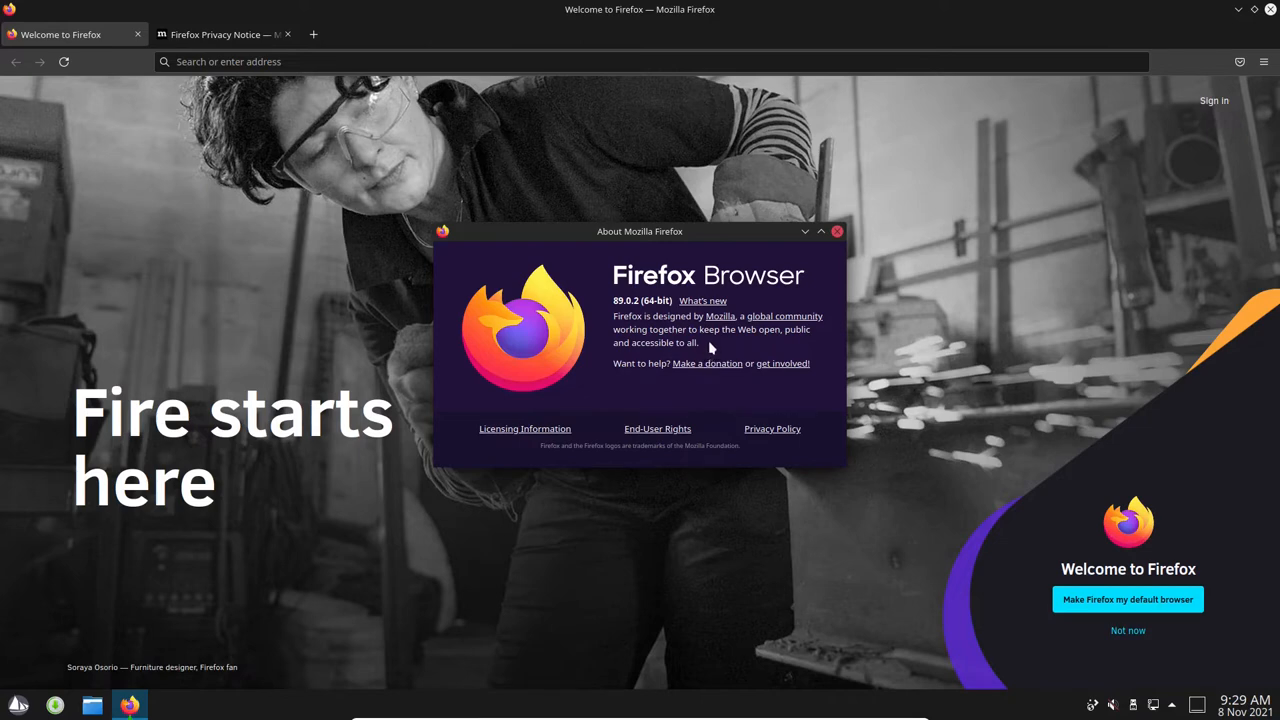
pyautogui.moveTo(636, 268)
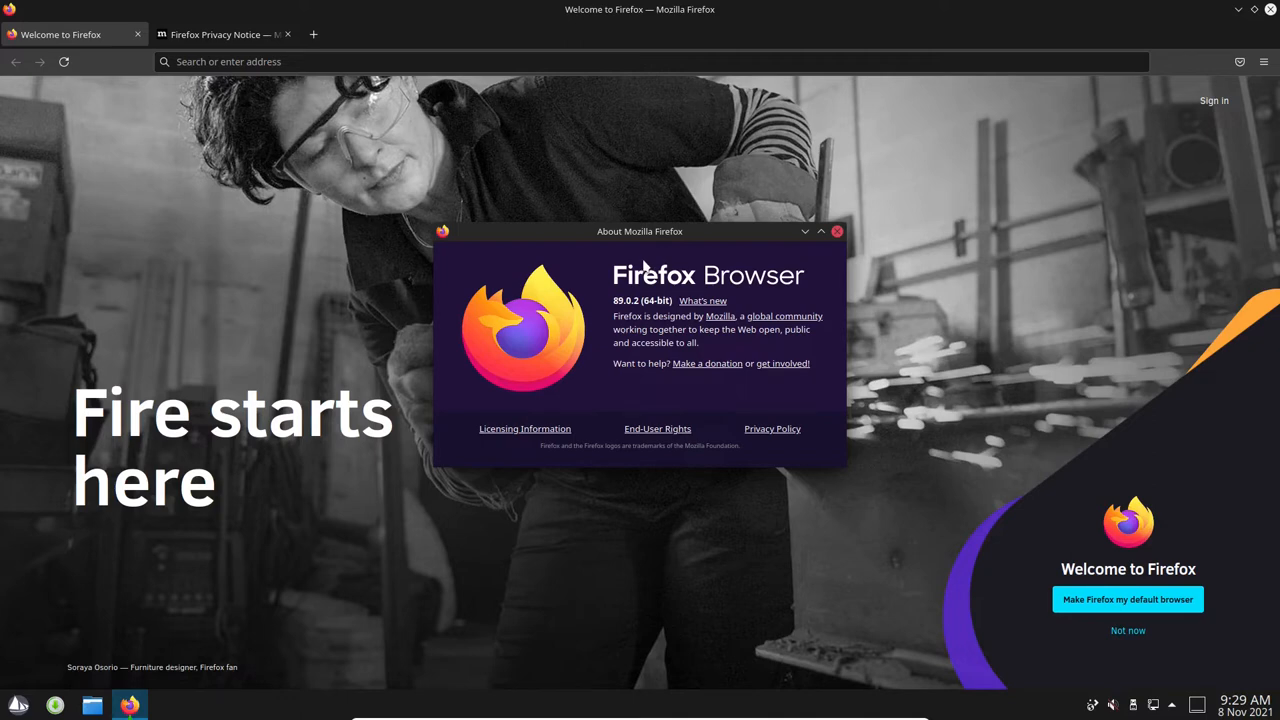
pyautogui.moveTo(750, 320)
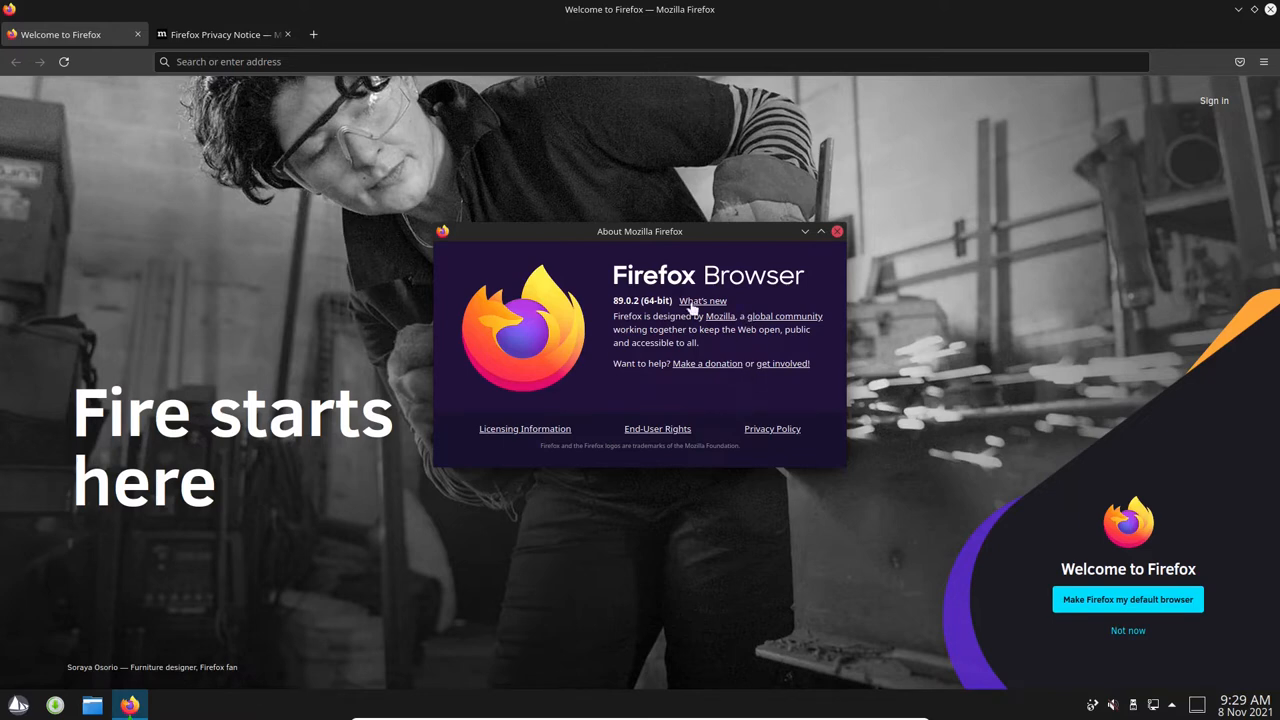
pyautogui.moveTo(628, 328)
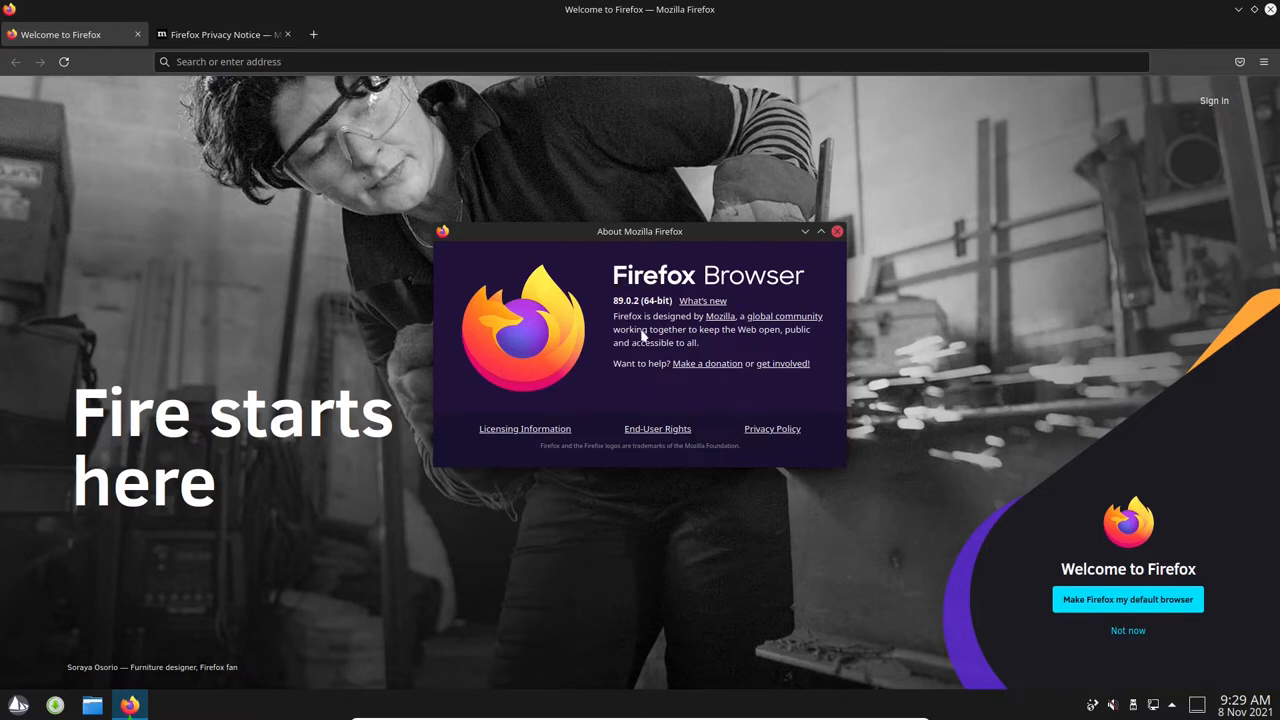
pyautogui.moveTo(828, 244)
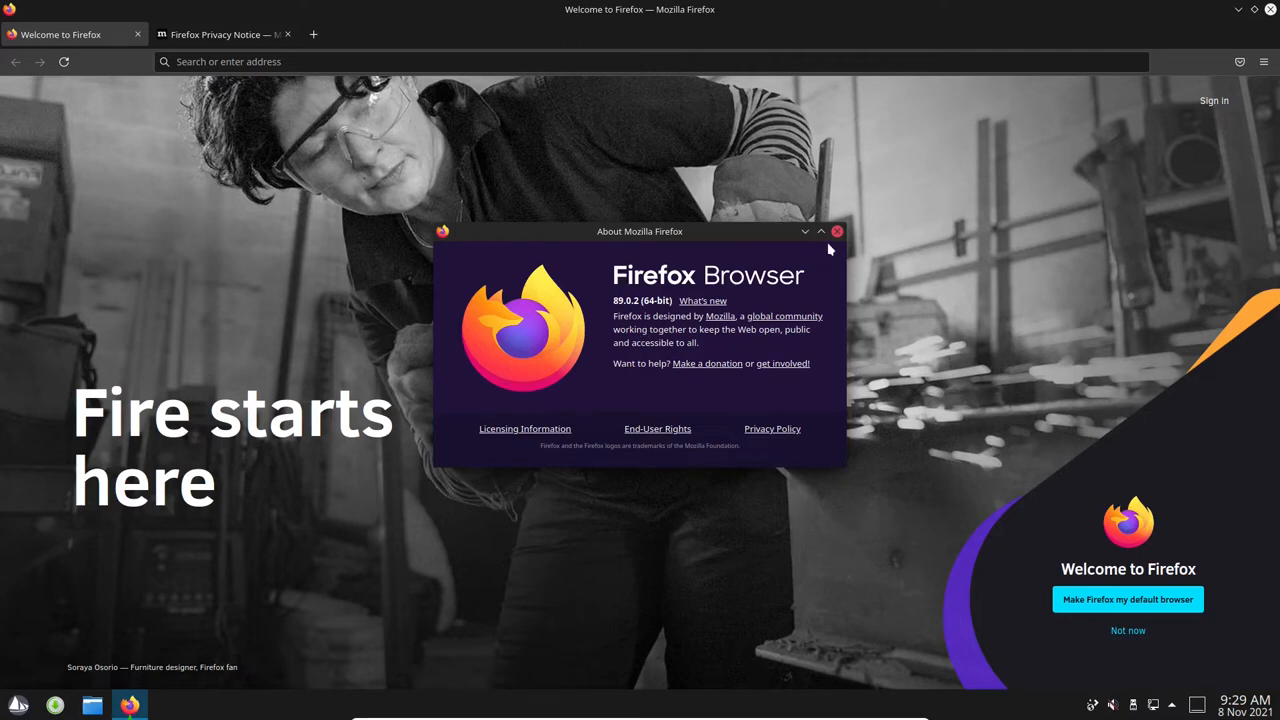
pyautogui.moveTo(828, 244)
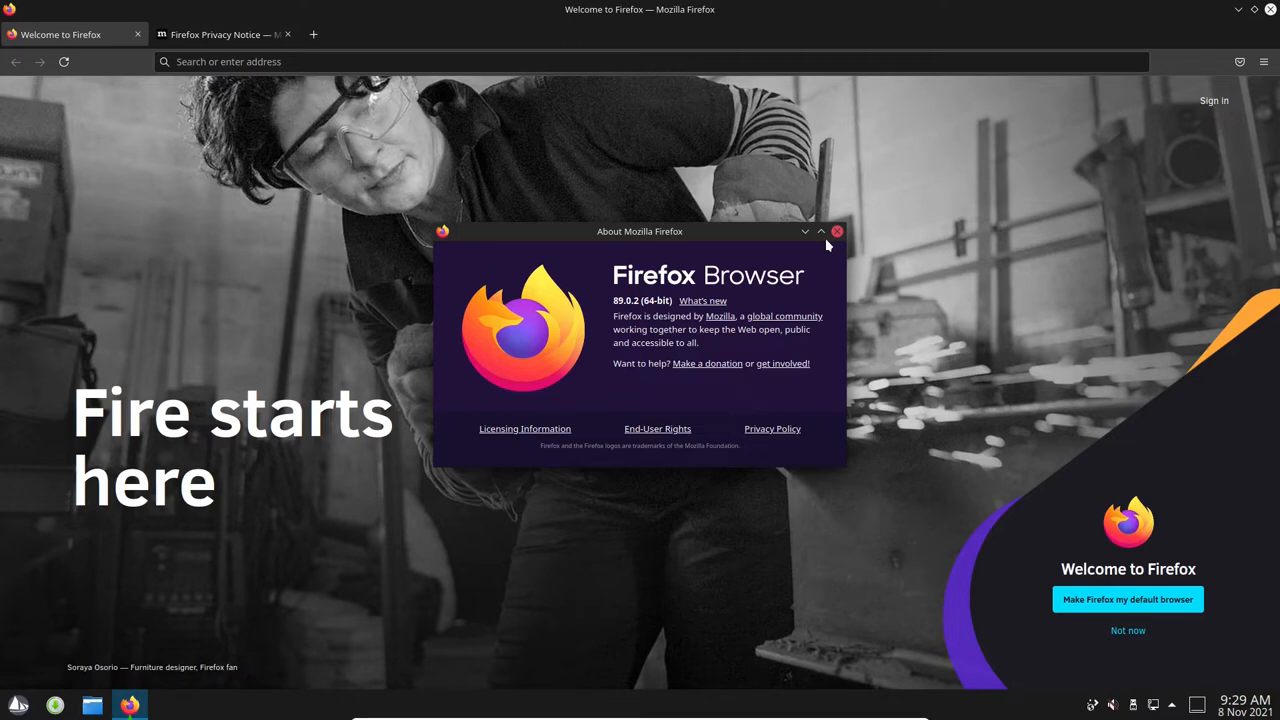
pyautogui.moveTo(600, 328)
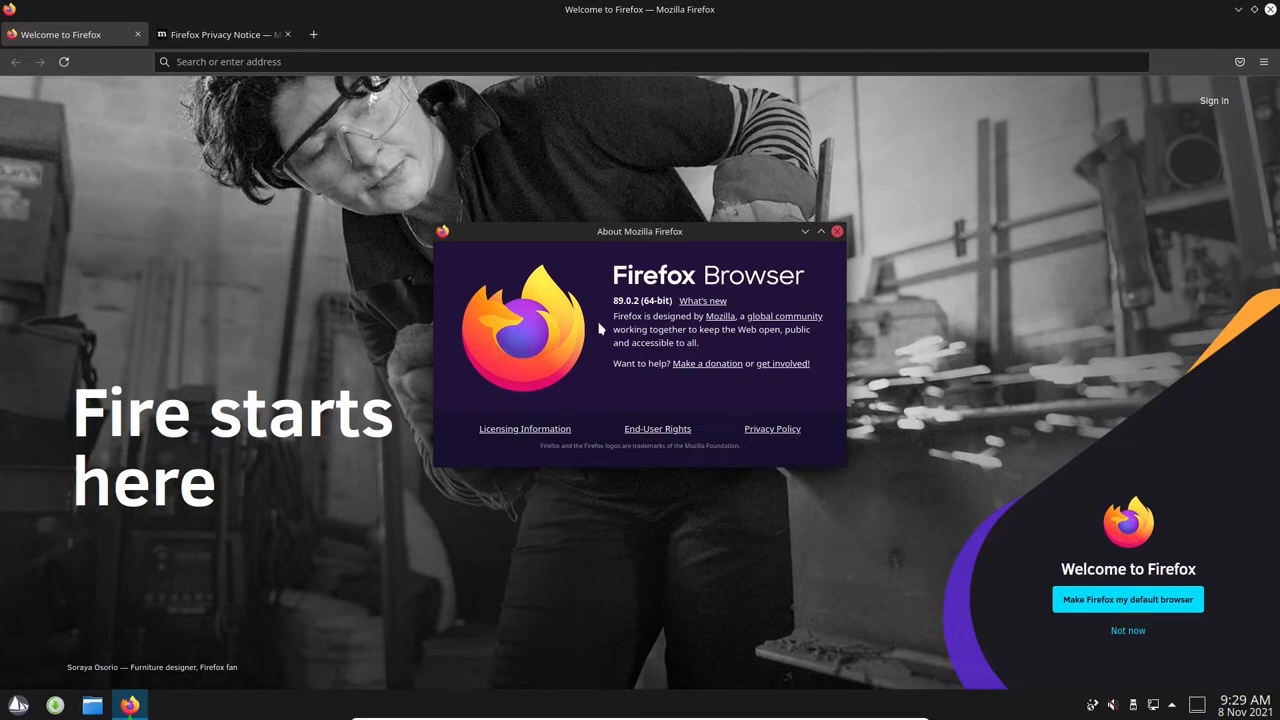
pyautogui.moveTo(600, 320)
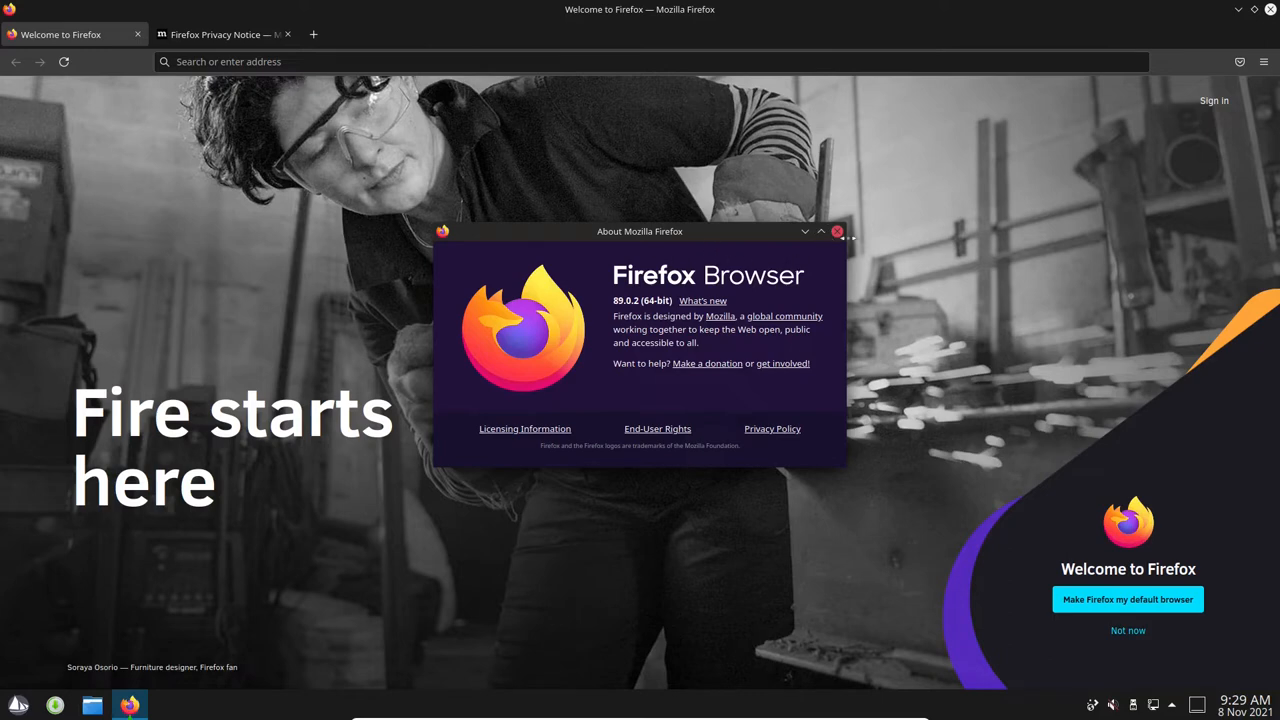
# Load datapioneer-network.org in a new Firefox tab and accept the encrypted DNS lookups offer.
pyautogui.click(836, 232)
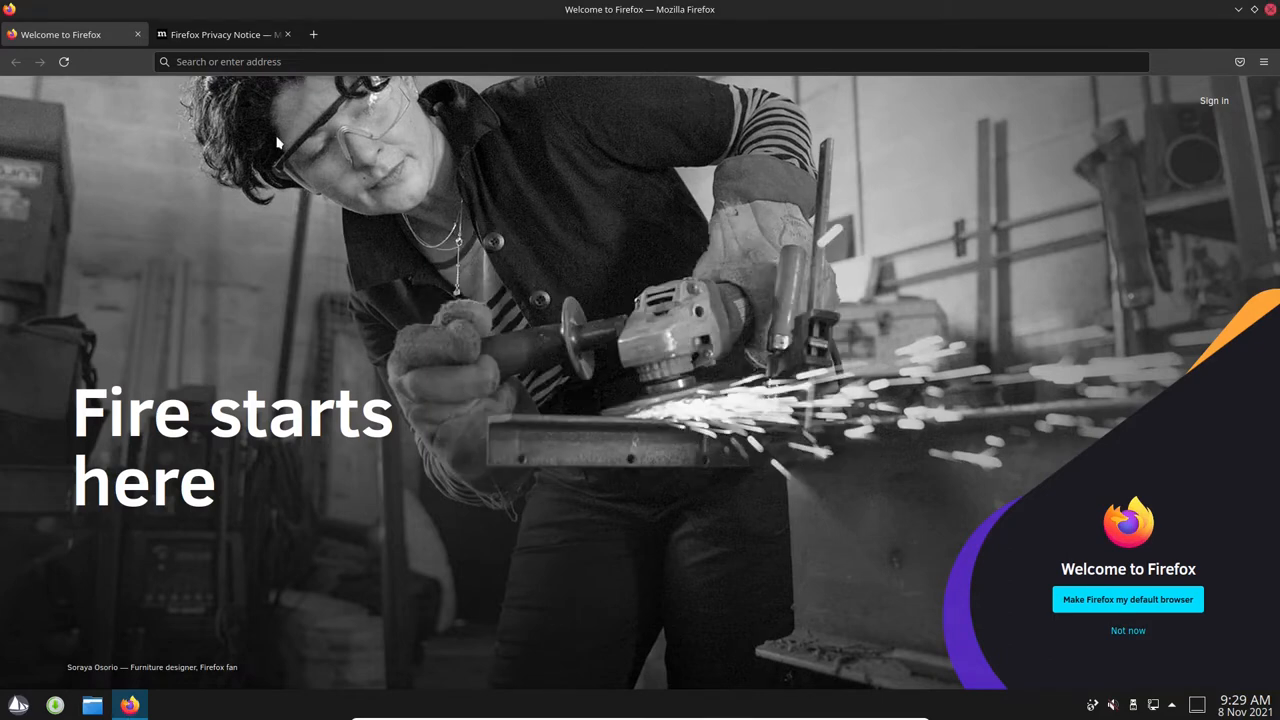
pyautogui.click(314, 34)
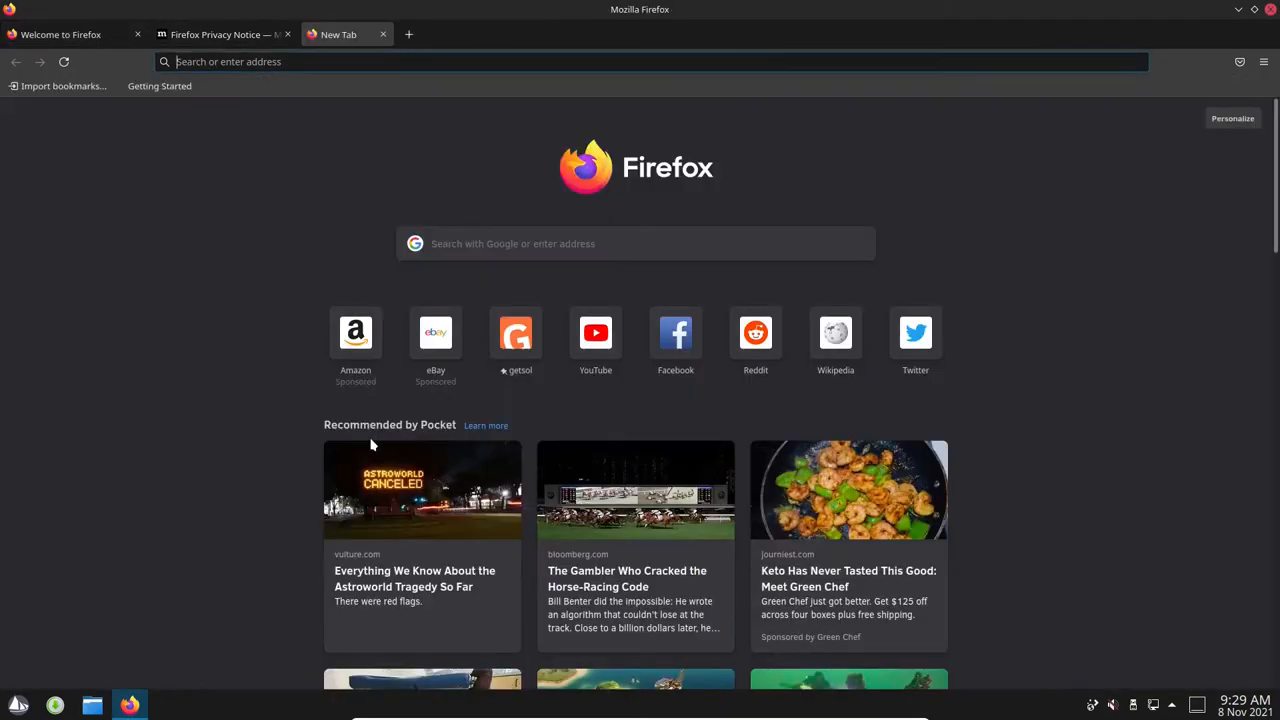
pyautogui.write('o')
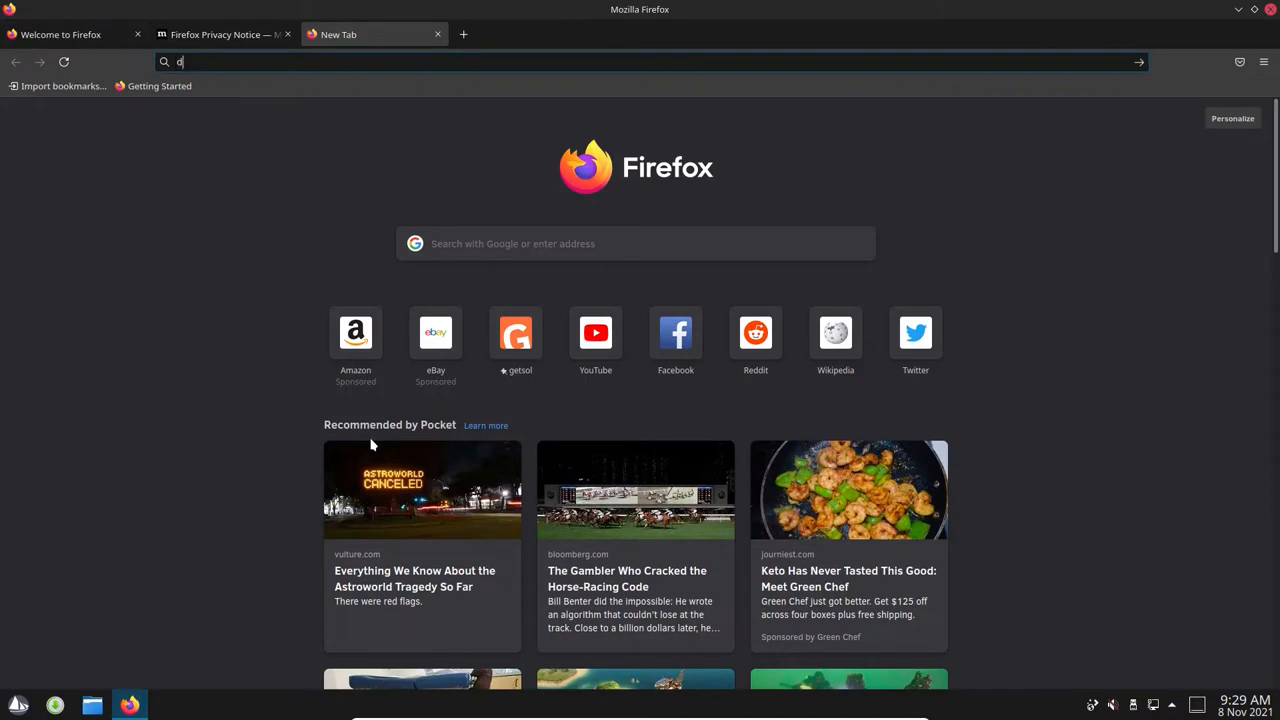
pyautogui.write('atapioneer-network.org')
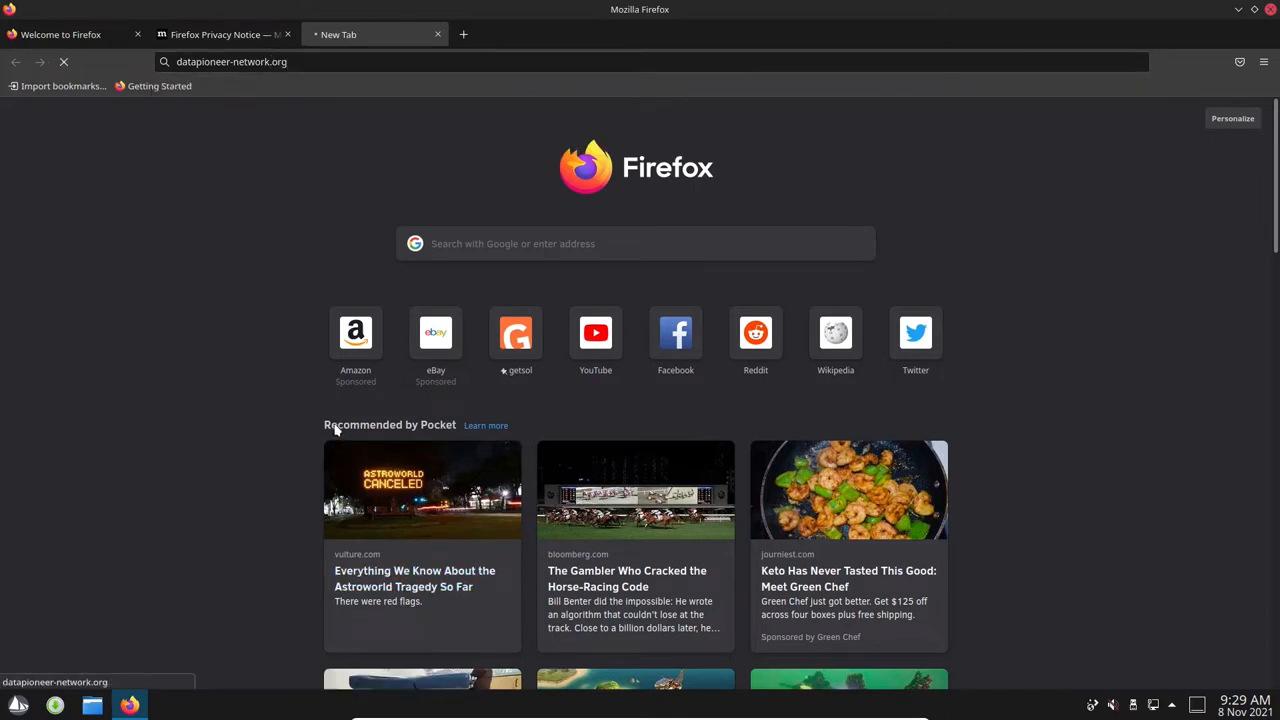
pyautogui.moveTo(330, 420)
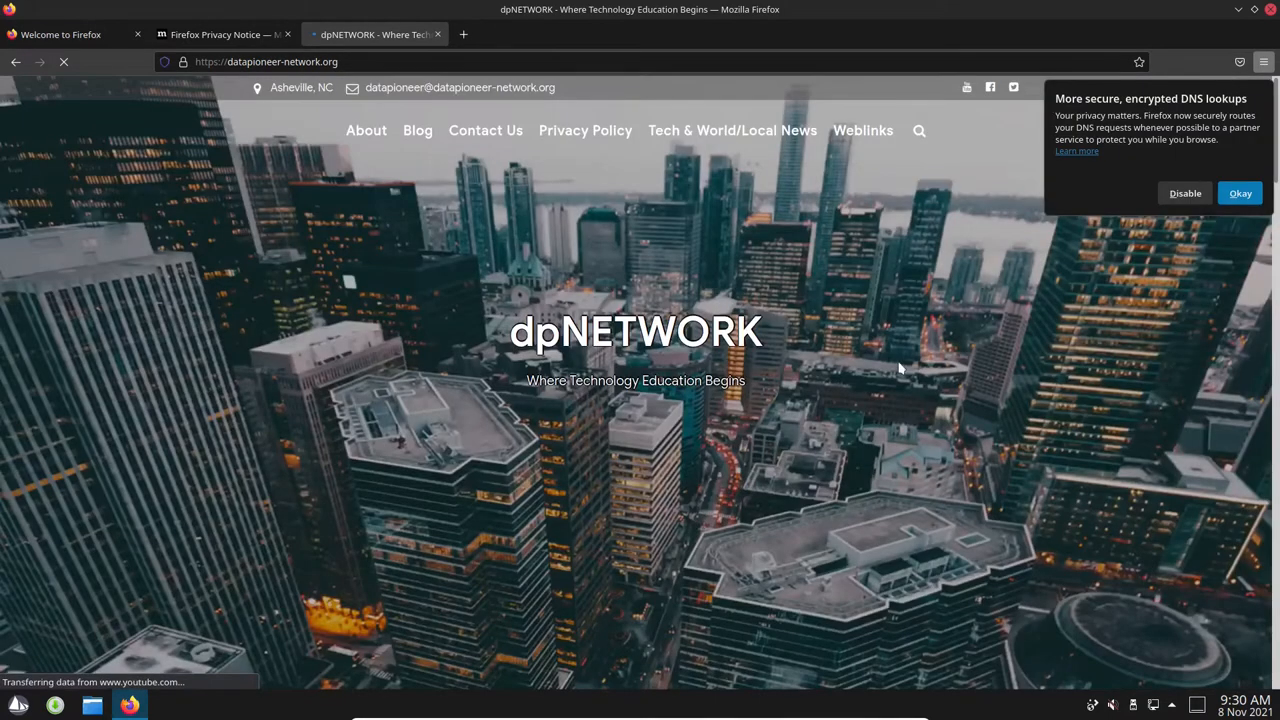
pyautogui.moveTo(1240, 192)
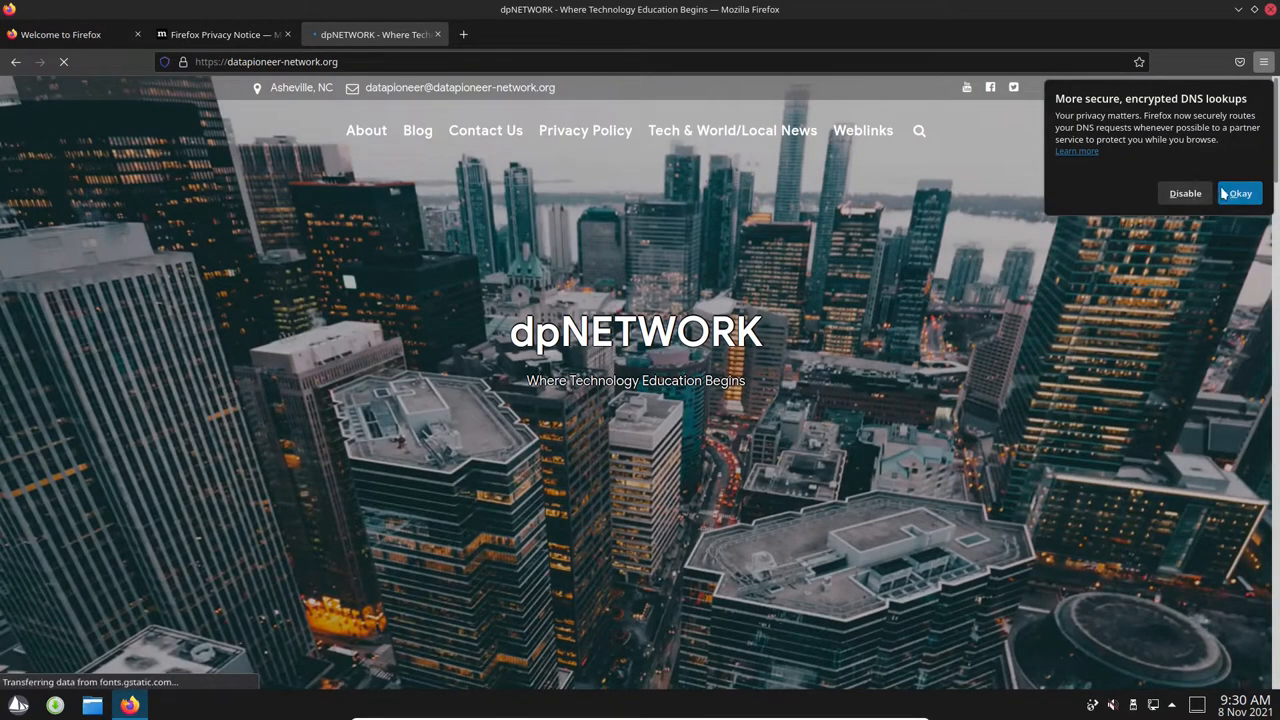
pyautogui.click(1240, 192)
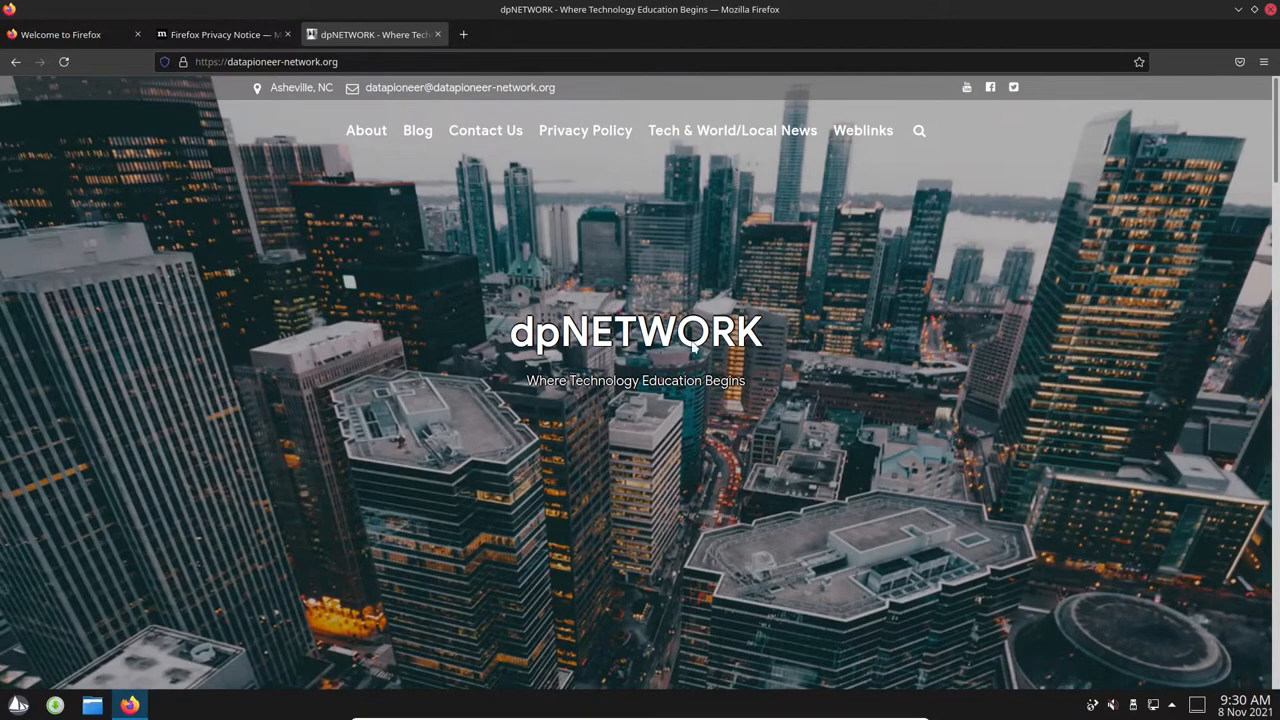
# Scroll through the dpNETWORK homepage and back toward the top.
pyautogui.scroll(-3)
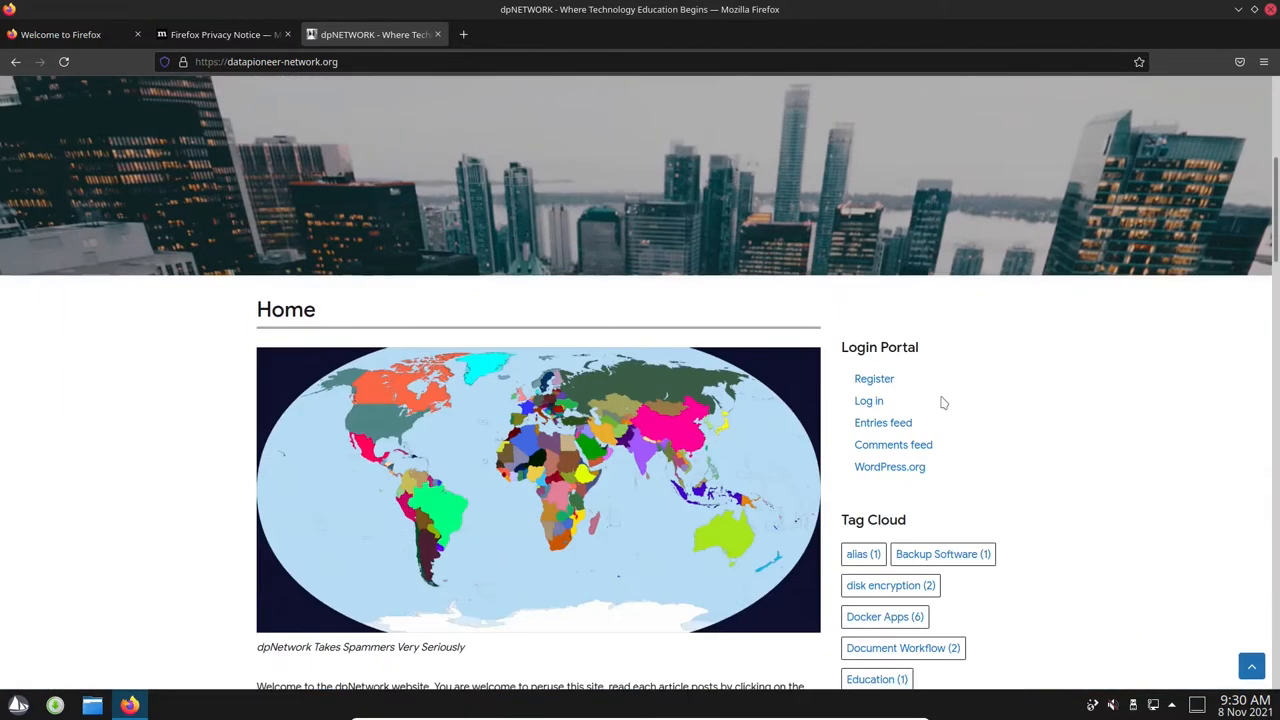
pyautogui.scroll(-3)
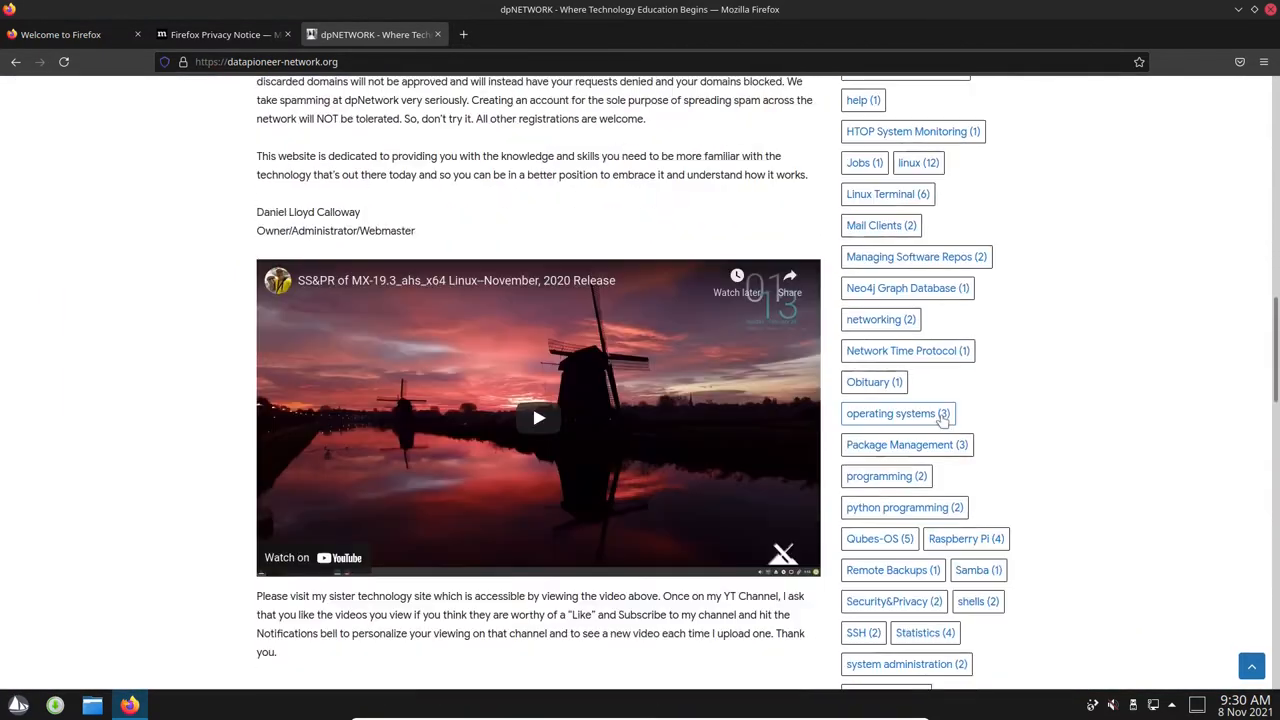
pyautogui.scroll(-3)
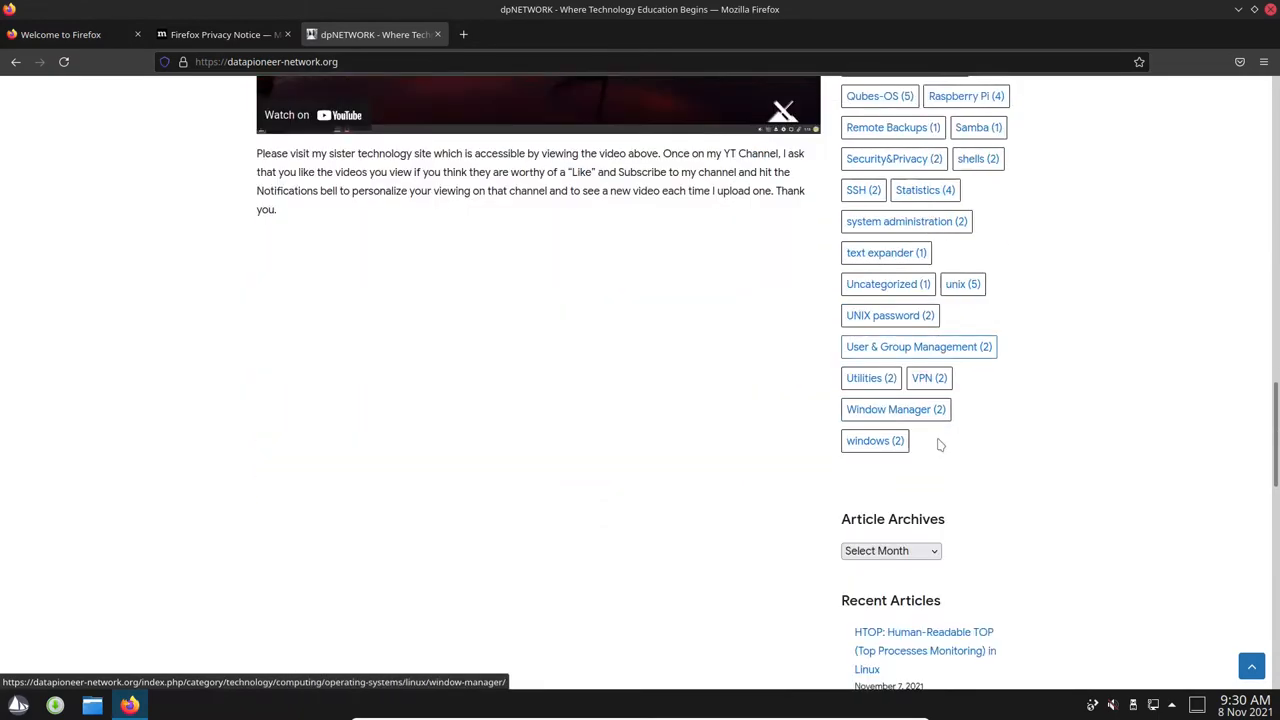
pyautogui.scroll(-3)
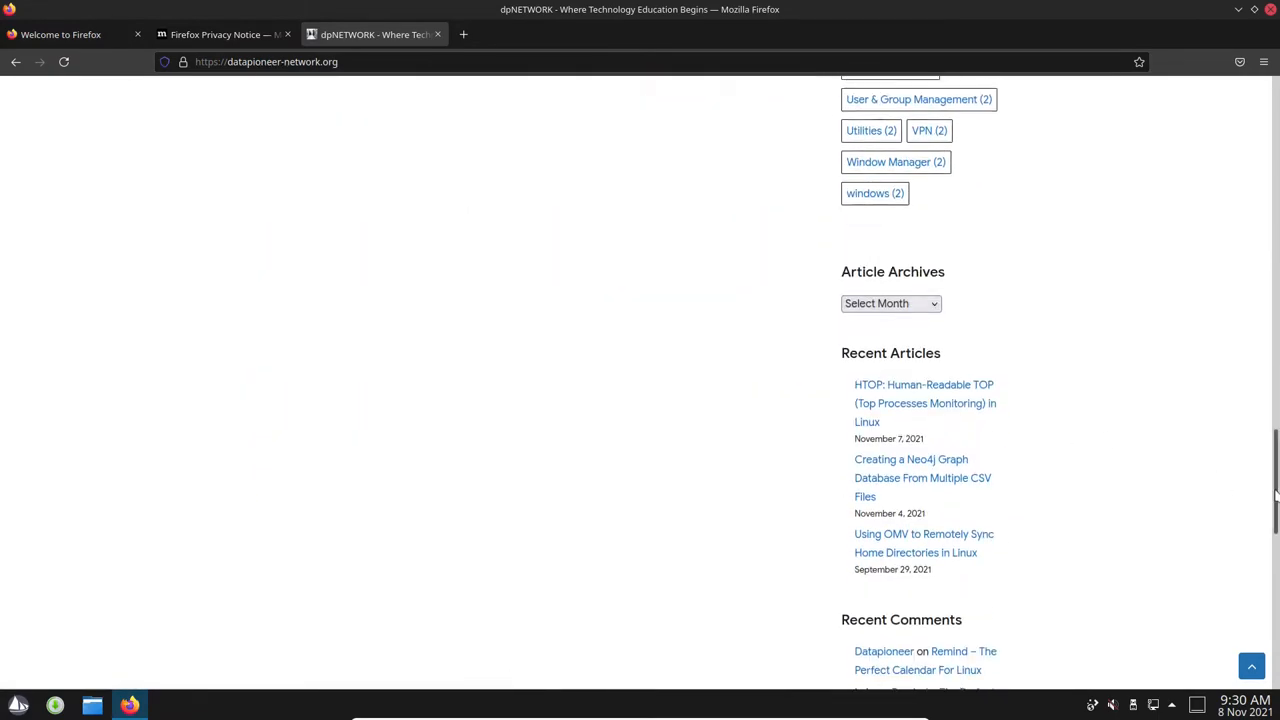
pyautogui.scroll(3)
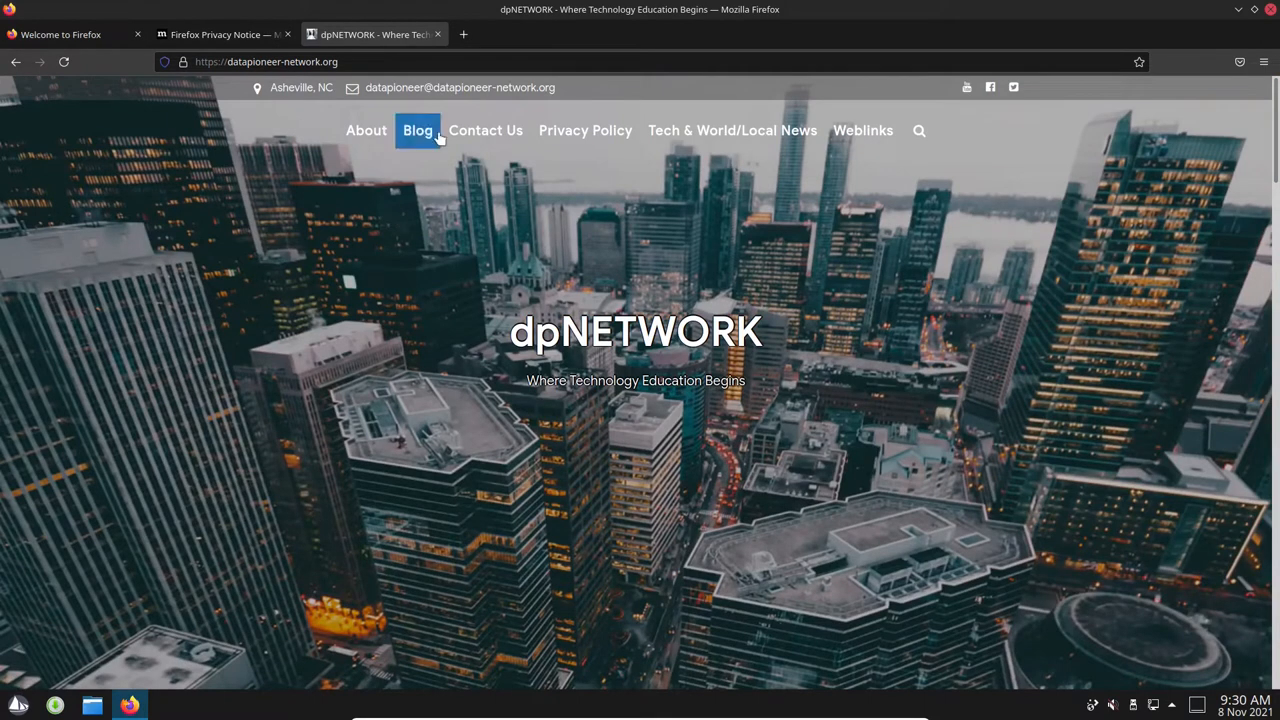
# Open the dpNETWORK Blog page and scroll to the recent article list led by the HTOP post.
pyautogui.click(416, 130)
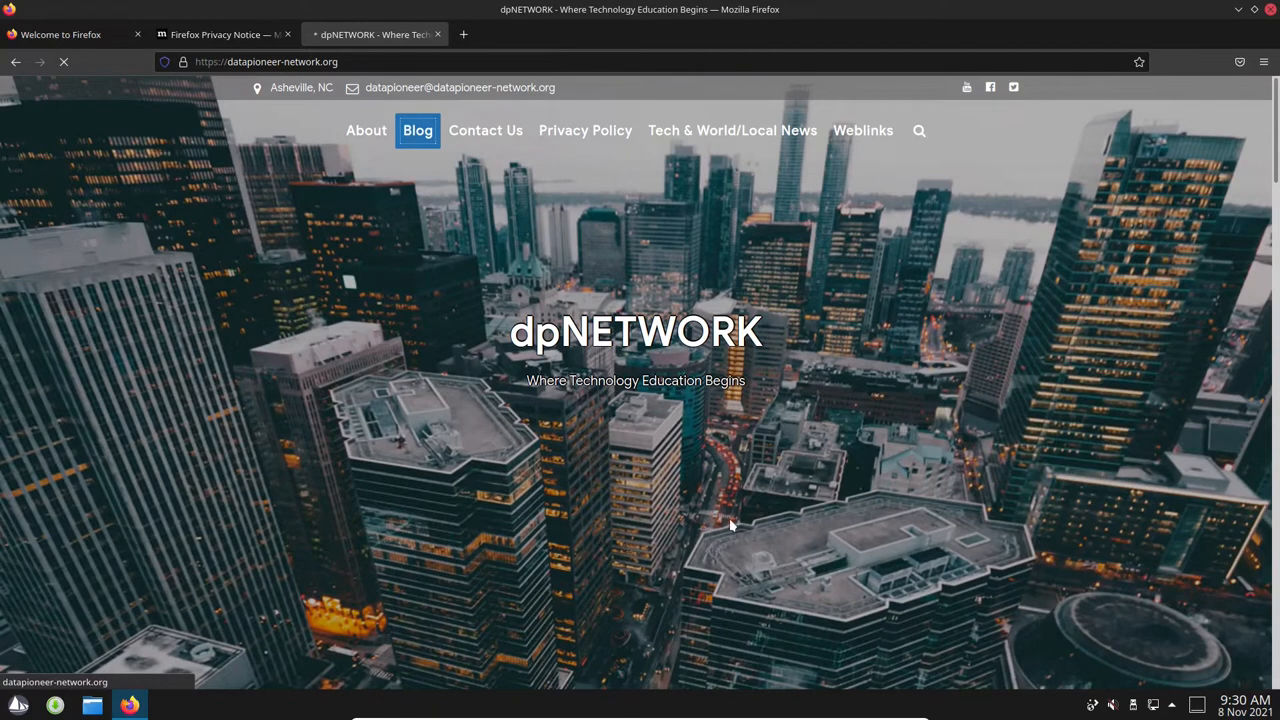
pyautogui.moveTo(720, 516)
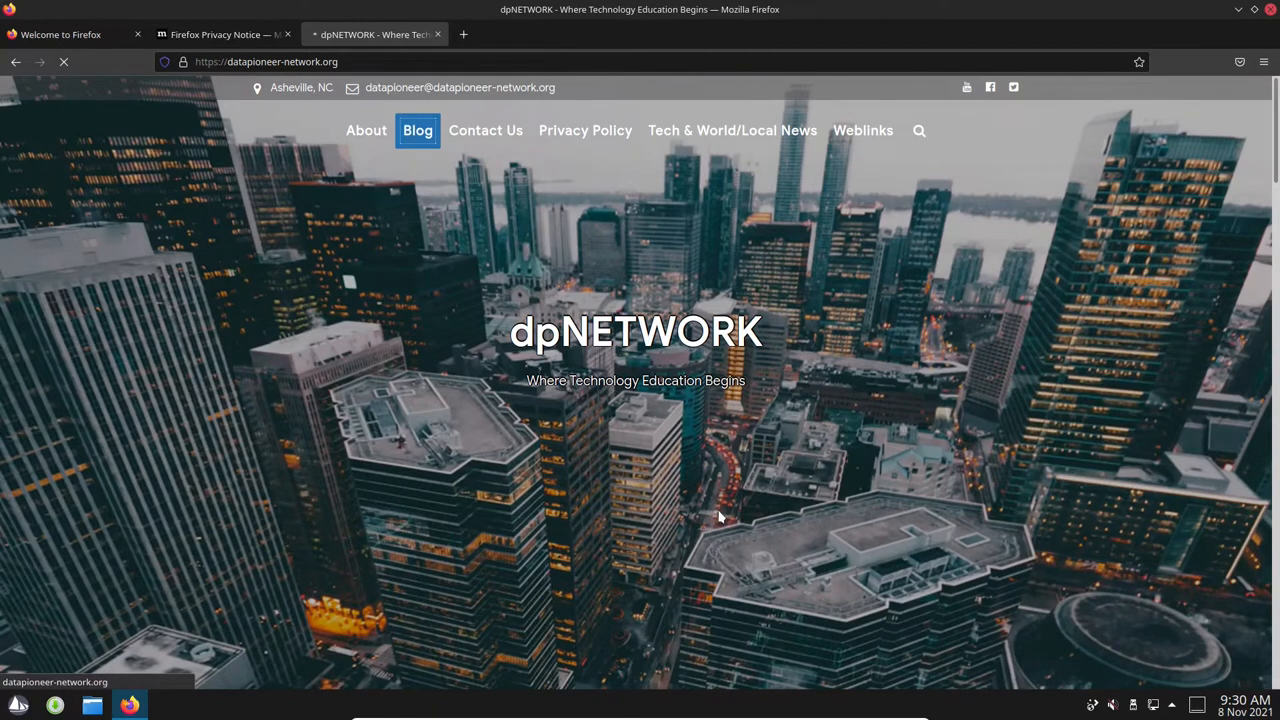
pyautogui.moveTo(710, 512)
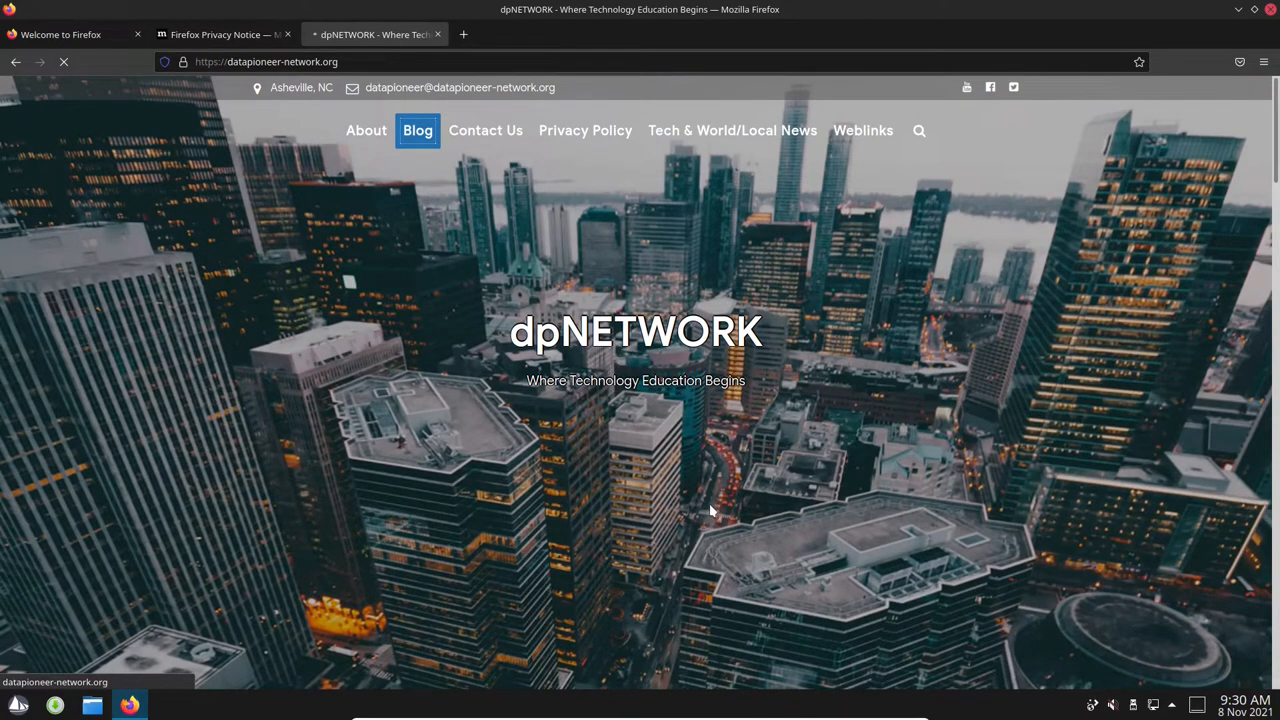
pyautogui.click(416, 130)
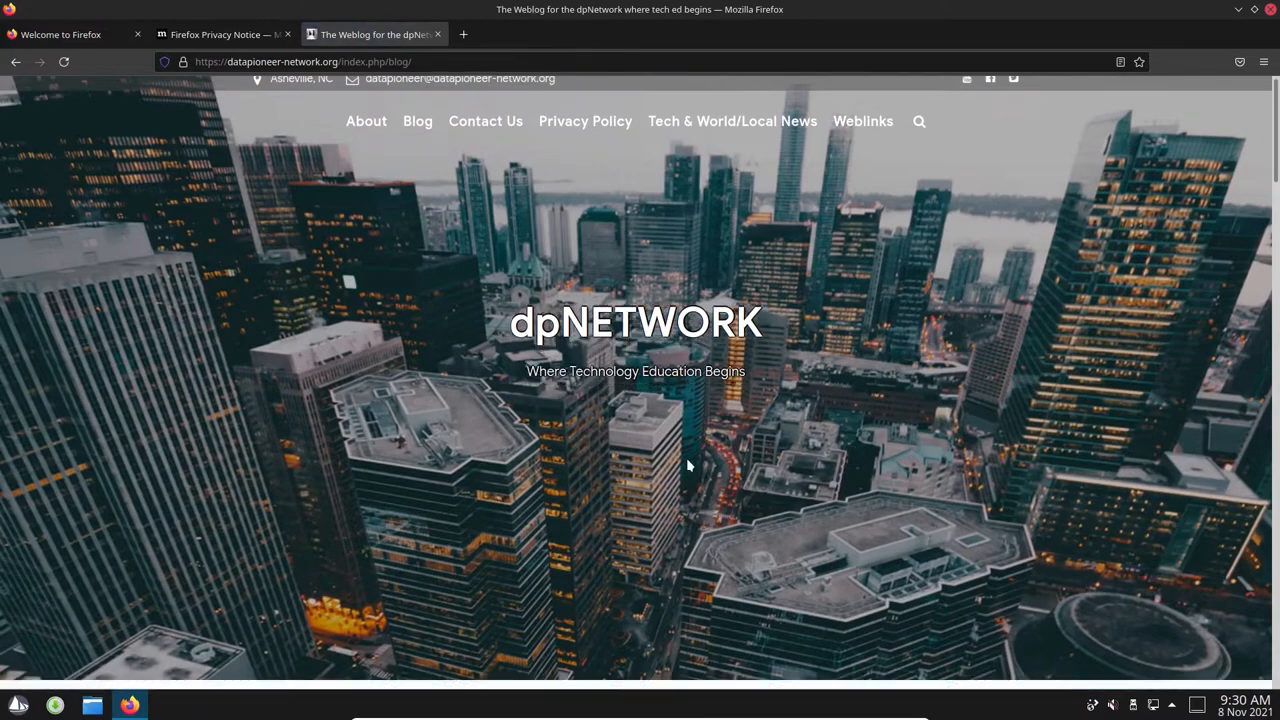
pyautogui.scroll(-3)
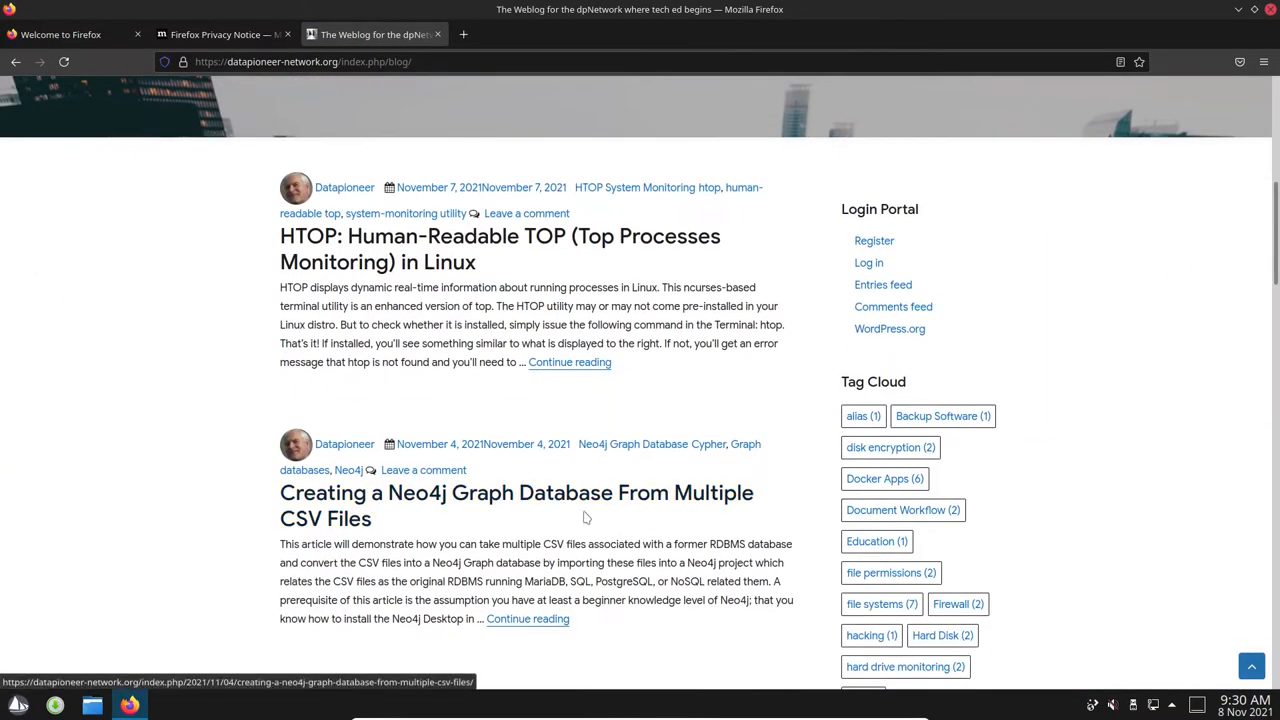
pyautogui.moveTo(520, 496)
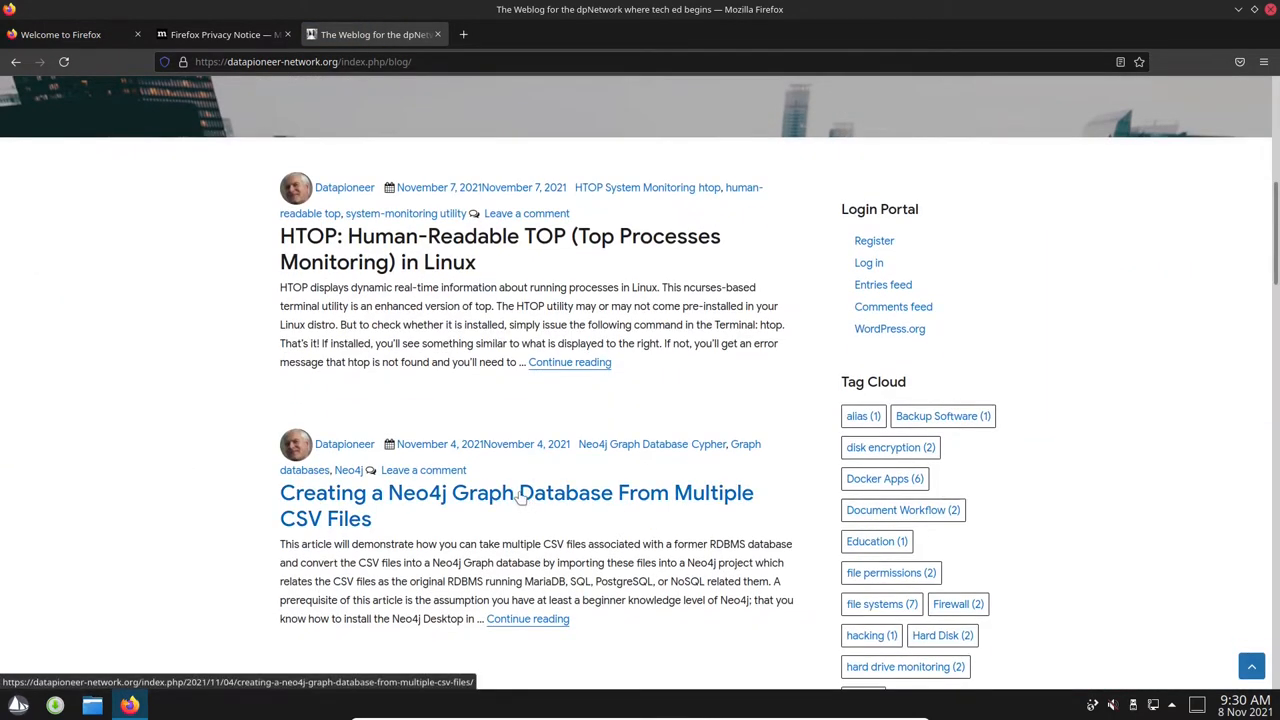
pyautogui.moveTo(590, 148)
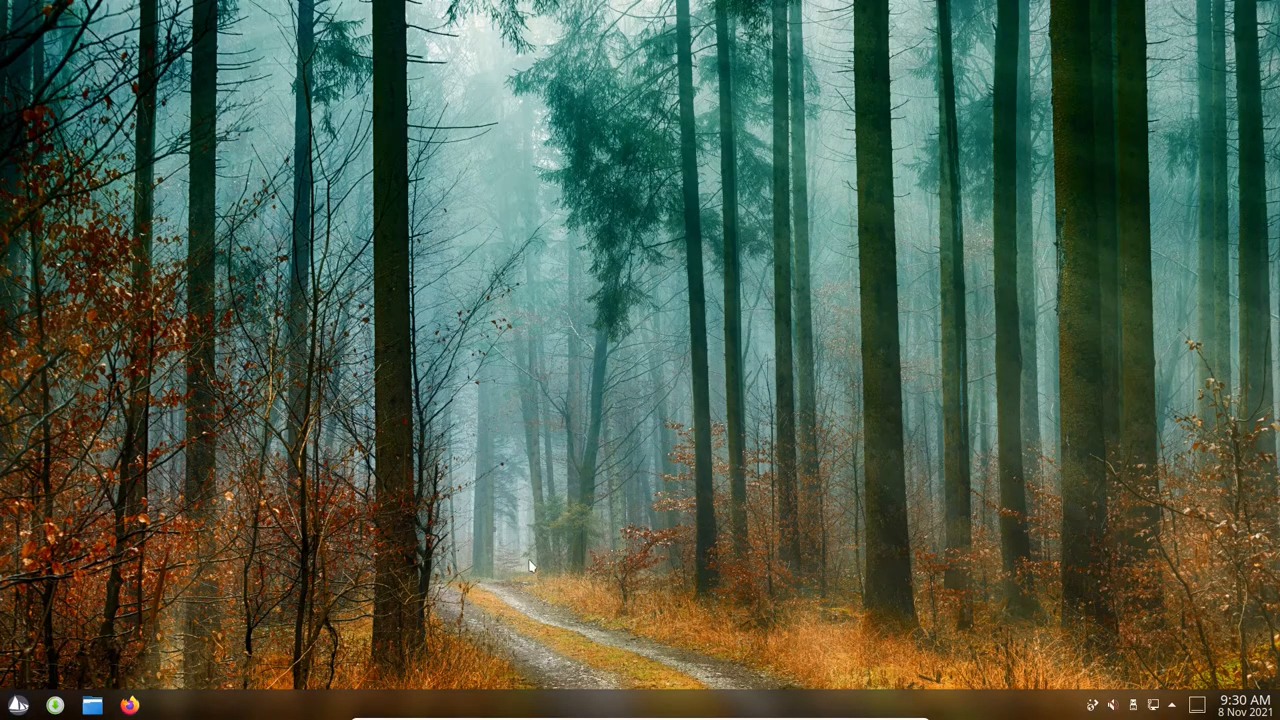
pyautogui.moveTo(458, 532)
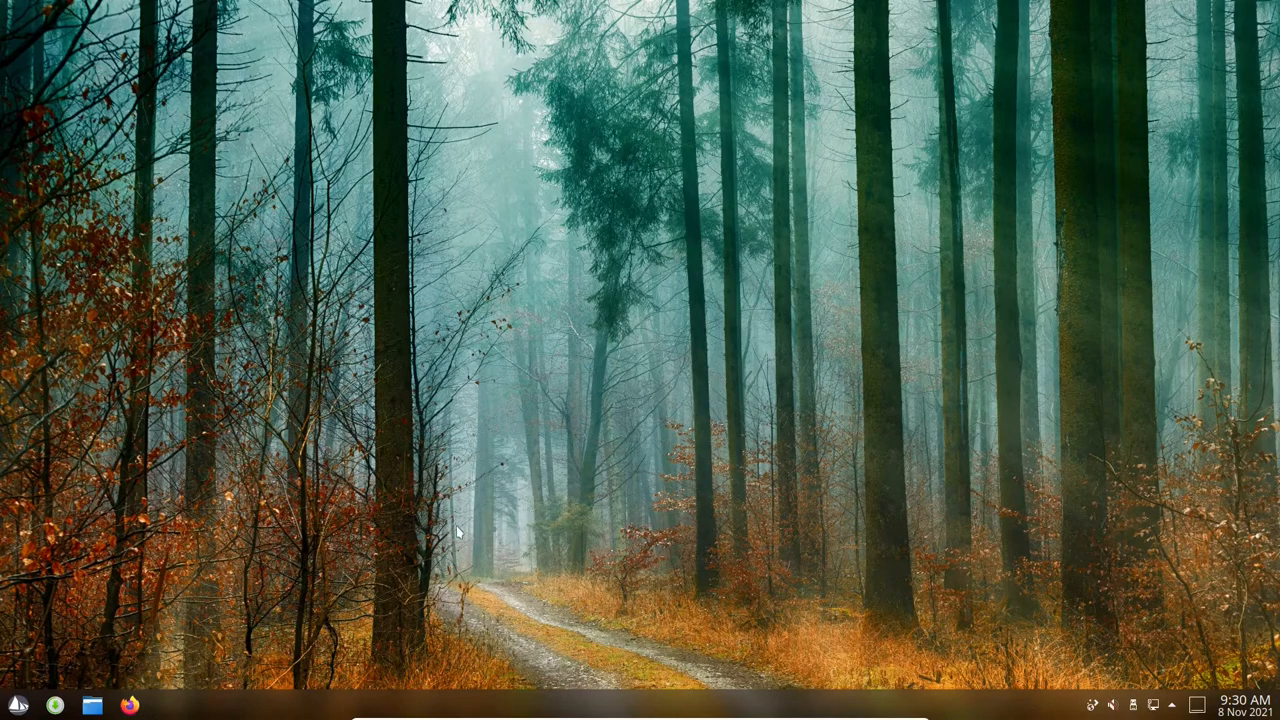
pyautogui.moveTo(362, 434)
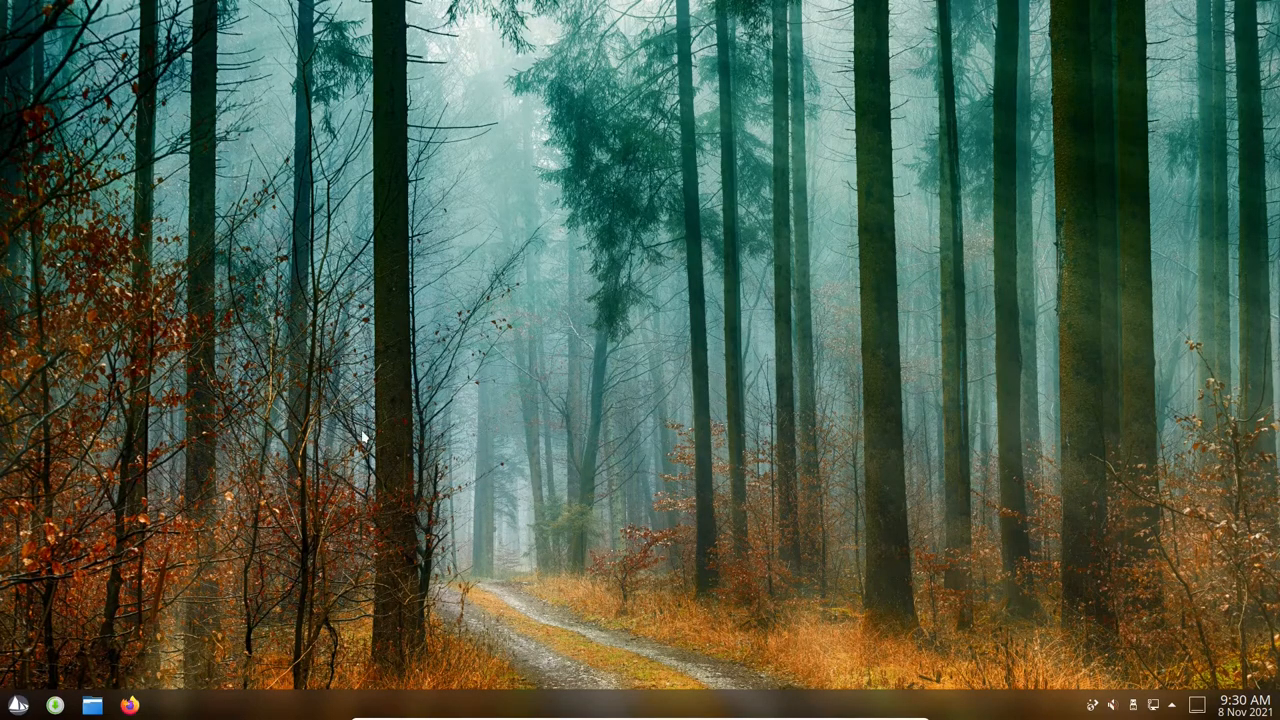
pyautogui.moveTo(352, 512)
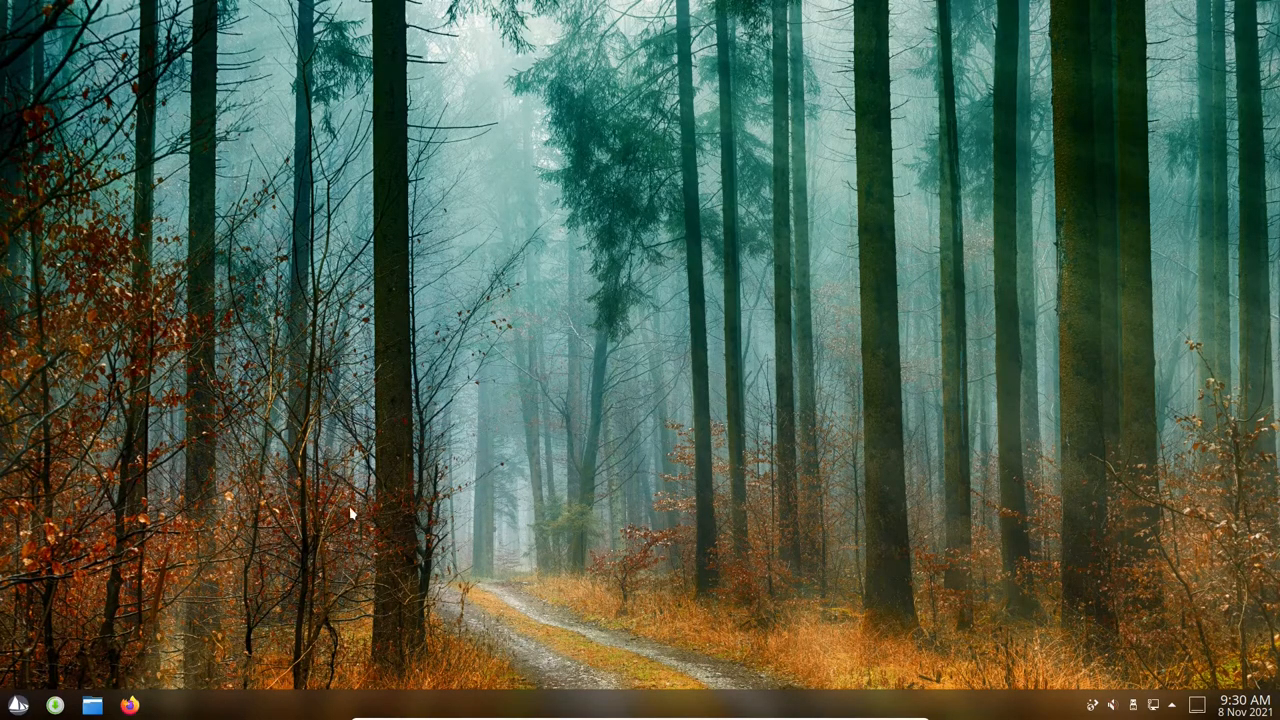
pyautogui.moveTo(212, 710)
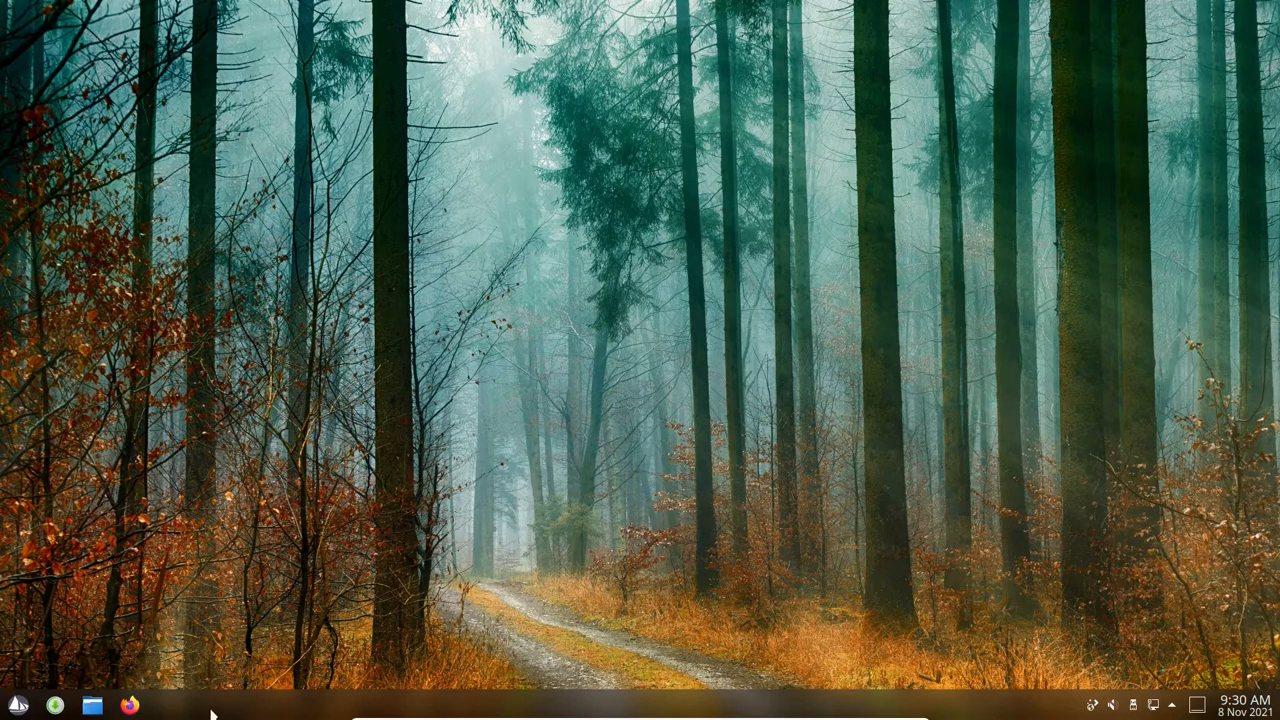
pyautogui.moveTo(198, 704)
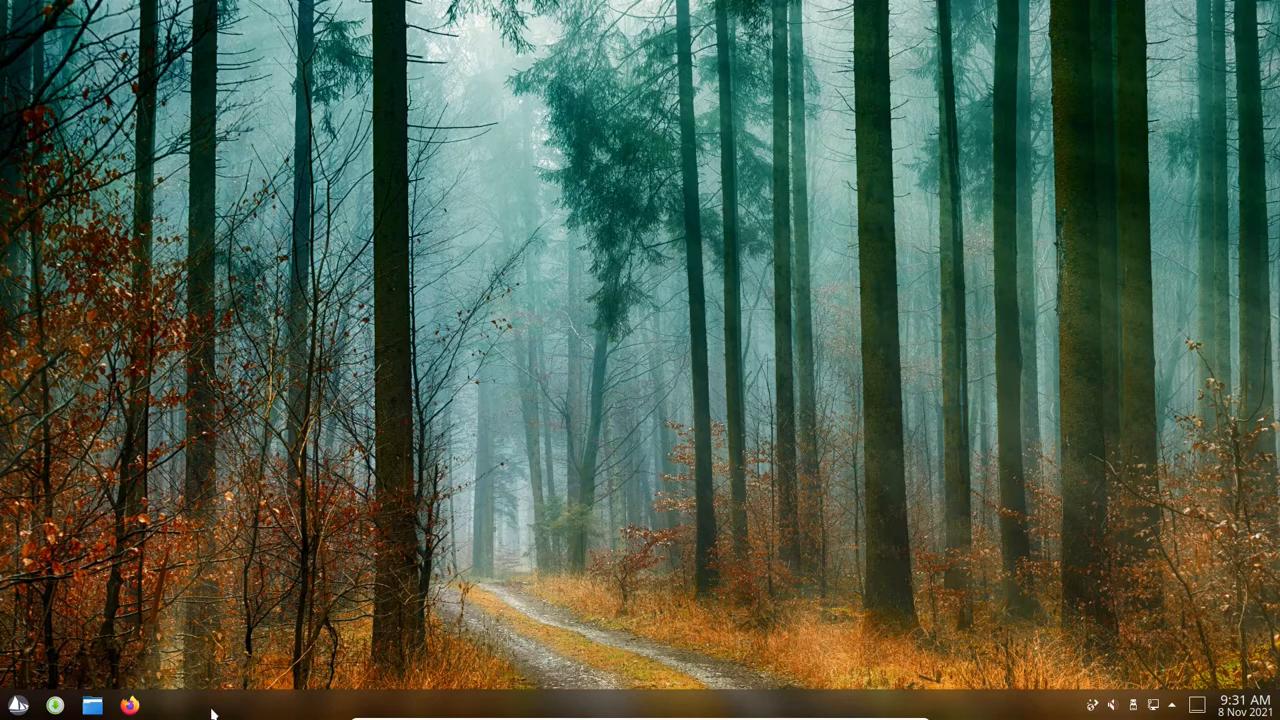
# Enter panel edit mode from the bottom panel's menu and set its height to 46.
pyautogui.rightClick(210, 712)
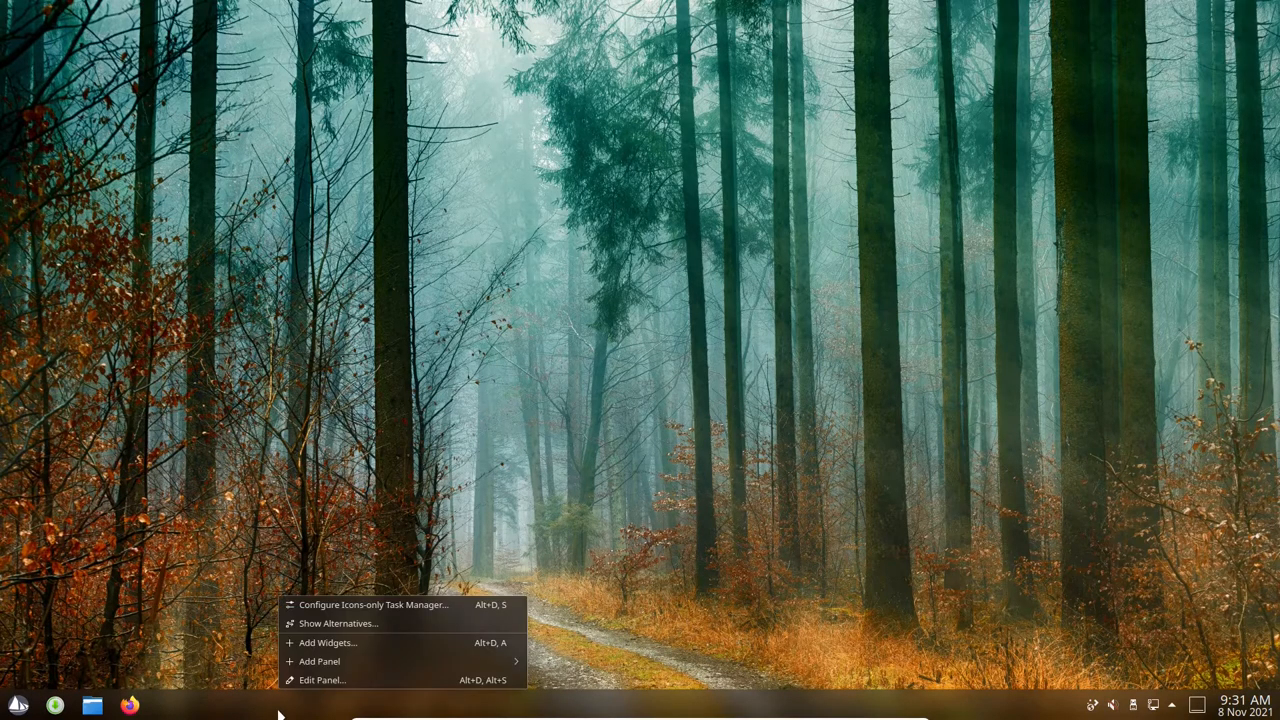
pyautogui.moveTo(320, 680)
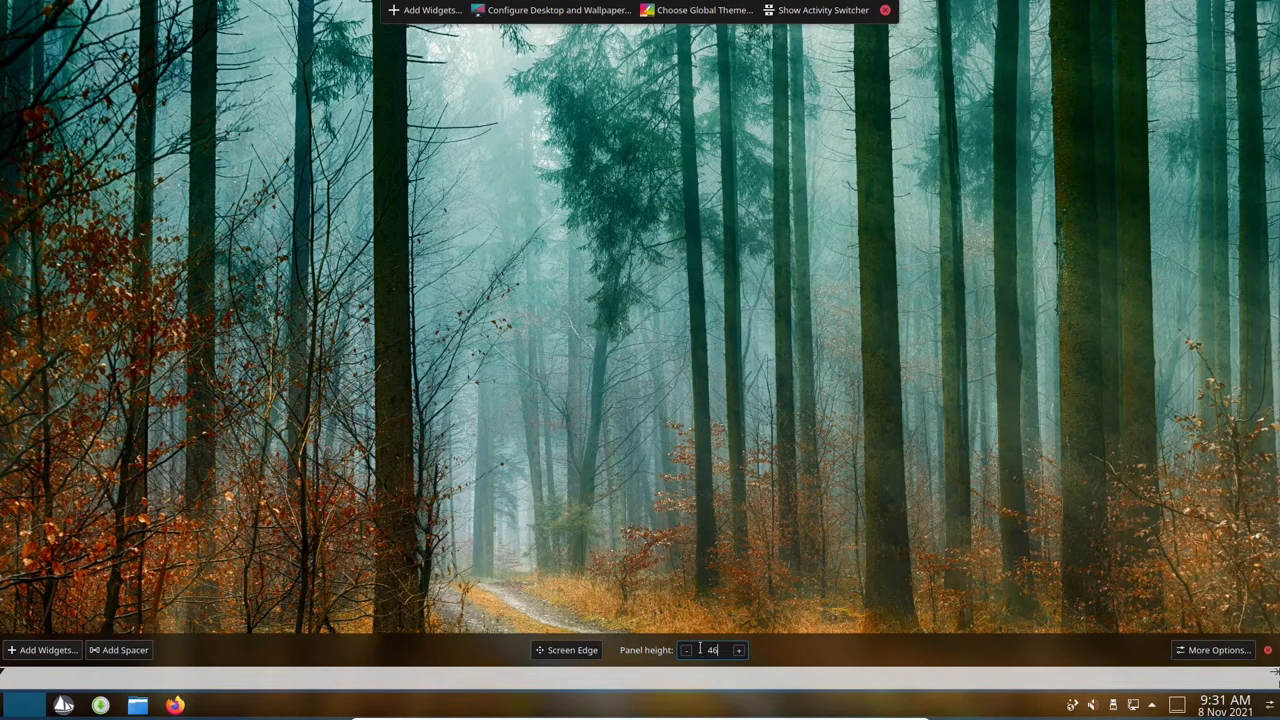
pyautogui.click(686, 650)
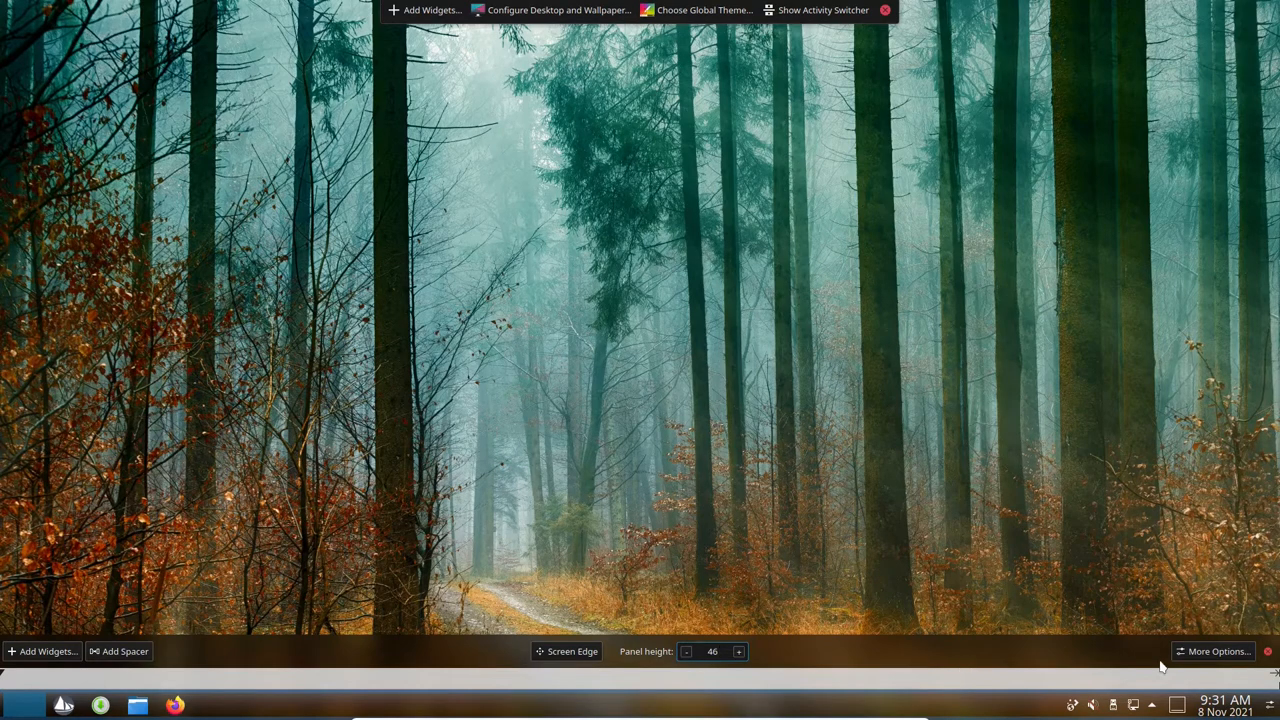
pyautogui.moveTo(78, 652)
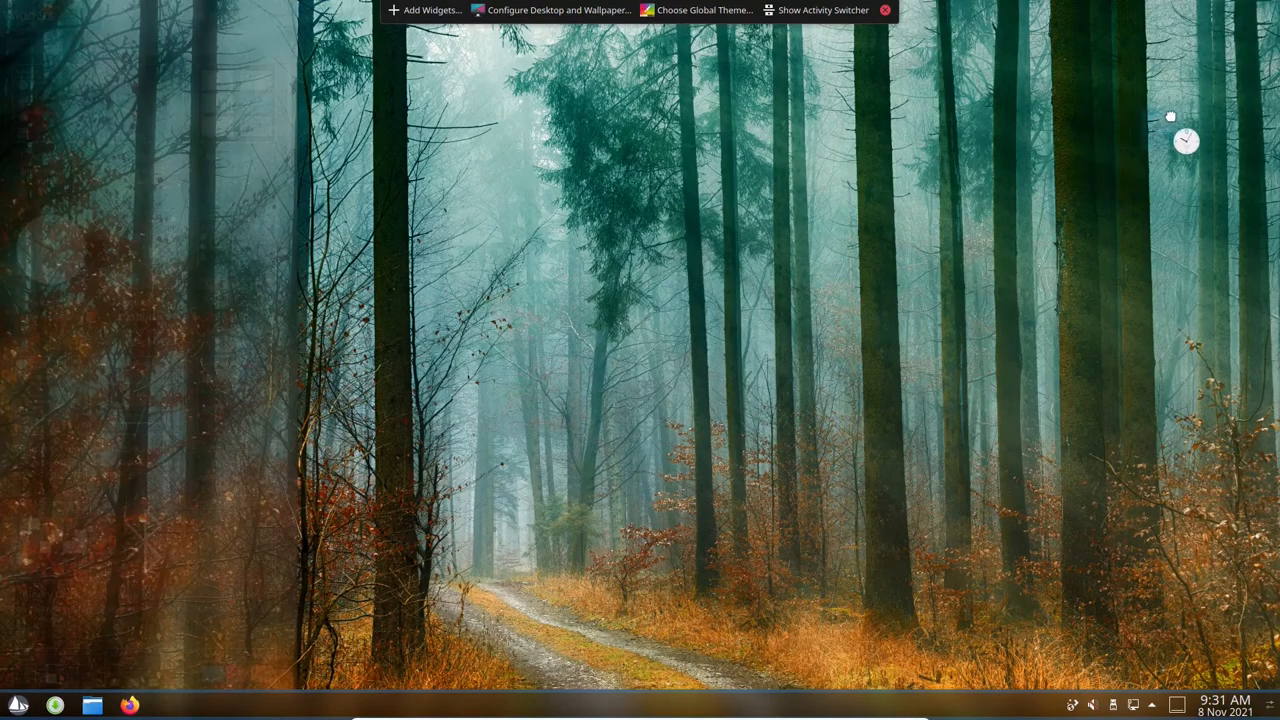
# Add an Analog Clock widget from the catalogue to the desktop's top-right area and select it.
pyautogui.click(420, 12)
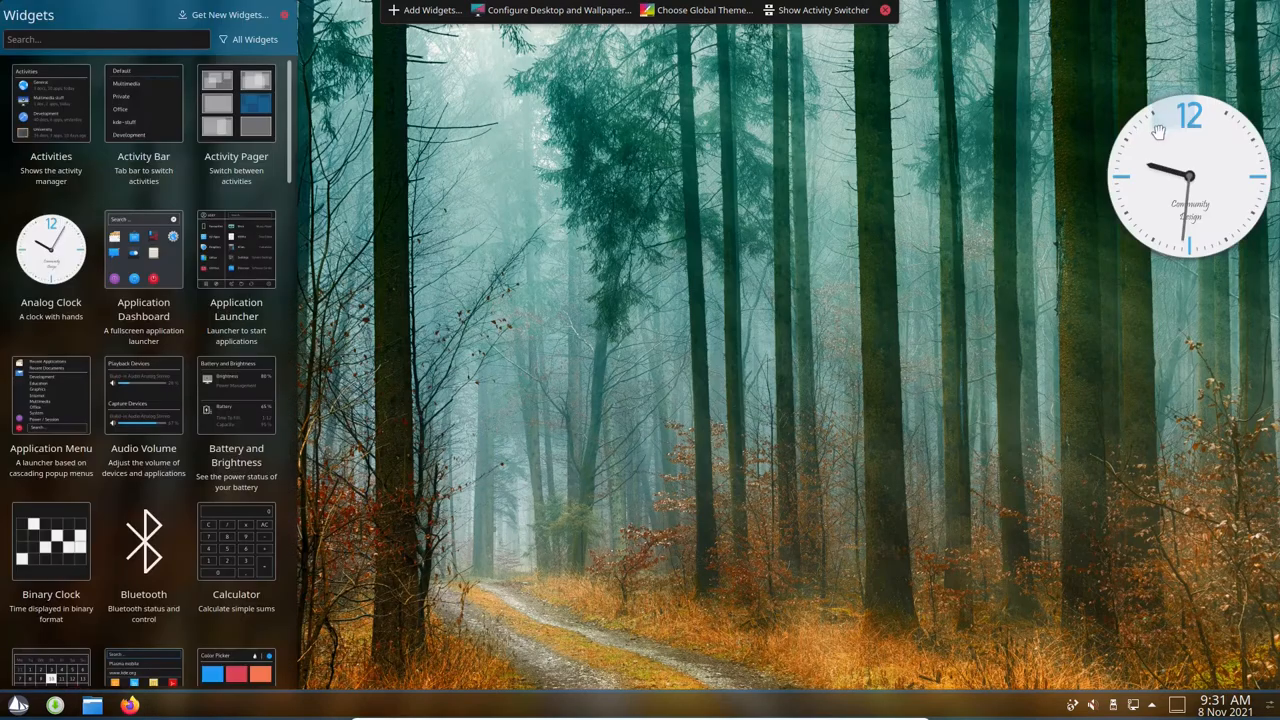
pyautogui.click(1196, 184)
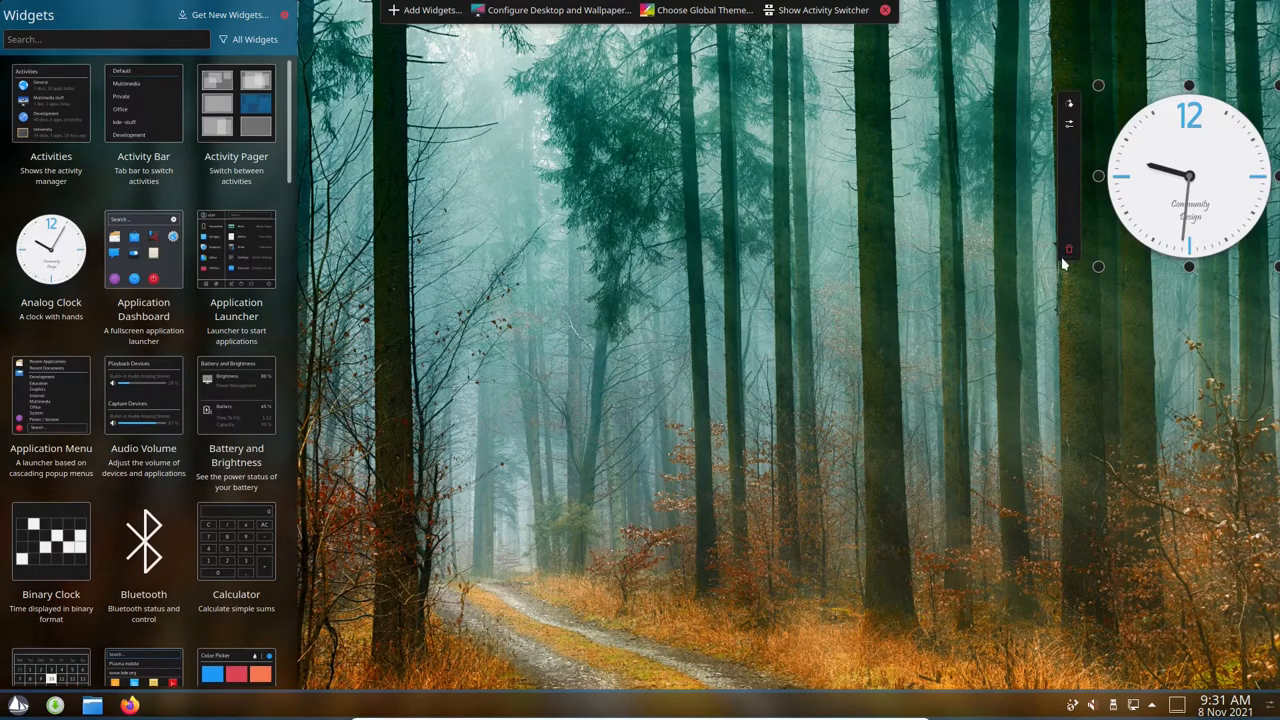
pyautogui.moveTo(1218, 124)
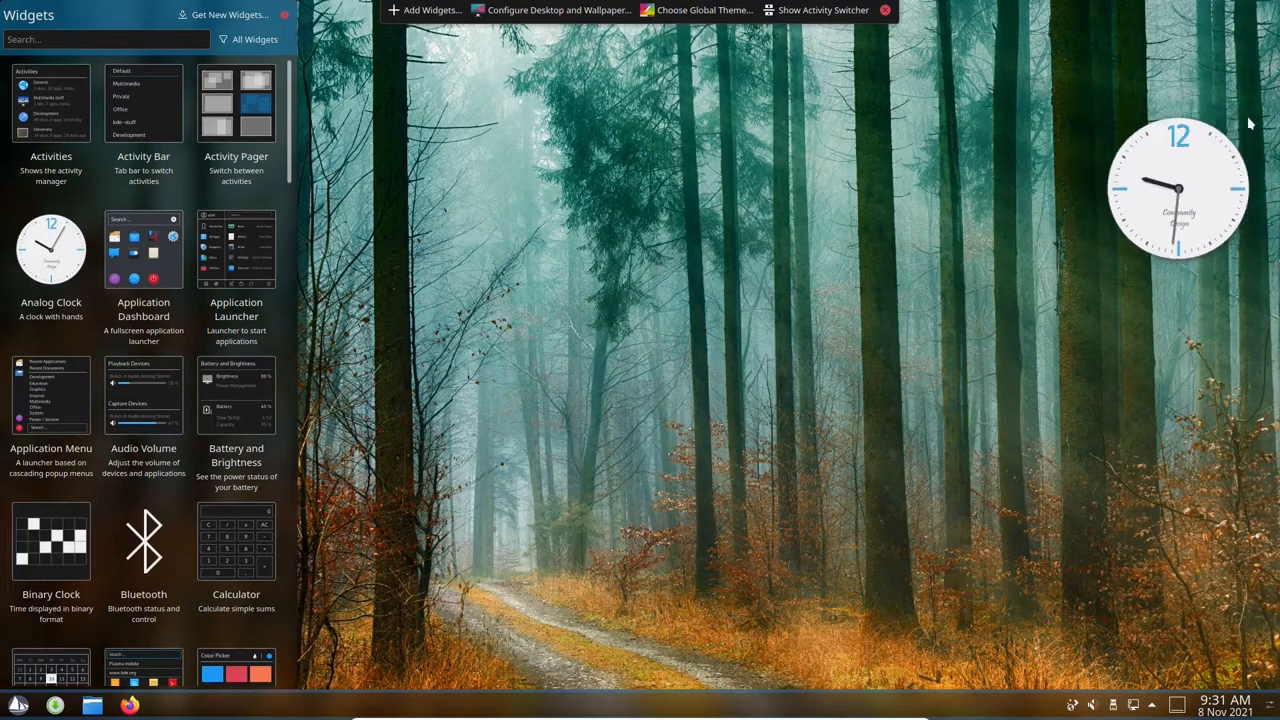
pyautogui.click(1184, 190)
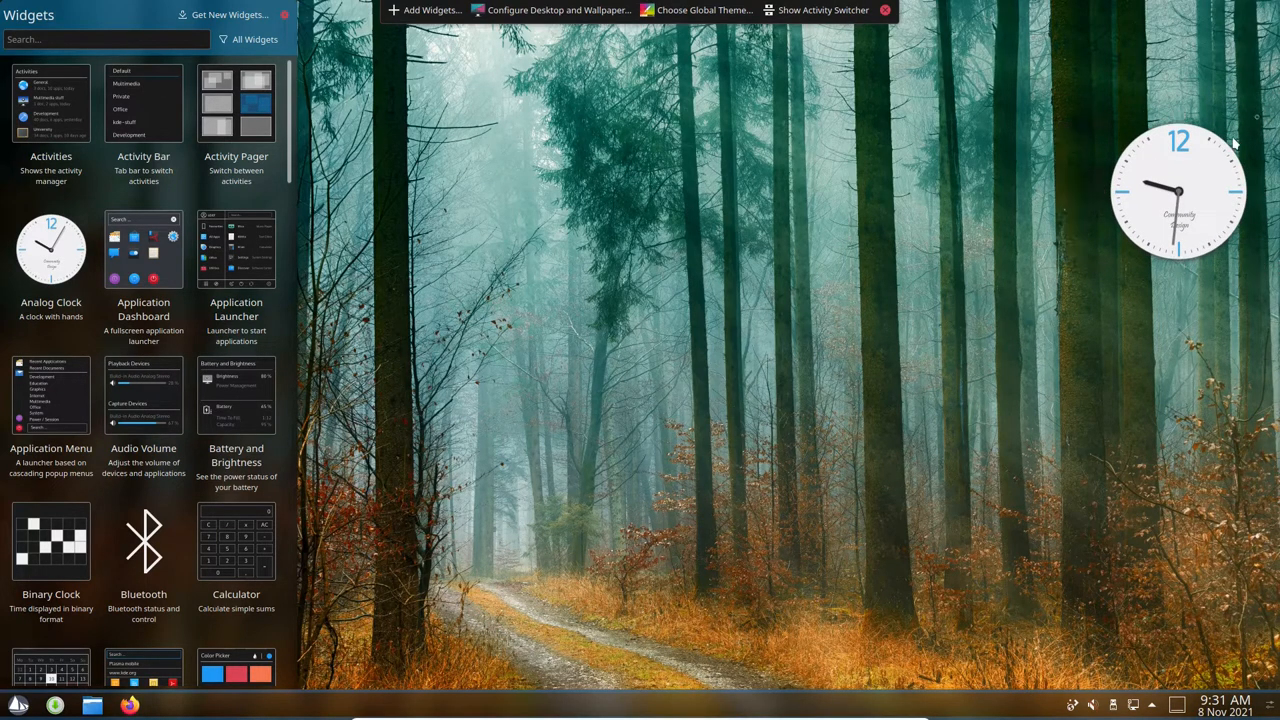
pyautogui.click(1168, 200)
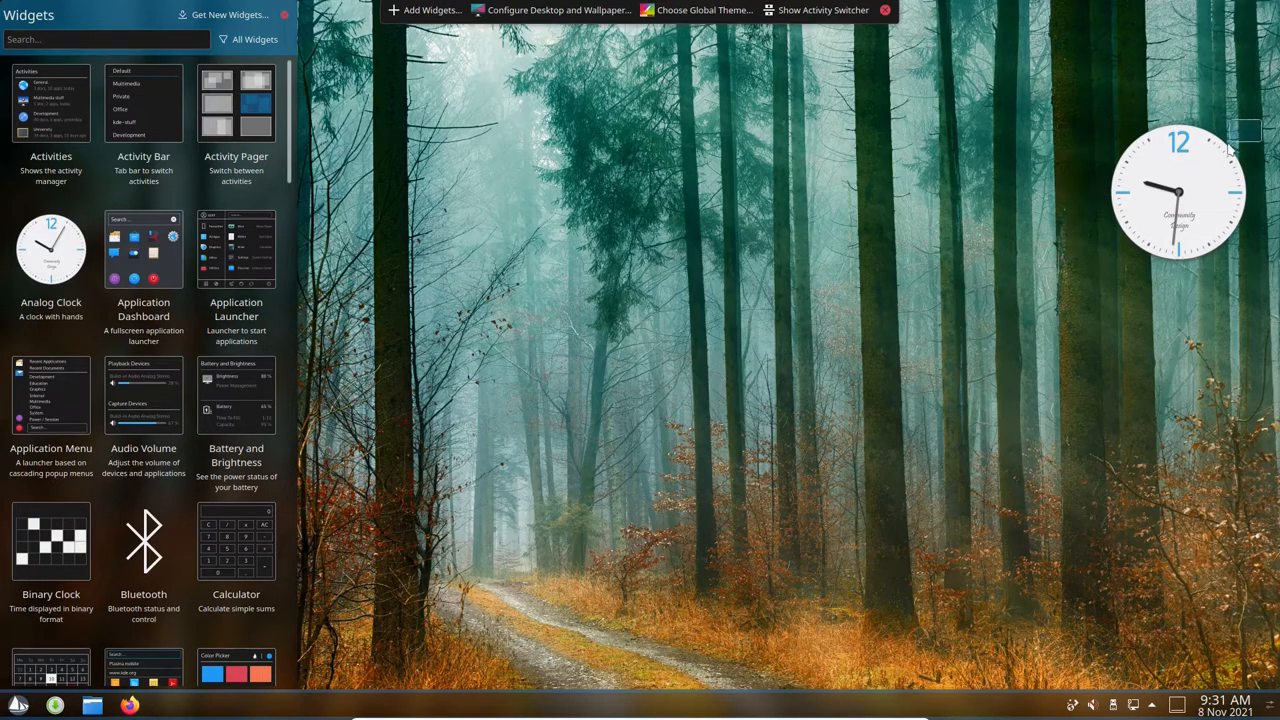
pyautogui.click(1178, 190)
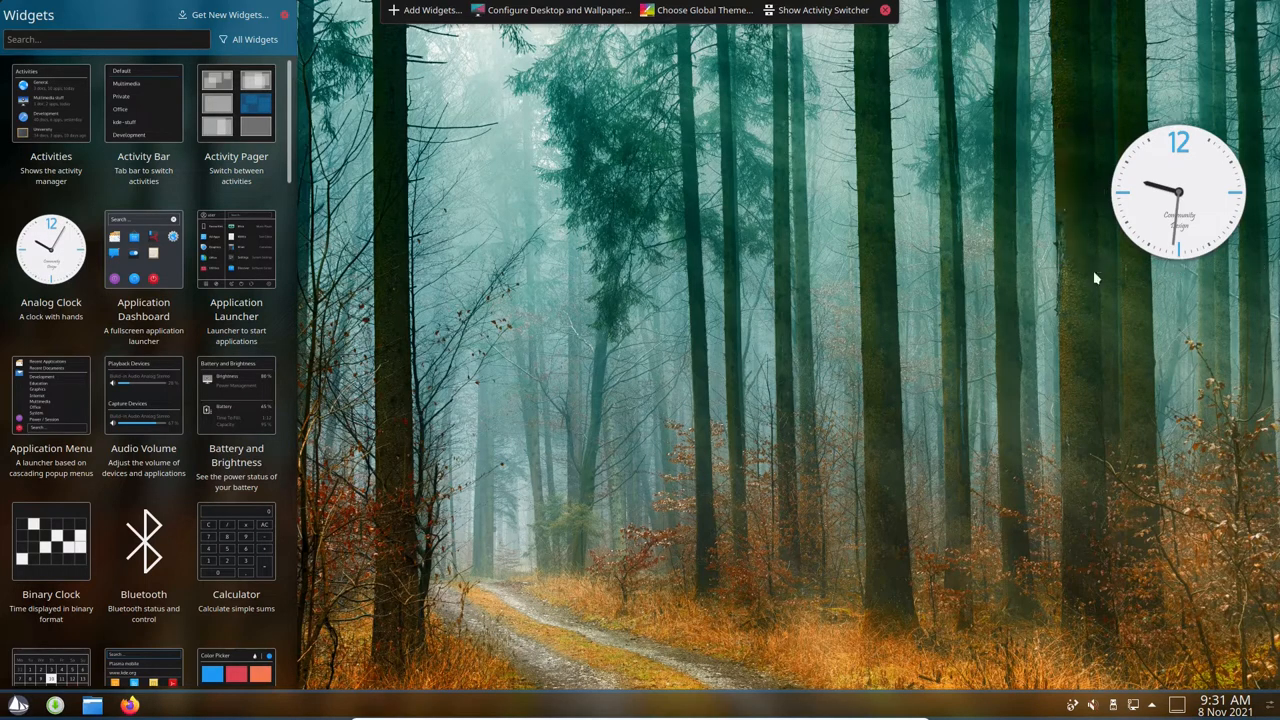
pyautogui.click(1178, 190)
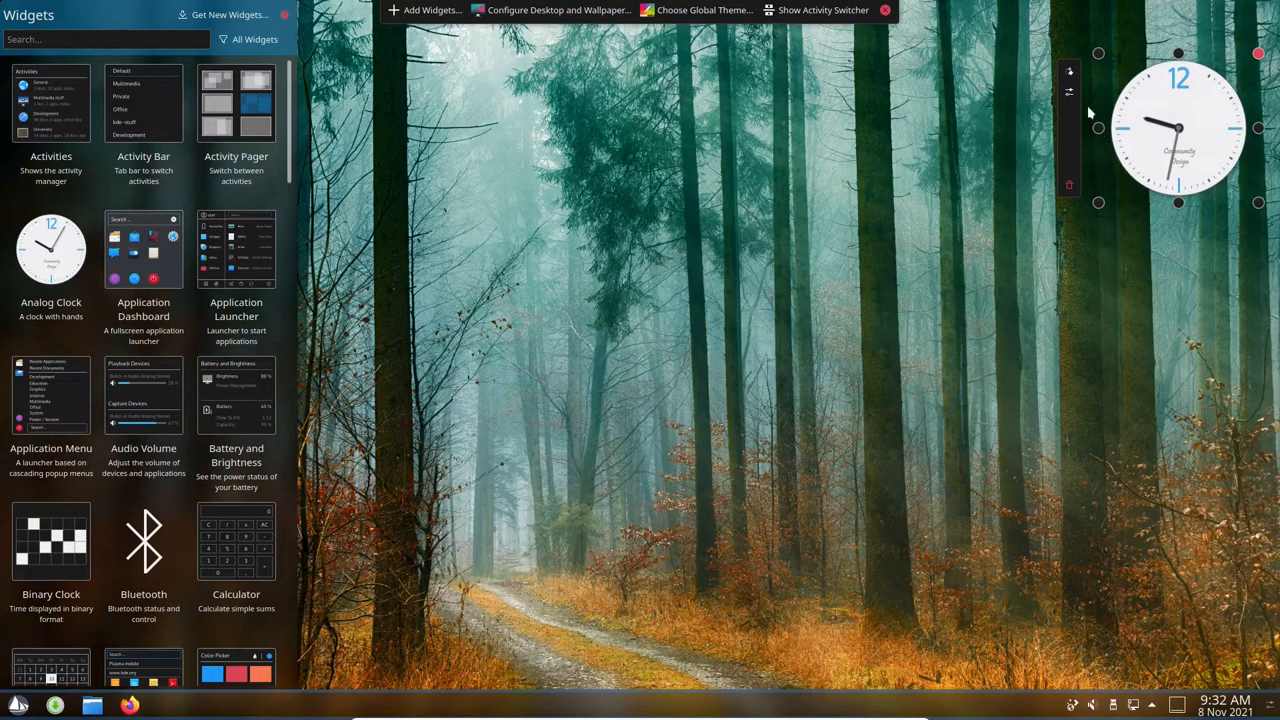
# Enable Show seconds hand in the Analog Clock settings and confirm.
pyautogui.click(1068, 92)
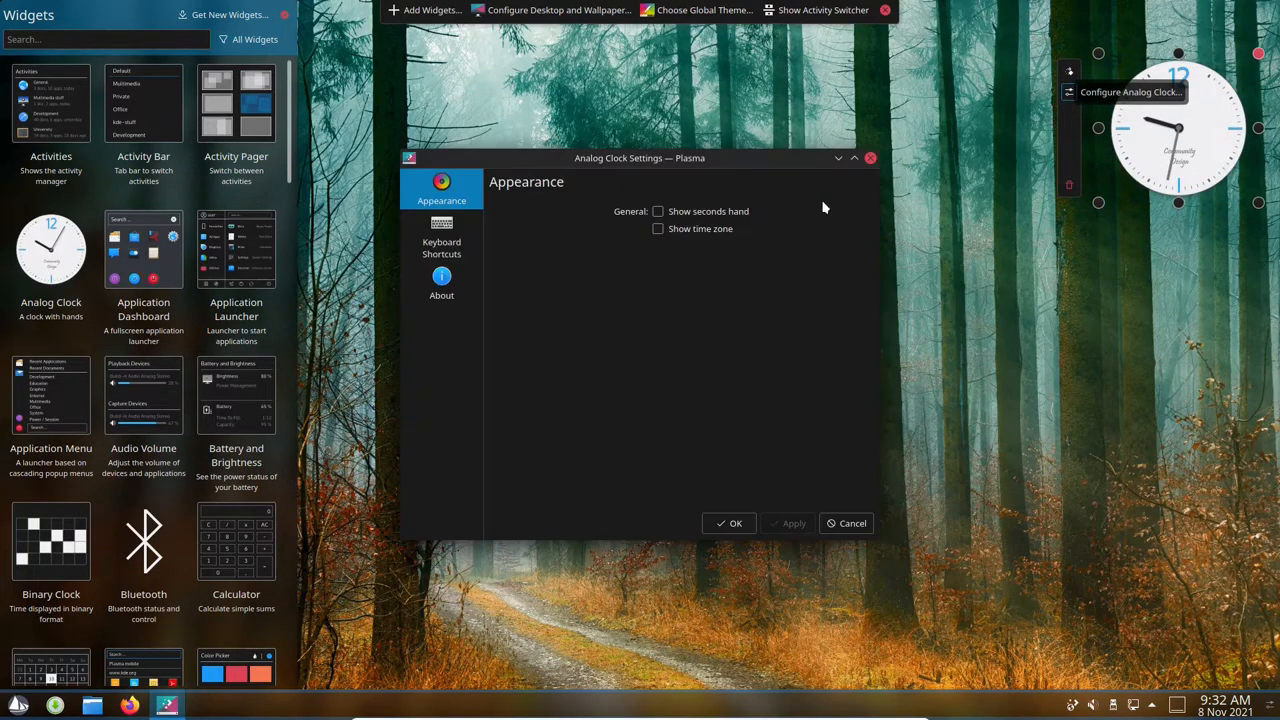
pyautogui.click(656, 212)
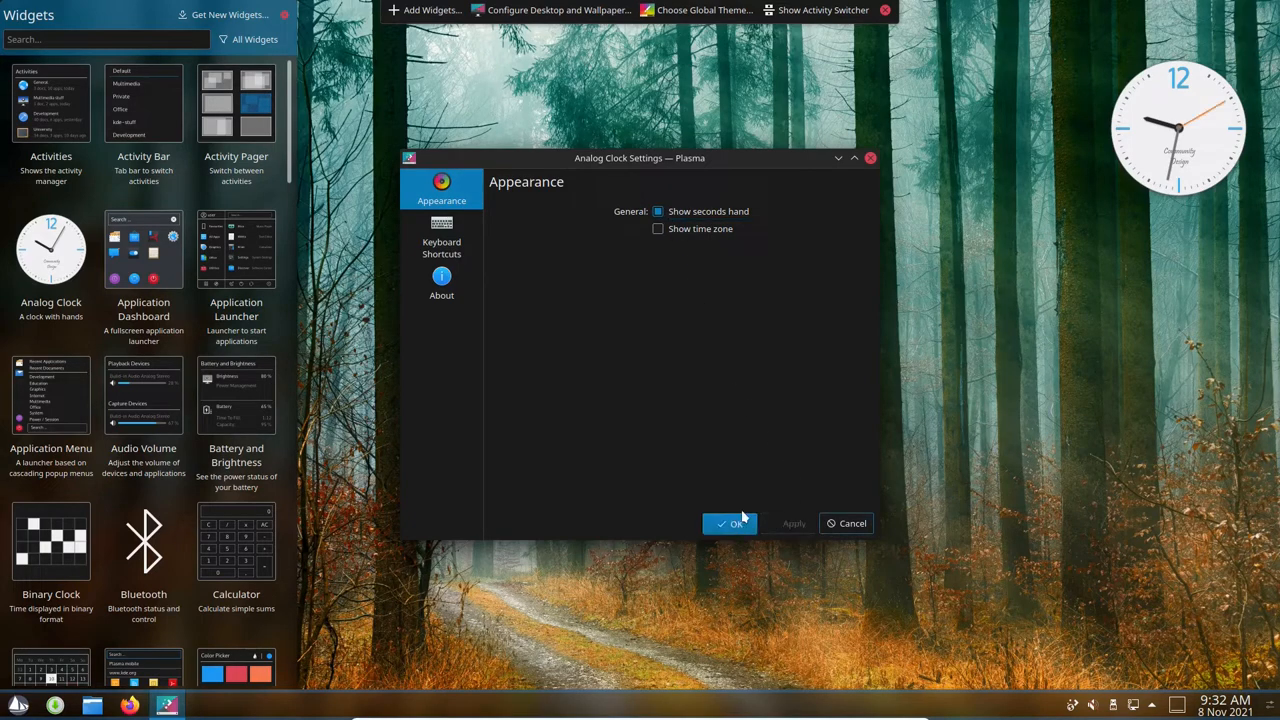
pyautogui.click(730, 524)
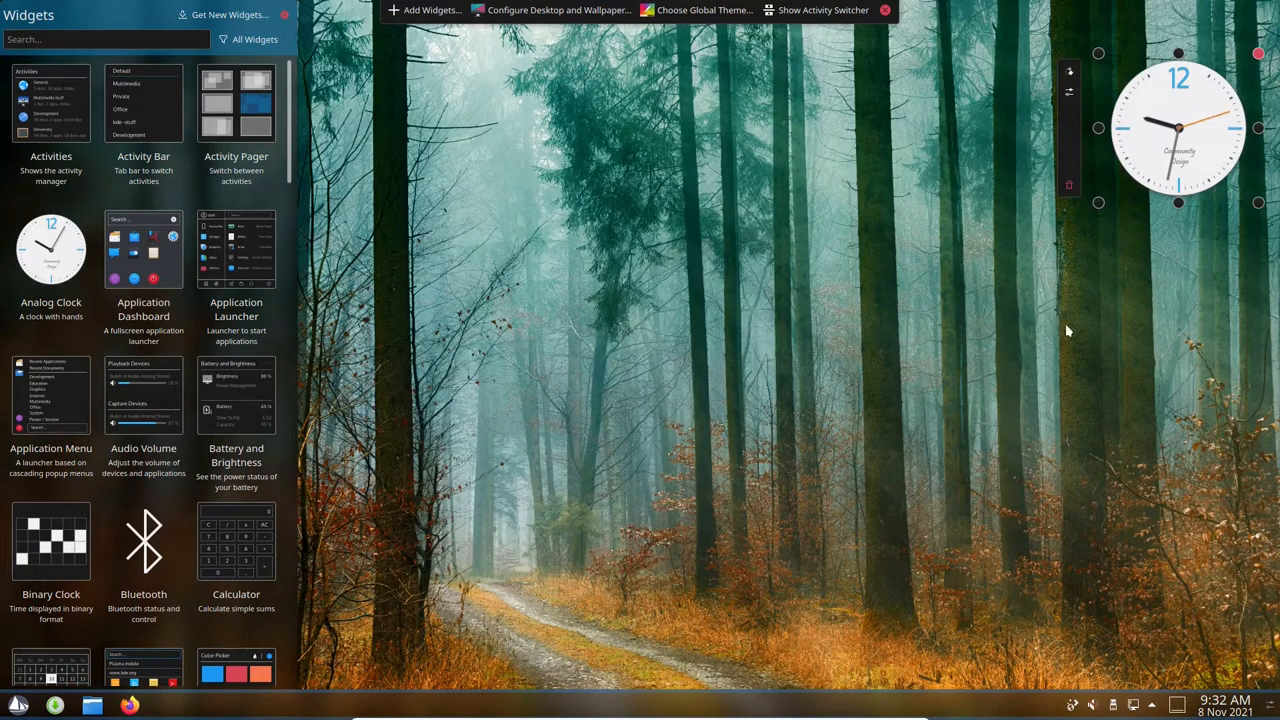
pyautogui.moveTo(1068, 376)
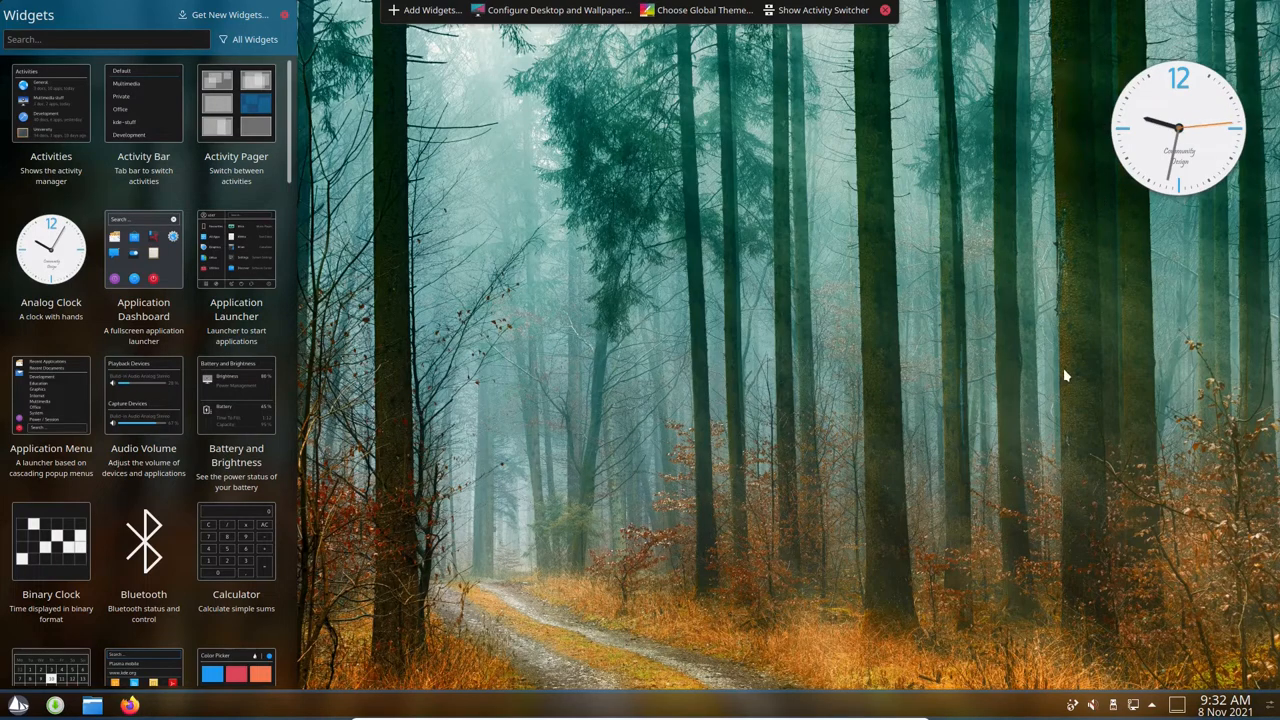
pyautogui.moveTo(756, 188)
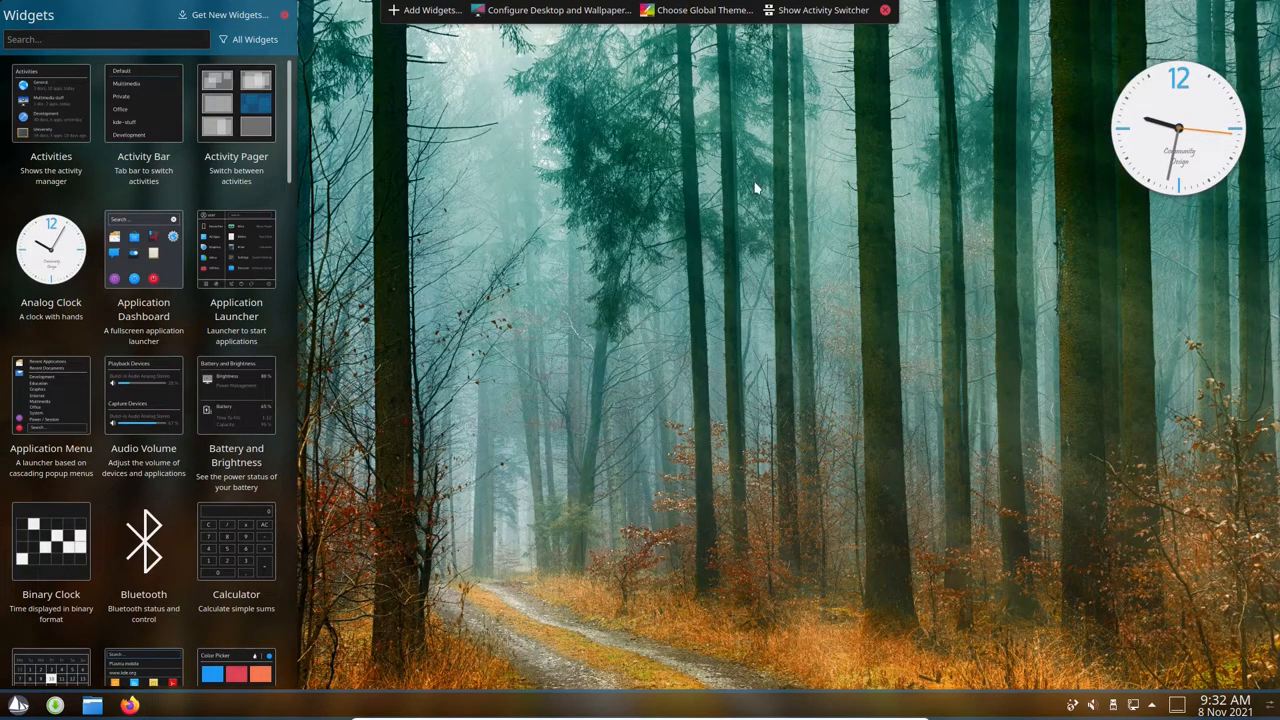
pyautogui.moveTo(352, 364)
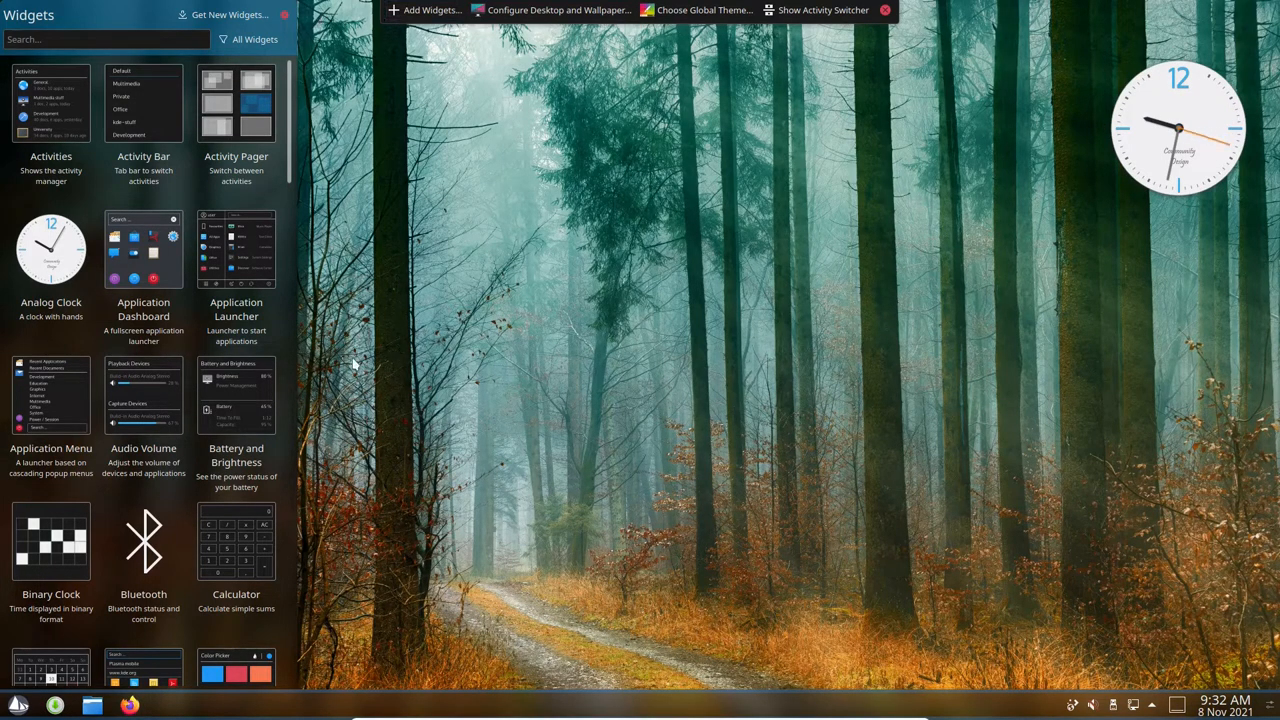
# Search the widget catalogue for 'weather' and place Weather Report in the bottom panel.
pyautogui.click(100, 40)
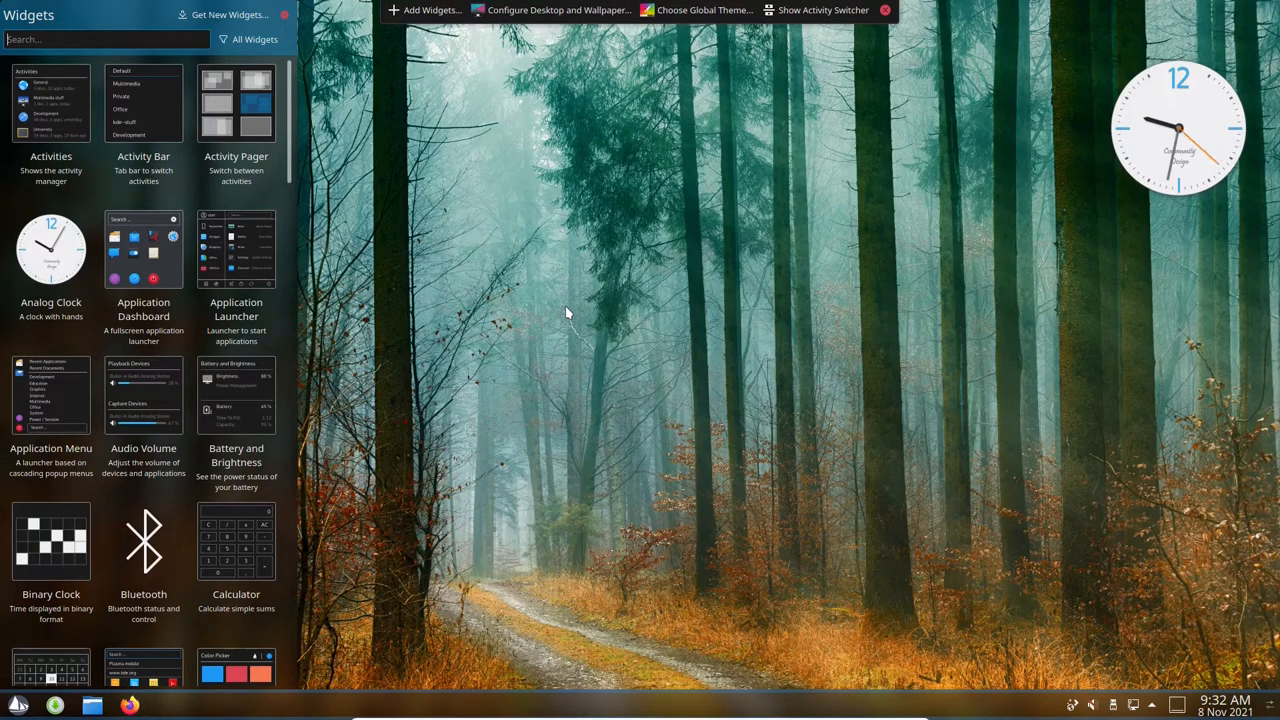
pyautogui.write('weather')
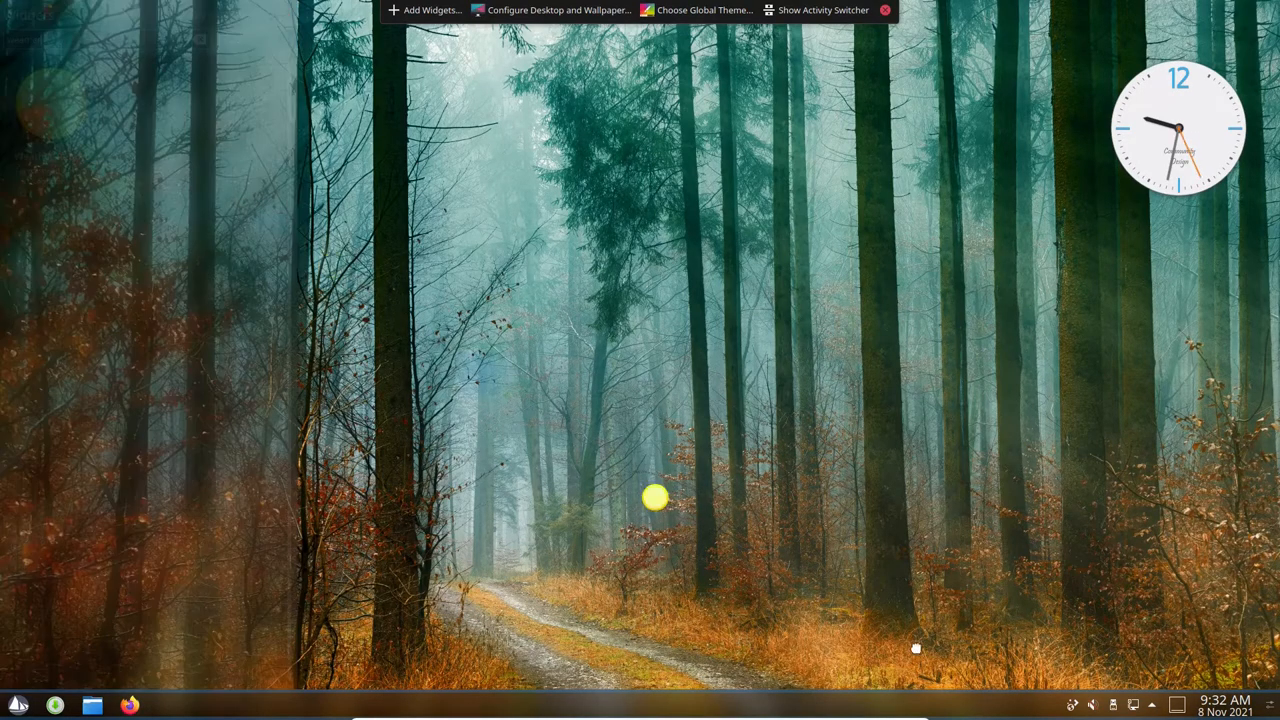
pyautogui.moveTo(1012, 704)
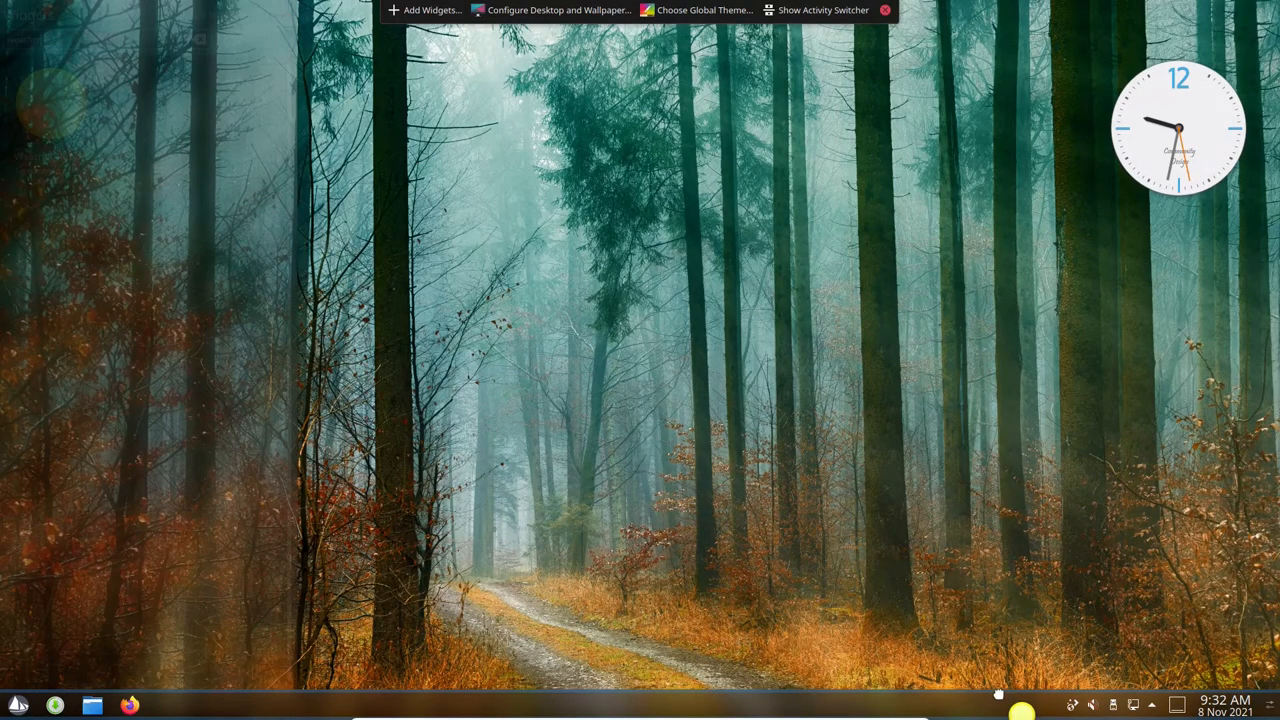
pyautogui.click(424, 12)
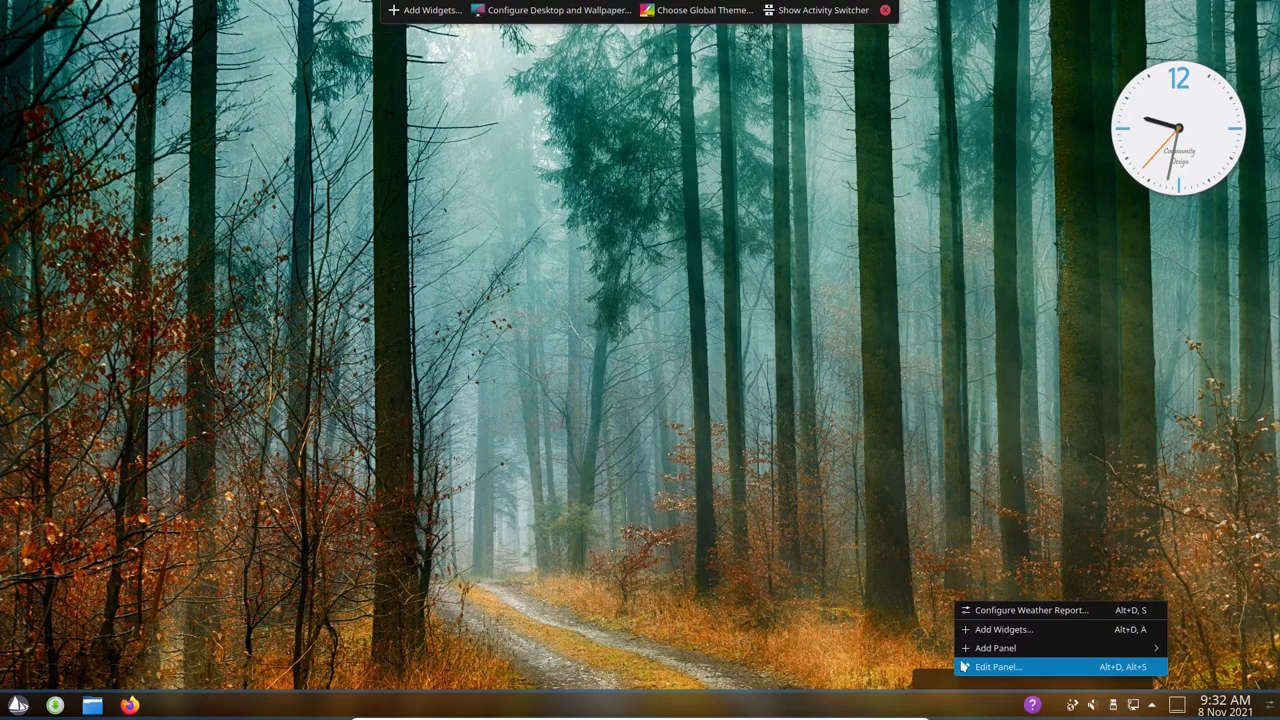
# Set the Weather Report station to Asheville Regional Airport, NC using the NOAA provider and save.
pyautogui.click(1032, 610)
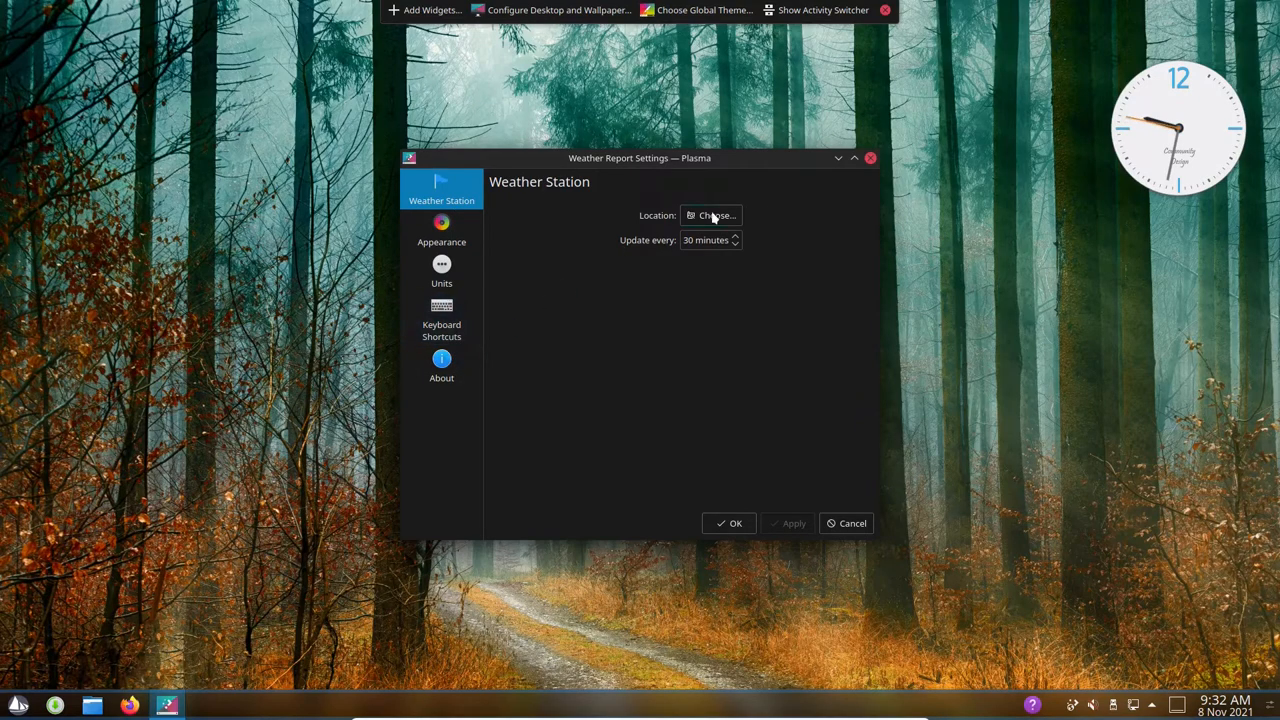
pyautogui.click(712, 216)
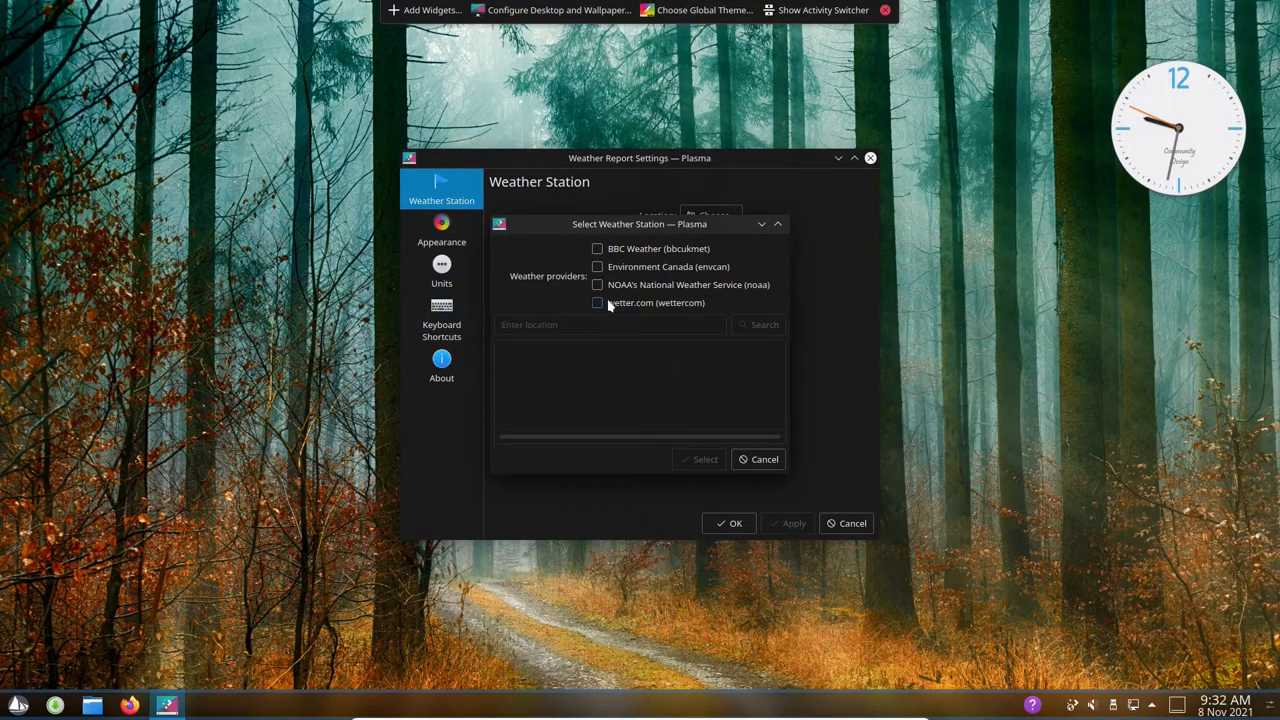
pyautogui.click(596, 284)
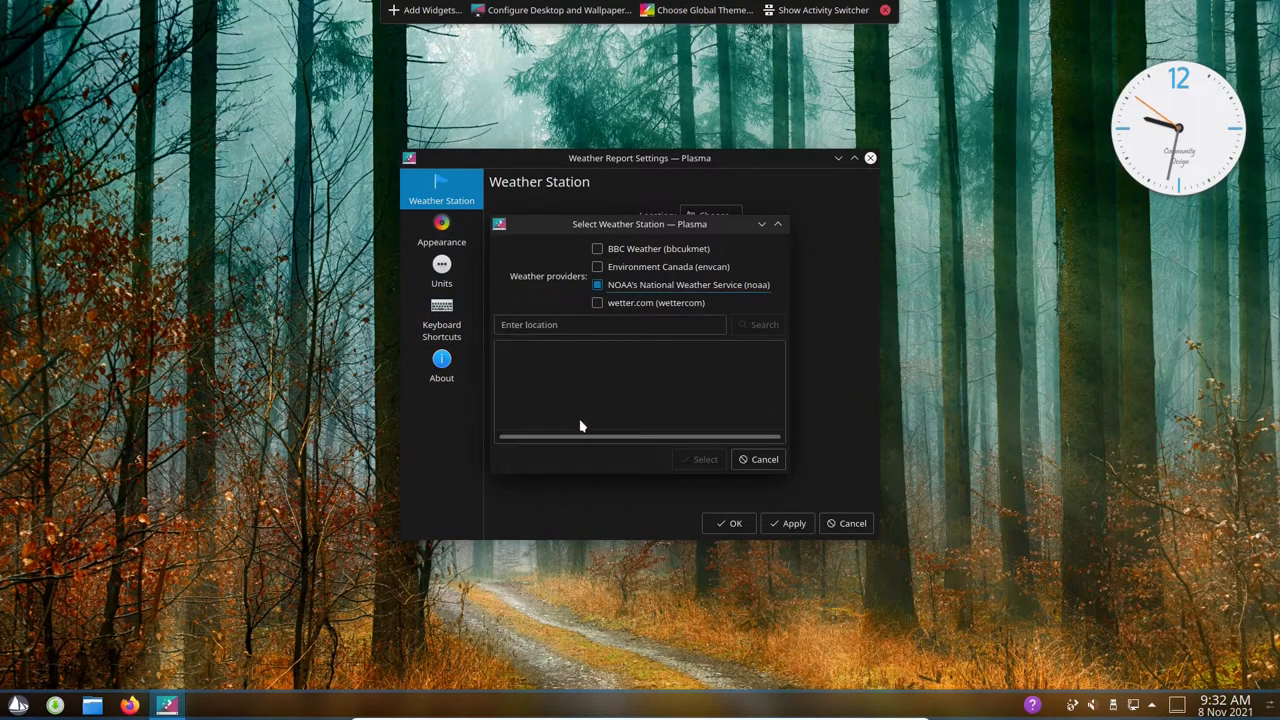
pyautogui.click(610, 324)
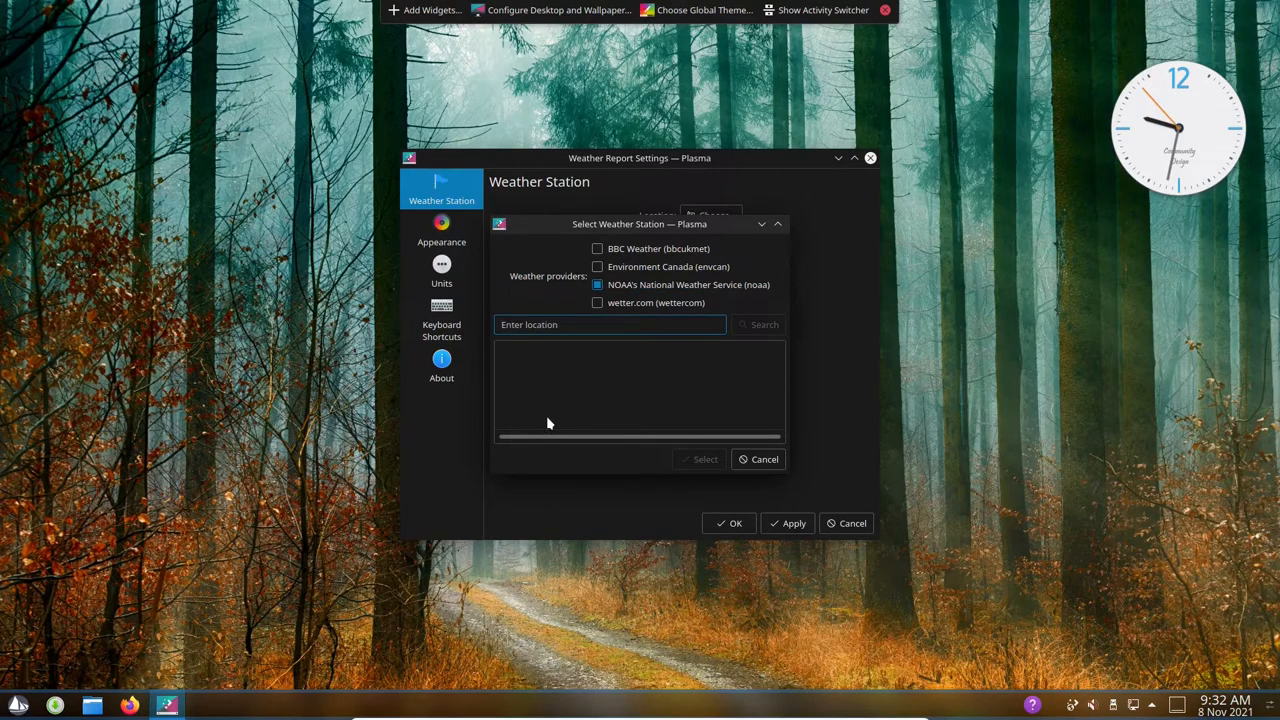
pyautogui.write('Ashe')
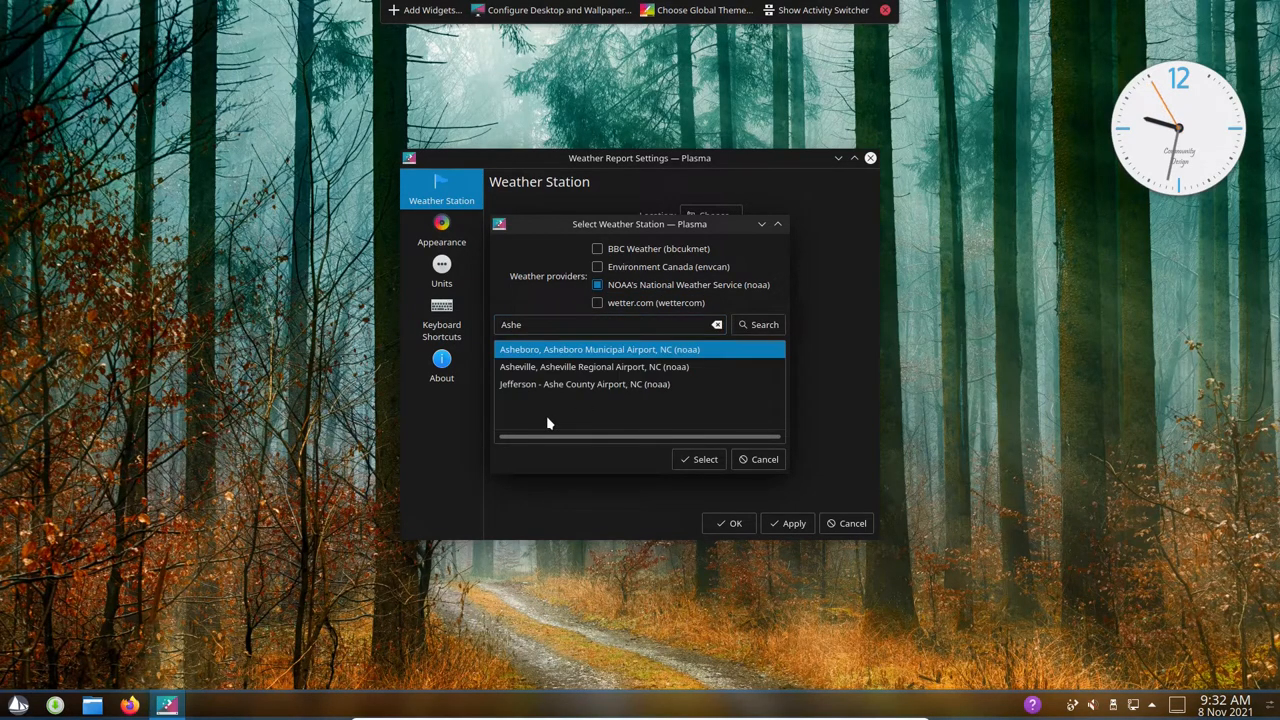
pyautogui.moveTo(540, 348)
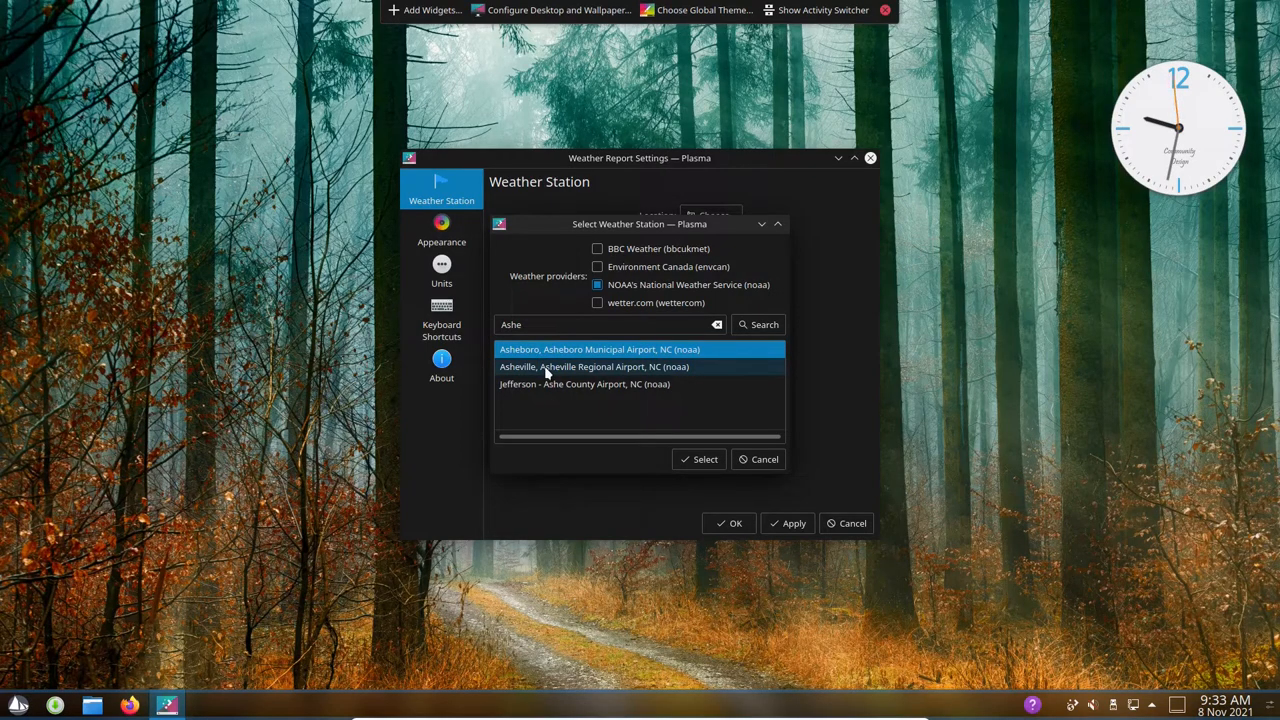
pyautogui.click(700, 458)
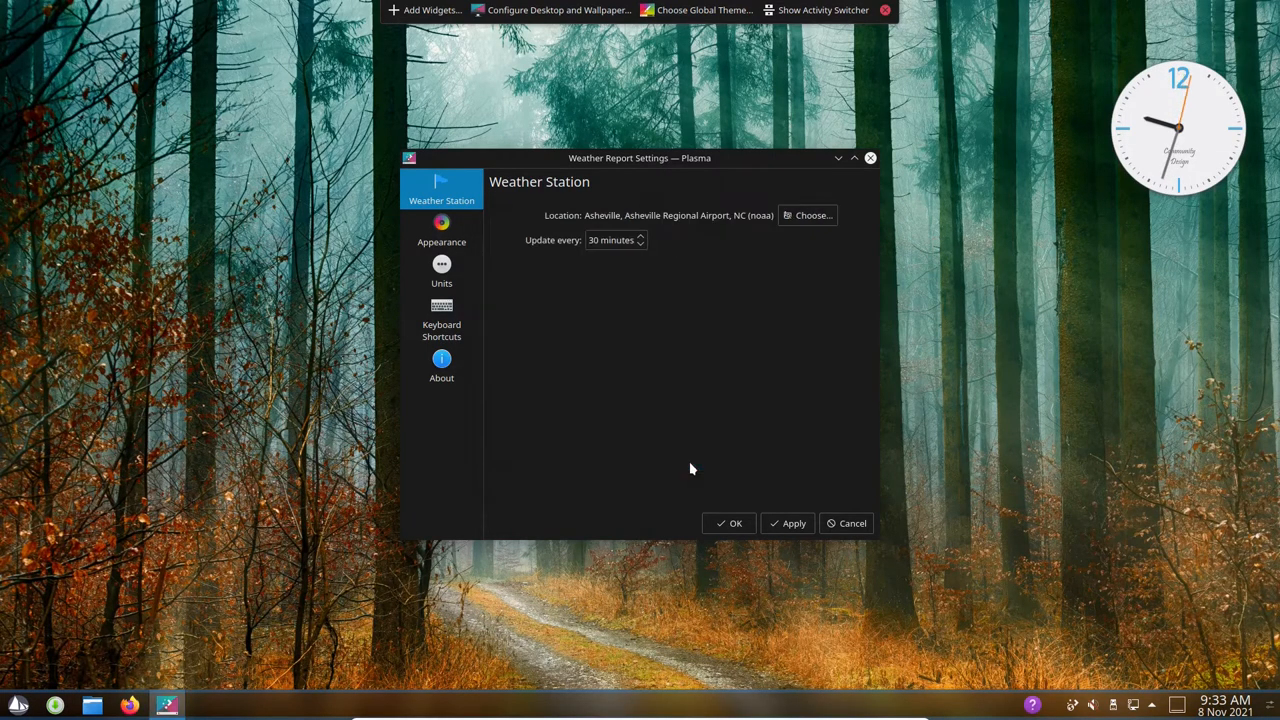
pyautogui.moveTo(548, 252)
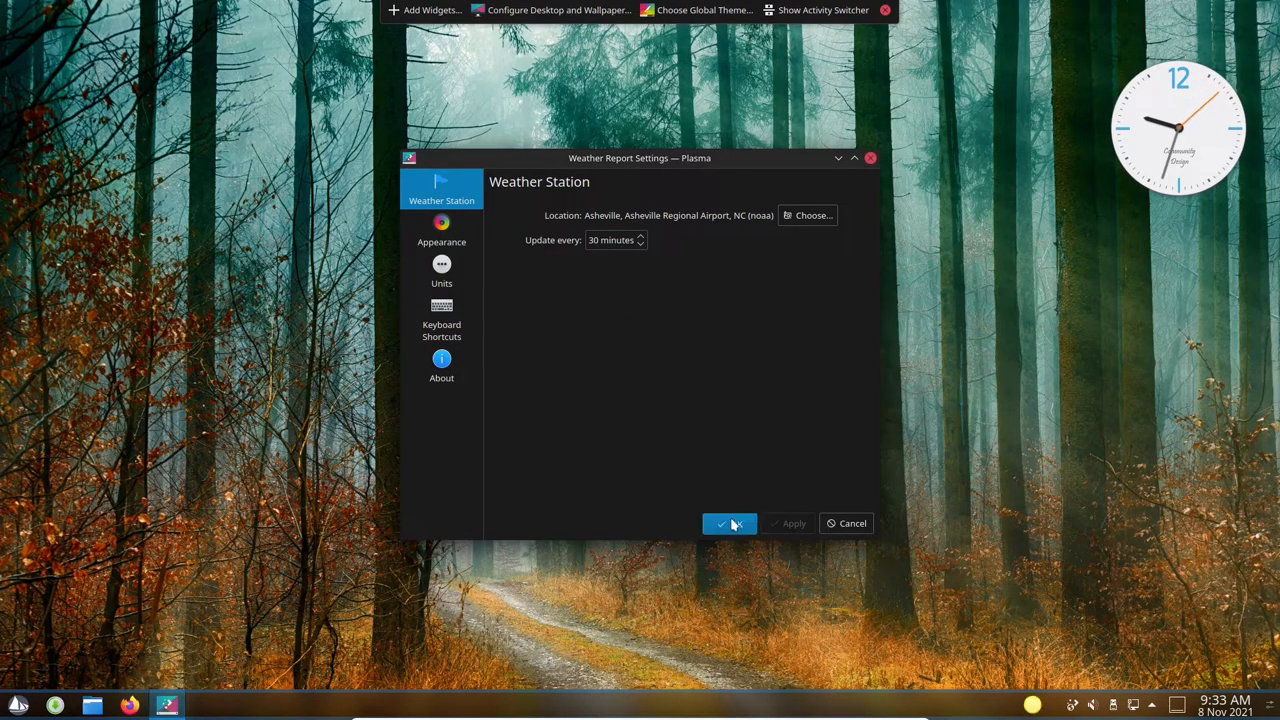
pyautogui.click(728, 524)
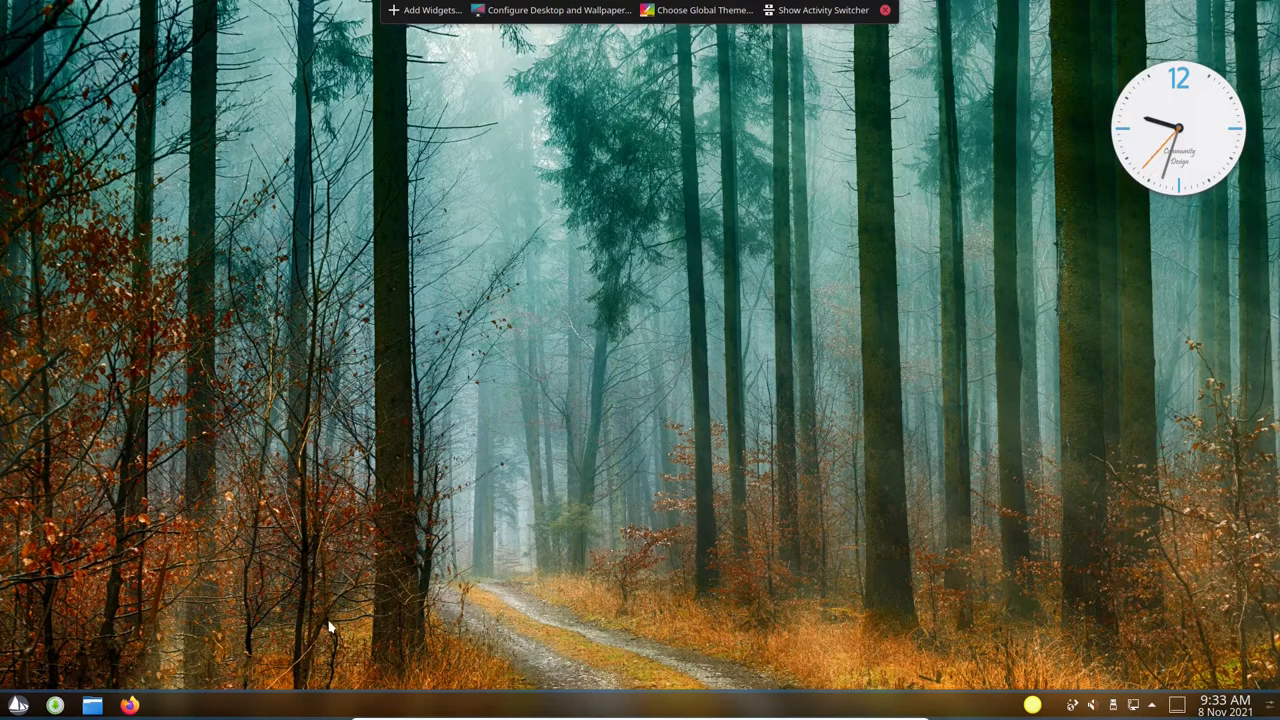
# Open the application launcher to browse its categories.
pyautogui.click(12, 704)
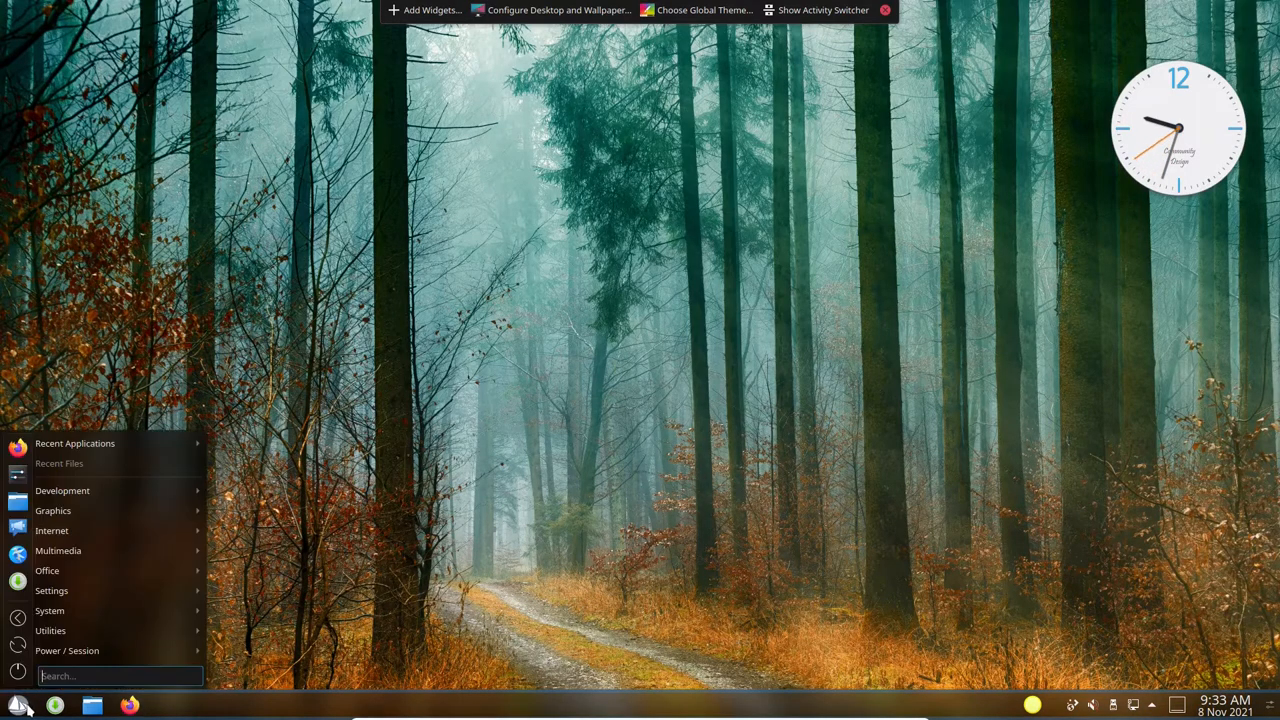
pyautogui.moveTo(62, 490)
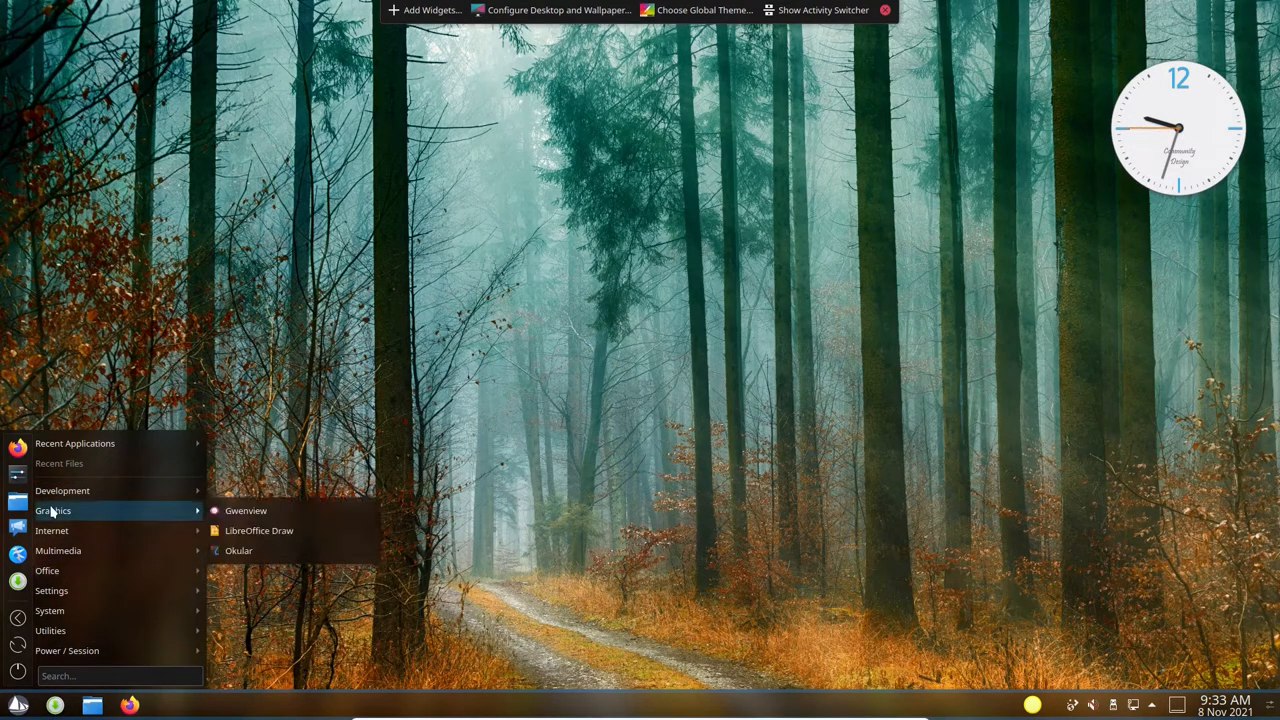
pyautogui.moveTo(62, 490)
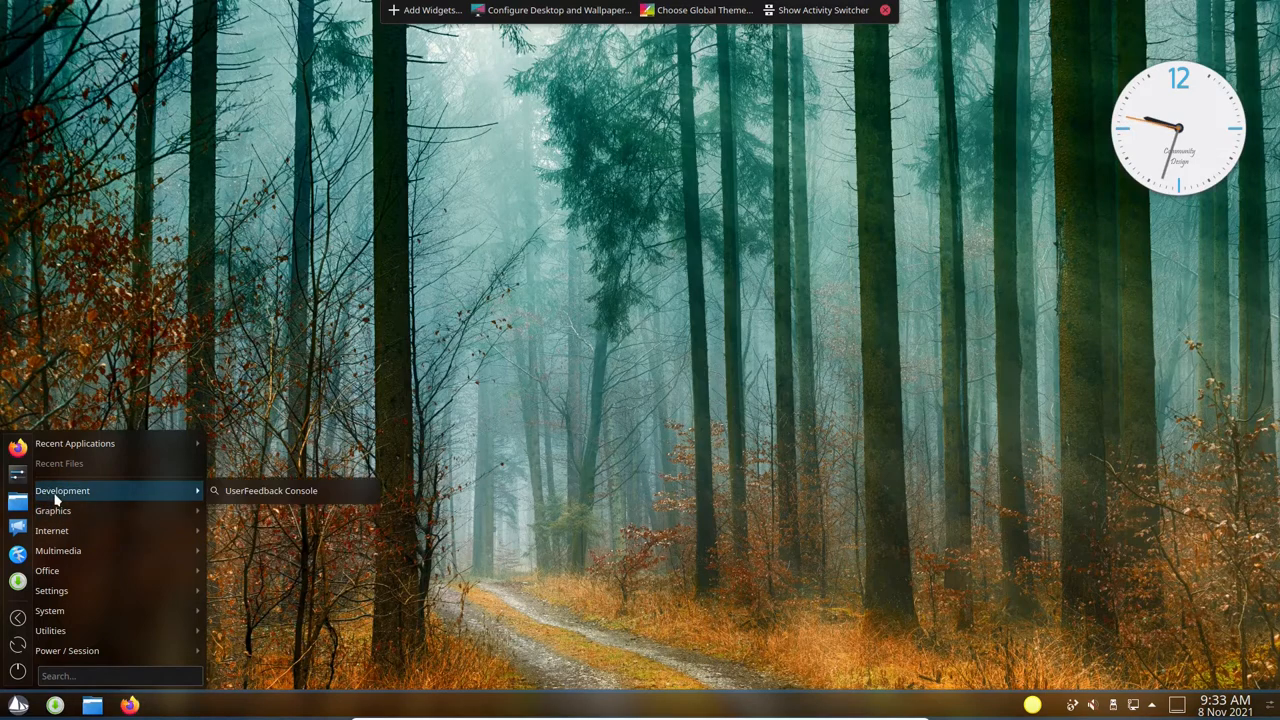
pyautogui.moveTo(52, 510)
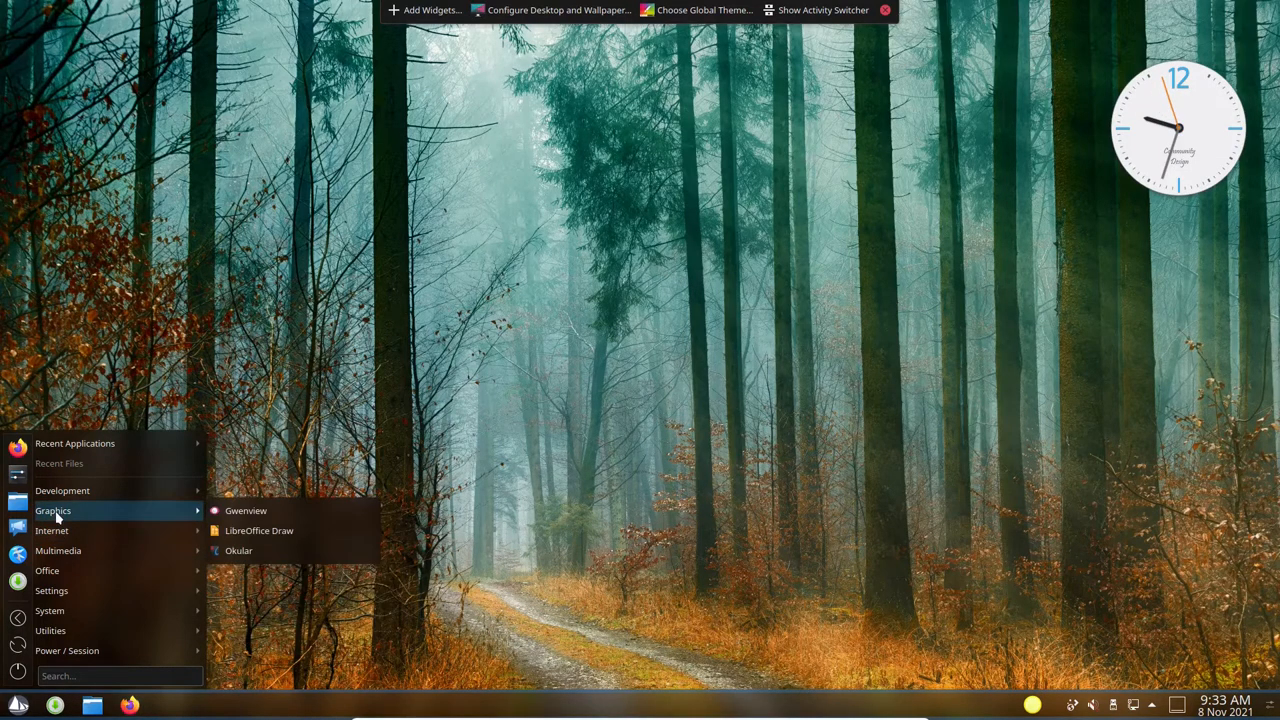
pyautogui.moveTo(52, 530)
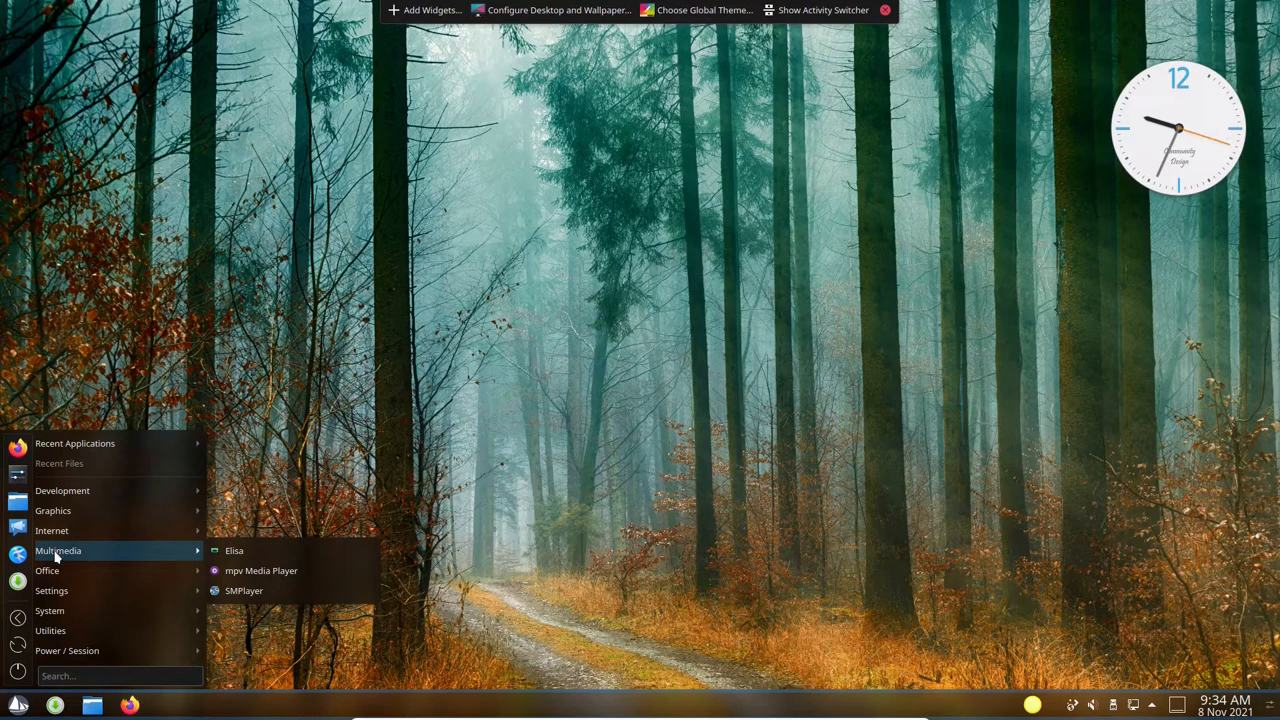
pyautogui.moveTo(48, 570)
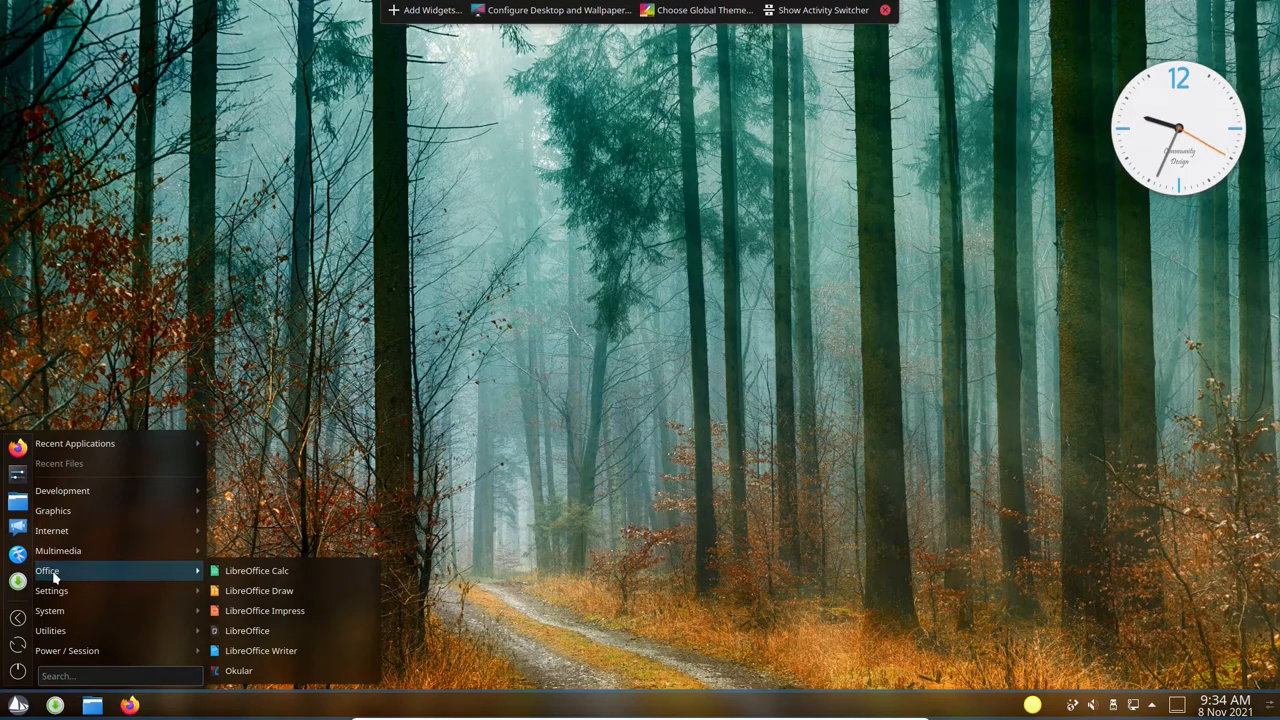
pyautogui.moveTo(56, 570)
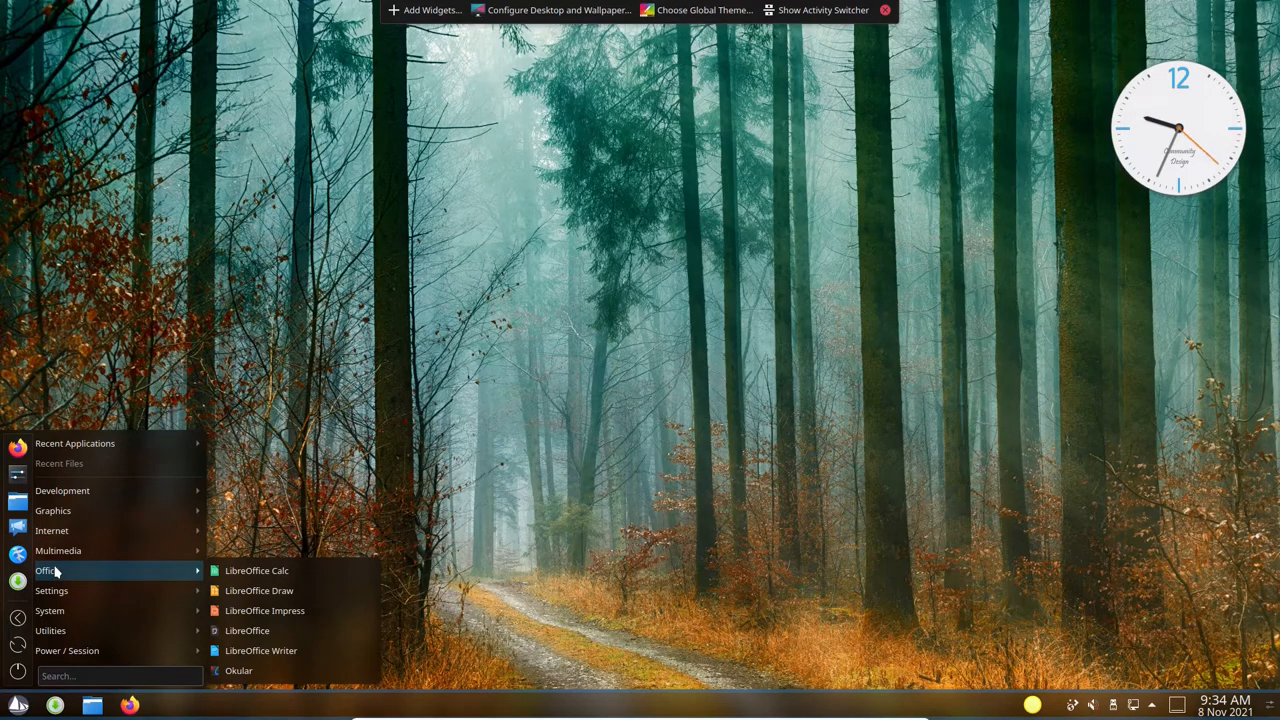
pyautogui.moveTo(52, 590)
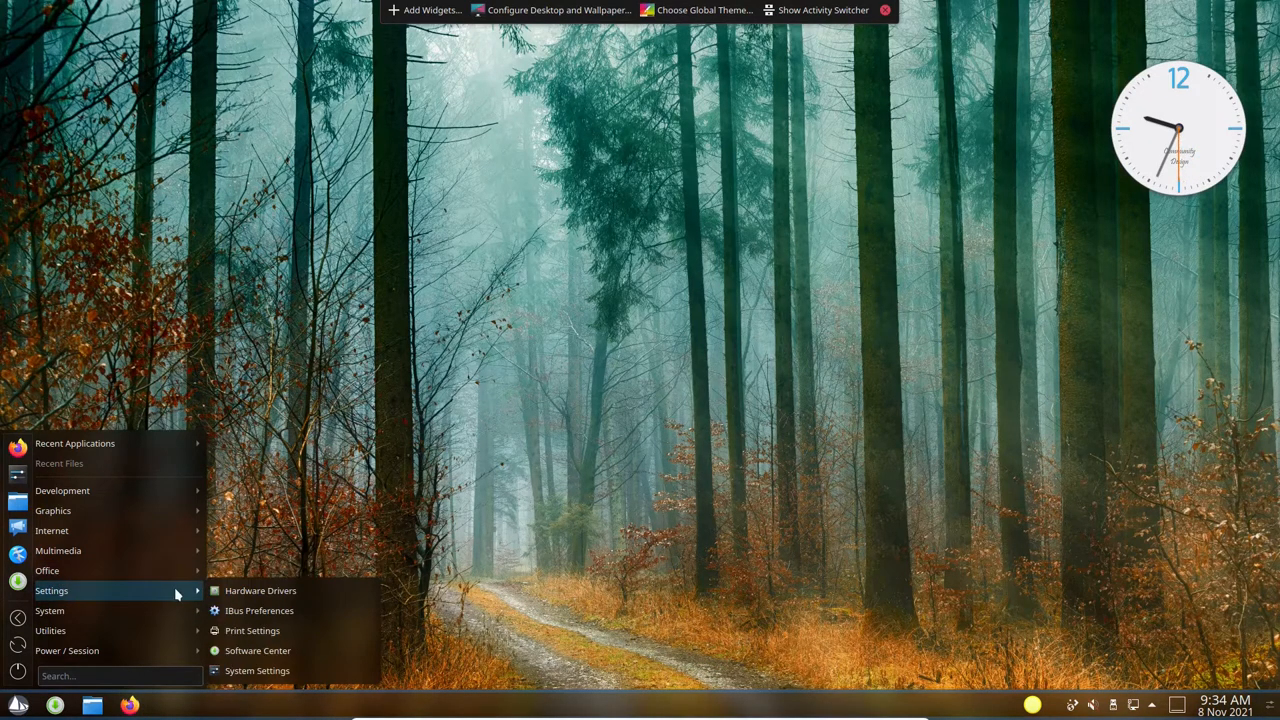
pyautogui.moveTo(252, 630)
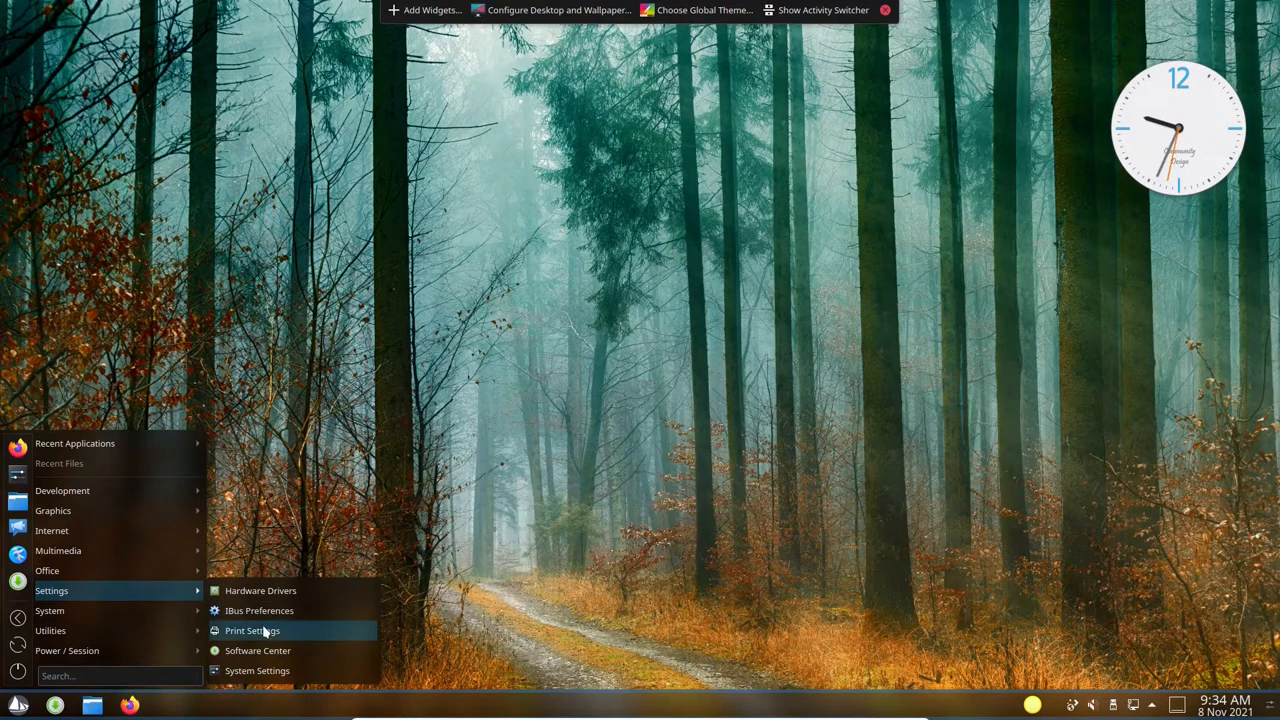
# Launch Print Settings, view the HP DeskJet 2600 printer, then close the window.
pyautogui.click(252, 630)
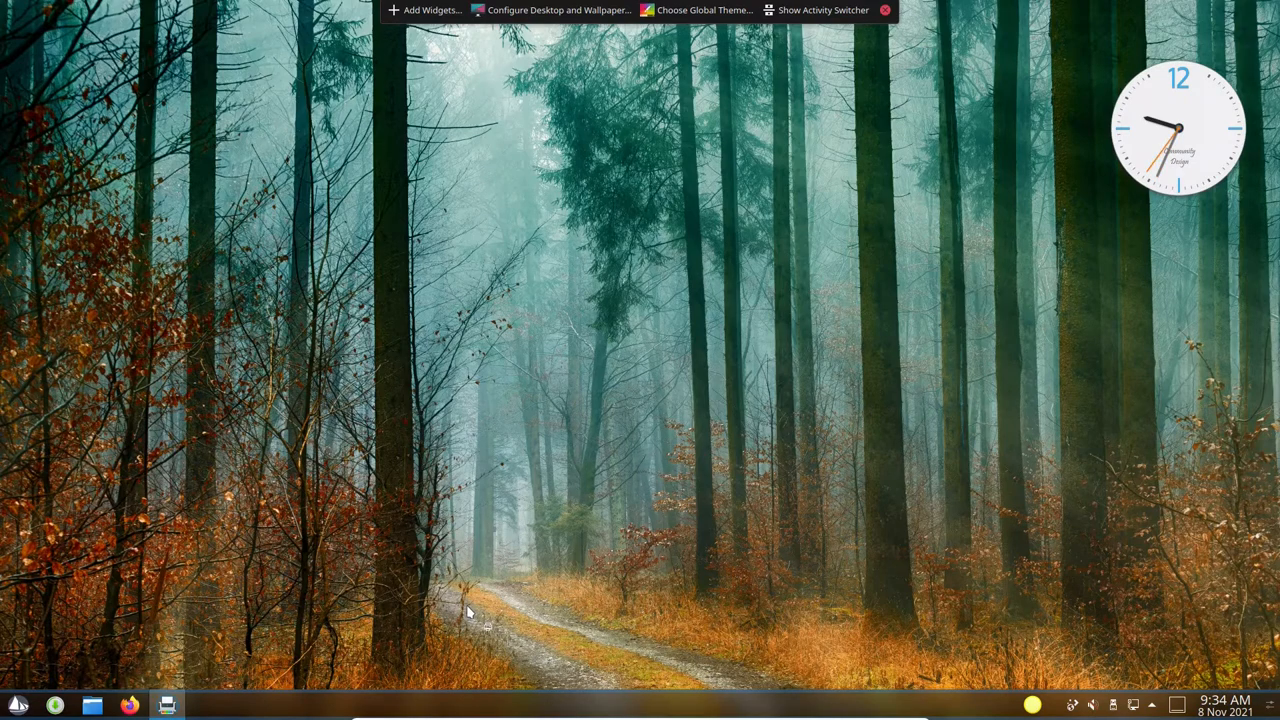
pyautogui.click(168, 704)
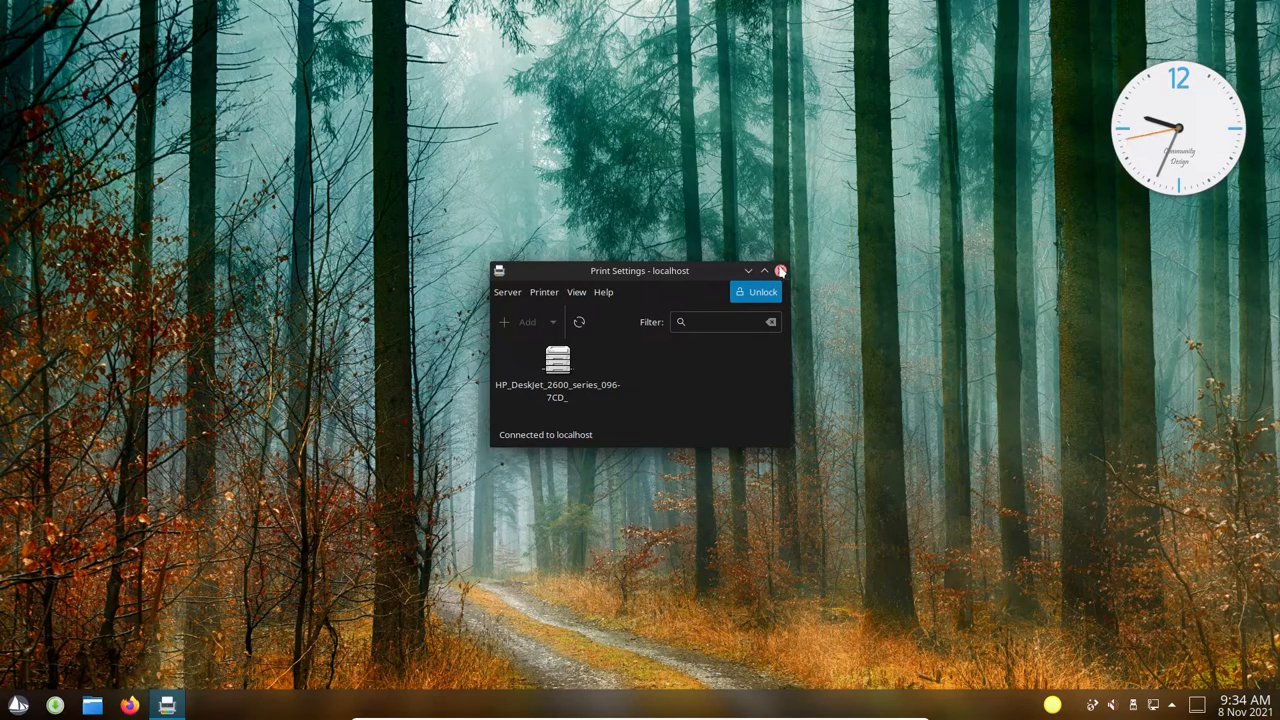
pyautogui.click(780, 270)
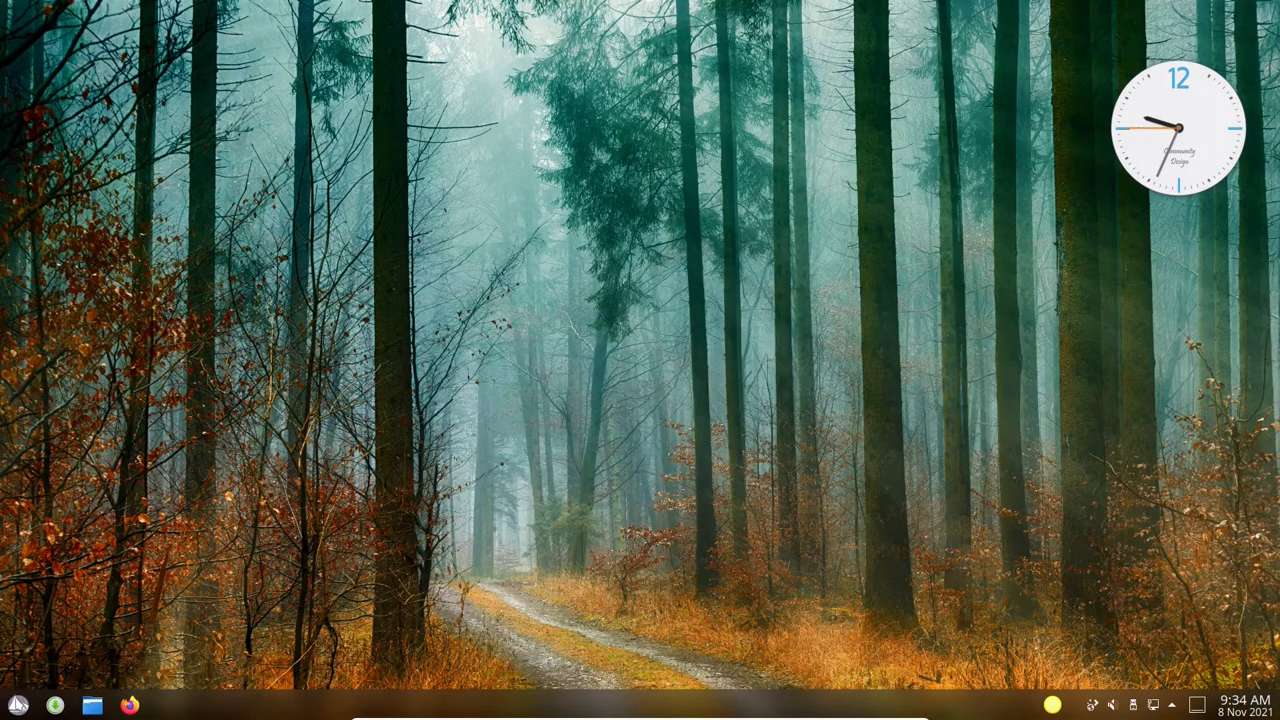
# Reopen the application launcher to reach the System applications list.
pyautogui.click(14, 702)
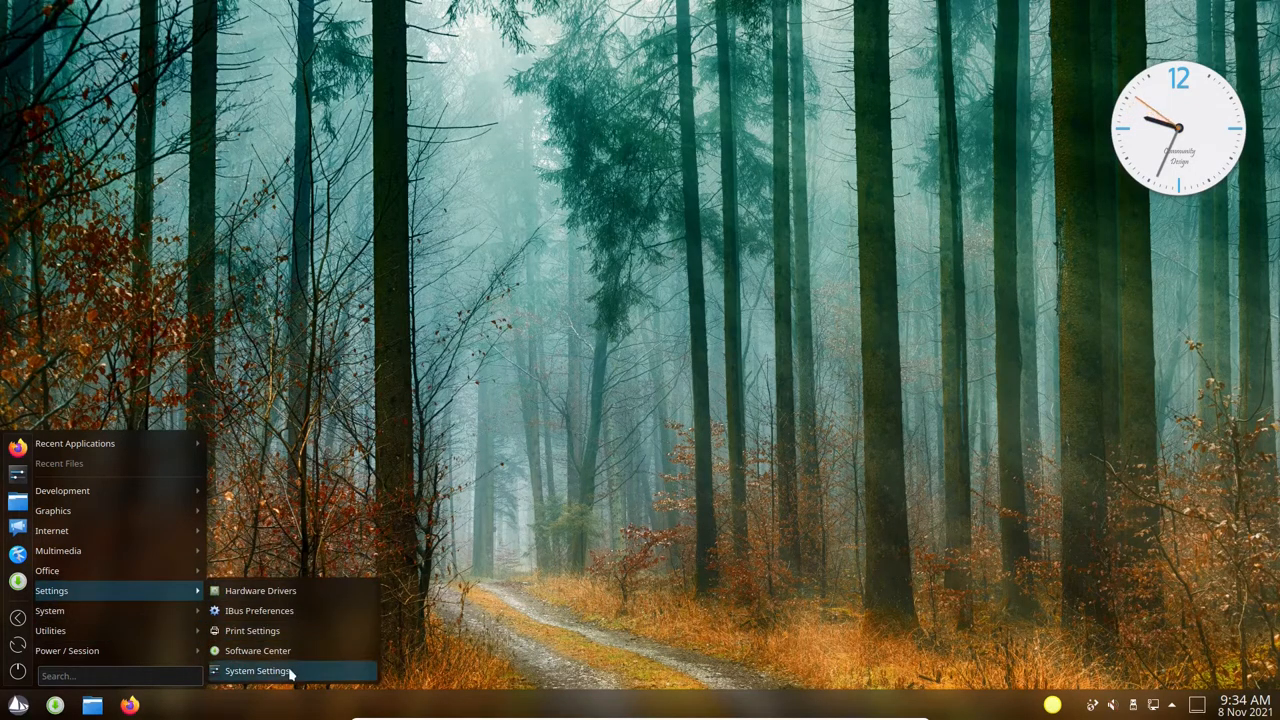
pyautogui.moveTo(48, 612)
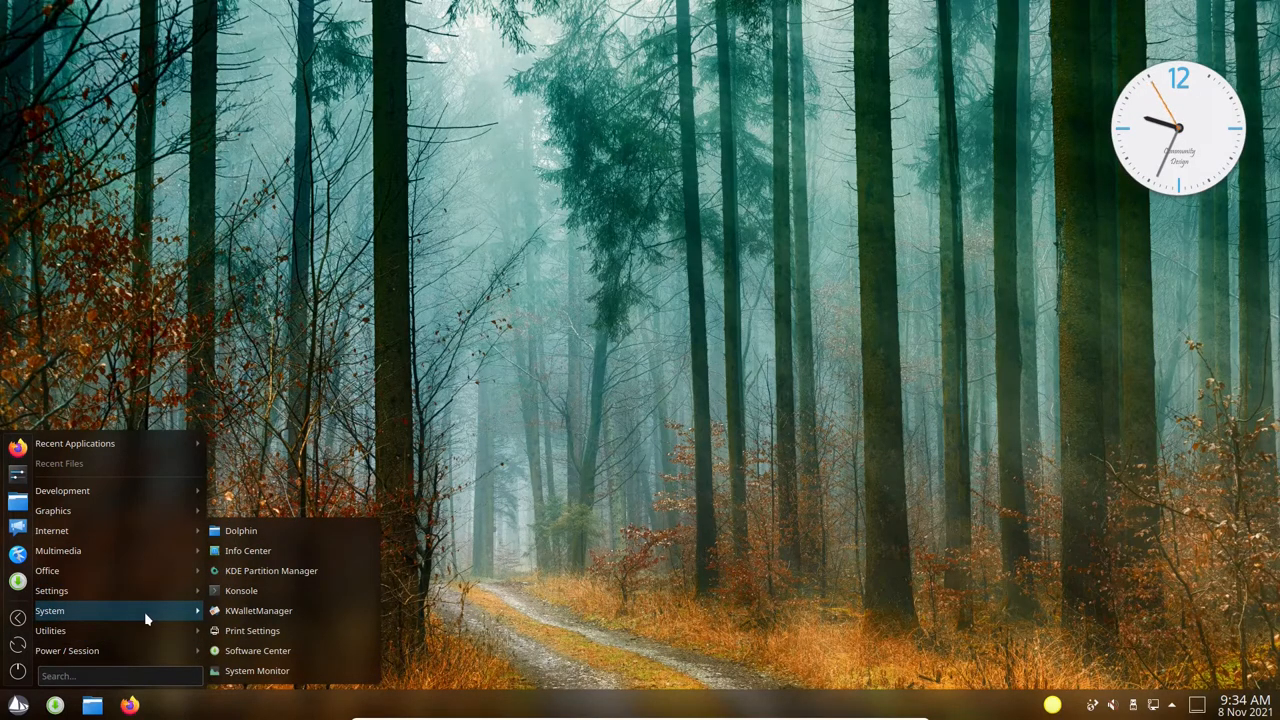
pyautogui.moveTo(258, 610)
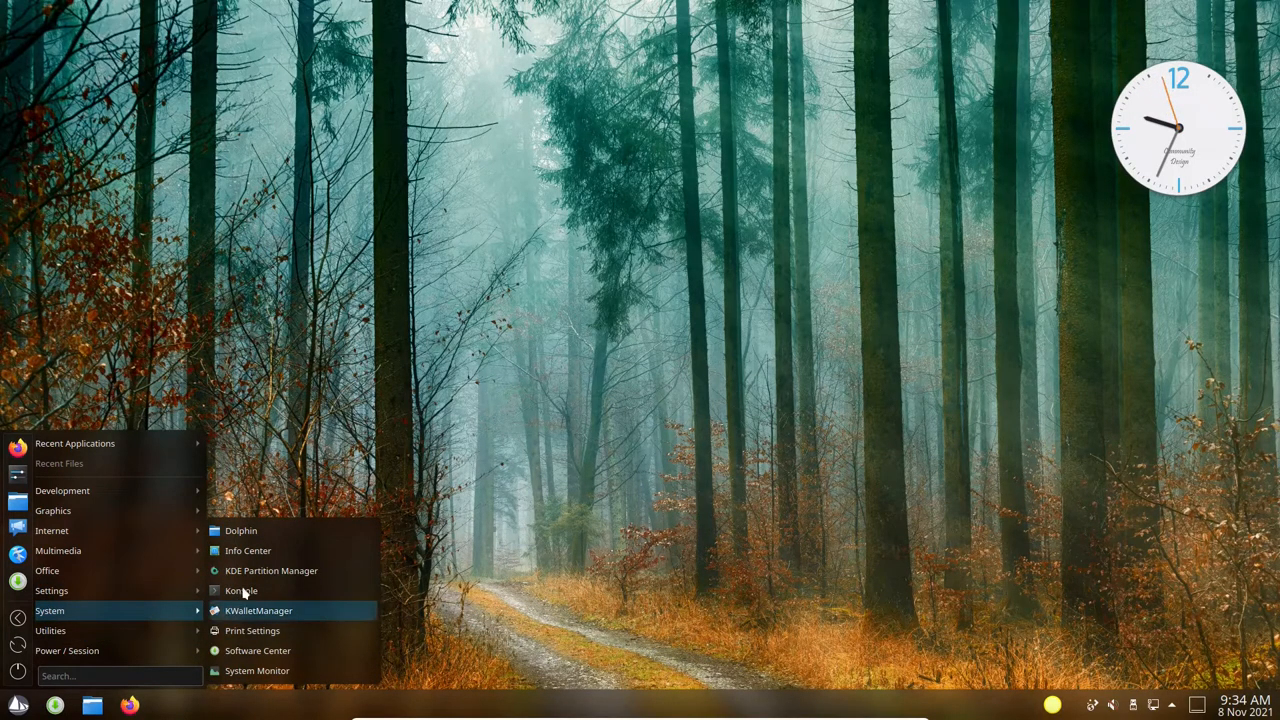
# View the System Information page: Solus 4.3, KDE Plasma 5.22.2, kernel 5.13.1-187, 5.8 GiB RAM.
pyautogui.click(240, 590)
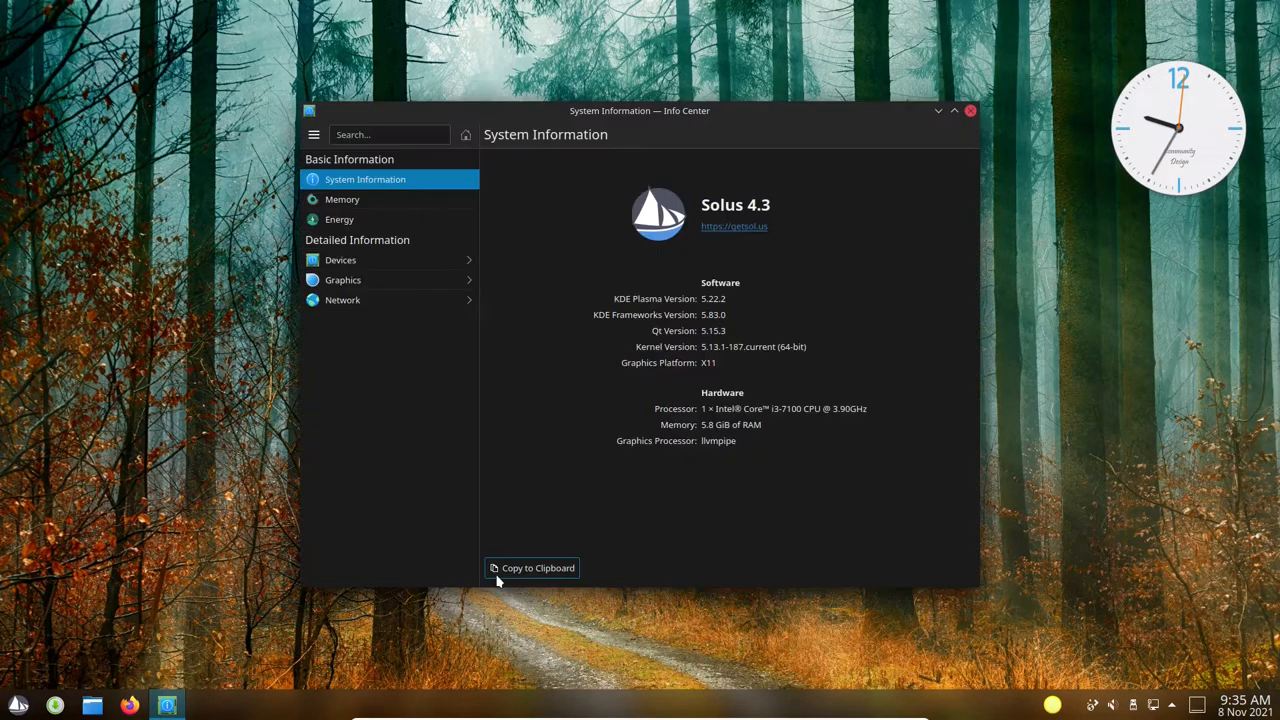
pyautogui.moveTo(770, 252)
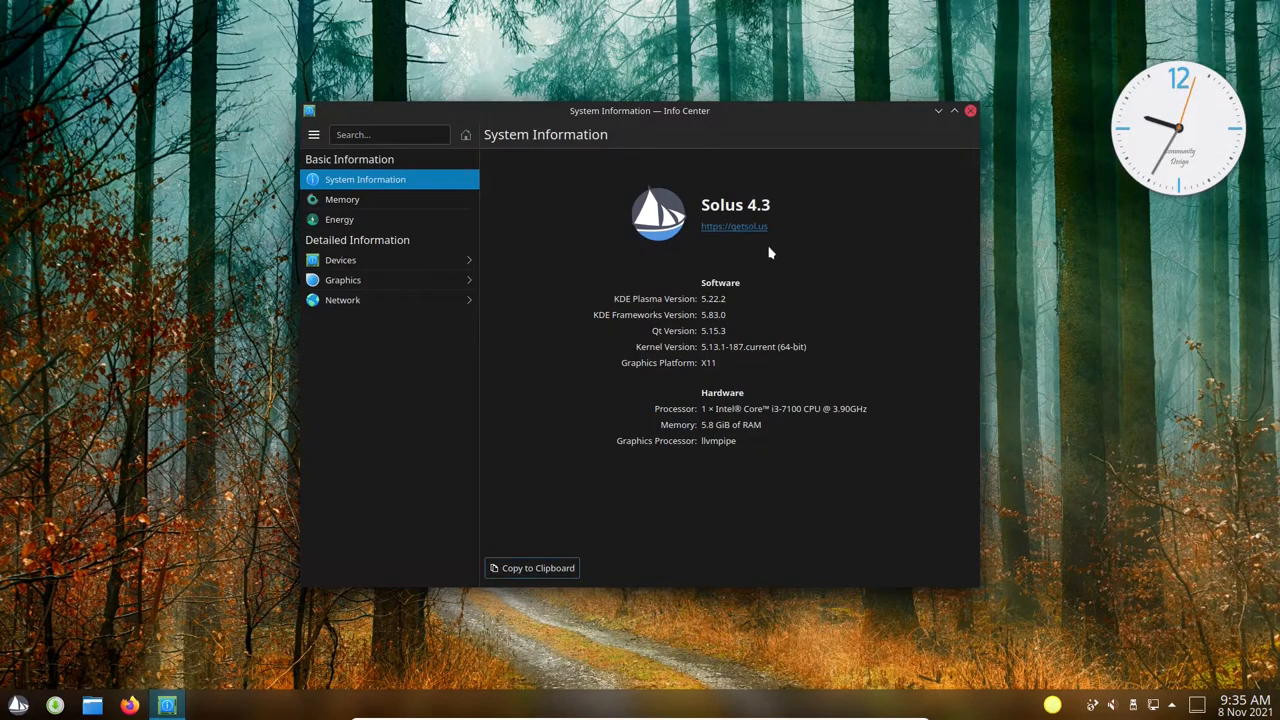
pyautogui.moveTo(724, 244)
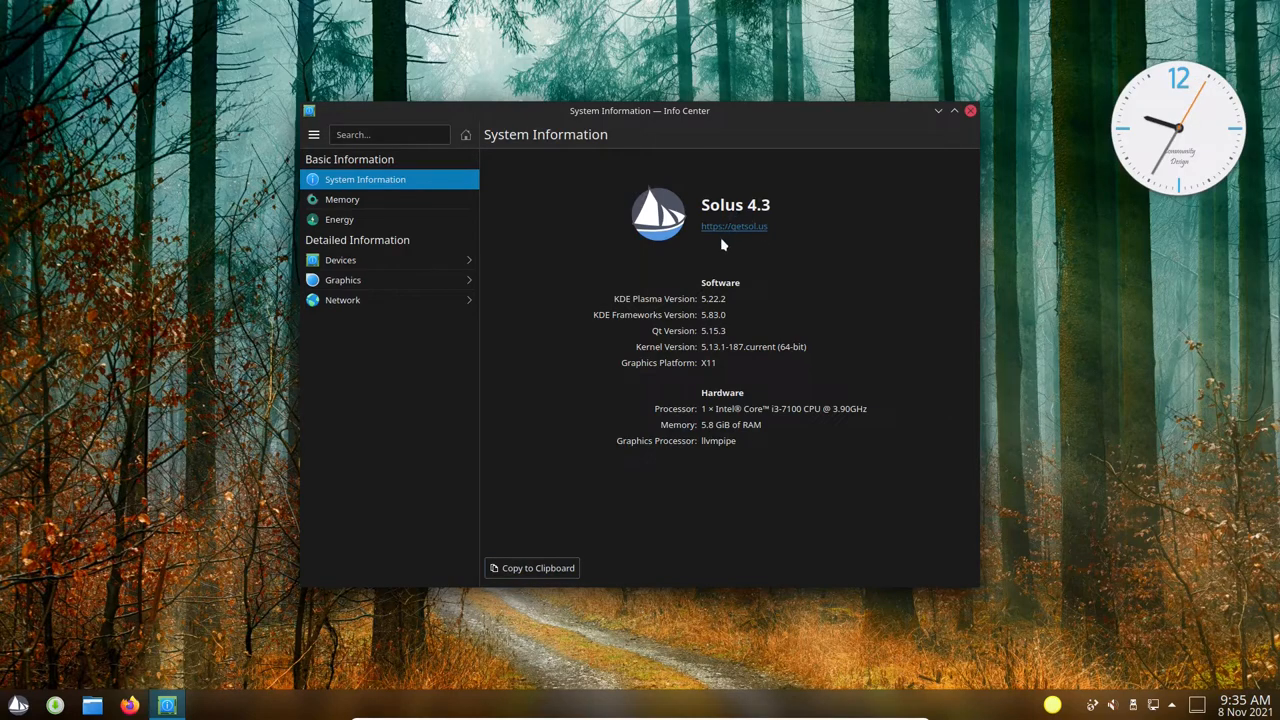
pyautogui.moveTo(726, 316)
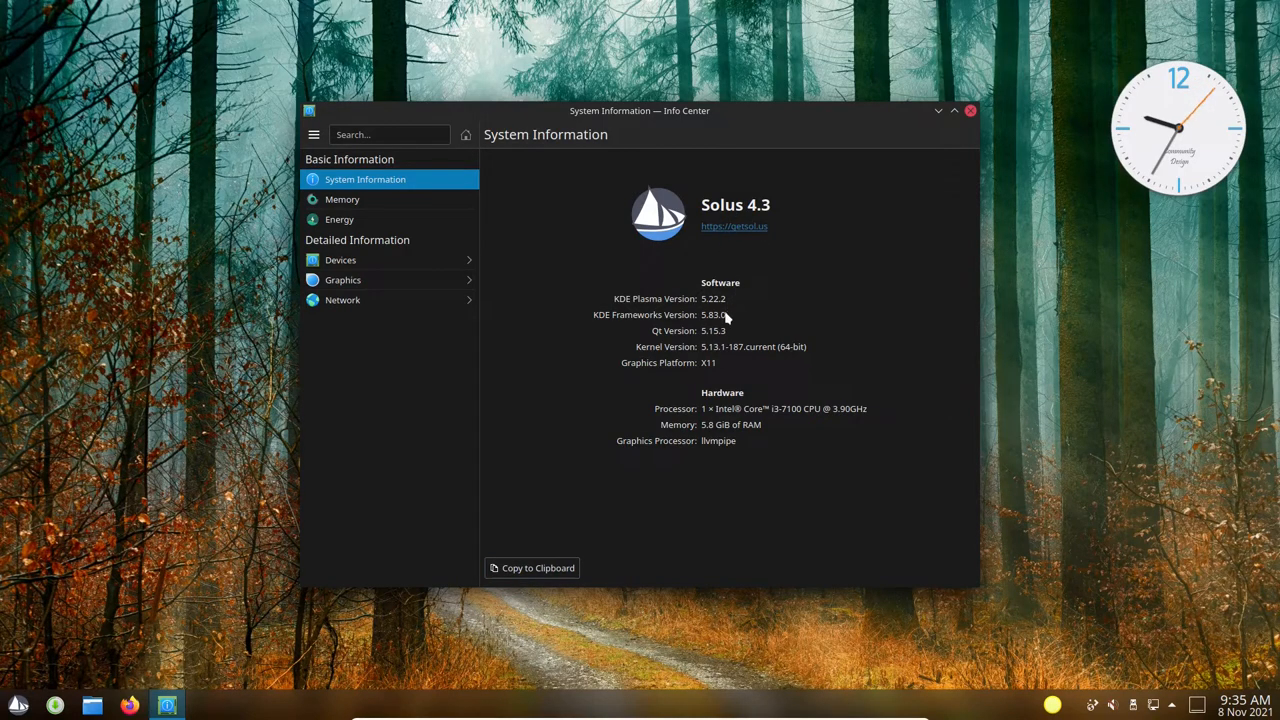
pyautogui.moveTo(736, 310)
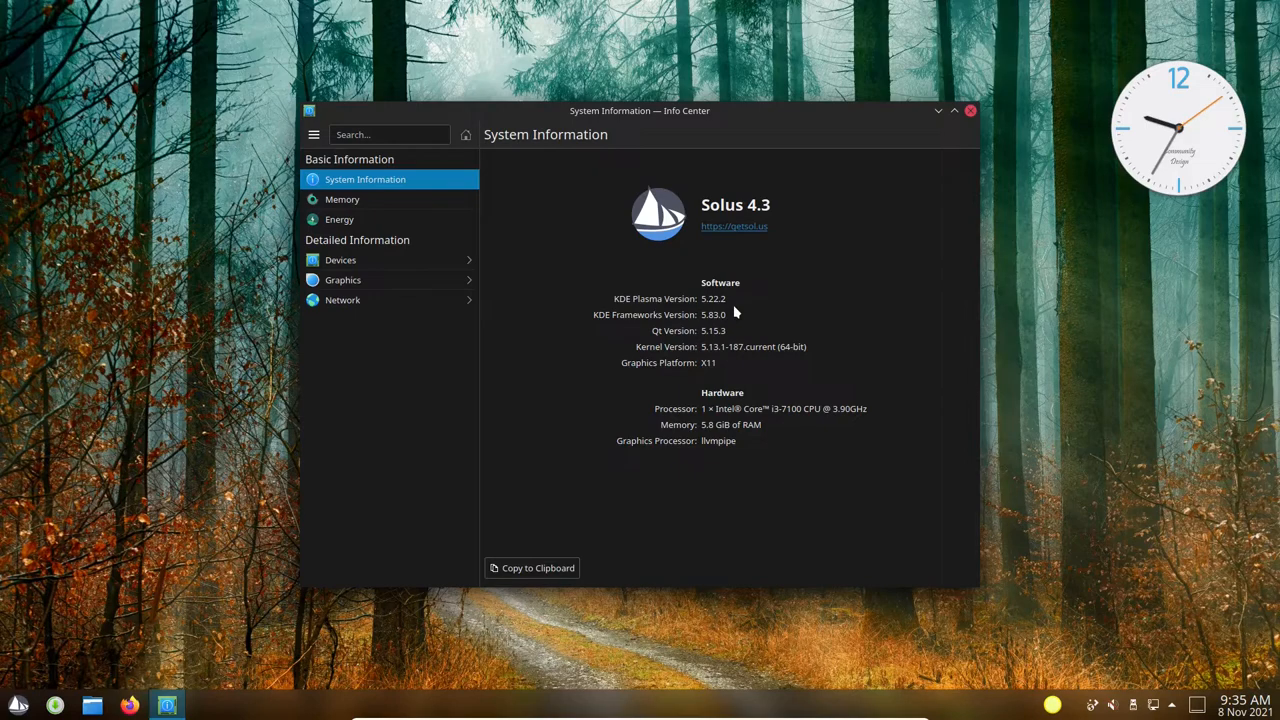
pyautogui.moveTo(710, 314)
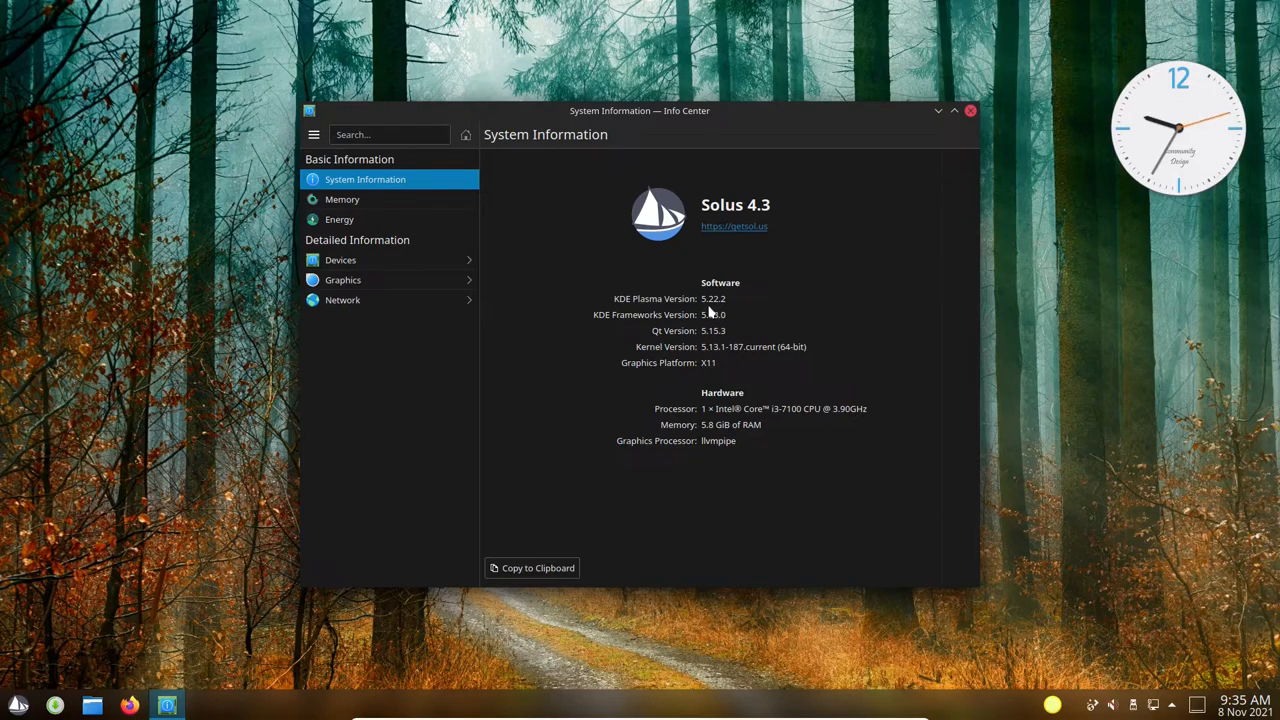
pyautogui.moveTo(588, 332)
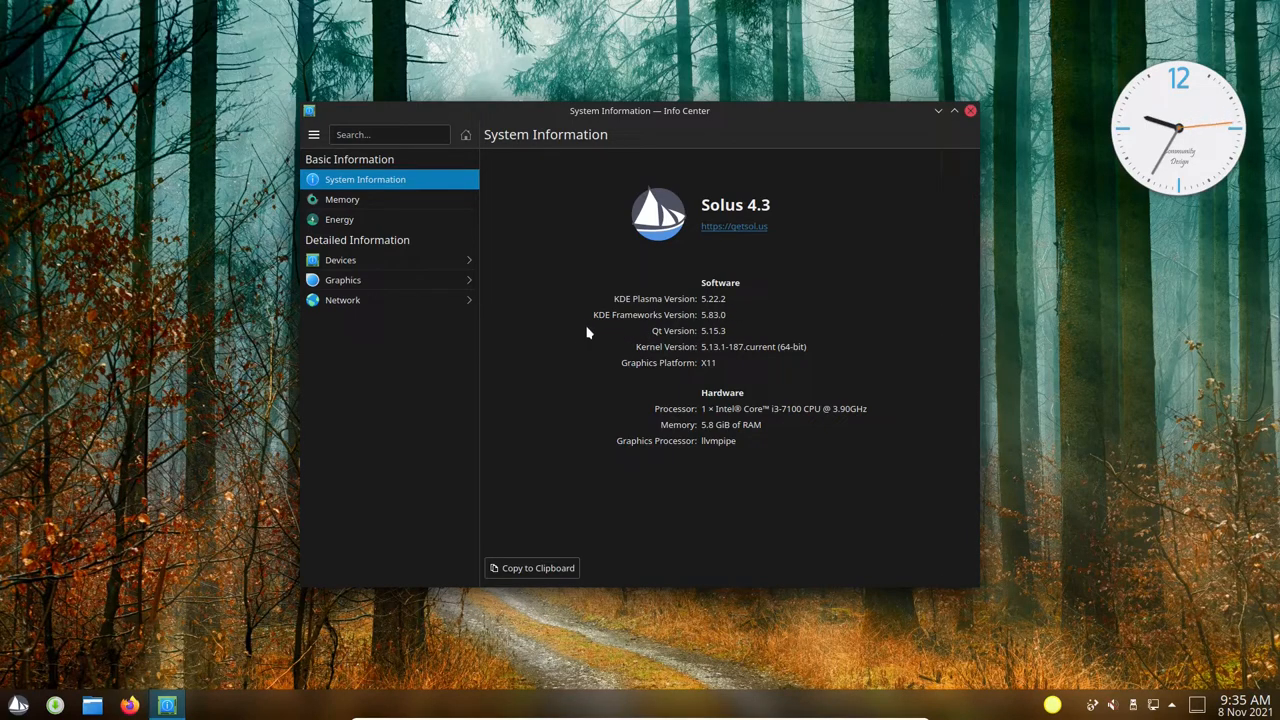
pyautogui.moveTo(598, 324)
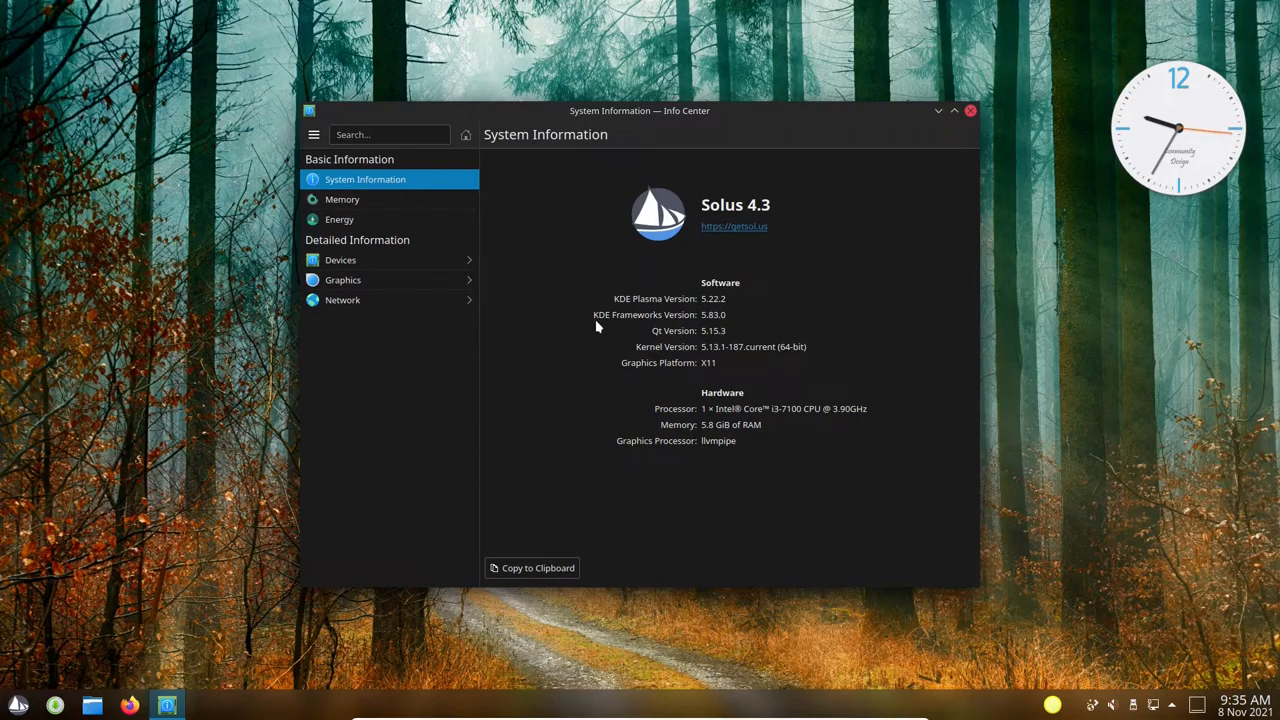
pyautogui.moveTo(660, 472)
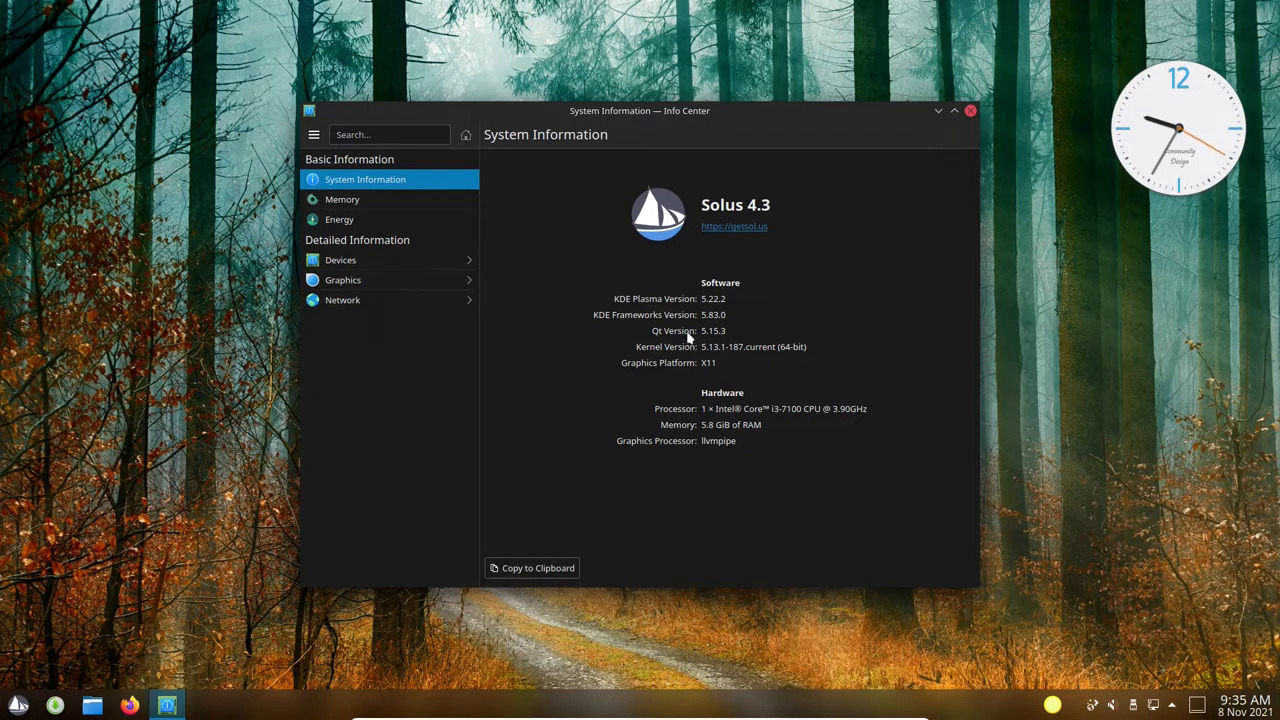
pyautogui.moveTo(708, 356)
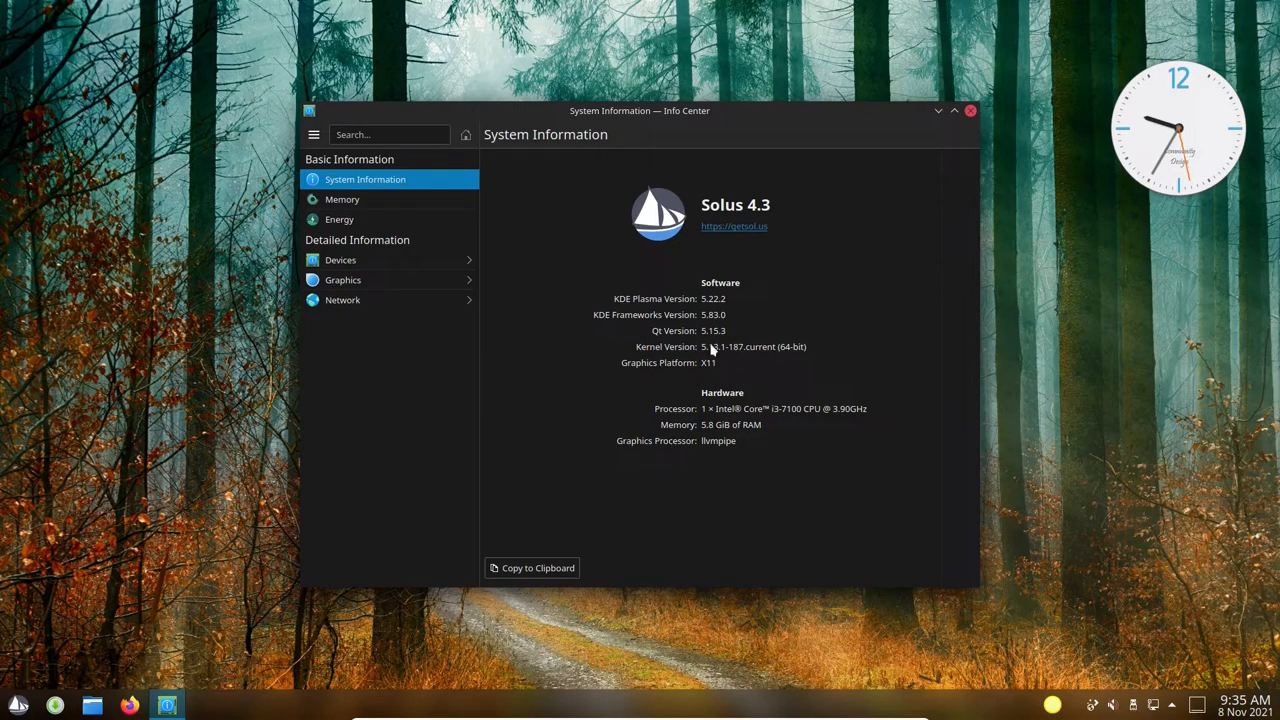
pyautogui.moveTo(732, 356)
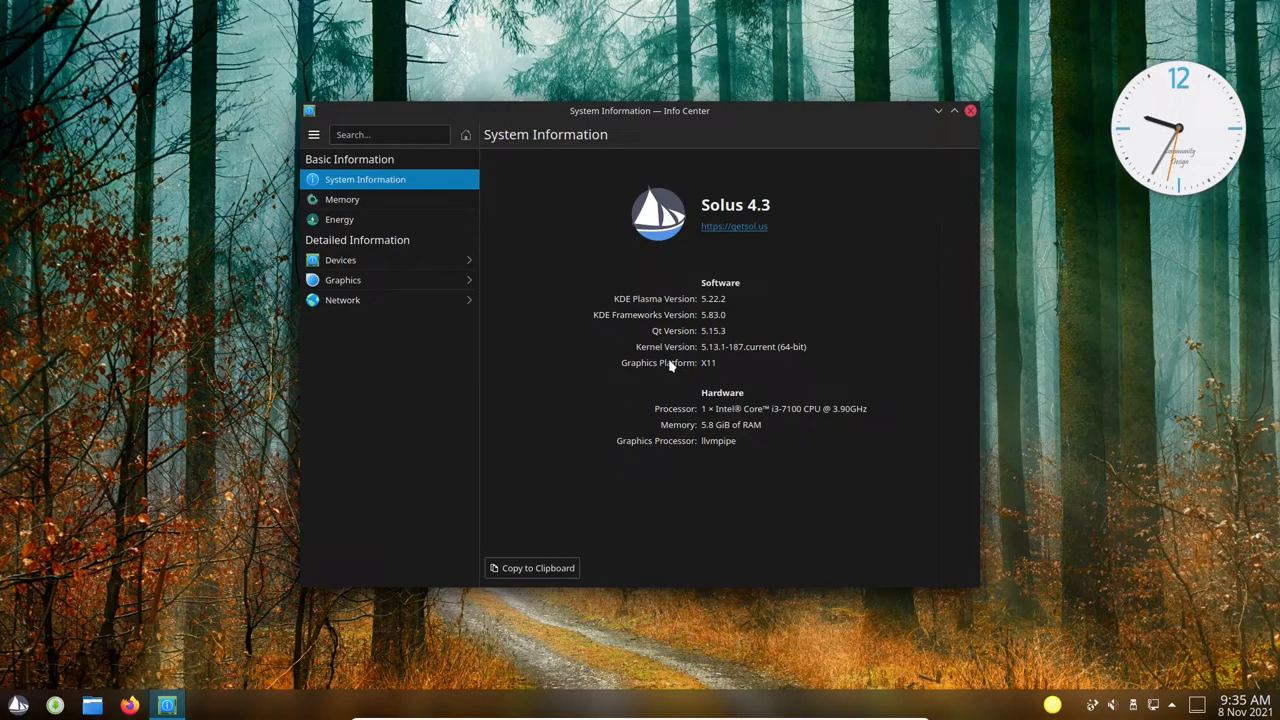
pyautogui.moveTo(712, 374)
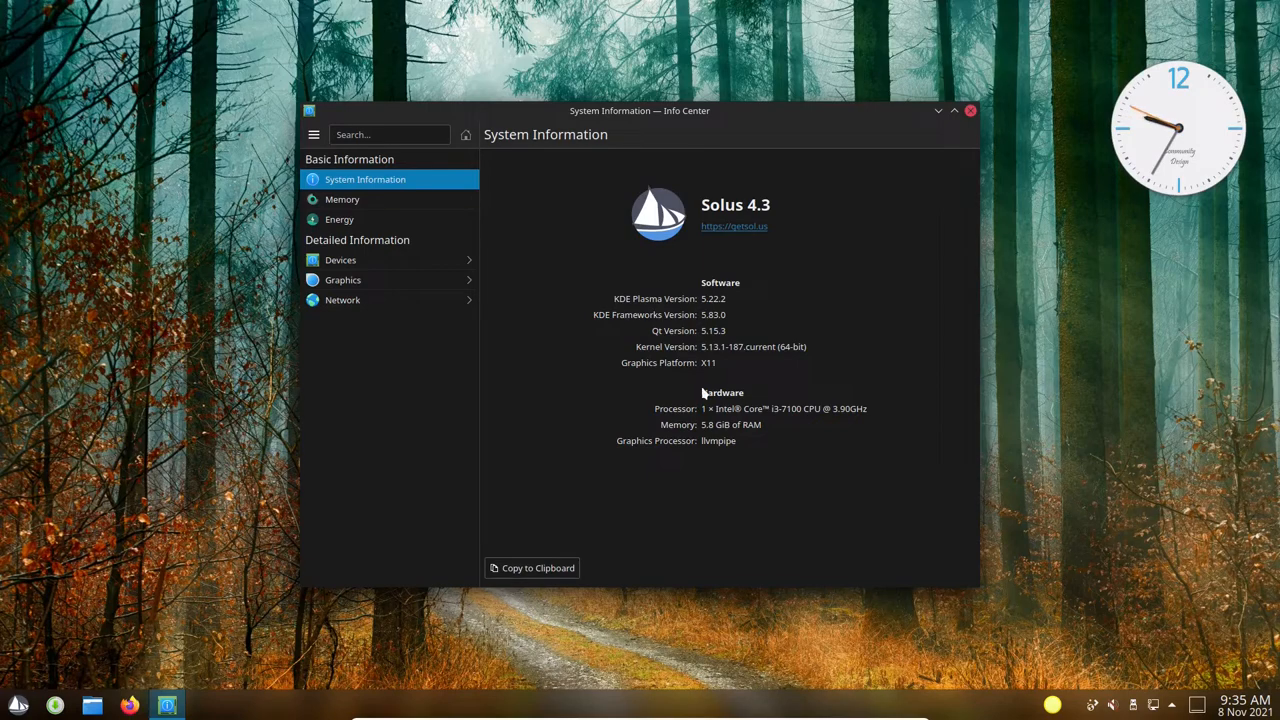
pyautogui.moveTo(668, 422)
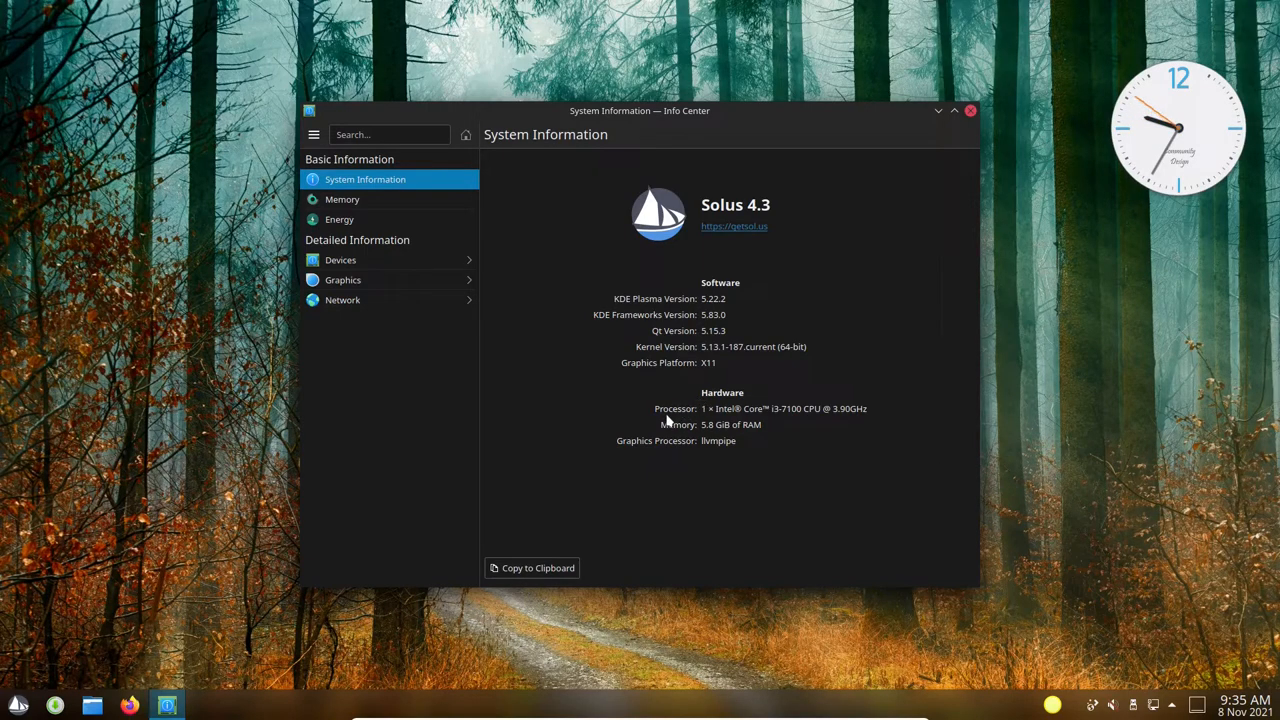
pyautogui.moveTo(776, 420)
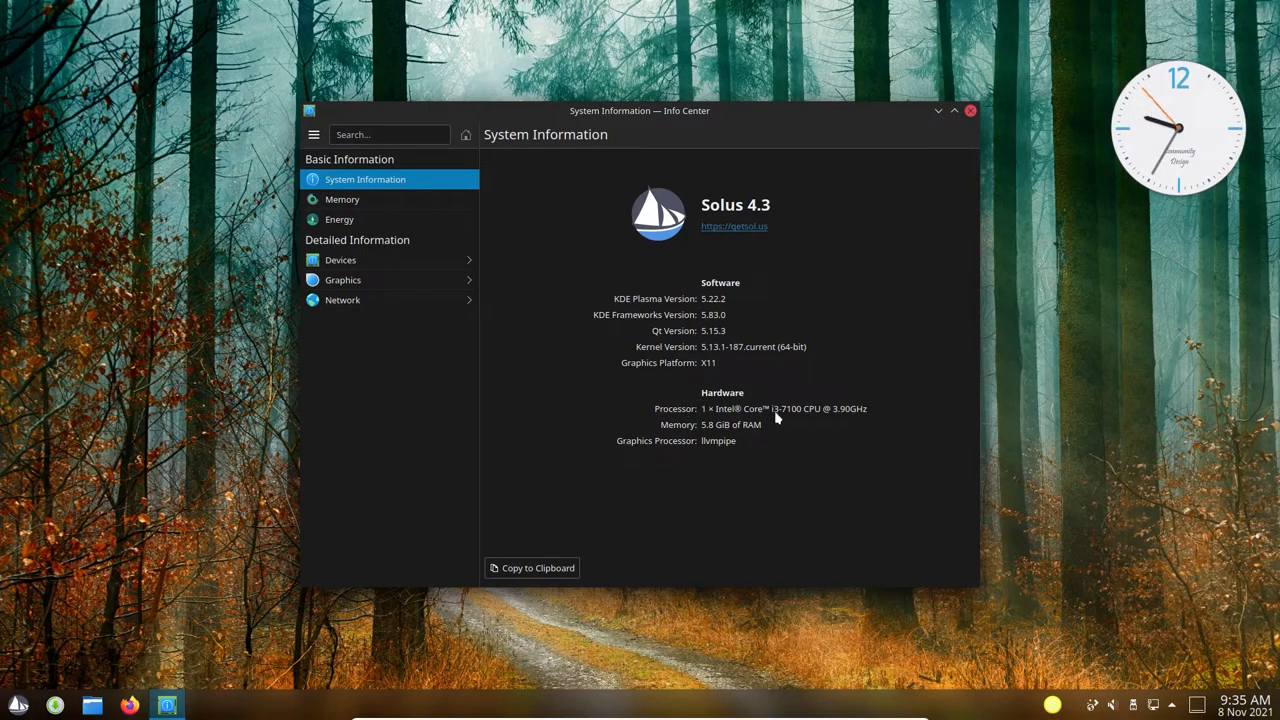
pyautogui.moveTo(732, 424)
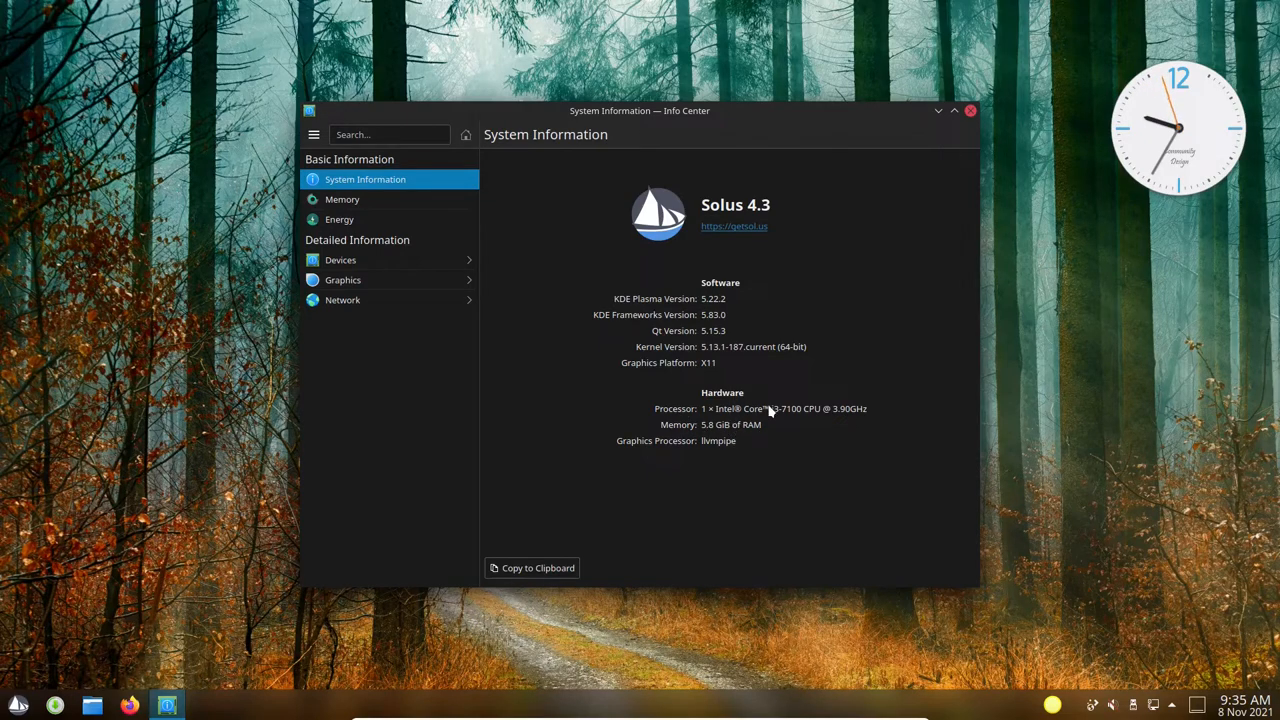
pyautogui.moveTo(968, 120)
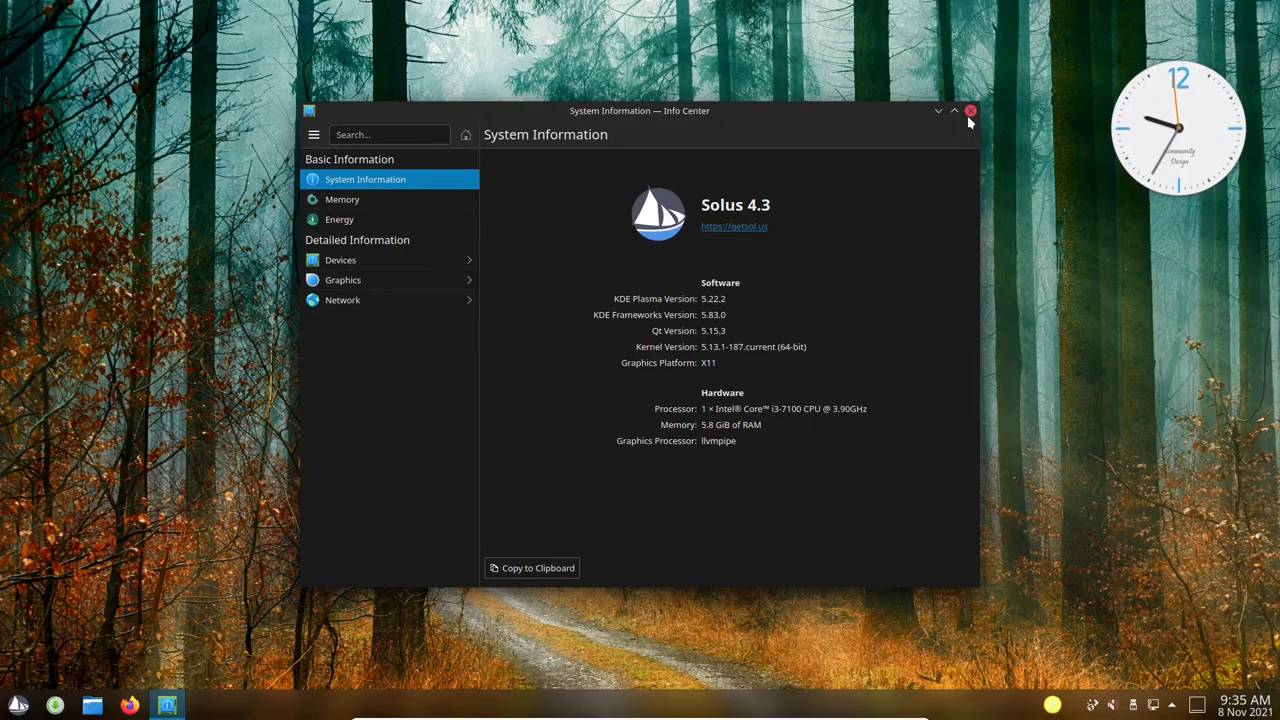
# Close Info Center and reopen the application launcher on its Utilities category.
pyautogui.click(968, 110)
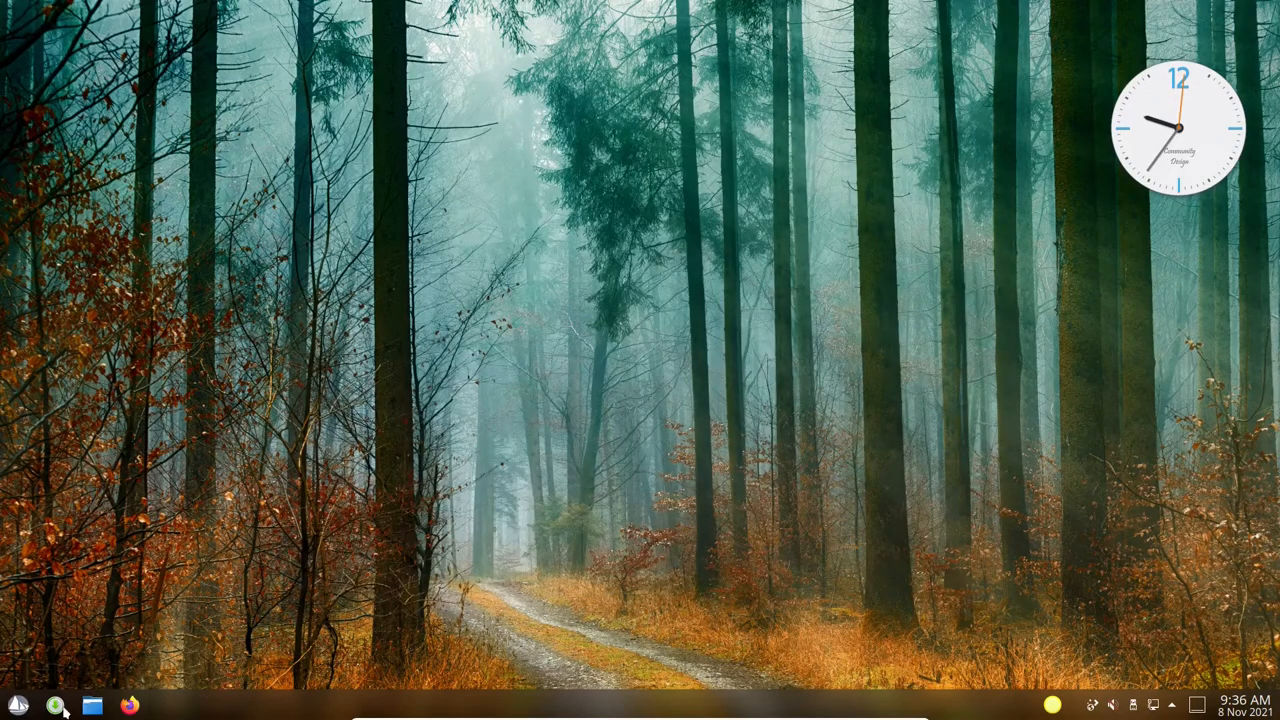
pyautogui.click(16, 704)
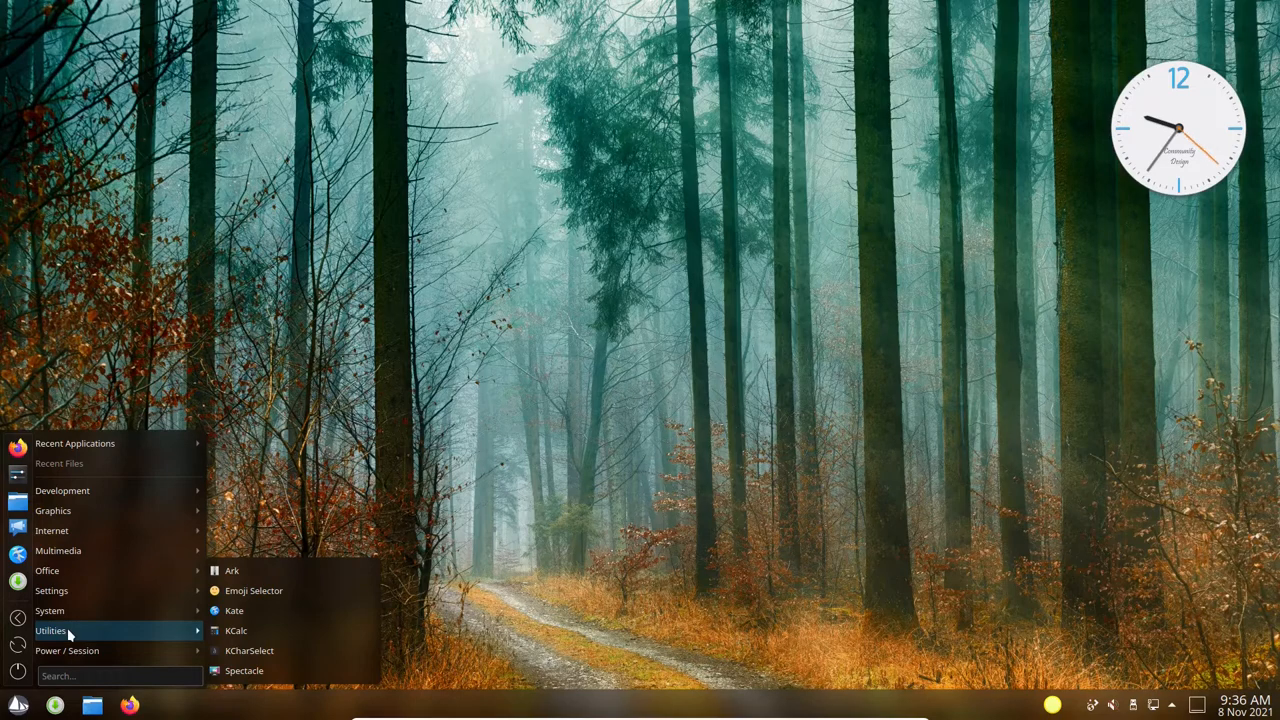
pyautogui.moveTo(72, 652)
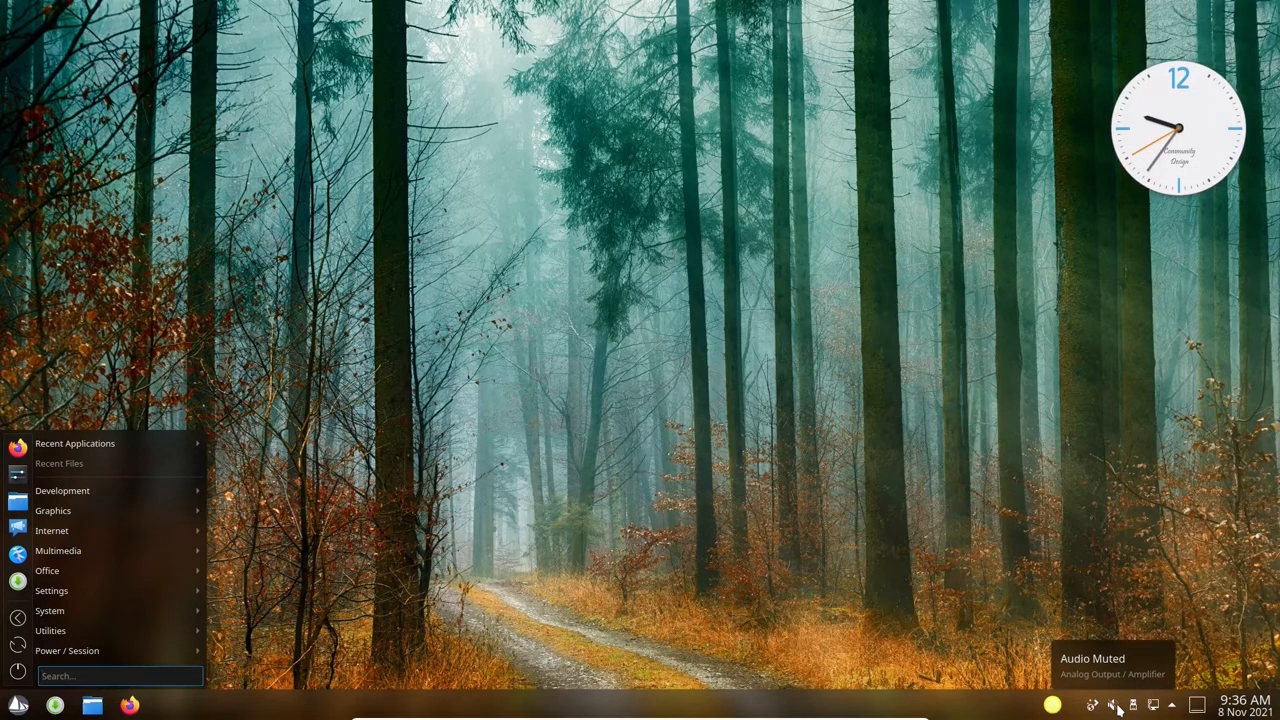
# Raise the Analog Output volume to about 58% from the tray popup and dismiss it.
pyautogui.click(1112, 704)
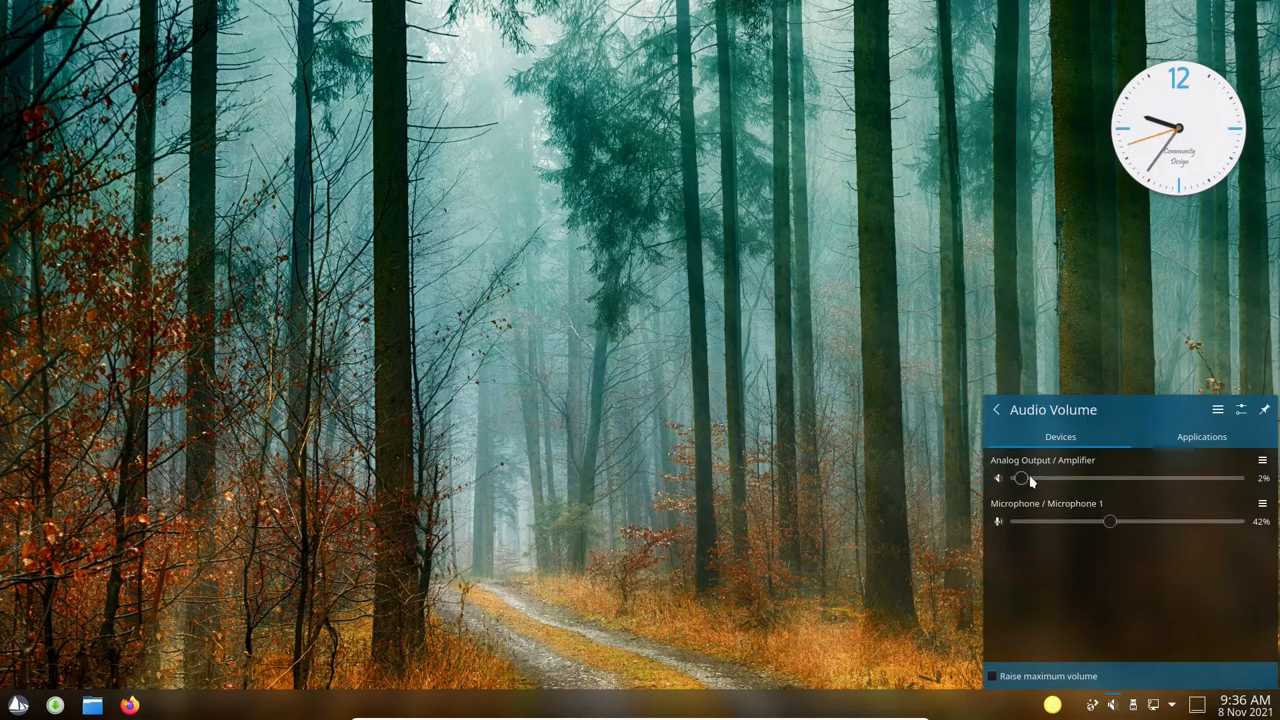
pyautogui.moveTo(1020, 478); pyautogui.dragTo(1144, 478)
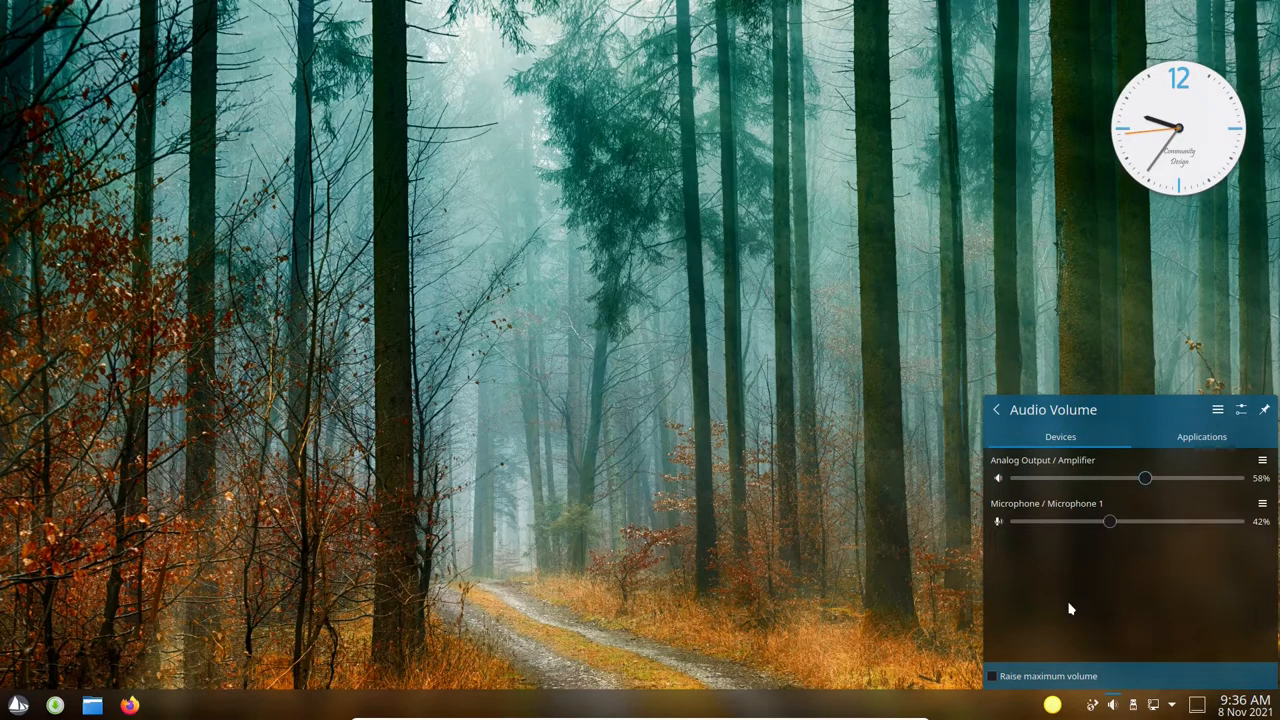
pyautogui.click(860, 594)
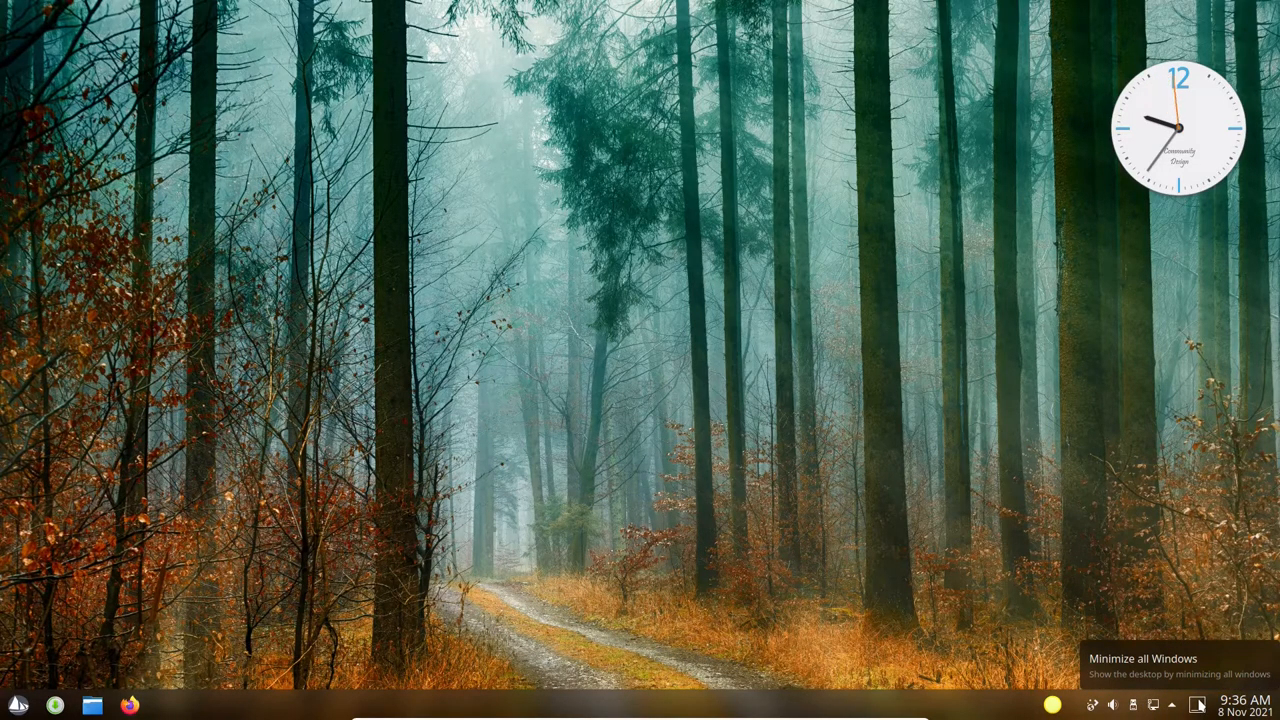
# View December in the panel calendar, then jump back to November 2021 with Today.
pyautogui.click(1234, 706)
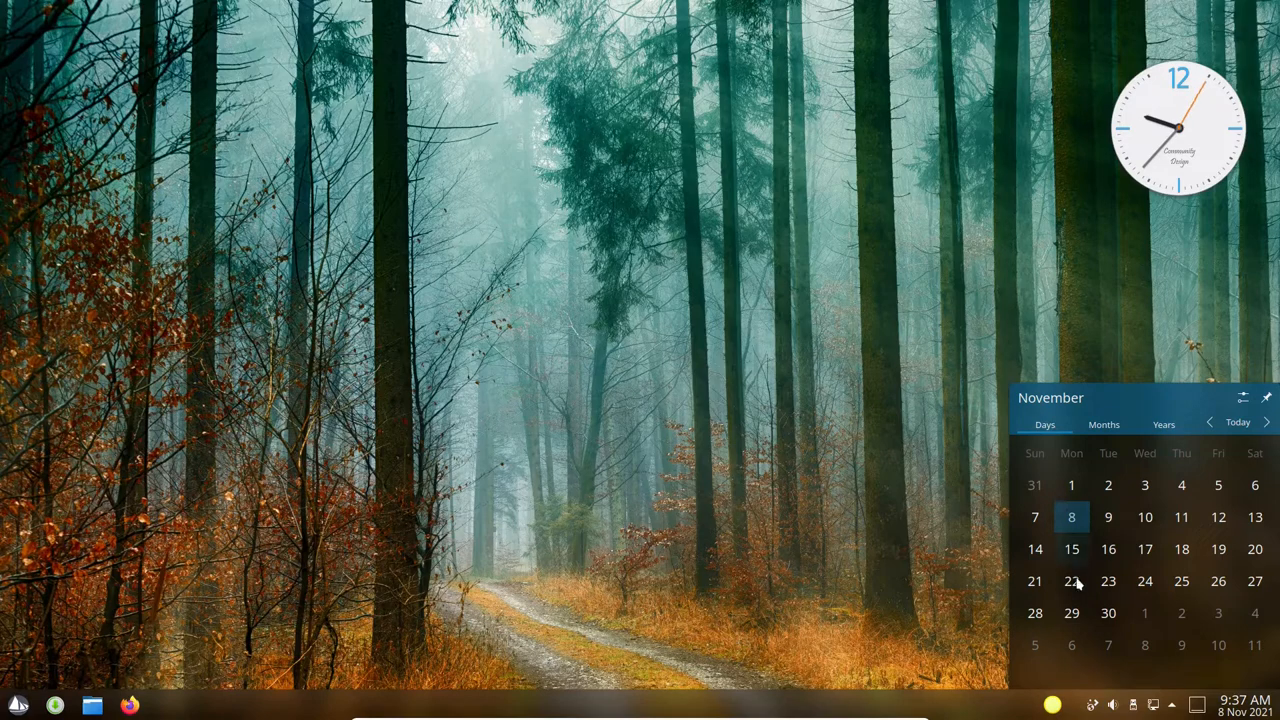
pyautogui.moveTo(1104, 588)
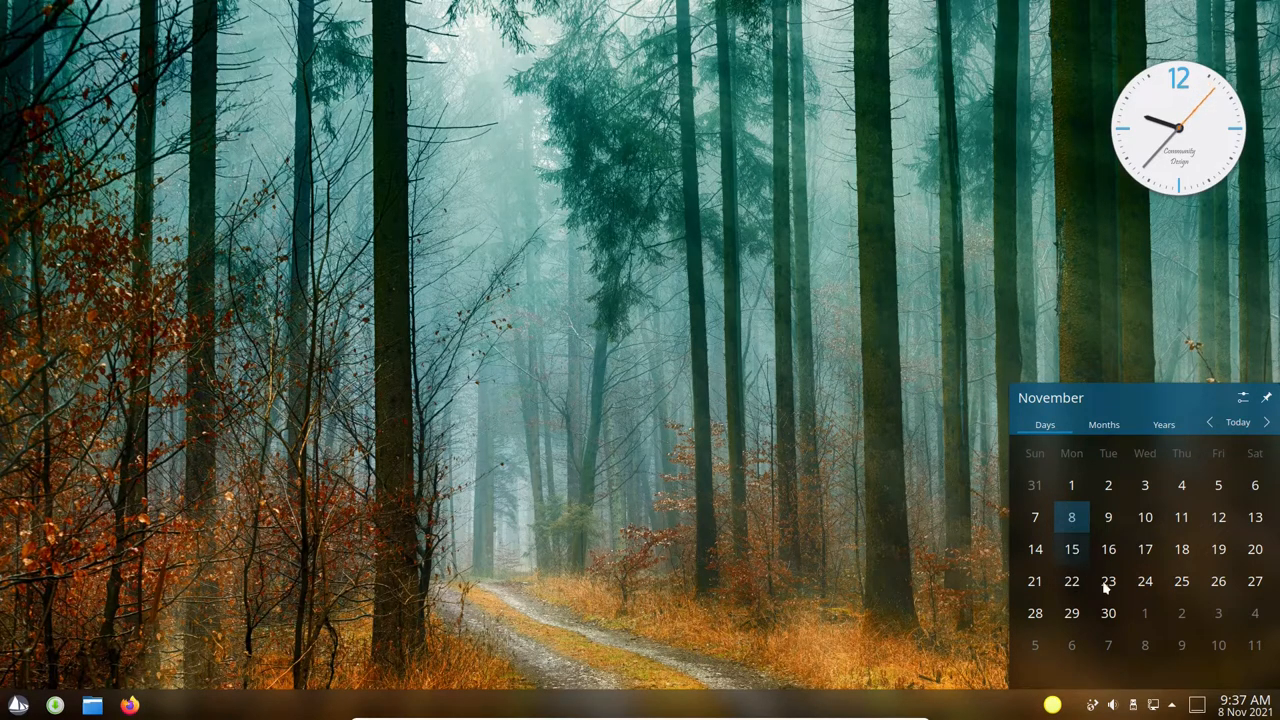
pyautogui.click(1268, 424)
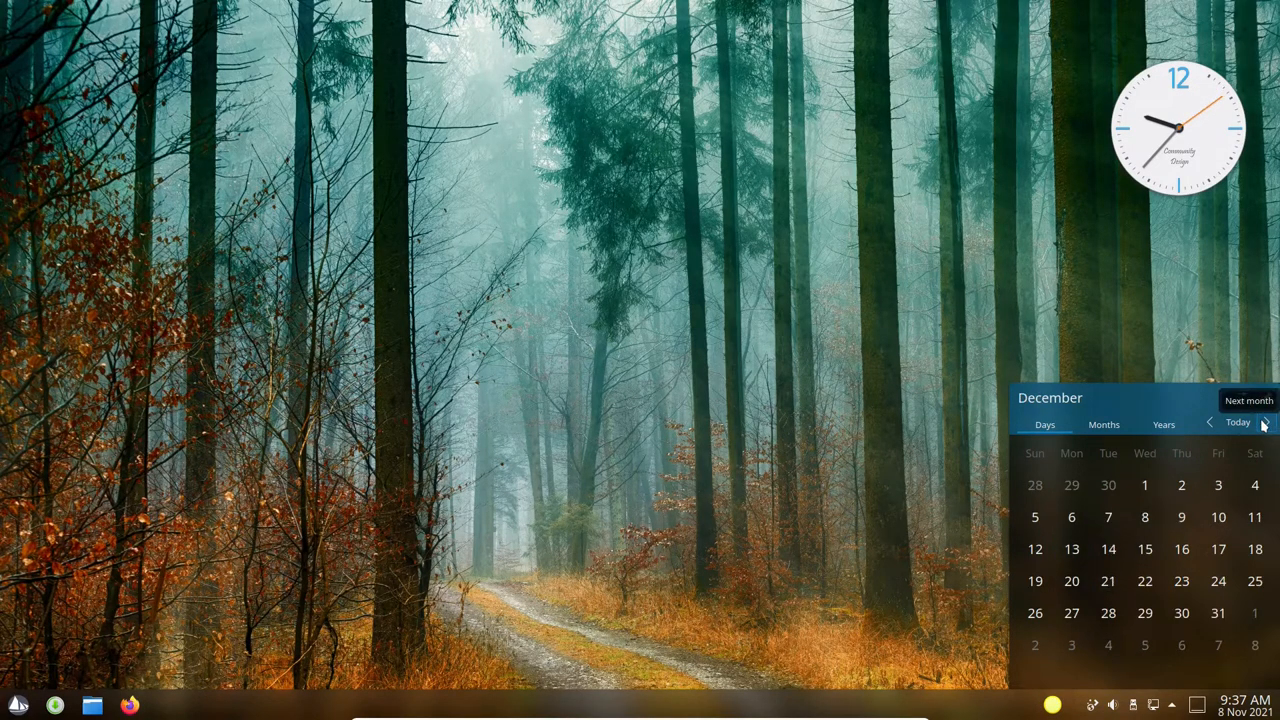
pyautogui.moveTo(1210, 422)
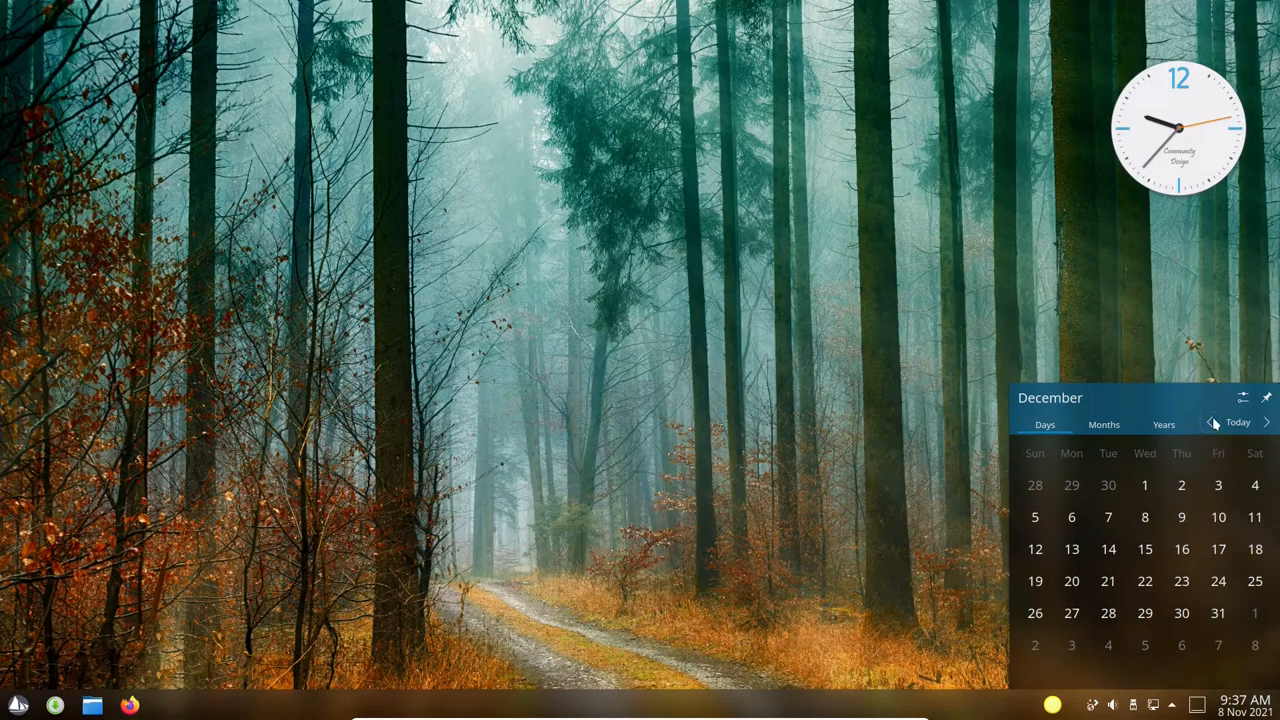
pyautogui.click(1208, 422)
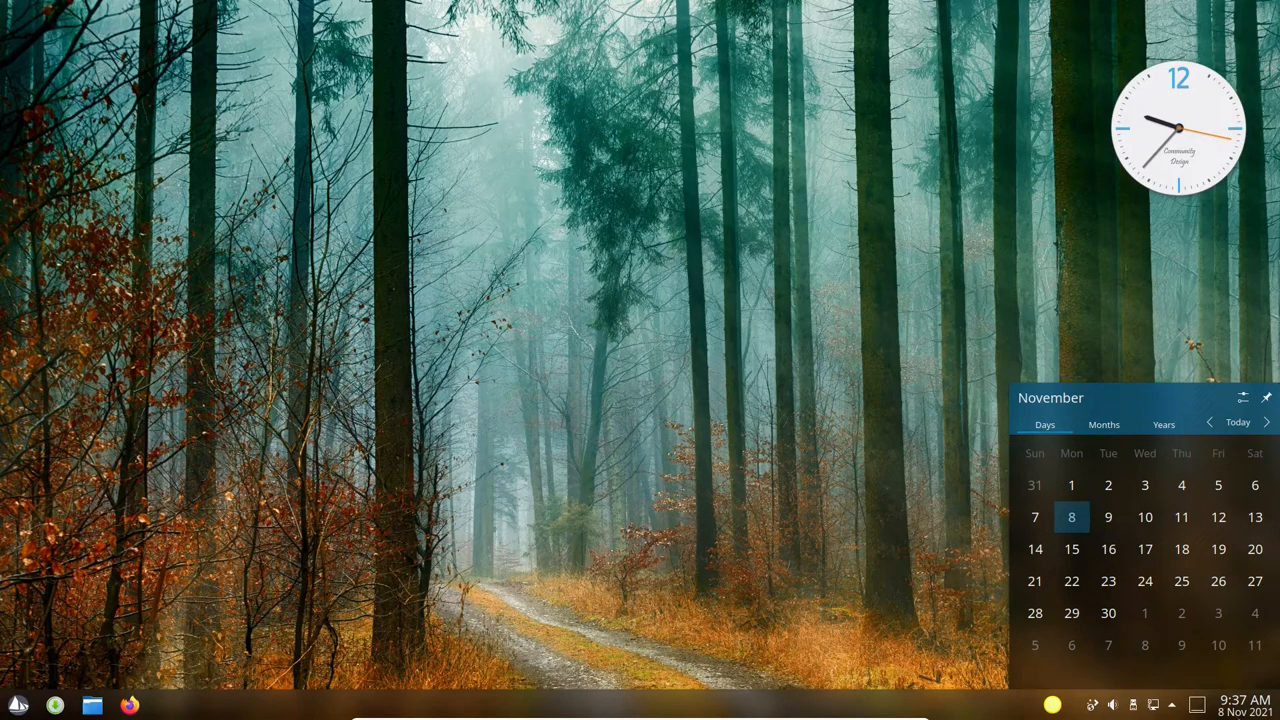
pyautogui.moveTo(1256, 180)
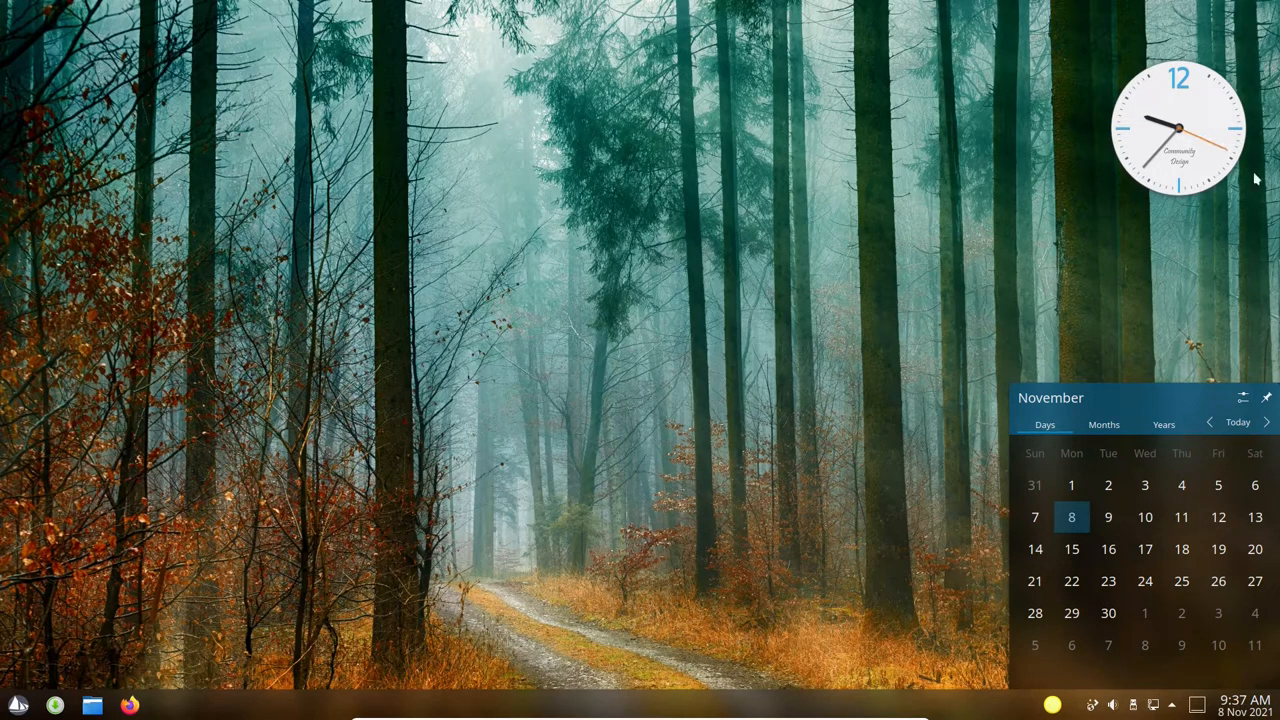
pyautogui.moveTo(904, 384)
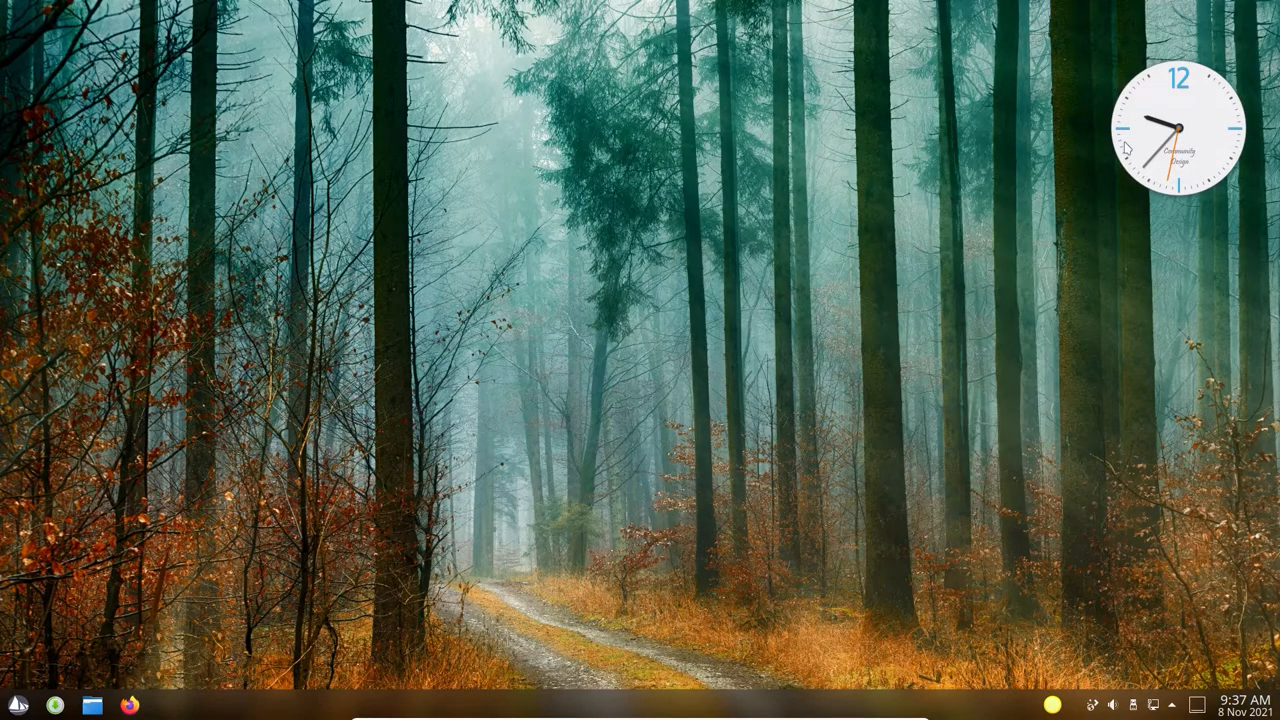
# Shrink the desktop analog clock widget, then bring up the launcher to start Konsole.
pyautogui.click(1178, 130)
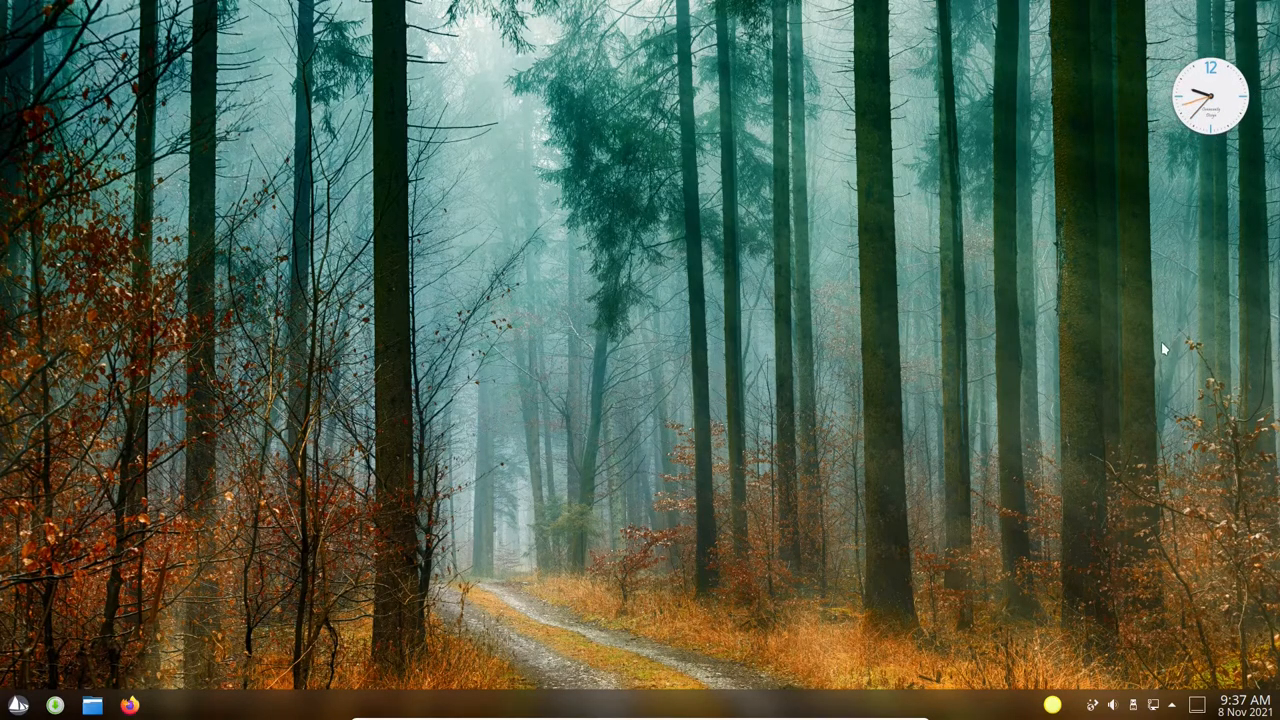
pyautogui.moveTo(344, 672)
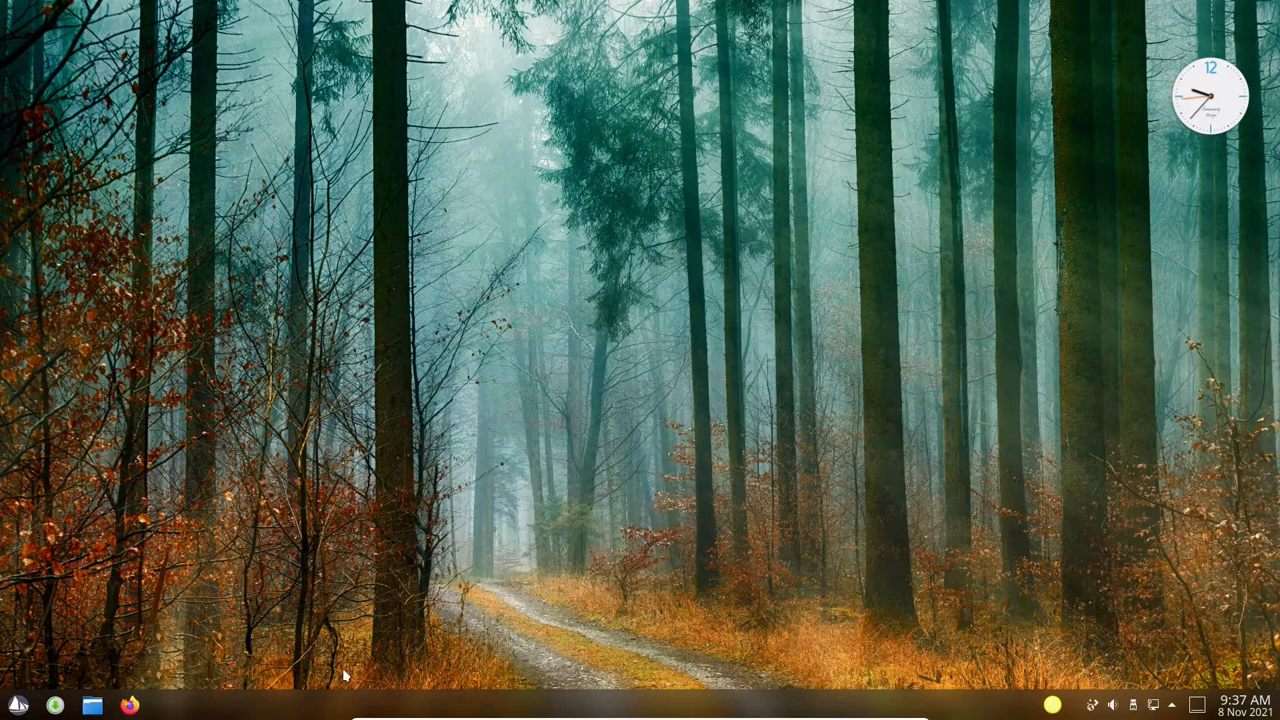
pyautogui.moveTo(12, 704)
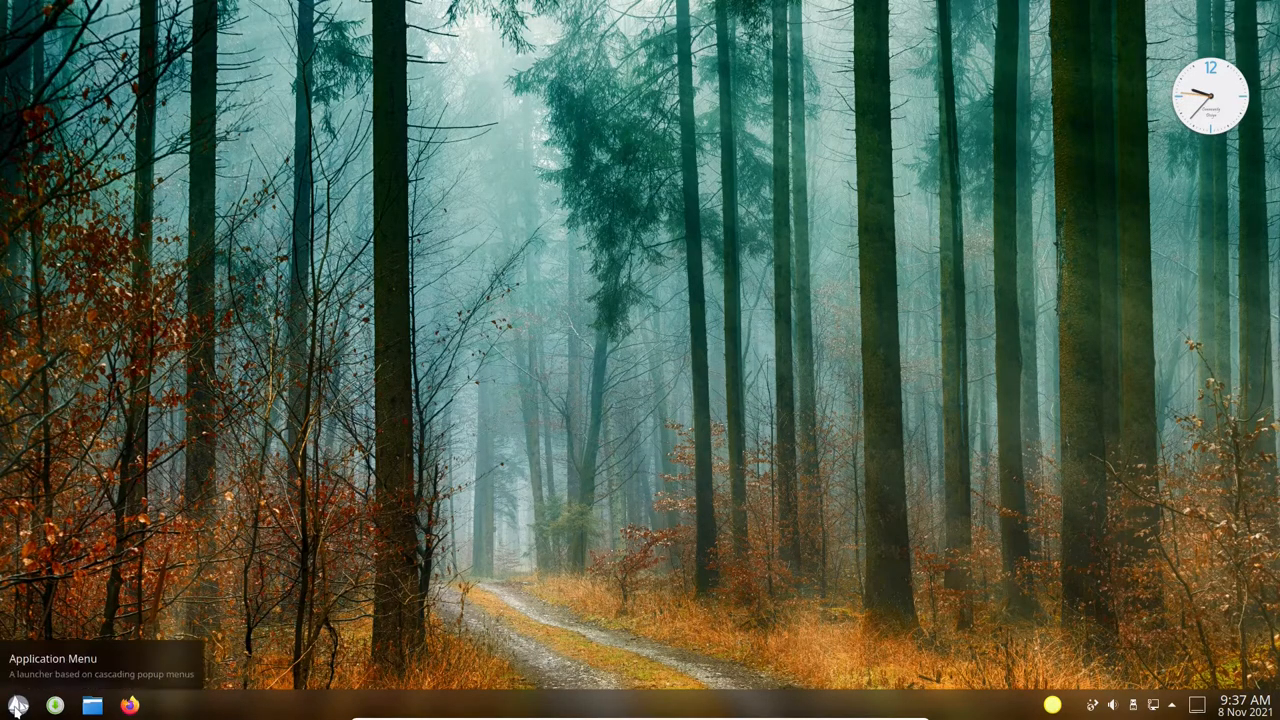
pyautogui.click(16, 704)
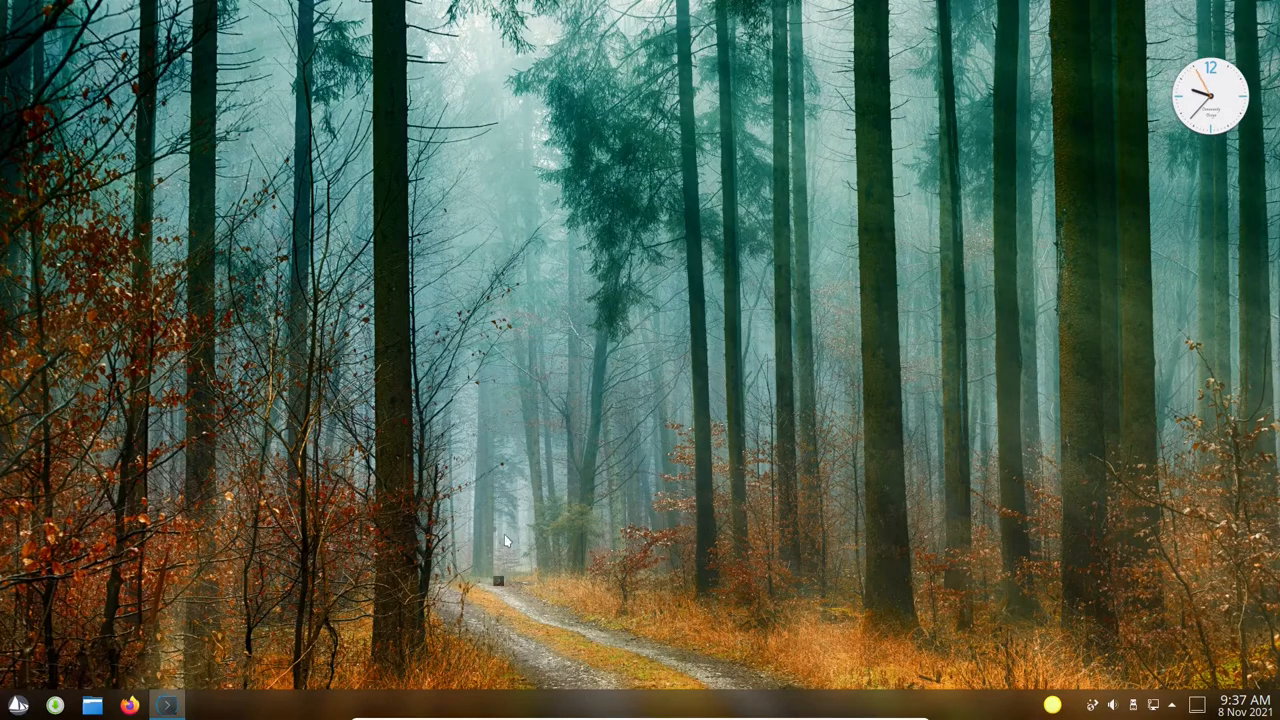
# Bring up Konsole's Configure window on its Profiles page with the read-only default profile.
pyautogui.click(168, 704)
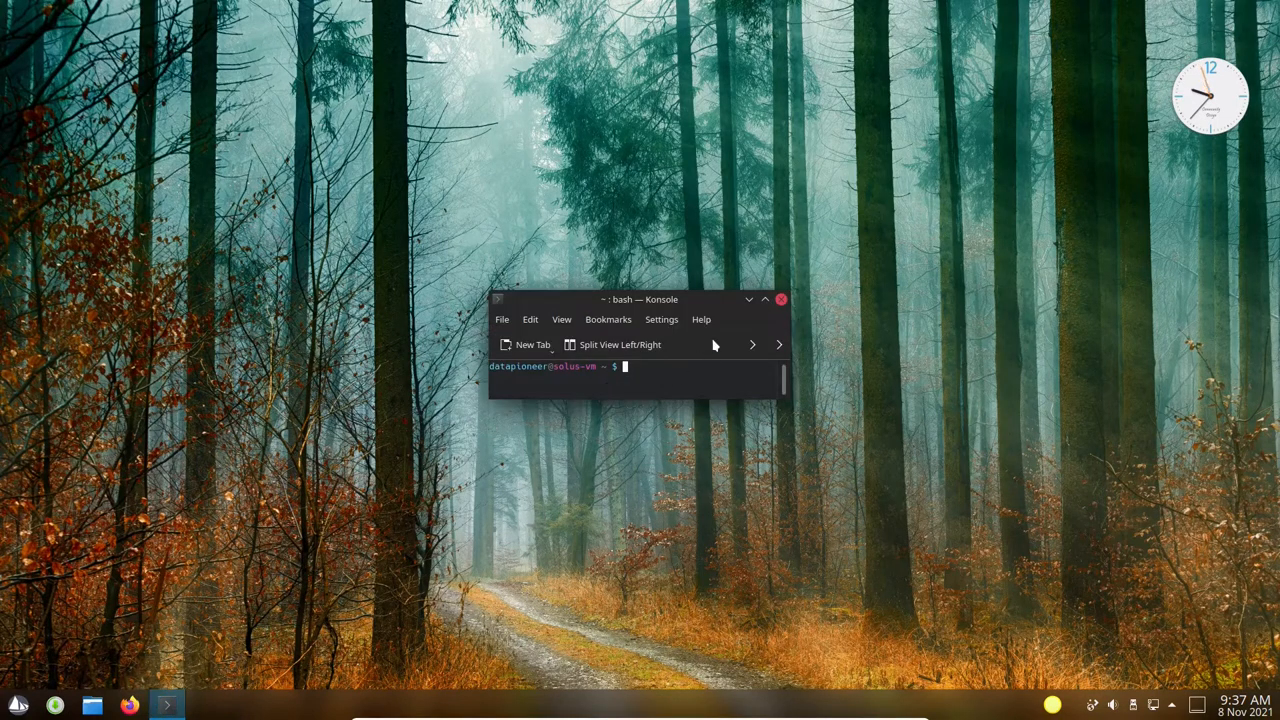
pyautogui.moveTo(660, 328)
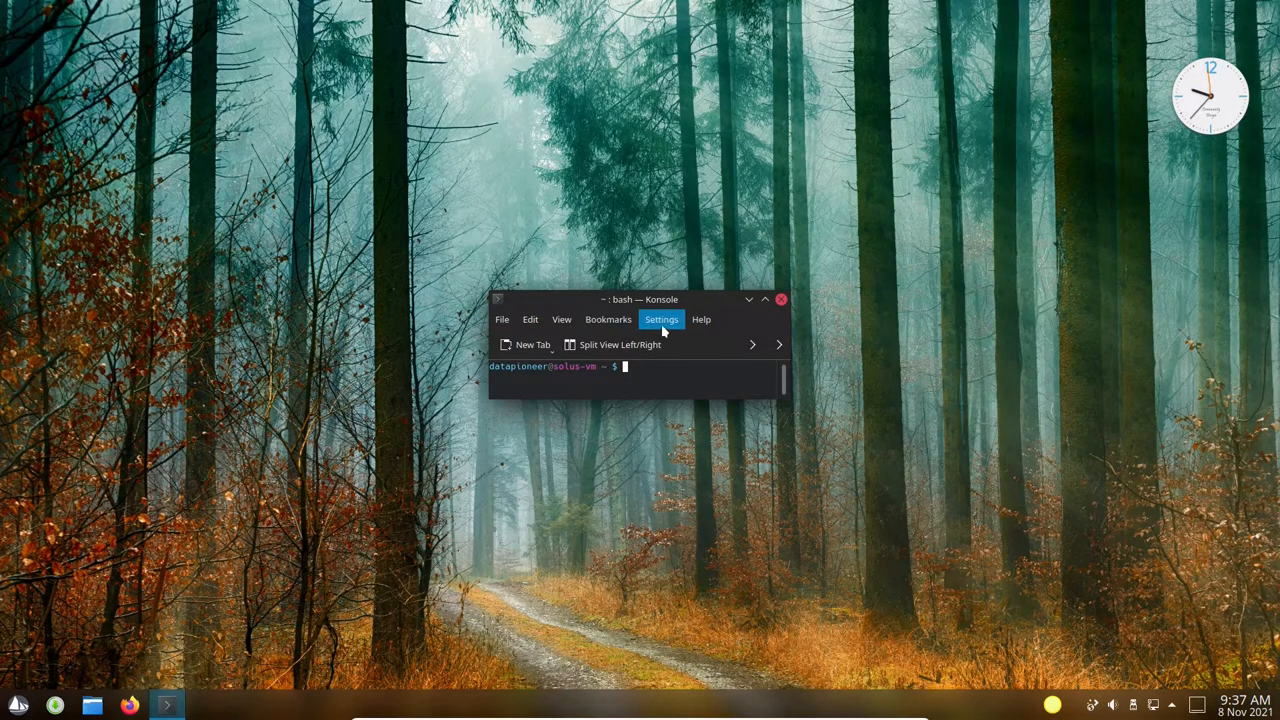
pyautogui.click(660, 320)
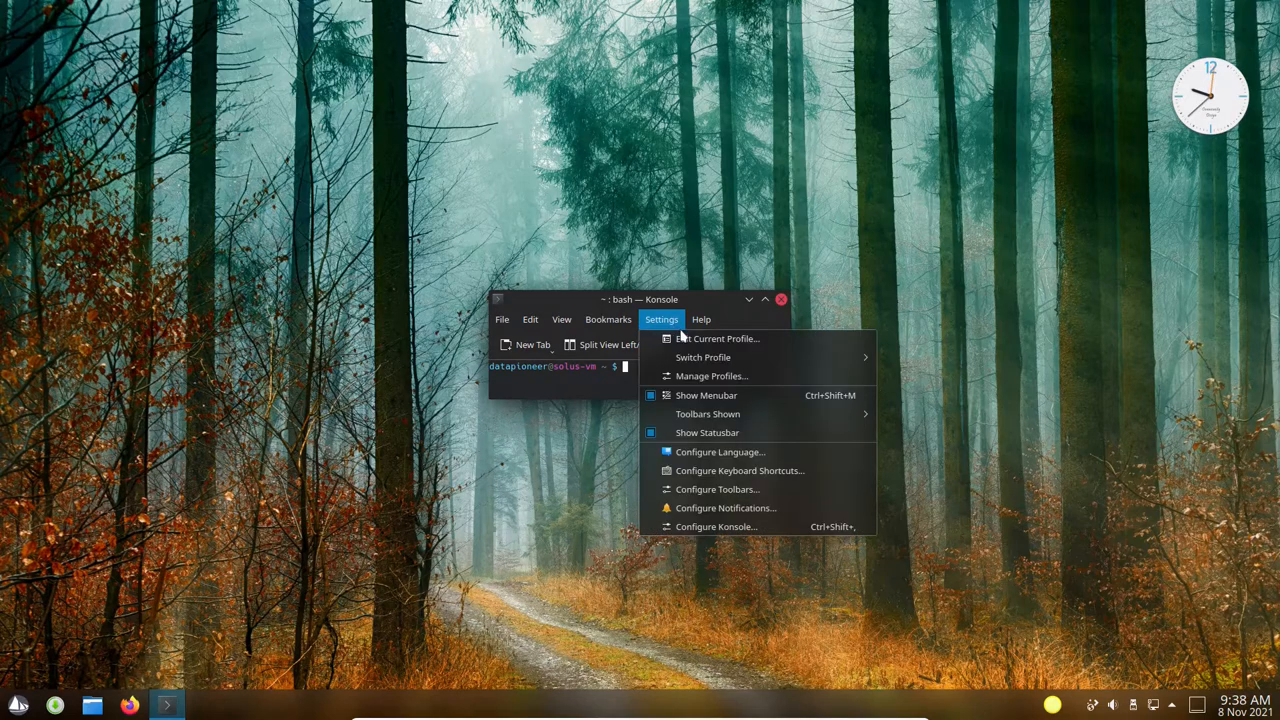
pyautogui.moveTo(720, 452)
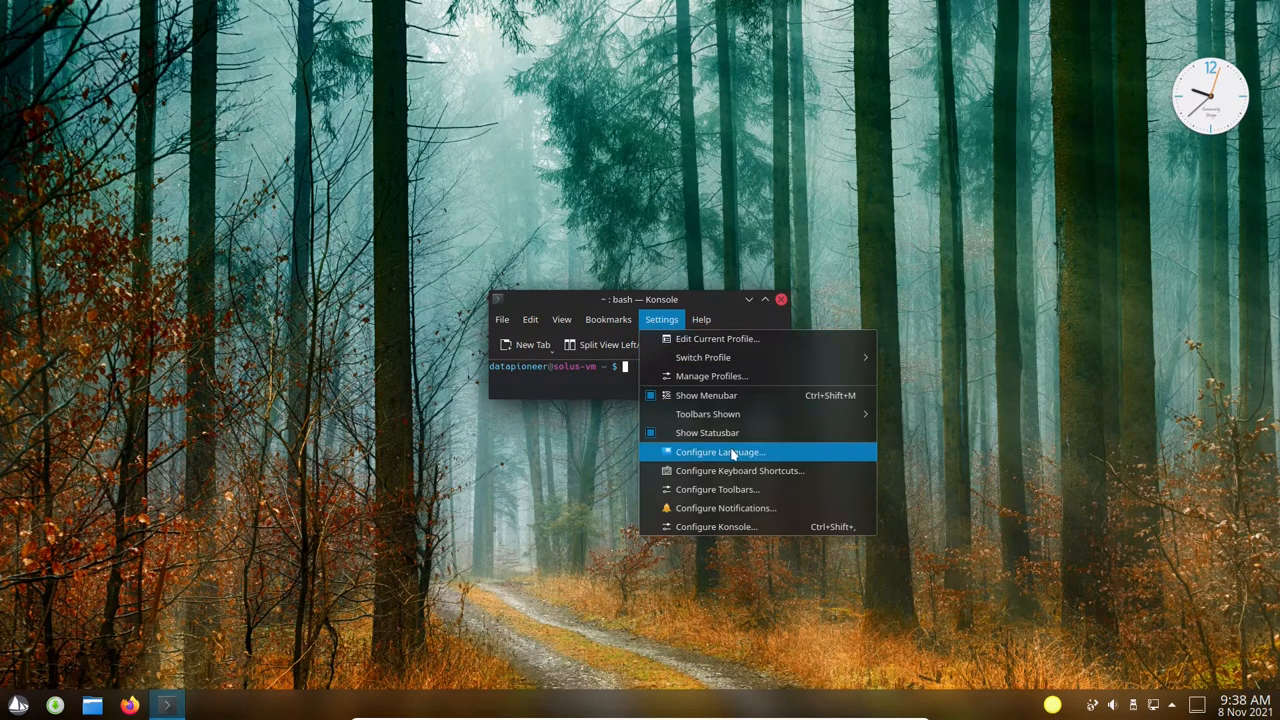
pyautogui.moveTo(734, 508)
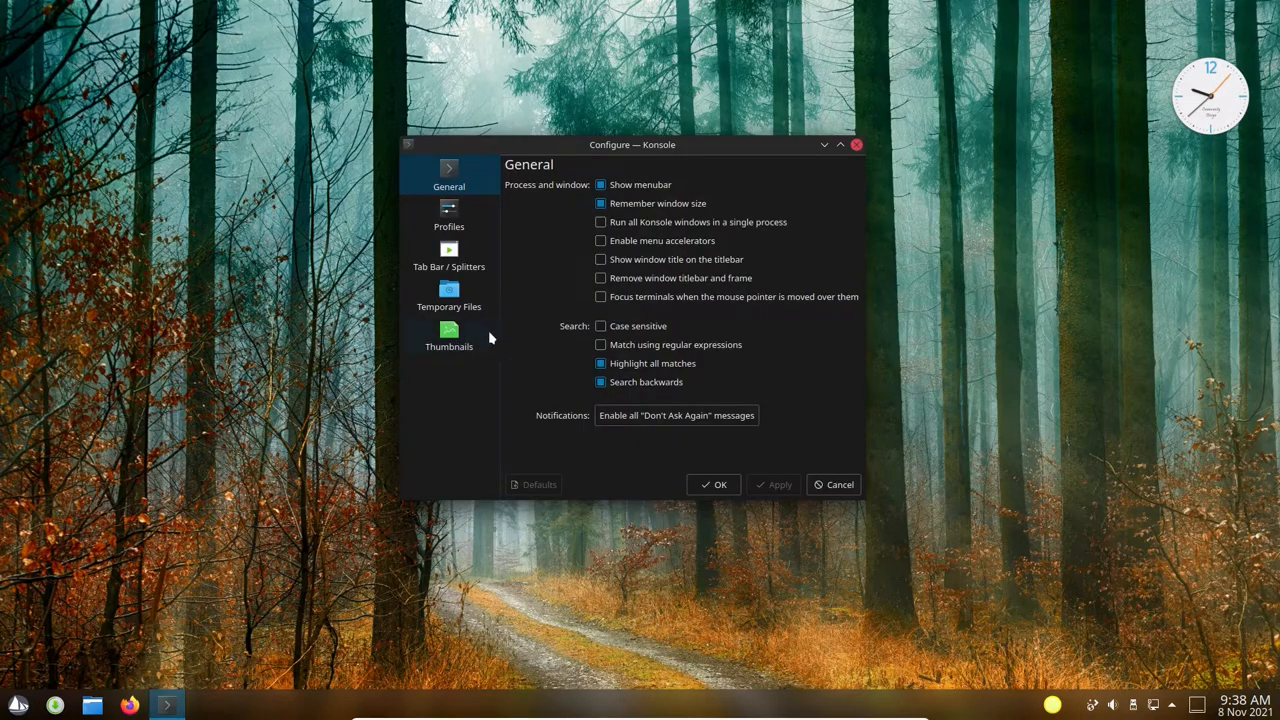
pyautogui.moveTo(536, 390)
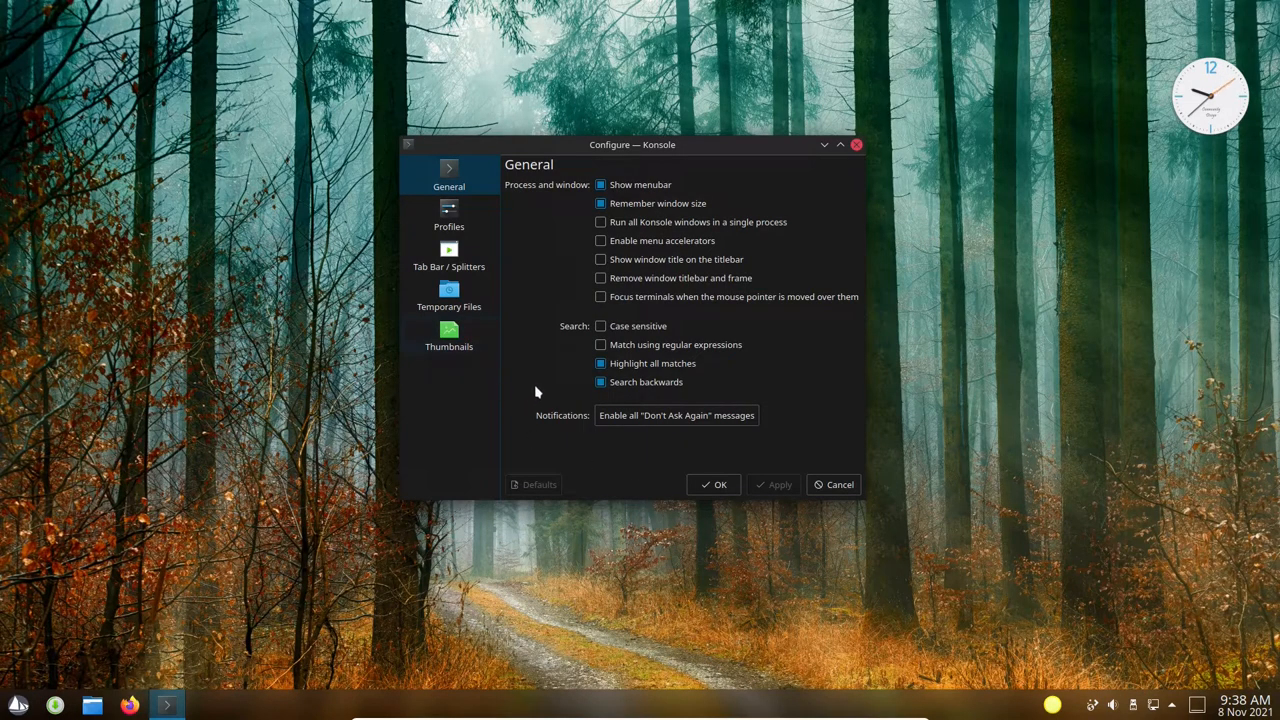
pyautogui.click(448, 216)
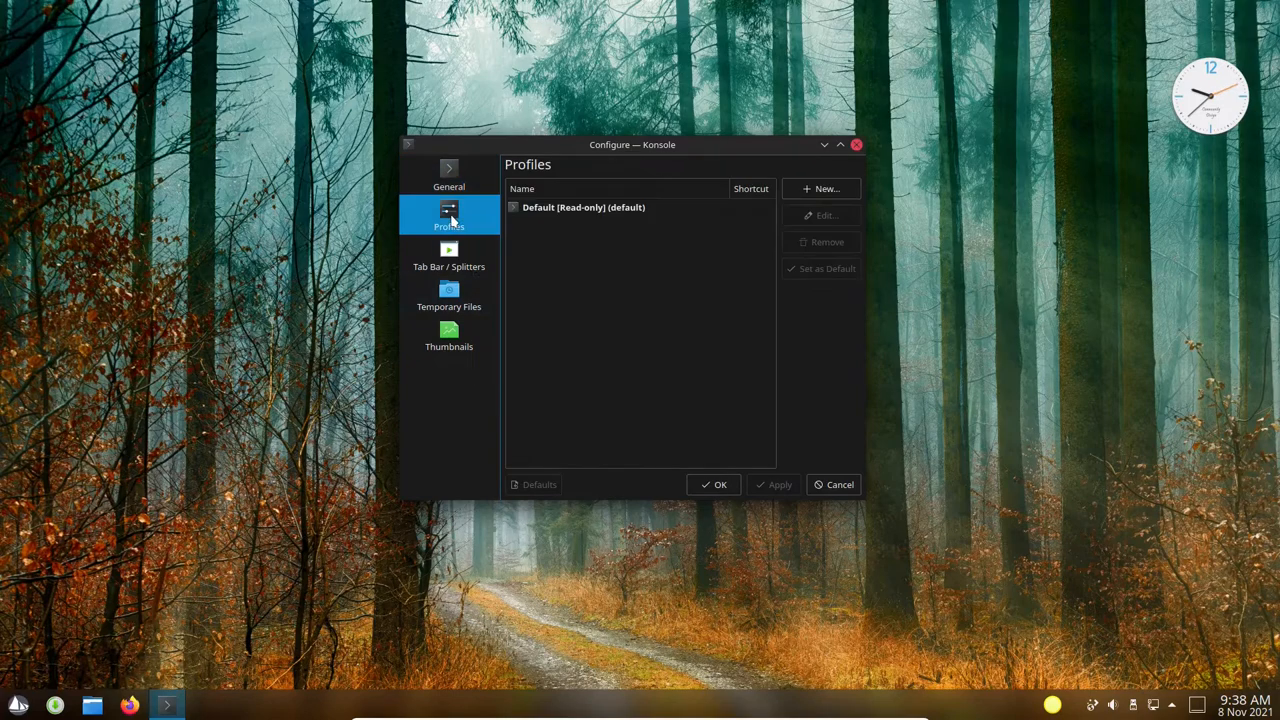
# Create a new terminal profile named 'datapioneer'.
pyautogui.click(820, 188)
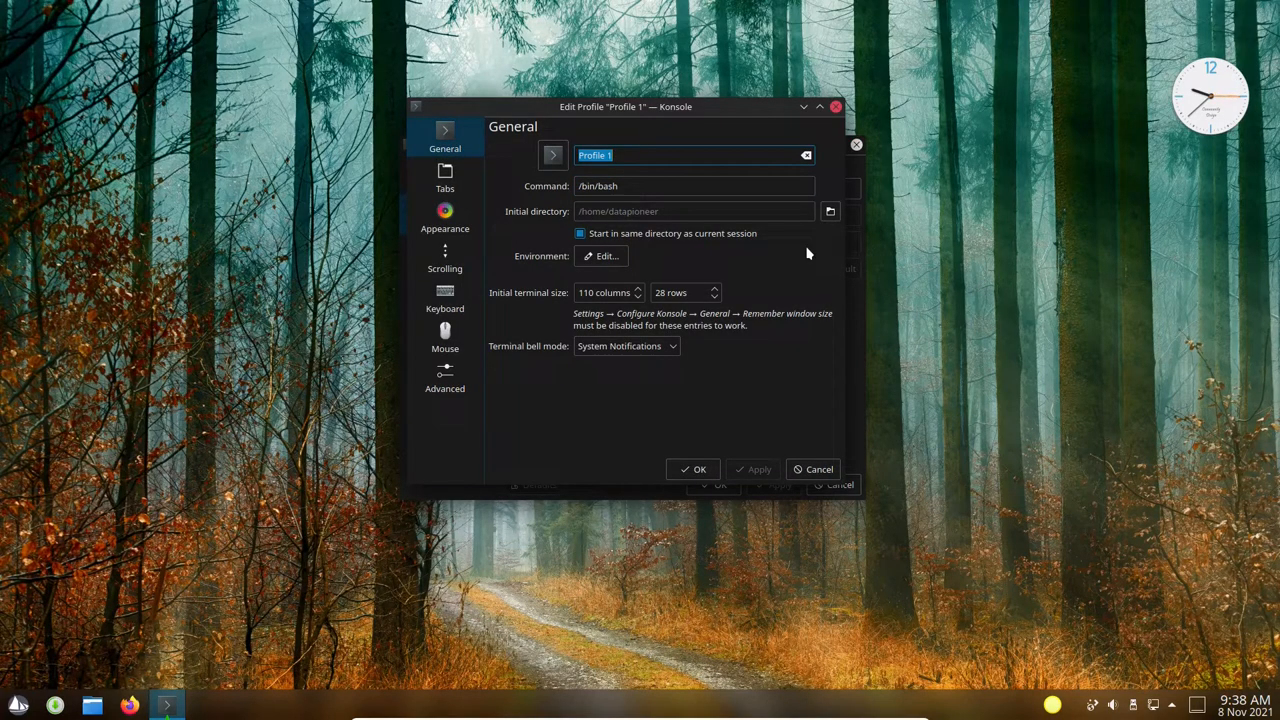
pyautogui.write('datapione')
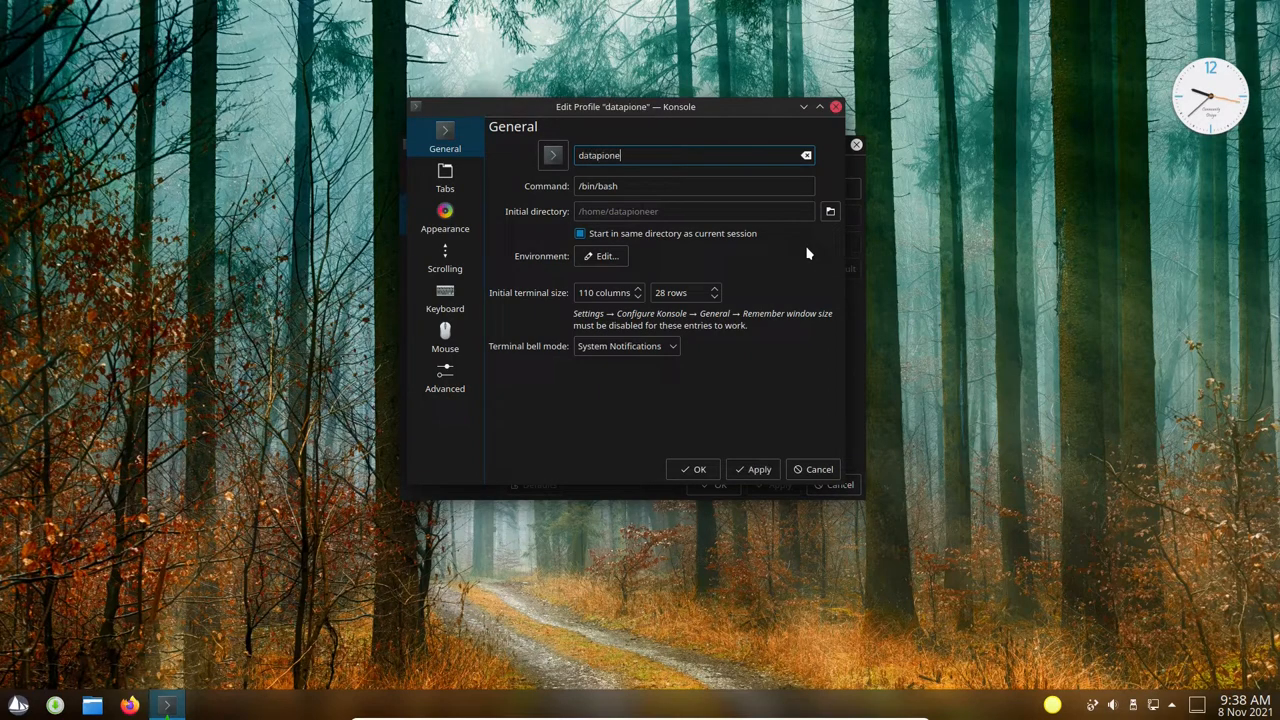
pyautogui.write('er')
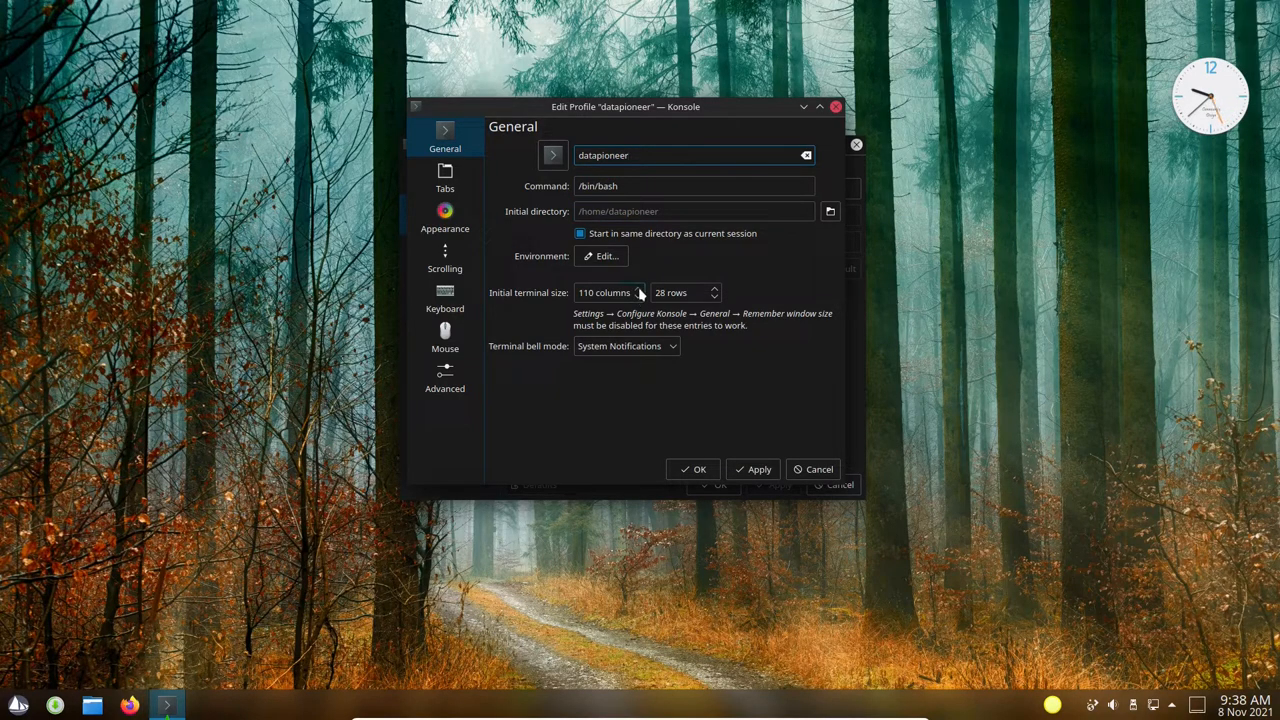
# Set the profile's initial terminal size to 120 columns and a new row count.
pyautogui.click(640, 288)
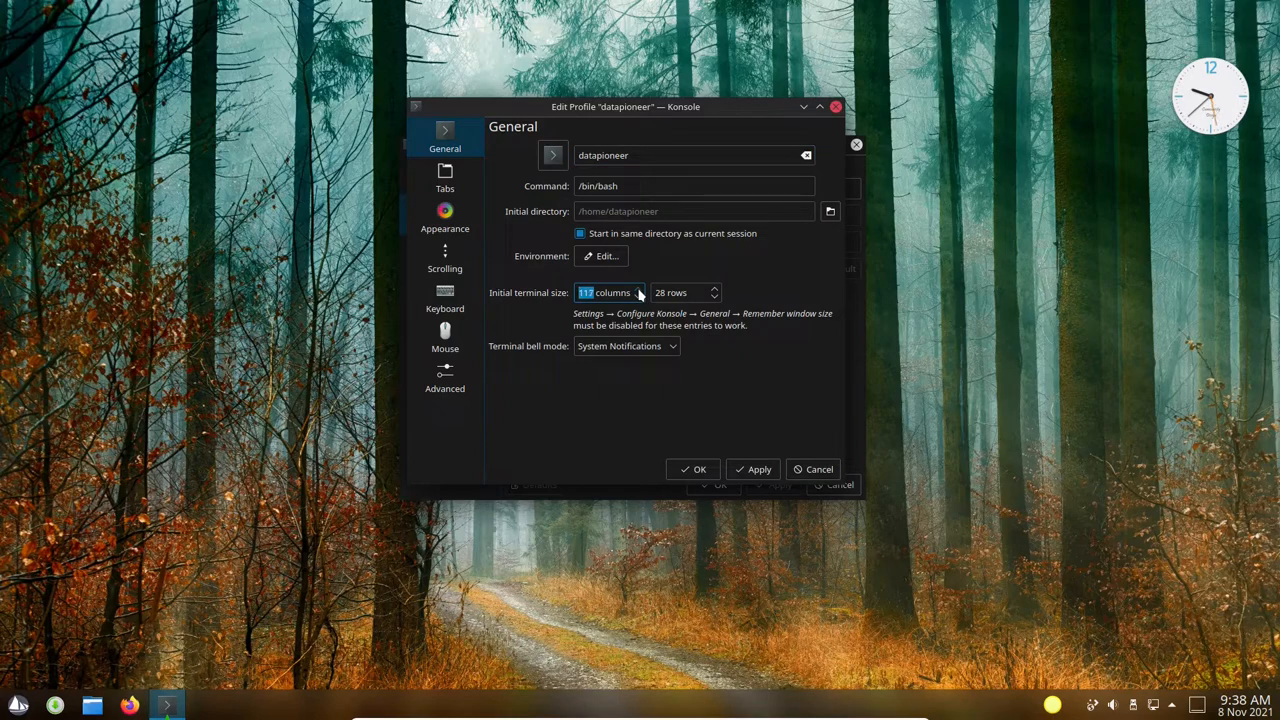
pyautogui.click(638, 288)
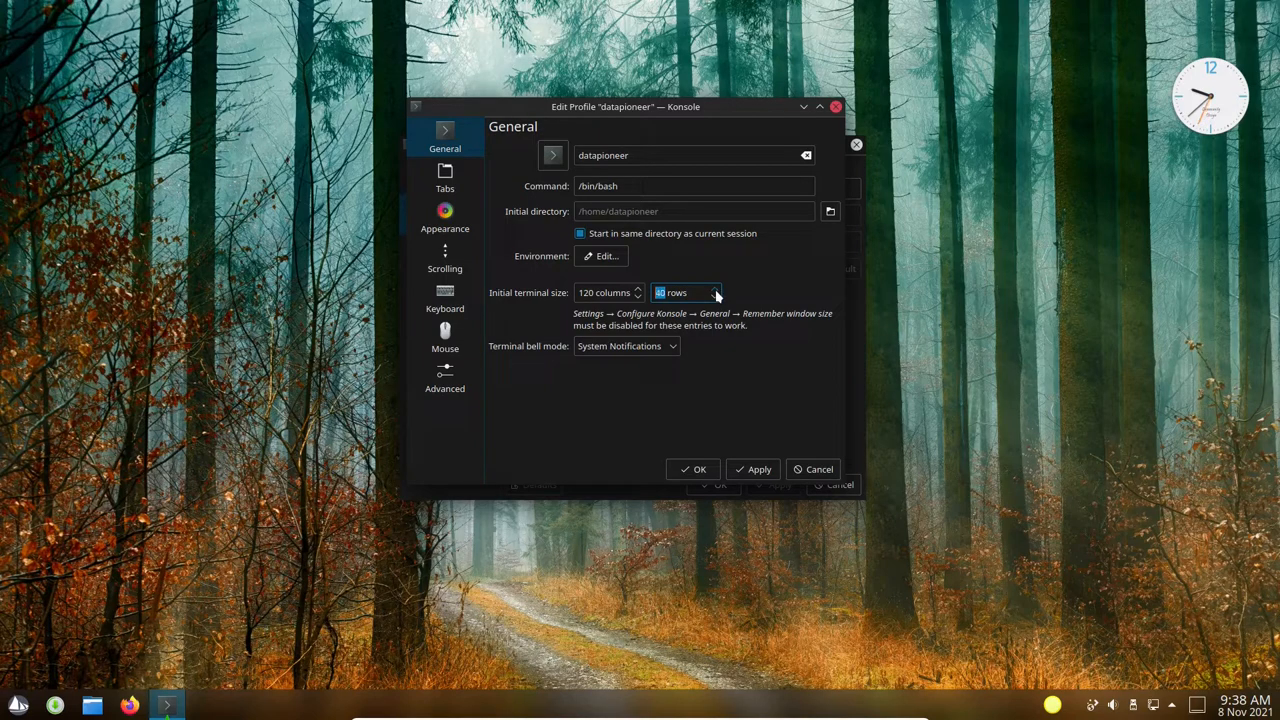
pyautogui.click(716, 288)
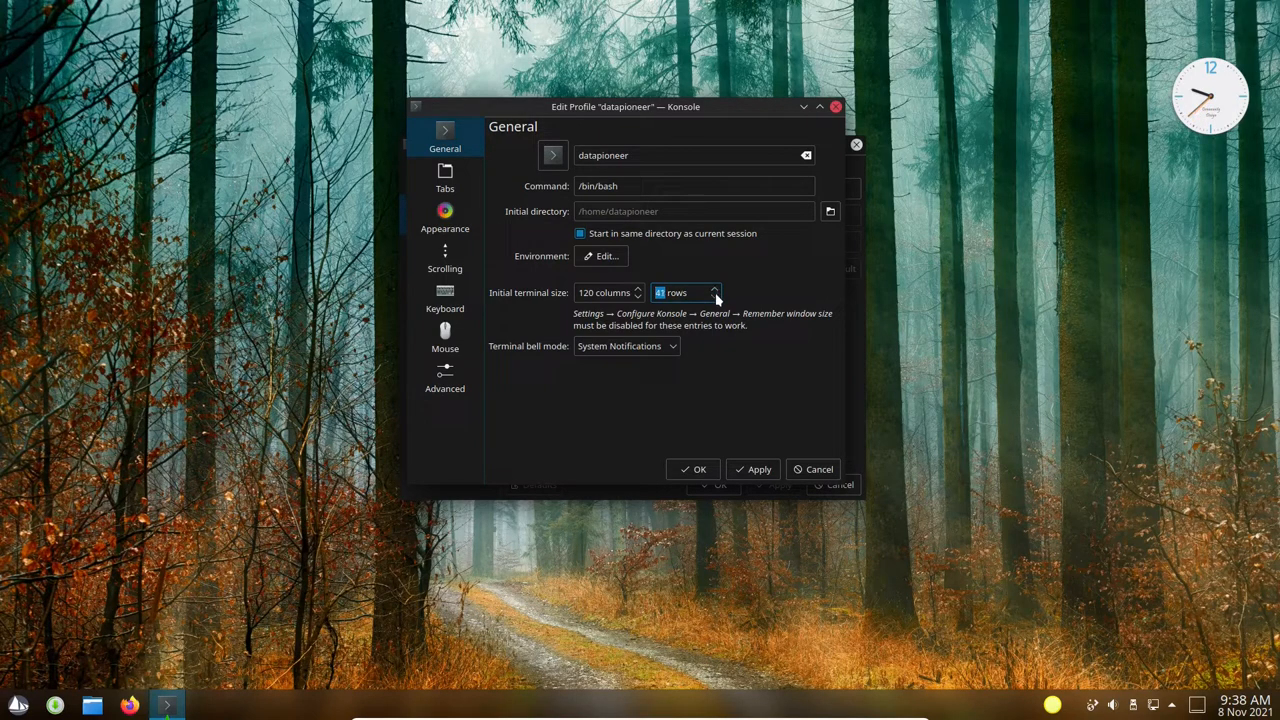
pyautogui.click(716, 296)
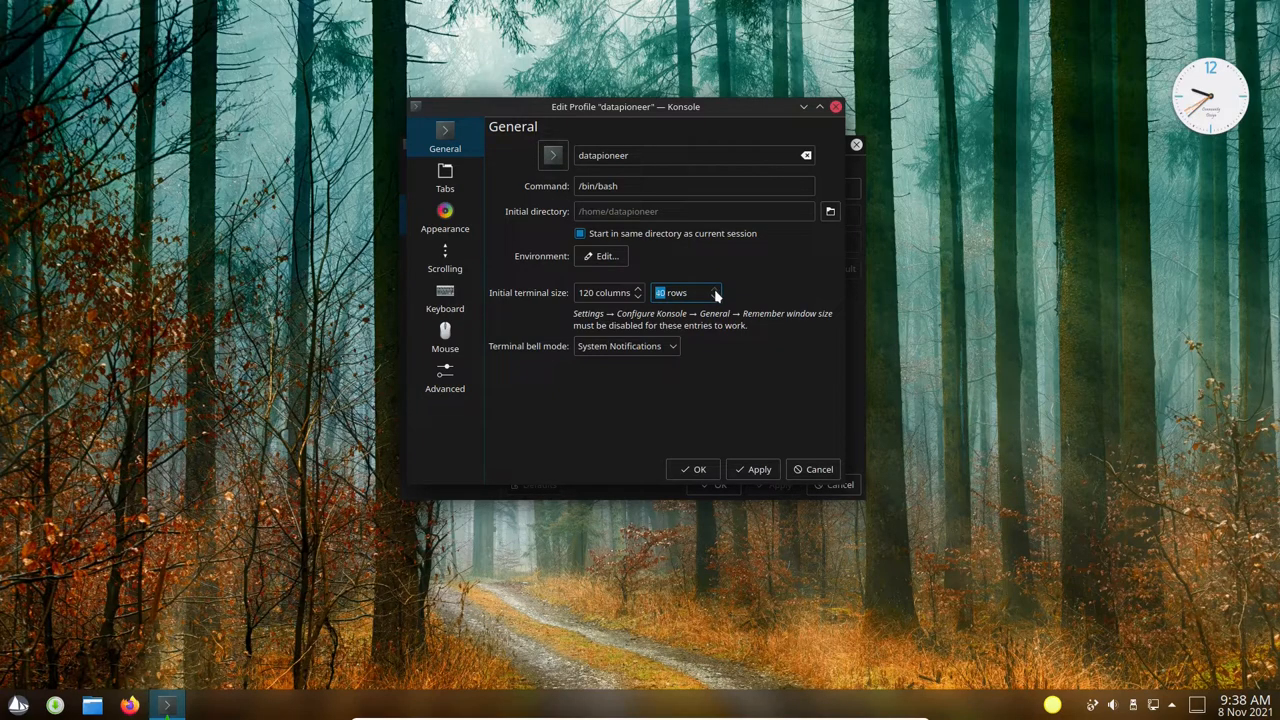
pyautogui.moveTo(530, 186)
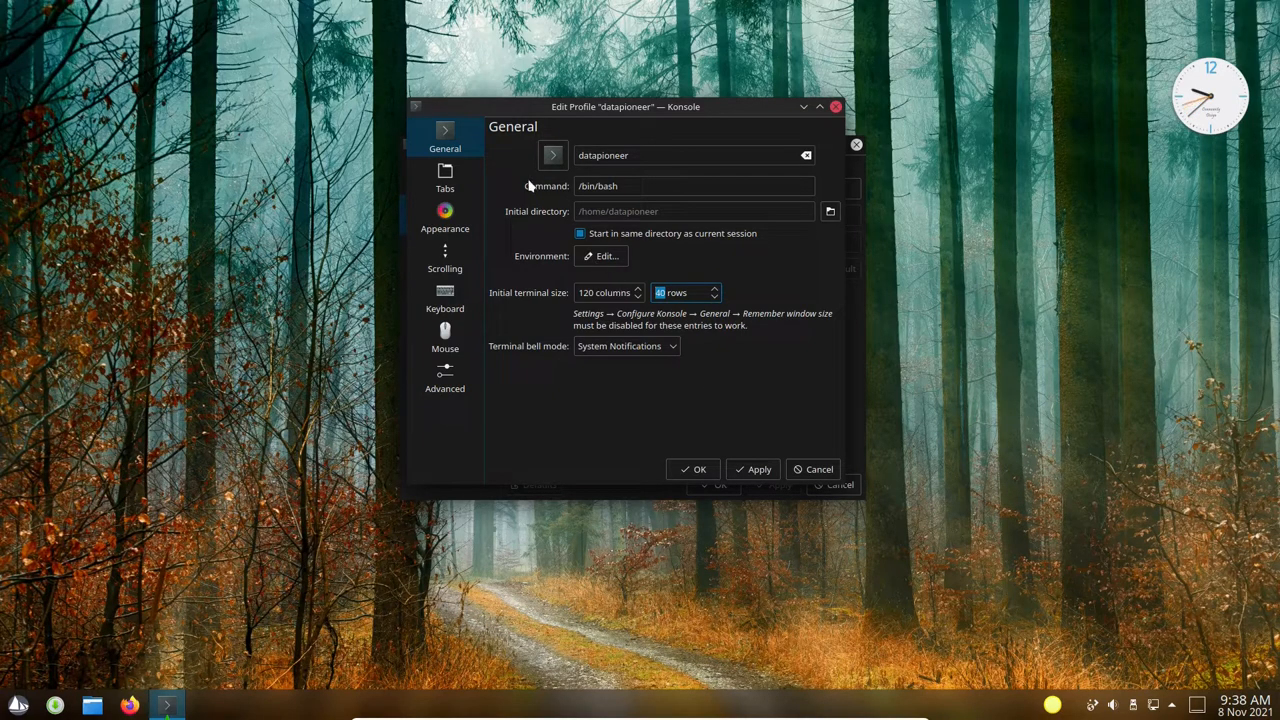
# Give the datapioneer profile the Solarized colour scheme and Hack 15pt font, then save it.
pyautogui.click(444, 212)
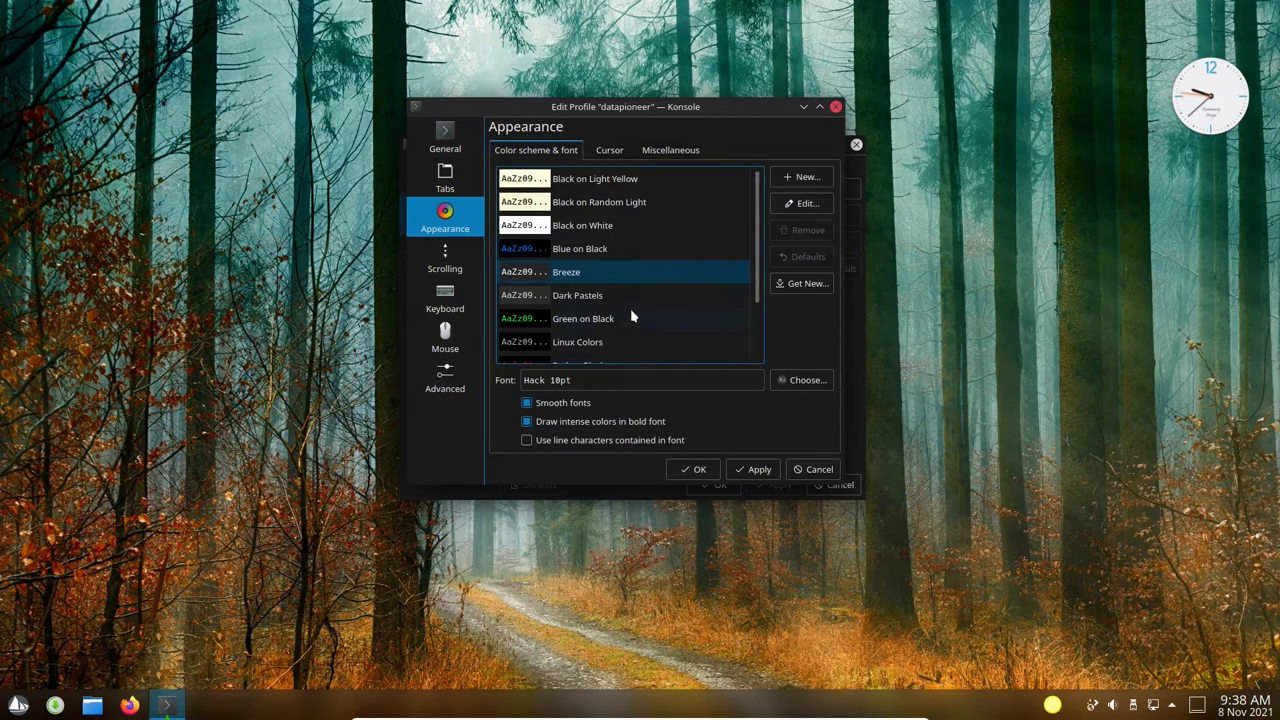
pyautogui.scroll(-3)
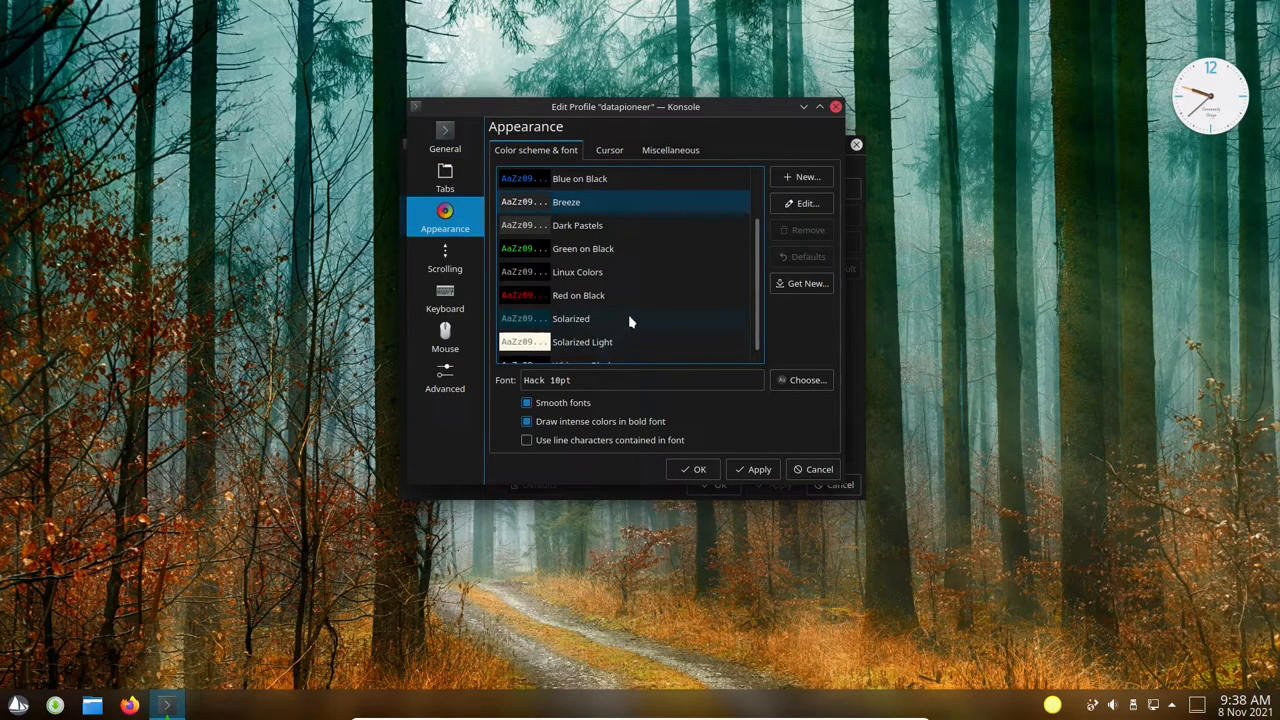
pyautogui.click(570, 318)
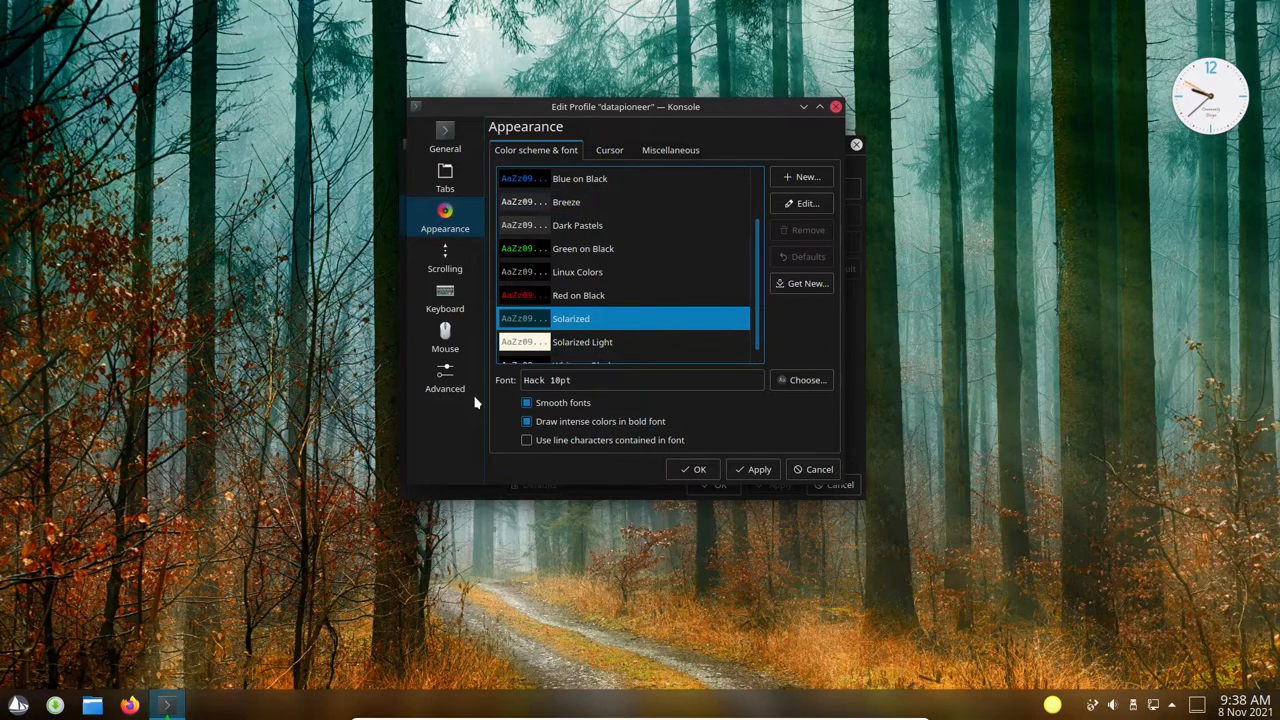
pyautogui.moveTo(580, 380)
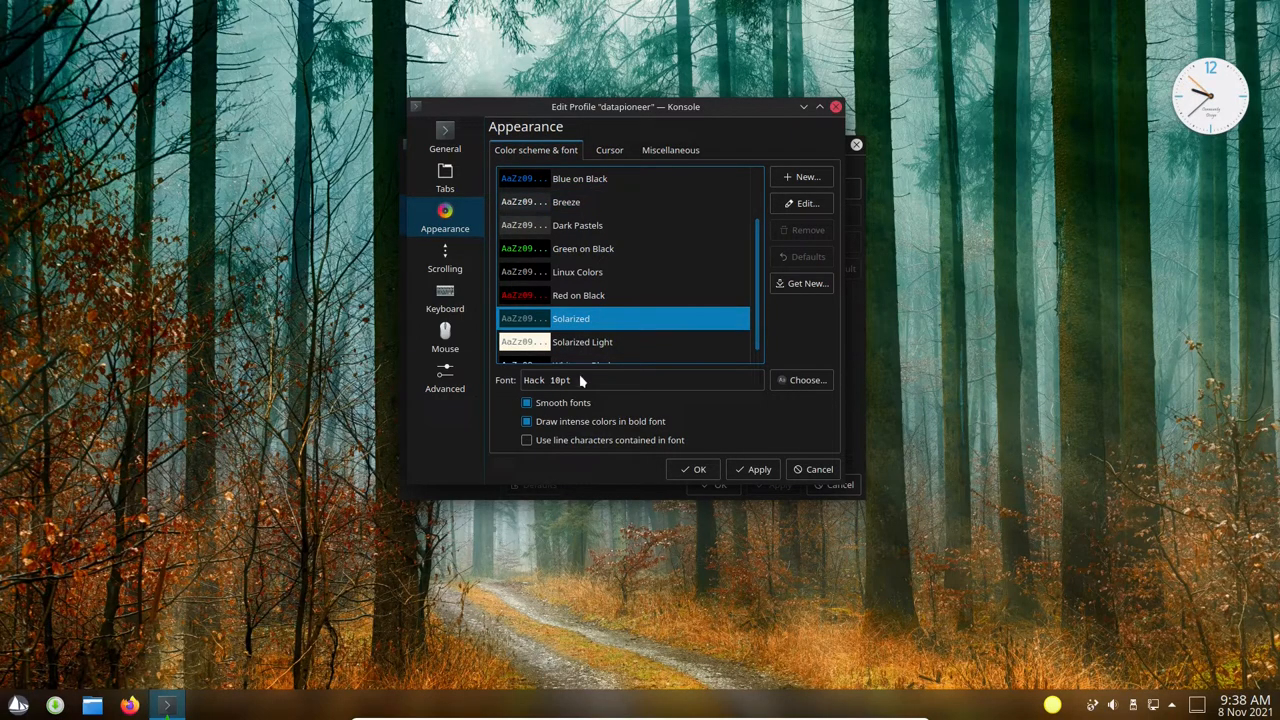
pyautogui.moveTo(588, 368)
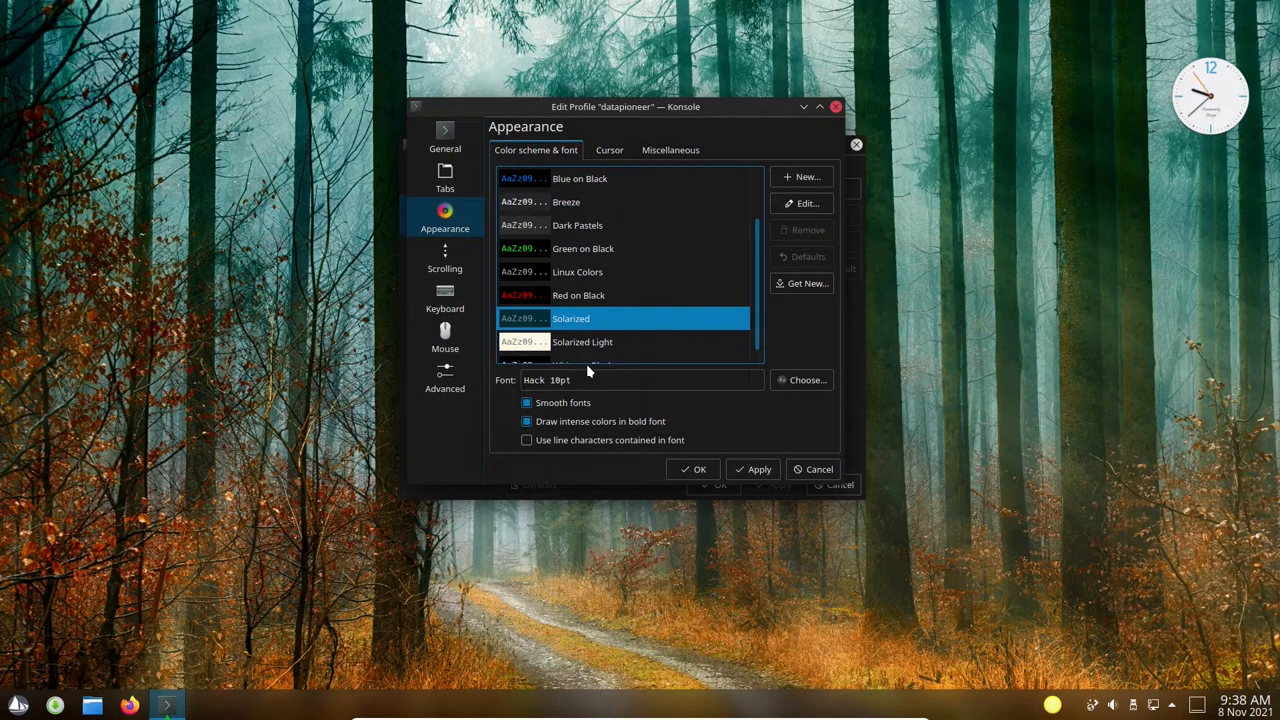
pyautogui.click(804, 380)
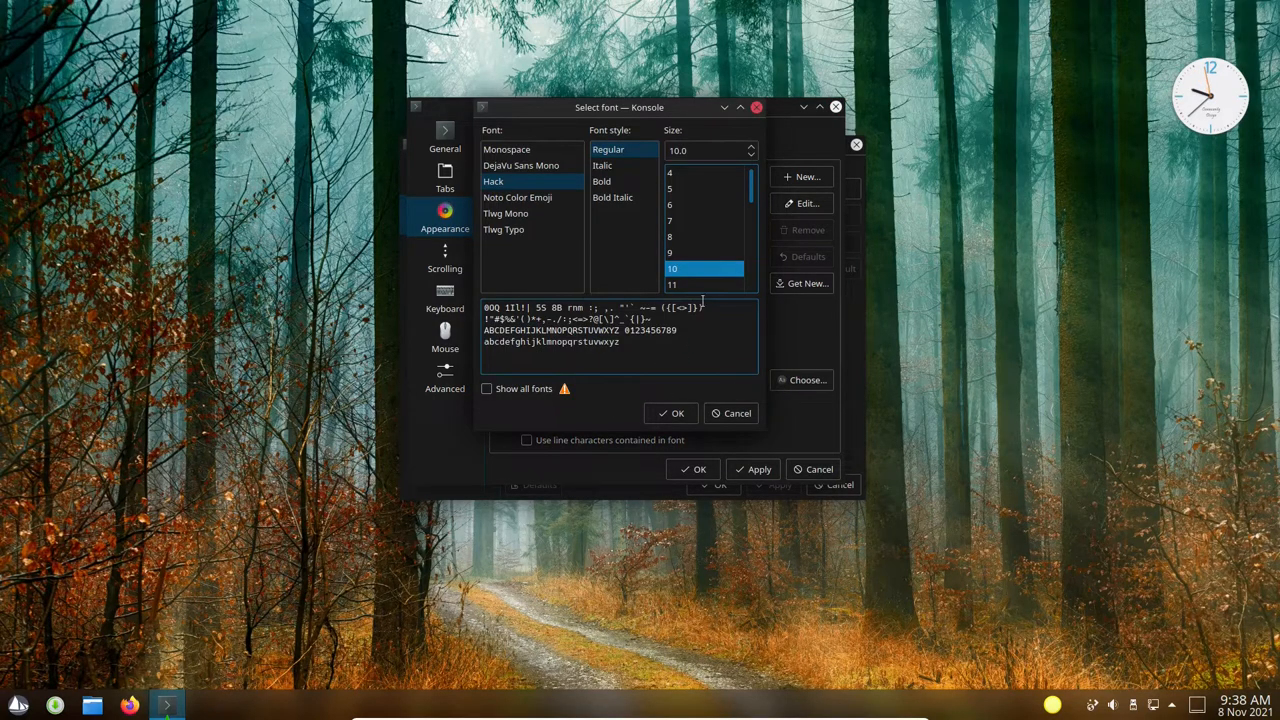
pyautogui.scroll(-3)
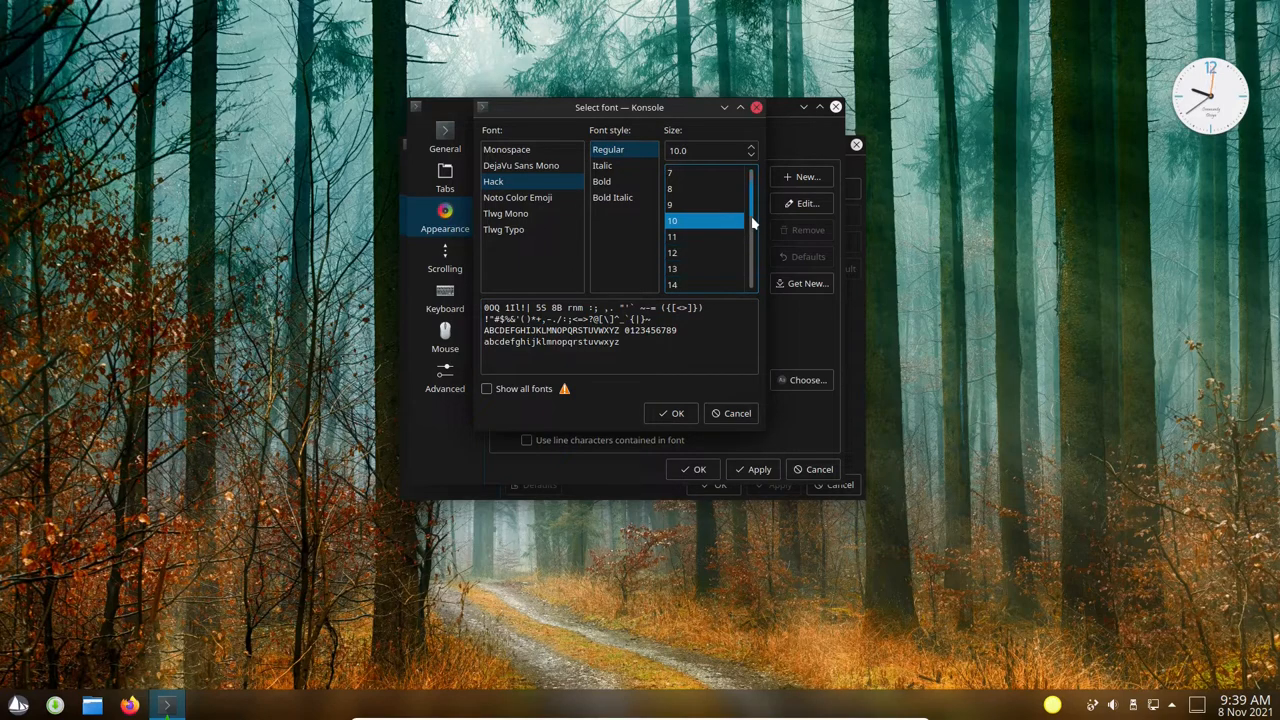
pyautogui.click(702, 268)
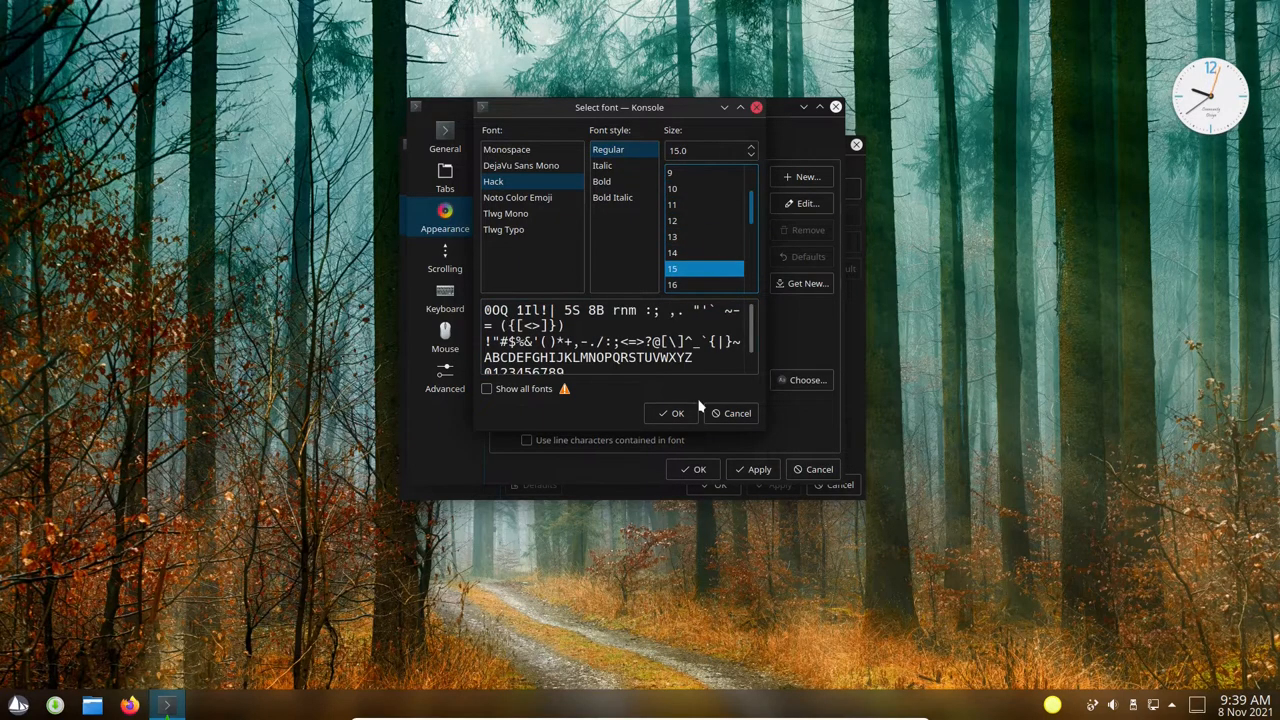
pyautogui.click(670, 412)
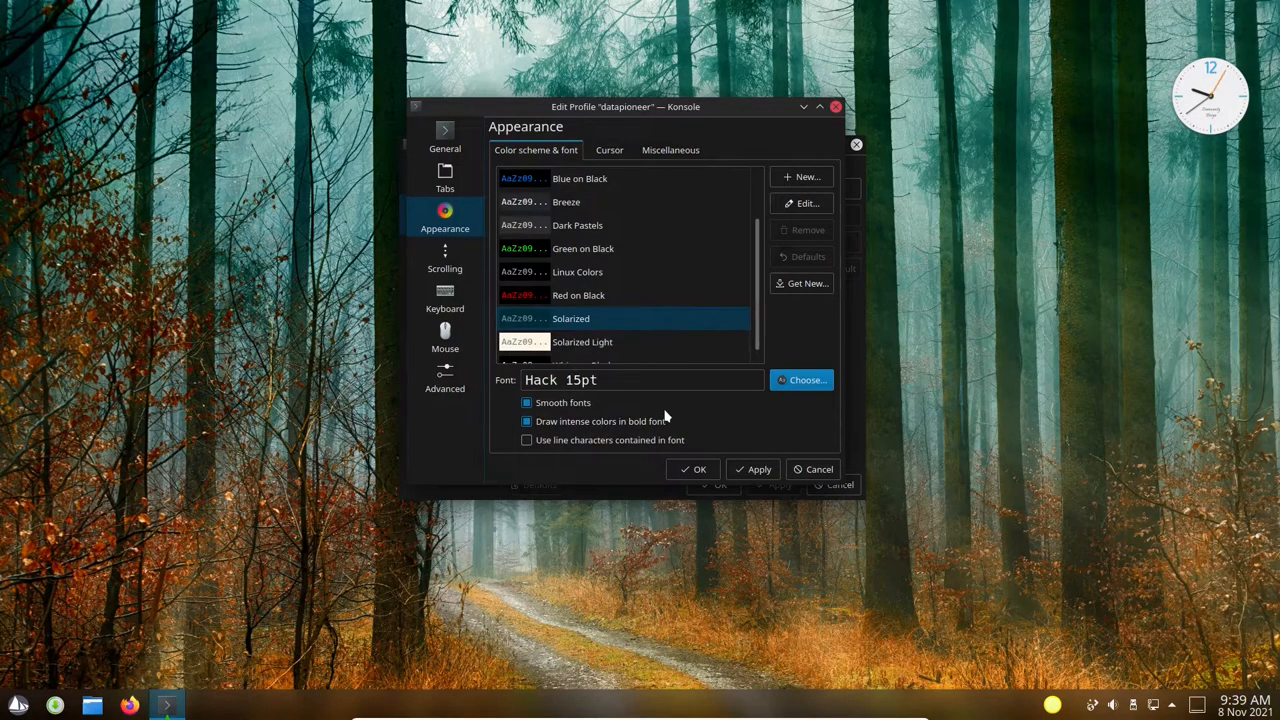
pyautogui.click(692, 468)
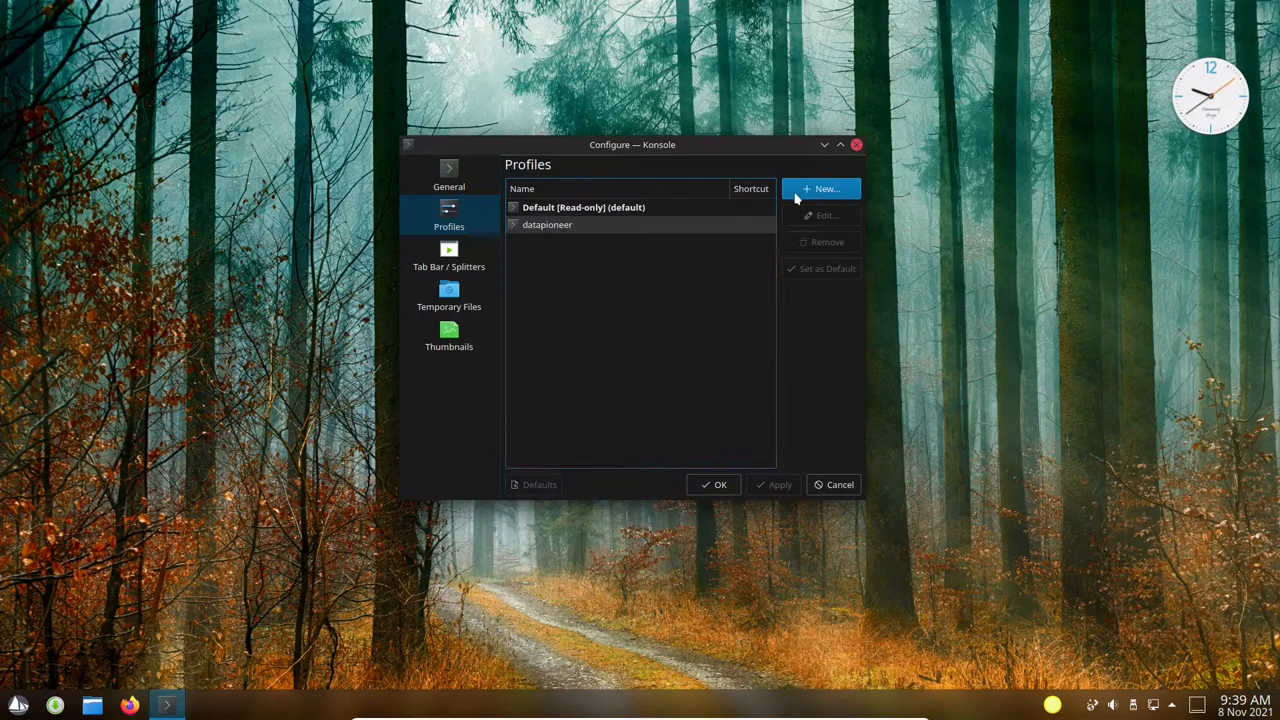
# Make datapioneer the default profile and close Configure Konsole.
pyautogui.click(548, 224)
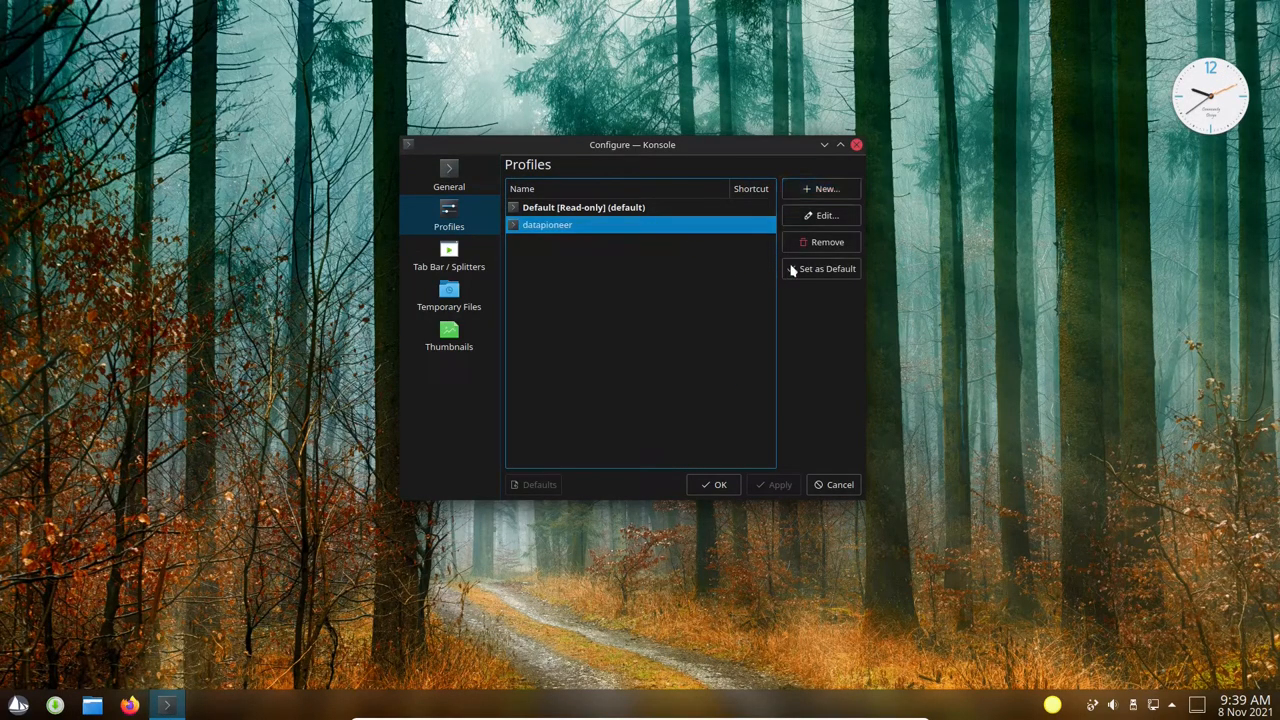
pyautogui.click(820, 268)
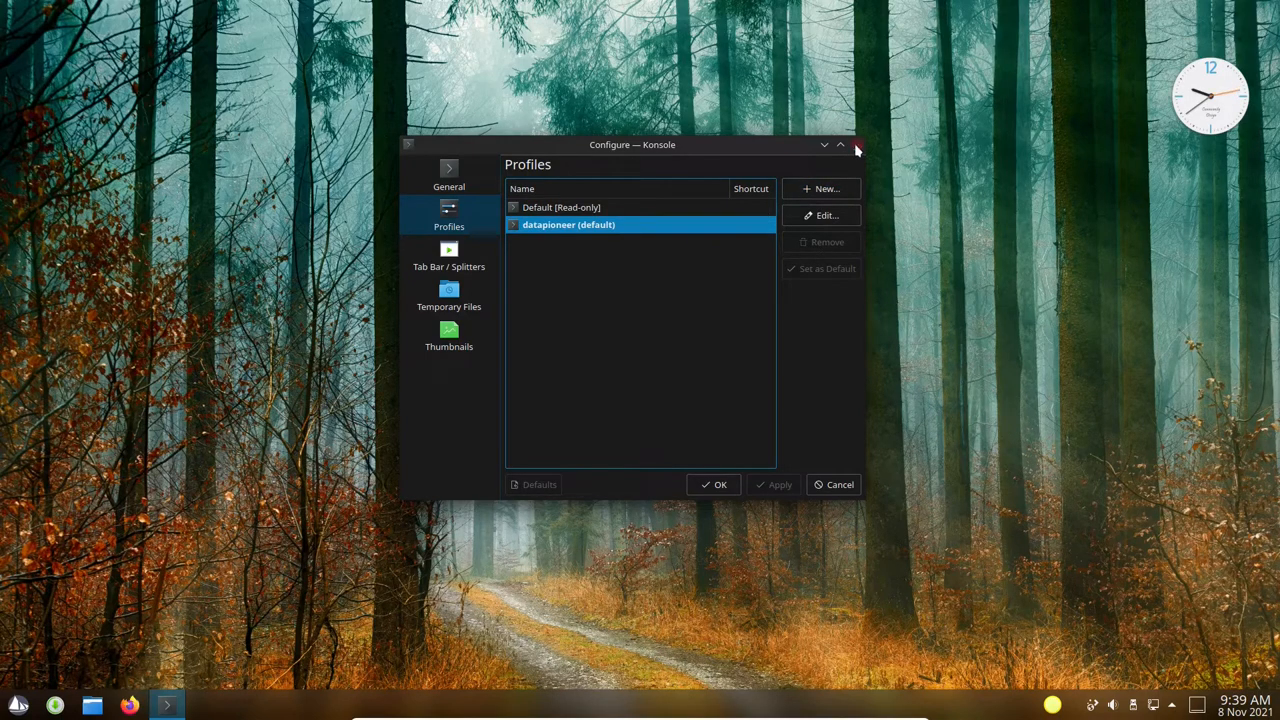
pyautogui.click(856, 144)
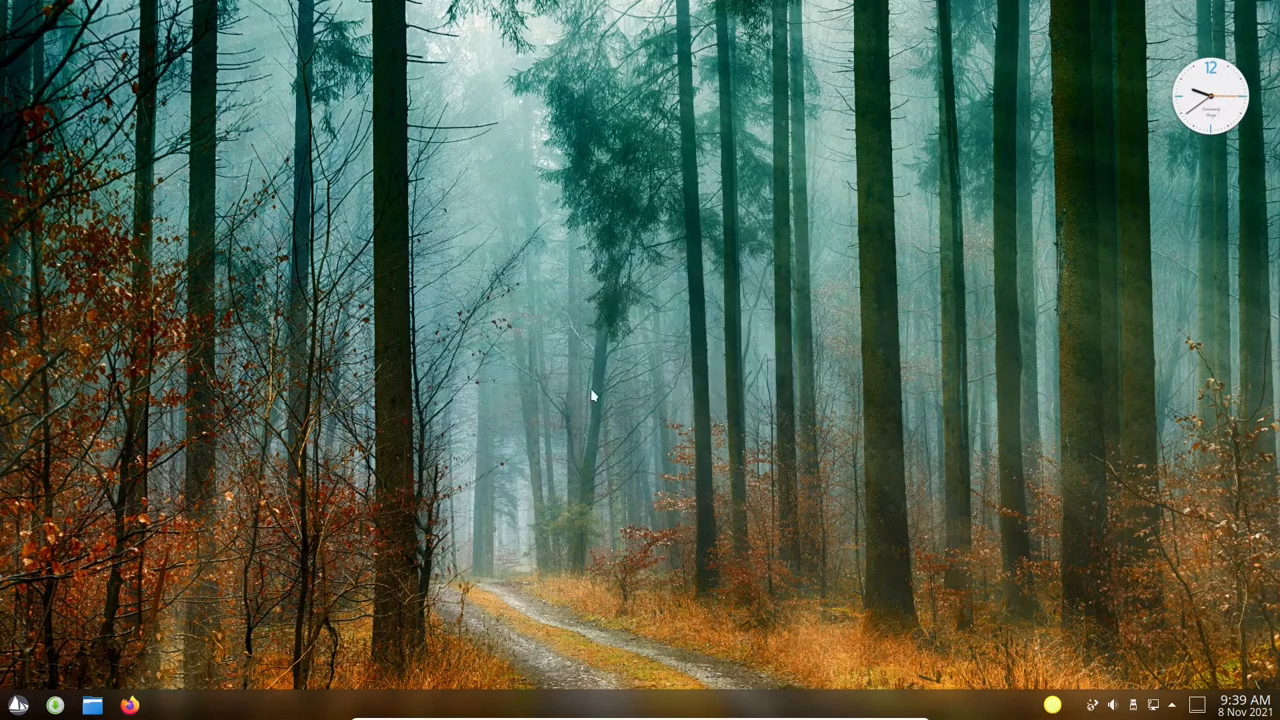
# Relaunch Konsole from the launcher, now showing Solarized colours, and maximise it.
pyautogui.click(20, 704)
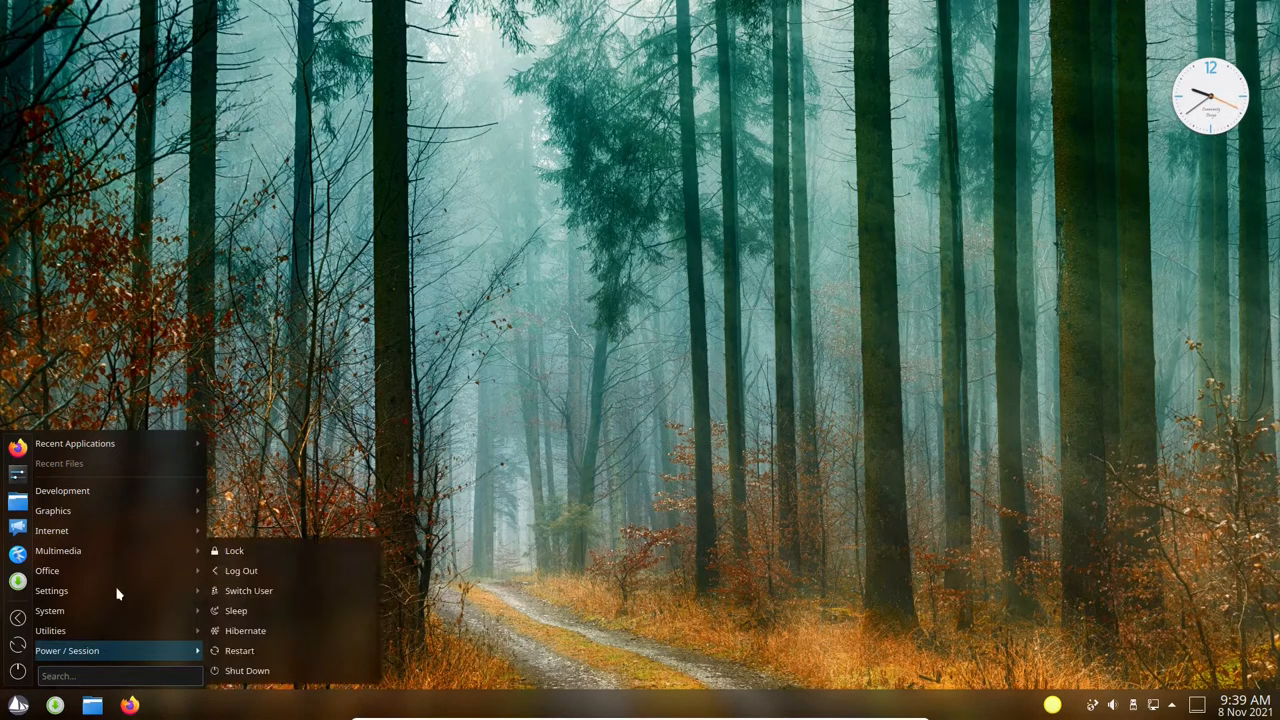
pyautogui.write('kon')
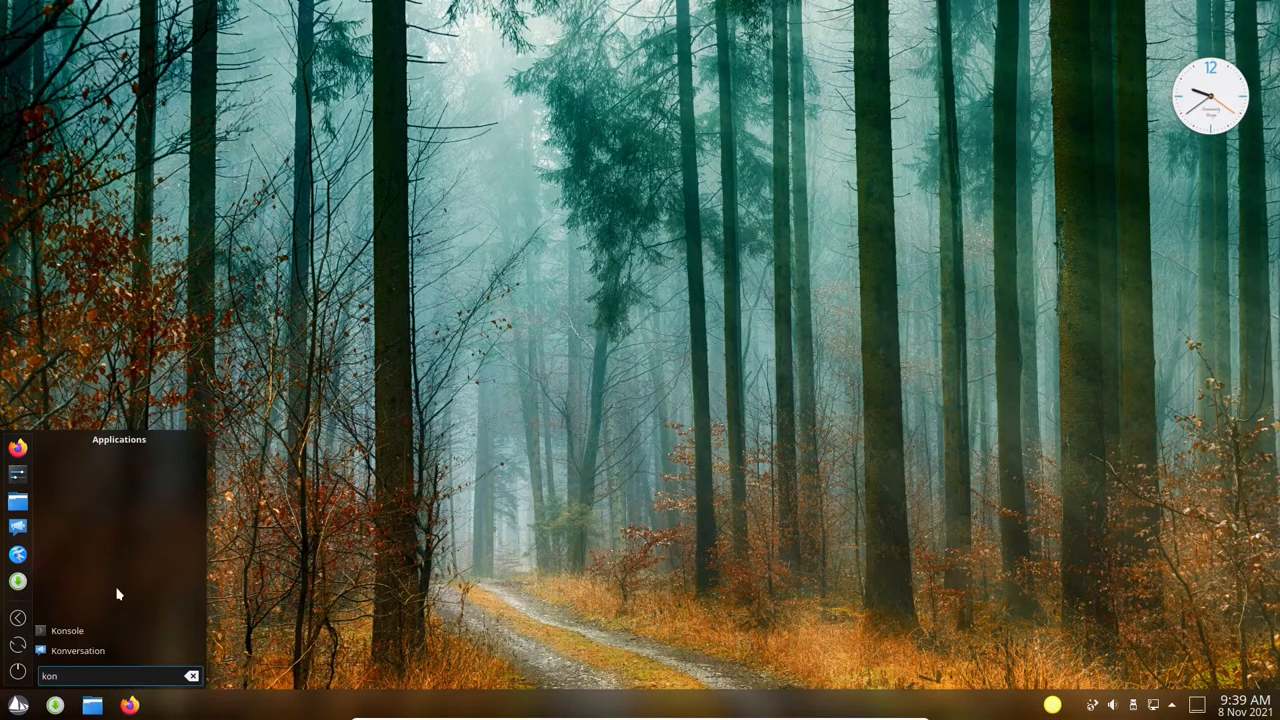
pyautogui.rightClick(68, 632)
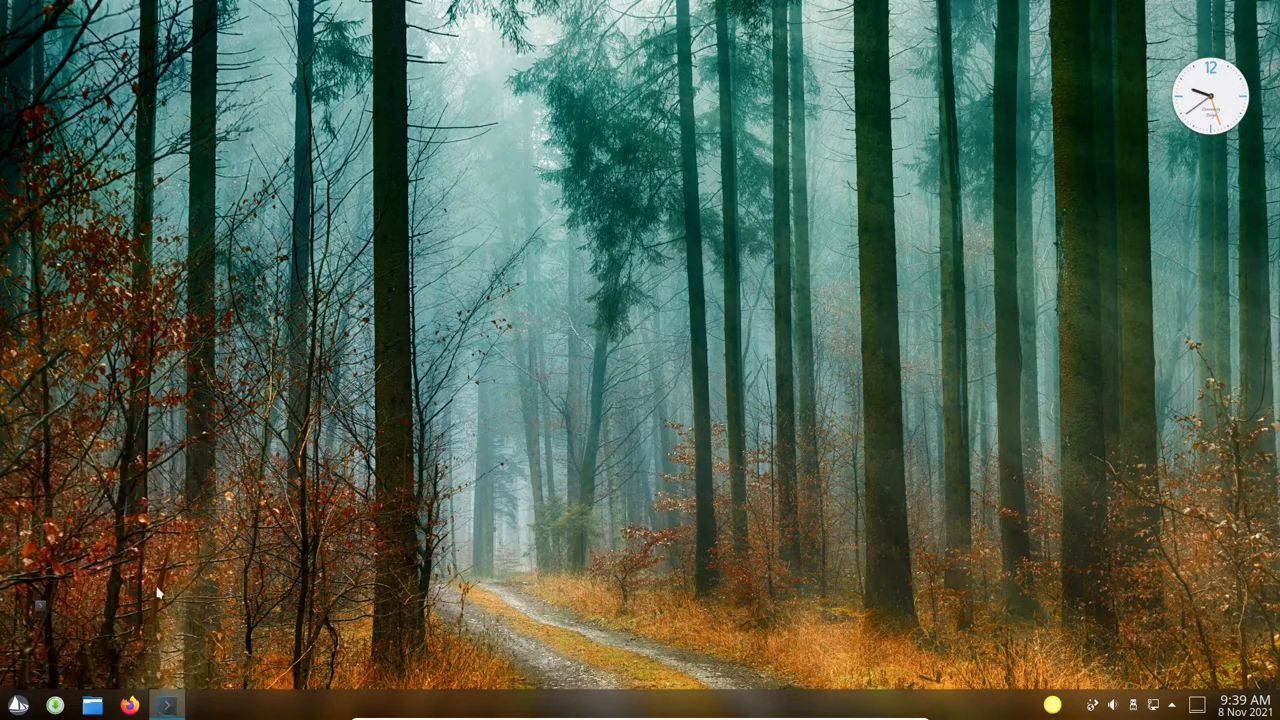
pyautogui.click(168, 704)
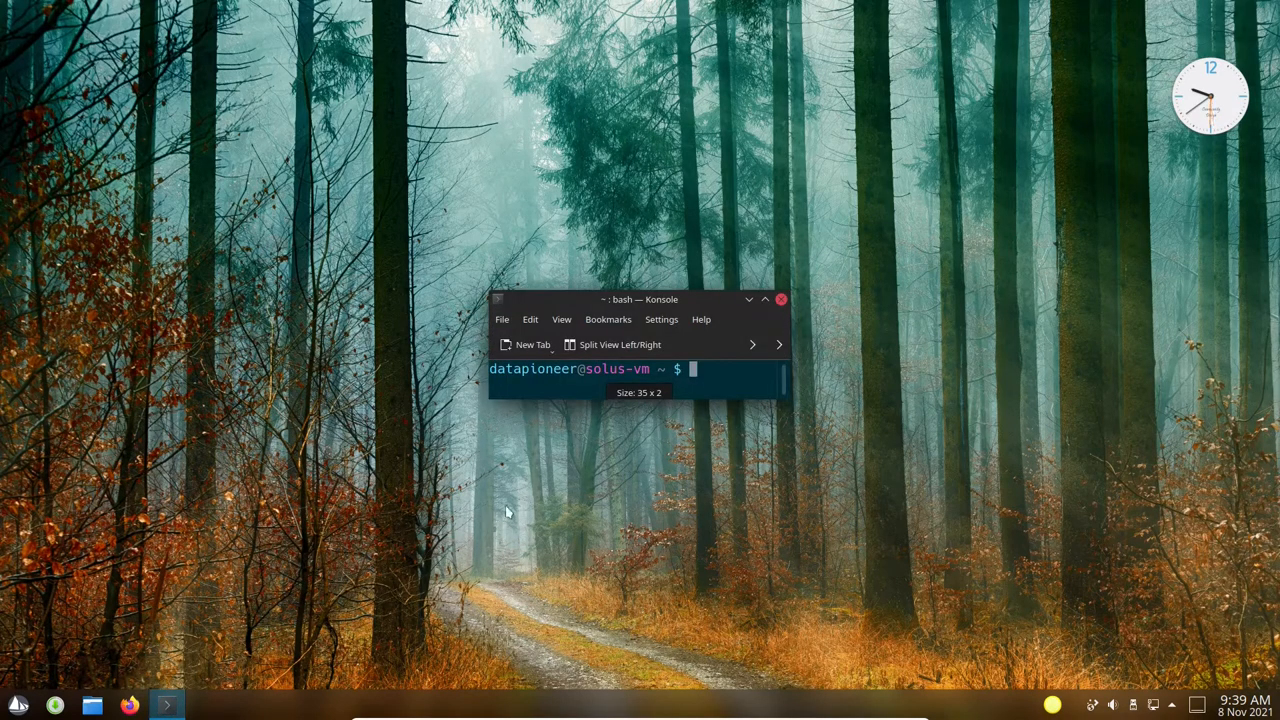
pyautogui.doubleClick(638, 300)
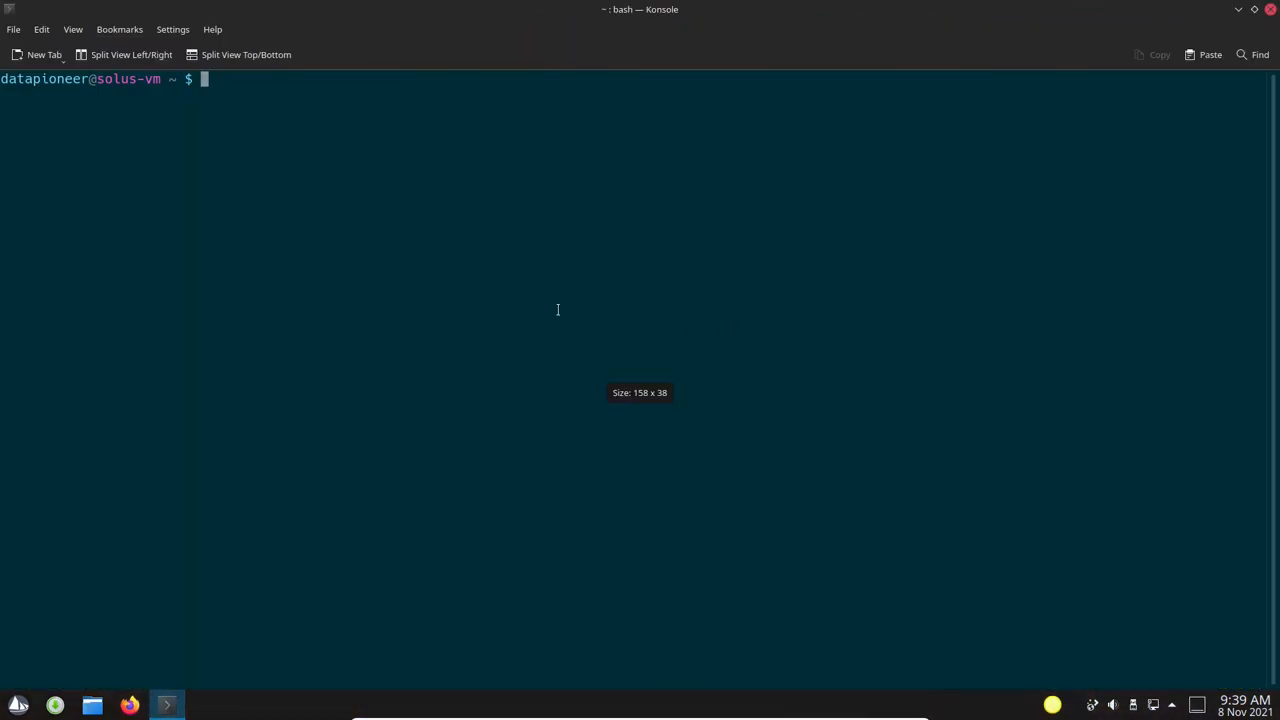
pyautogui.moveTo(508, 296)
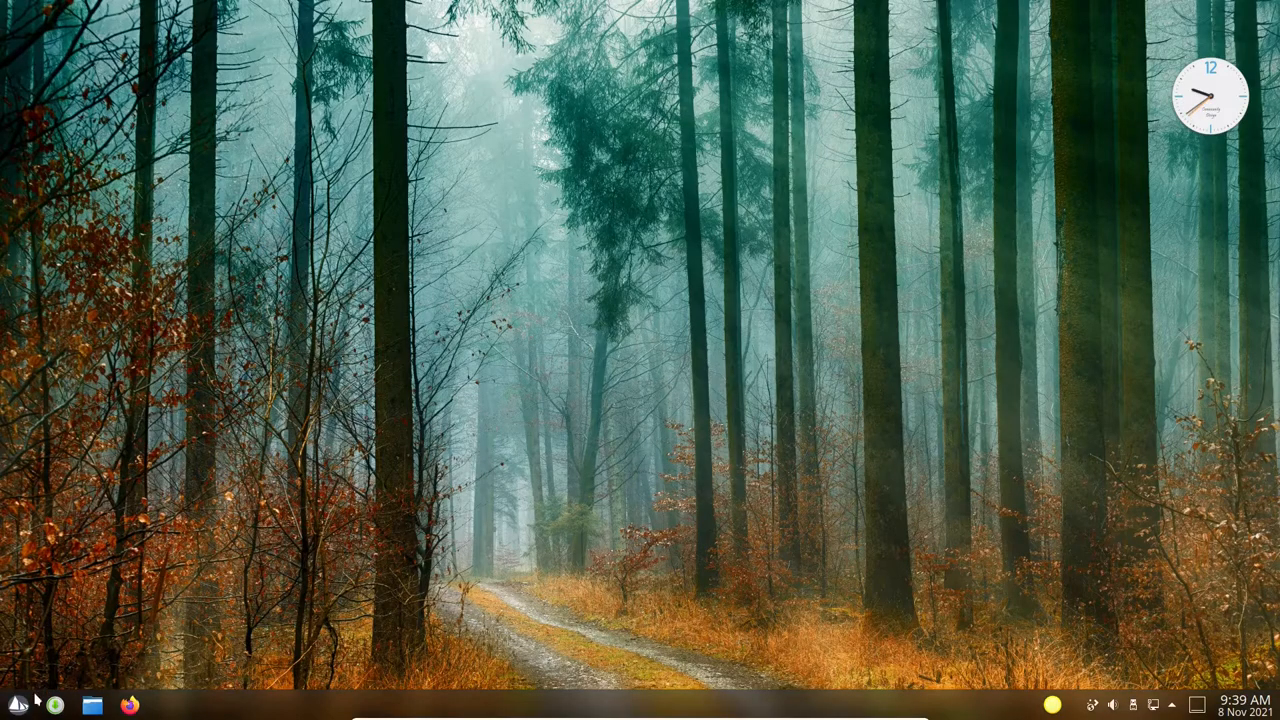
pyautogui.click(16, 698)
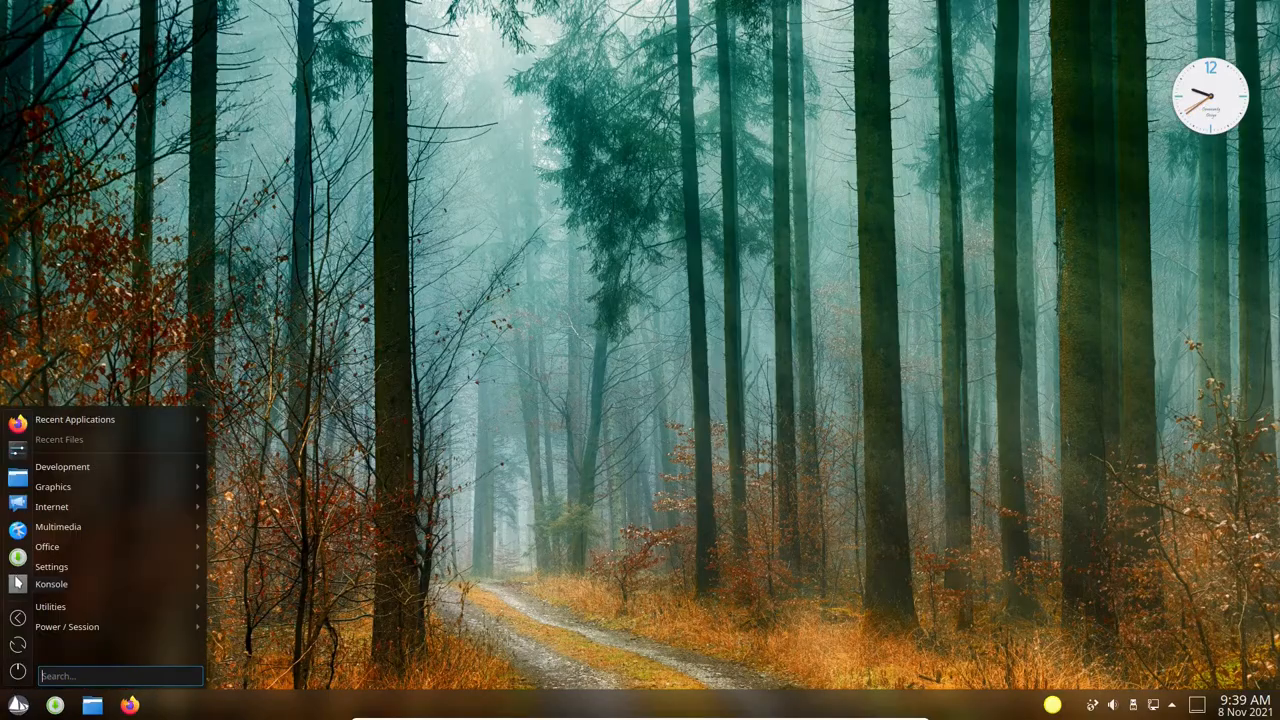
pyautogui.click(52, 584)
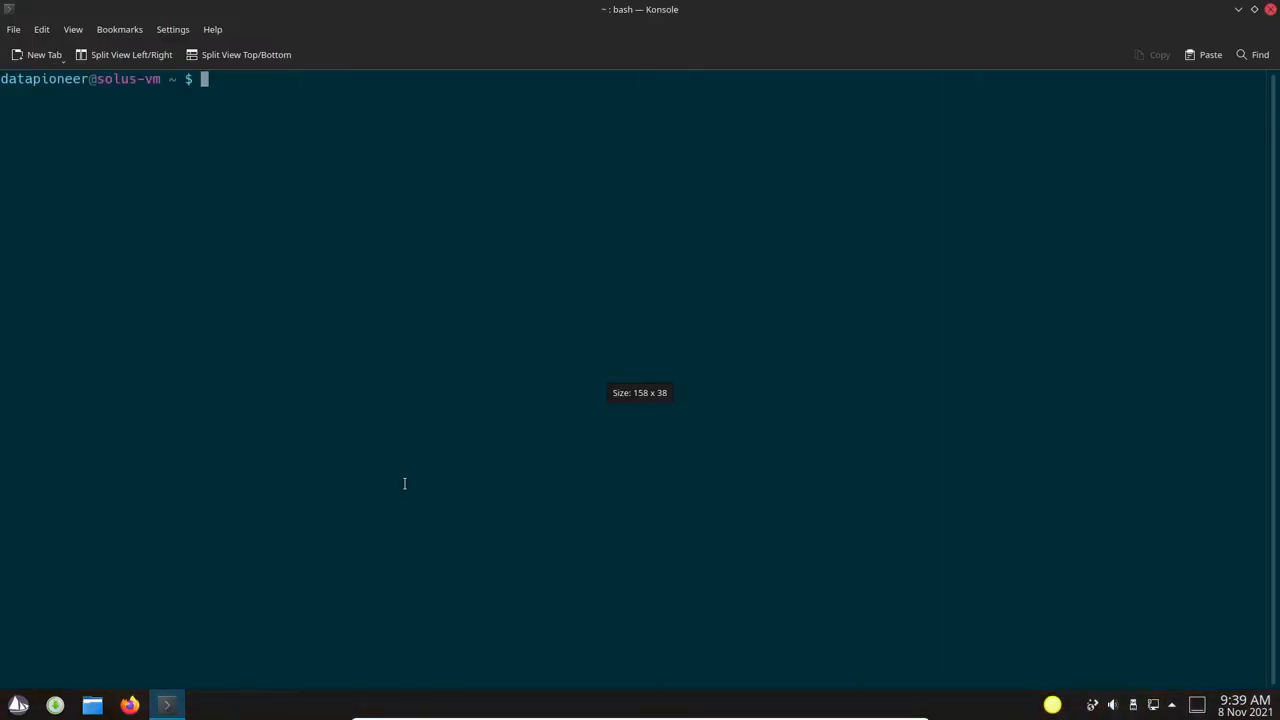
pyautogui.moveTo(418, 436)
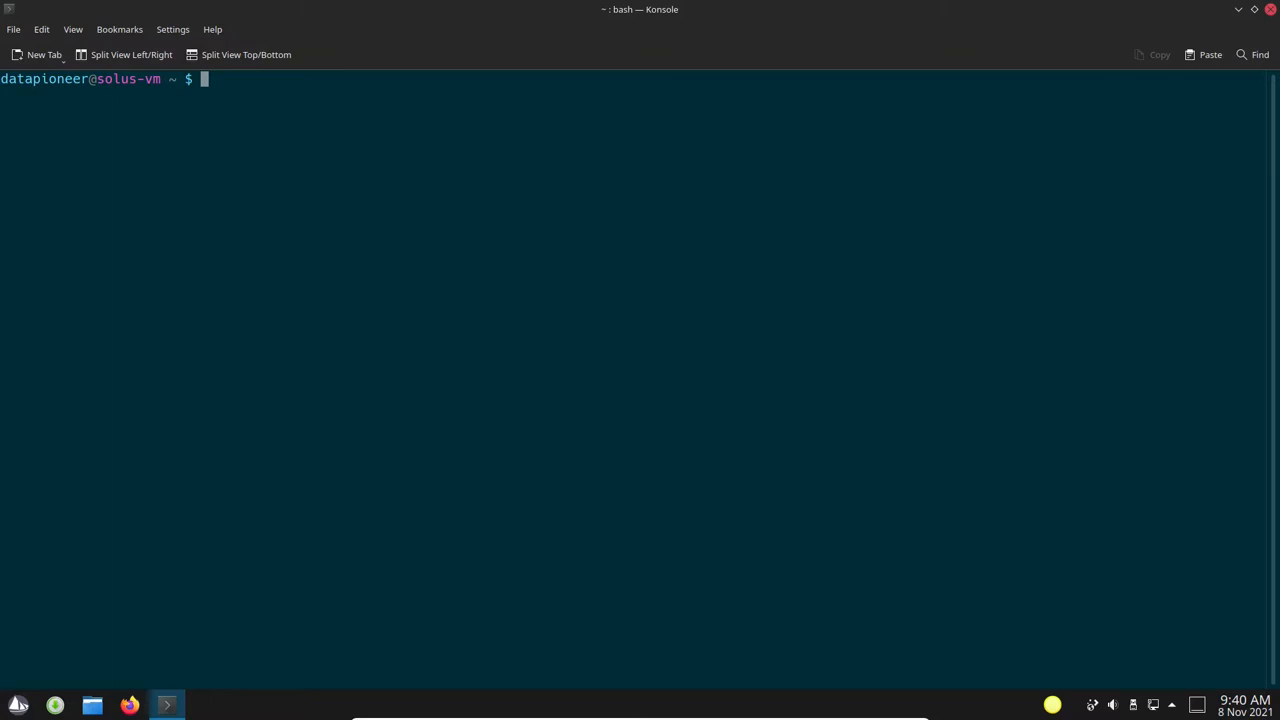
# Run 'sudo eopkg upgrade', answer yes, and let 385 packages including linux-current 5.14.16 install.
pyautogui.write('sudo eo')
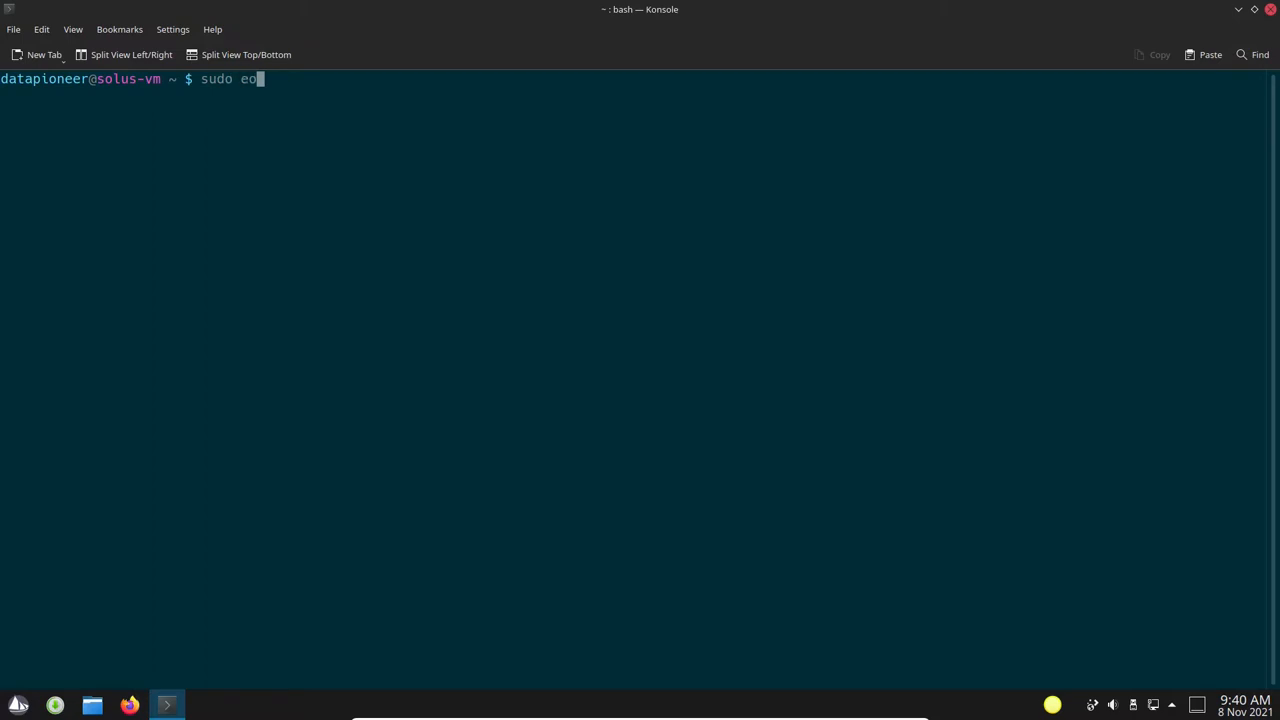
pyautogui.write('pkg')
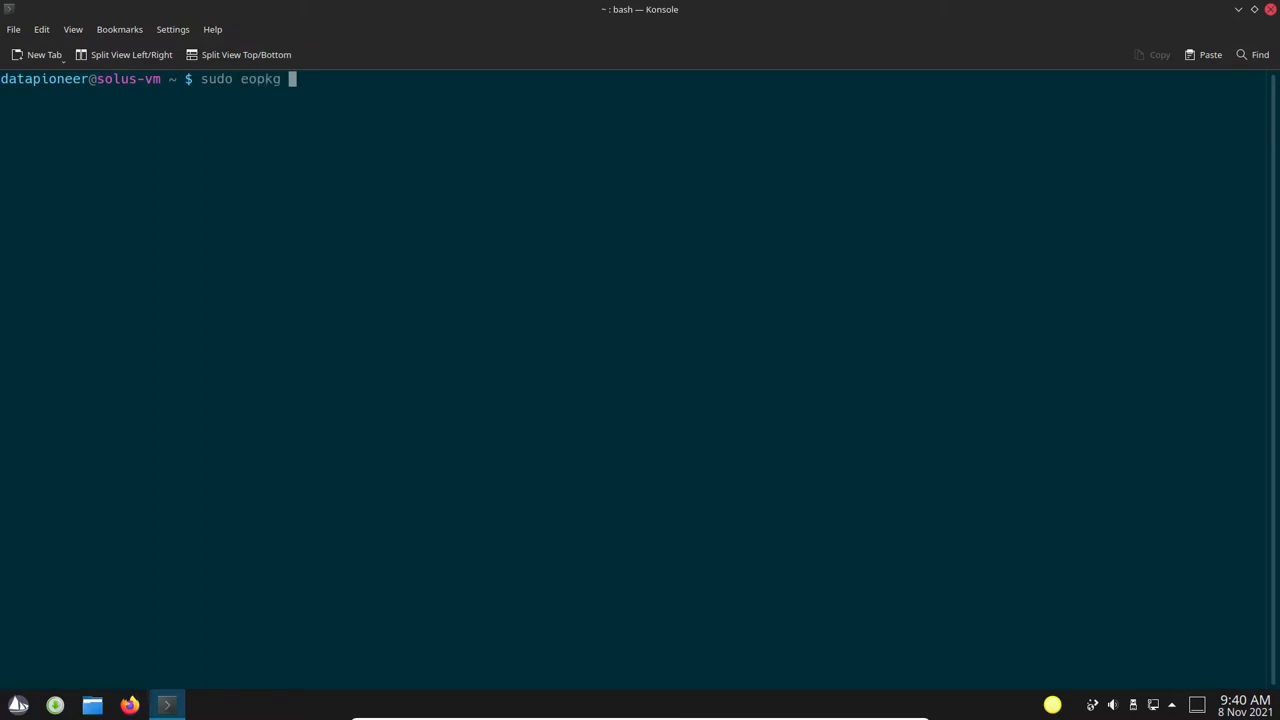
pyautogui.write('upgrade')
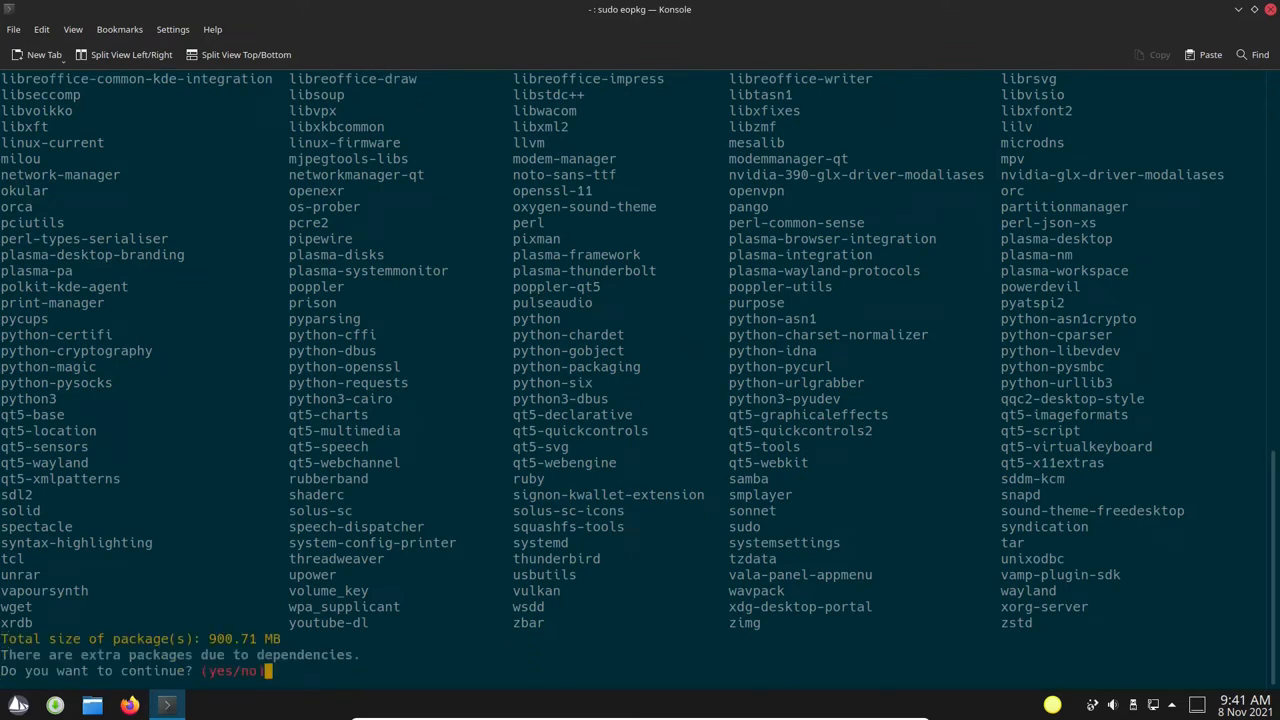
pyautogui.write('ye')
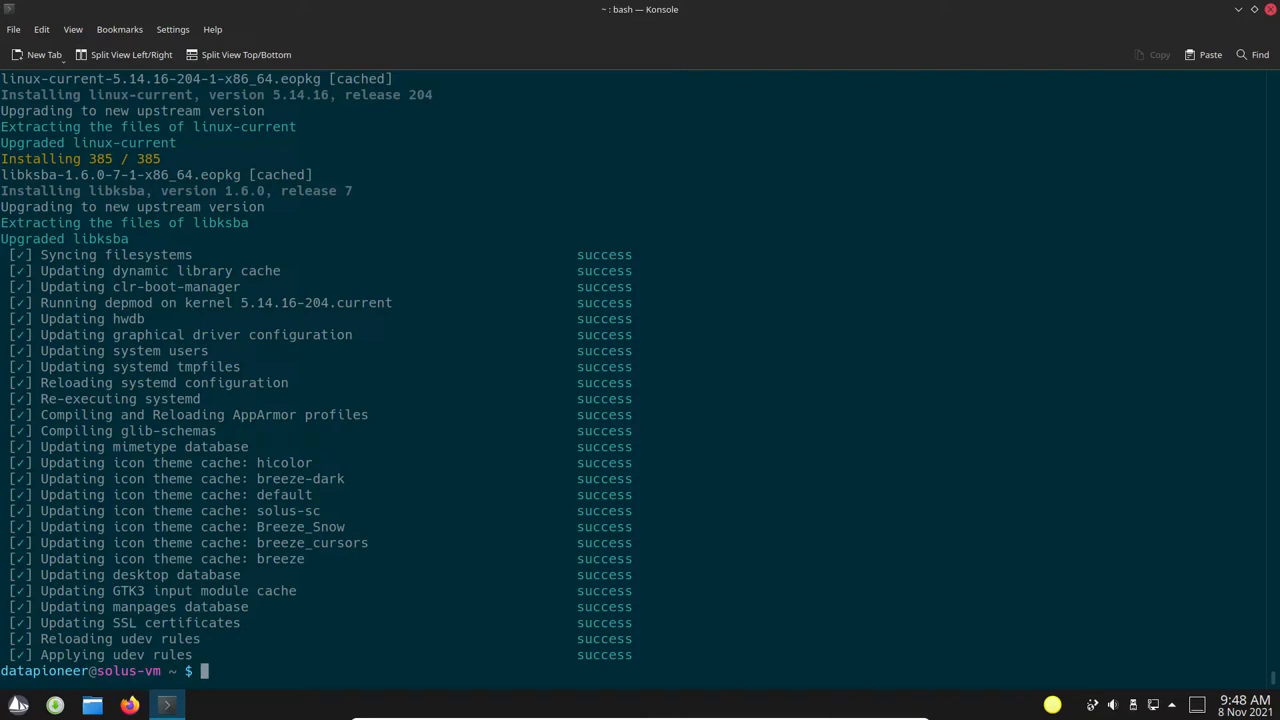
# Run 'sudo eopkg install htop' with the password to install htop 3.1.1, then clear the screen.
pyautogui.write('clear')
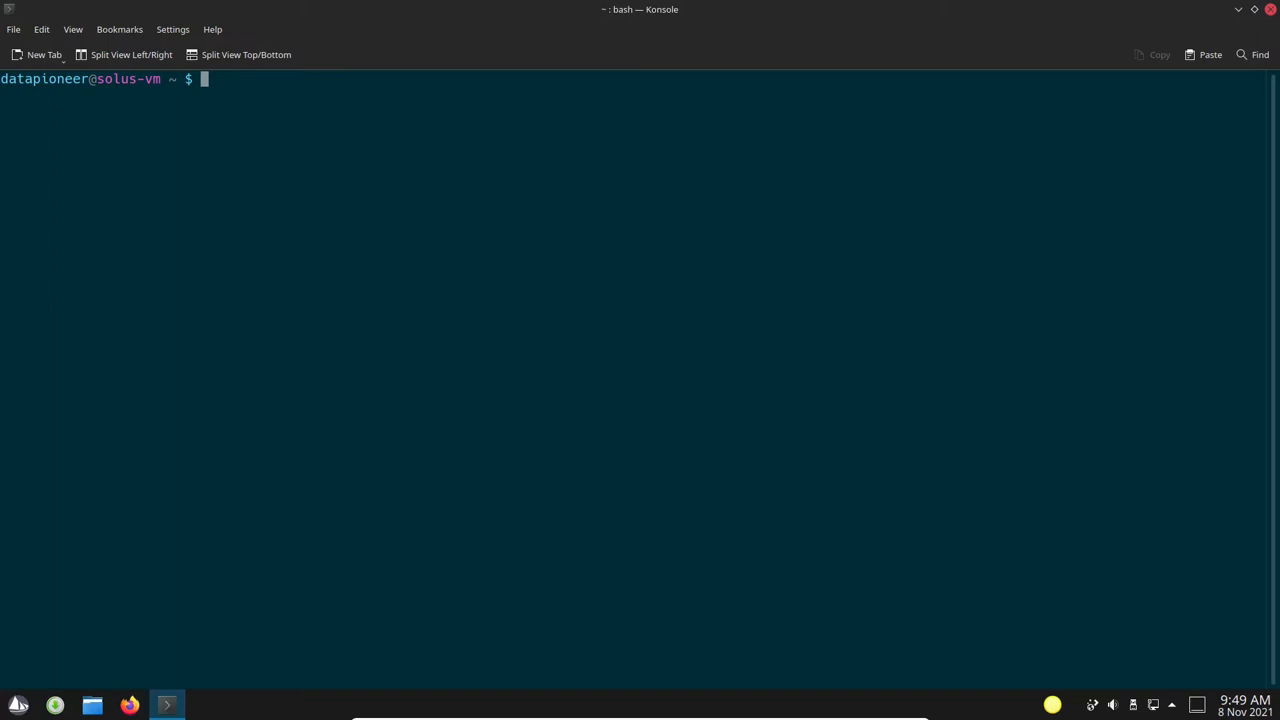
pyautogui.write('sudo')
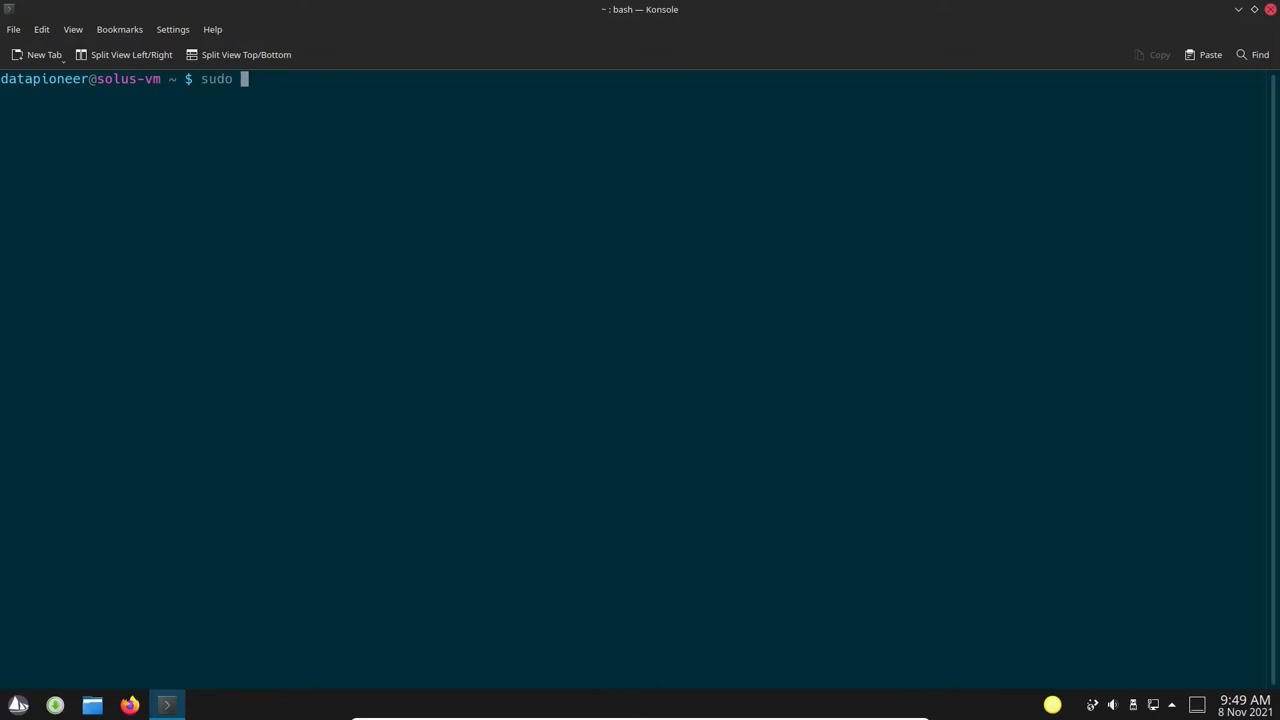
pyautogui.write('eo')
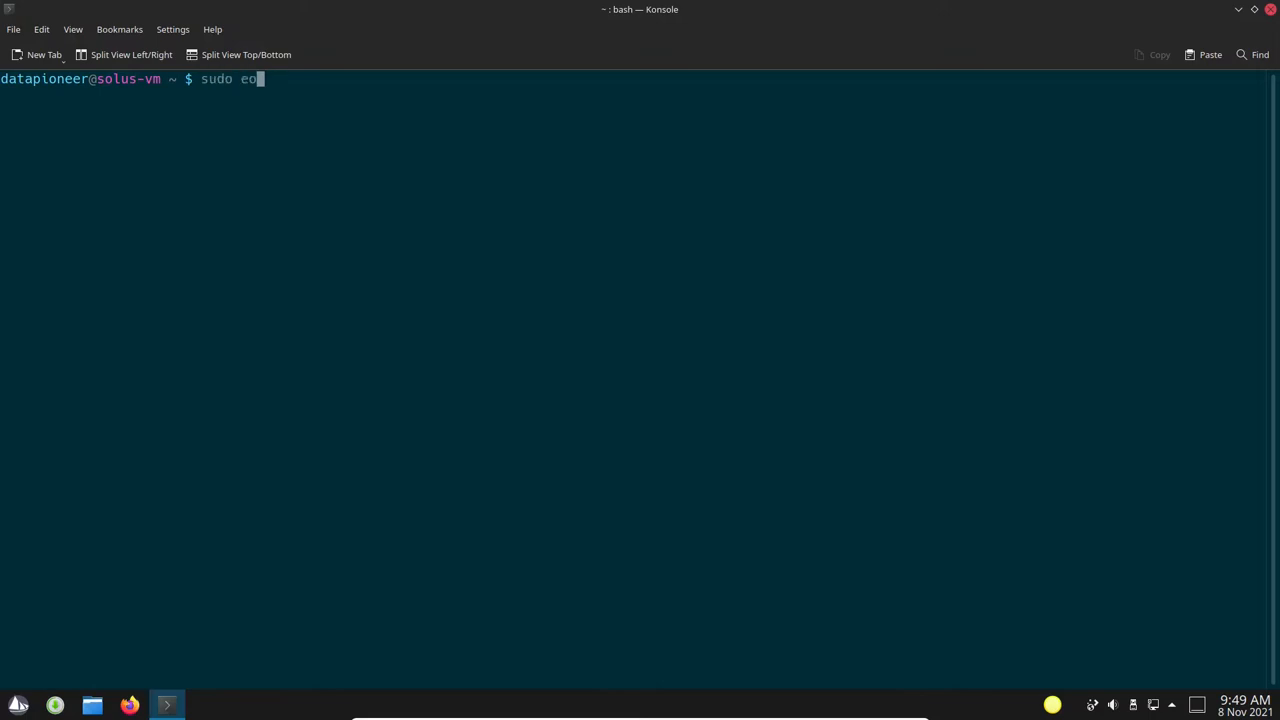
pyautogui.write('pkg install htop')
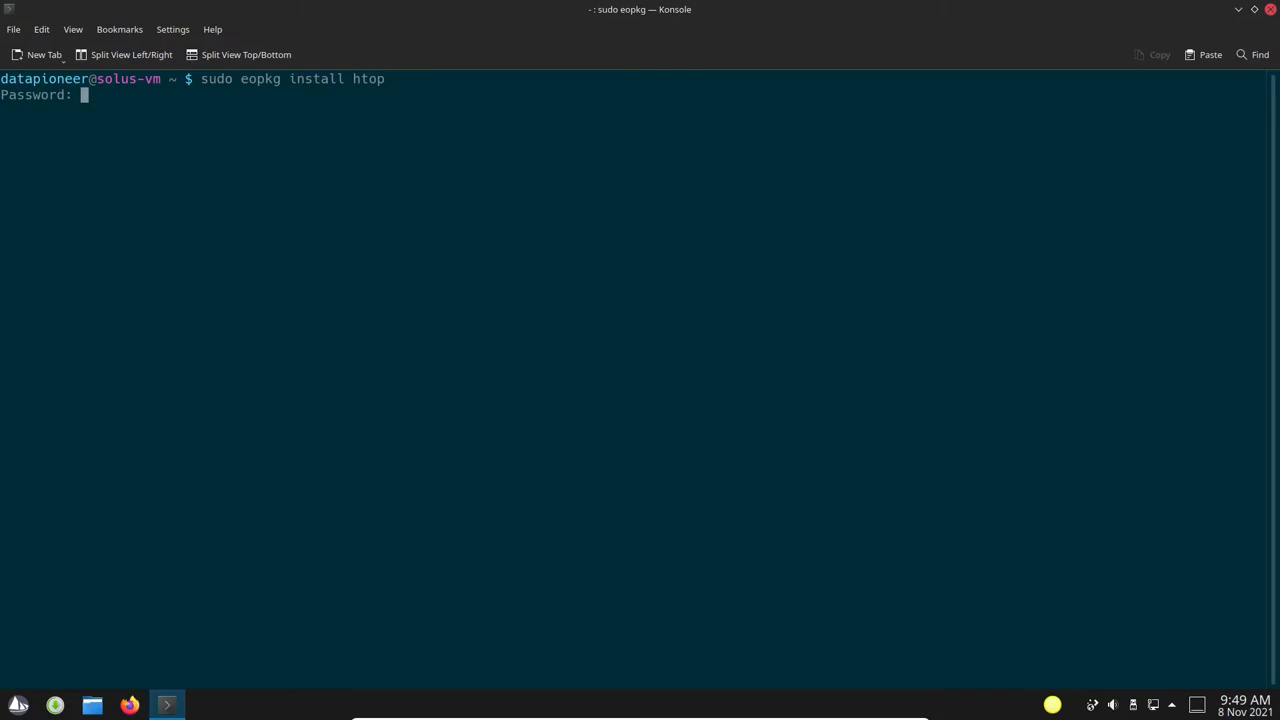
pyautogui.press('Return')
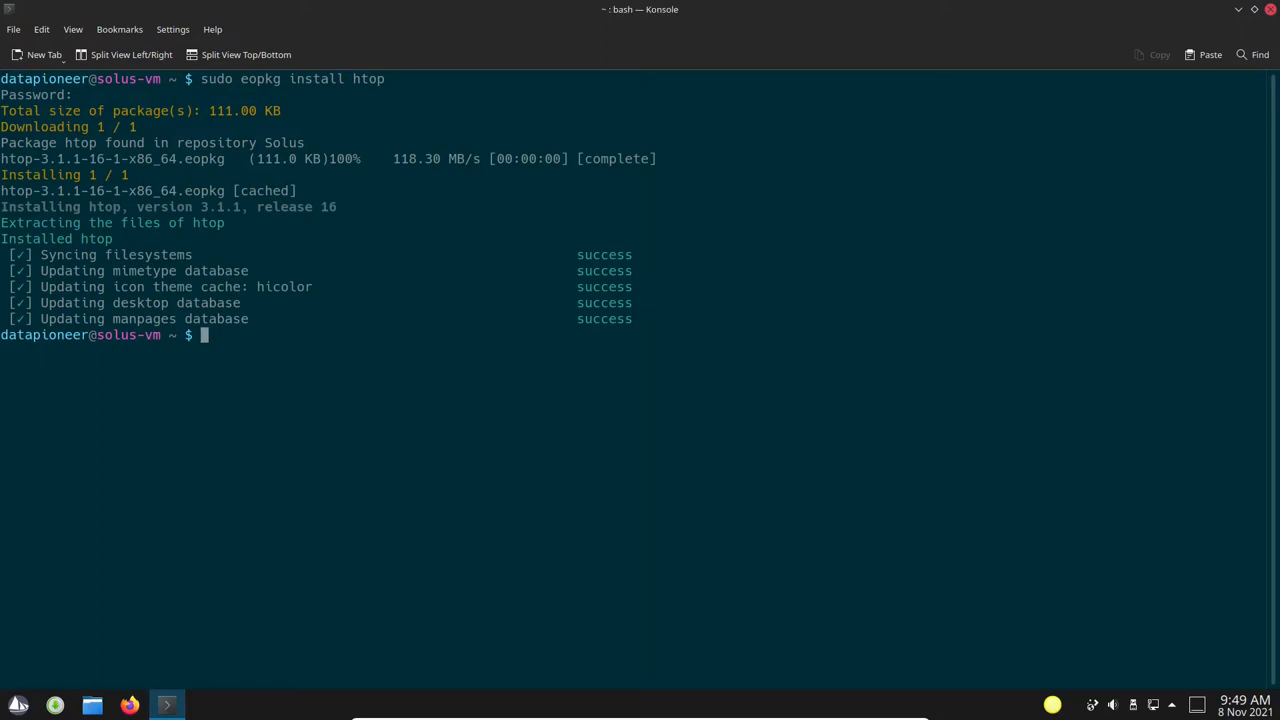
pyautogui.write('clear')
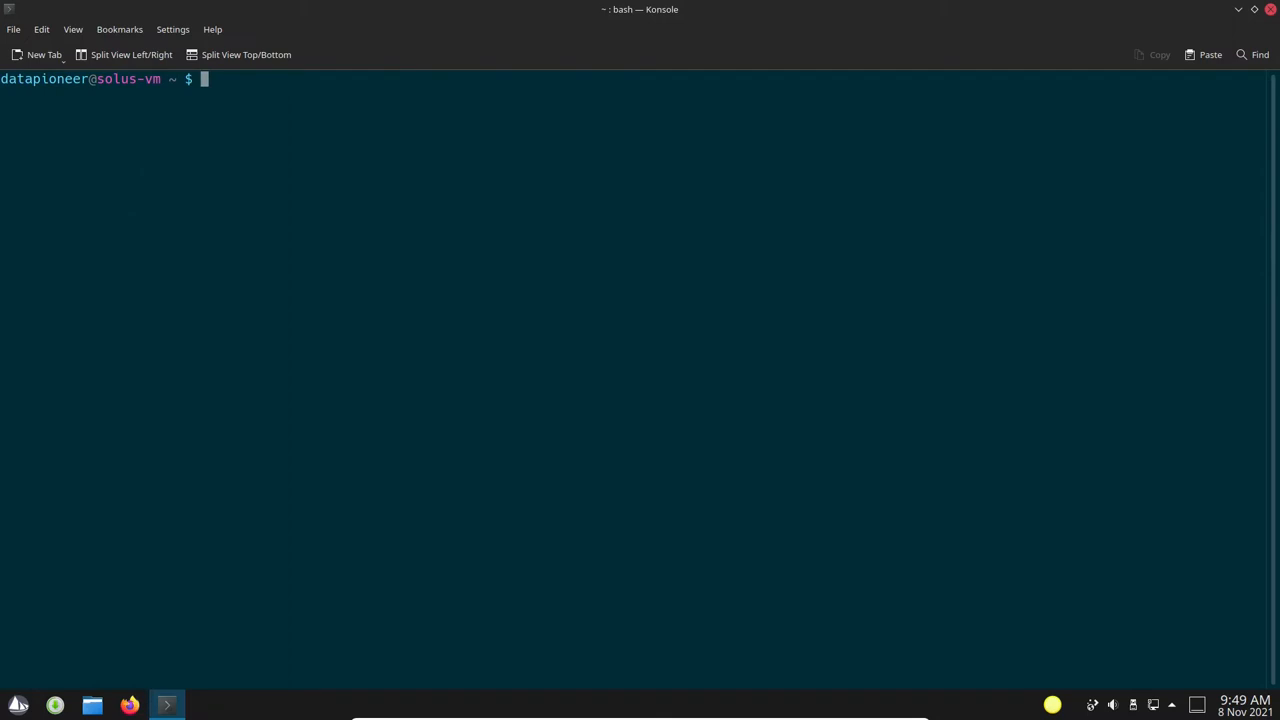
# Reboot the VM with 'reboot' and log back in with the password.
pyautogui.write('reboot')
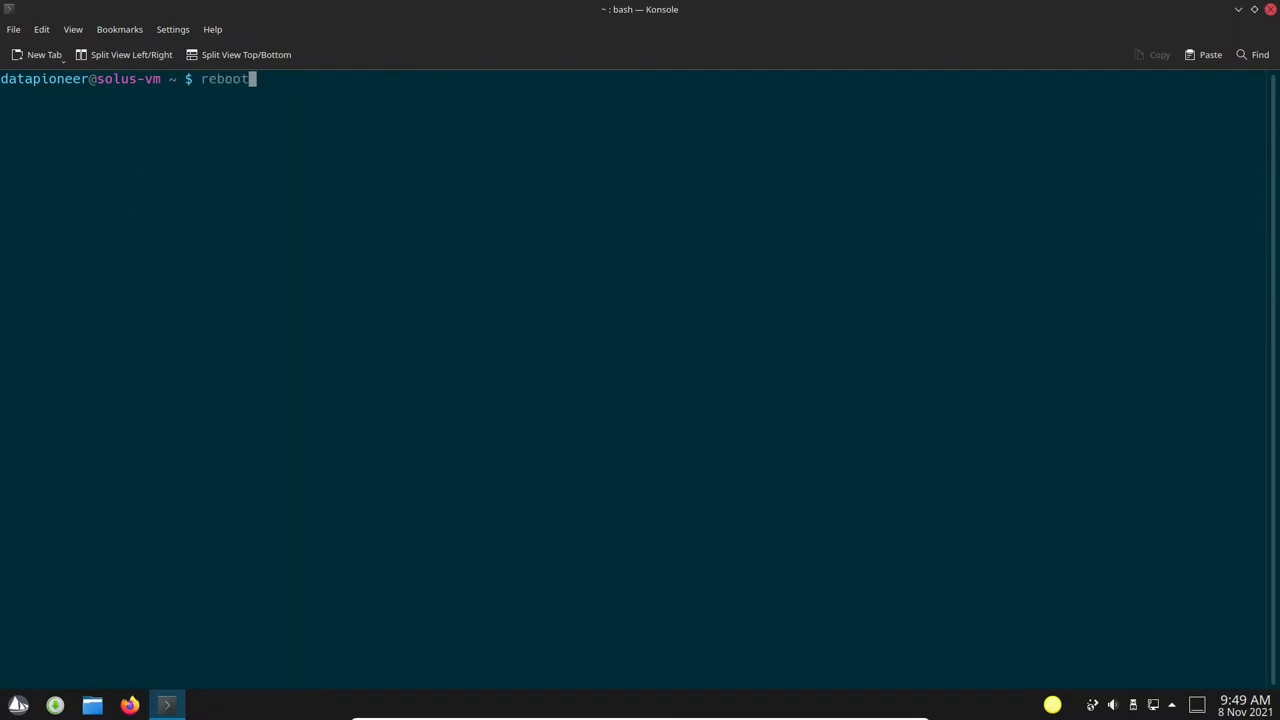
pyautogui.press('Return')
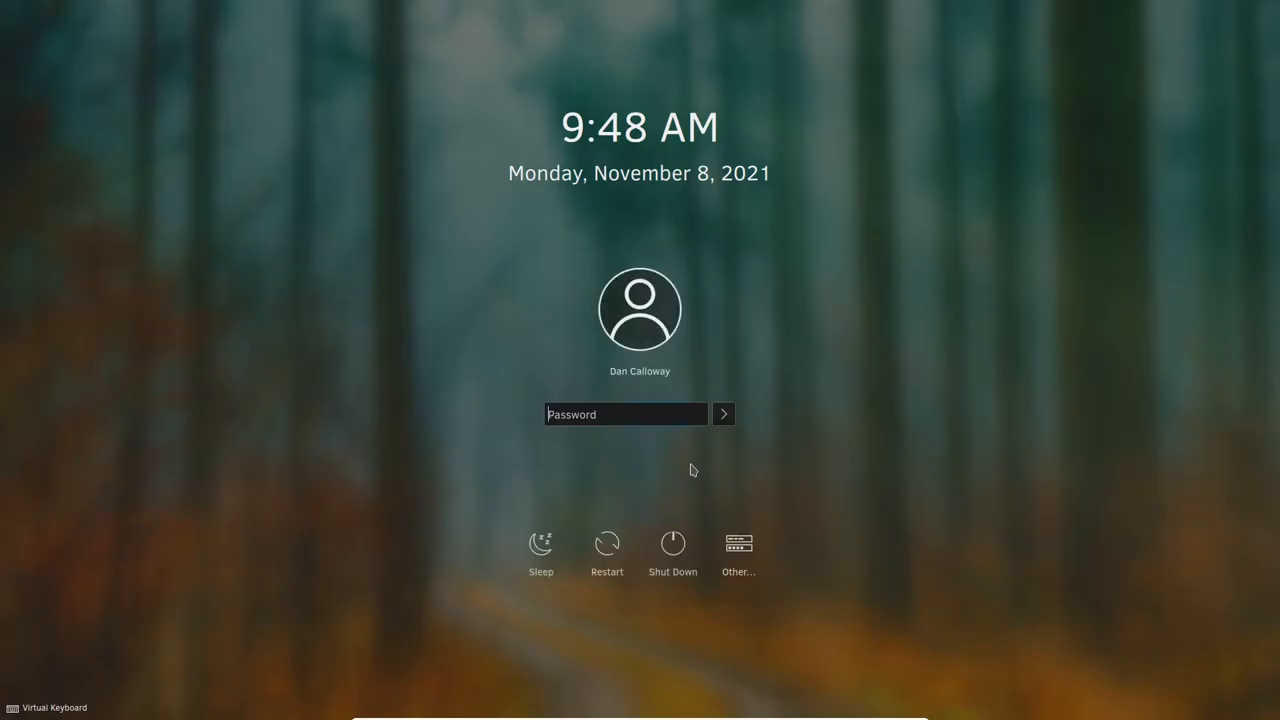
pyautogui.write('•')
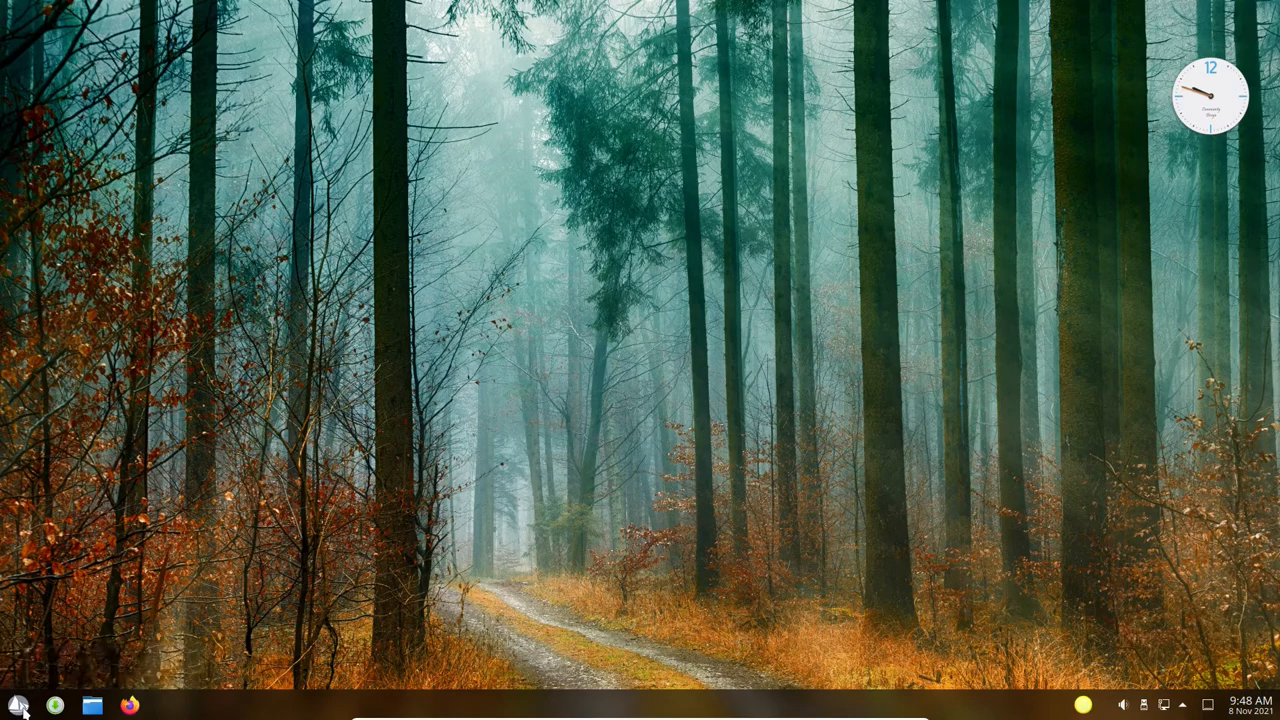
# Reopen Konsole from the taskbar and run htop, then check memory with free.
pyautogui.click(16, 704)
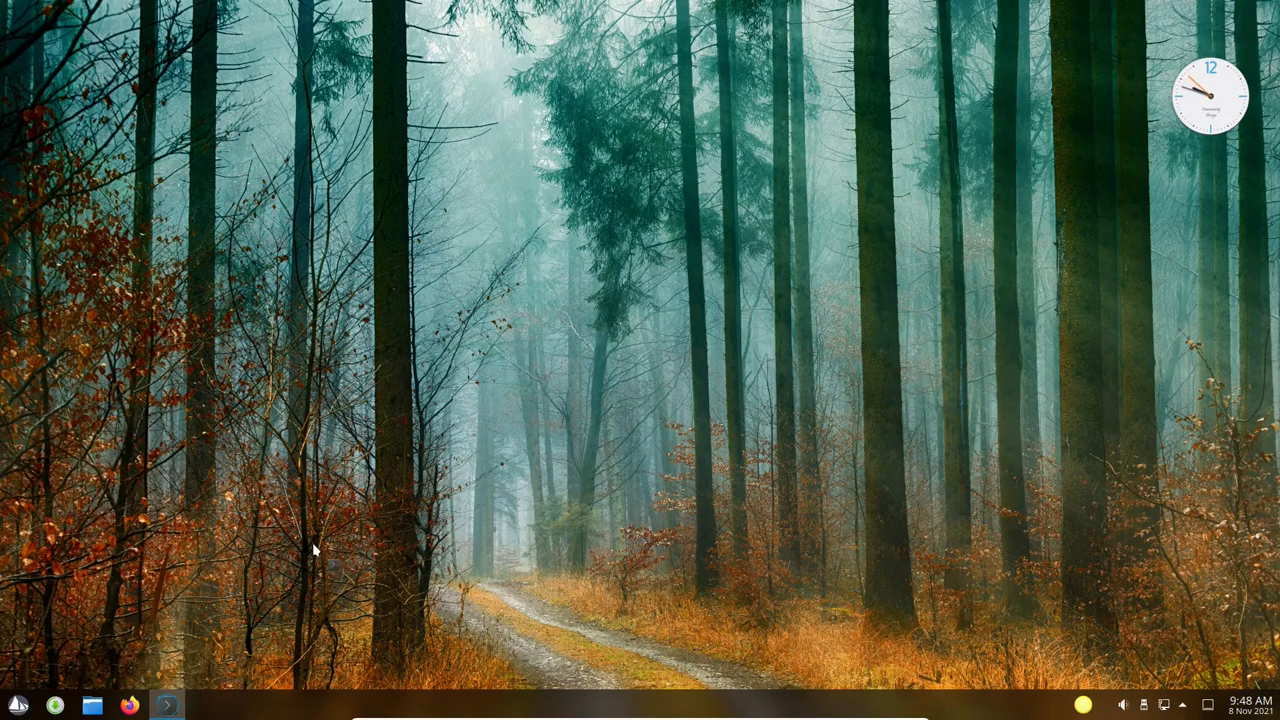
pyautogui.click(168, 704)
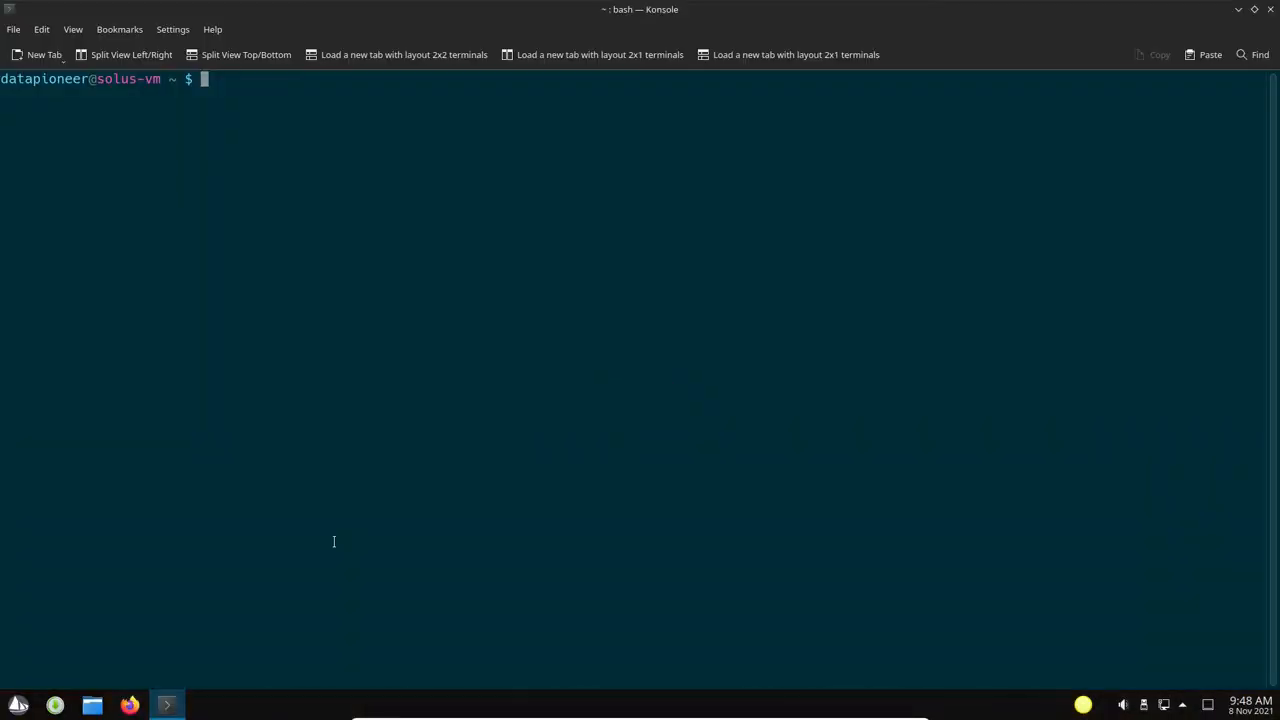
pyautogui.write('htop')
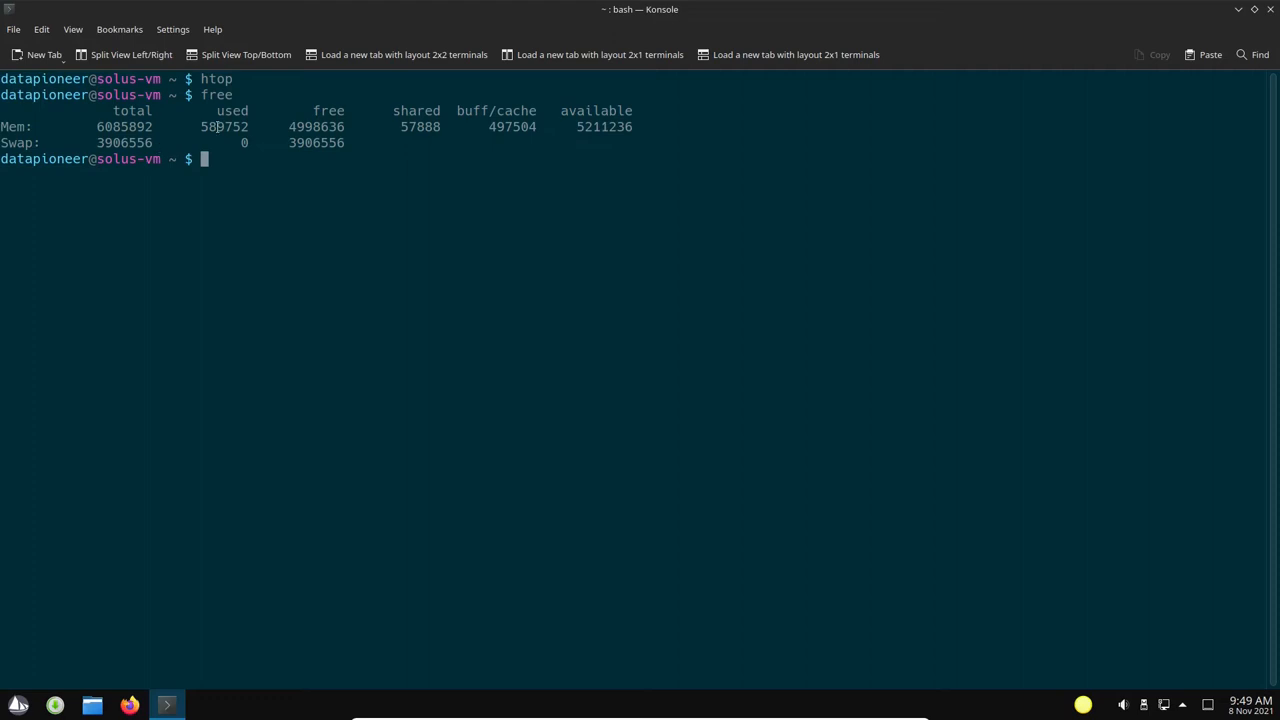
pyautogui.moveTo(232, 134)
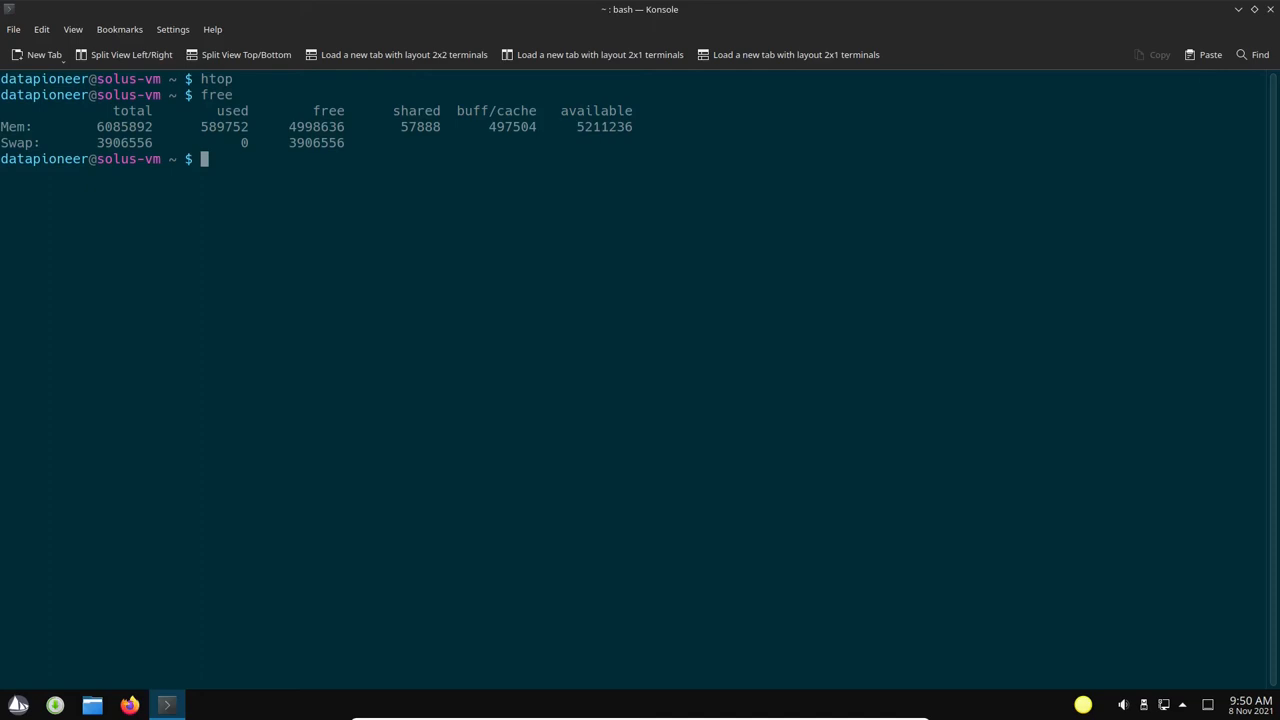
pyautogui.moveTo(272, 248)
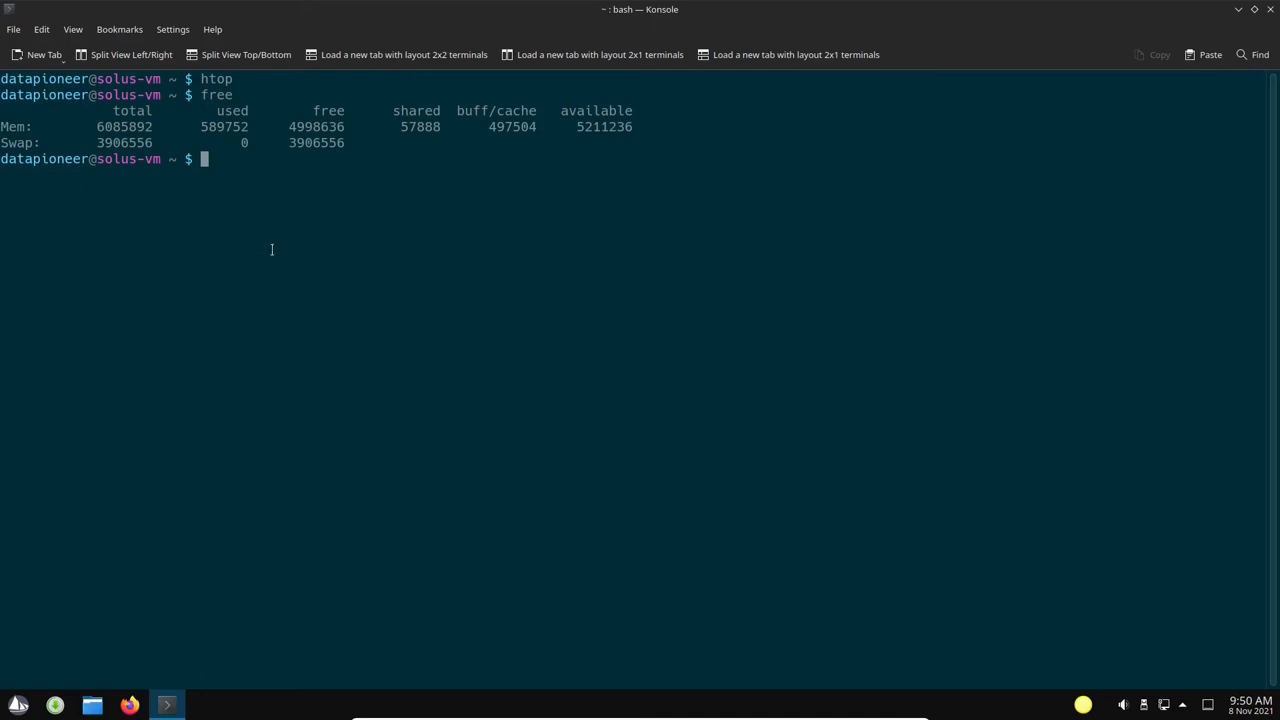
# Run 'df -kh' to show root /dev/sda2 at 7.7G used of 46G (18%).
pyautogui.write('df -kh')
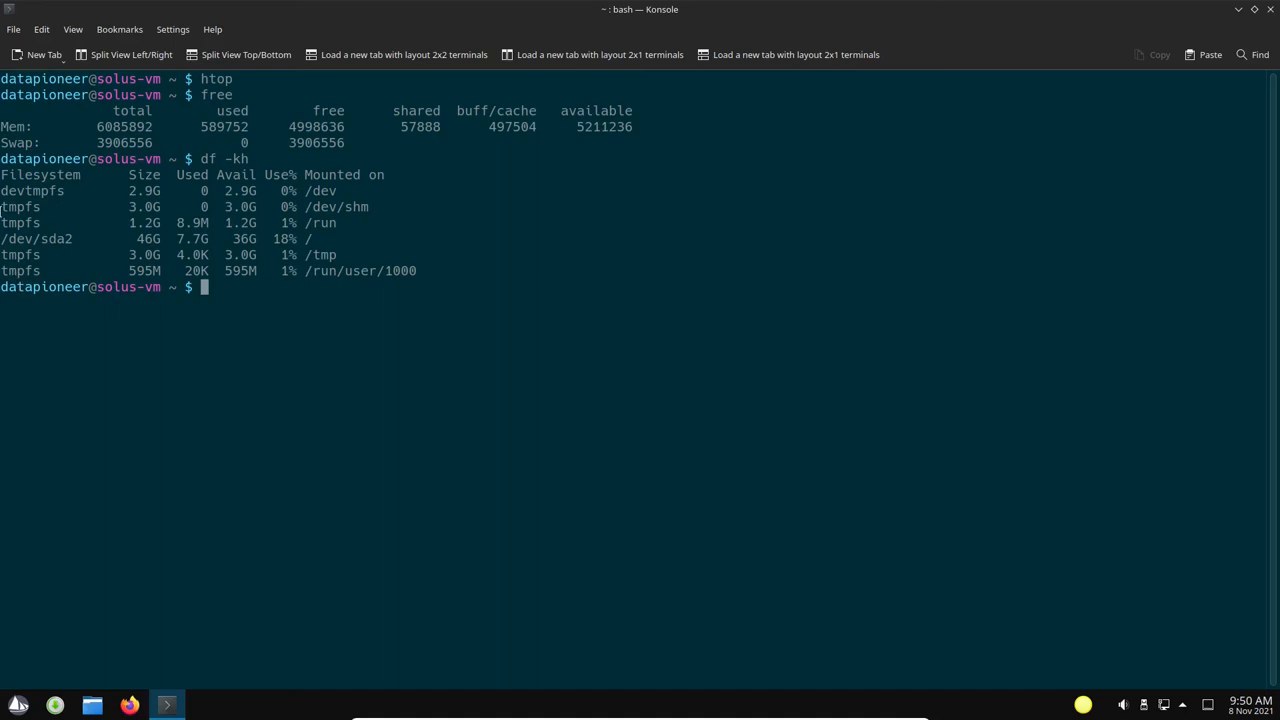
pyautogui.moveTo(446, 348)
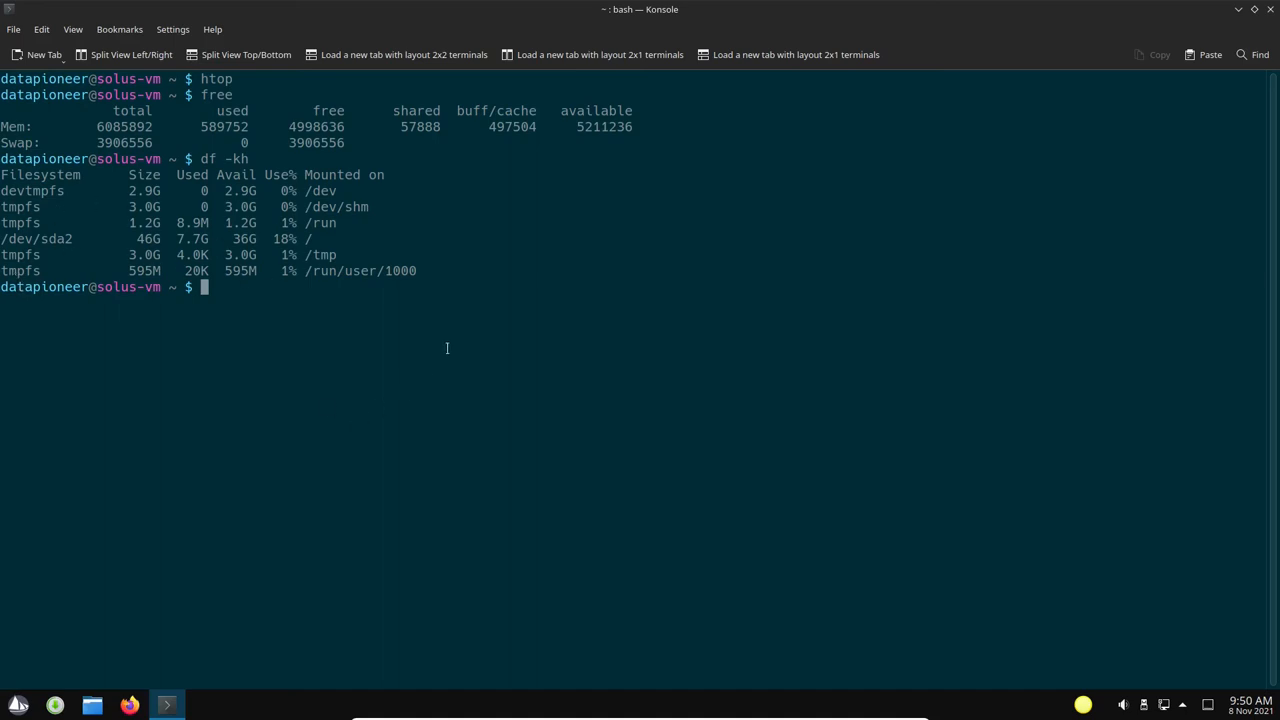
# Run 'uname -a' showing kernel 5.14.16-204.current on solus-vm.
pyautogui.write('uname -a')
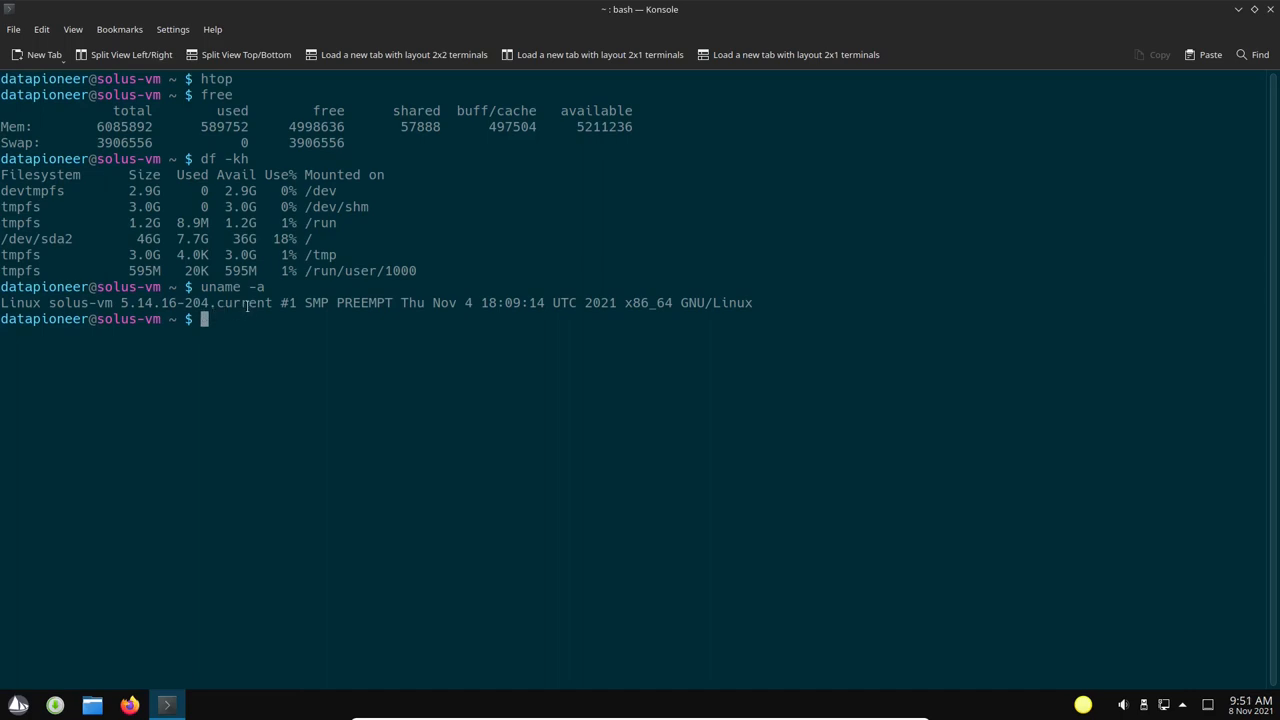
pyautogui.moveTo(270, 396)
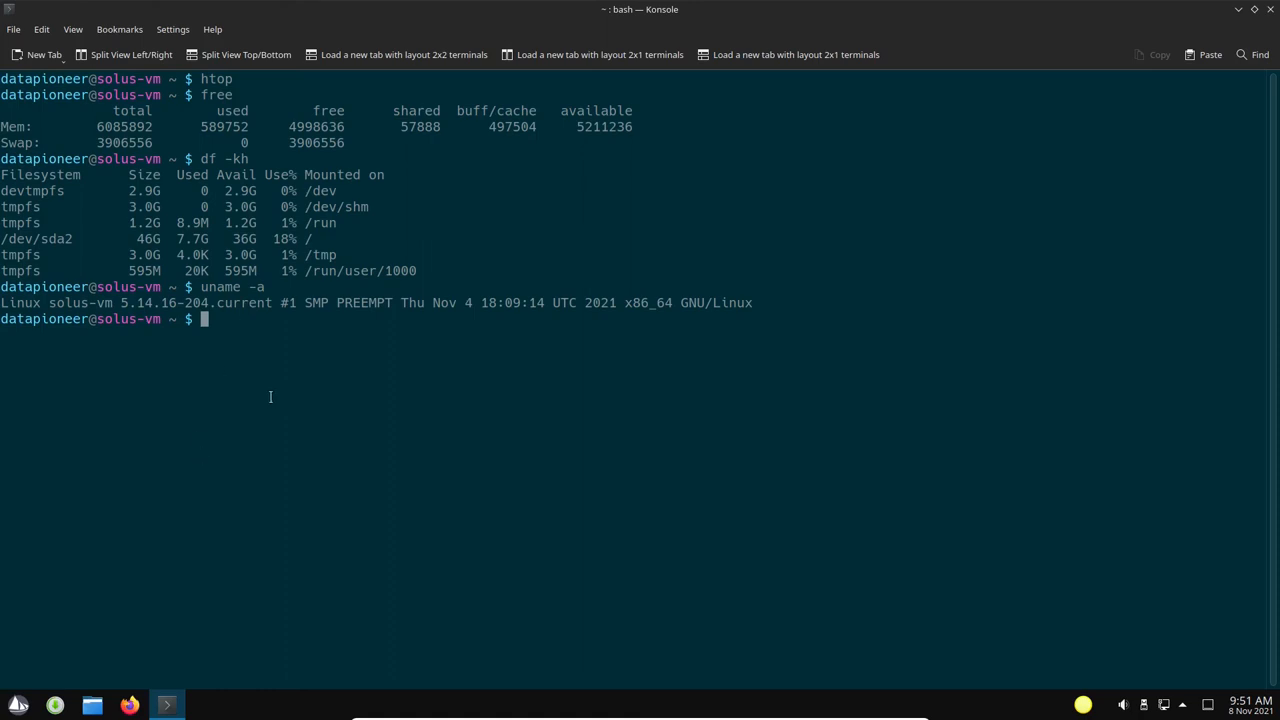
pyautogui.moveTo(276, 412)
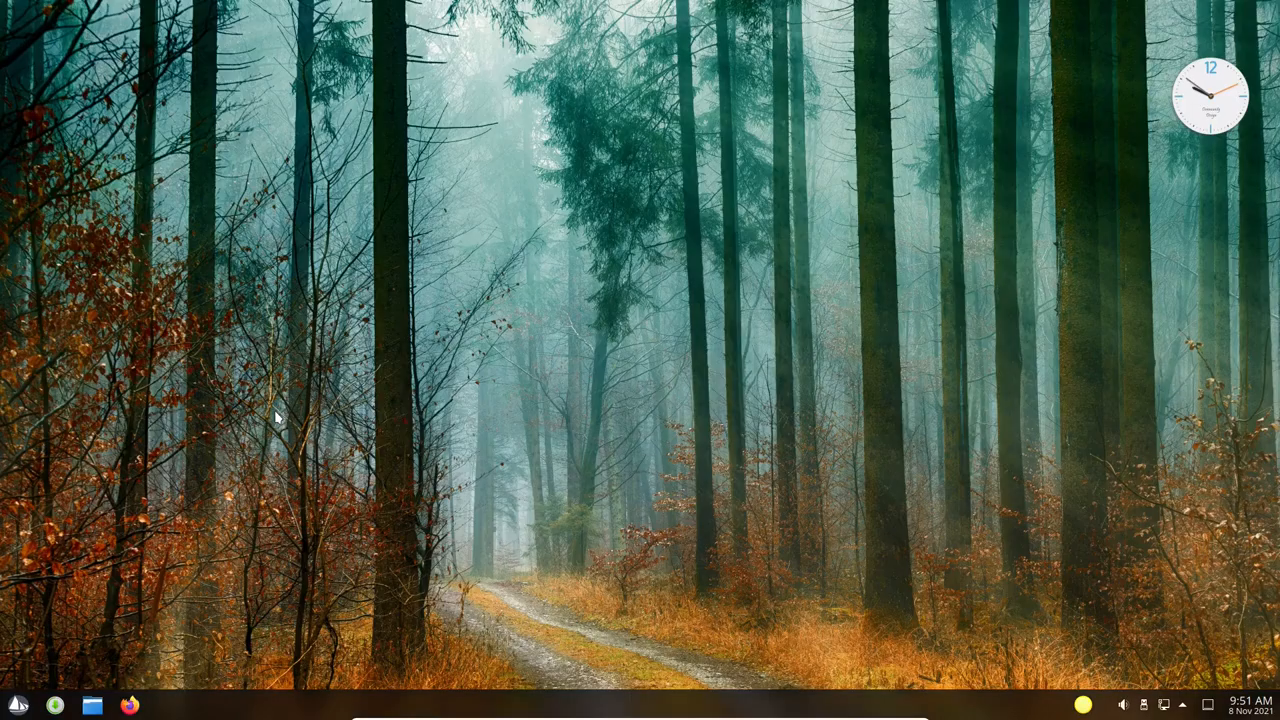
pyautogui.moveTo(564, 340)
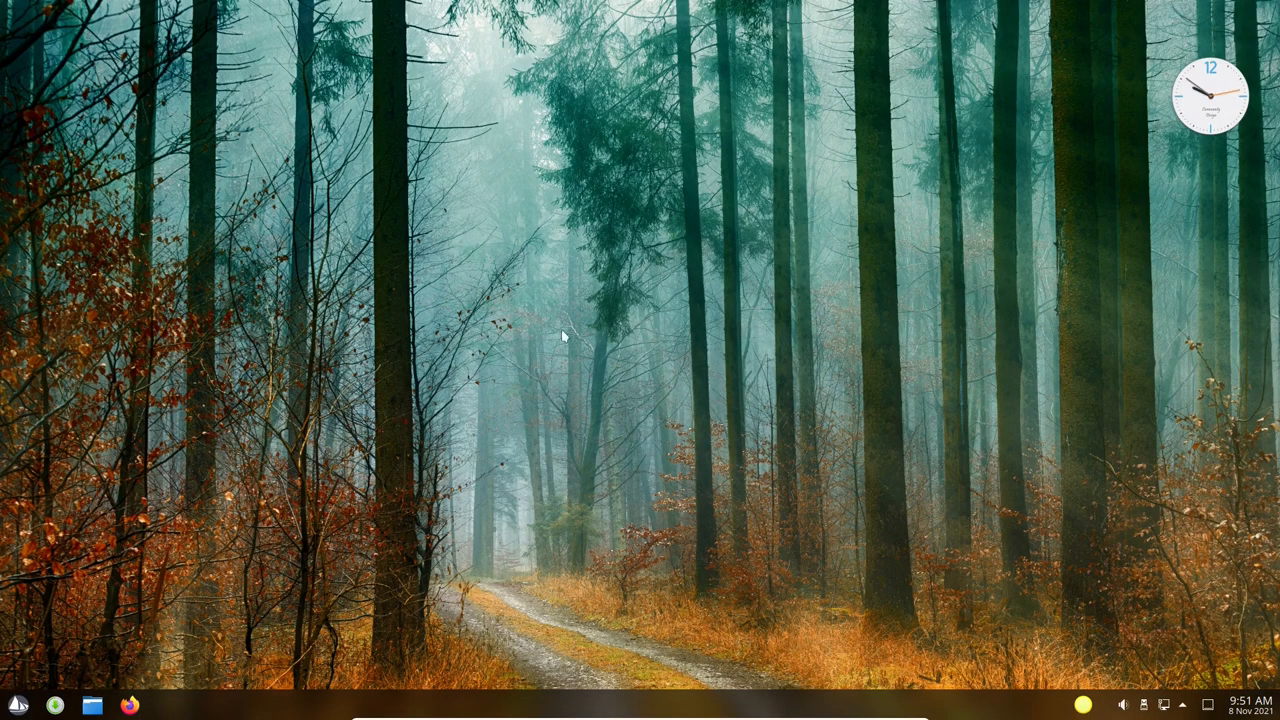
pyautogui.moveTo(612, 370)
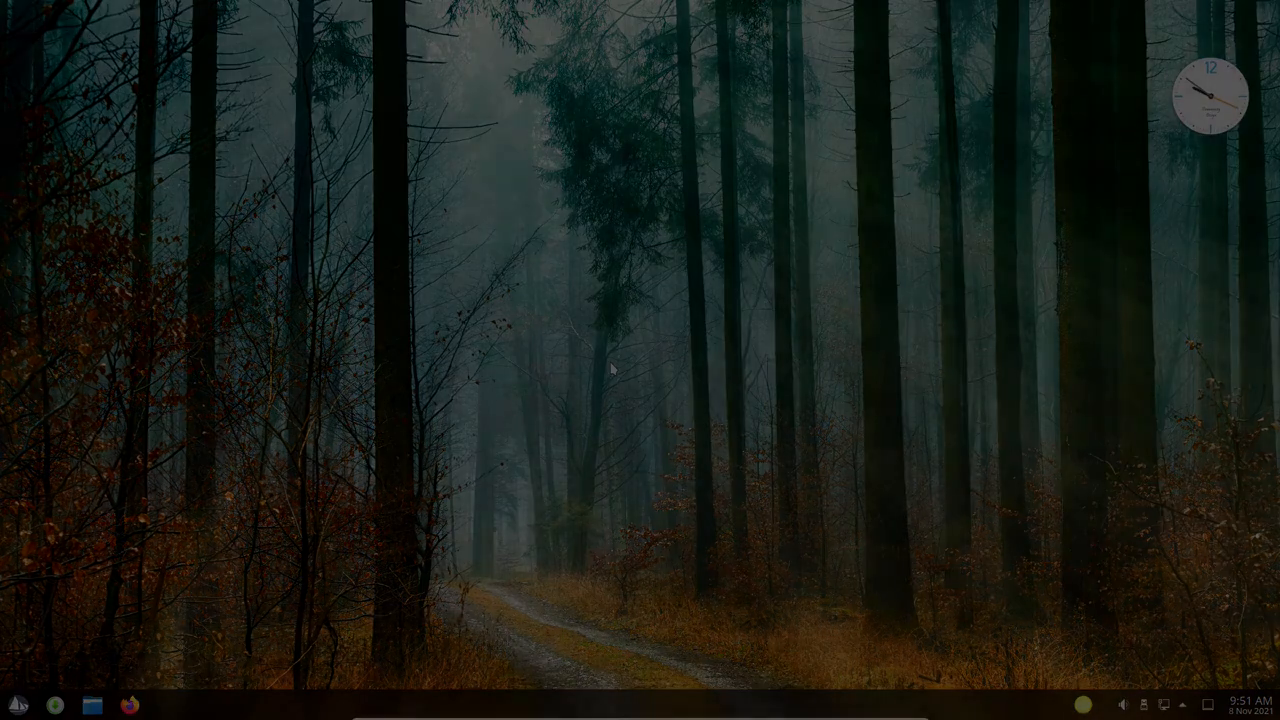
# Close Konsole and return to the getsol.us download page in the browser.
pyautogui.click(128, 702)
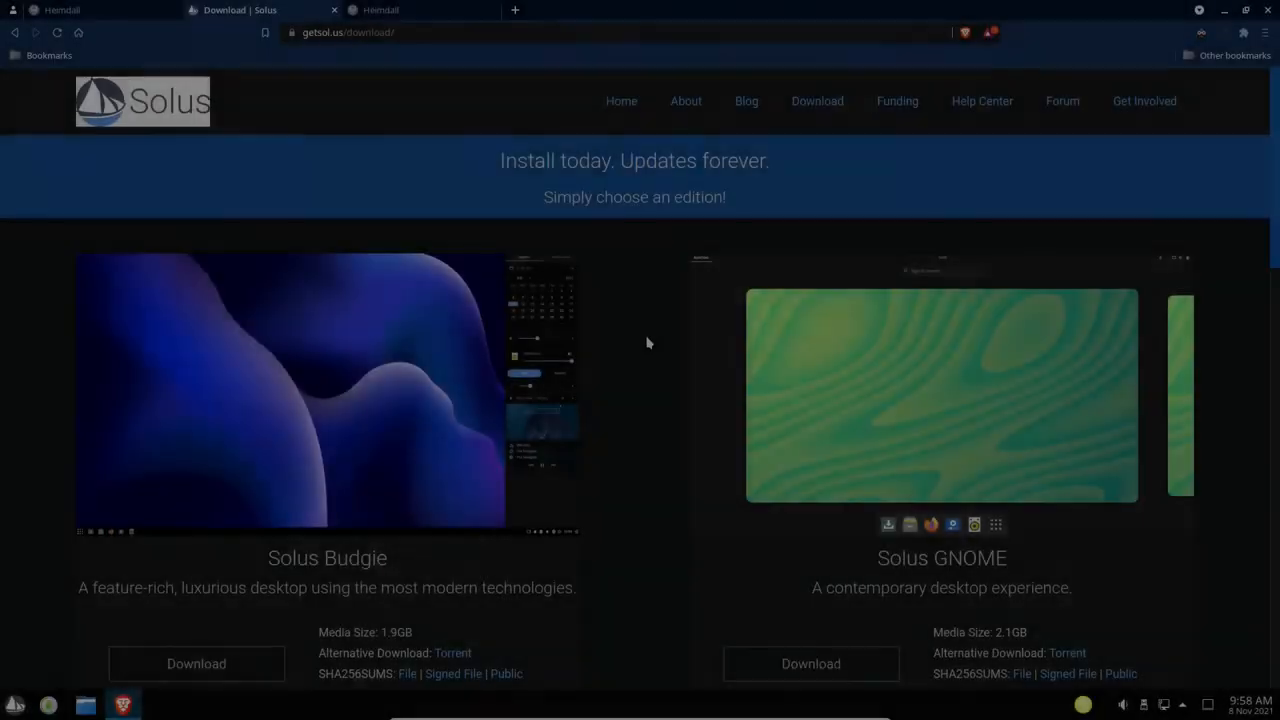